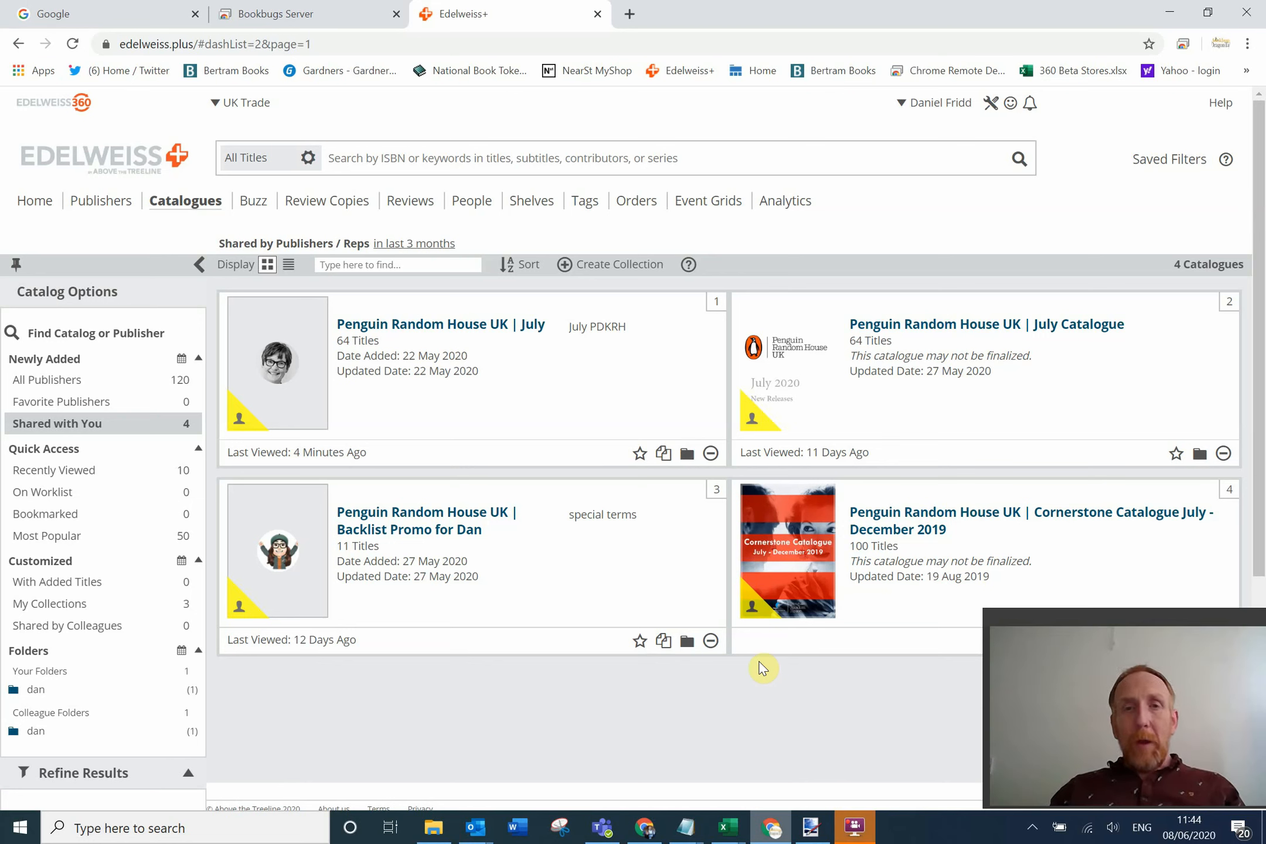
pyautogui.moveTo(782, 666)
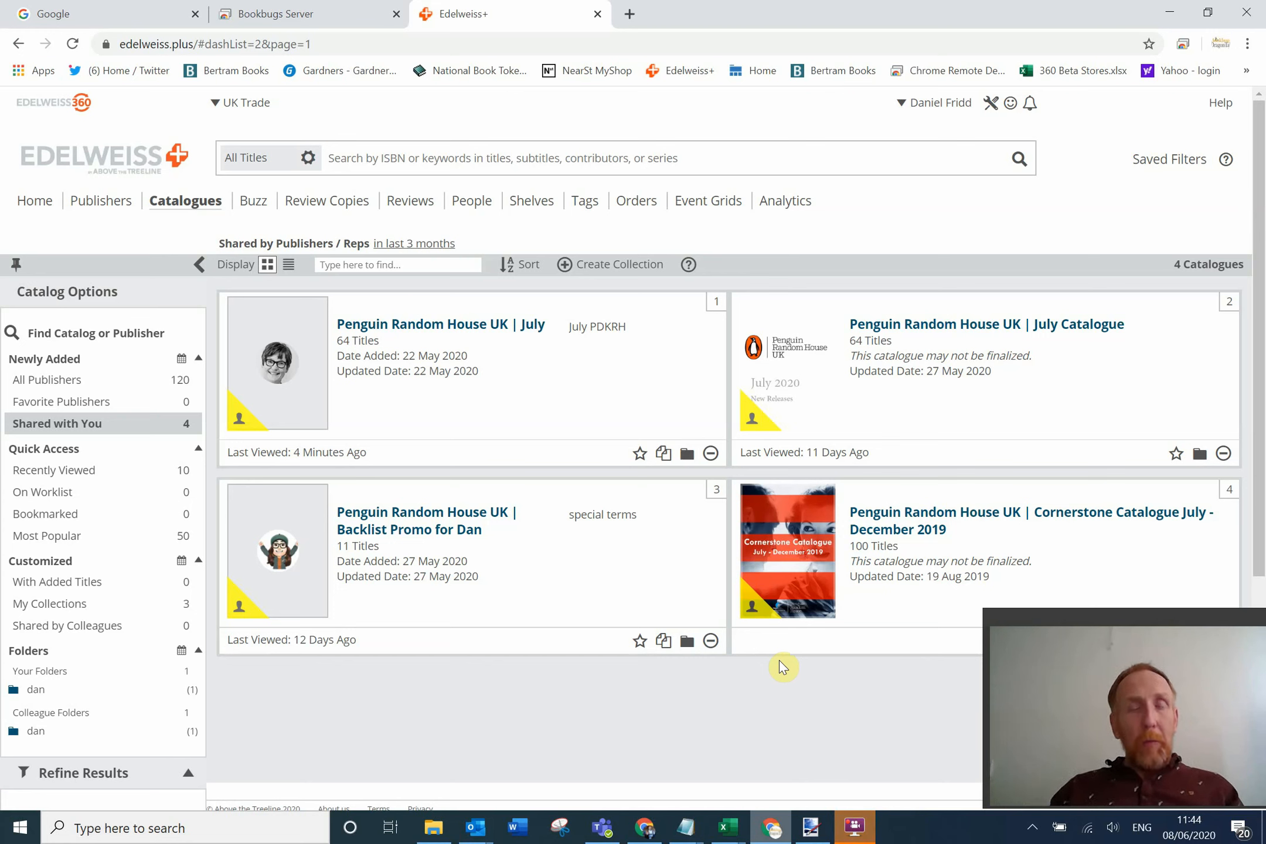
pyautogui.moveTo(523, 521)
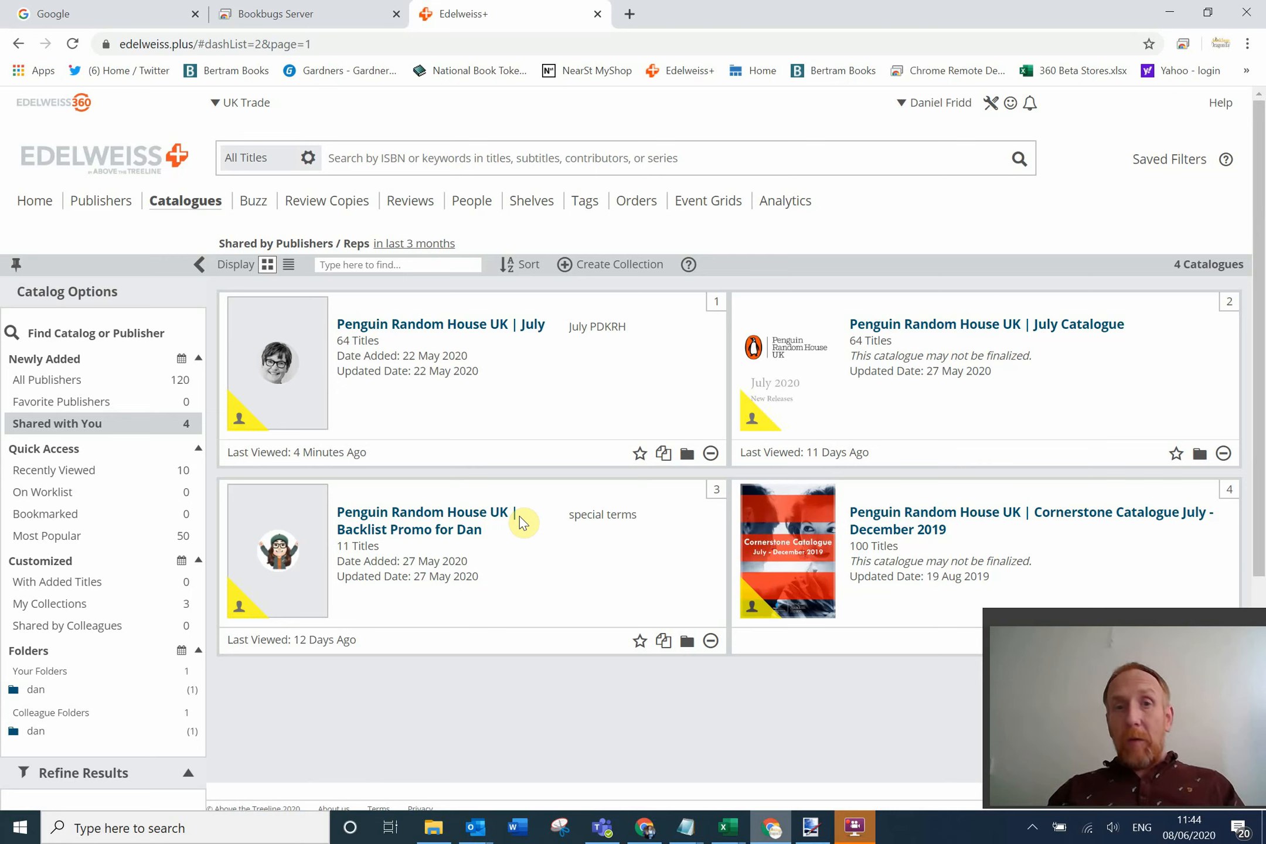
pyautogui.moveTo(579, 567)
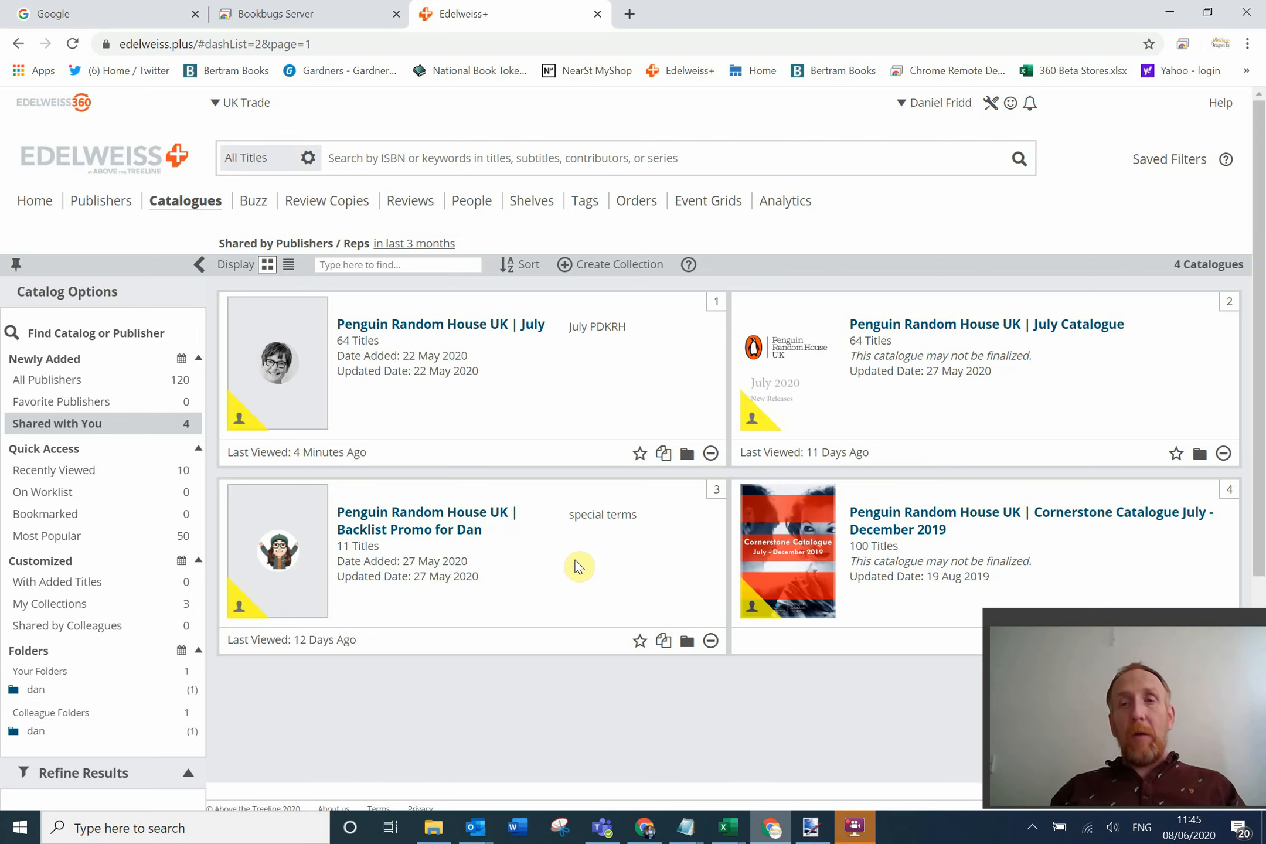
pyautogui.moveTo(492, 736)
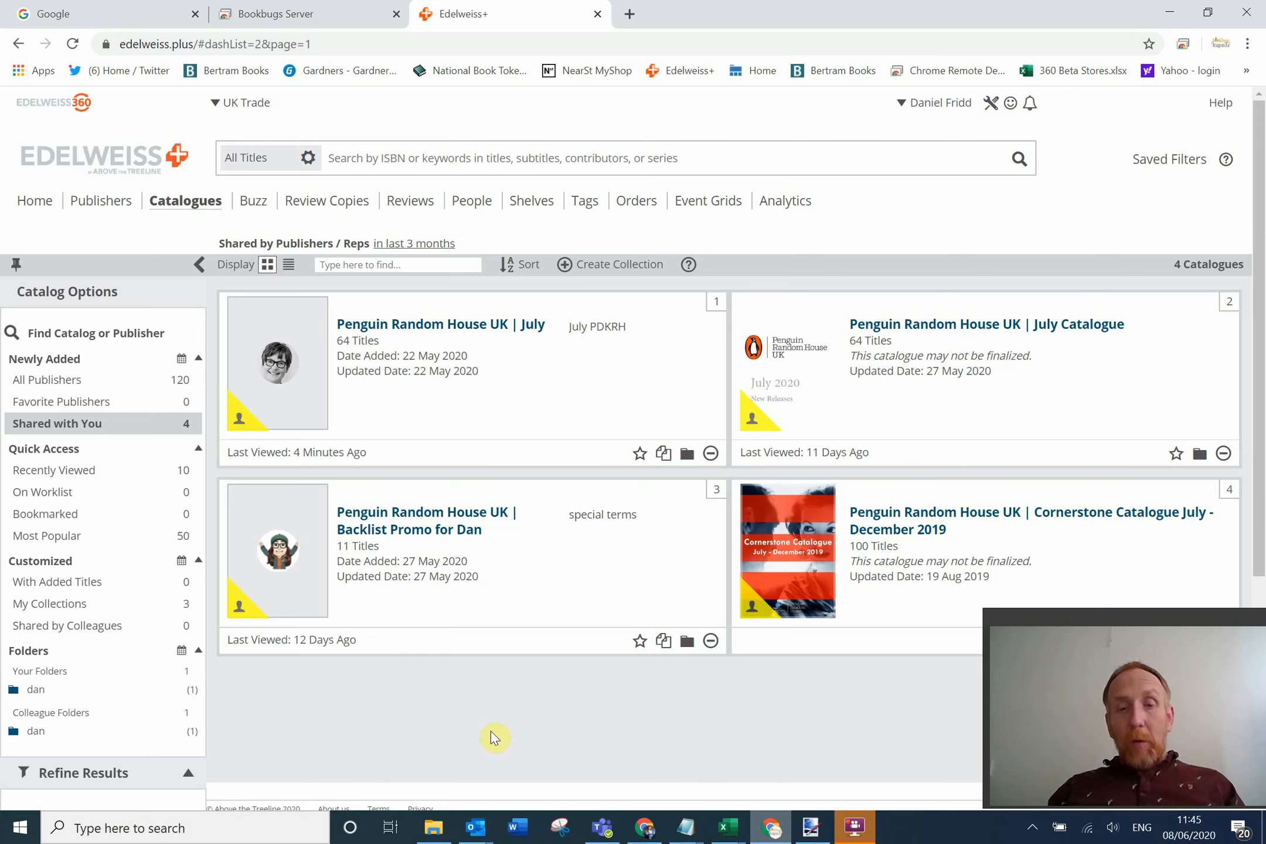
pyautogui.moveTo(474, 827)
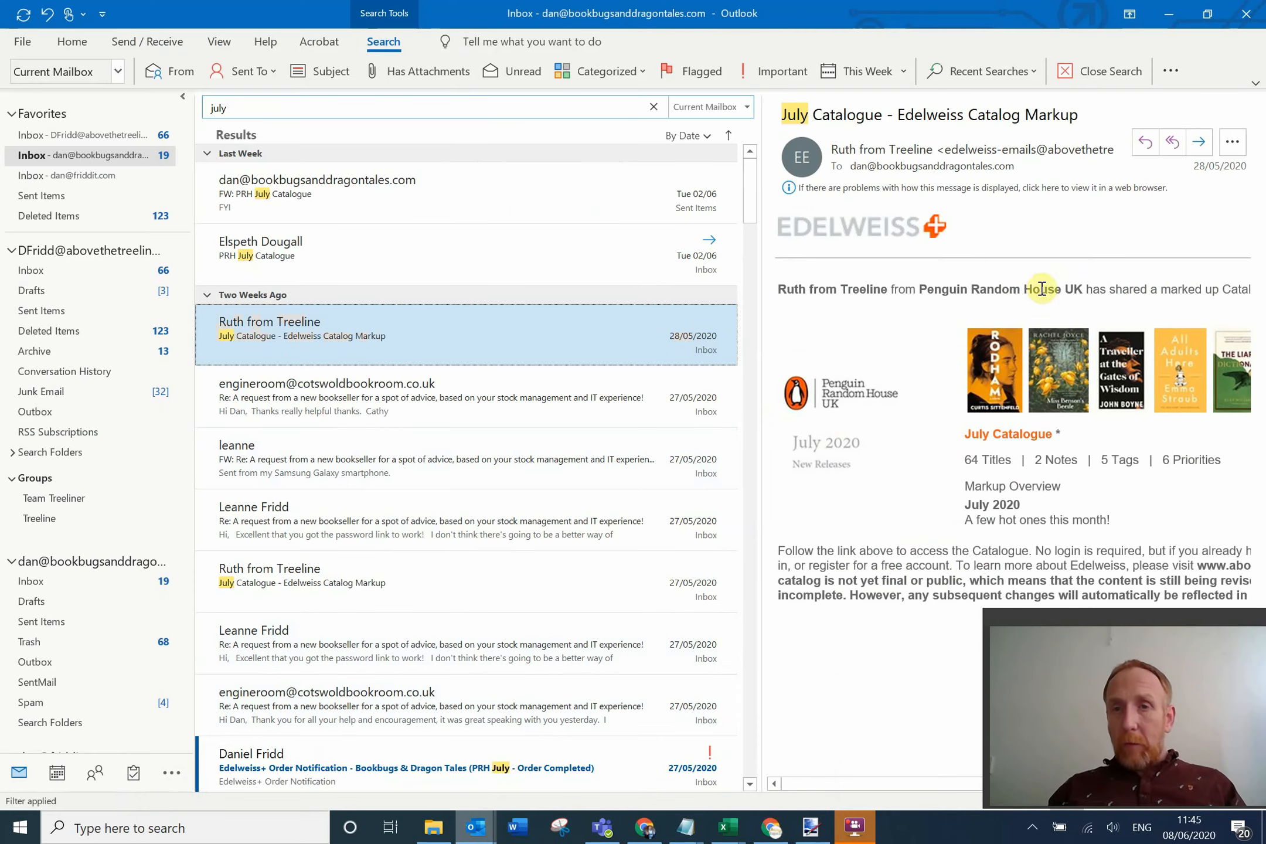
pyautogui.moveTo(979, 289)
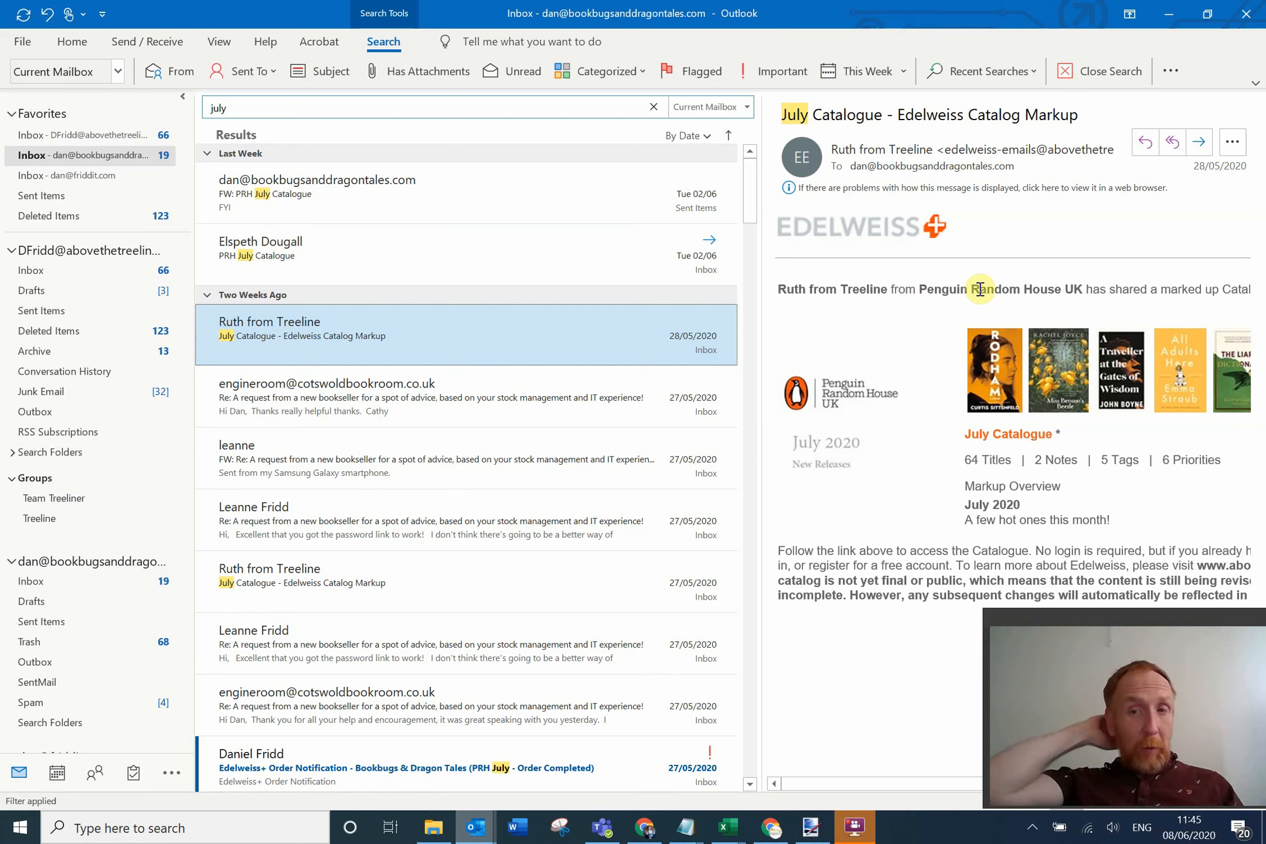
pyautogui.moveTo(1057, 460)
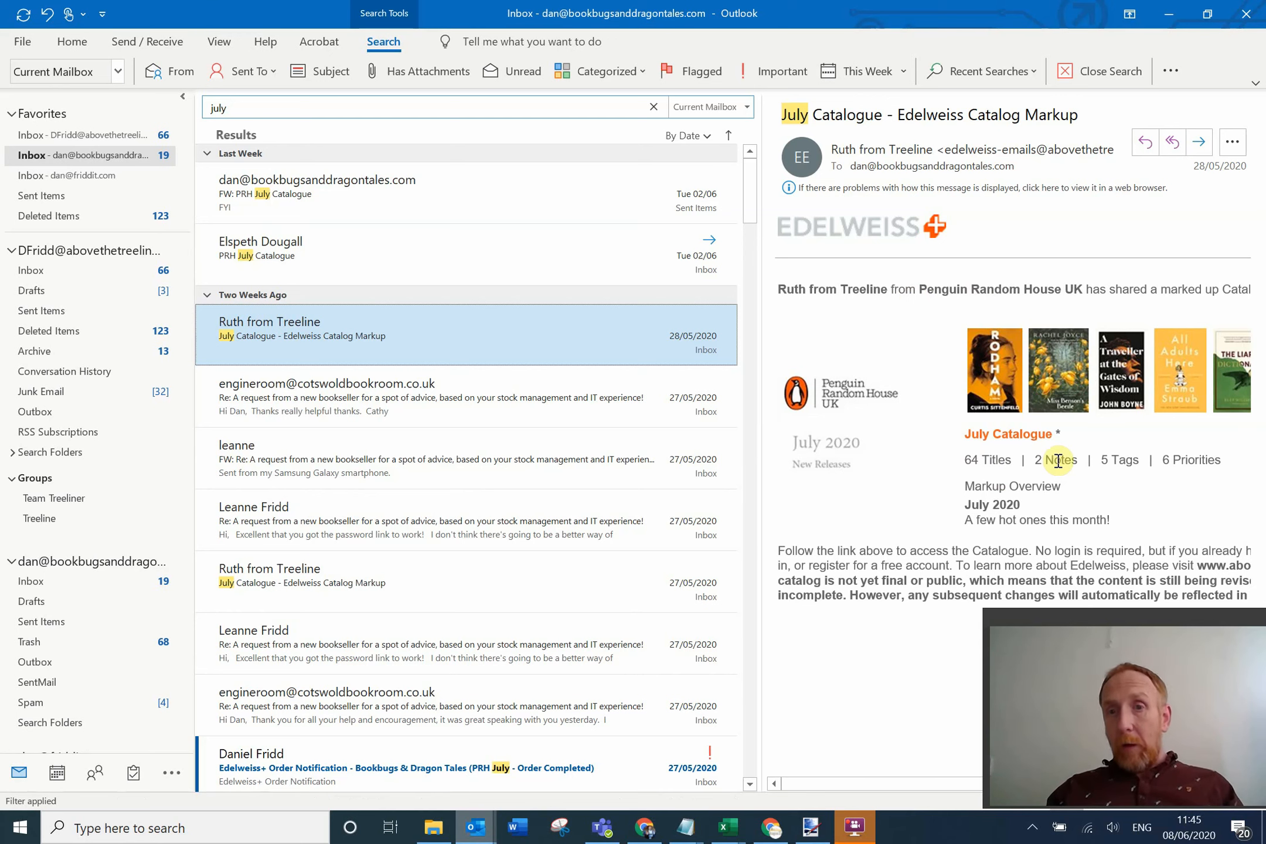
pyautogui.moveTo(1242, 481)
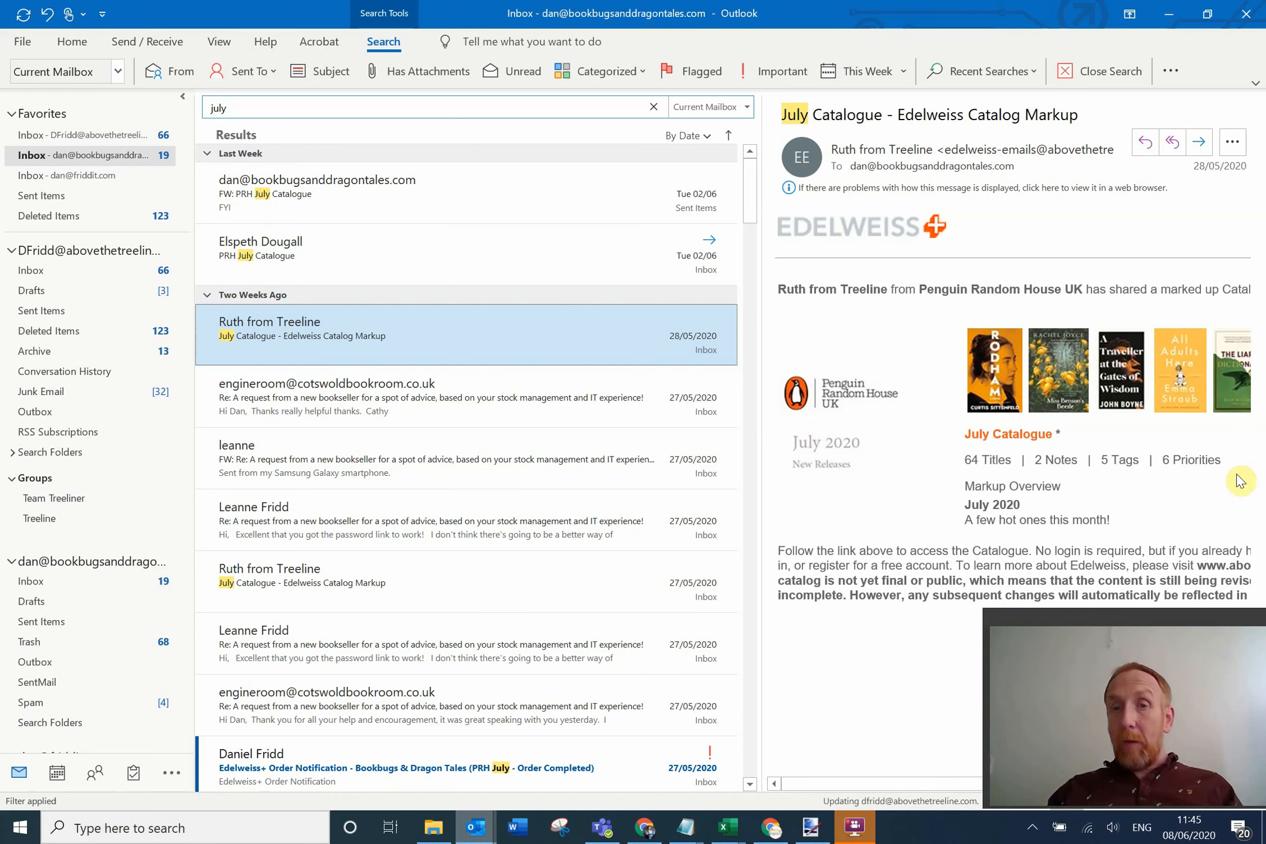
pyautogui.moveTo(1162, 505)
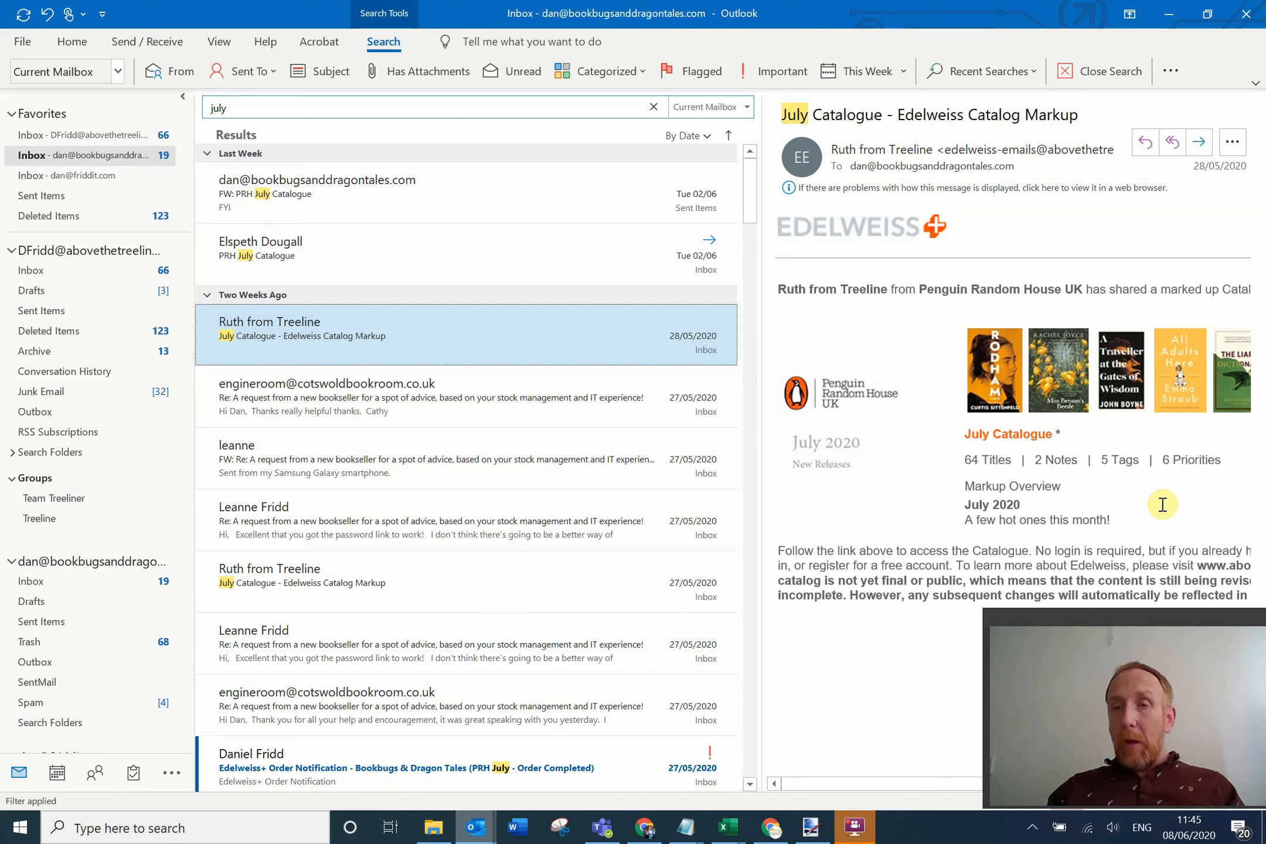
pyautogui.moveTo(1101, 476)
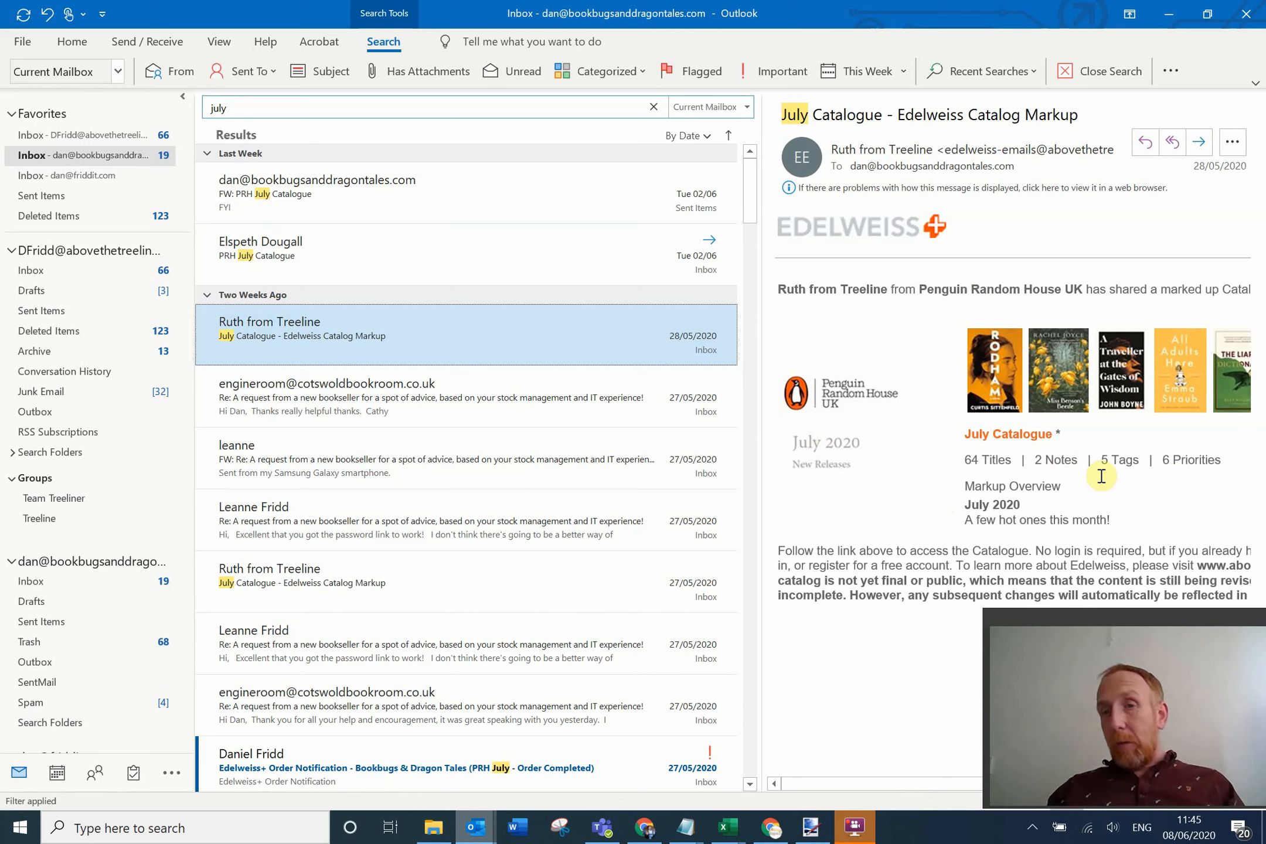
pyautogui.moveTo(844, 380)
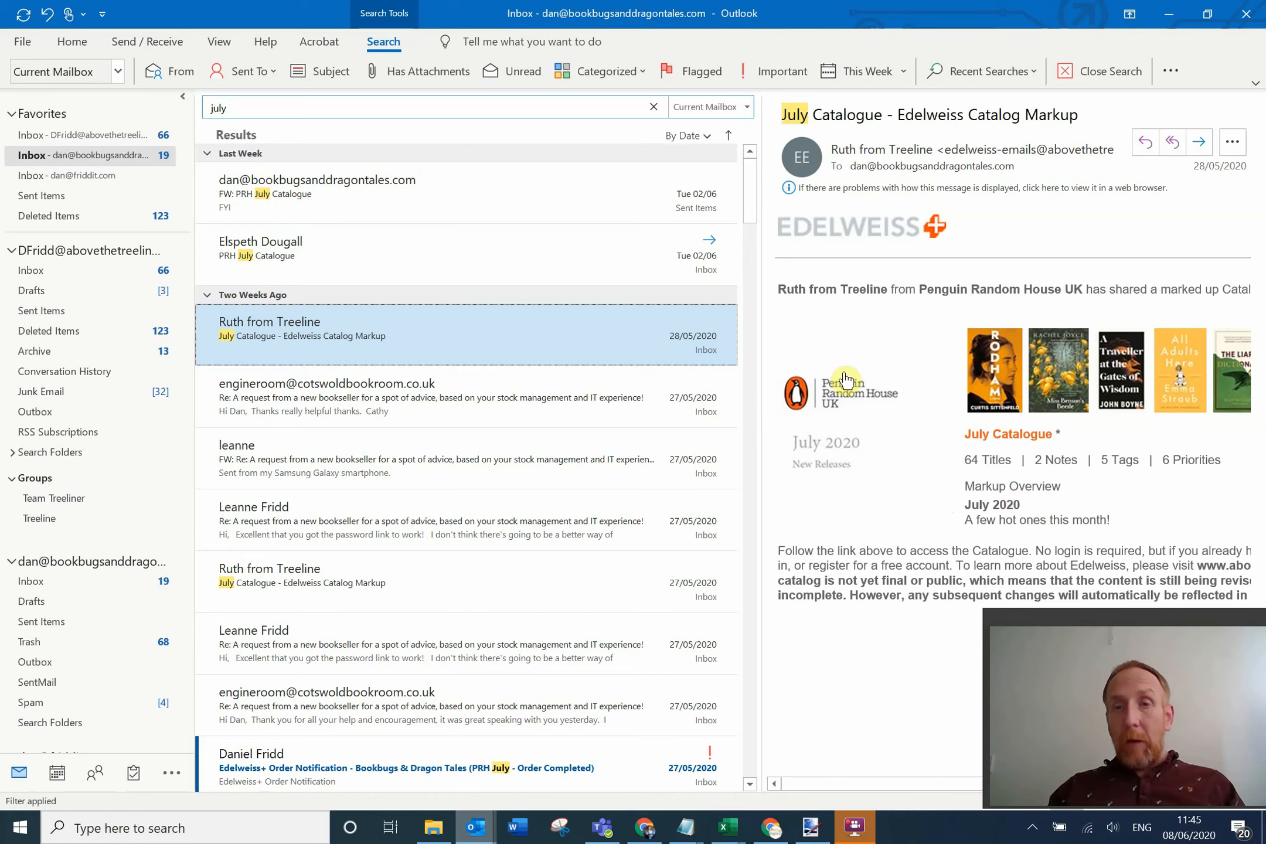
pyautogui.moveTo(840, 393)
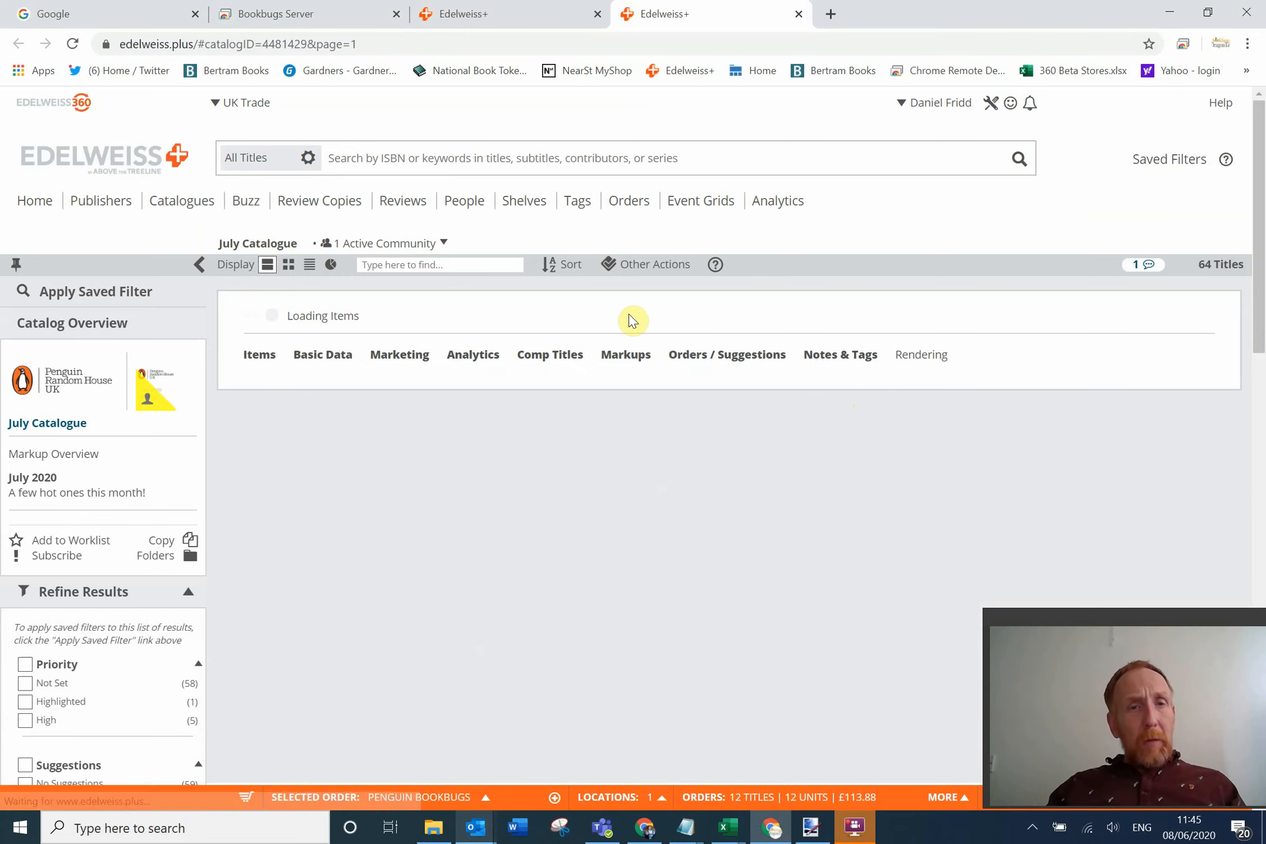
pyautogui.moveTo(264, 242)
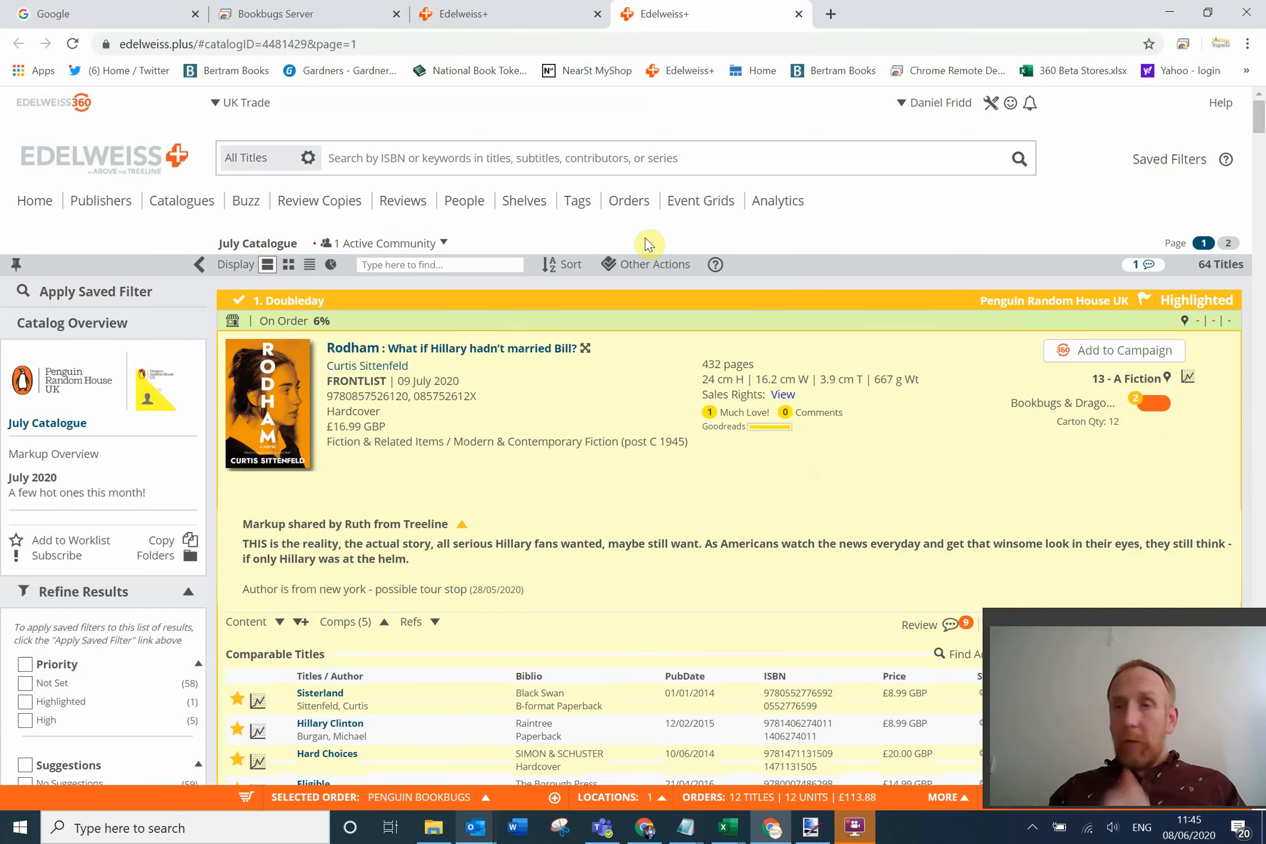
pyautogui.moveTo(783, 383)
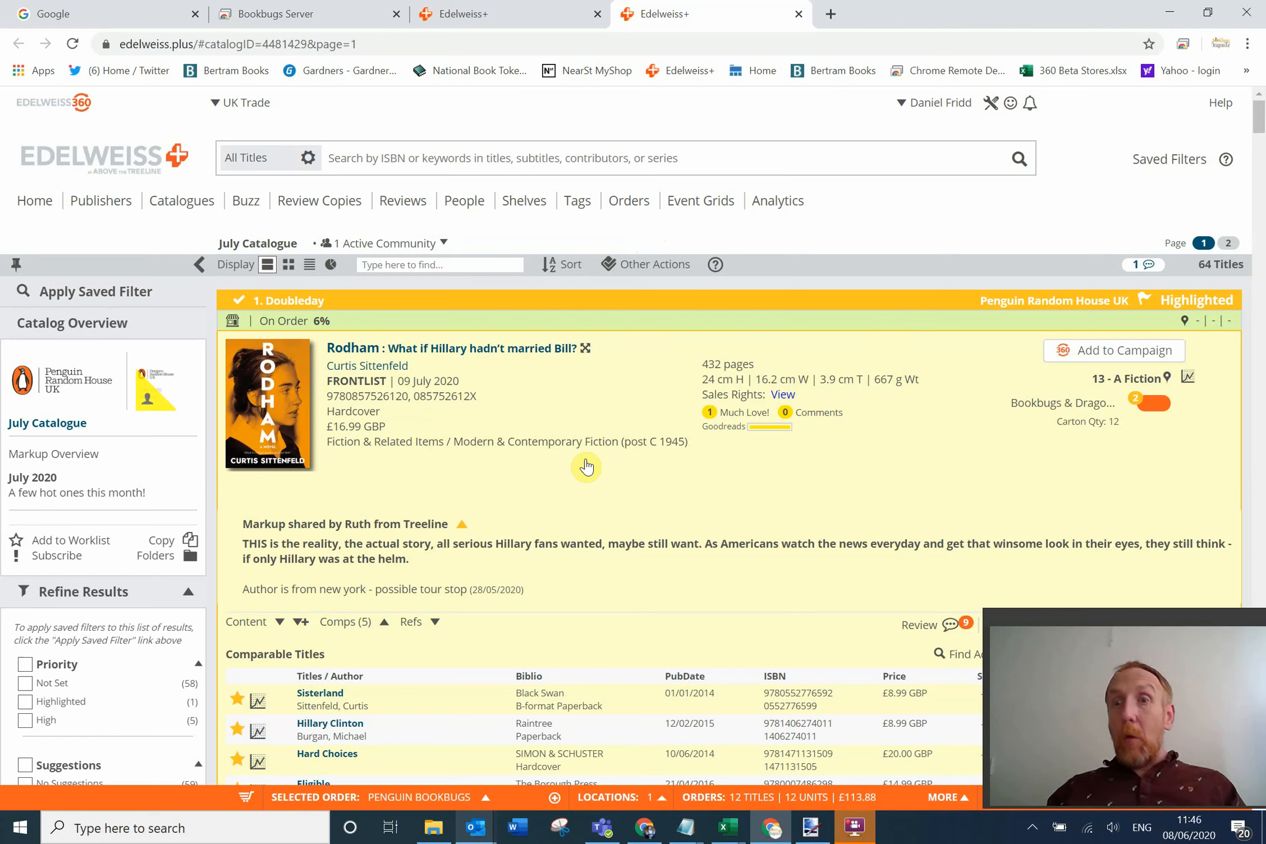
pyautogui.moveTo(634, 491)
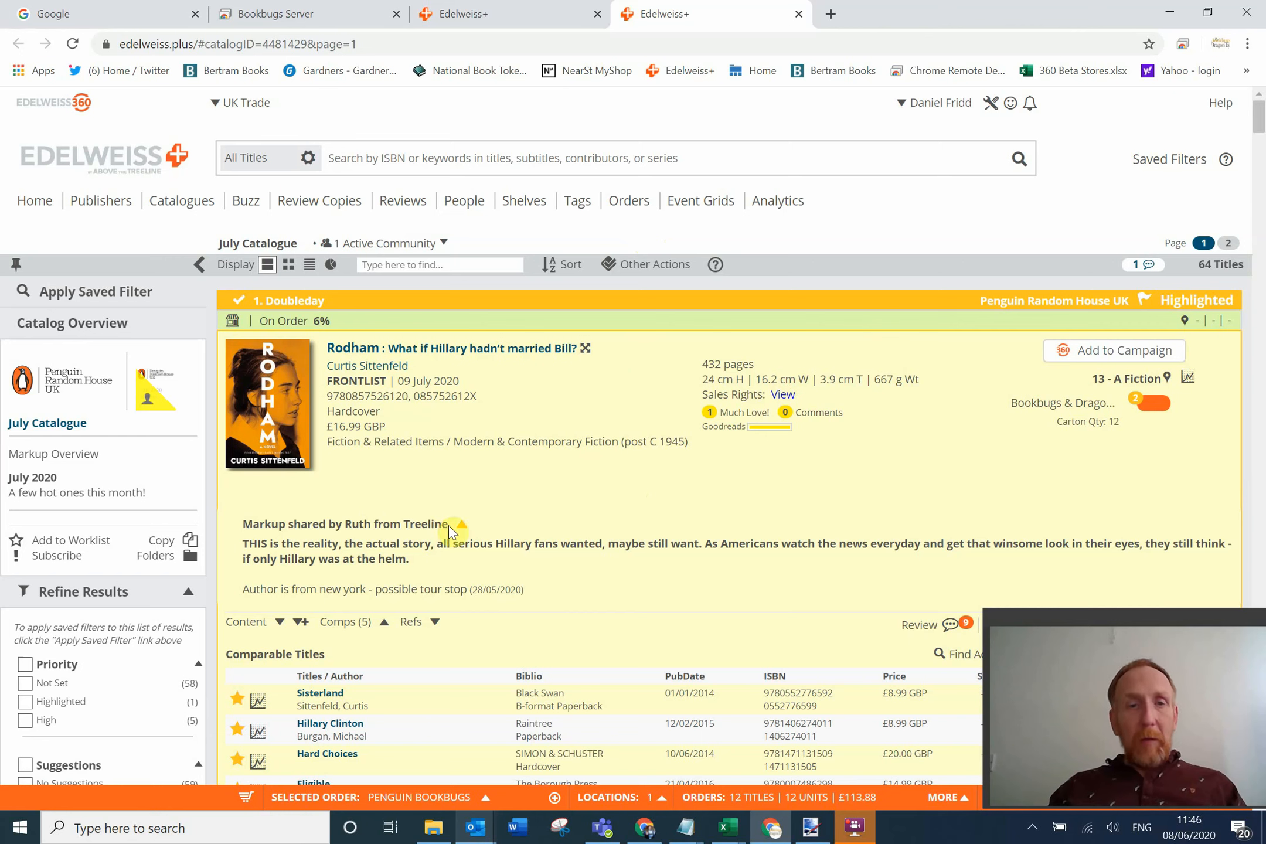
pyautogui.moveTo(618, 538)
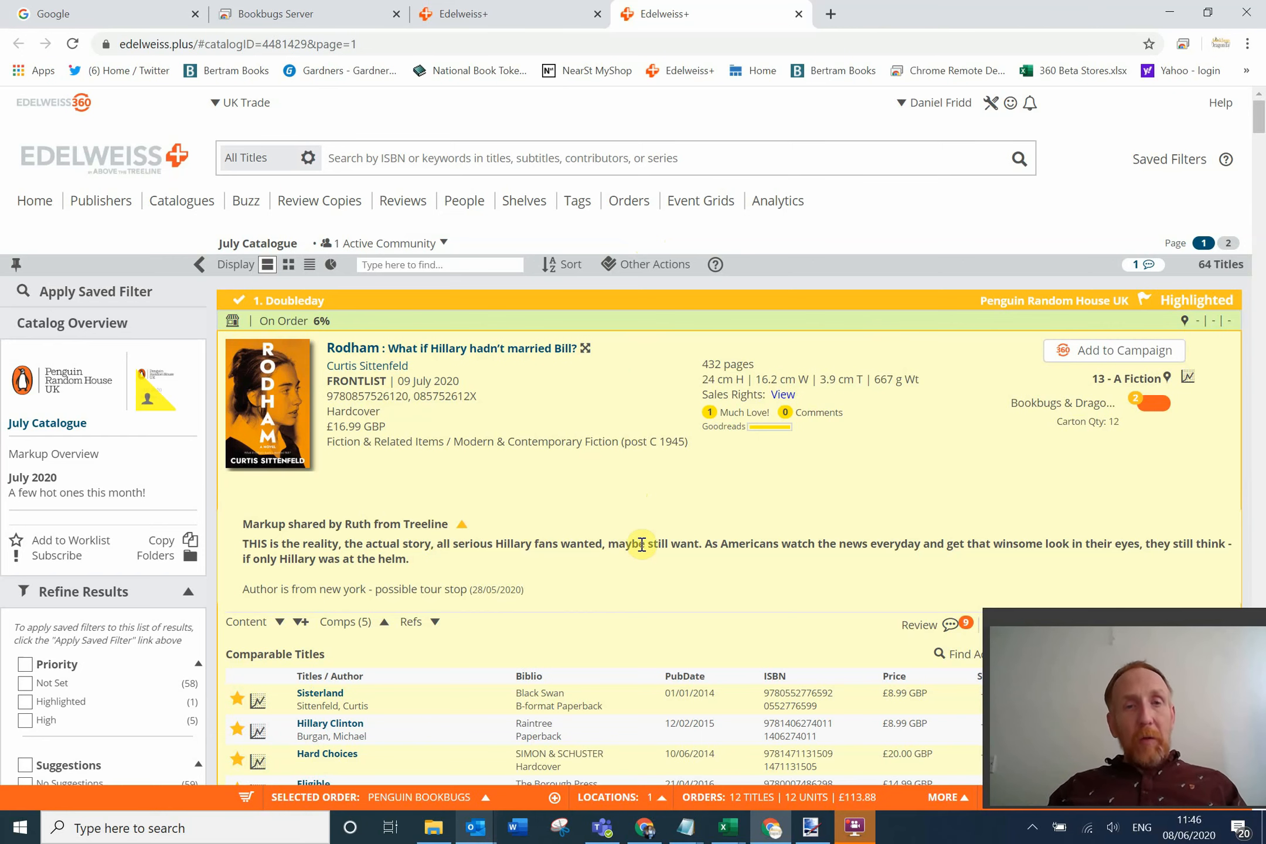
# Browse the July Catalogue title list, leaving Rodham showing first of the 64 titles.
pyautogui.scroll(-3)
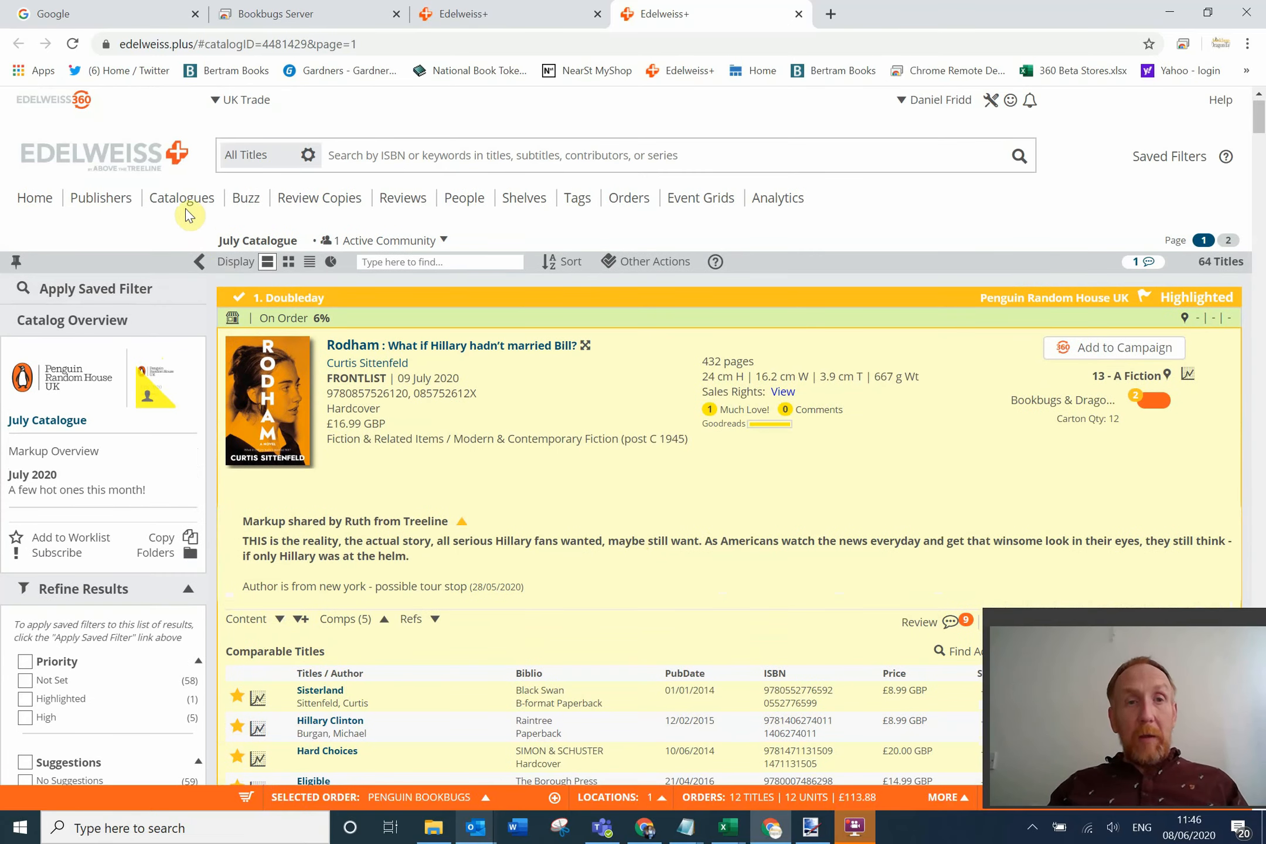
pyautogui.click(181, 198)
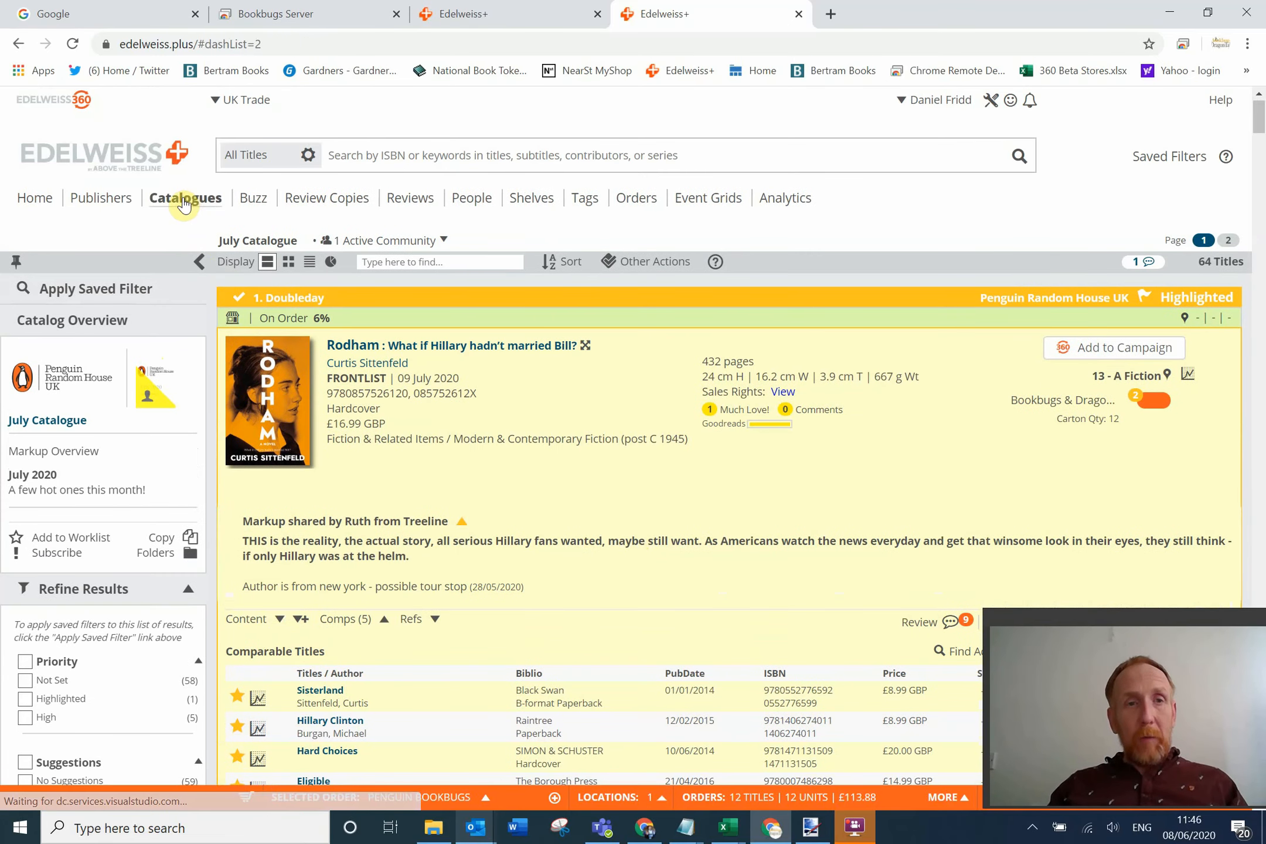
pyautogui.click(184, 200)
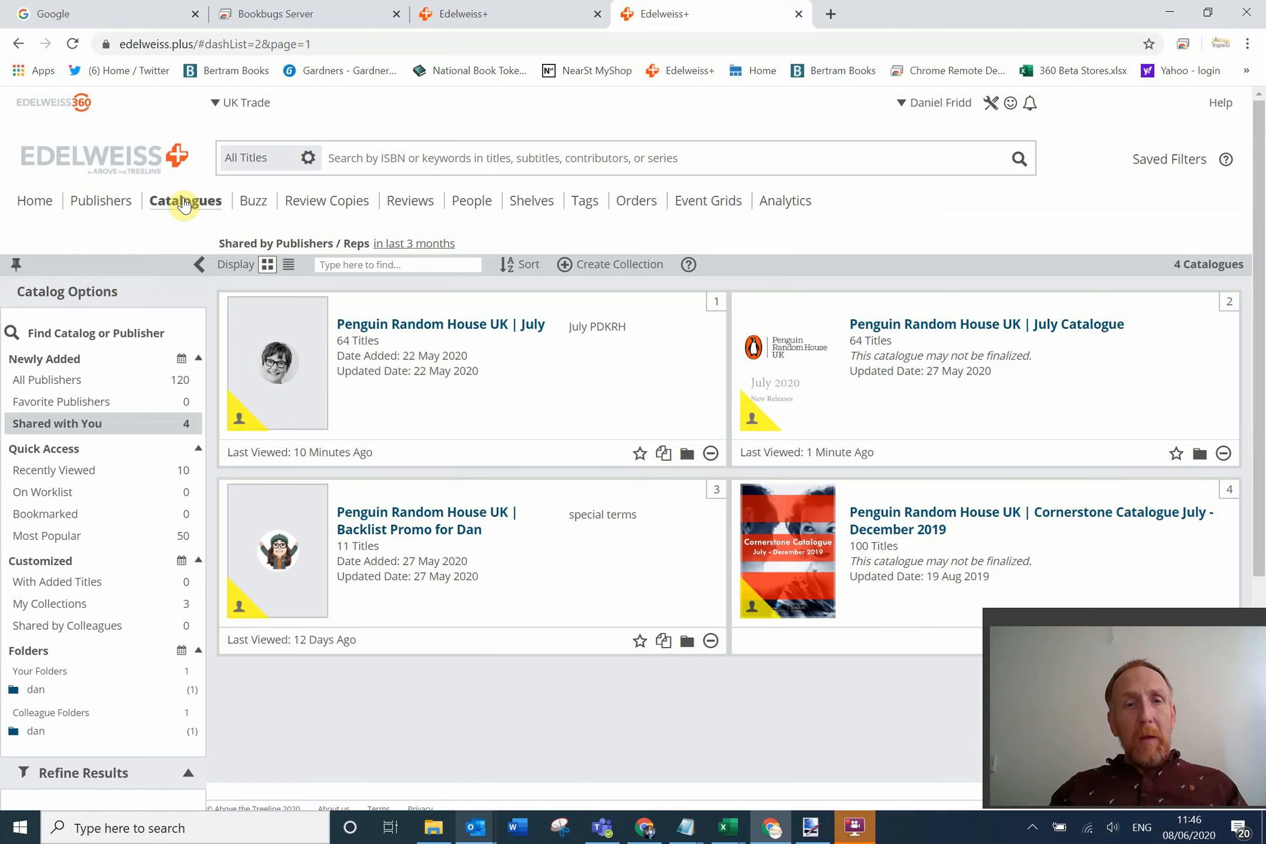
pyautogui.moveTo(609, 500)
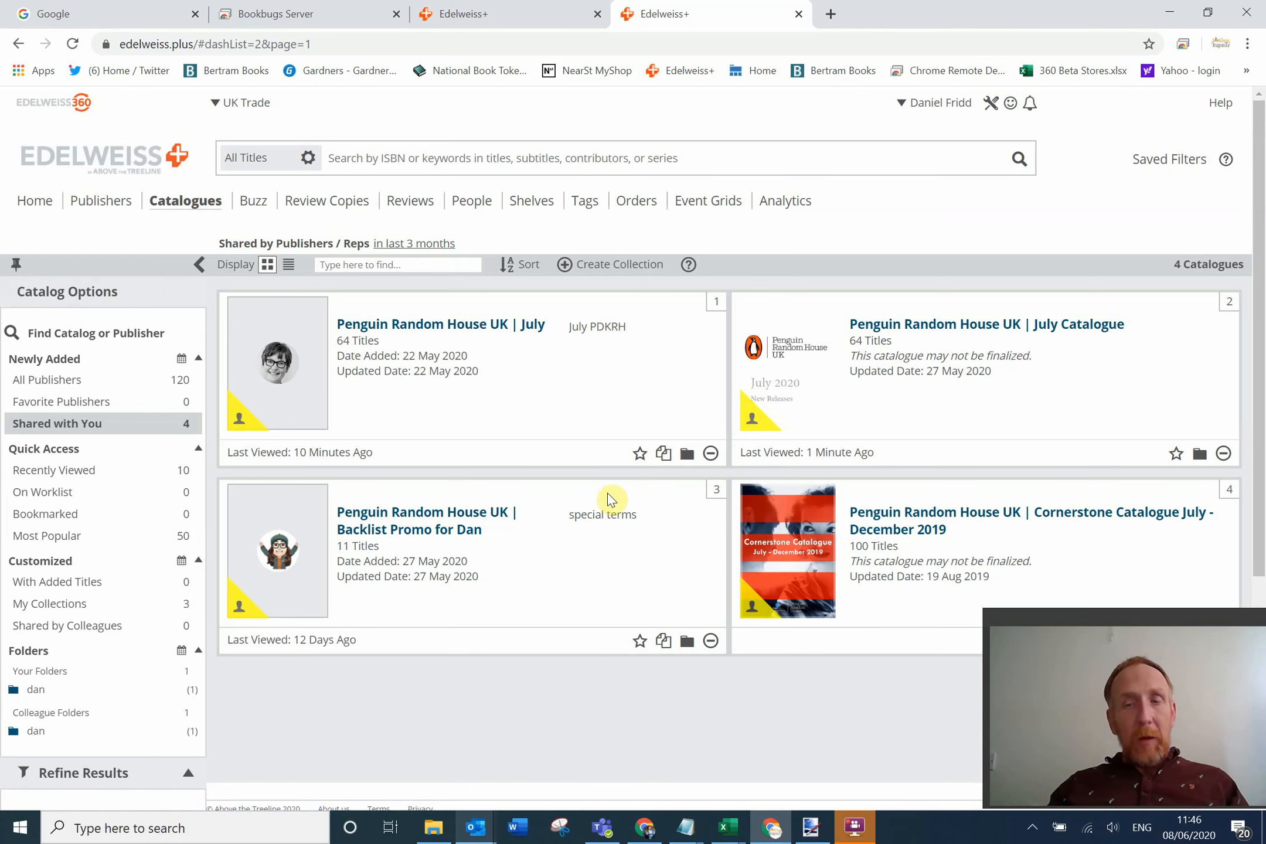
pyautogui.moveTo(218, 235)
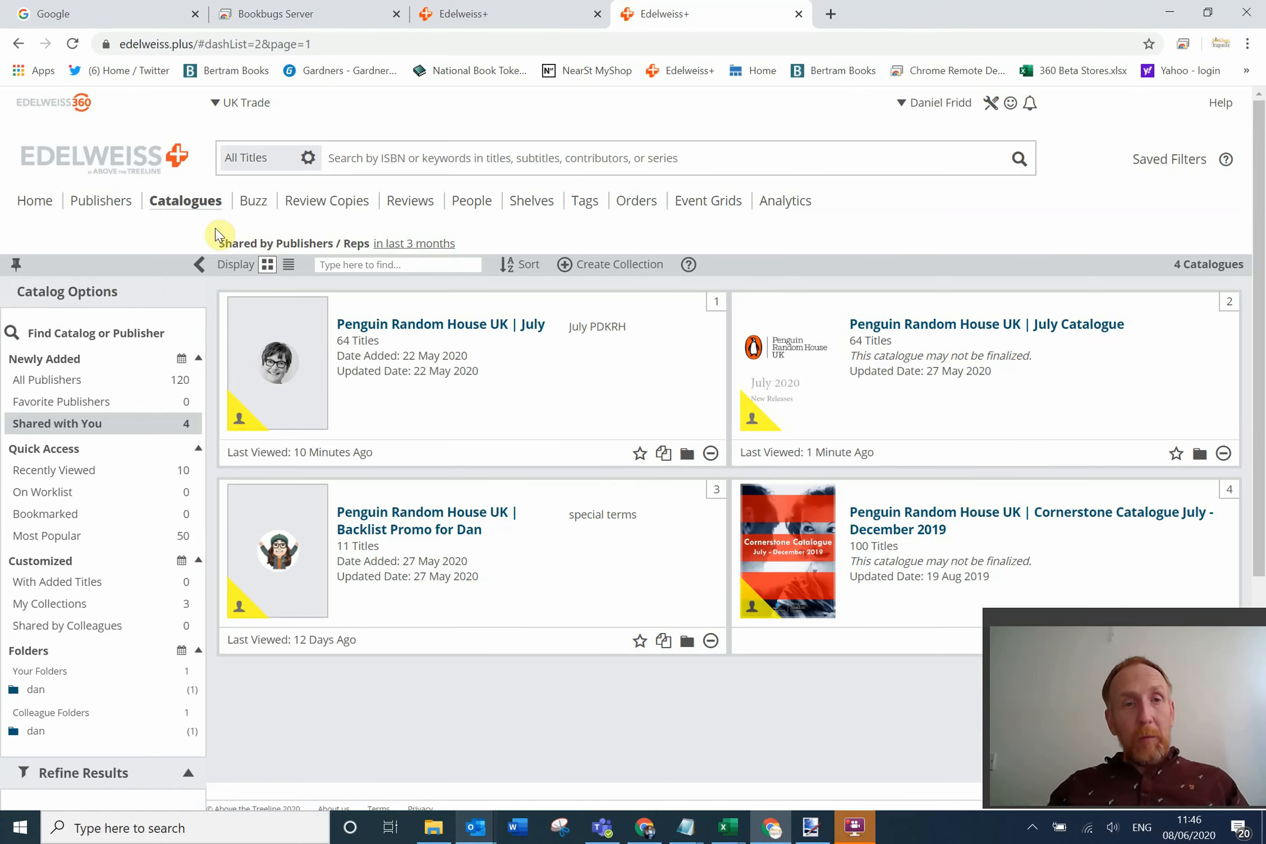
pyautogui.click(985, 324)
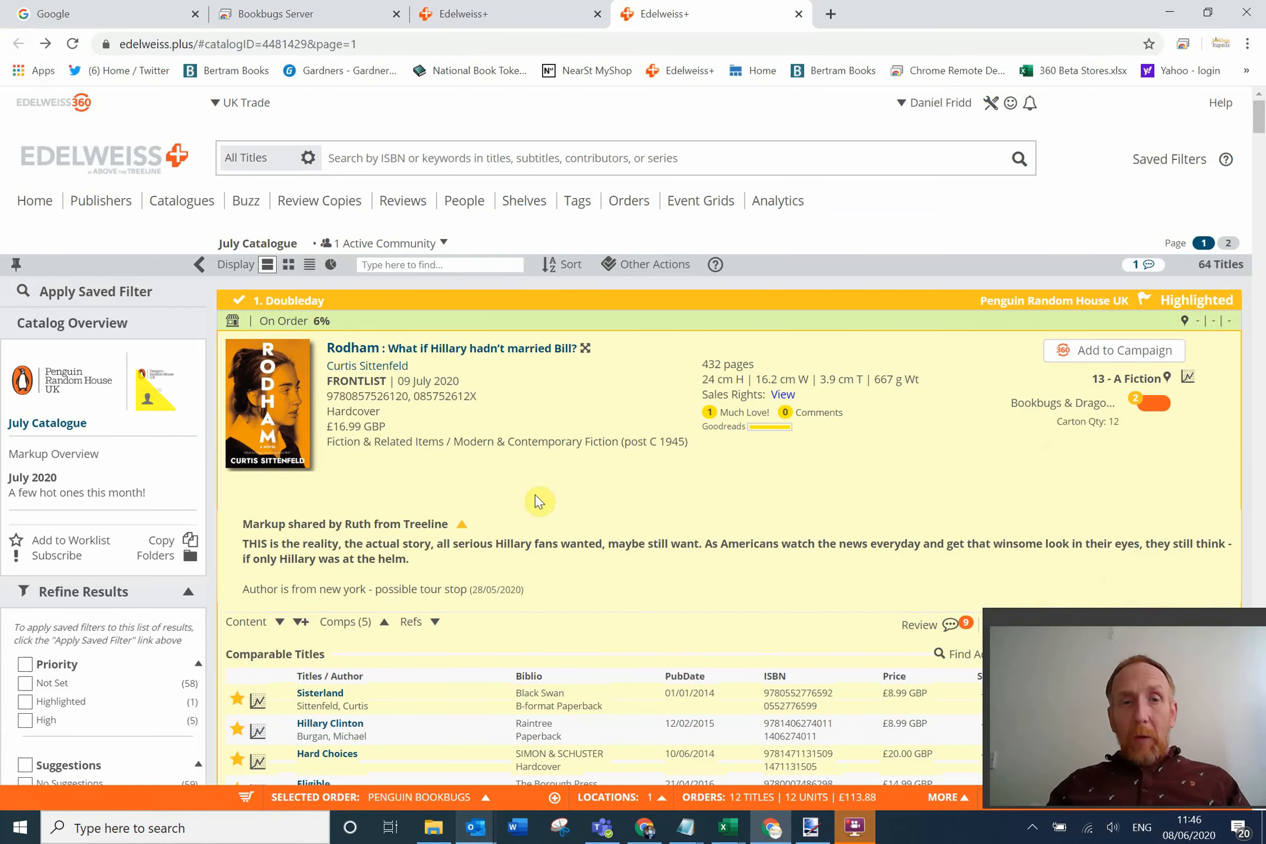
pyautogui.scroll(-3)
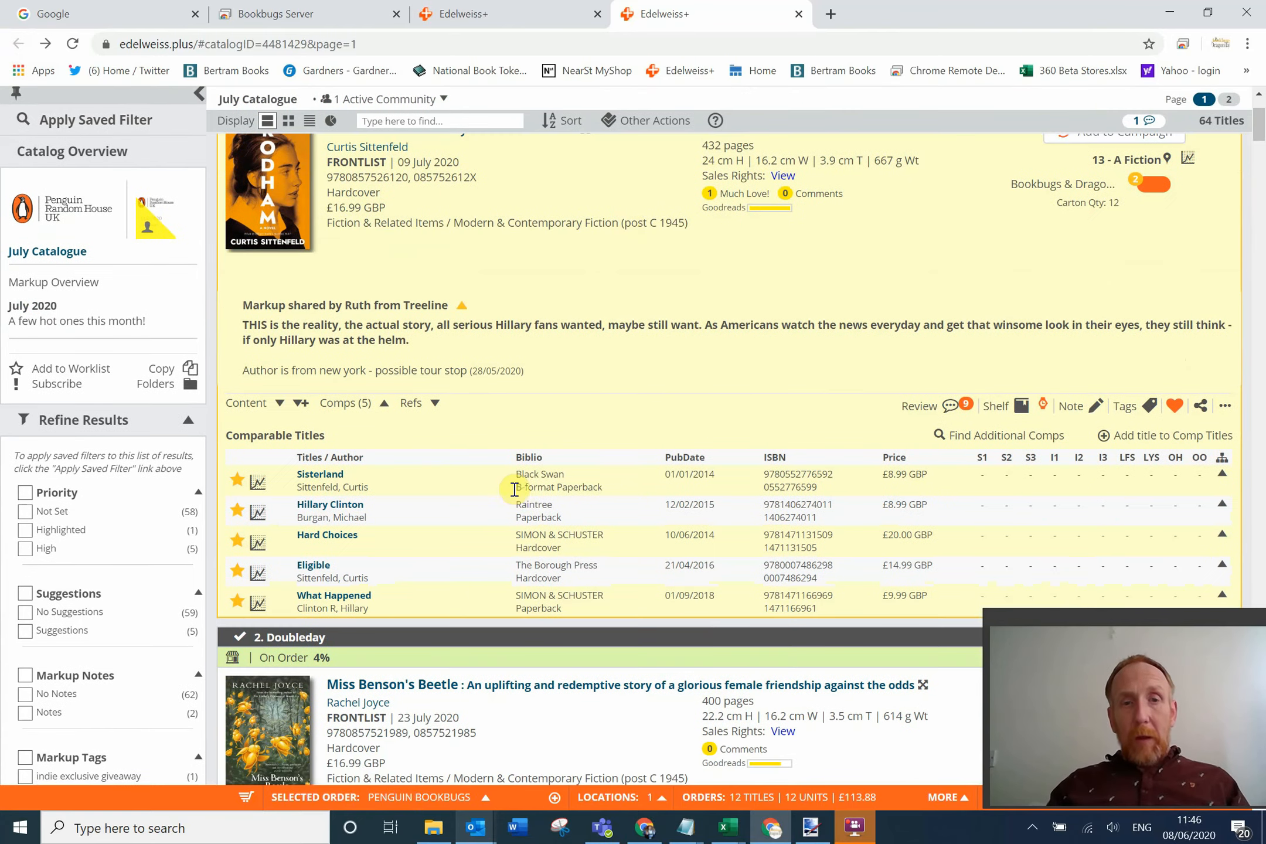
pyautogui.scroll(3)
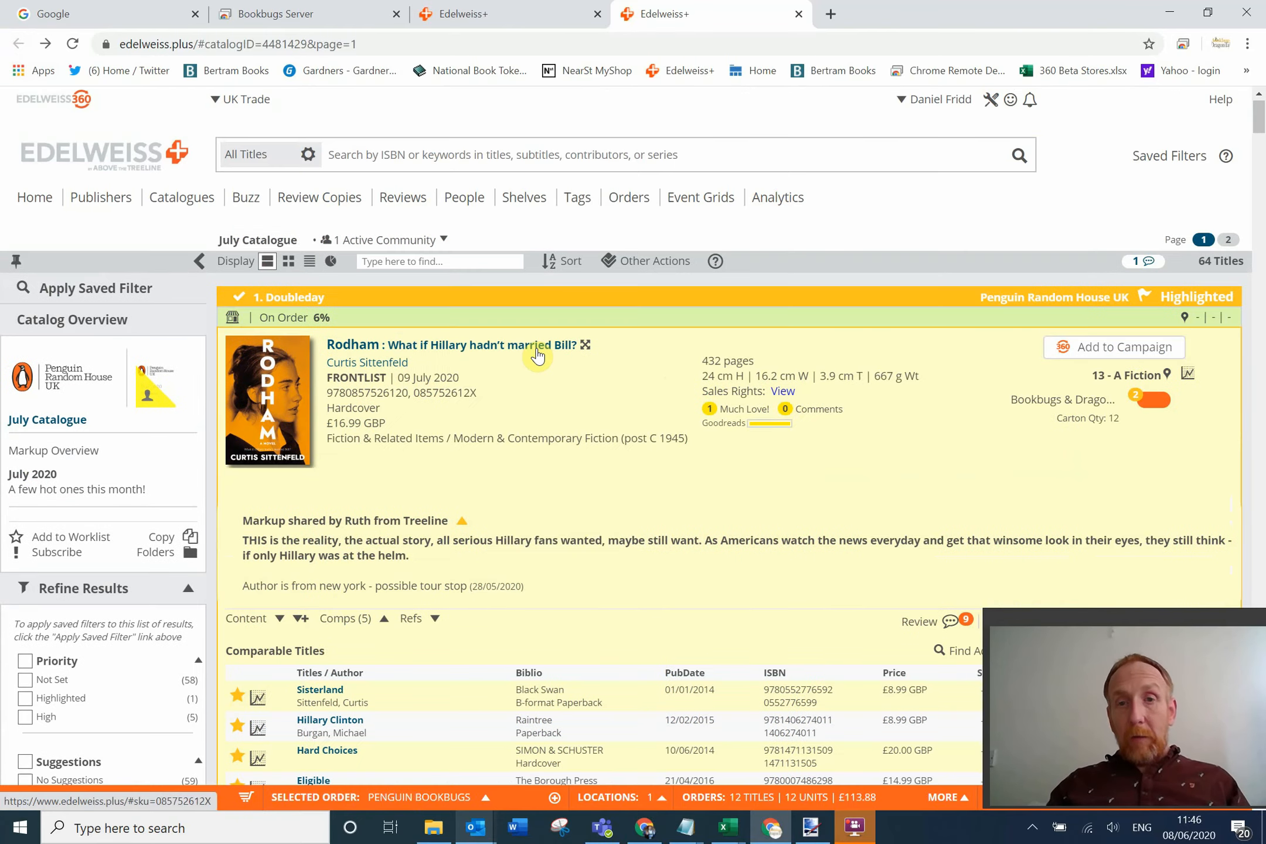
pyautogui.scroll(-3)
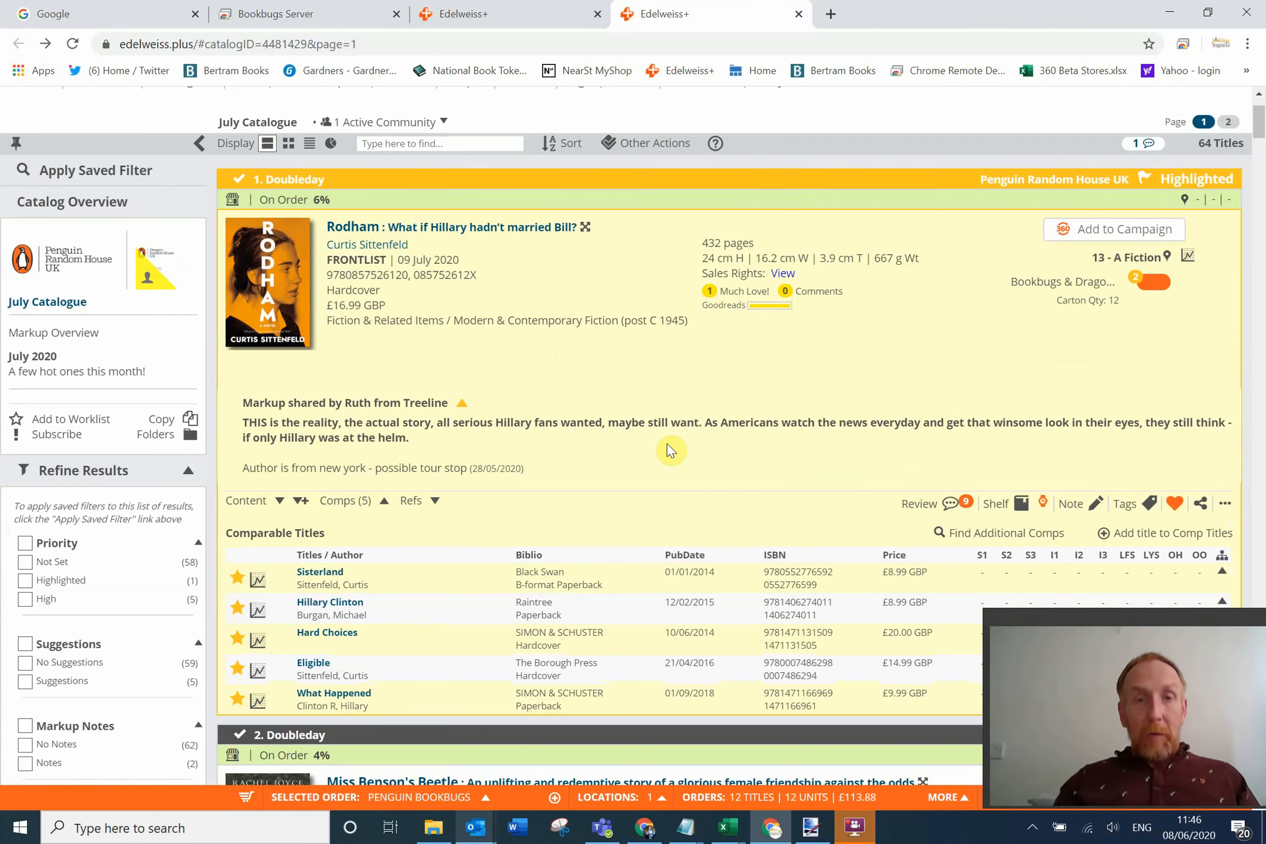
pyautogui.moveTo(515, 440)
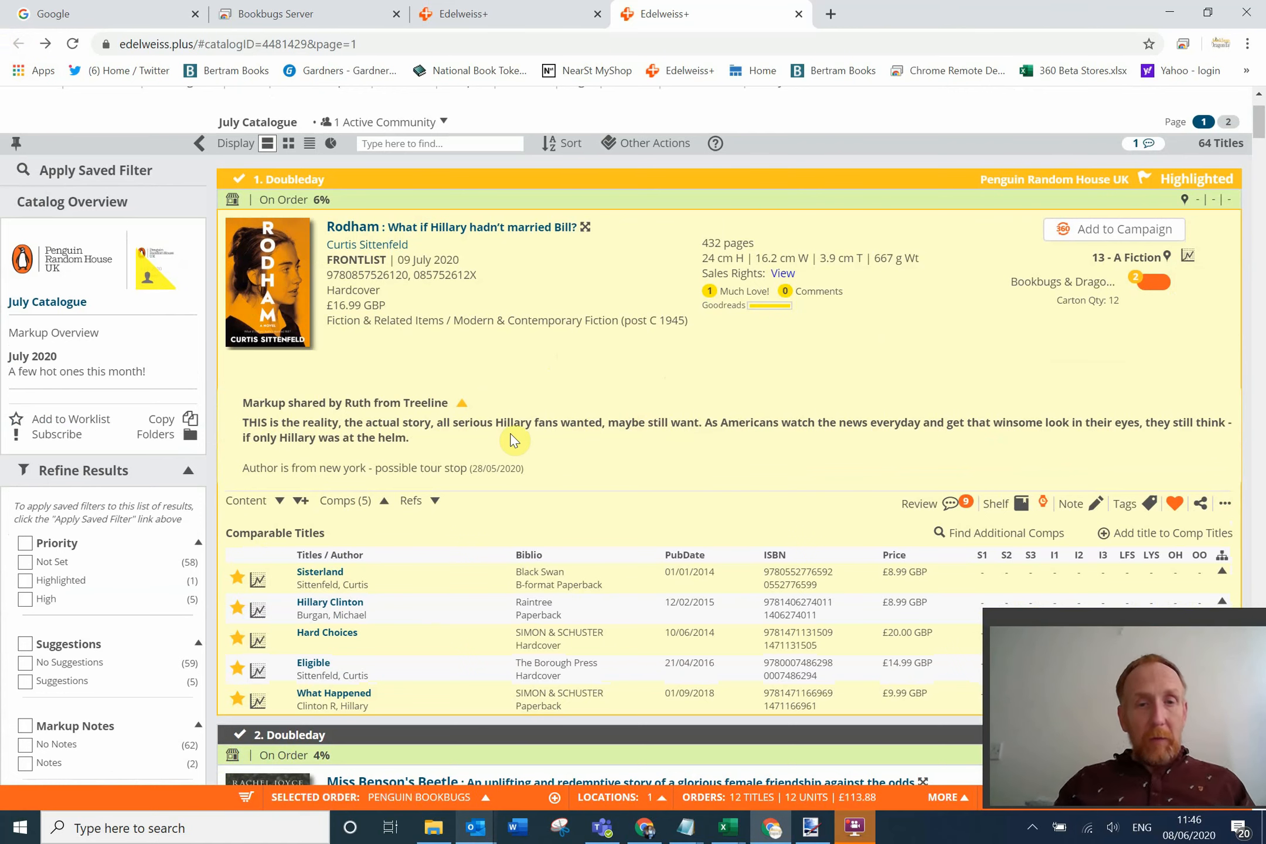
pyautogui.moveTo(685, 521)
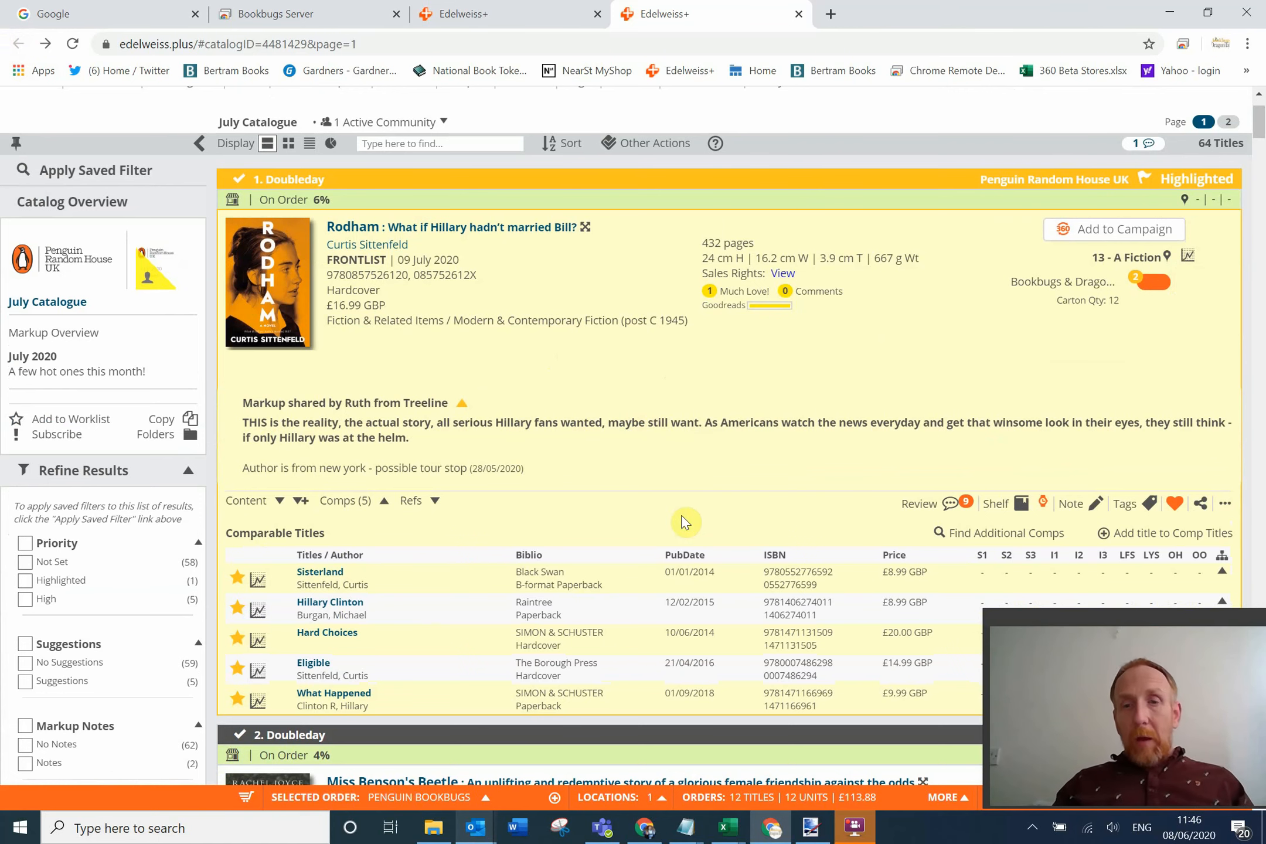
pyautogui.scroll(-3)
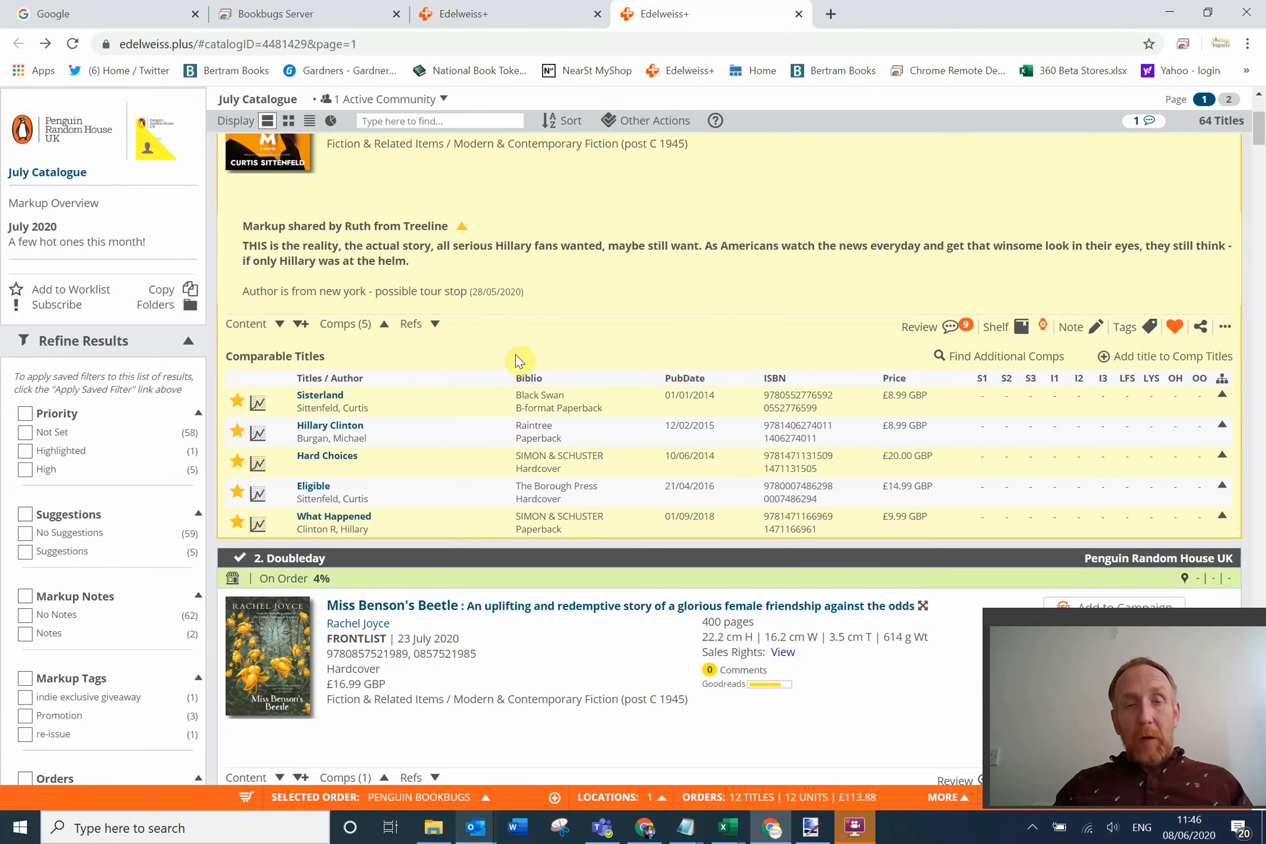
pyautogui.moveTo(423, 337)
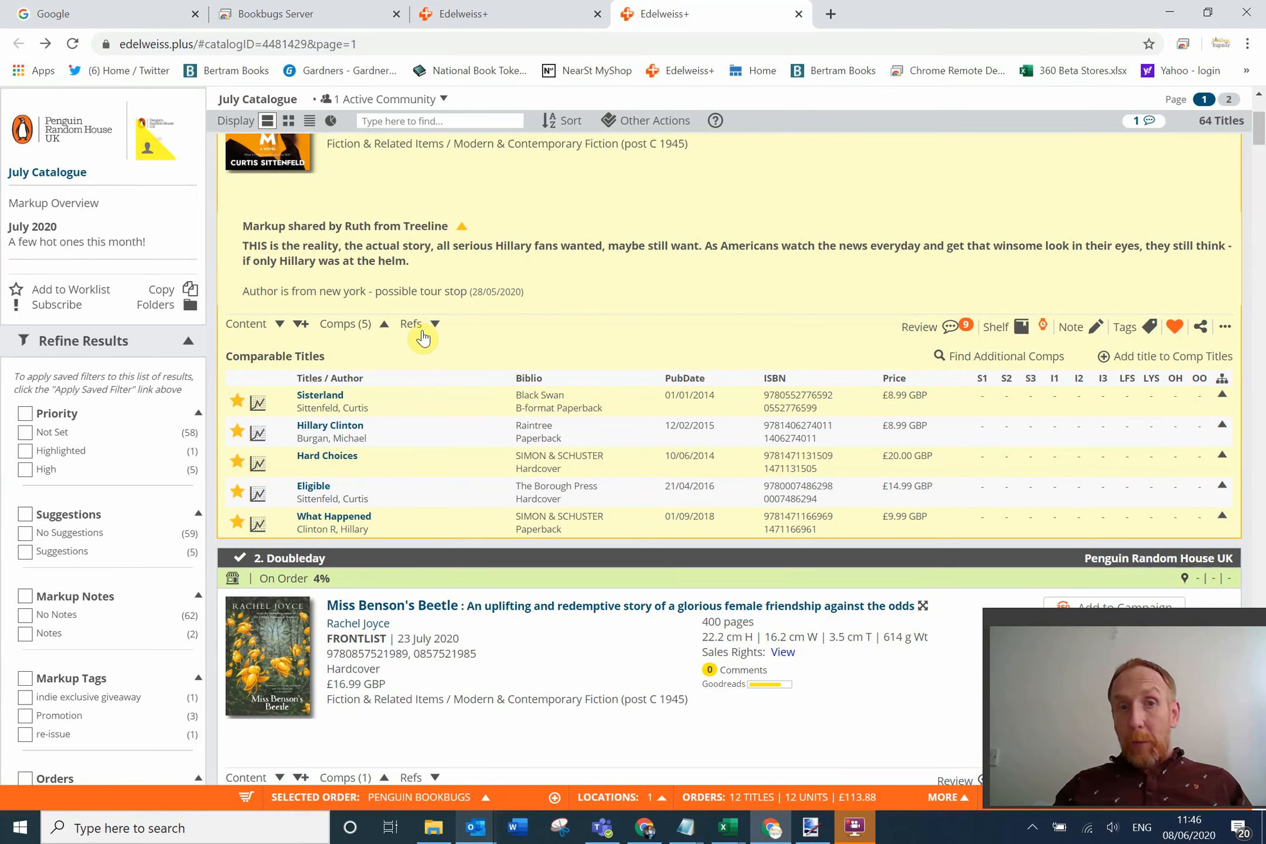
pyautogui.moveTo(379, 310)
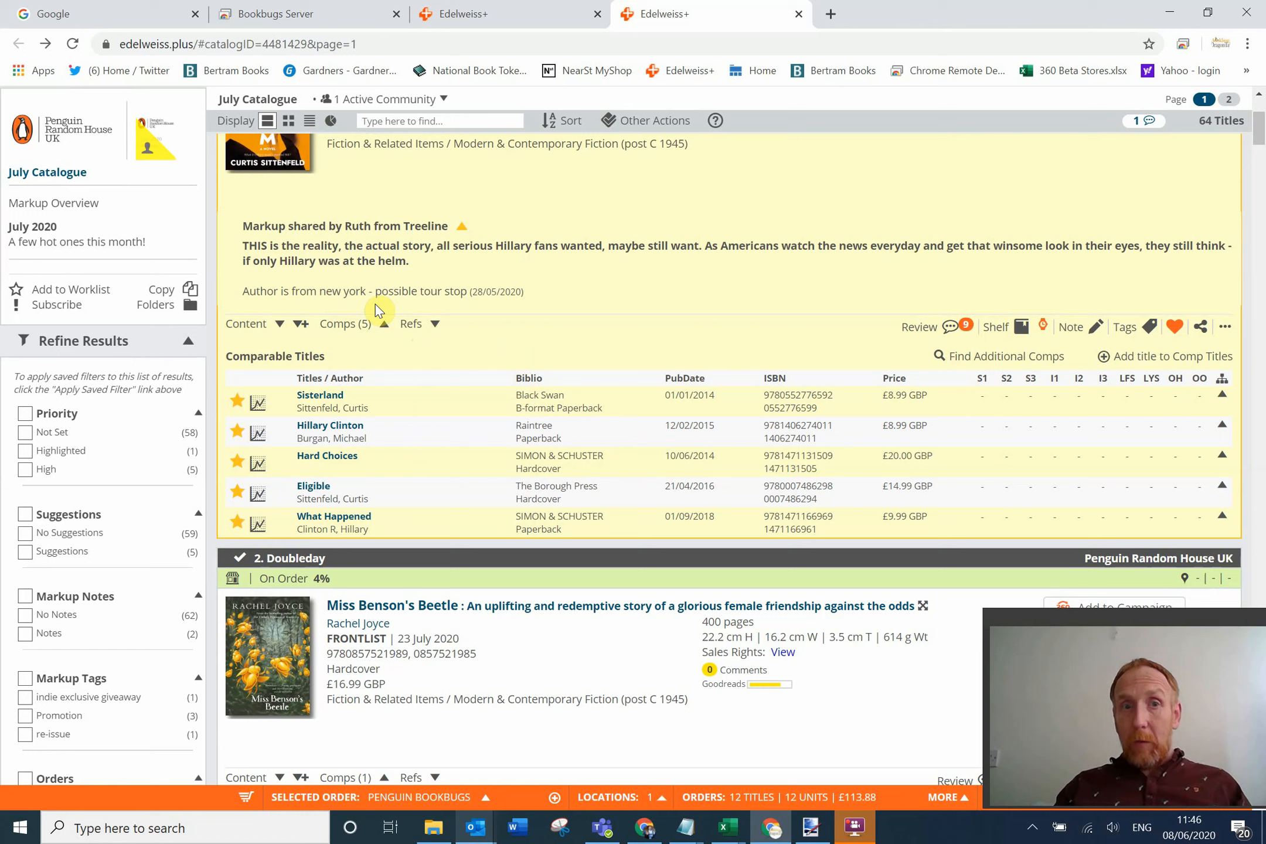
pyautogui.moveTo(339, 408)
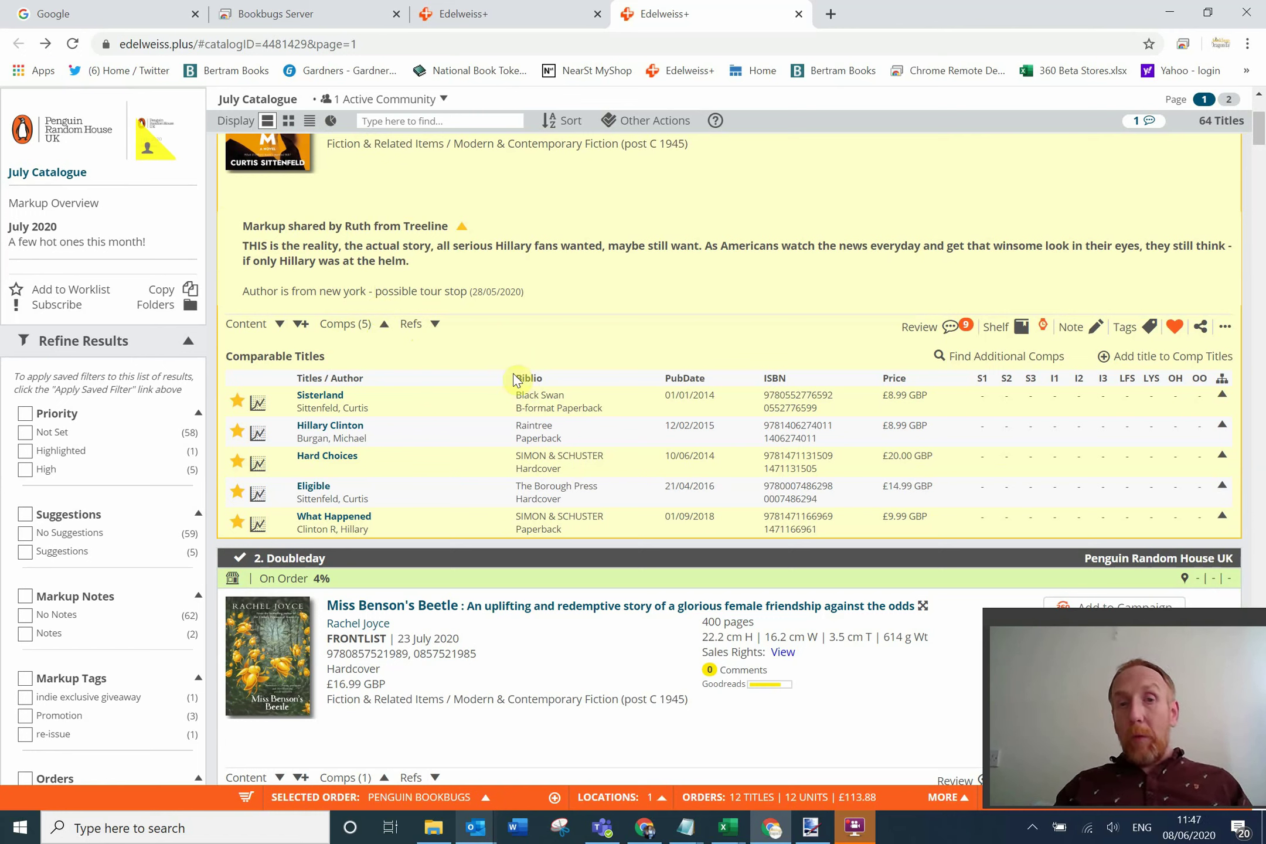
pyautogui.moveTo(701, 418)
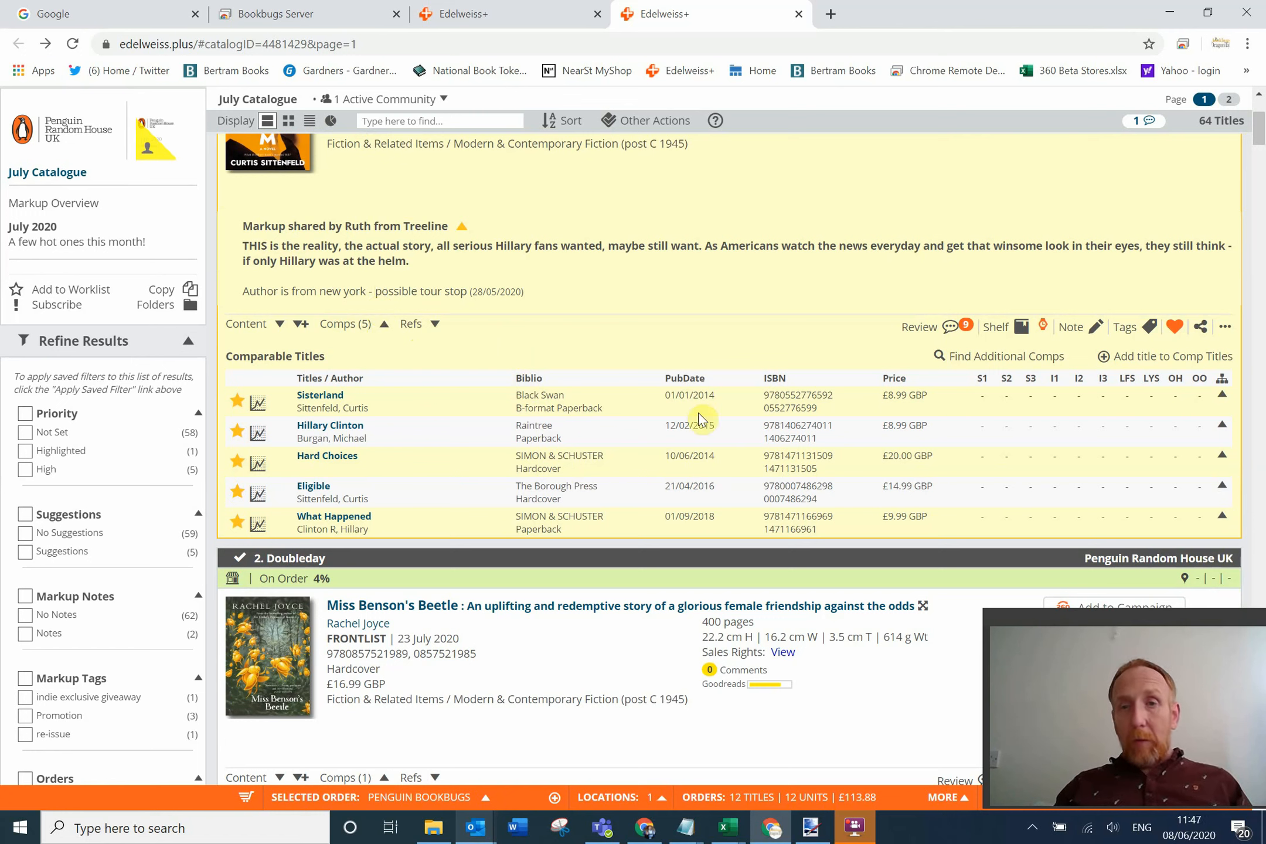
pyautogui.moveTo(1001, 425)
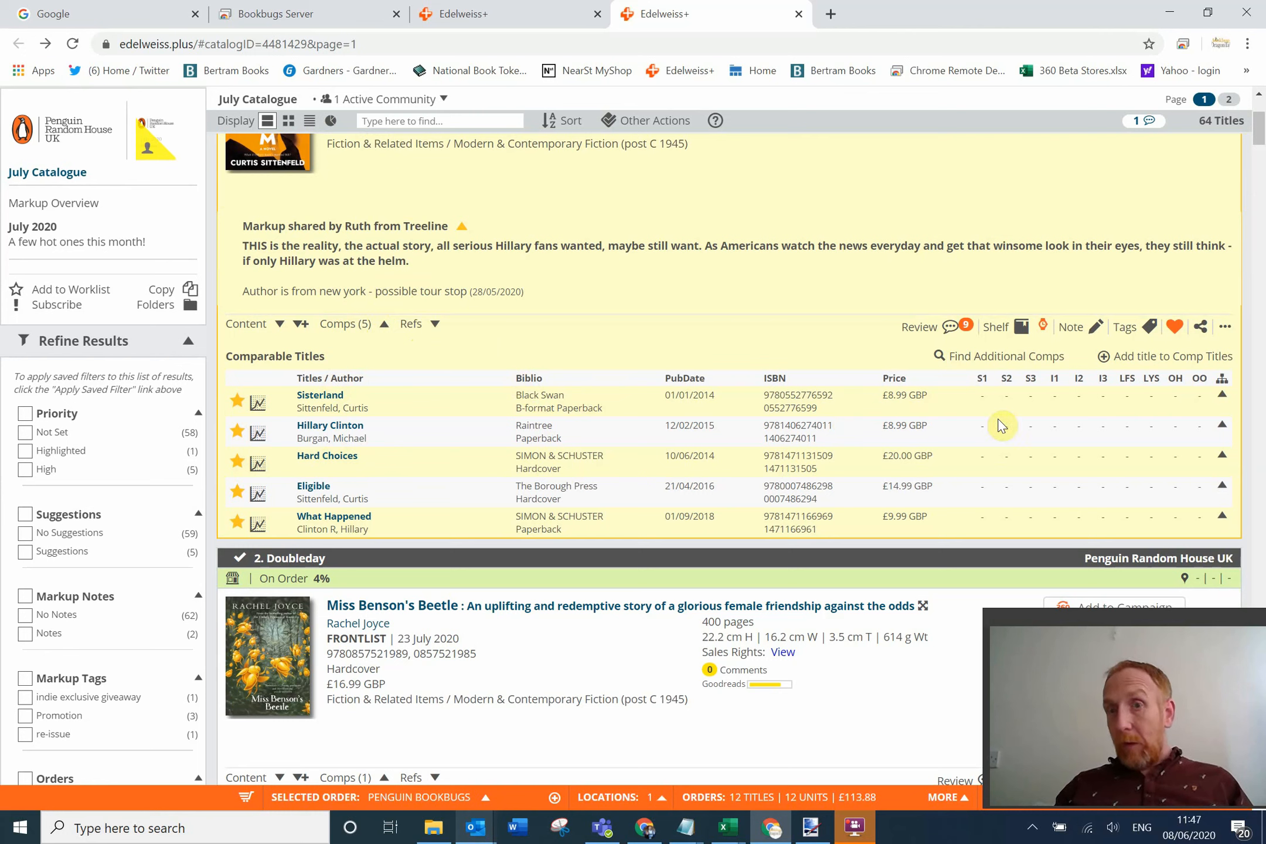
pyautogui.moveTo(1018, 481)
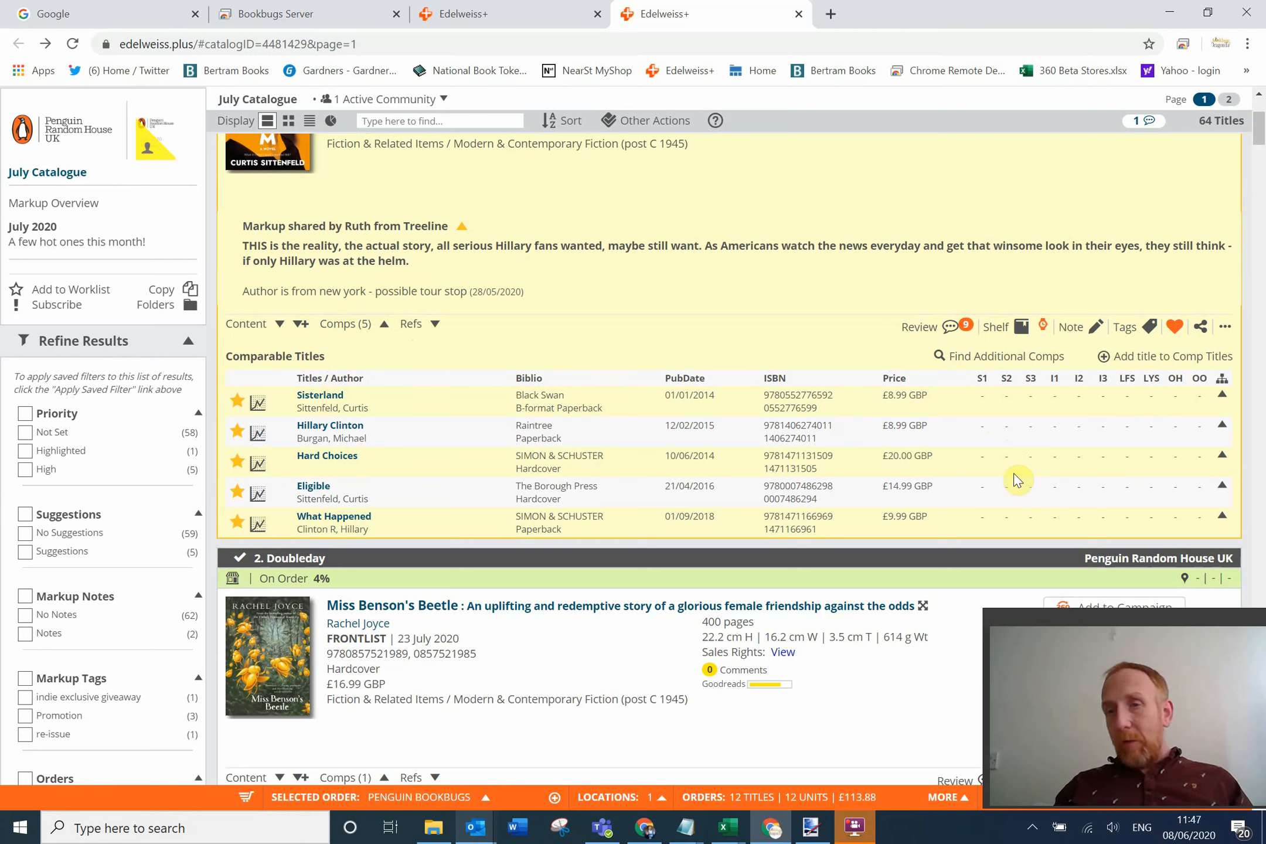
pyautogui.moveTo(1003, 459)
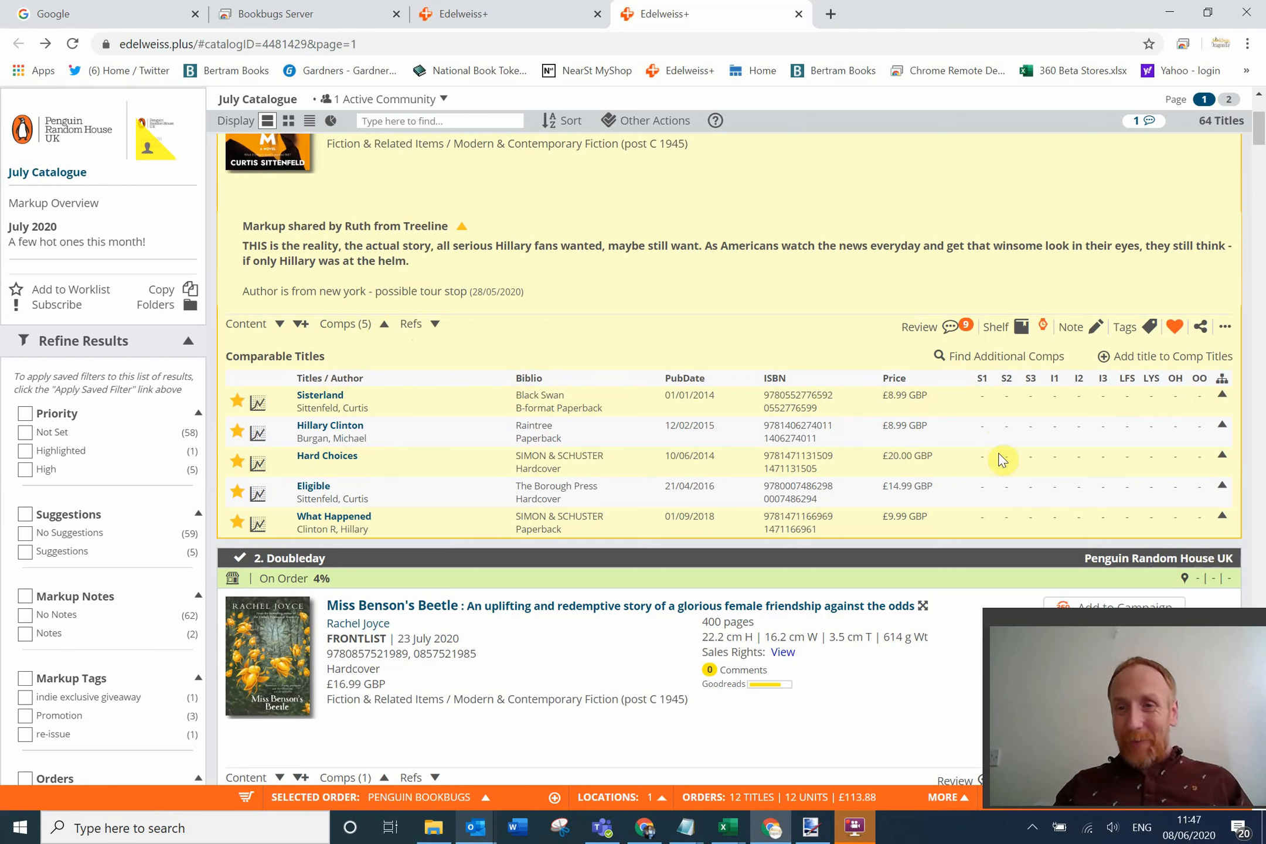
pyautogui.moveTo(983, 381)
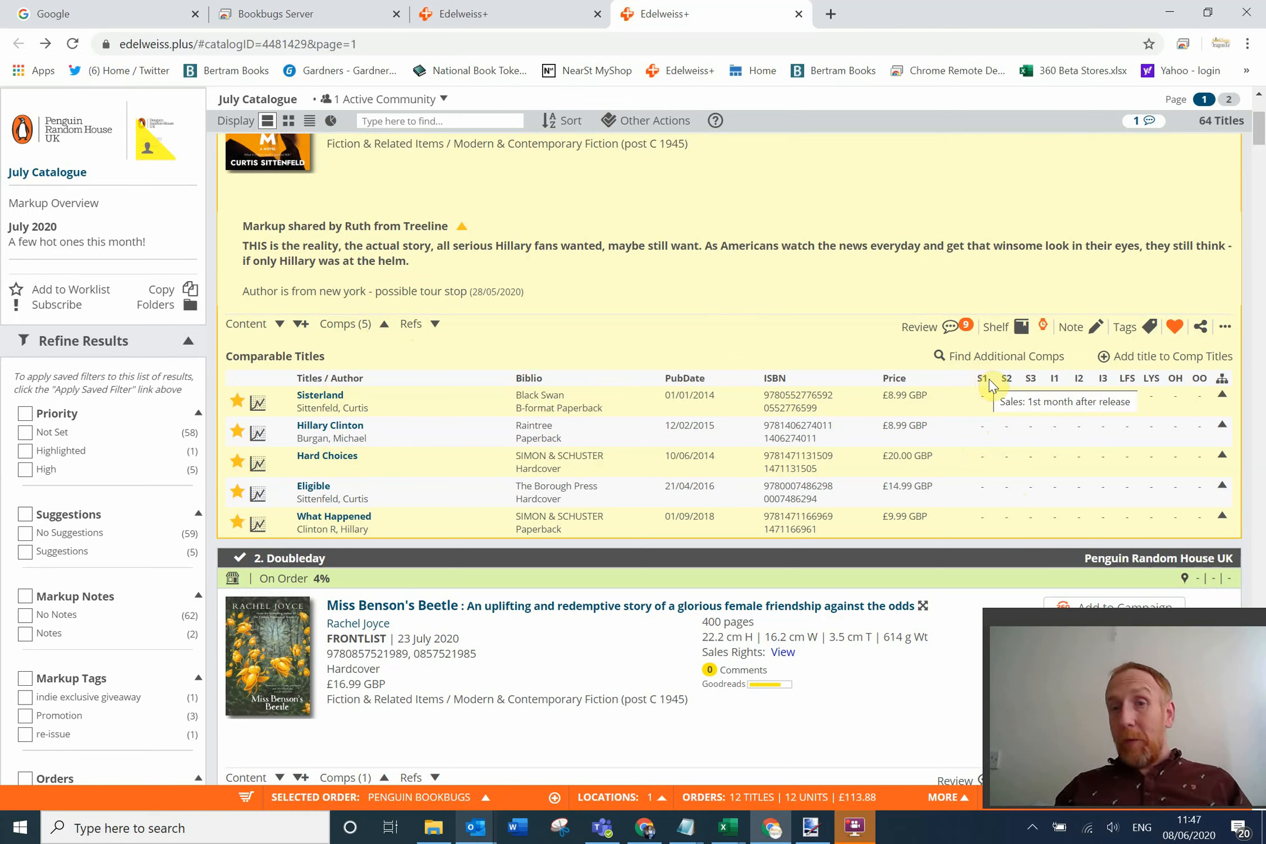
pyautogui.moveTo(1036, 387)
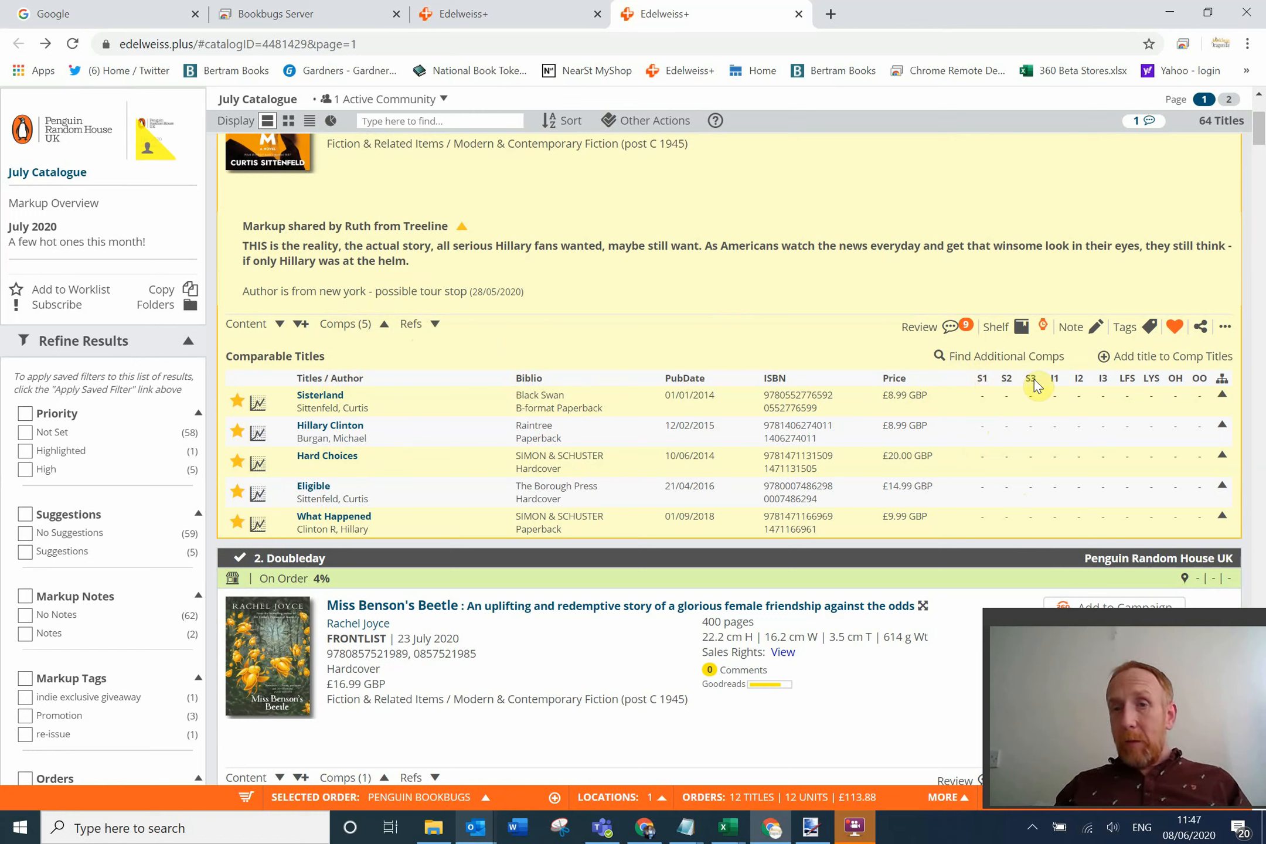
pyautogui.moveTo(1054, 385)
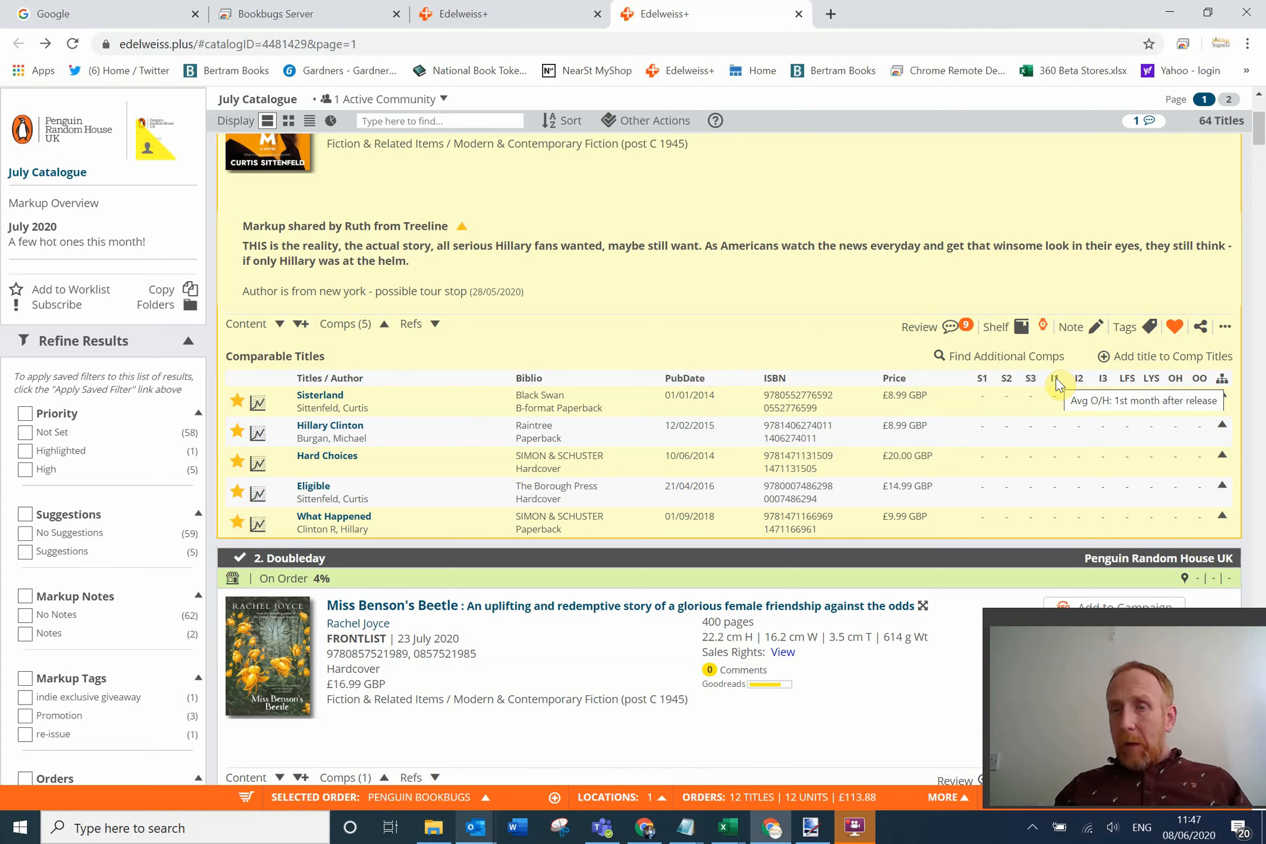
pyautogui.moveTo(1129, 396)
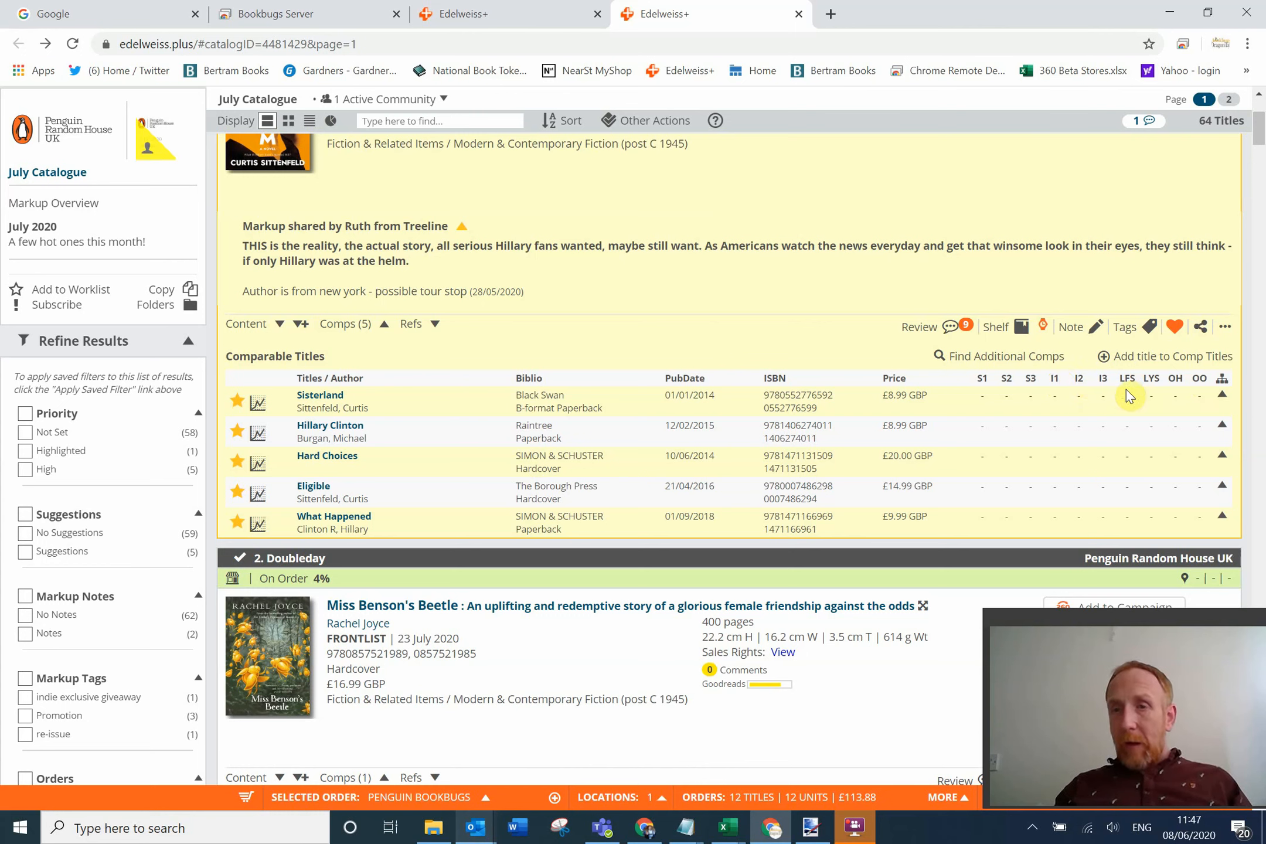
pyautogui.moveTo(1127, 380)
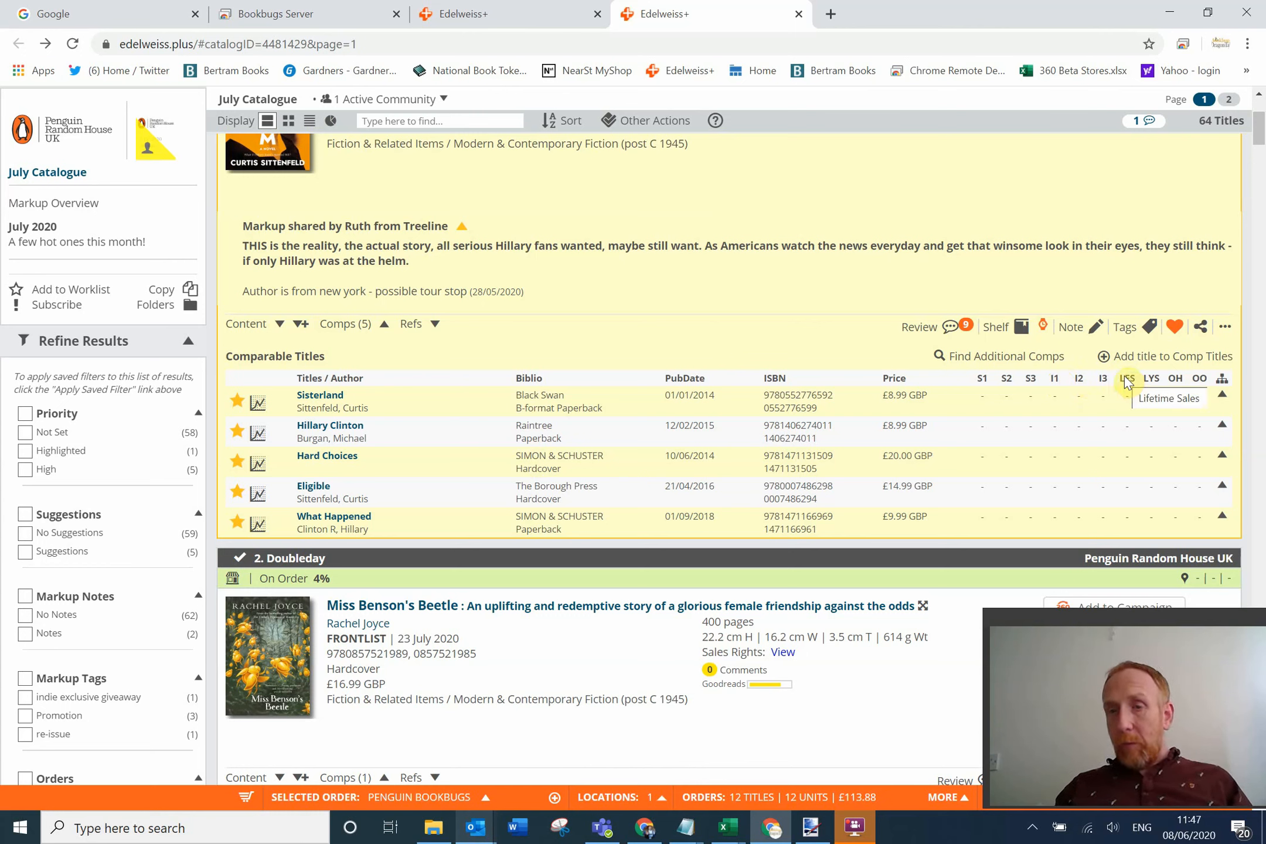
pyautogui.moveTo(1157, 383)
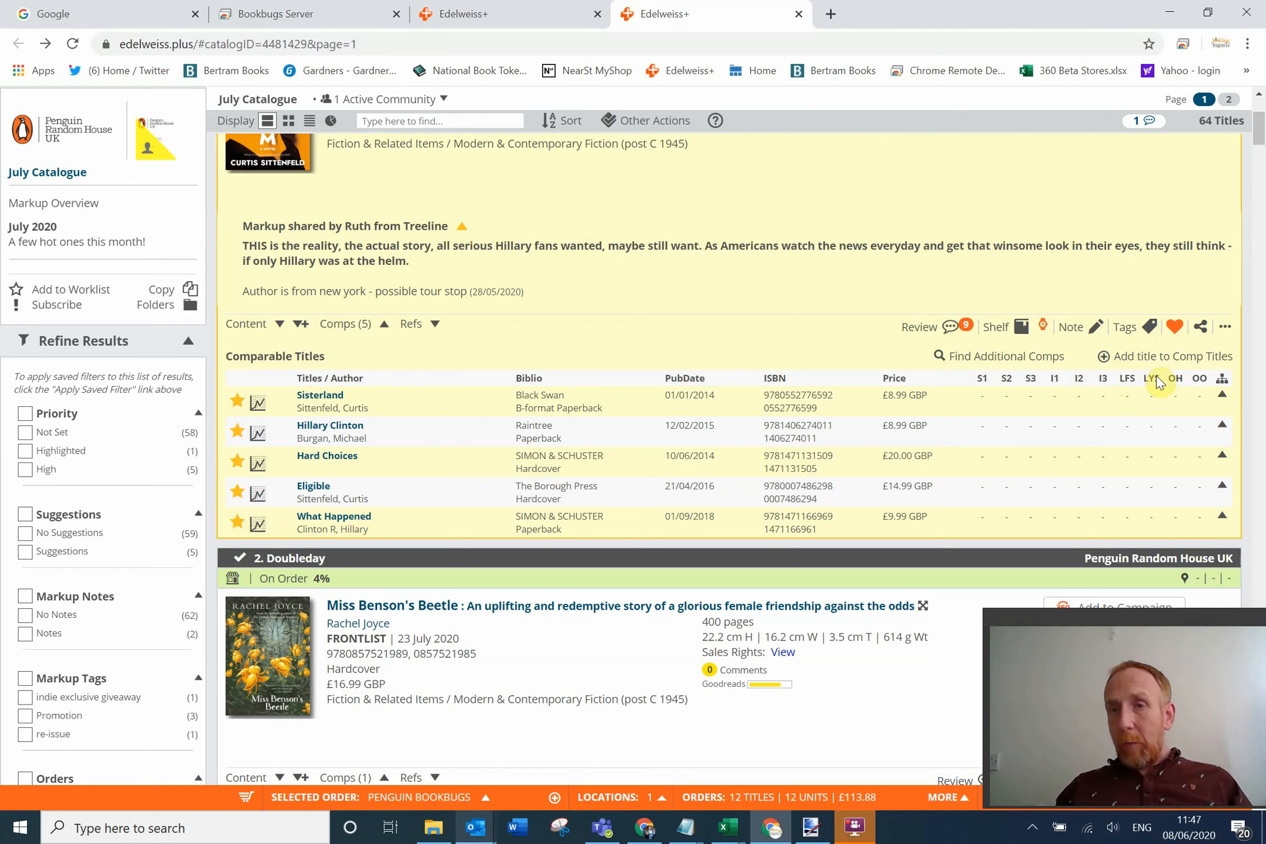
pyautogui.moveTo(1175, 384)
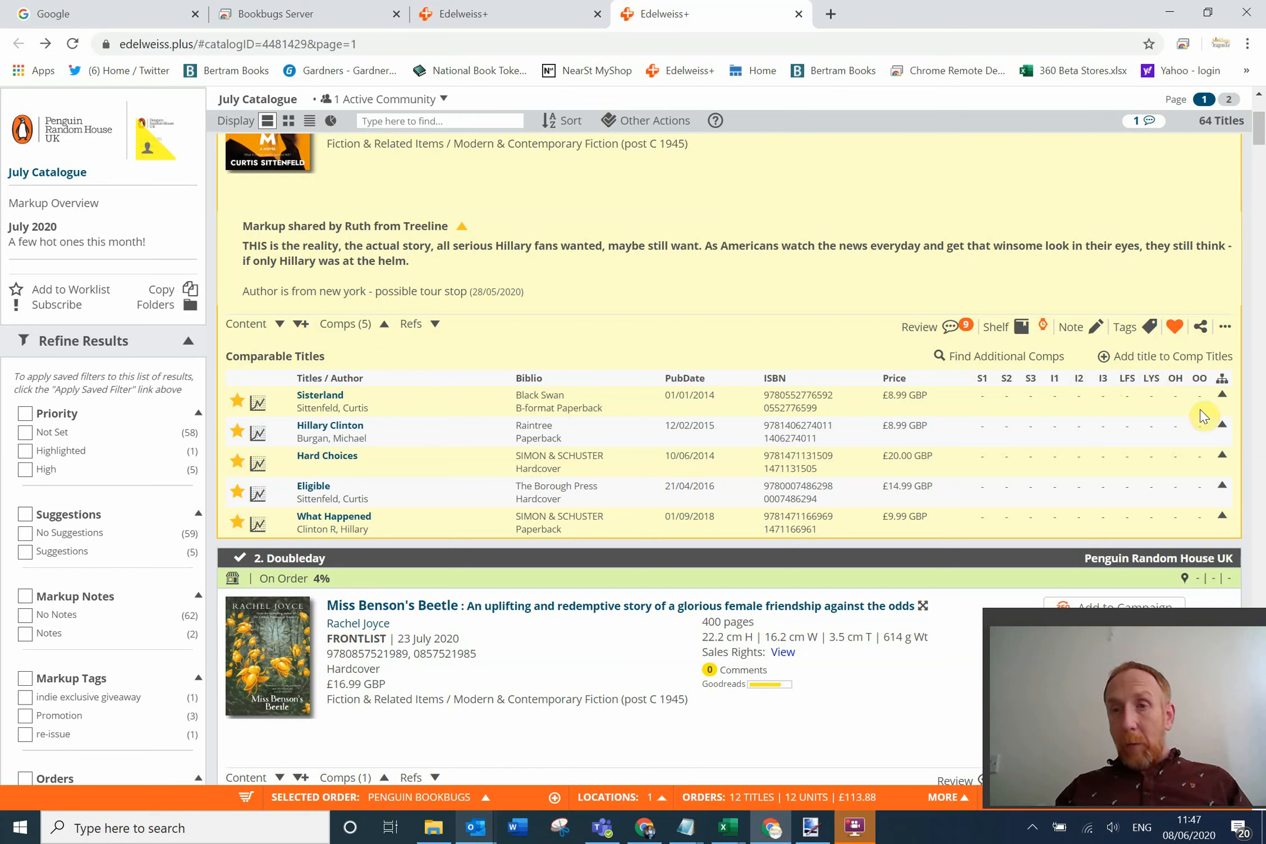
pyautogui.moveTo(761, 318)
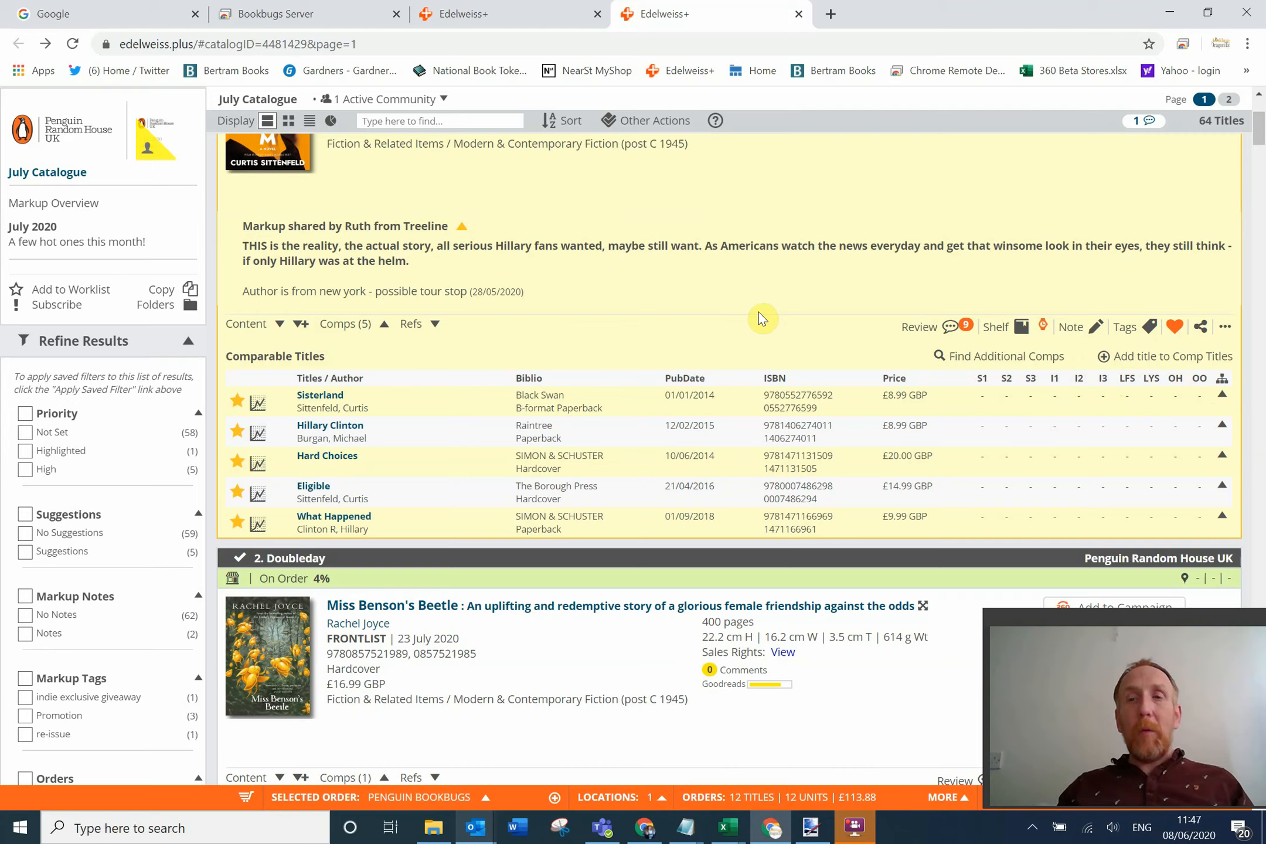
pyautogui.scroll(3)
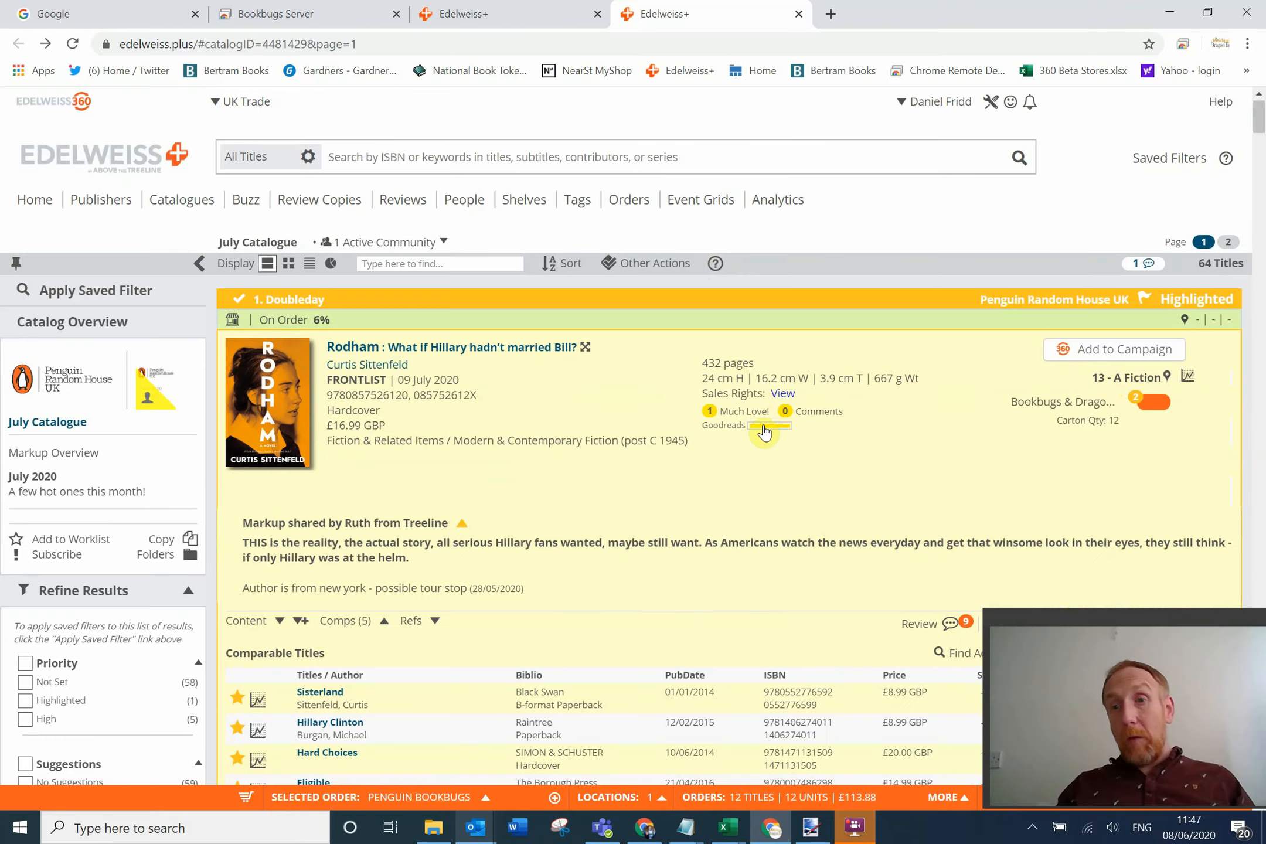
pyautogui.scroll(-3)
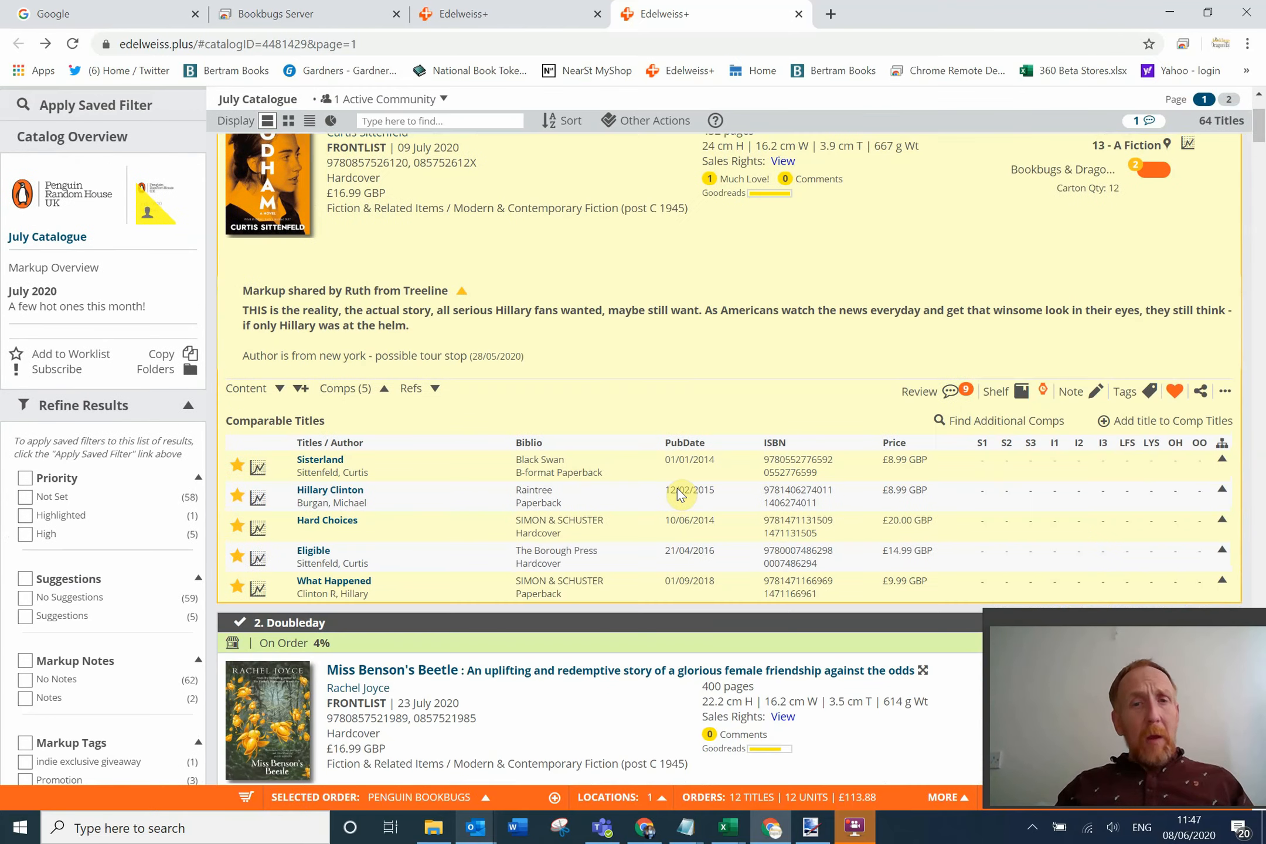
pyautogui.moveTo(668, 329)
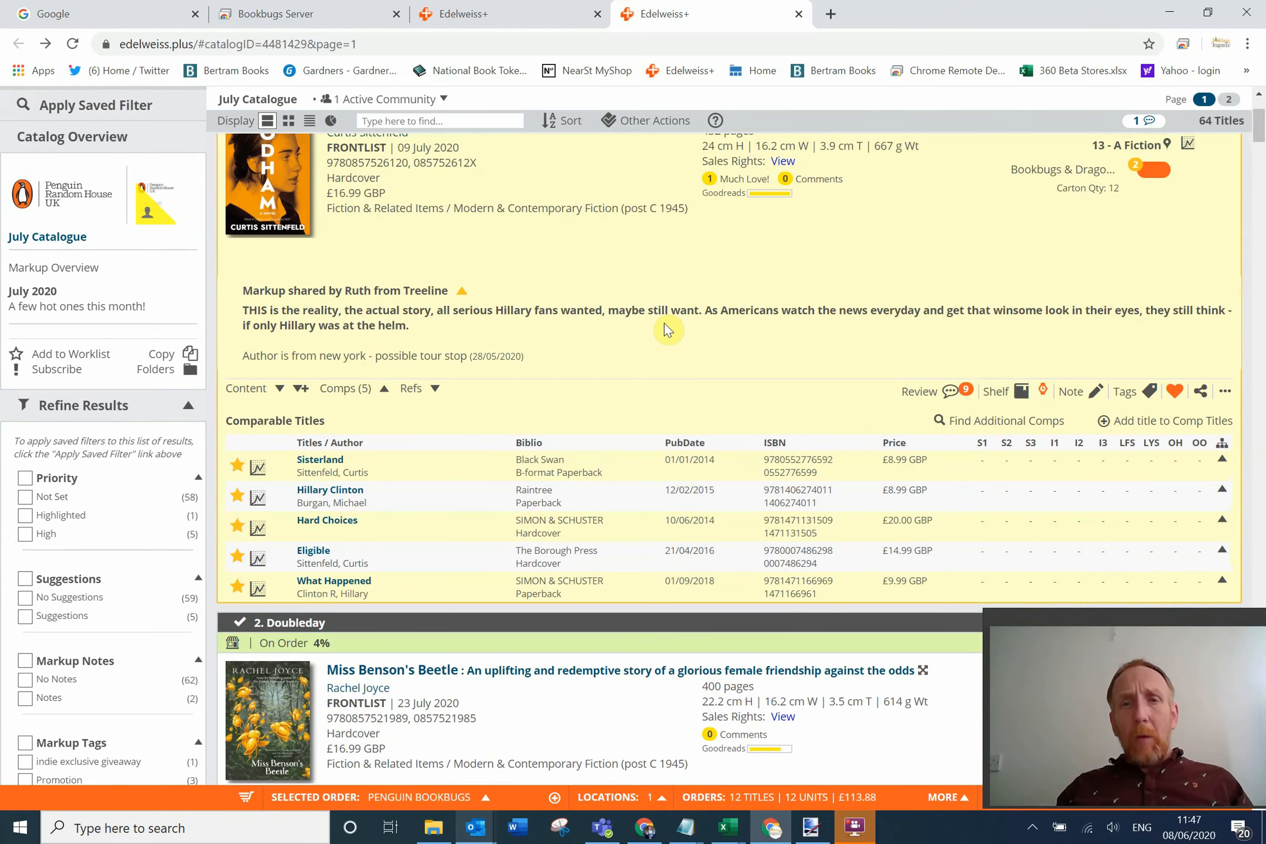
pyautogui.scroll(3)
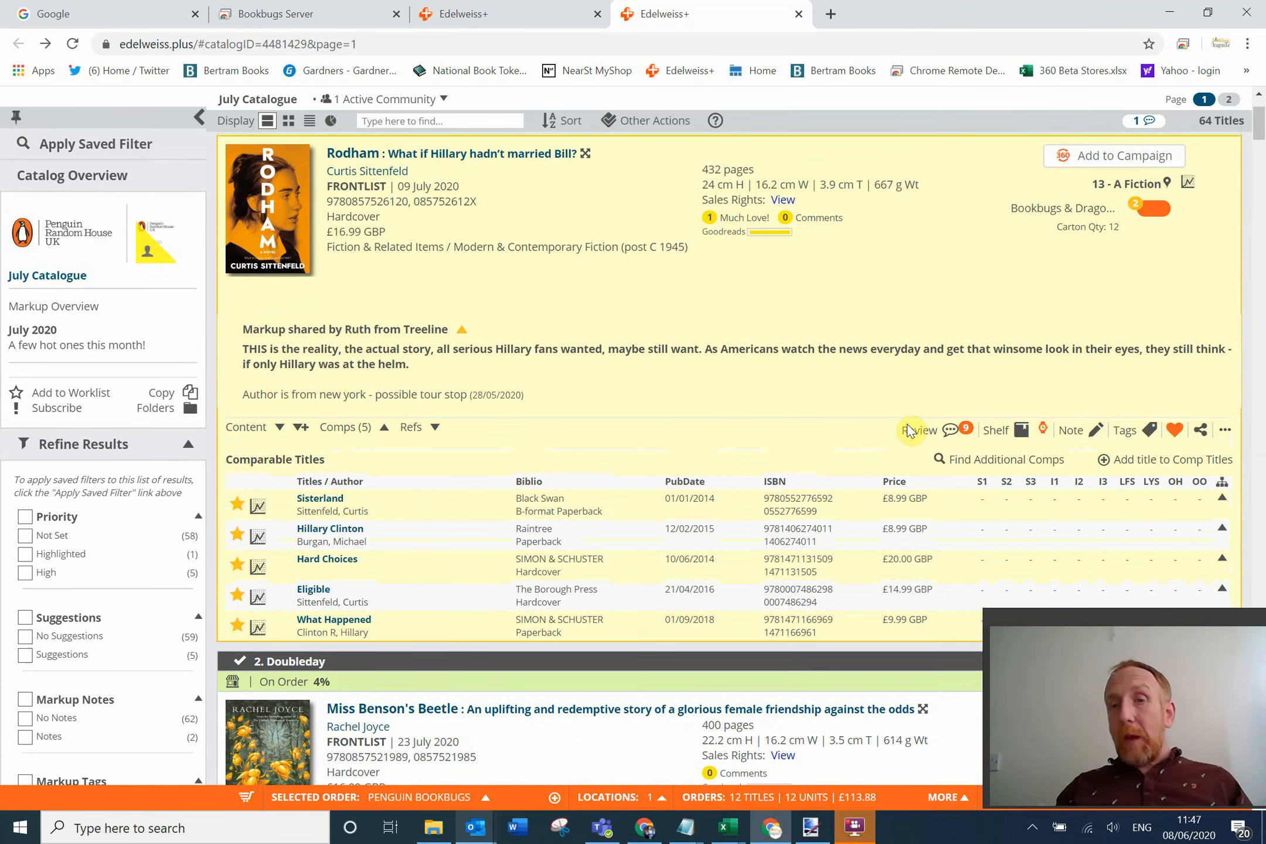
pyautogui.scroll(3)
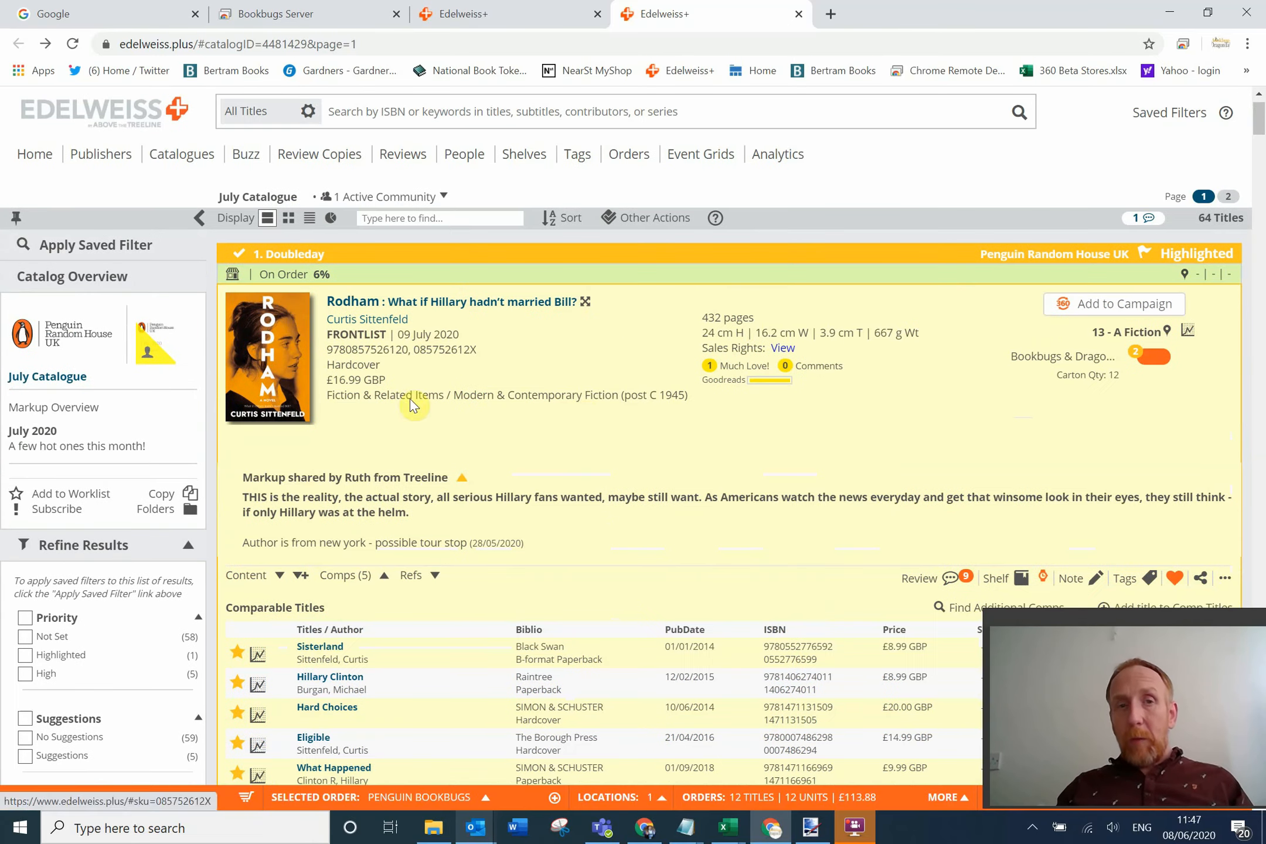
pyautogui.moveTo(548, 387)
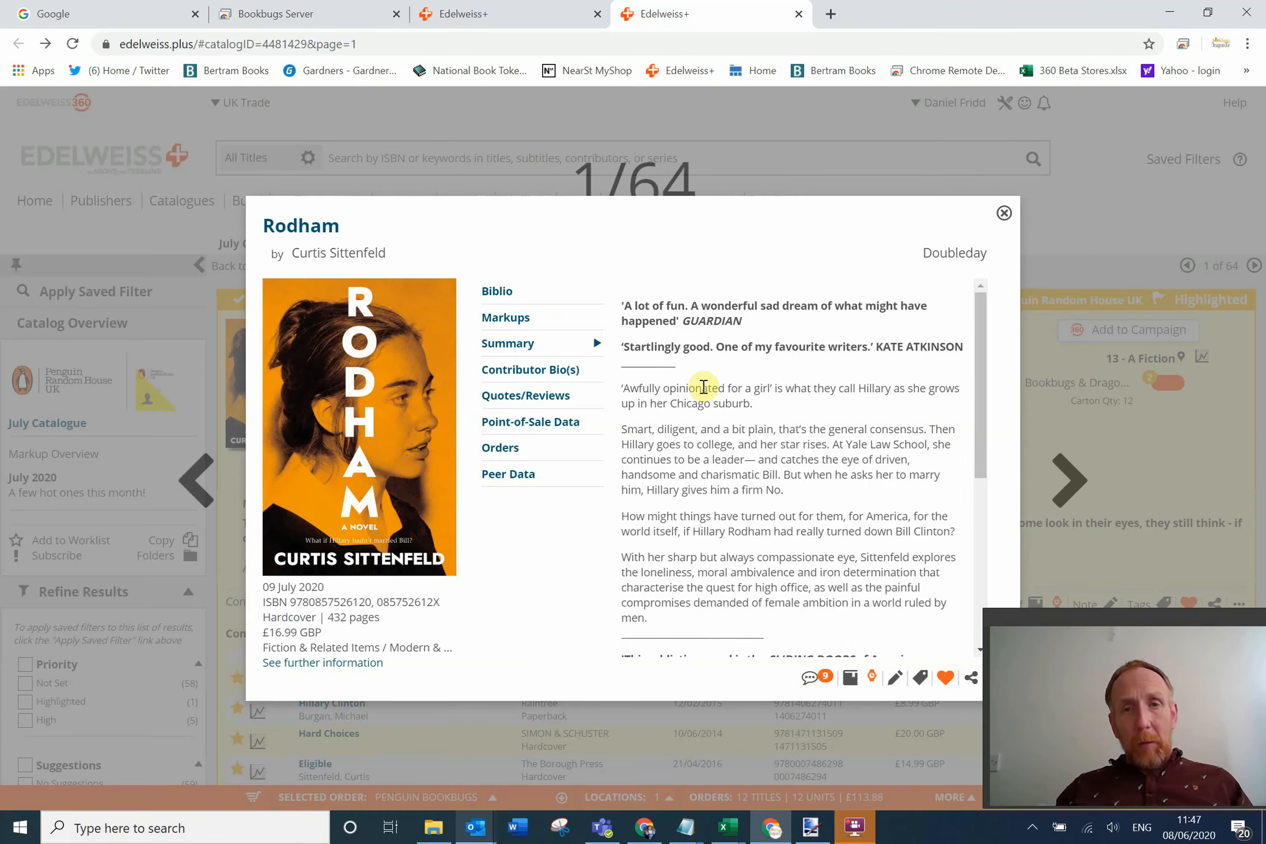
# Read through Rodham's summary and review quotes, then close its detail window.
pyautogui.scroll(-3)
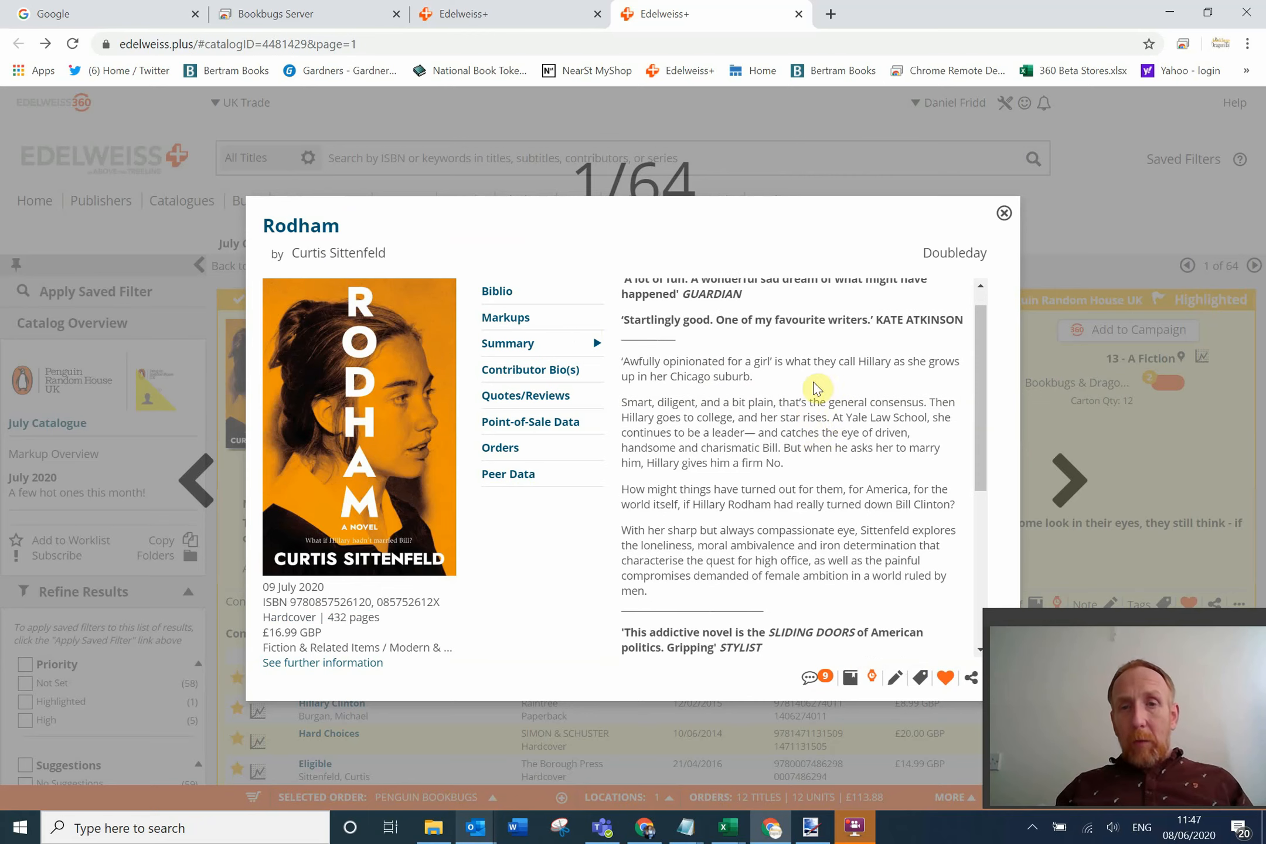
pyautogui.scroll(-3)
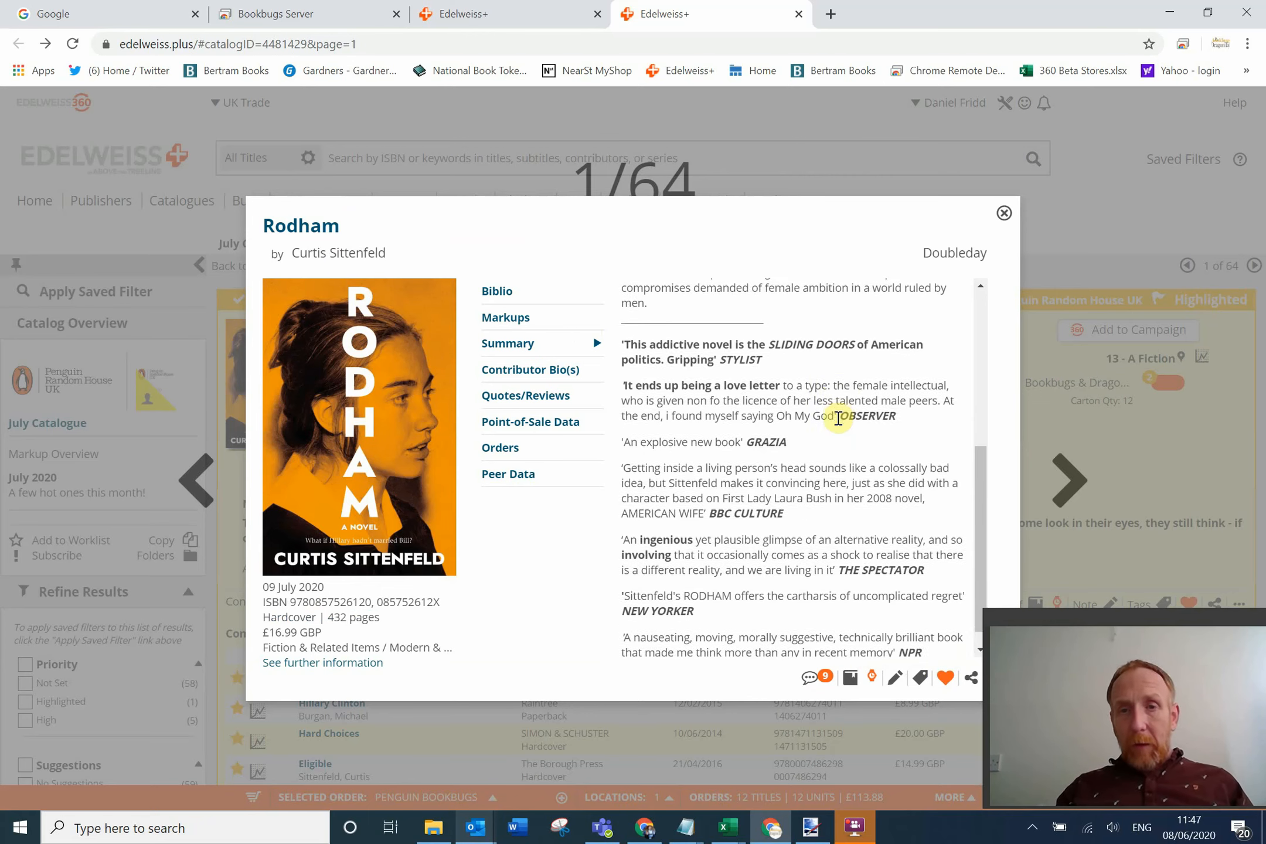
pyautogui.scroll(3)
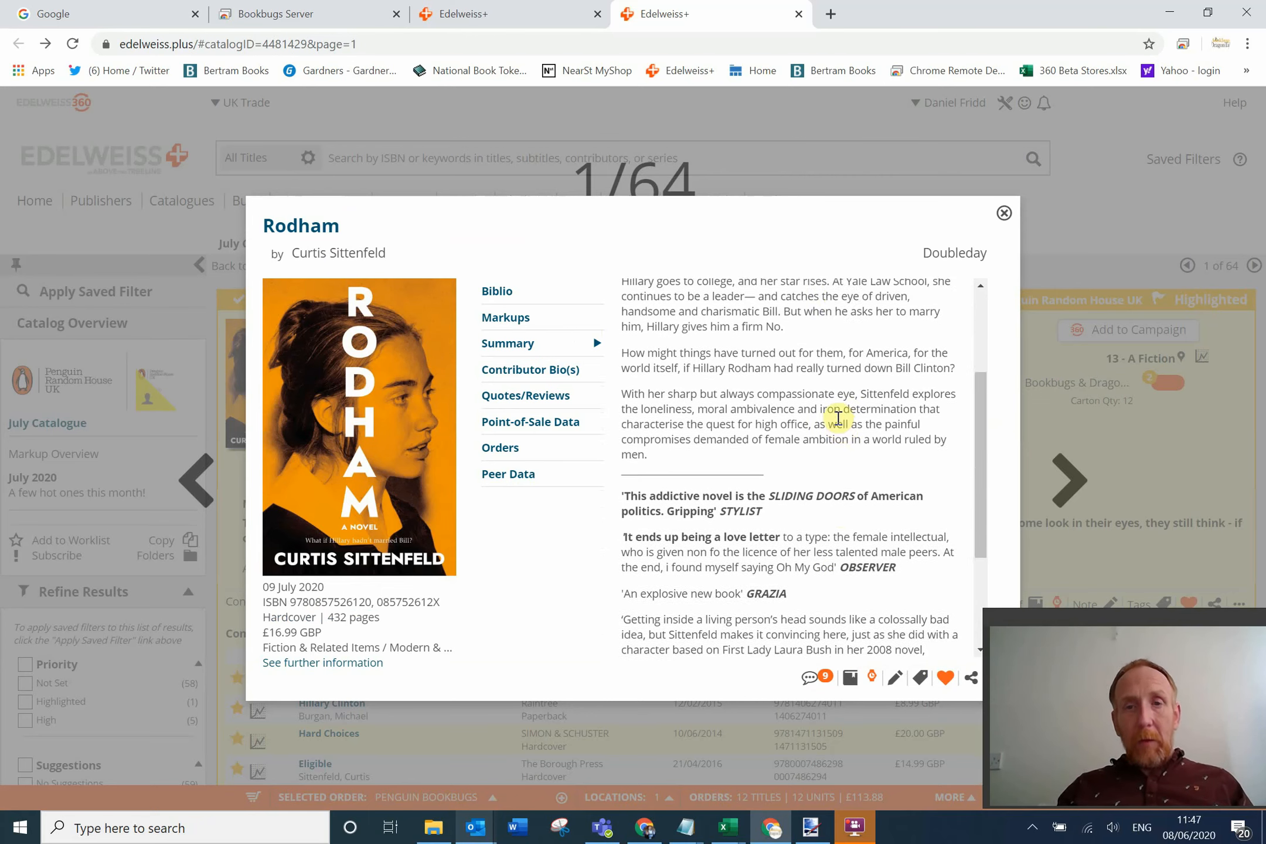
pyautogui.scroll(3)
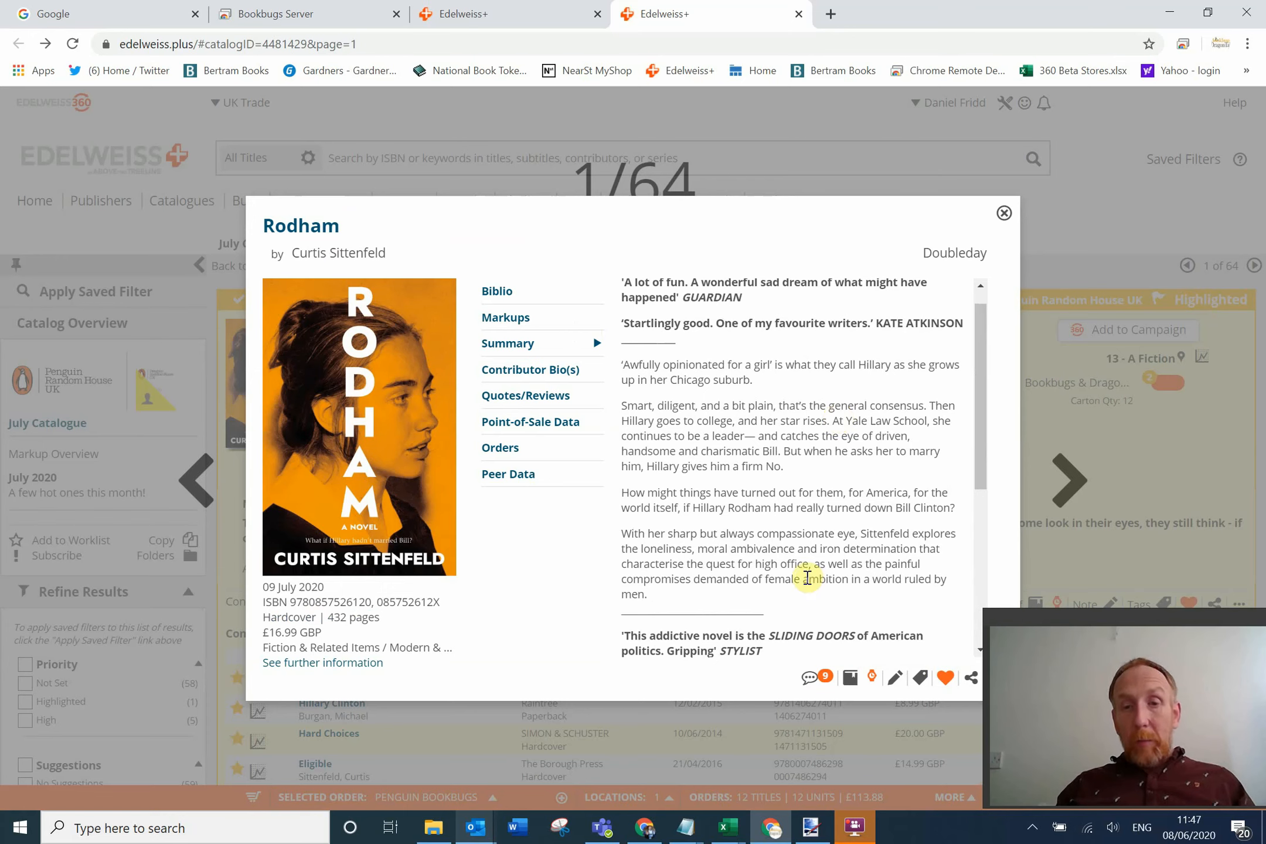
pyautogui.scroll(-3)
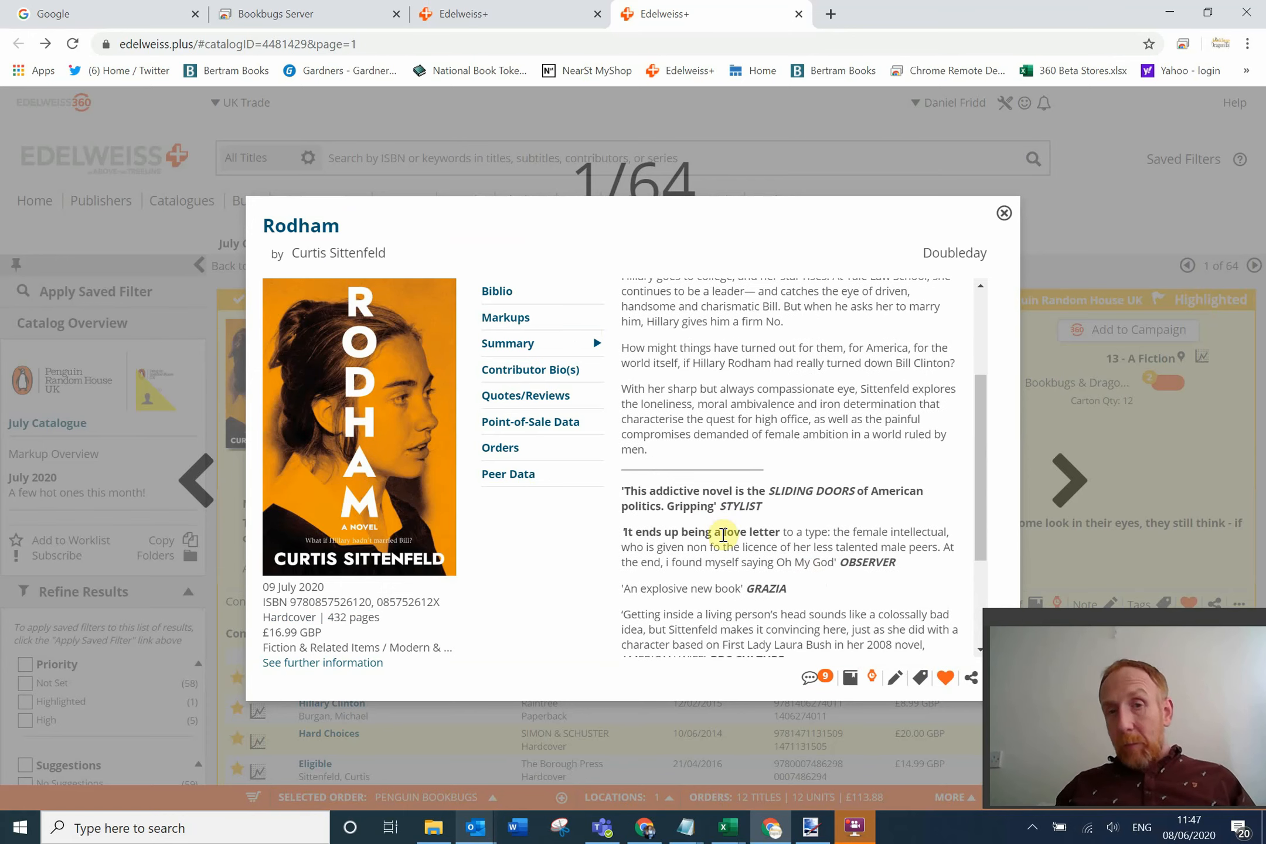
pyautogui.moveTo(749, 507)
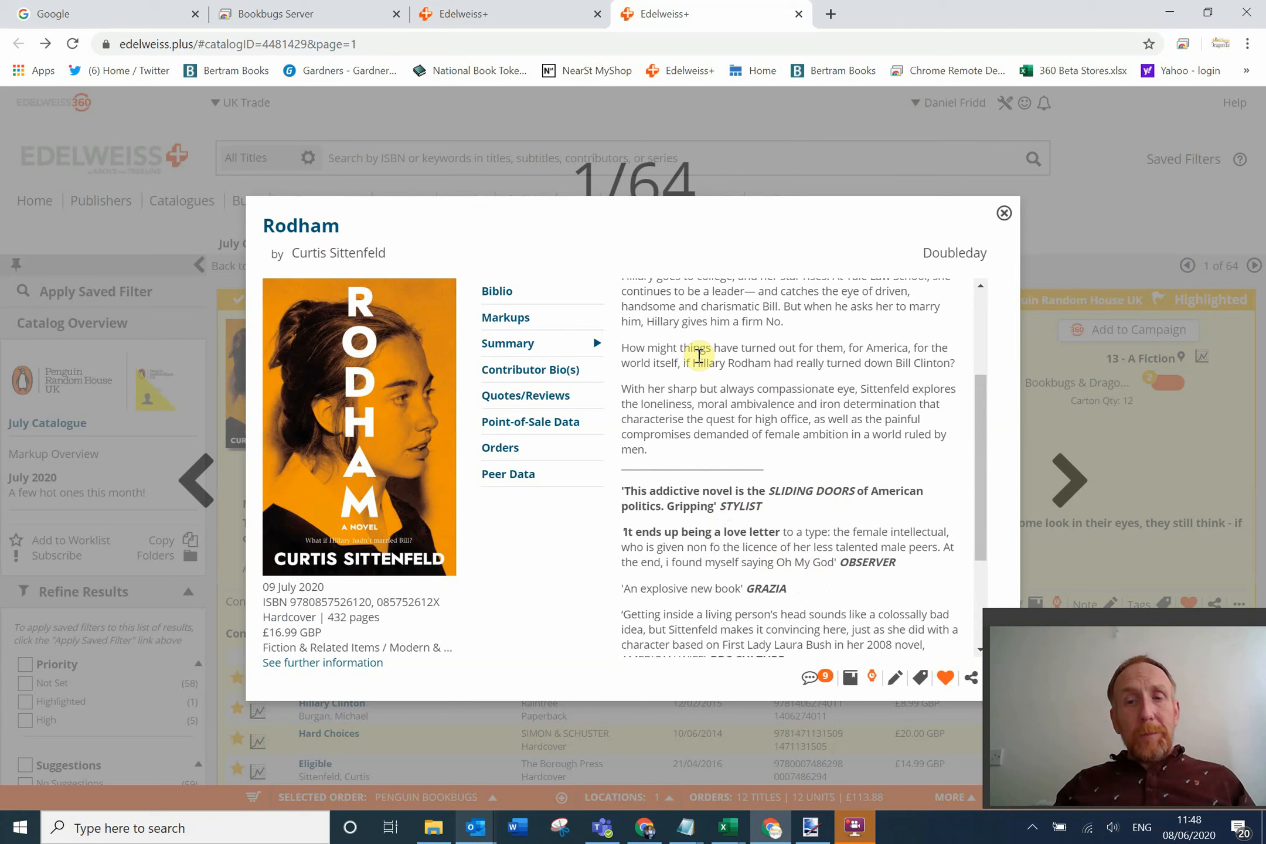
pyautogui.moveTo(674, 428)
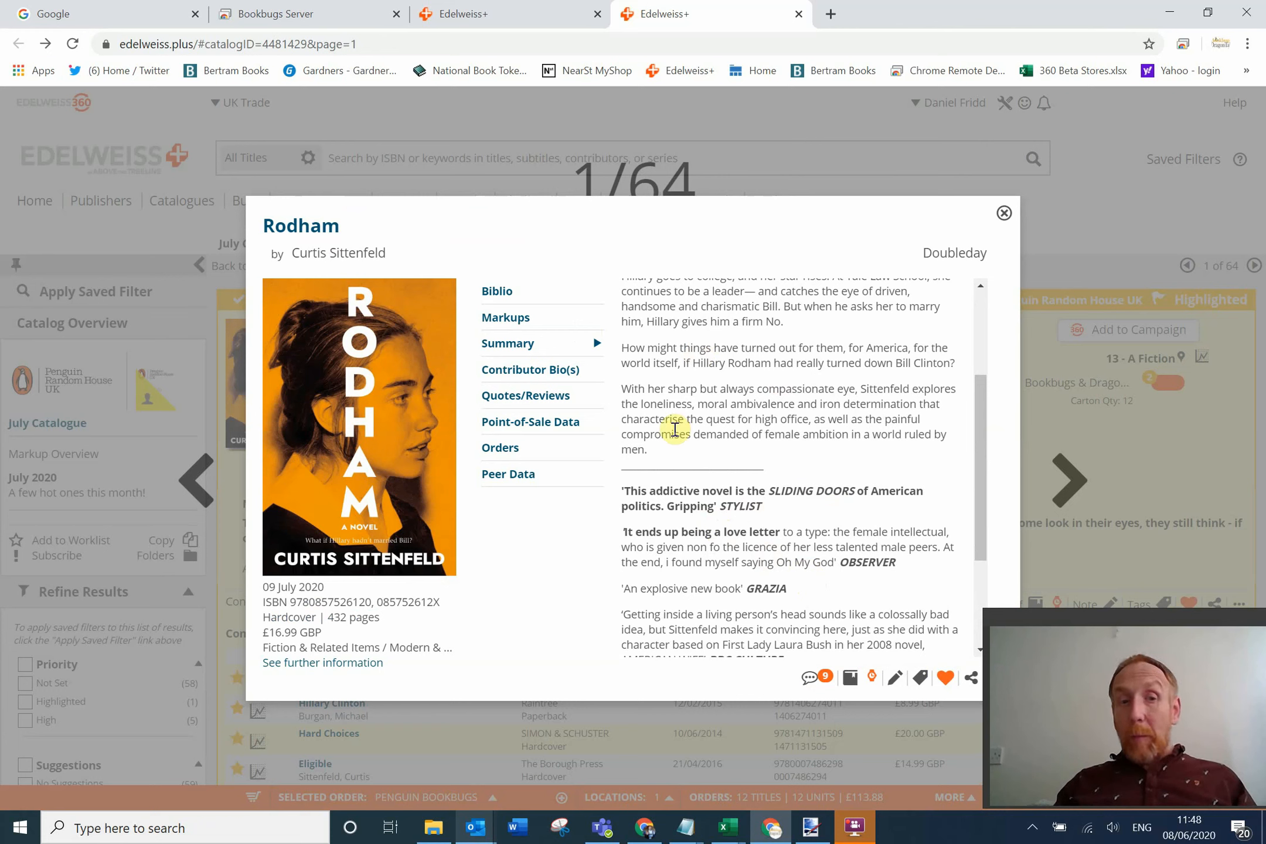
pyautogui.moveTo(772, 492)
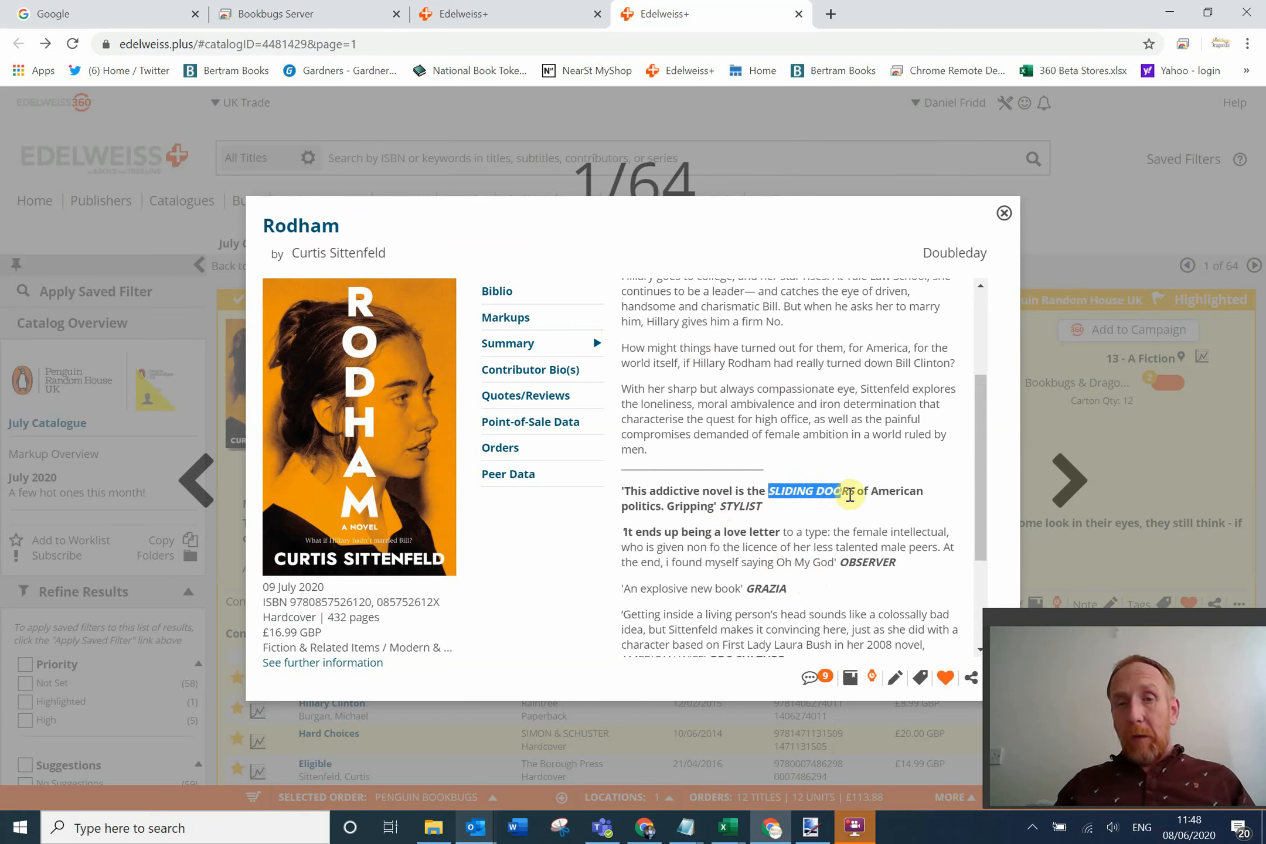
pyautogui.moveTo(645, 429)
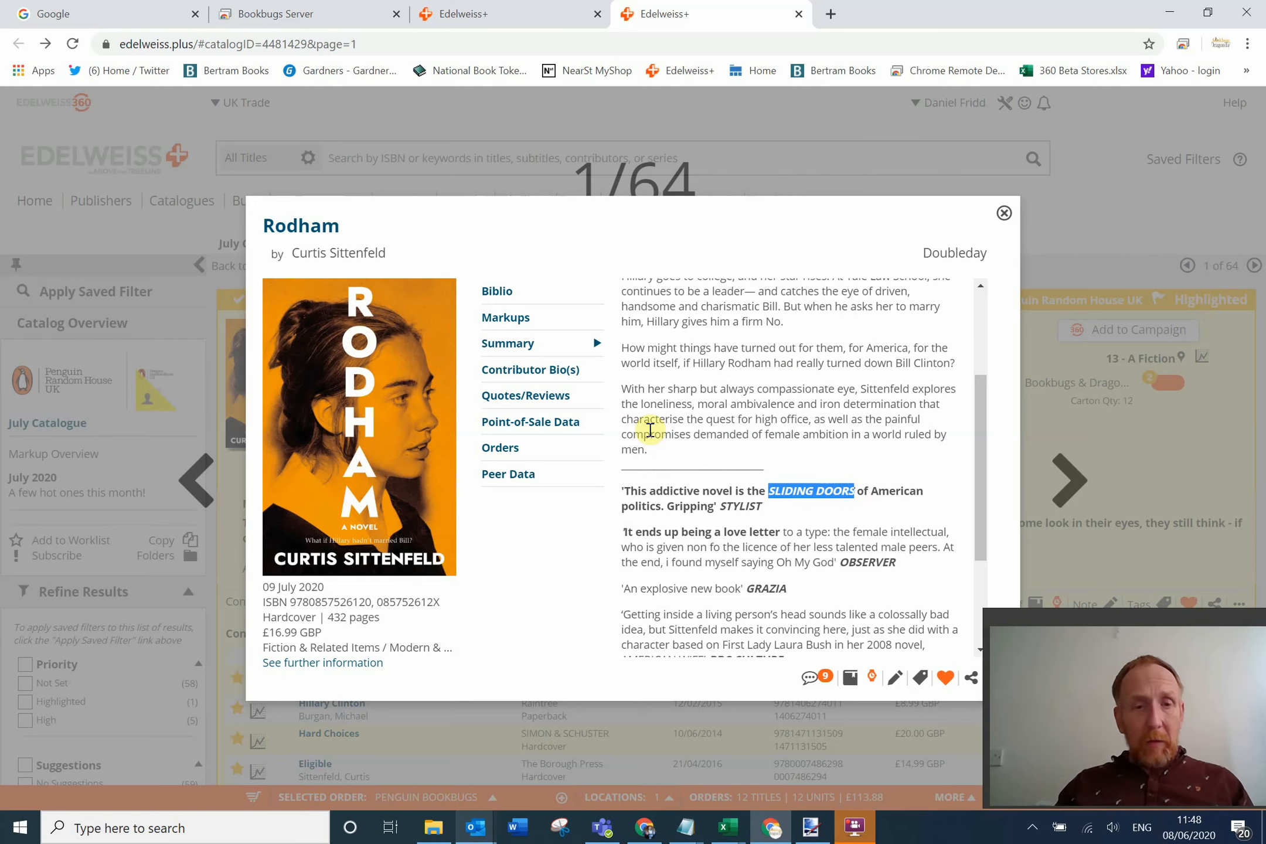
pyautogui.moveTo(1004, 213)
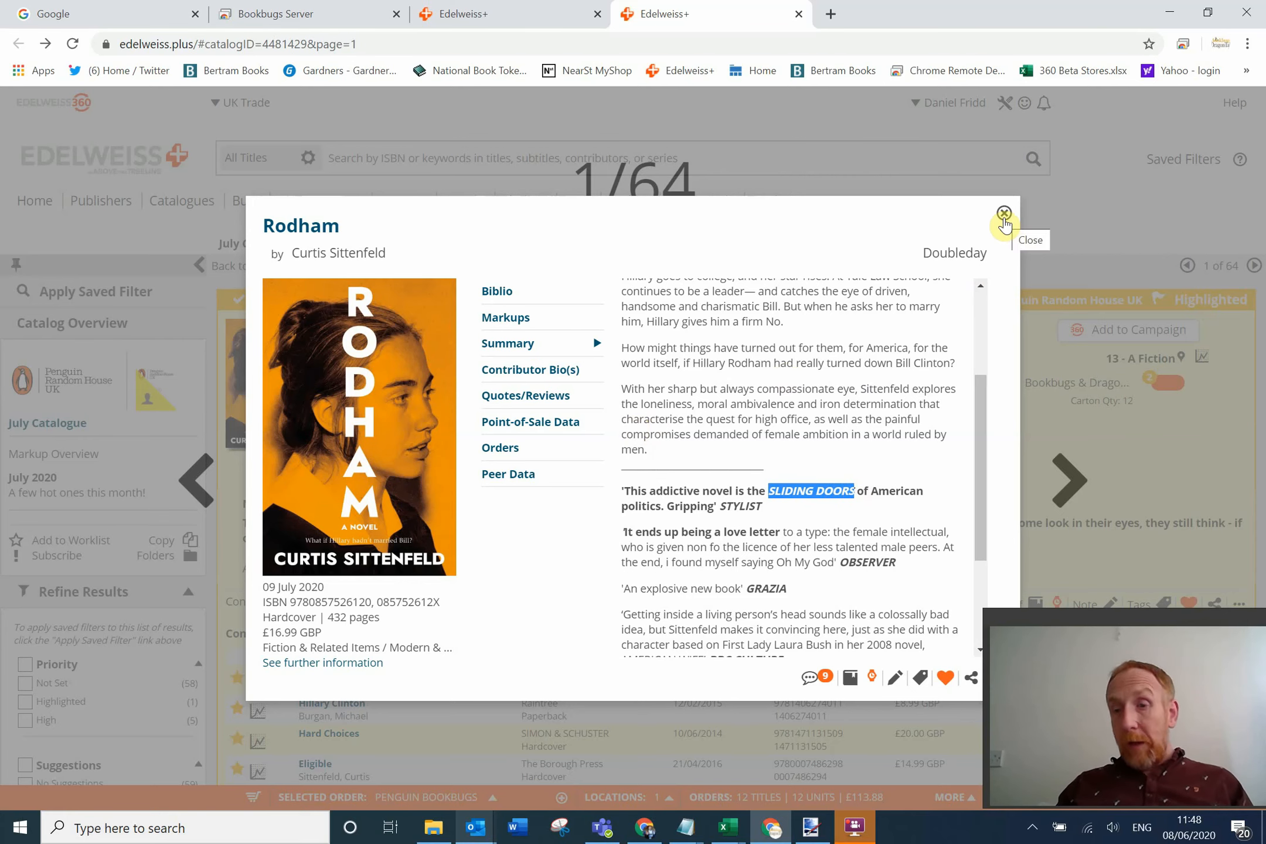
pyautogui.click(1005, 212)
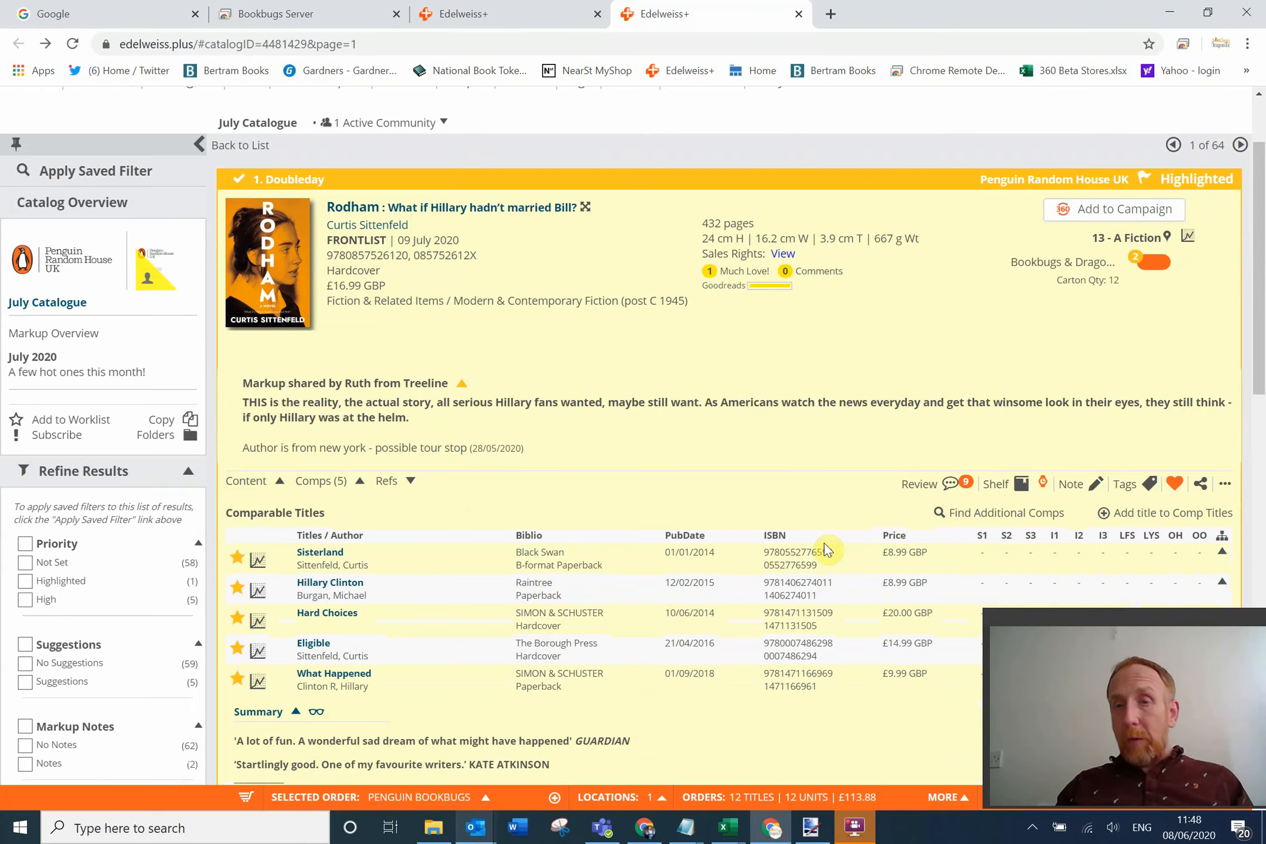
# Search the comp title finder for SLIDING DOORS.
pyautogui.scroll(-3)
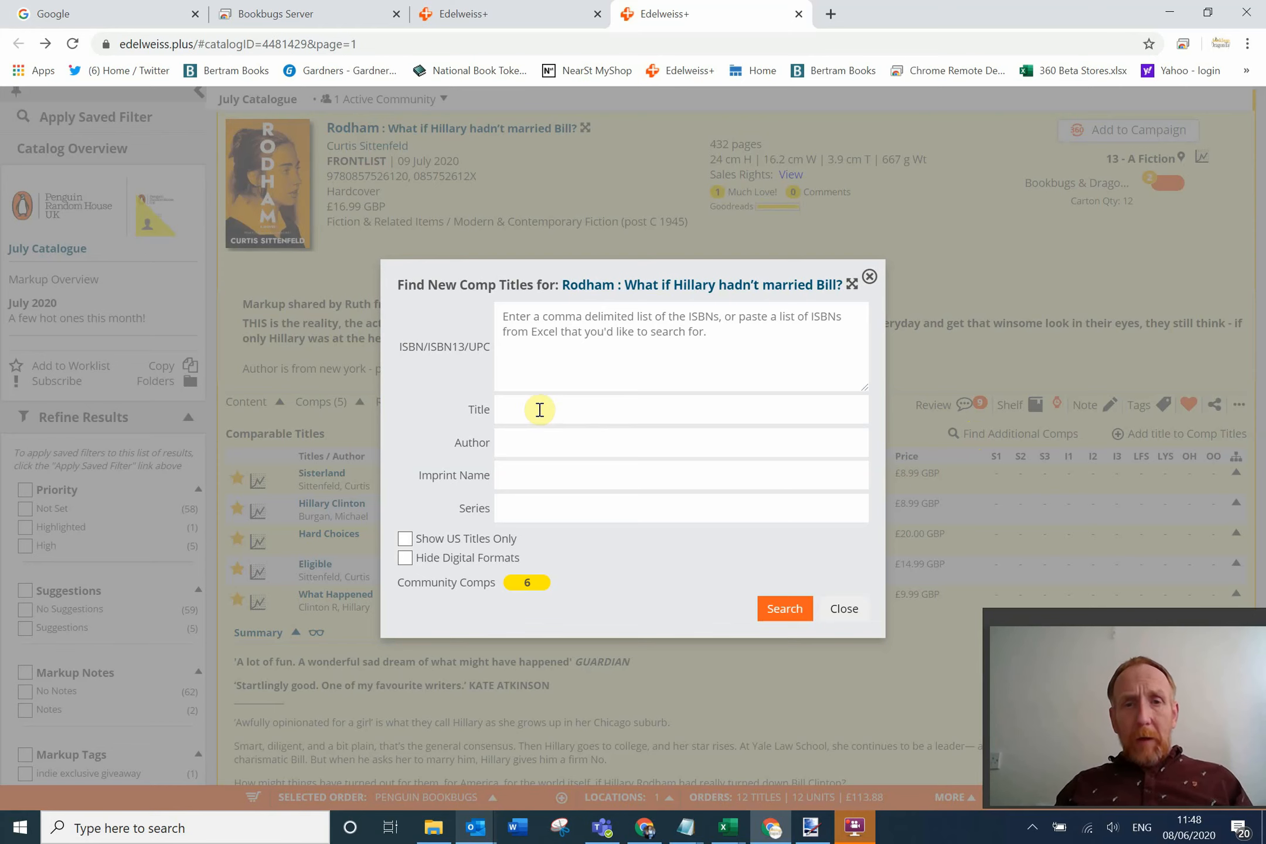
pyautogui.write('SLIDING DOORS')
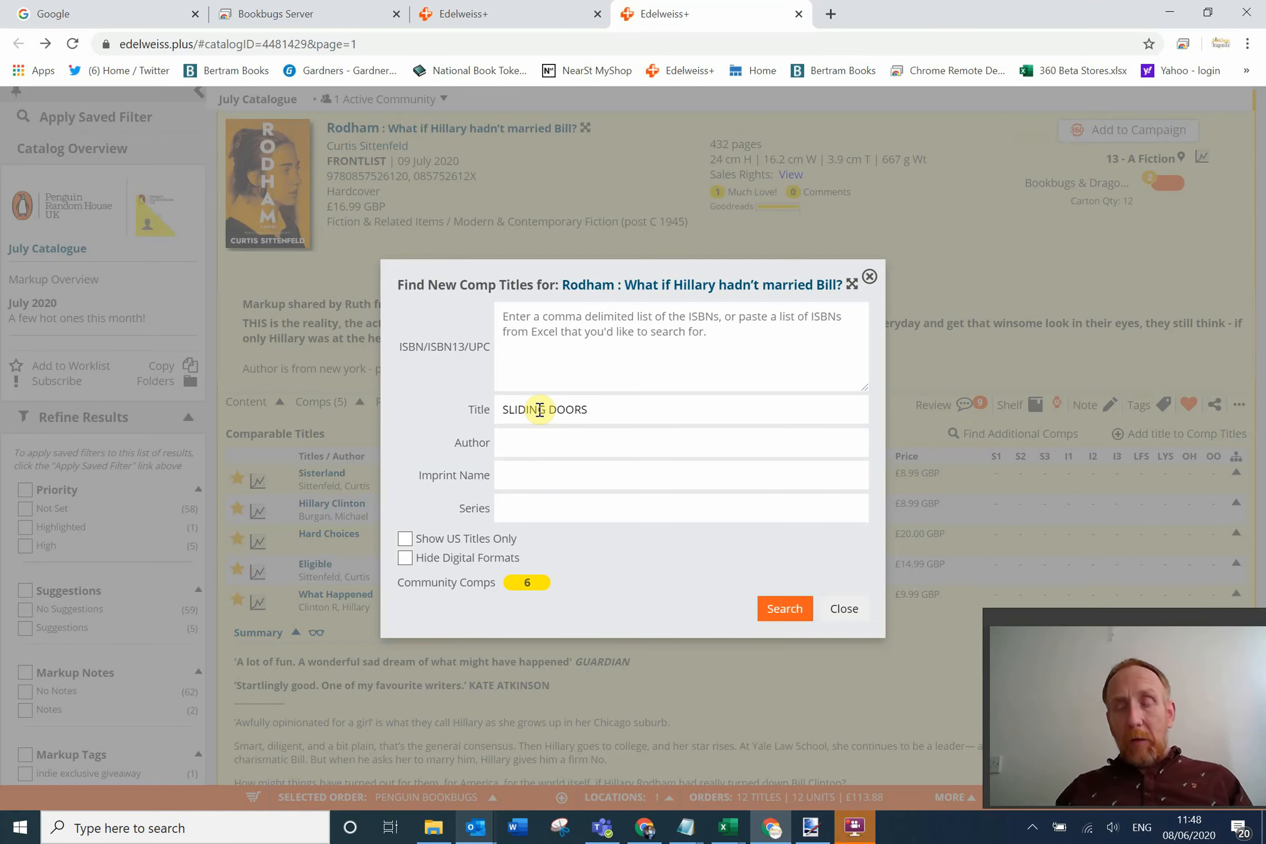
pyautogui.click(783, 608)
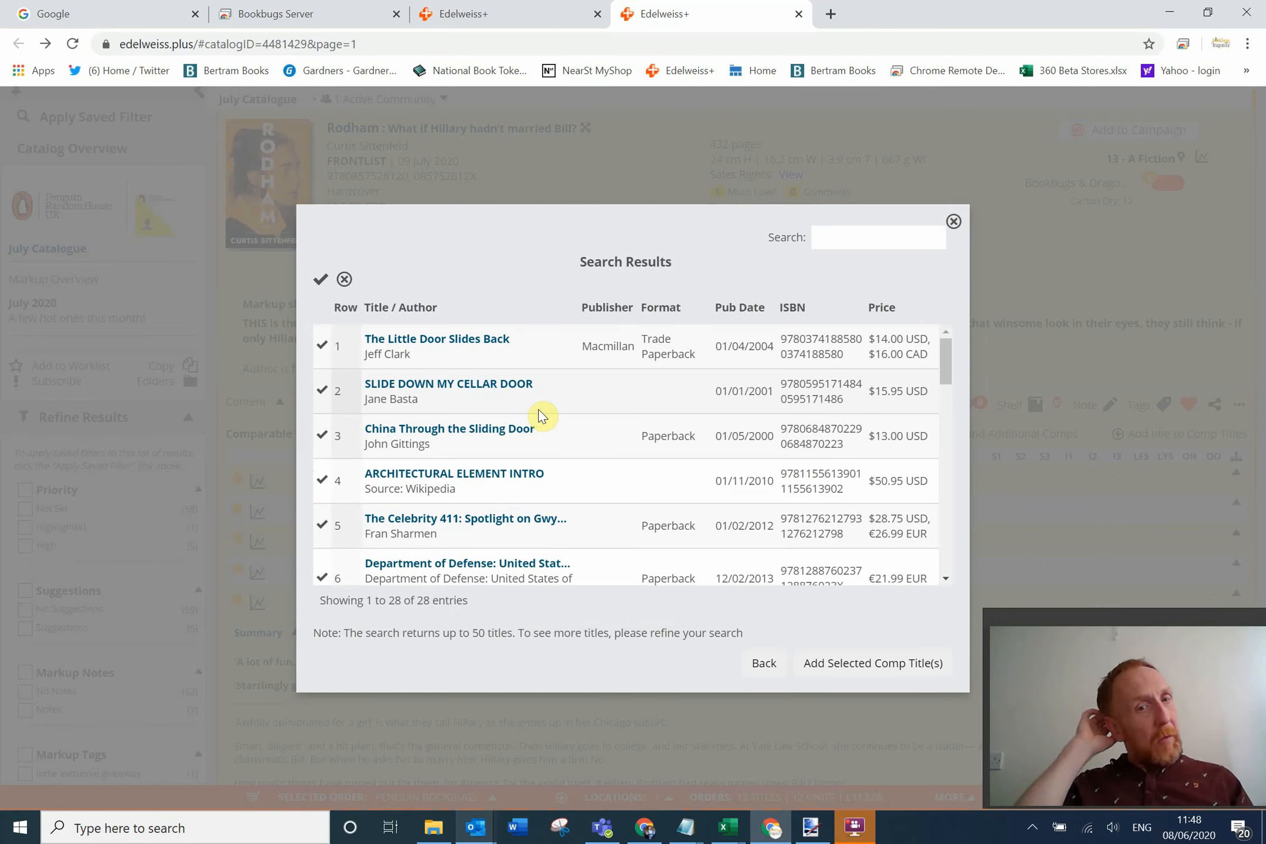
# Select result 14, Sliding Doors by Peter Howitt, and add it to Rodham's comps.
pyautogui.scroll(-3)
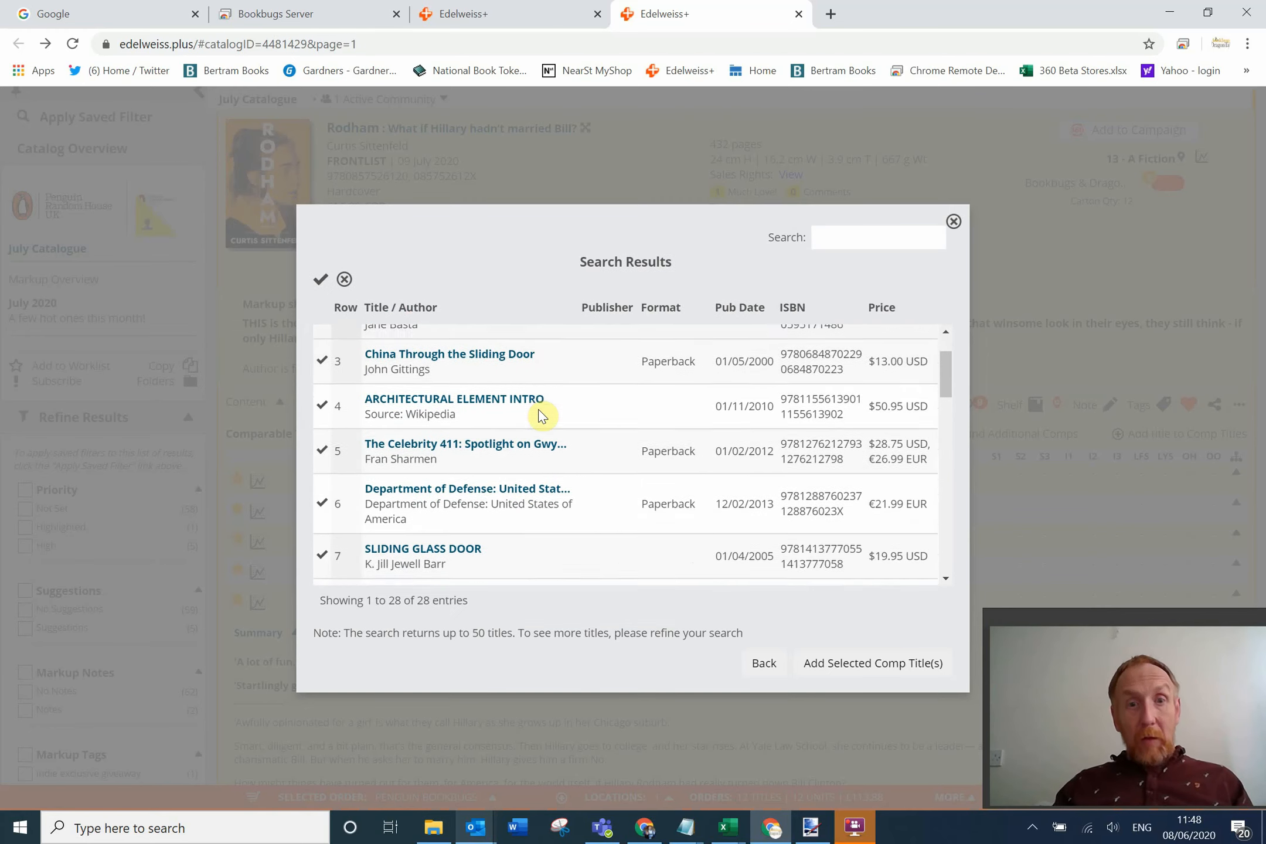
pyautogui.scroll(-3)
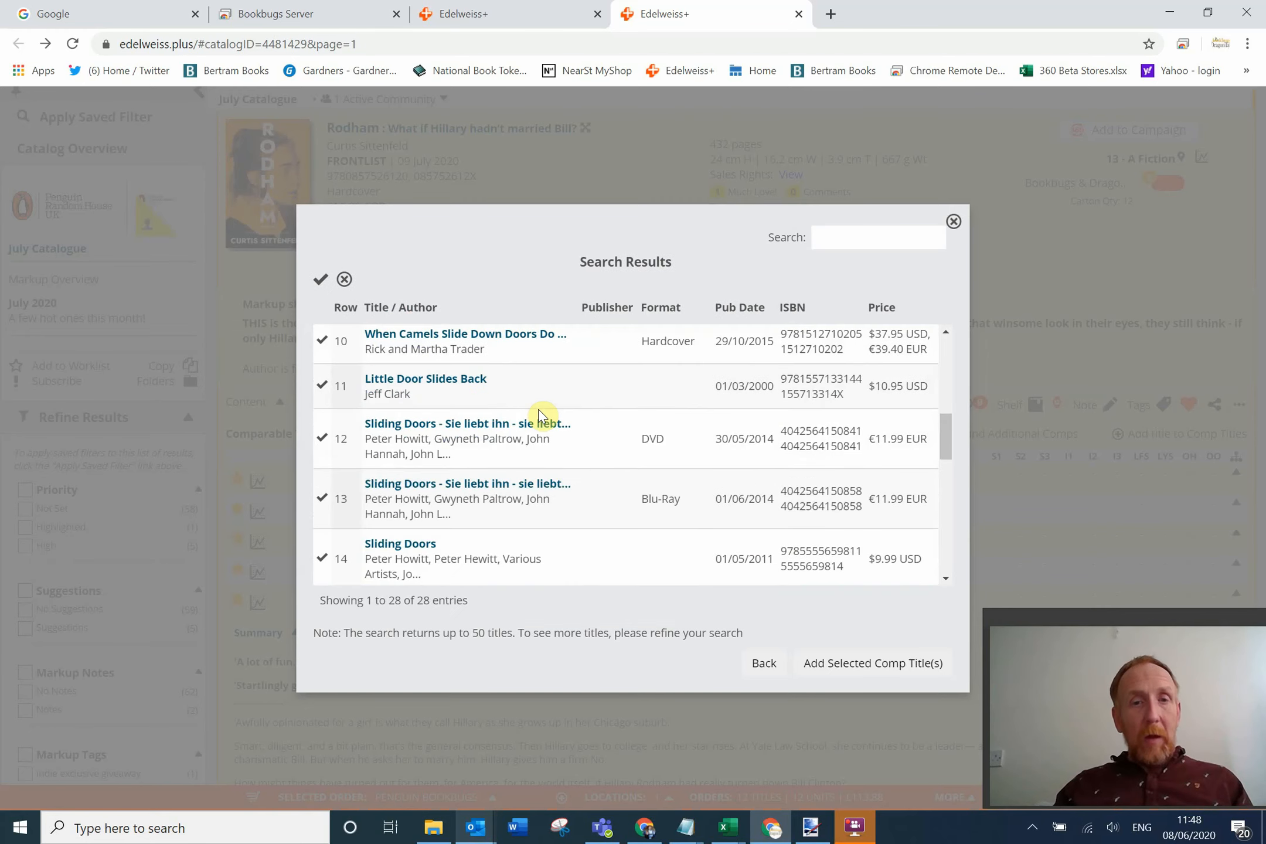
pyautogui.scroll(-3)
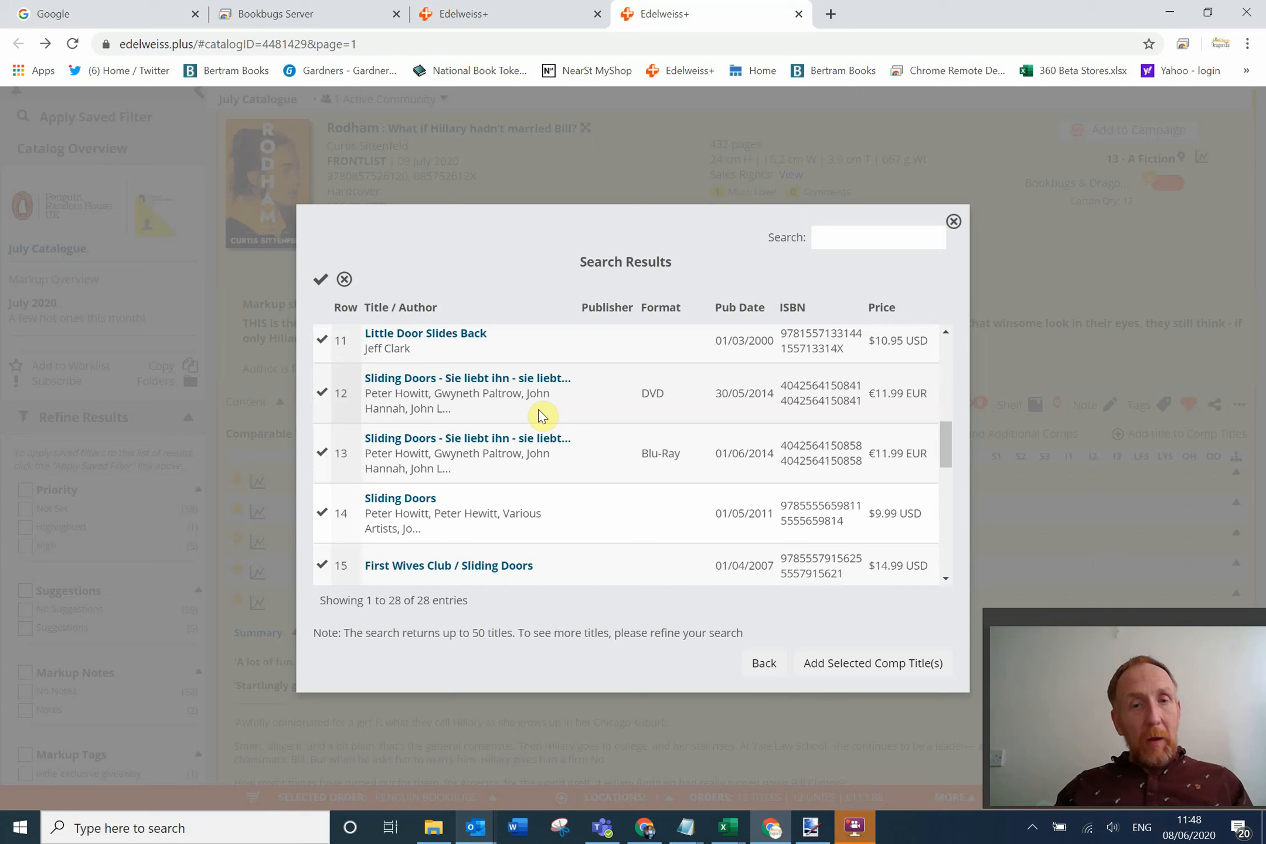
pyautogui.scroll(-3)
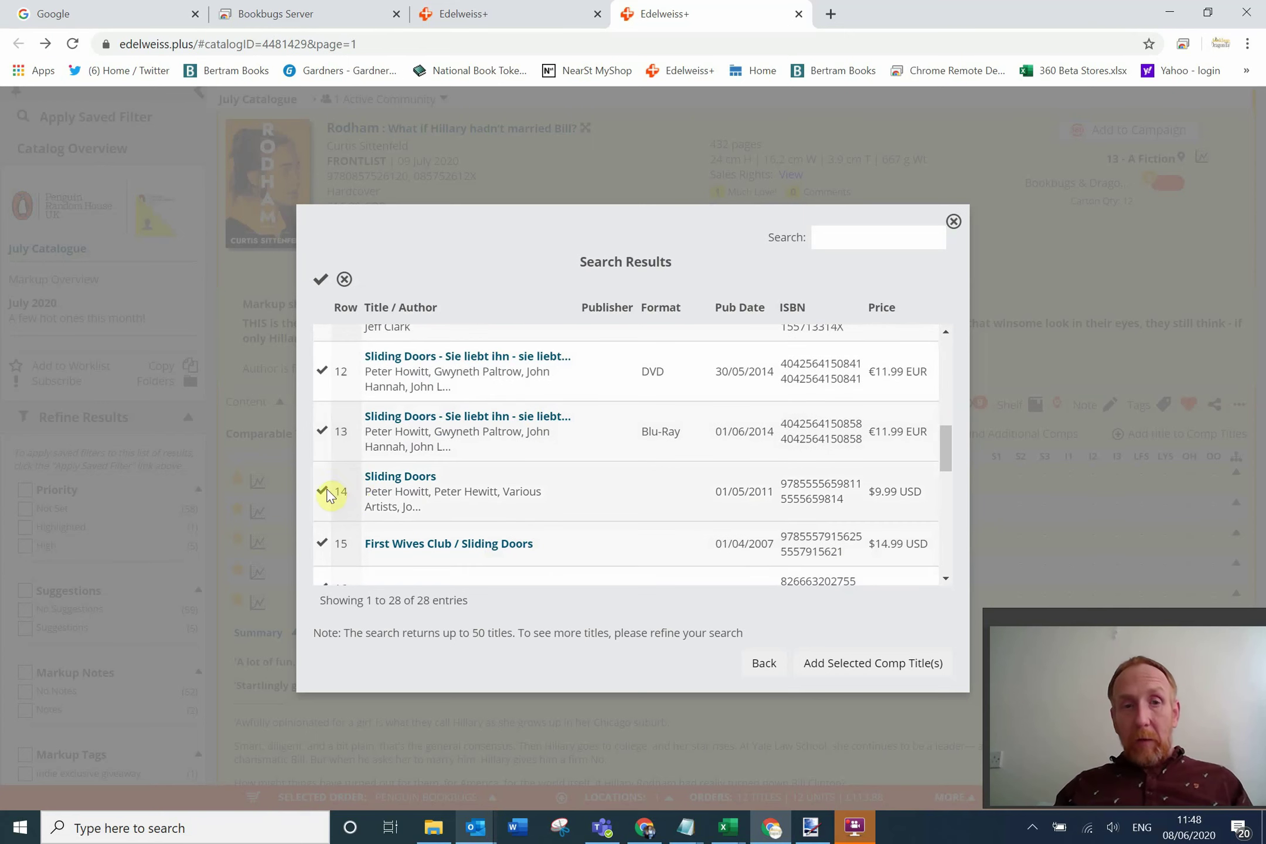
pyautogui.click(329, 491)
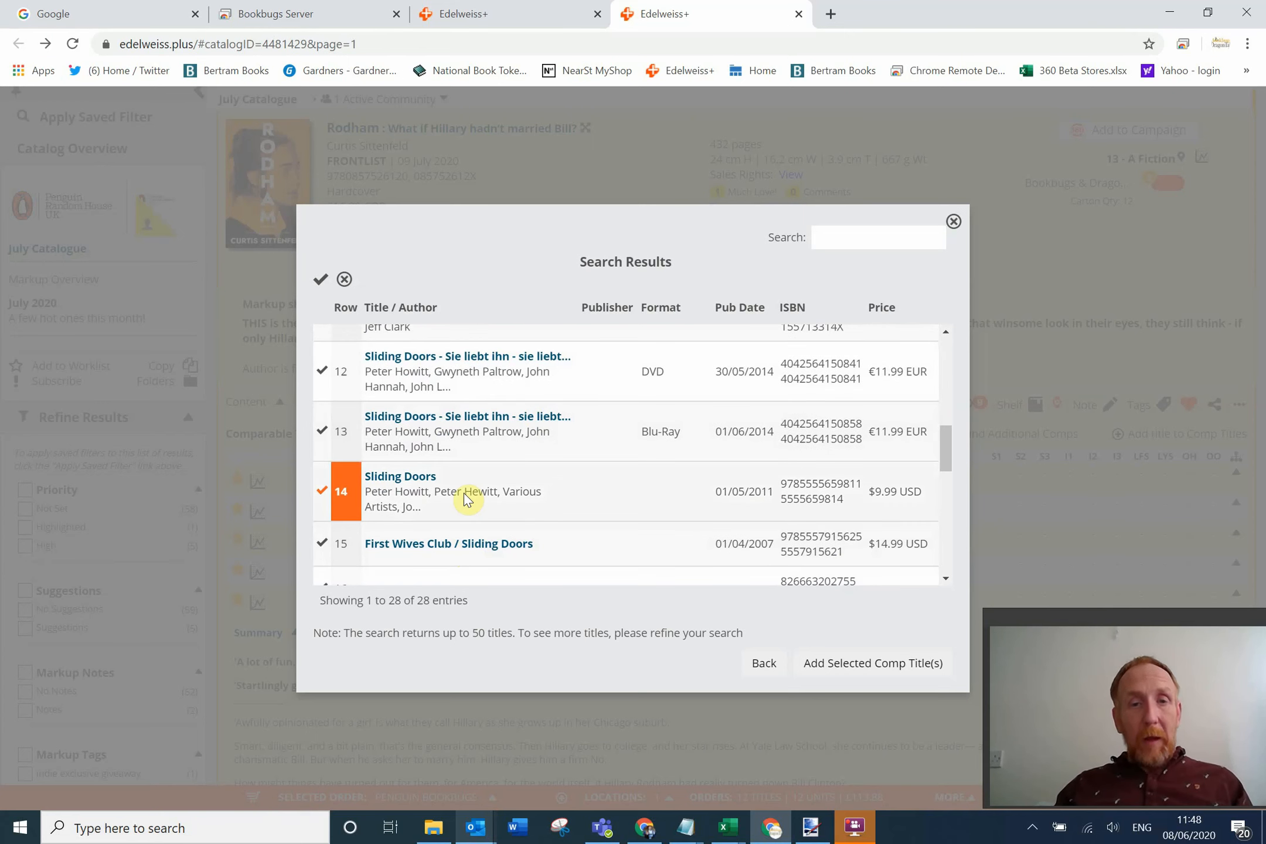
pyautogui.scroll(-3)
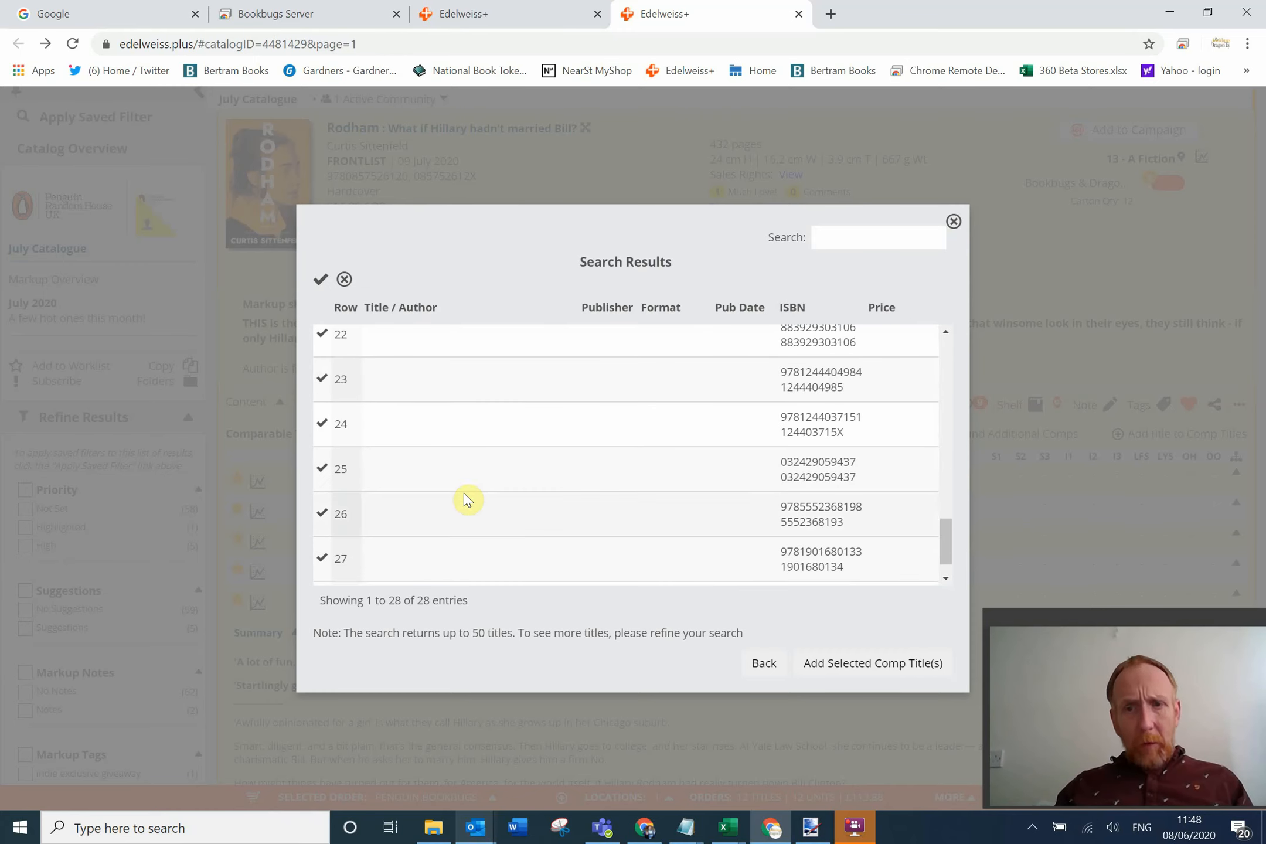
pyautogui.moveTo(792, 532)
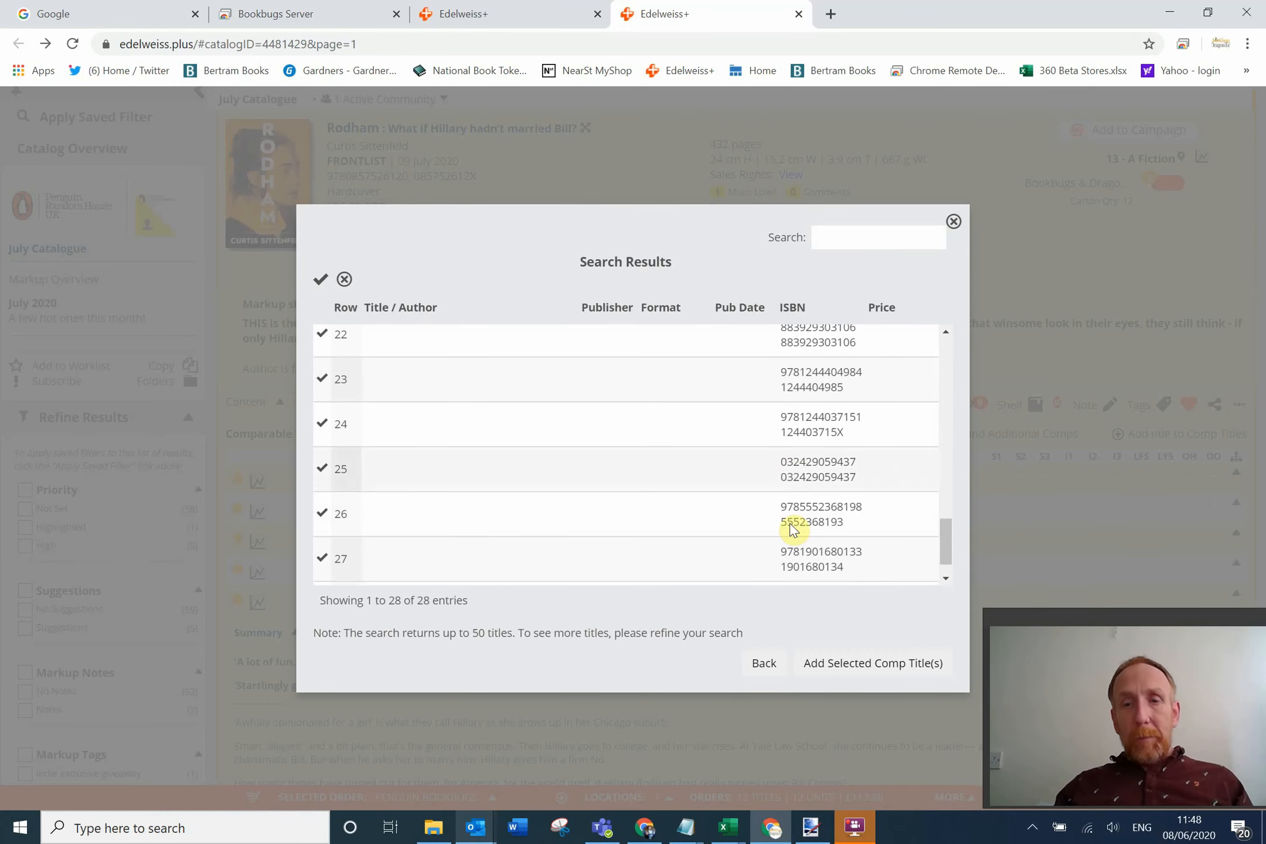
pyautogui.click(870, 663)
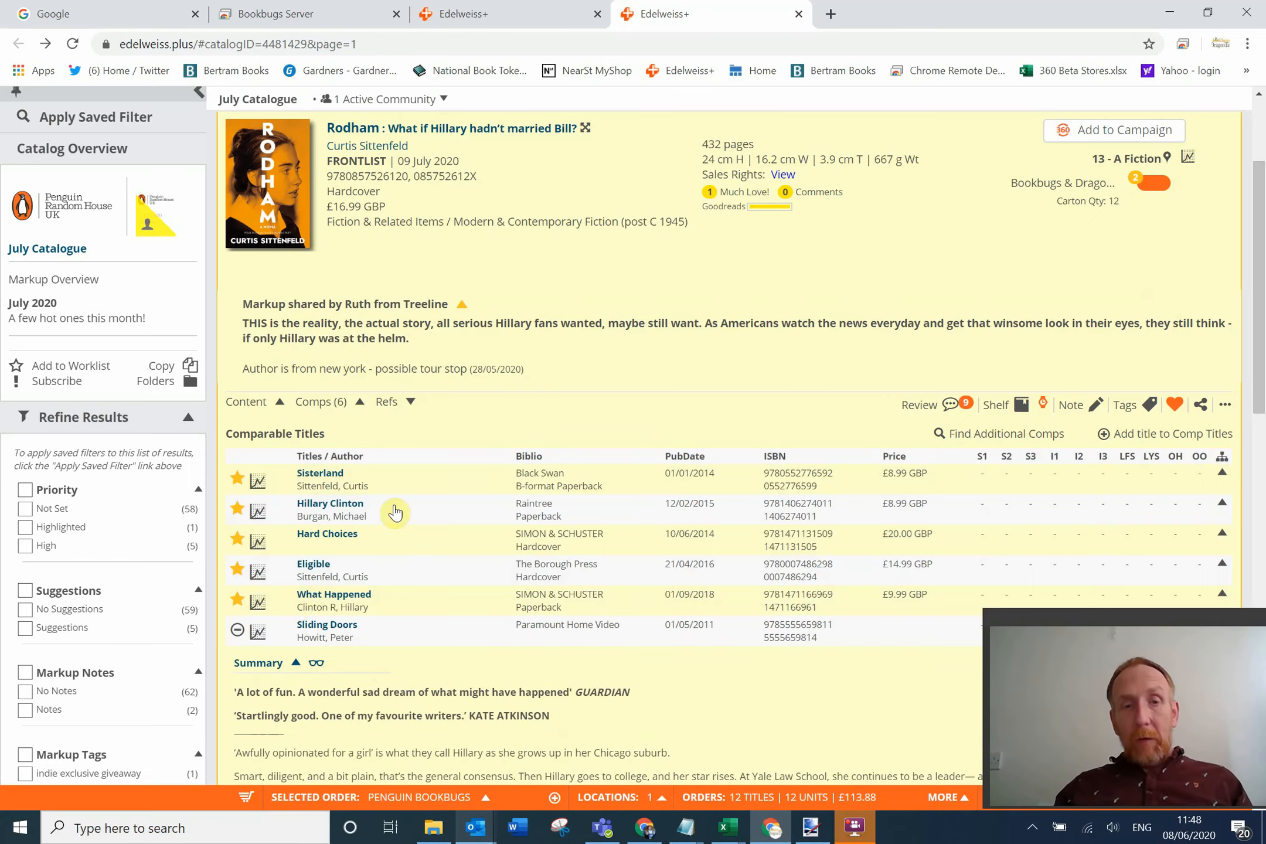
pyautogui.scroll(3)
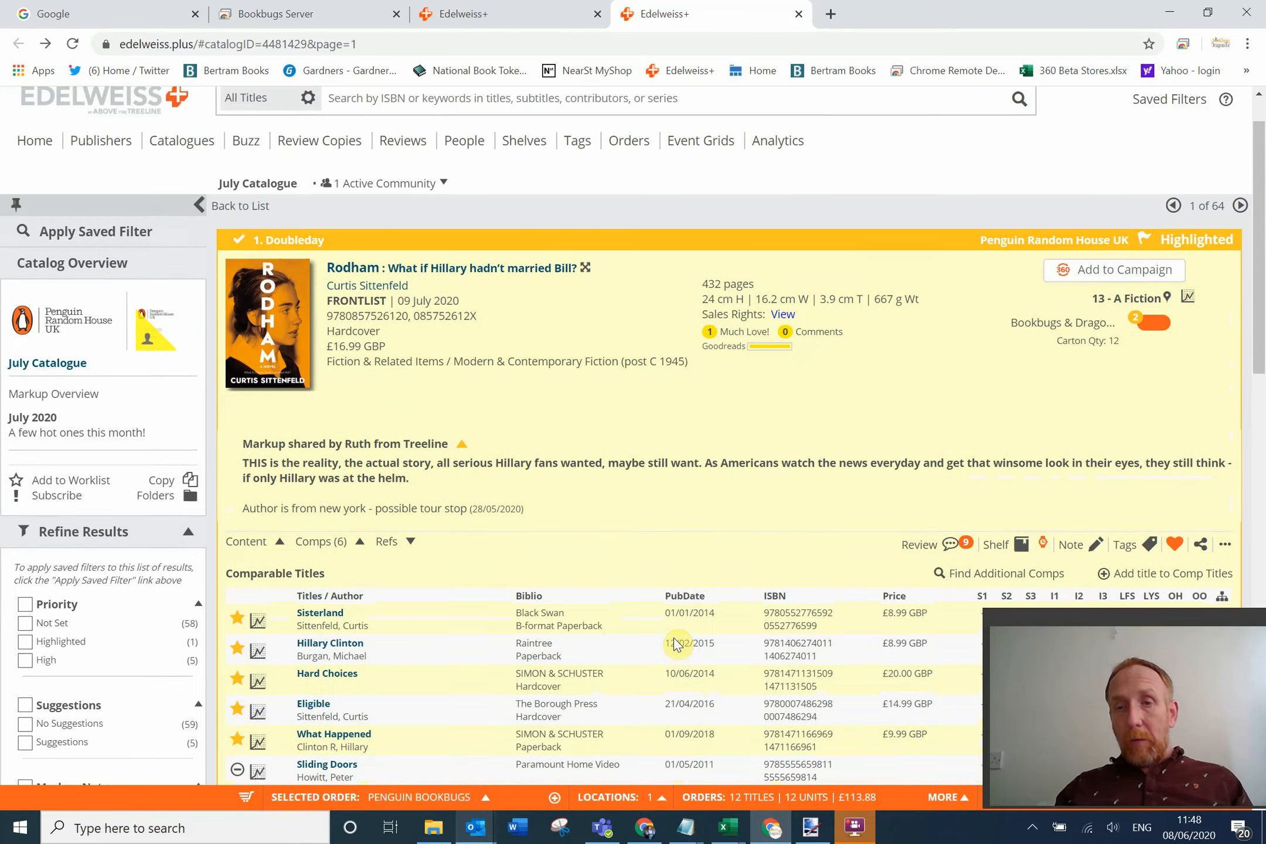
pyautogui.scroll(3)
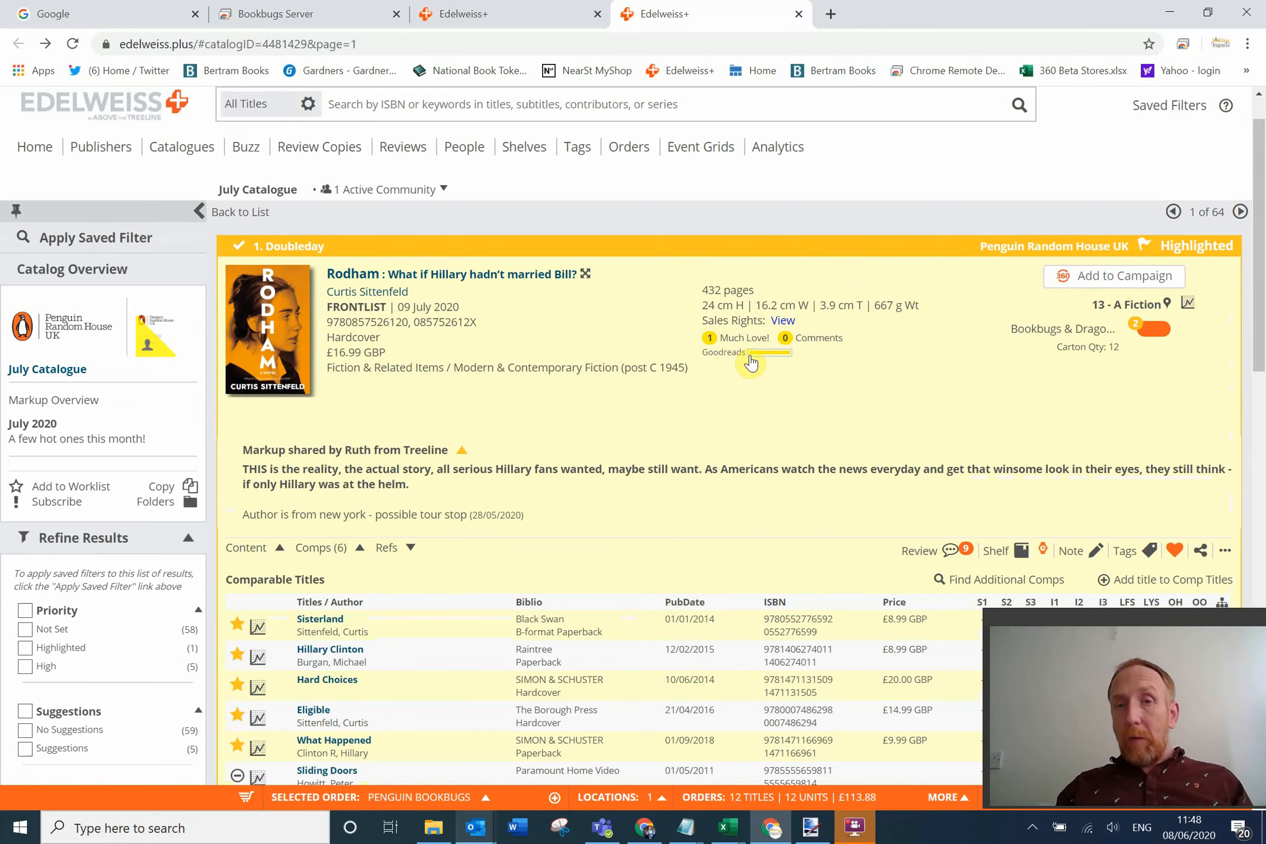
pyautogui.moveTo(844, 419)
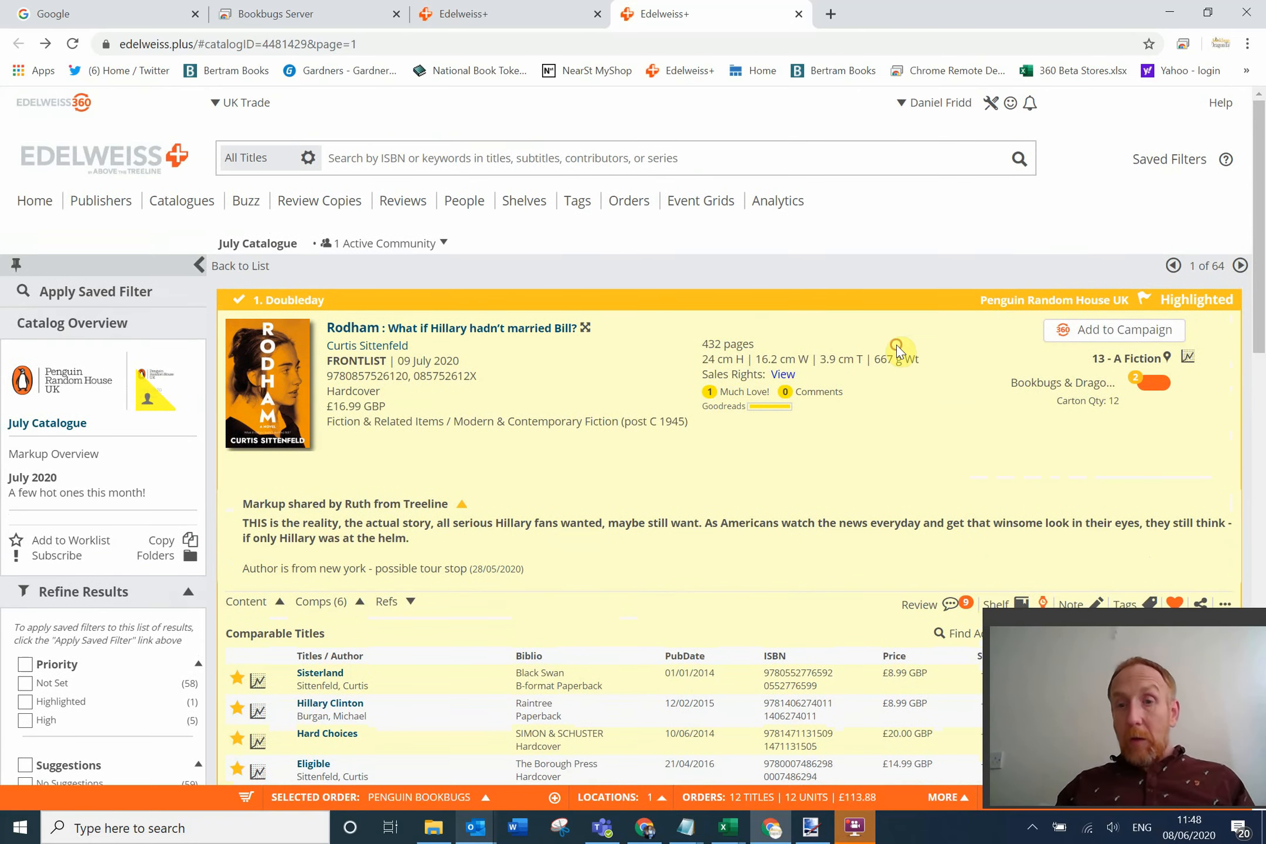
pyautogui.scroll(-3)
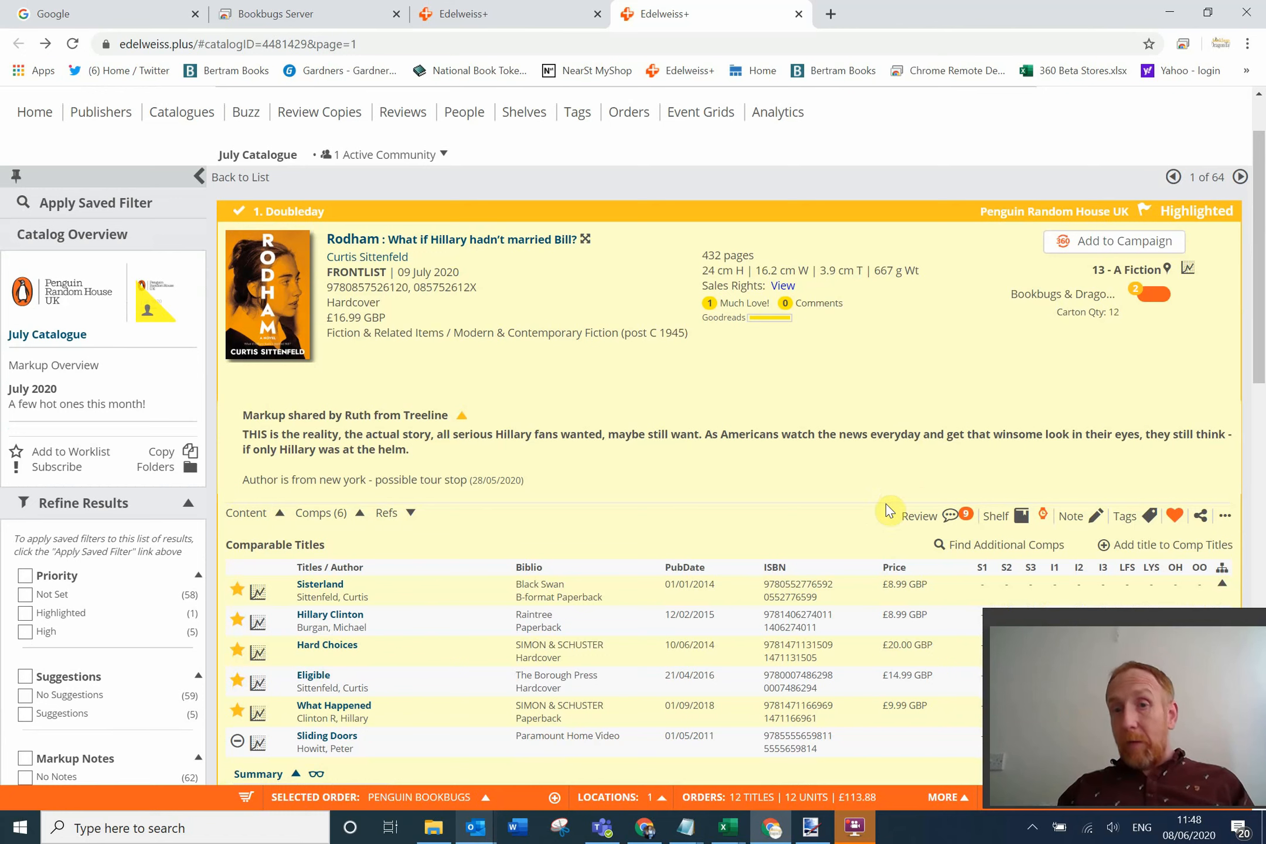
pyautogui.moveTo(936, 523)
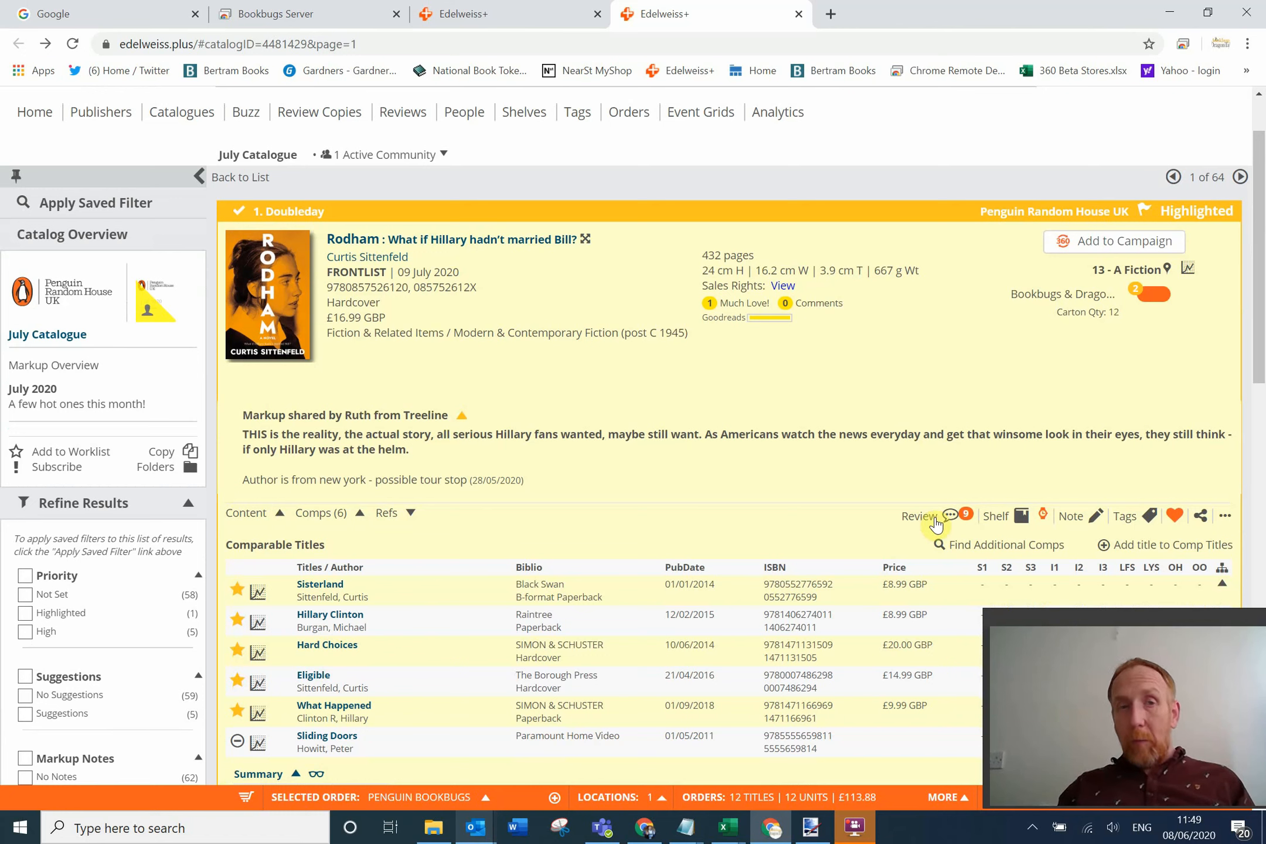
pyautogui.moveTo(907, 503)
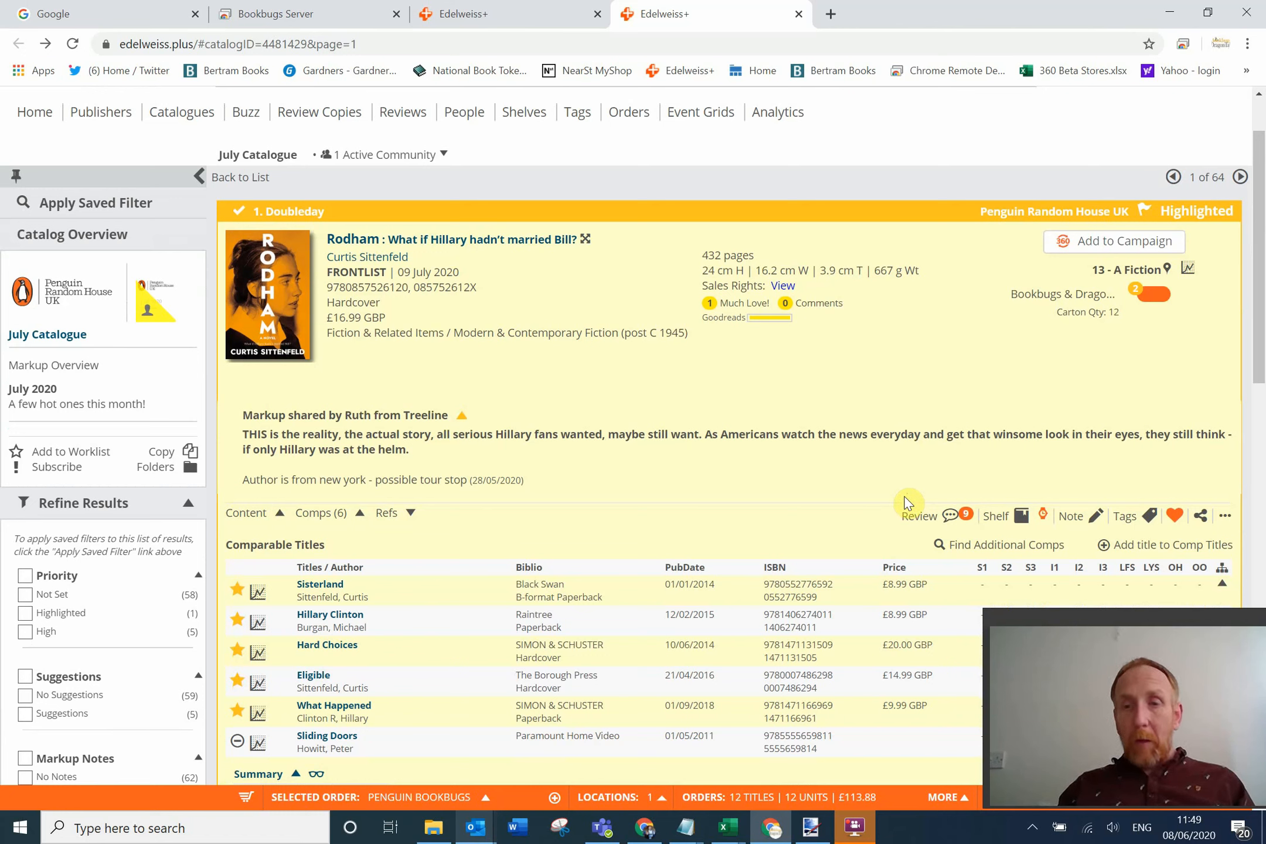
pyautogui.moveTo(1032, 501)
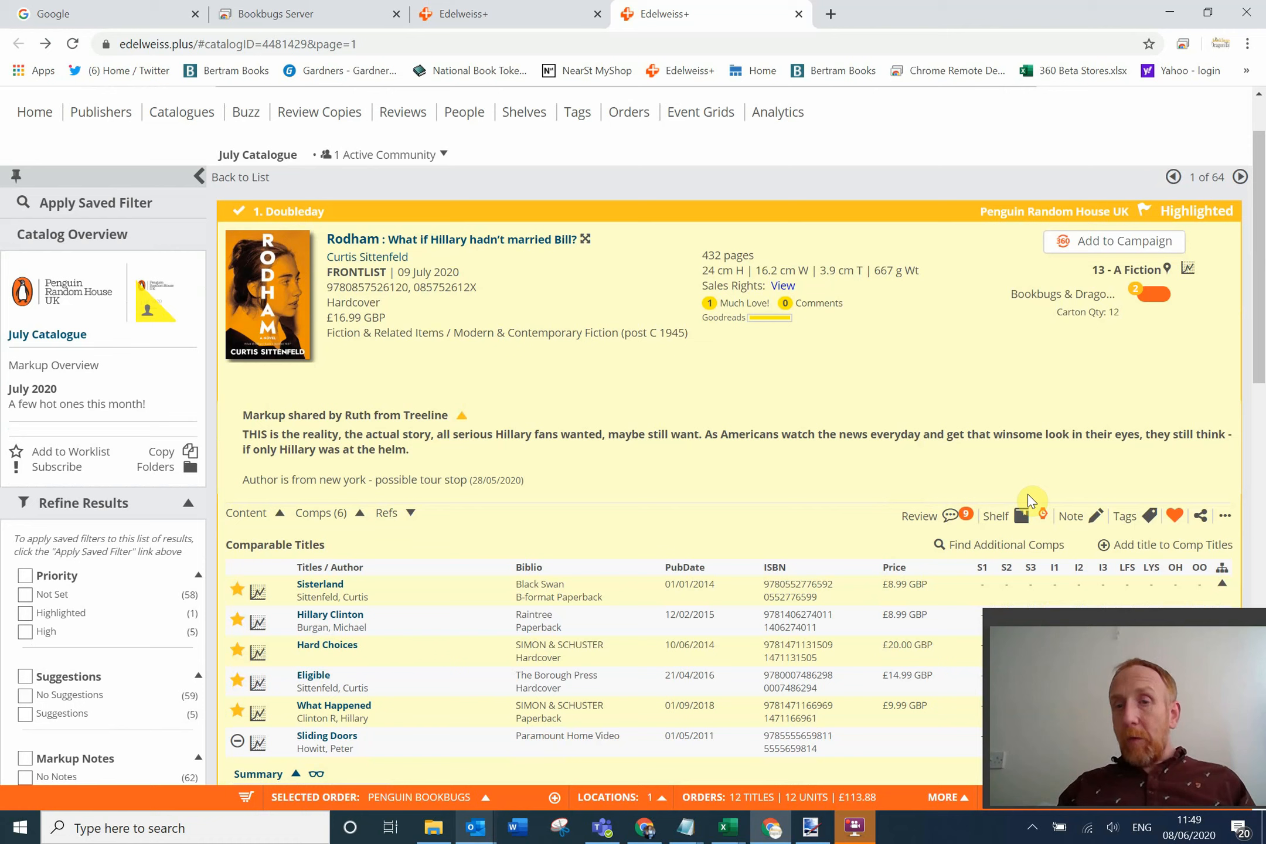
pyautogui.moveTo(1020, 517)
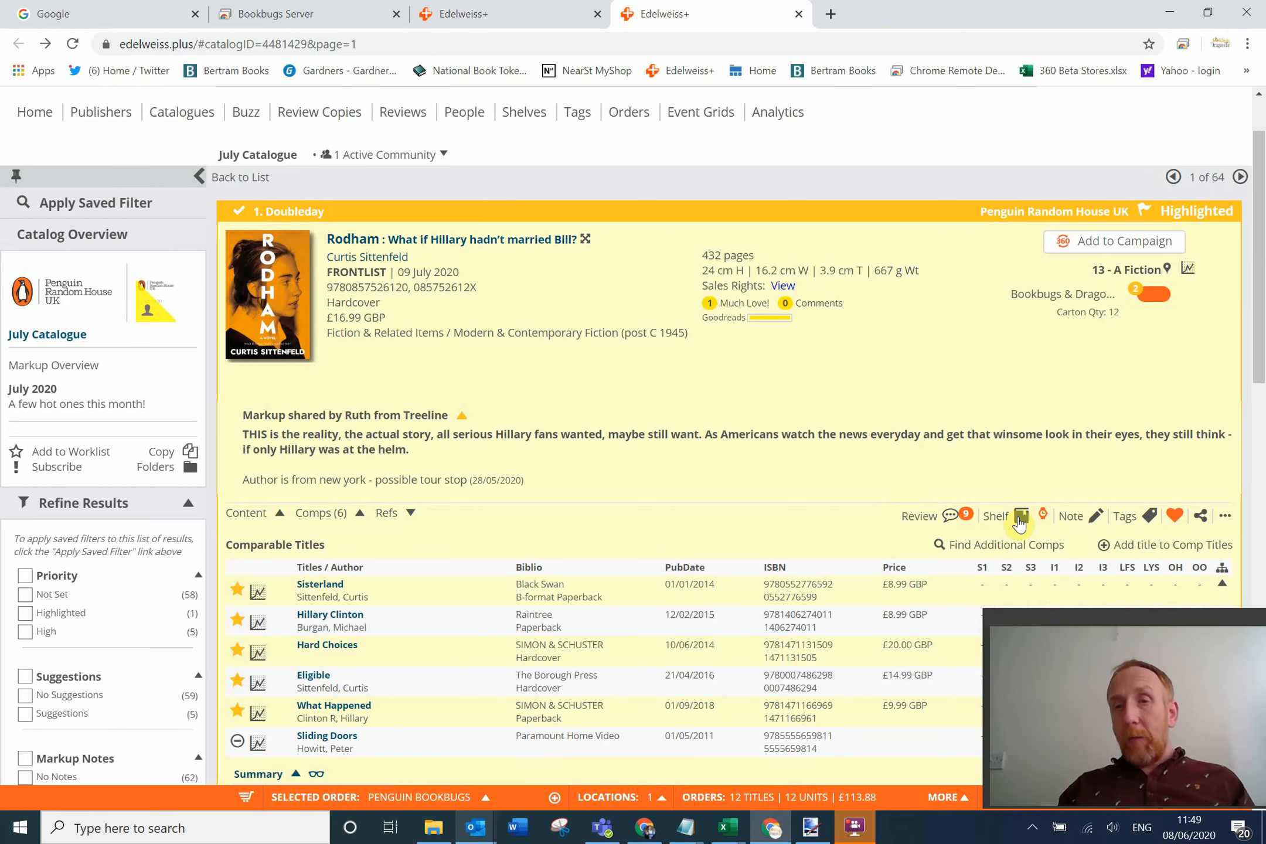
pyautogui.click(1017, 515)
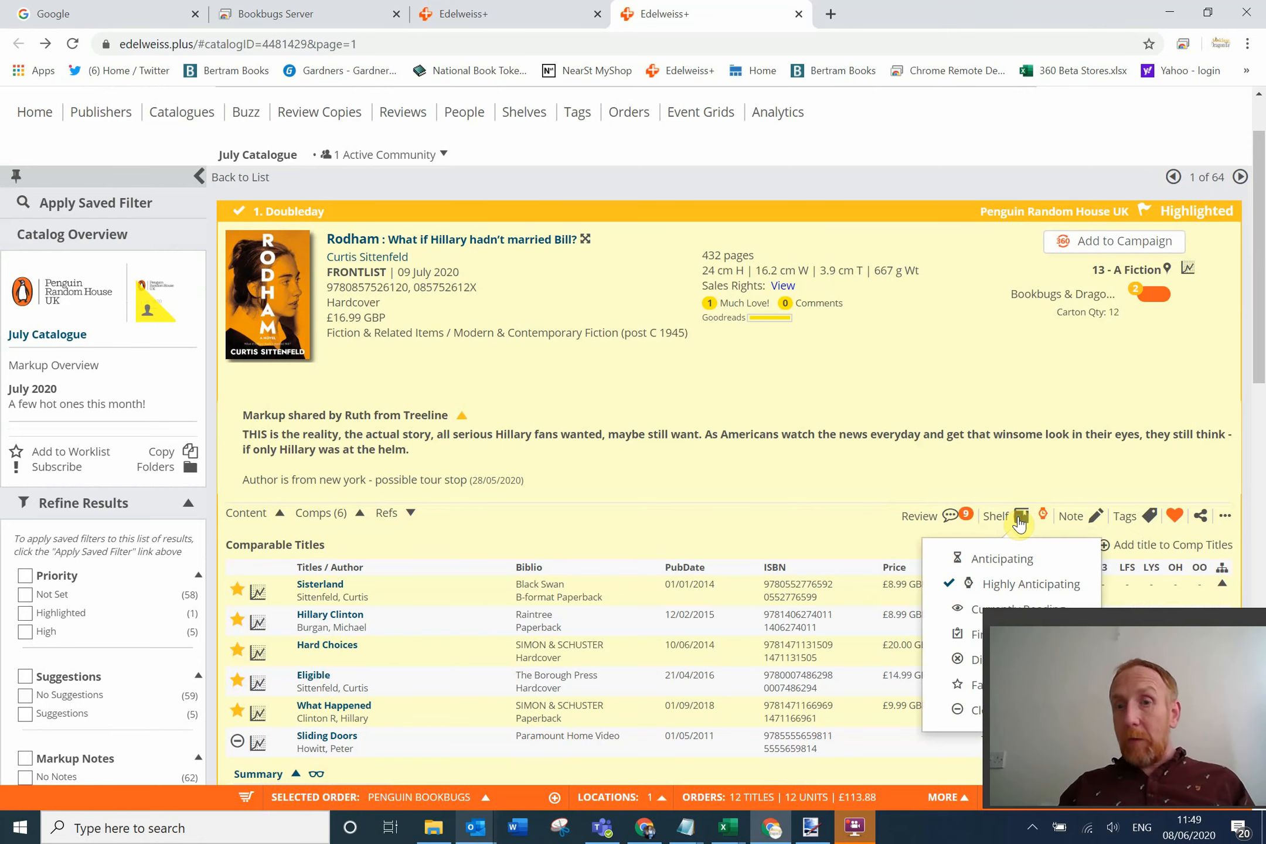
pyautogui.scroll(-3)
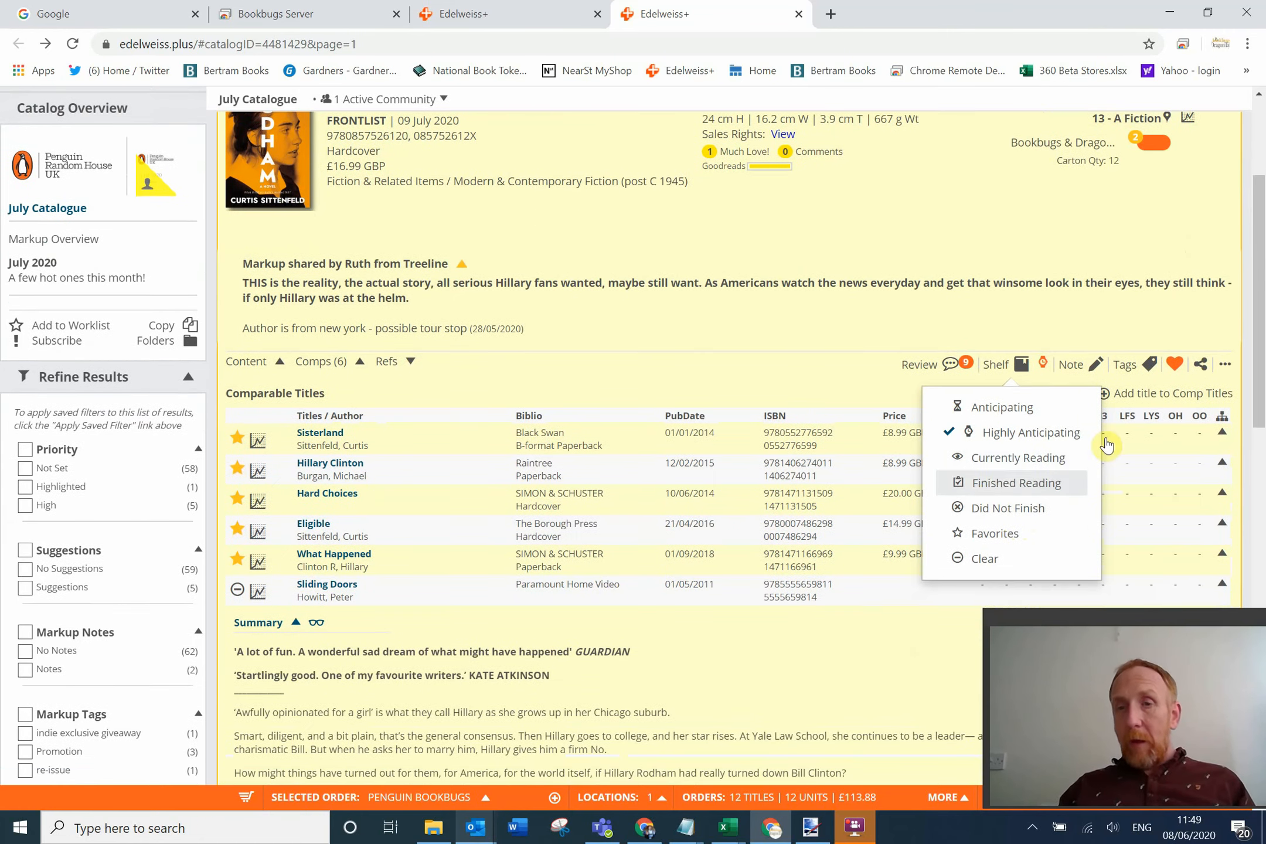
pyautogui.moveTo(1029, 440)
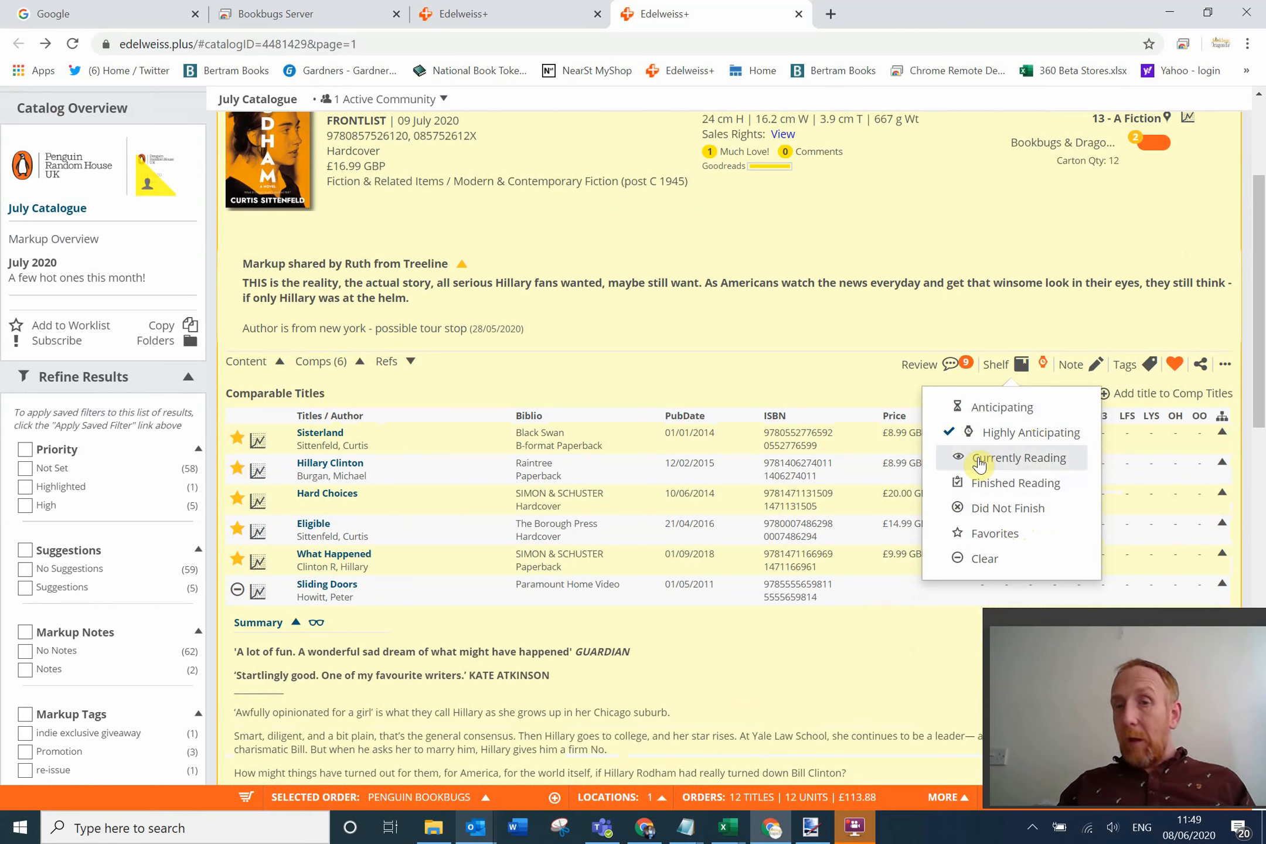
pyautogui.moveTo(1025, 469)
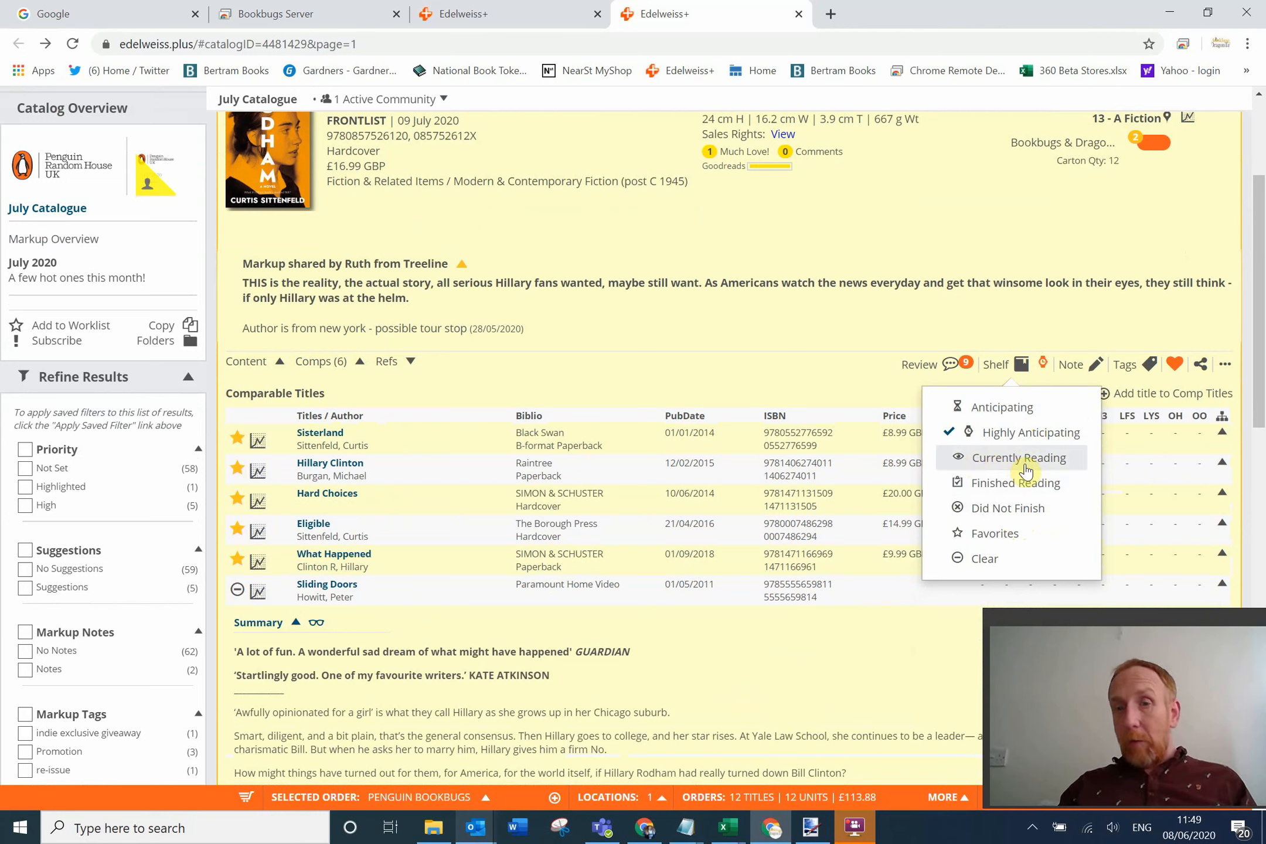
pyautogui.moveTo(1007, 483)
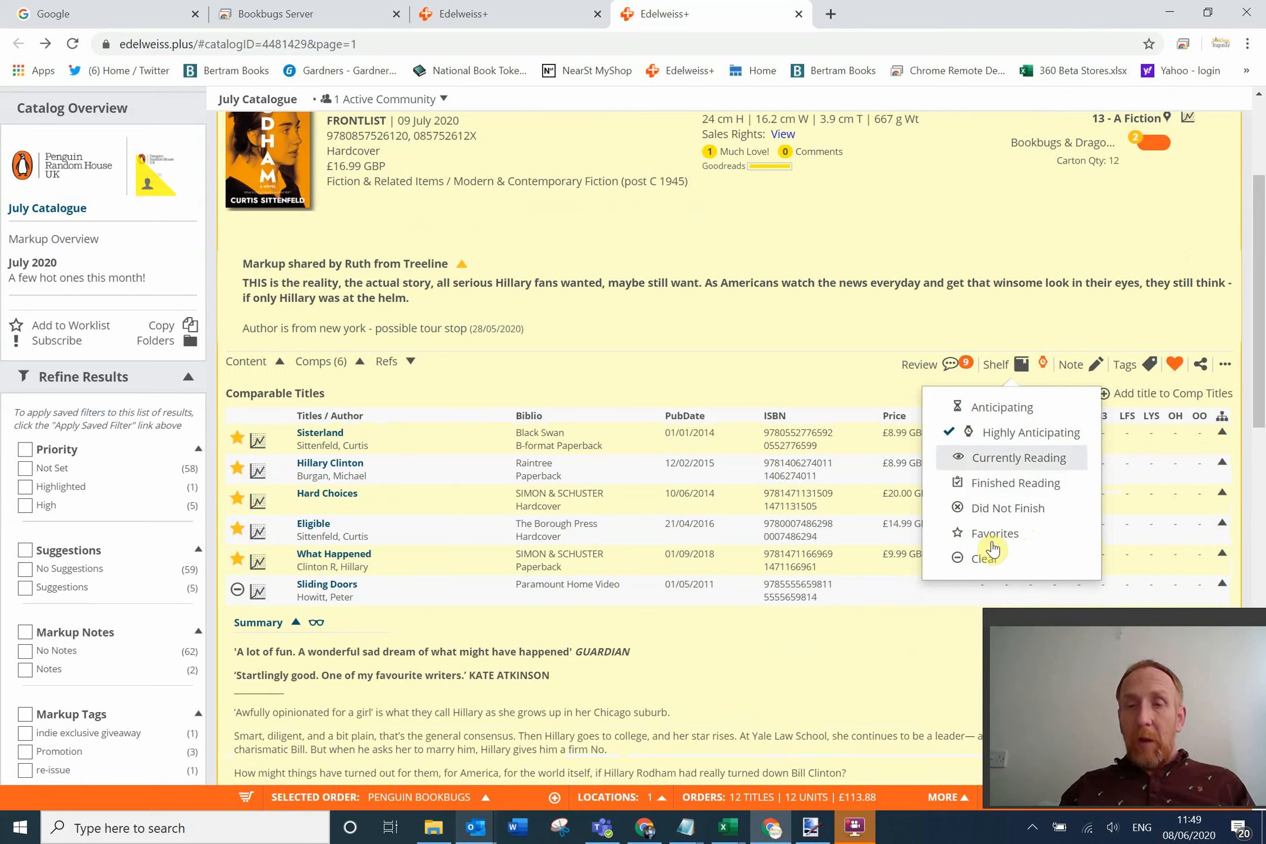
pyautogui.moveTo(787, 368)
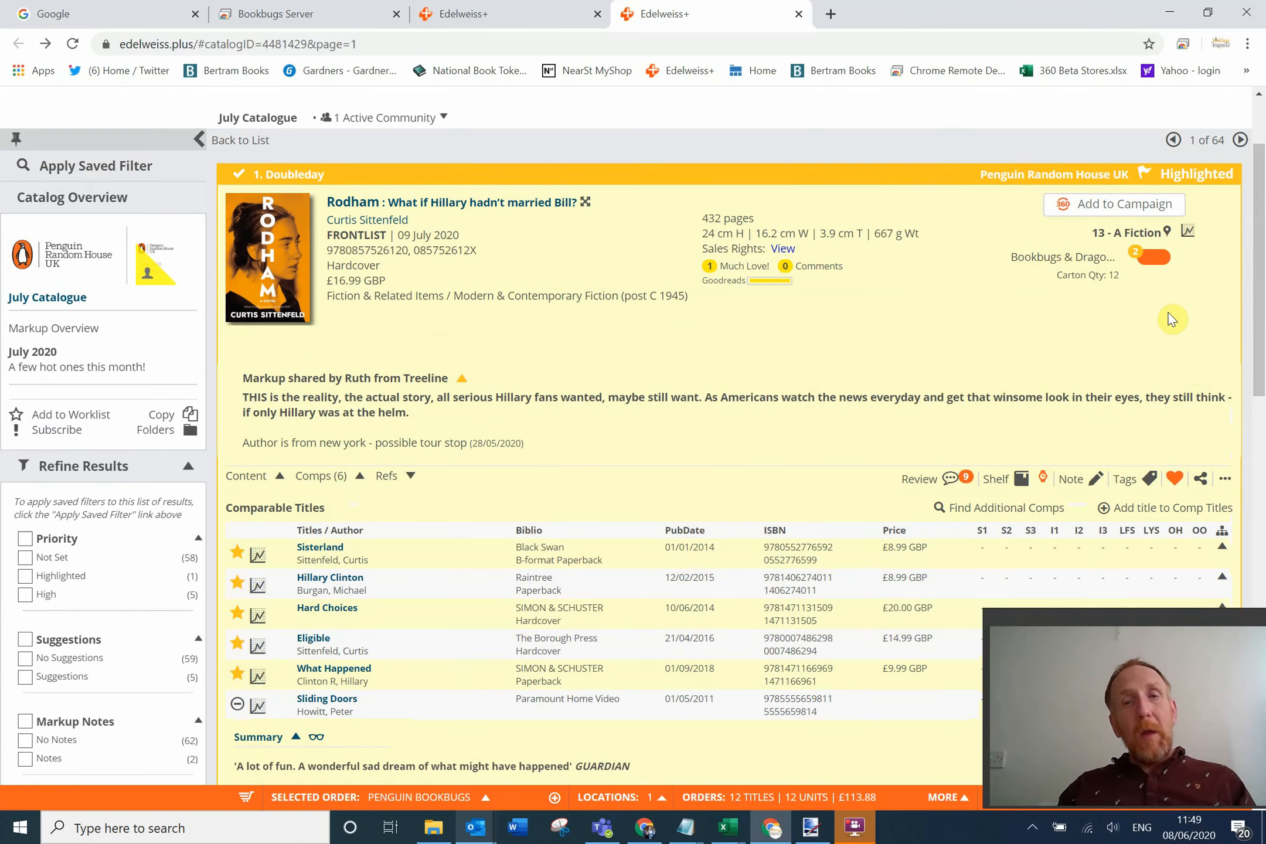
pyautogui.scroll(3)
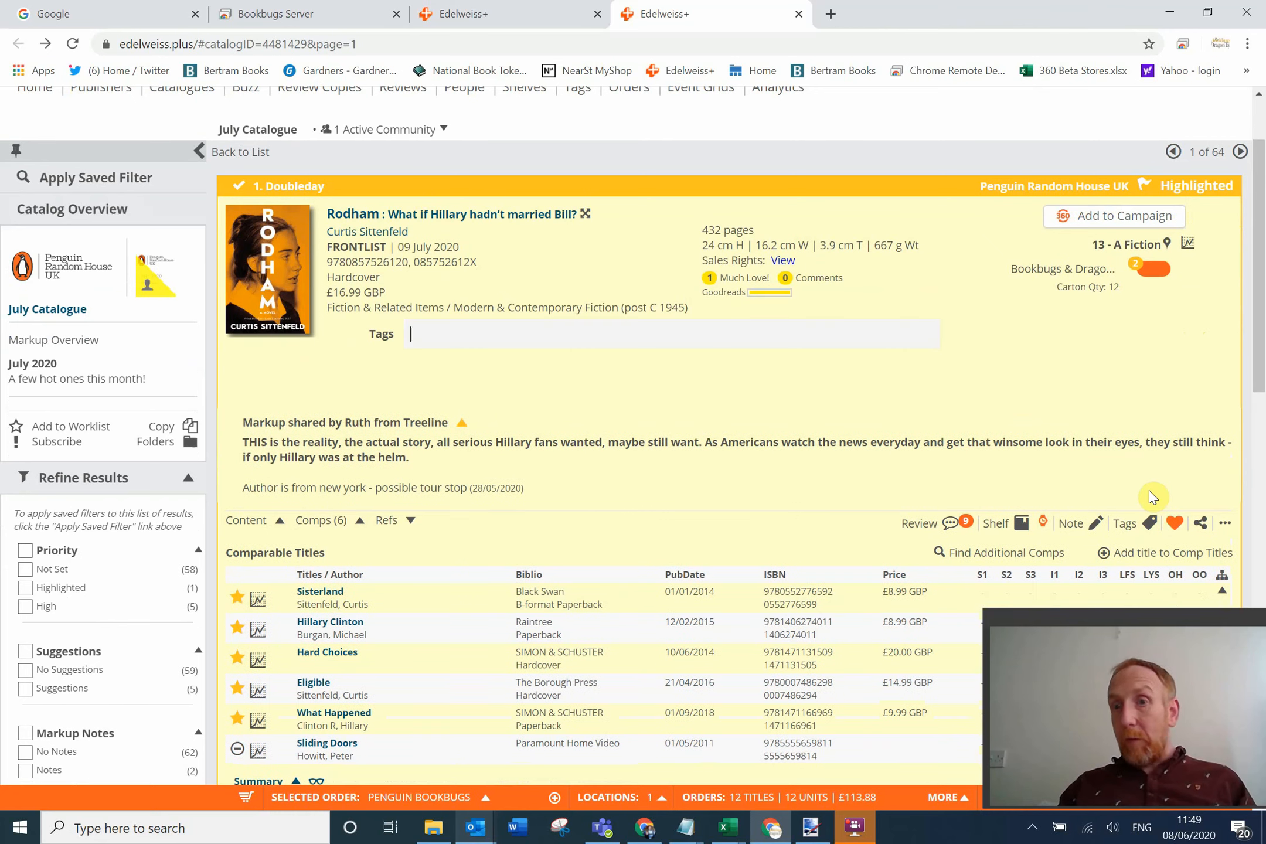
pyautogui.moveTo(904, 399)
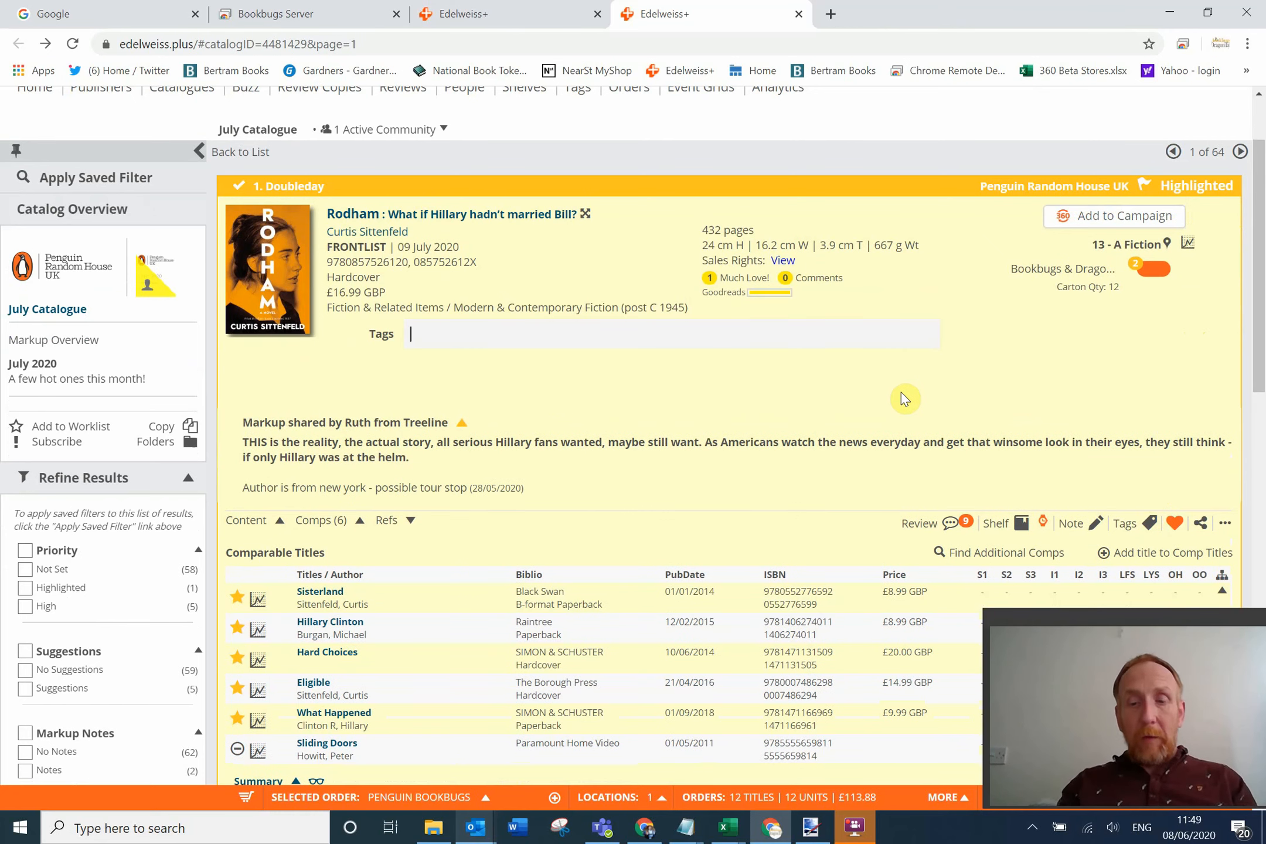
pyautogui.write('Politi')
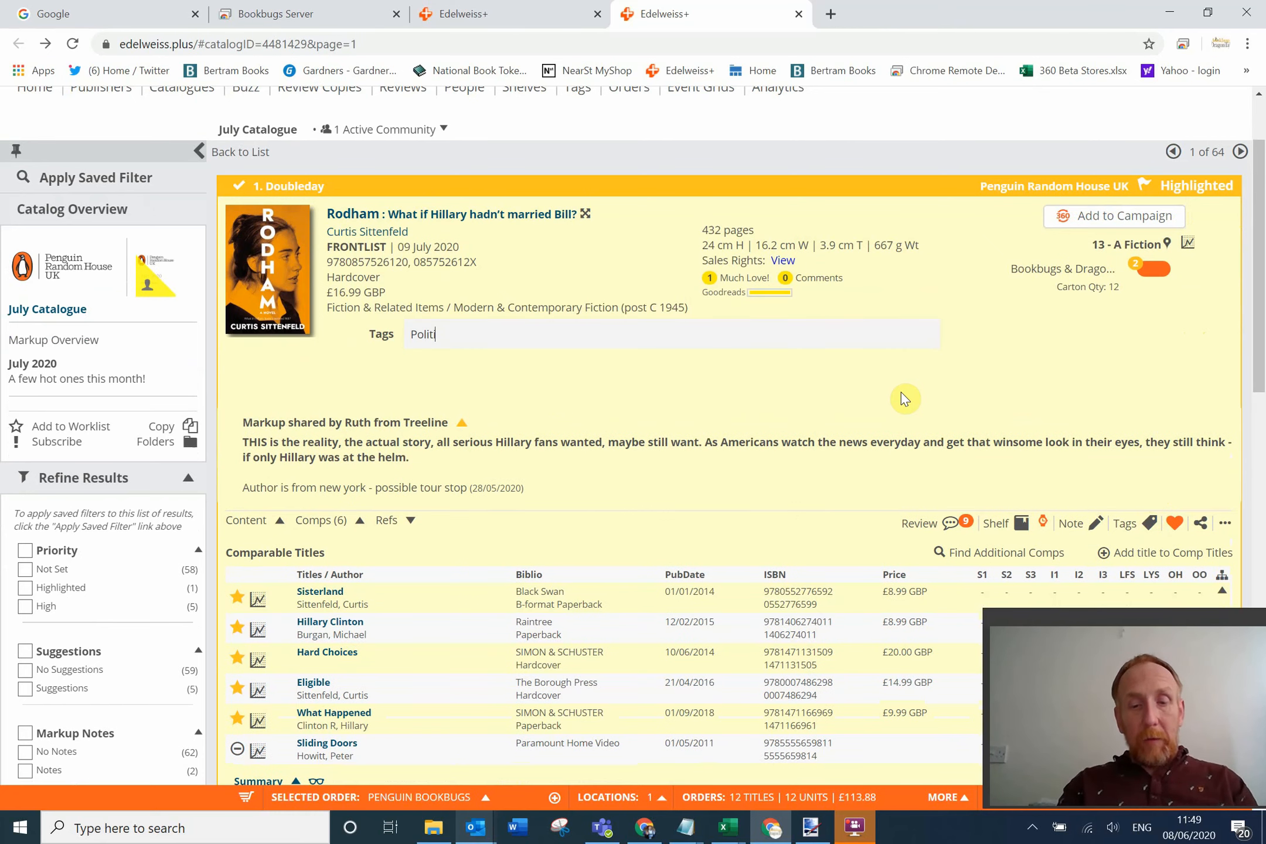
pyautogui.write('cal')
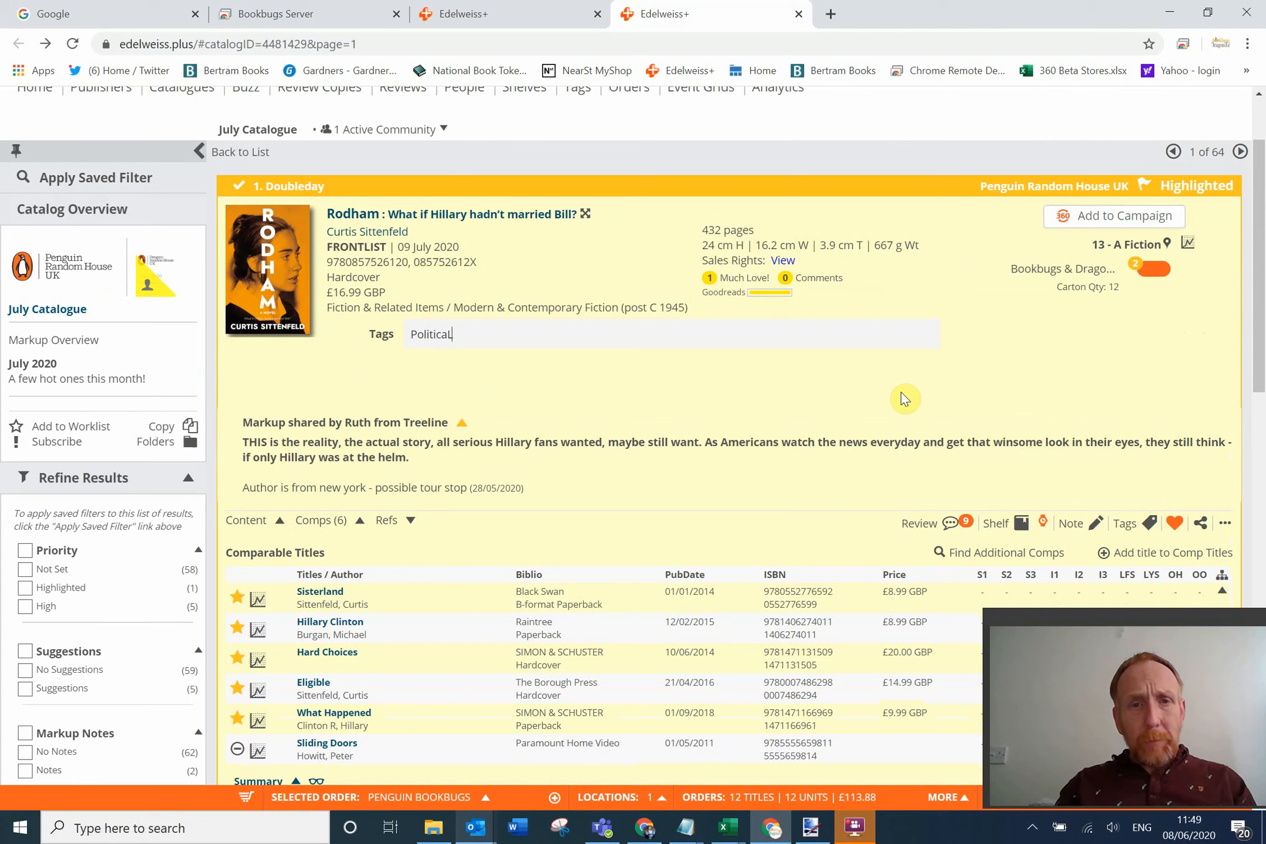
pyautogui.moveTo(1078, 434)
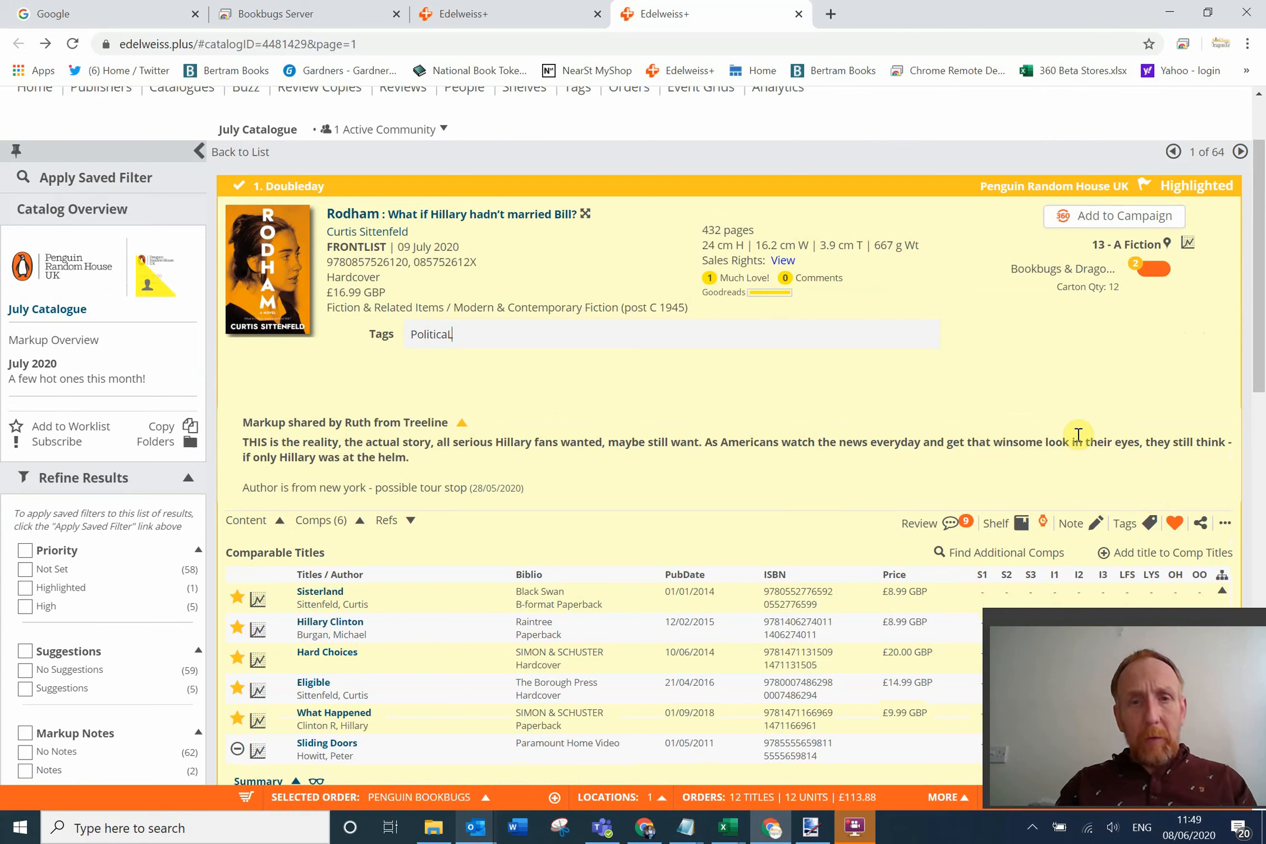
pyautogui.press('Return')
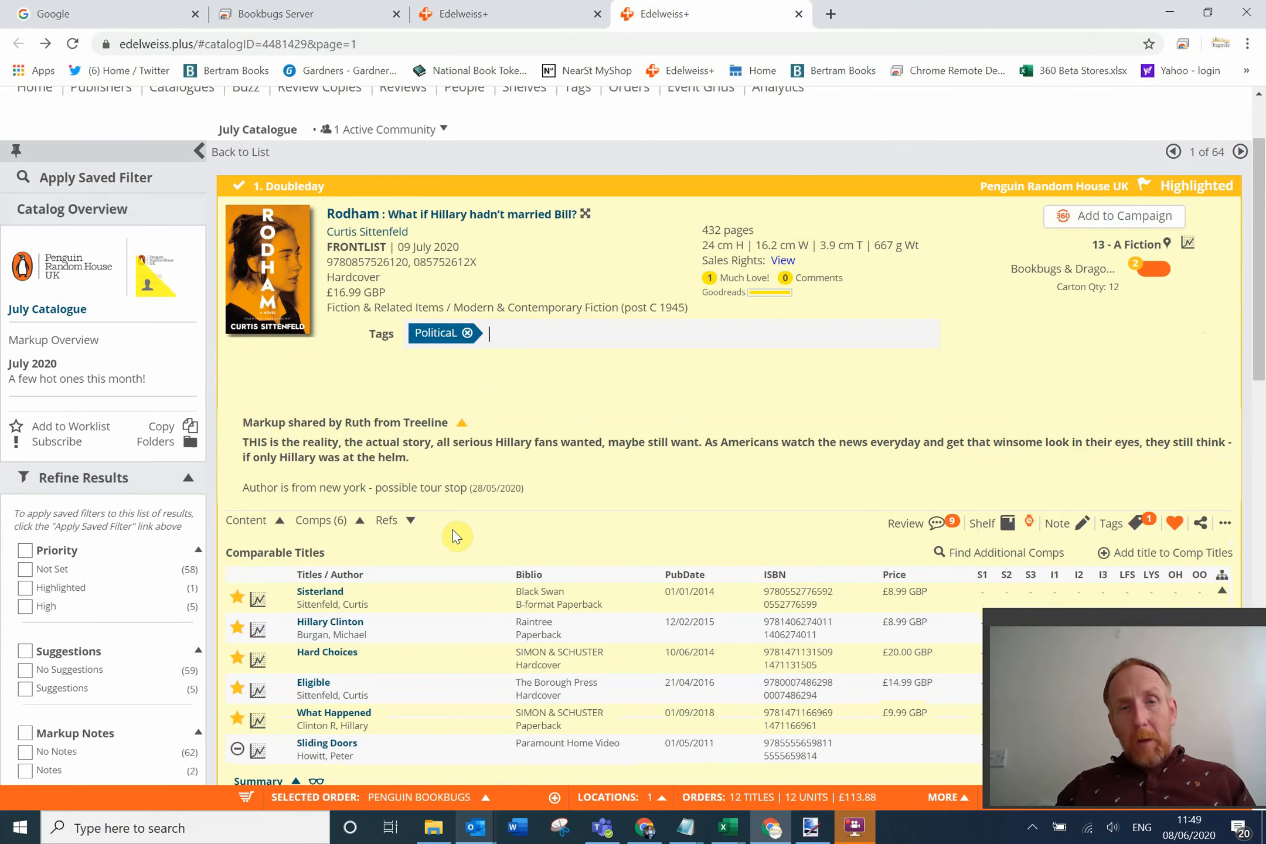
pyautogui.moveTo(162, 414)
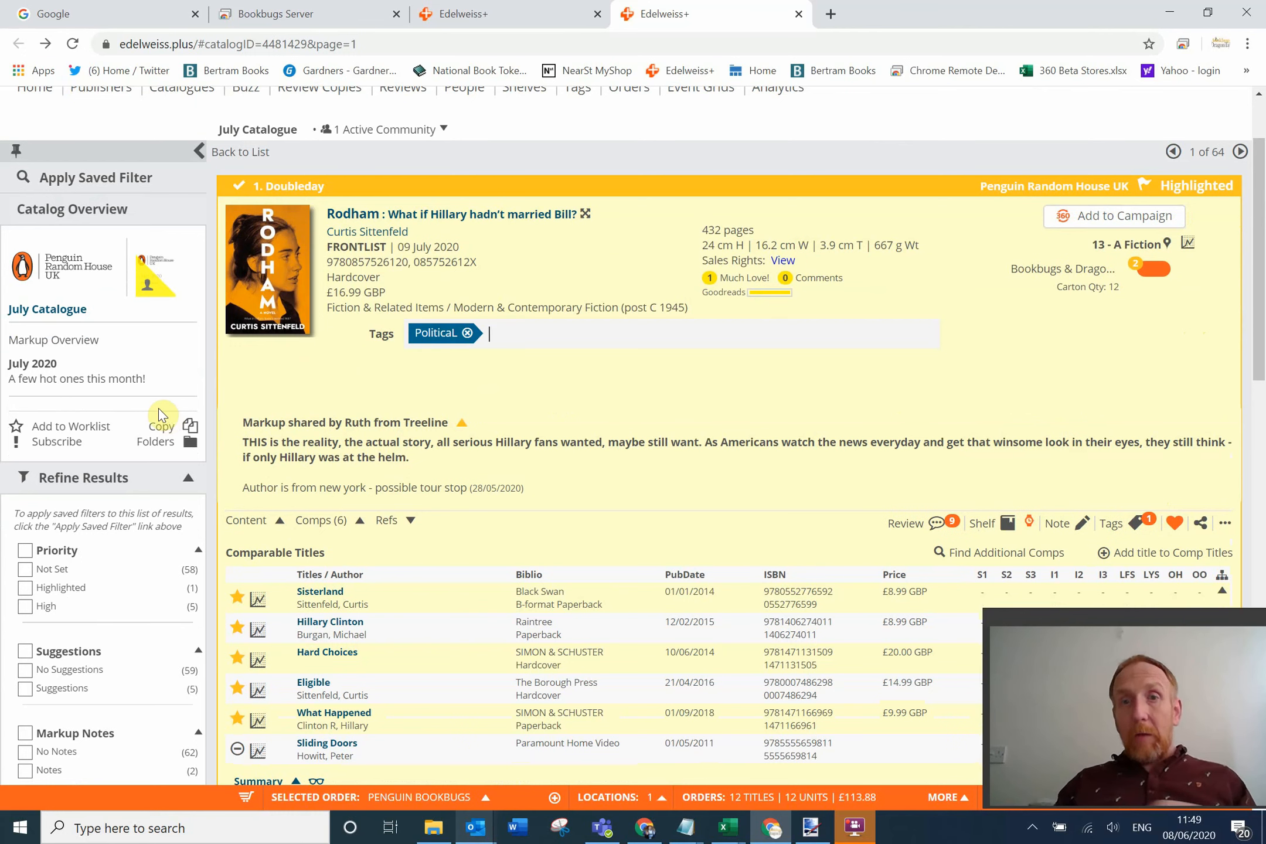
pyautogui.moveTo(521, 404)
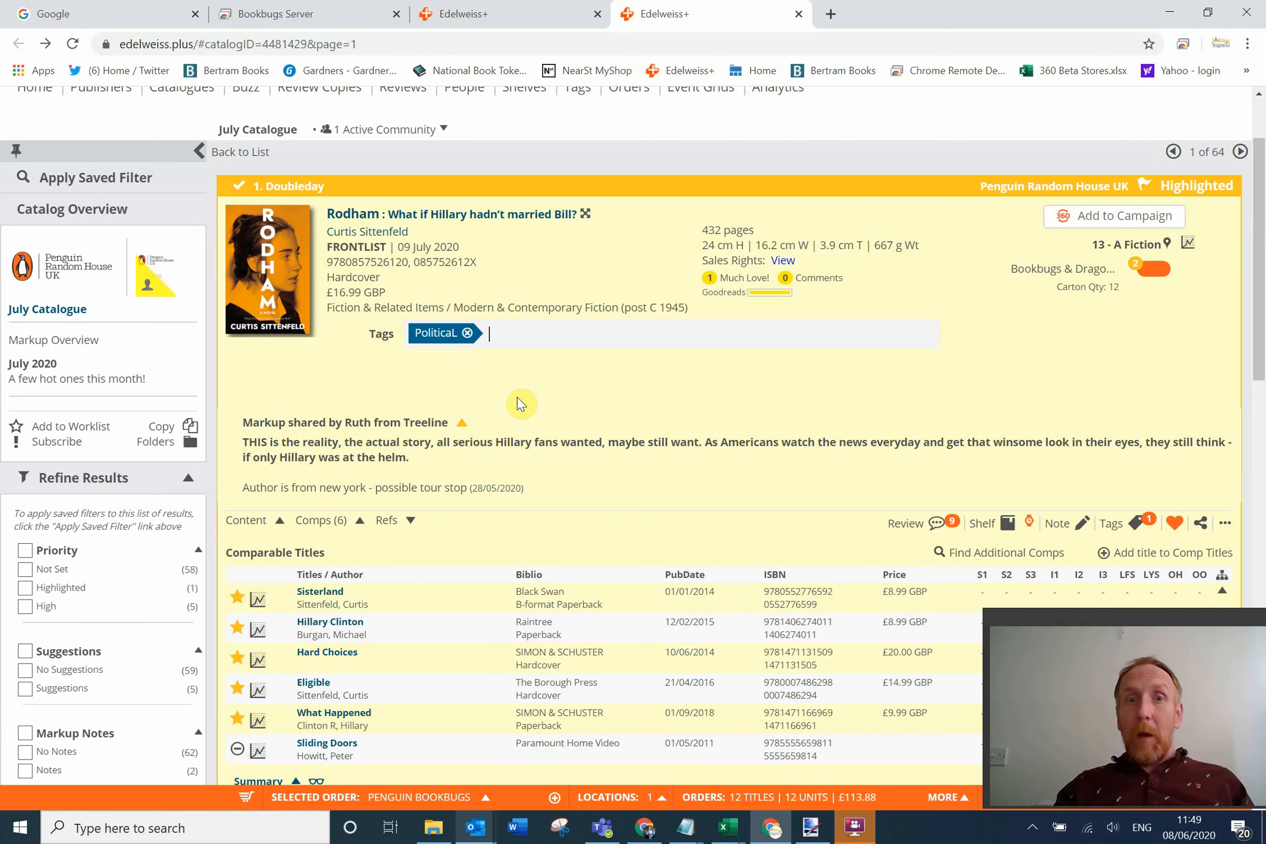
pyautogui.moveTo(434, 557)
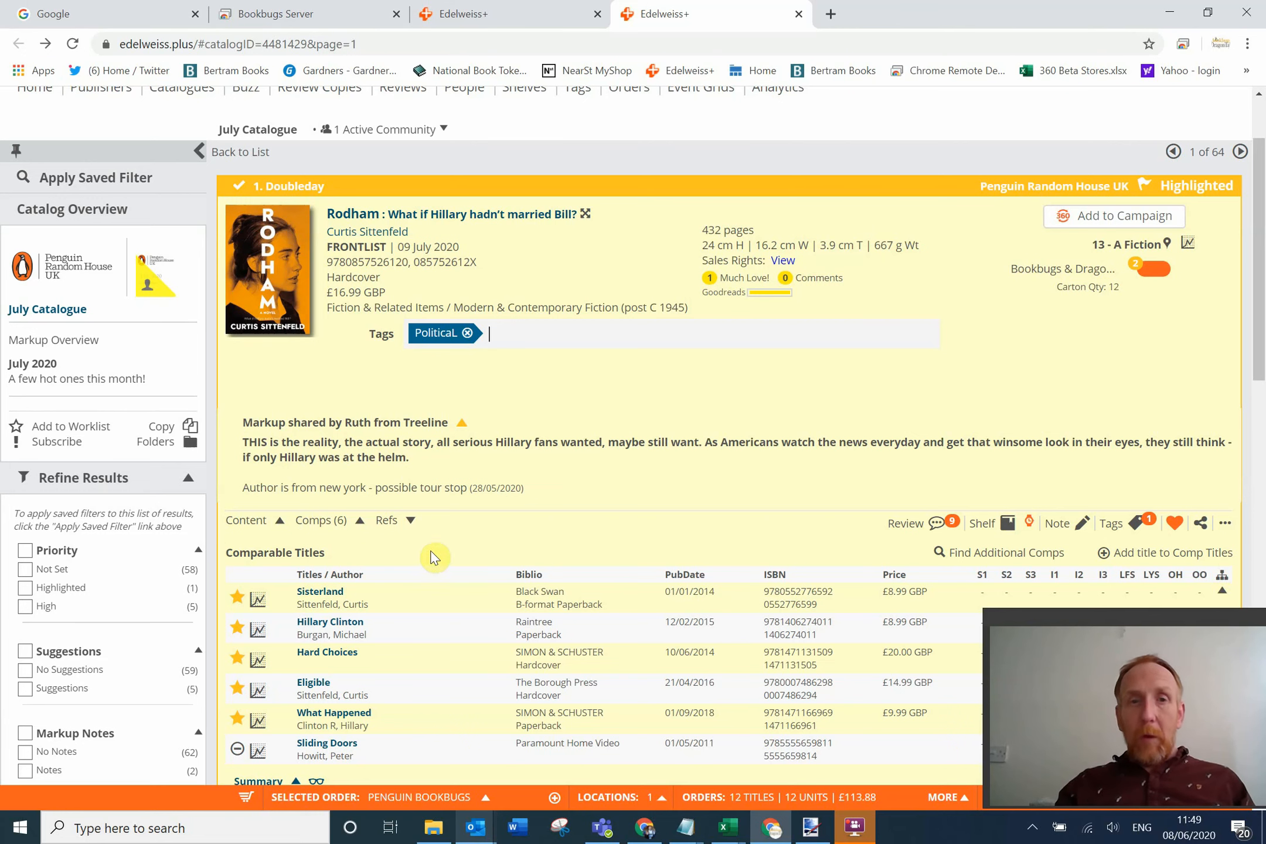
pyautogui.moveTo(523, 414)
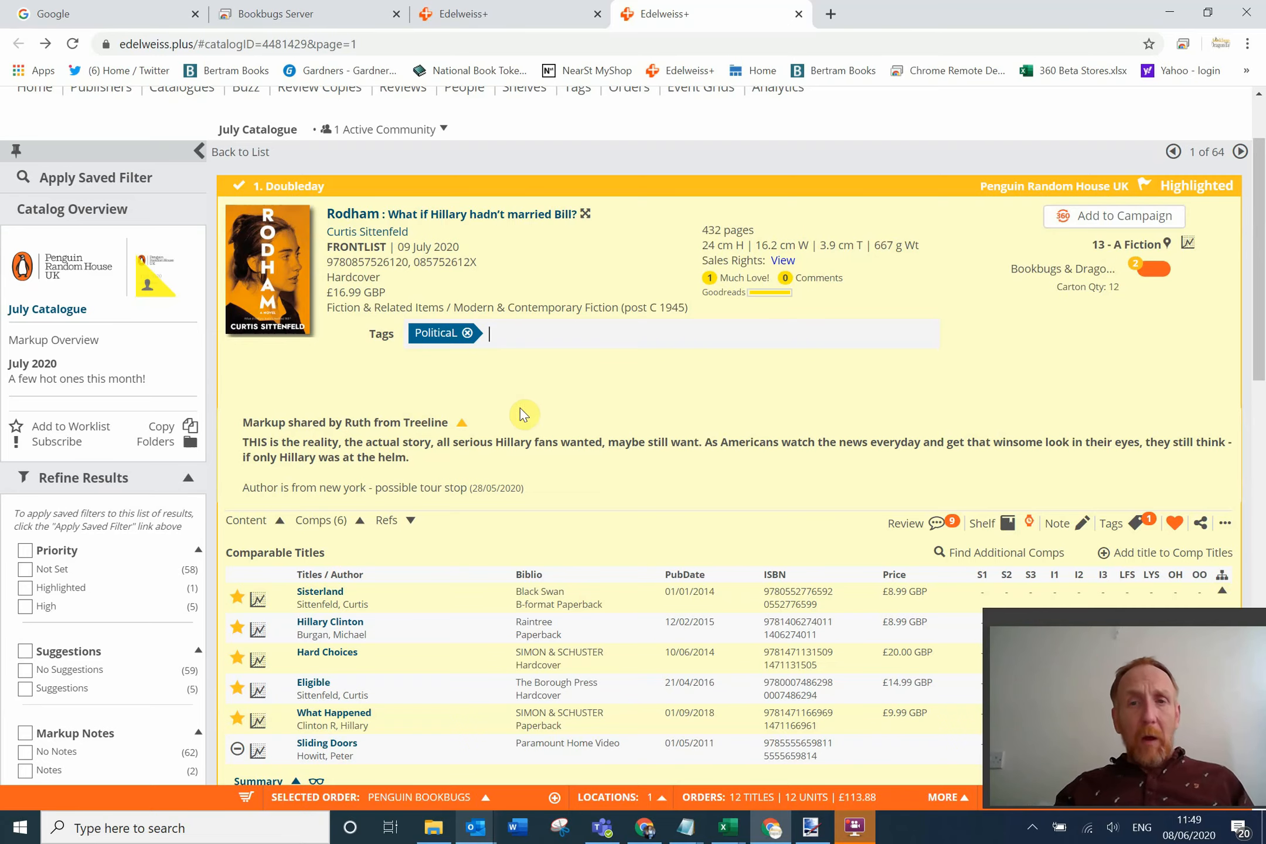
pyautogui.scroll(-3)
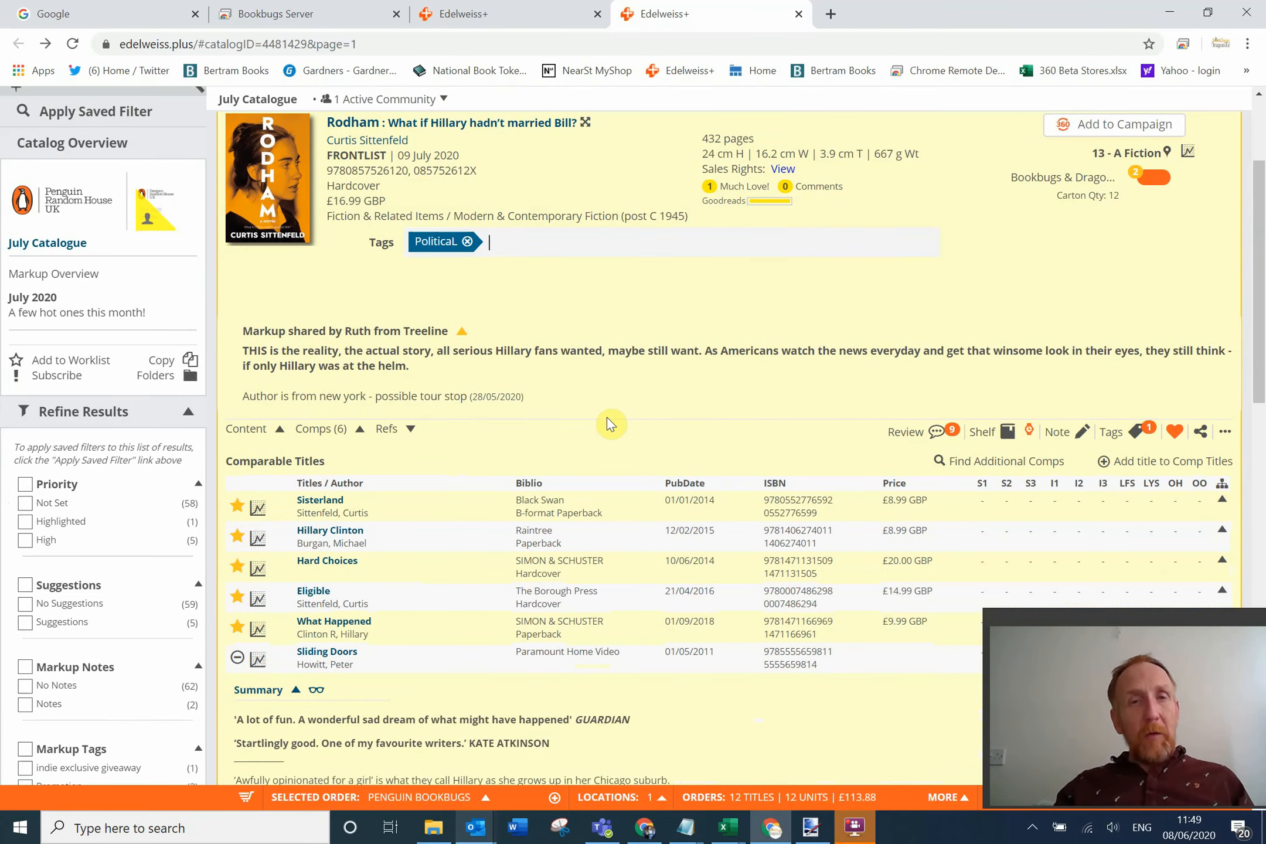
pyautogui.moveTo(498, 662)
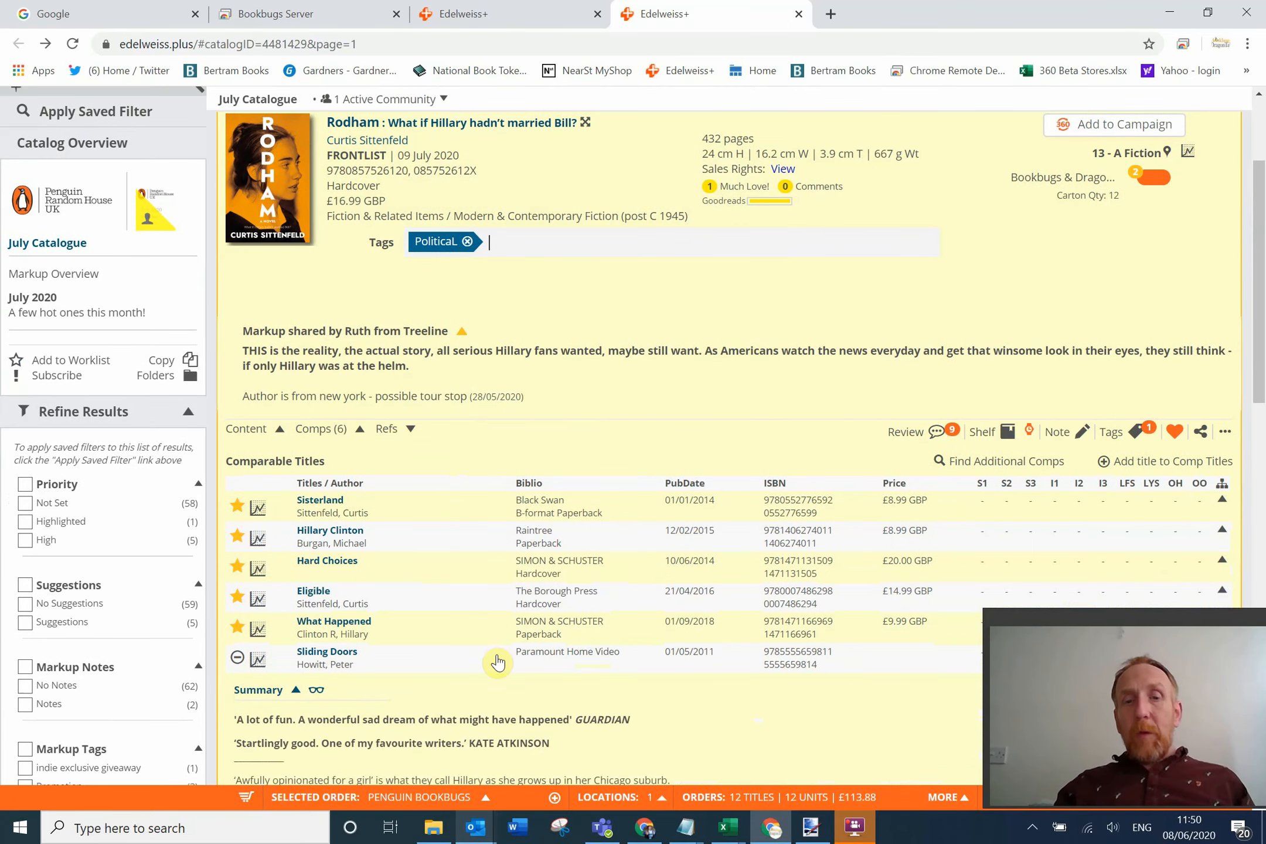
pyautogui.scroll(3)
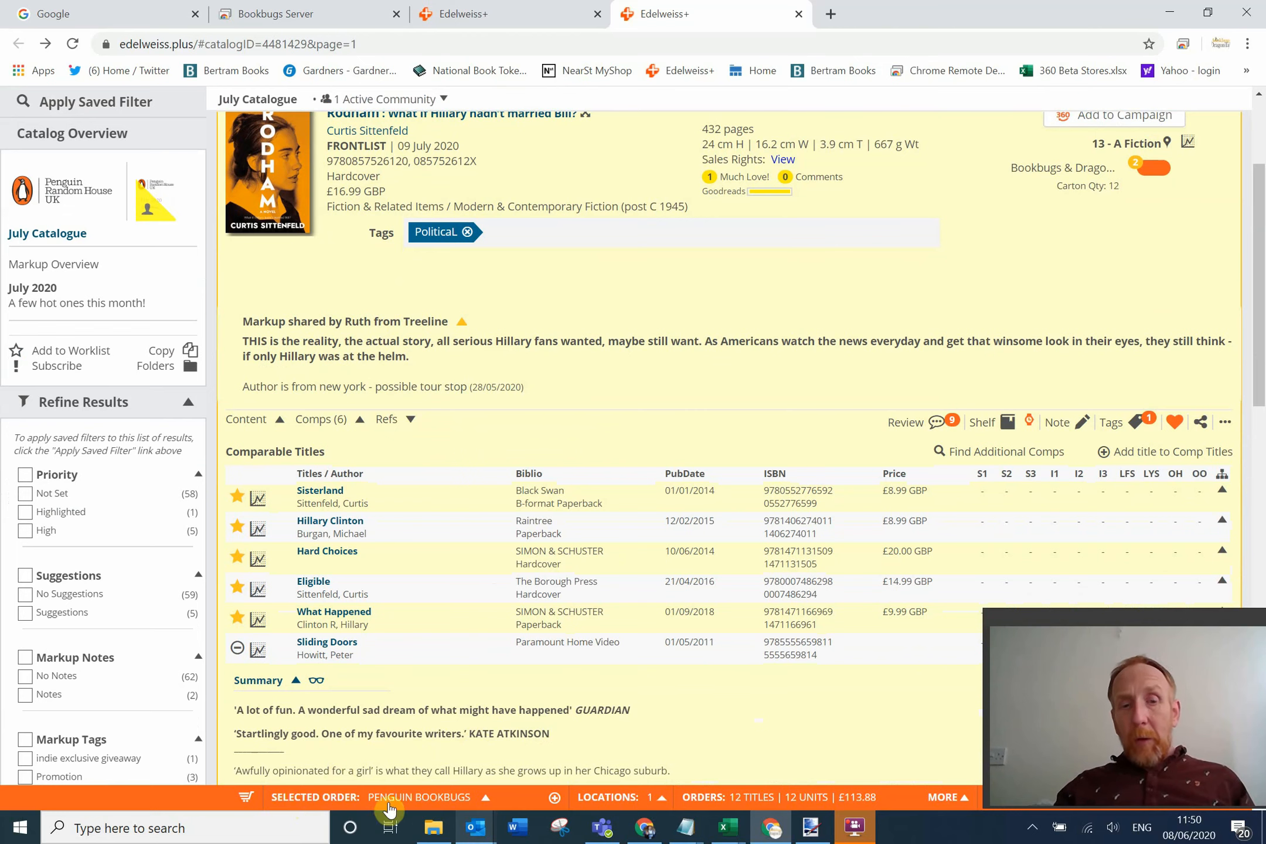
pyautogui.moveTo(474, 827)
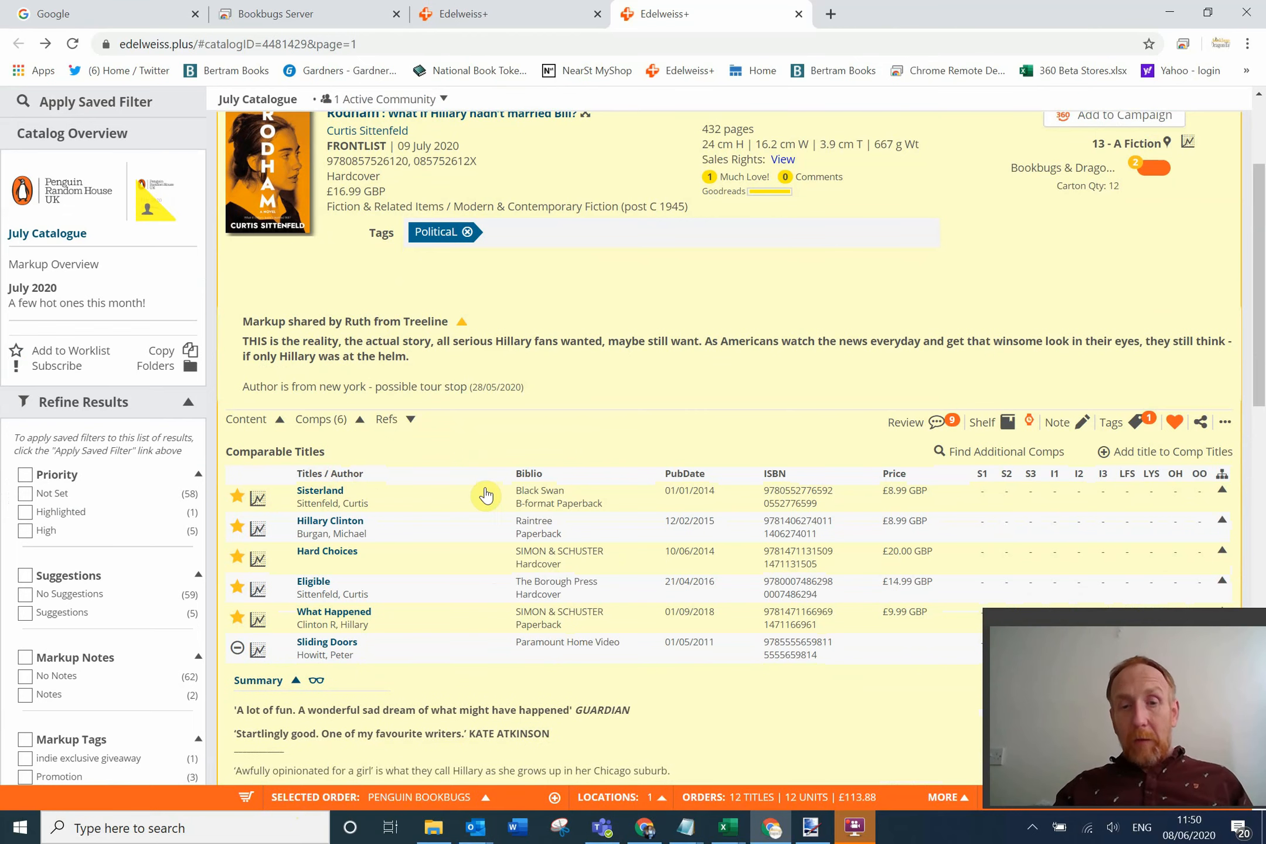
pyautogui.scroll(-3)
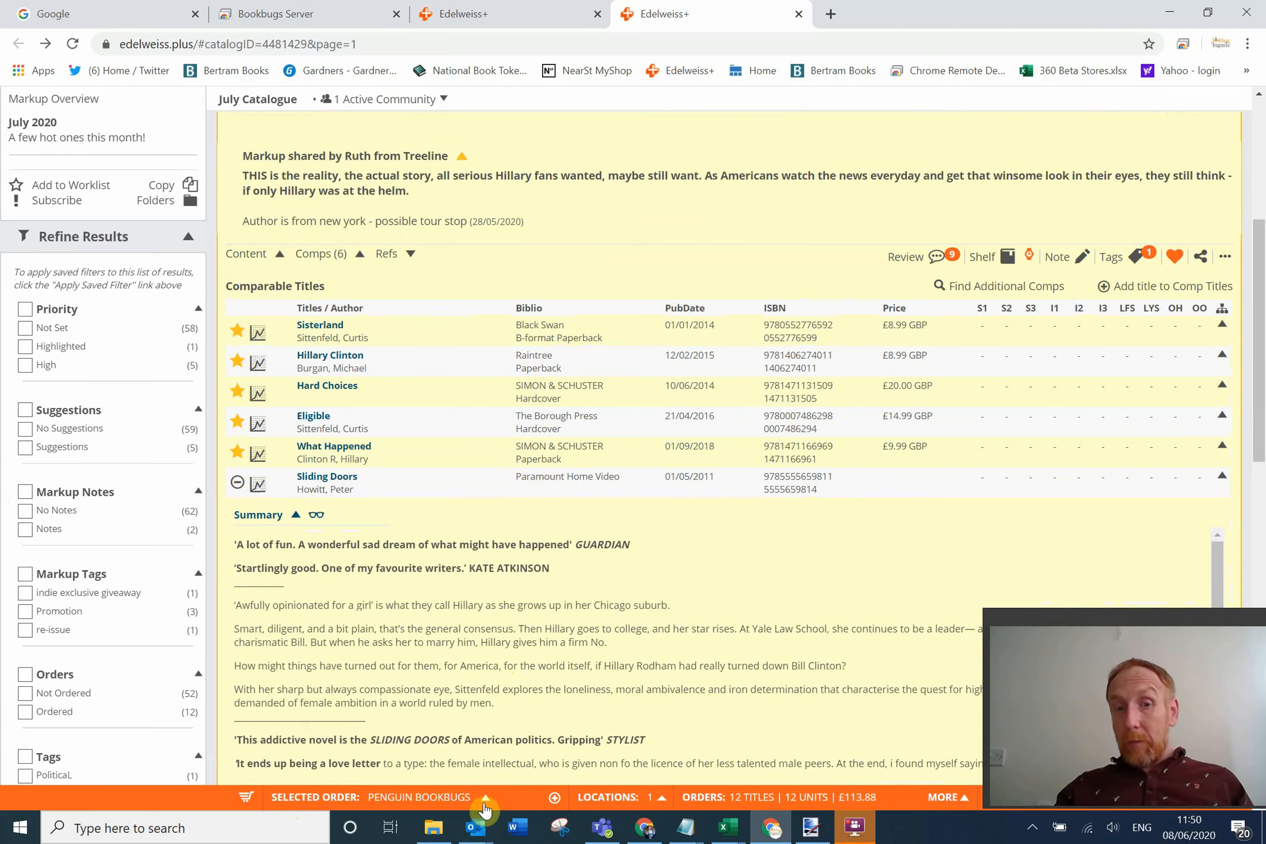
pyautogui.moveTo(524, 808)
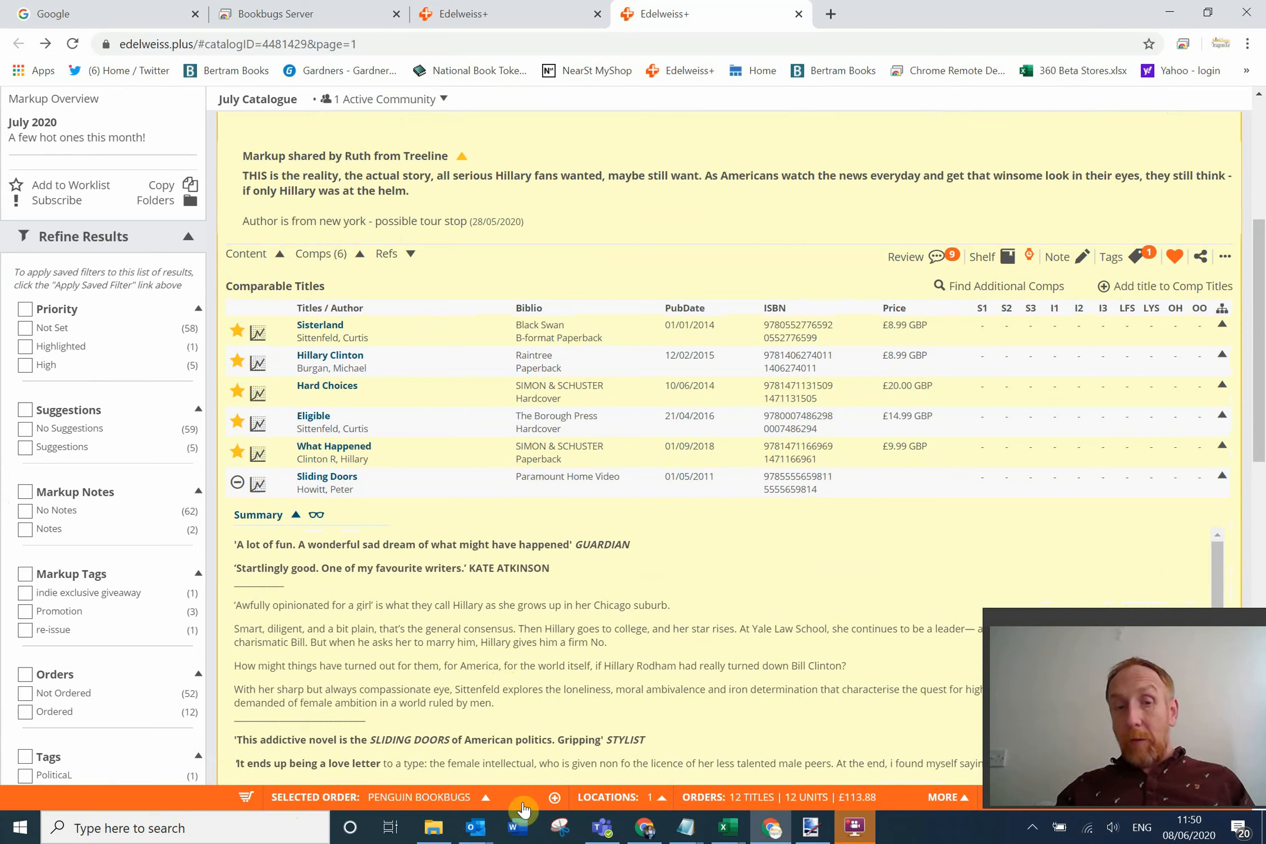
pyautogui.moveTo(554, 797)
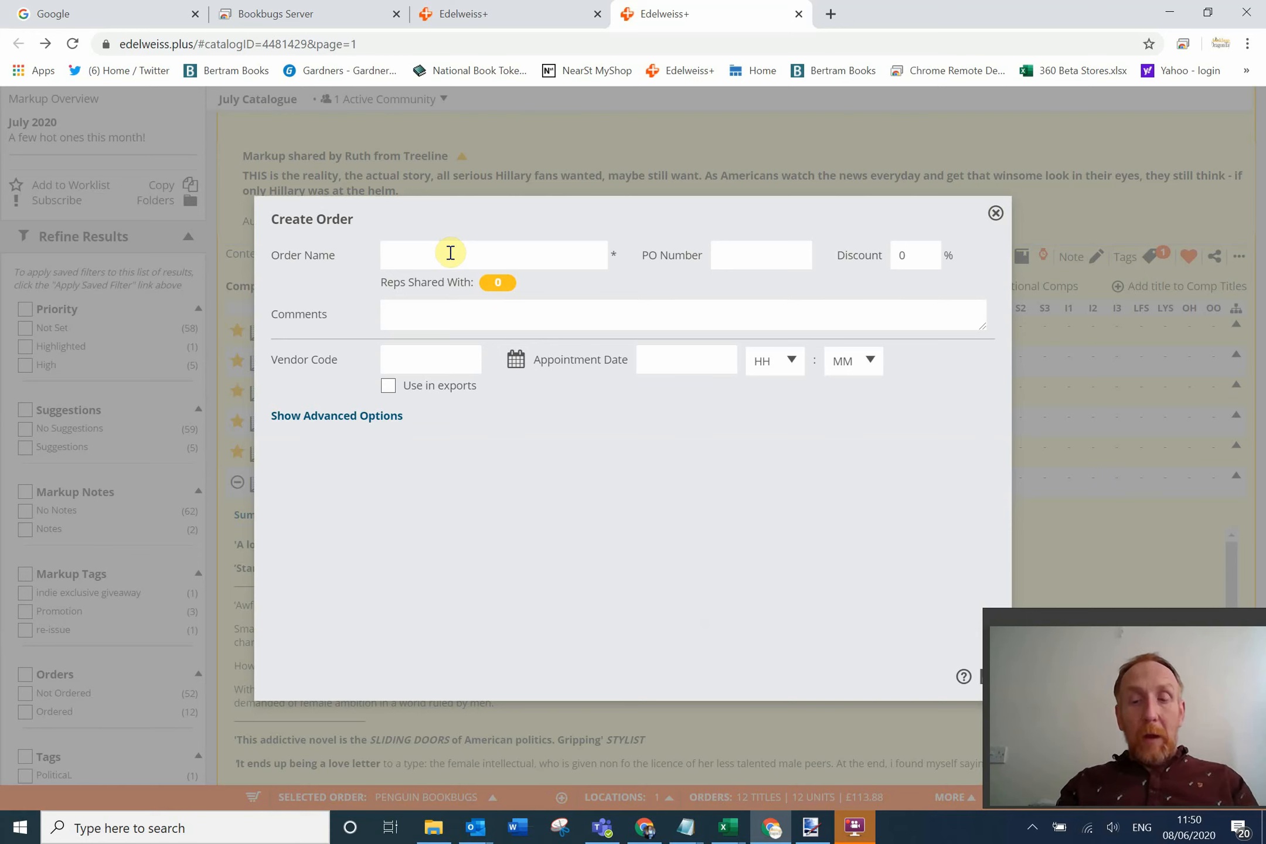
# Enter Penguin Test as the new order's name.
pyautogui.write('p')
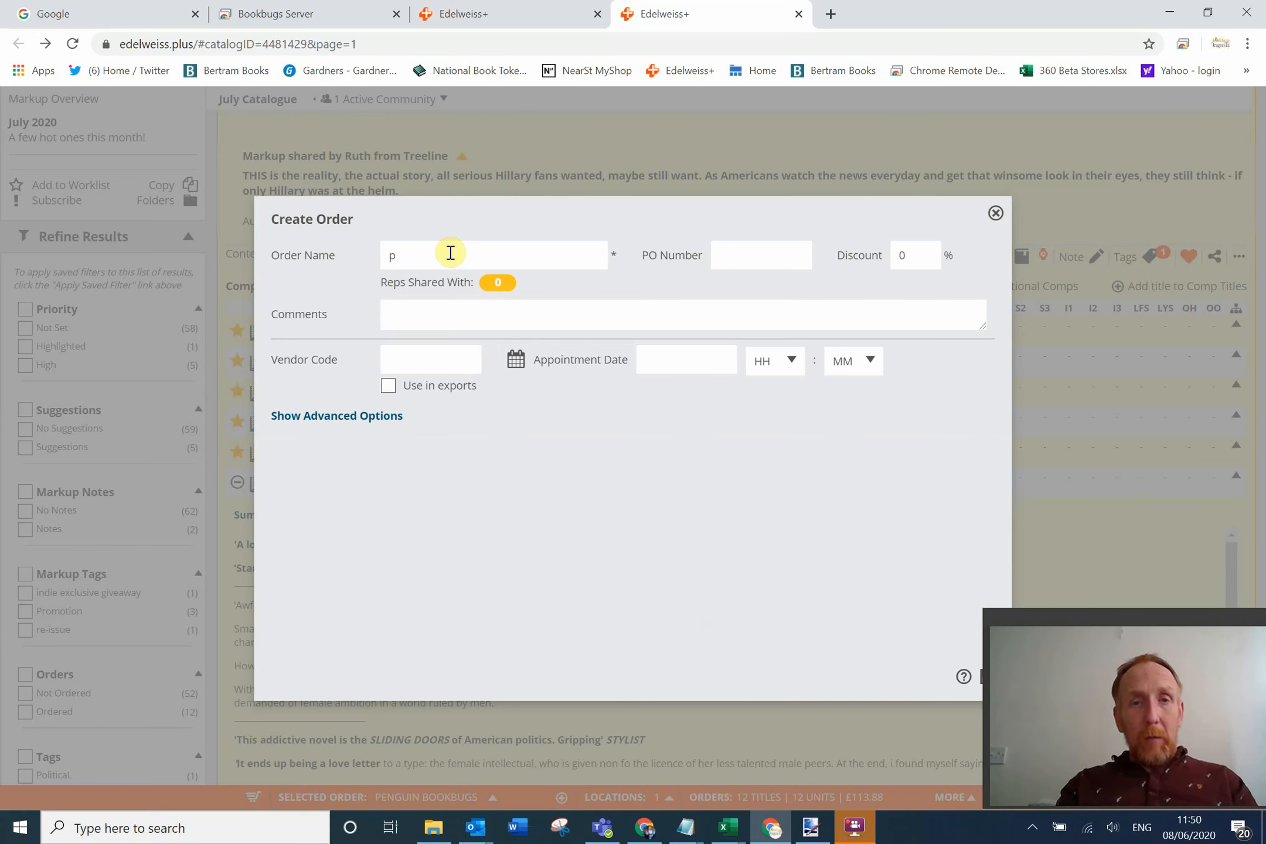
pyautogui.write('Pen')
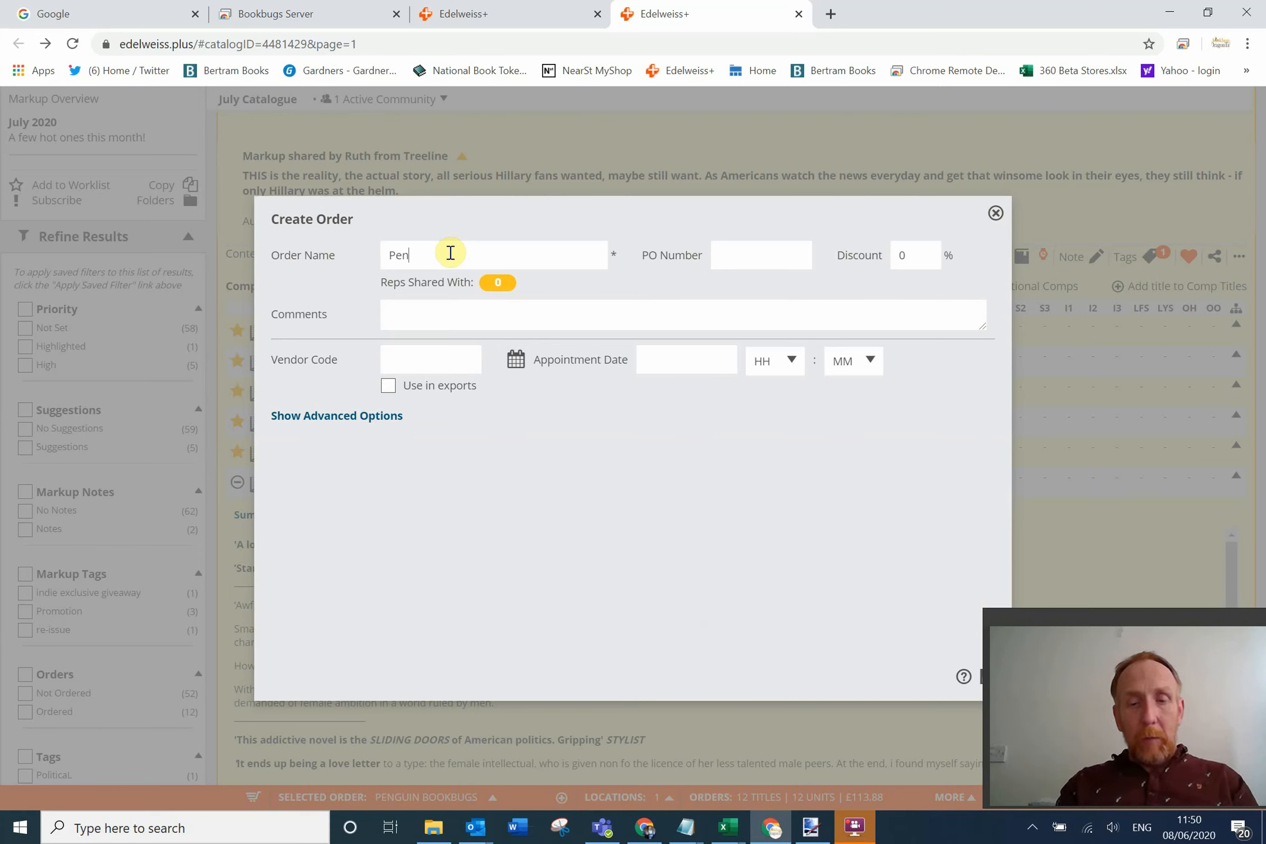
pyautogui.write('guin T')
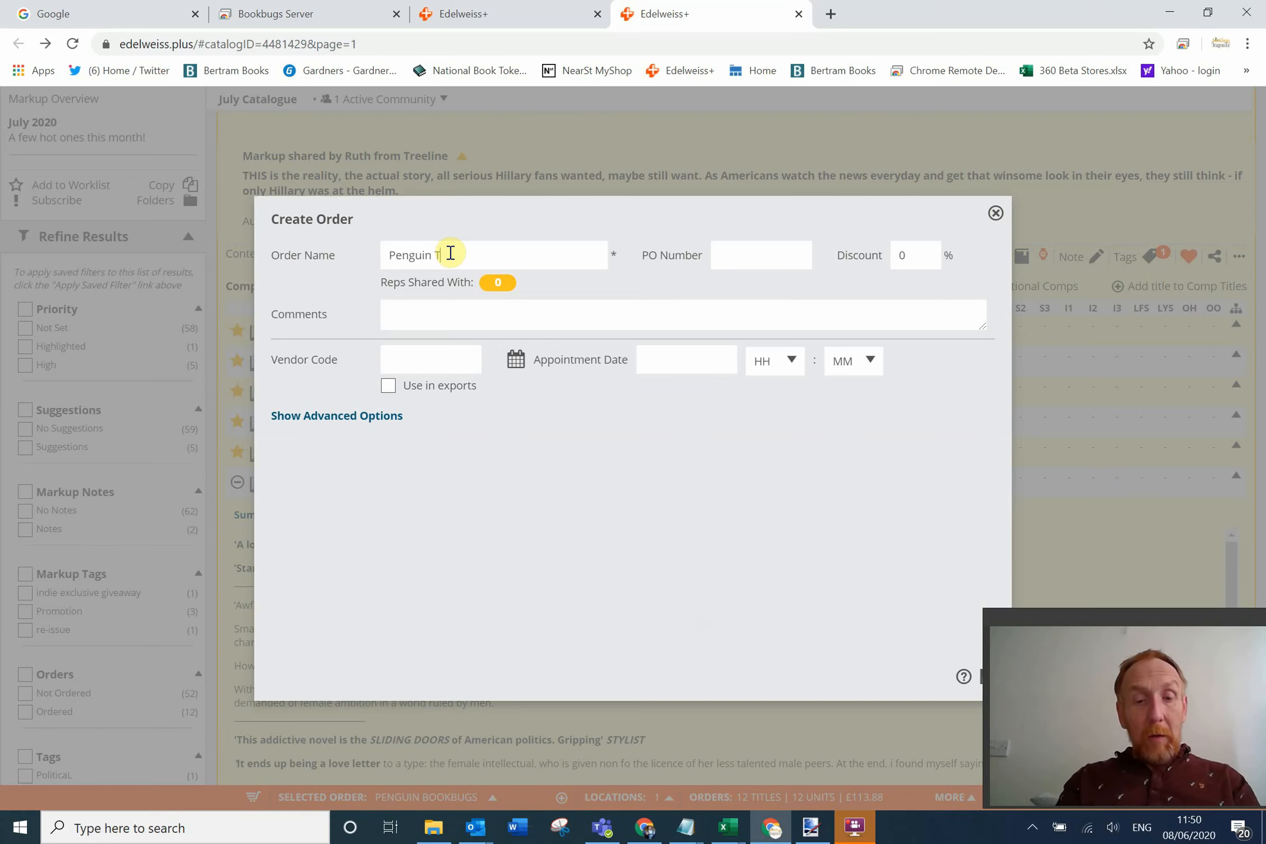
pyautogui.write('Test')
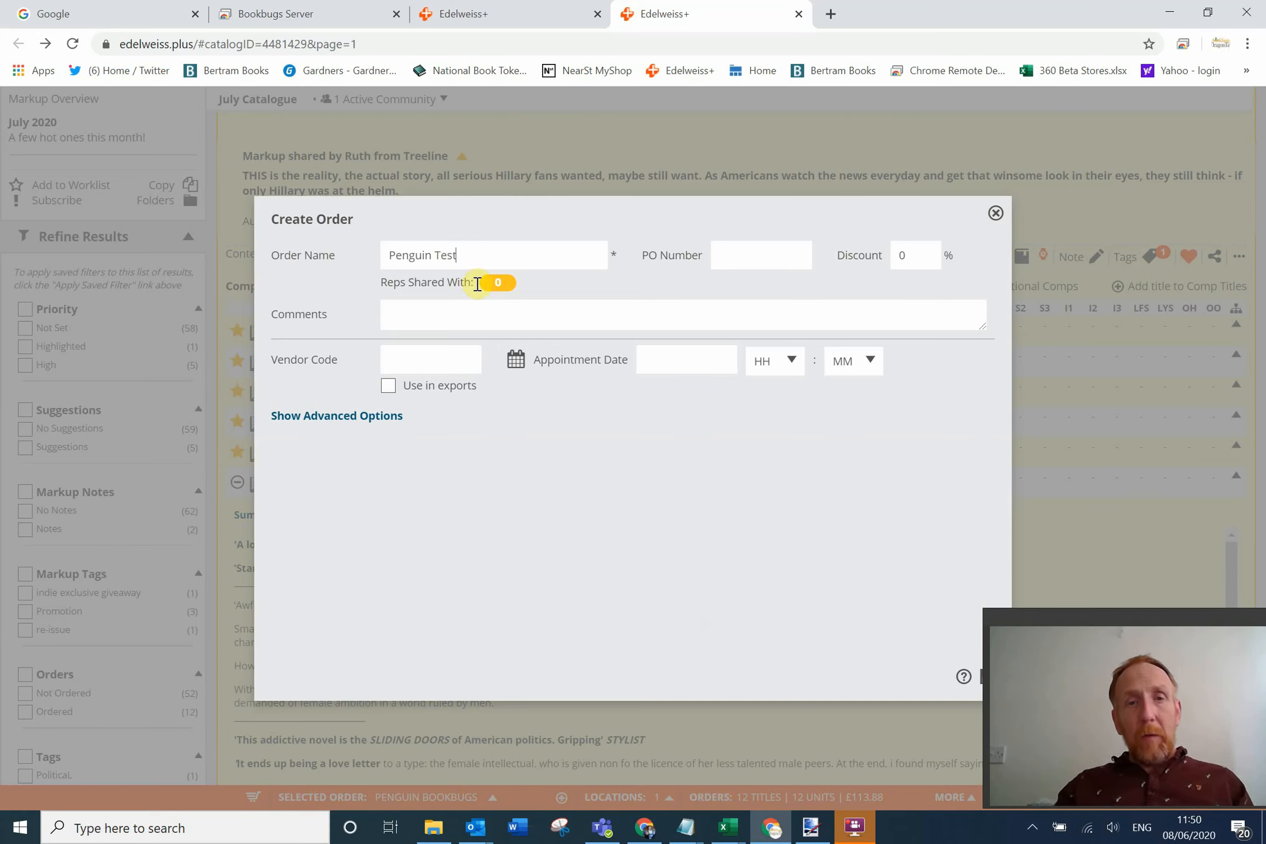
pyautogui.moveTo(498, 283)
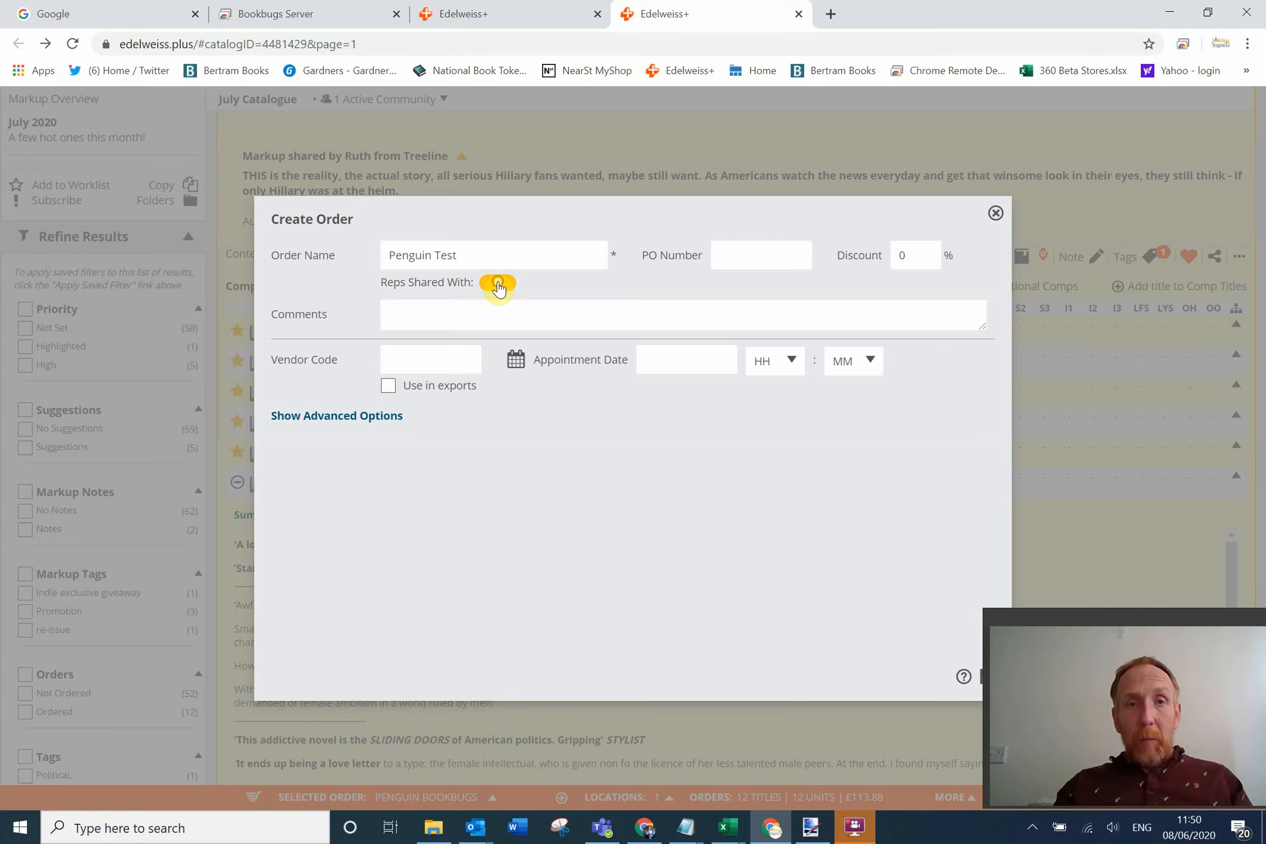
pyautogui.click(498, 284)
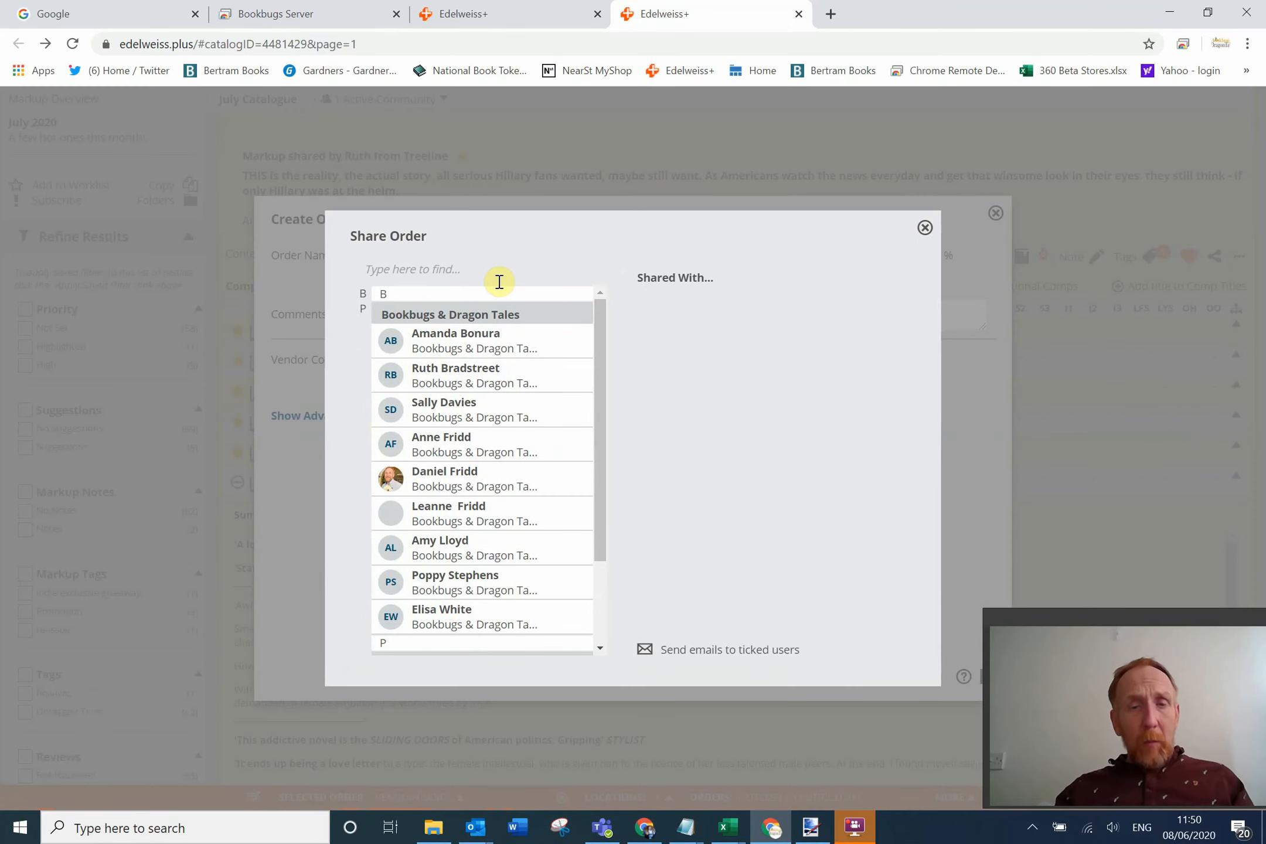
pyautogui.scroll(-3)
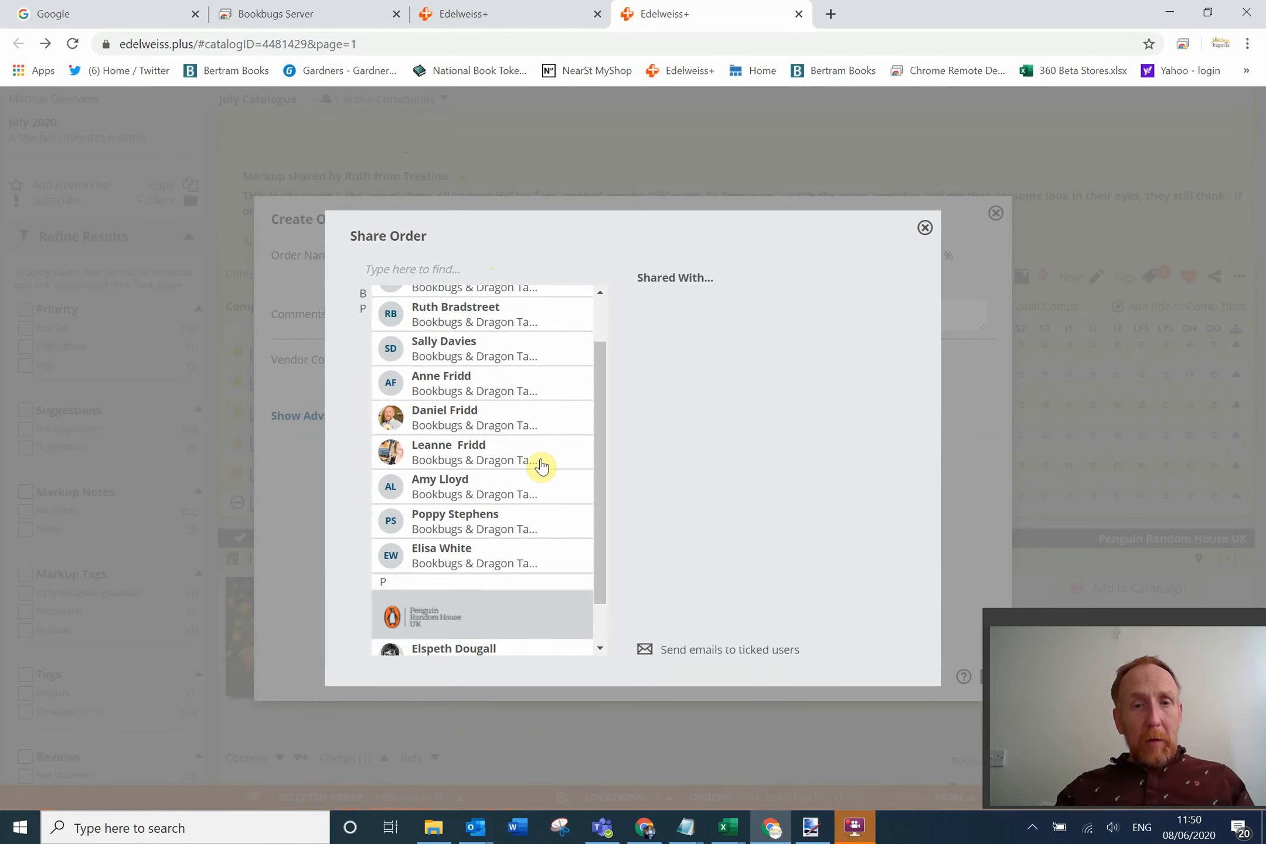
pyautogui.scroll(-3)
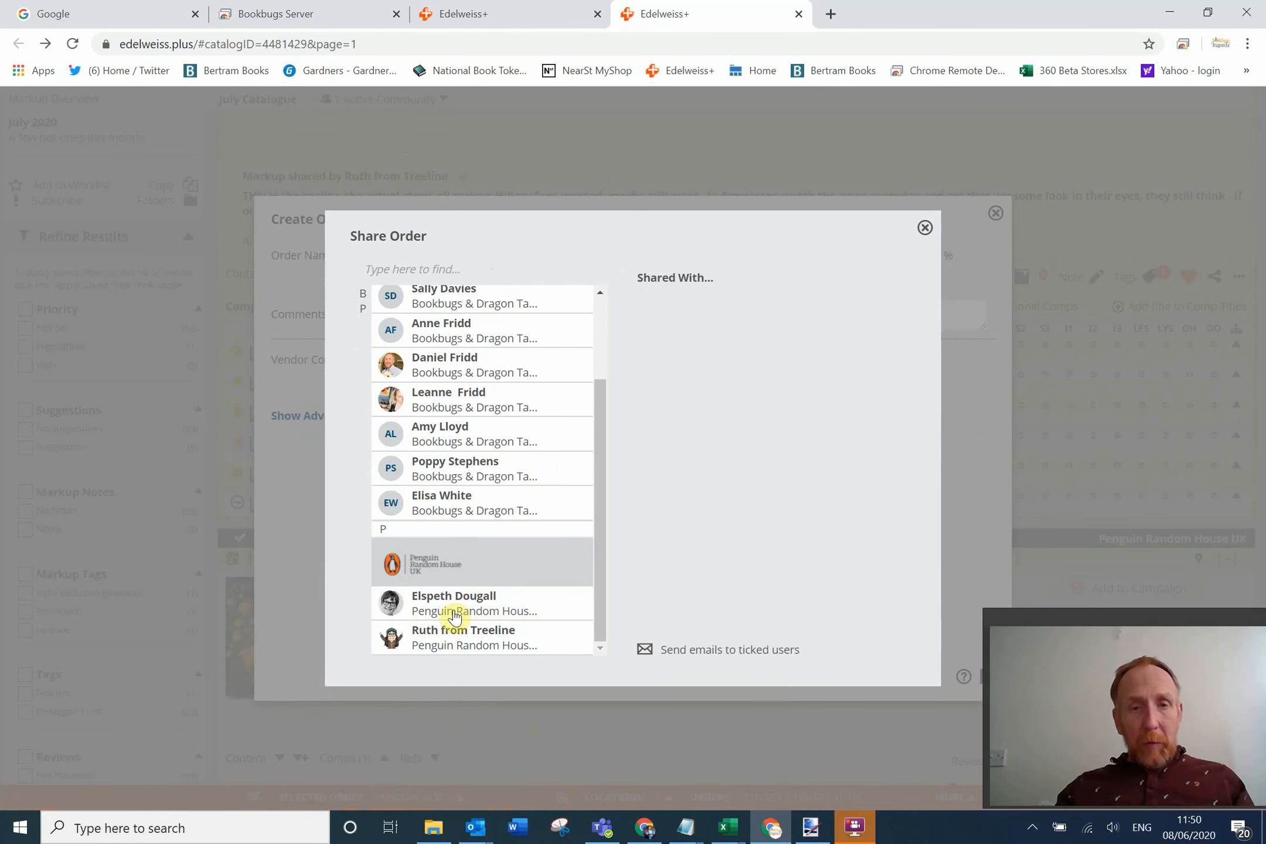
pyautogui.click(451, 603)
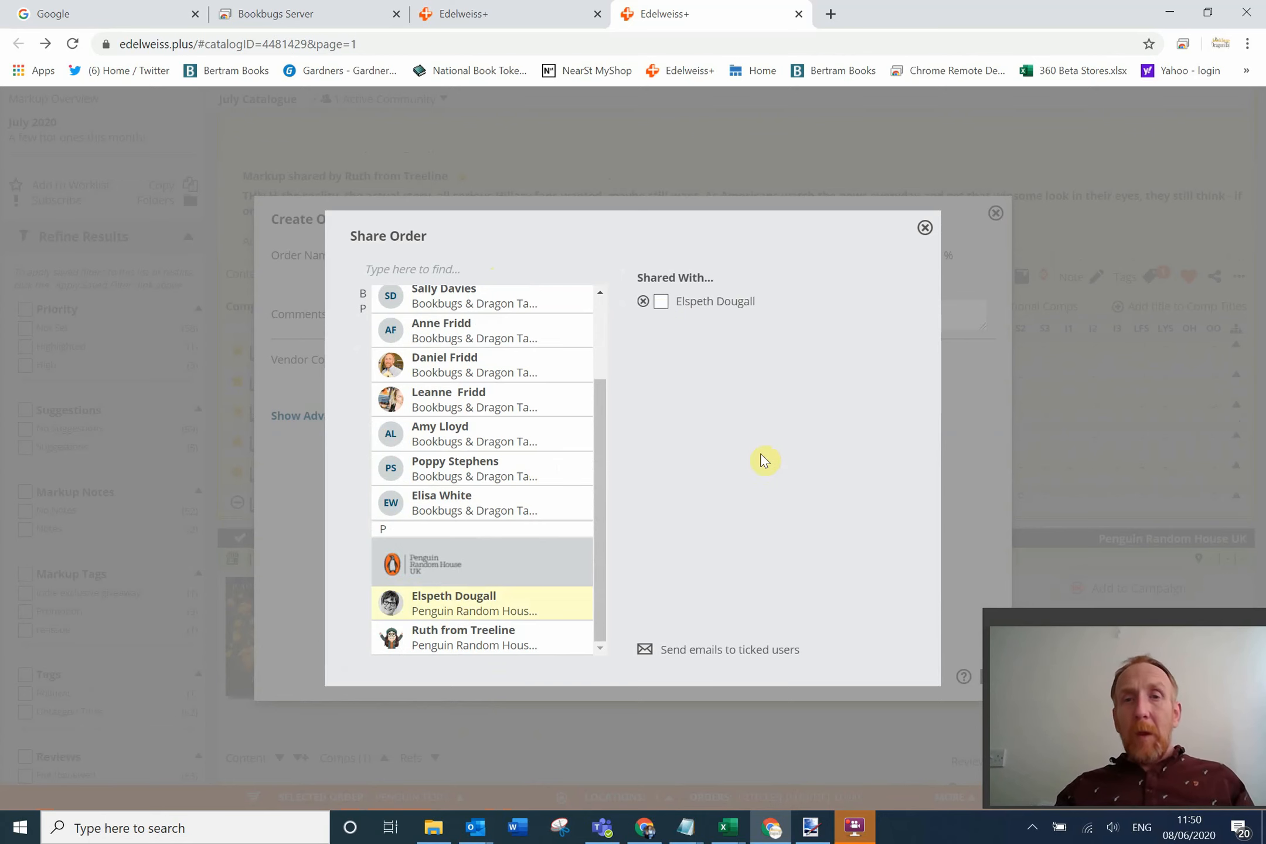
pyautogui.click(663, 301)
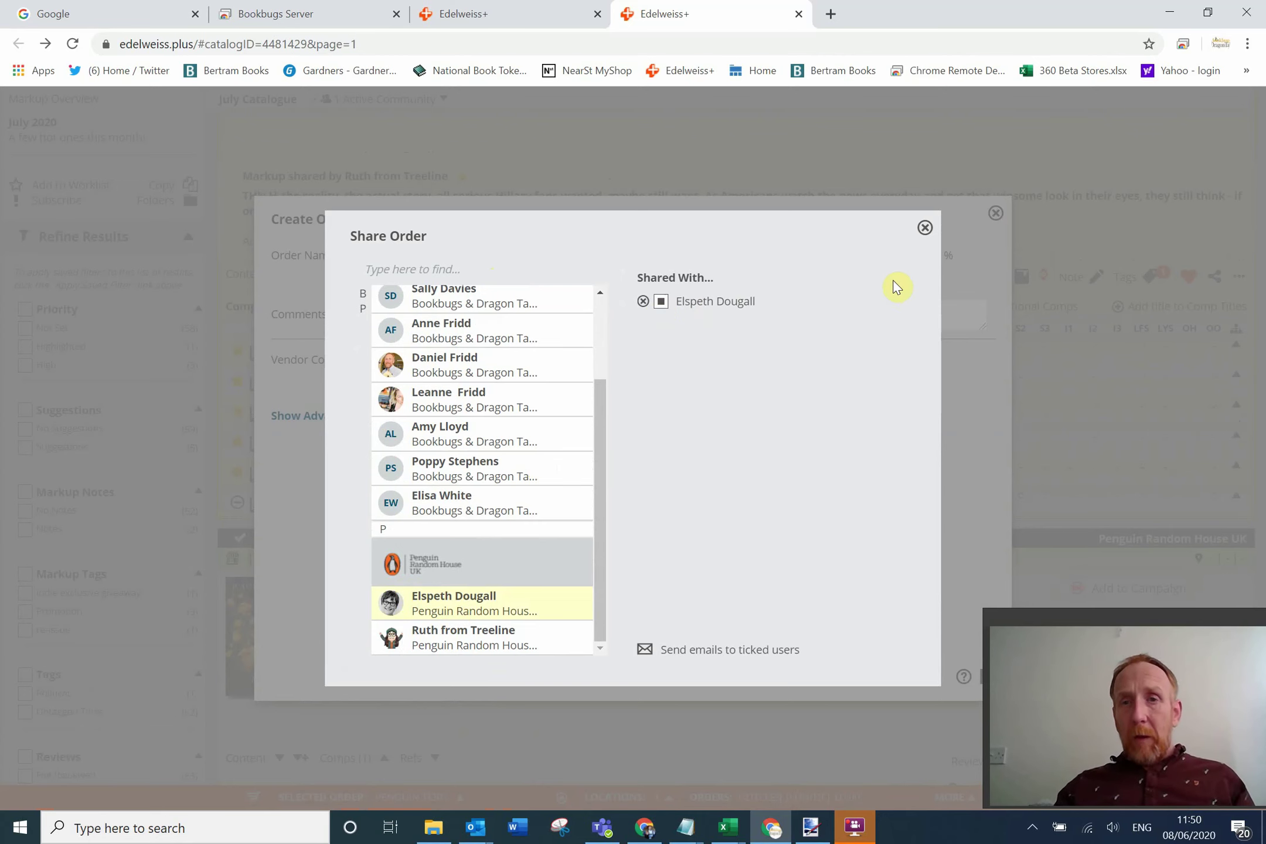
pyautogui.click(925, 228)
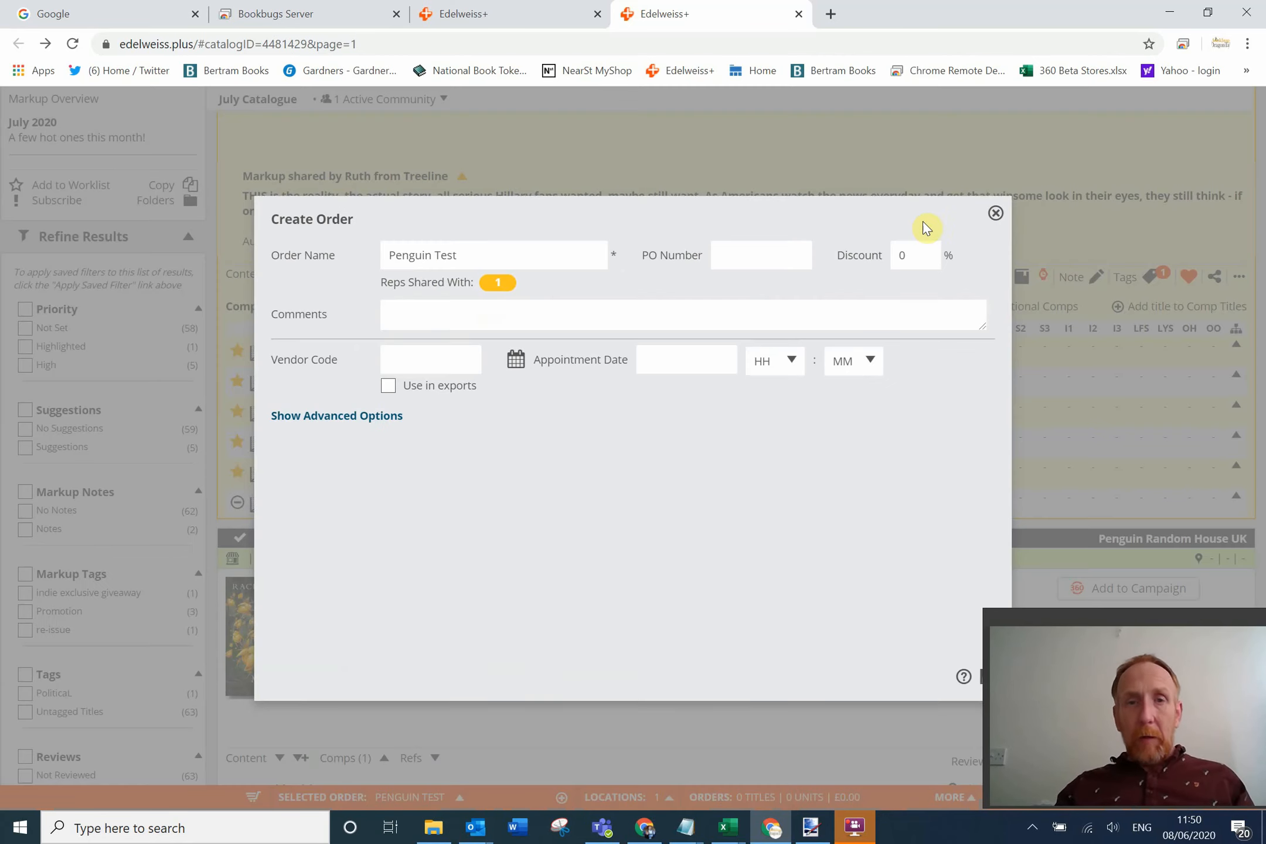
pyautogui.moveTo(447, 456)
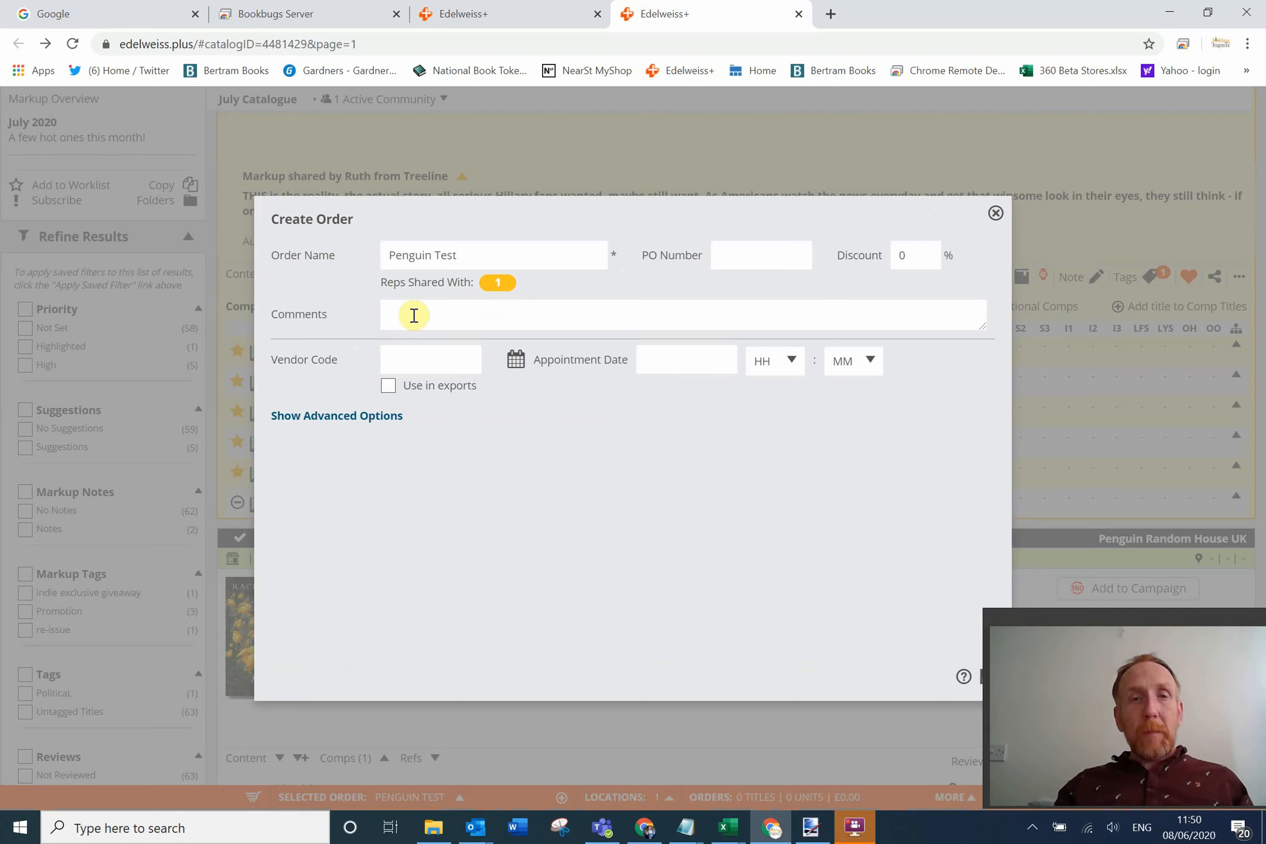
# Enter the comment July Penguin Cat and a 12/06/2020 appointment at hour 12.
pyautogui.write('July')
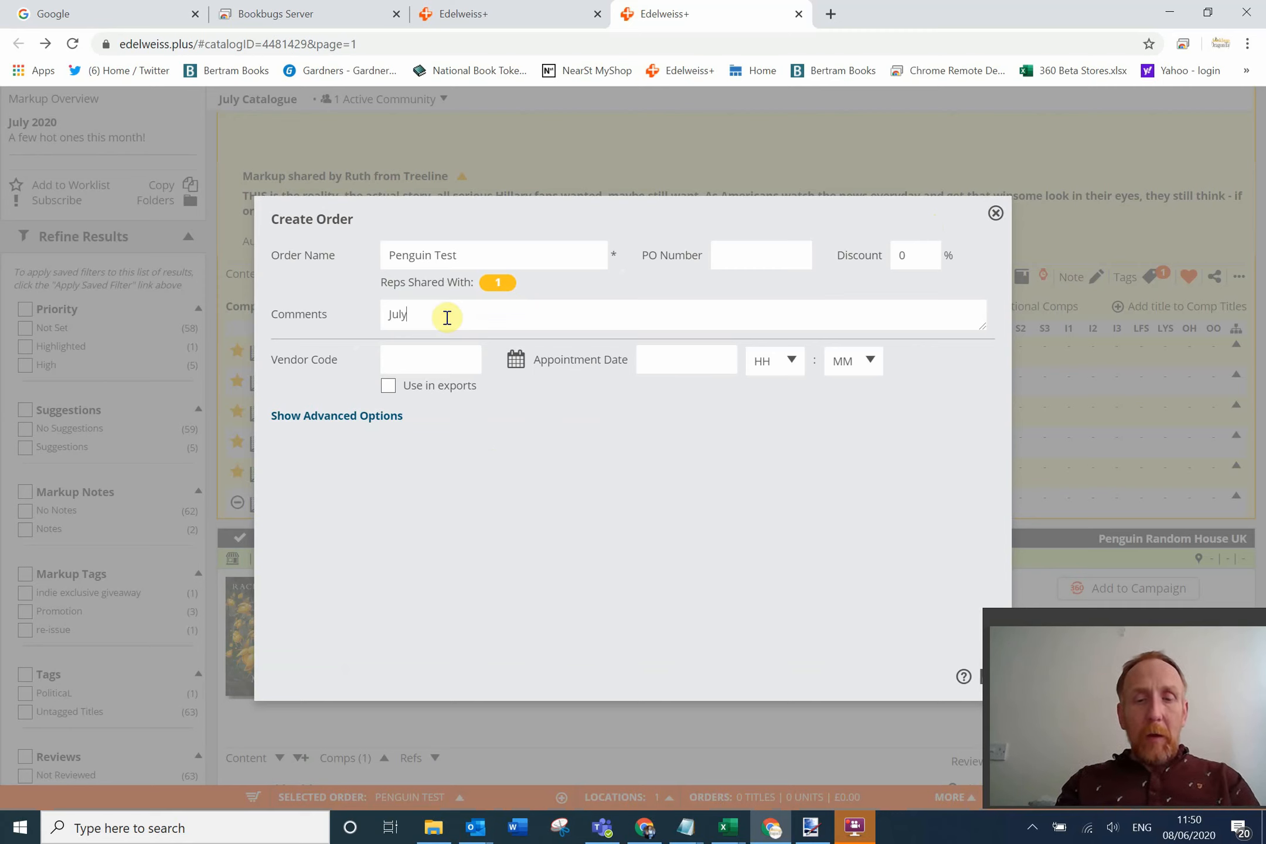
pyautogui.write('P')
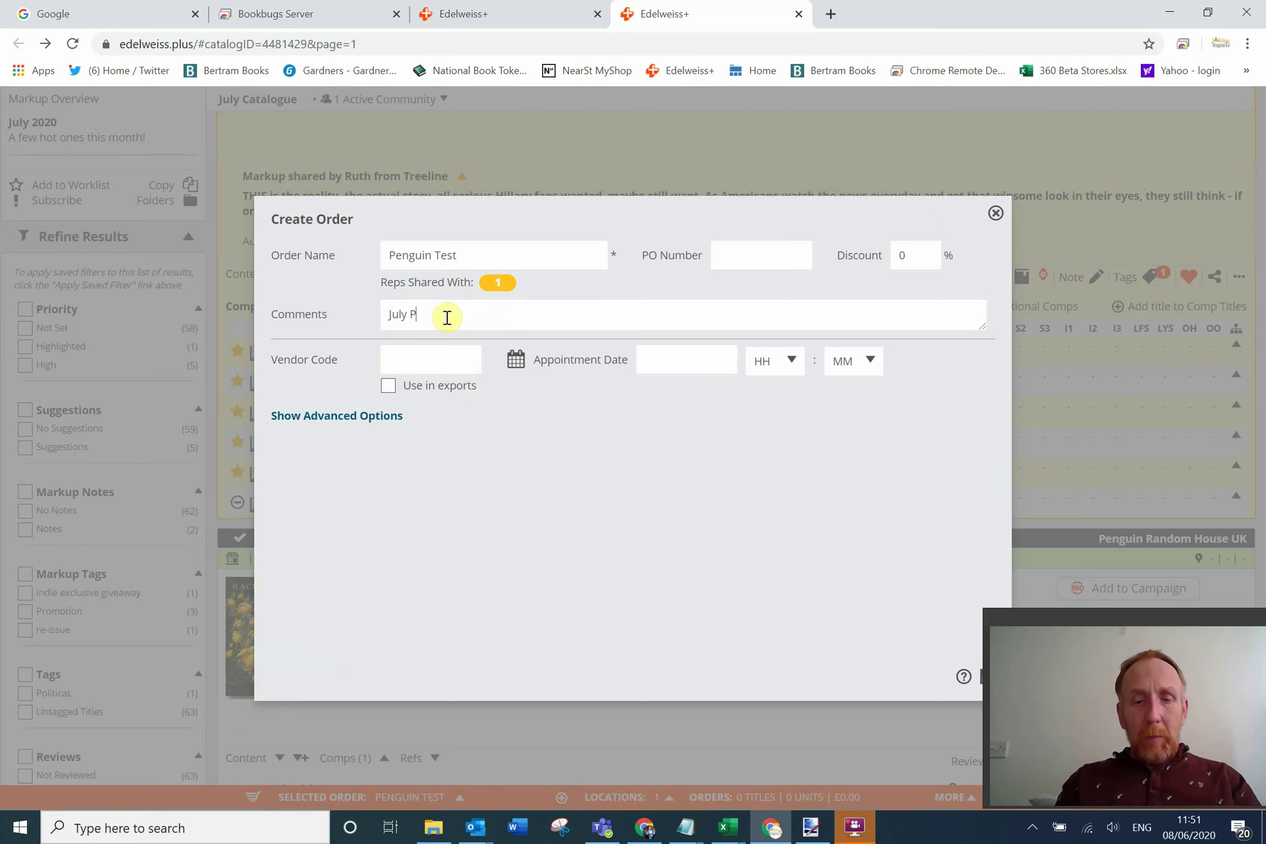
pyautogui.write('enguin Cat')
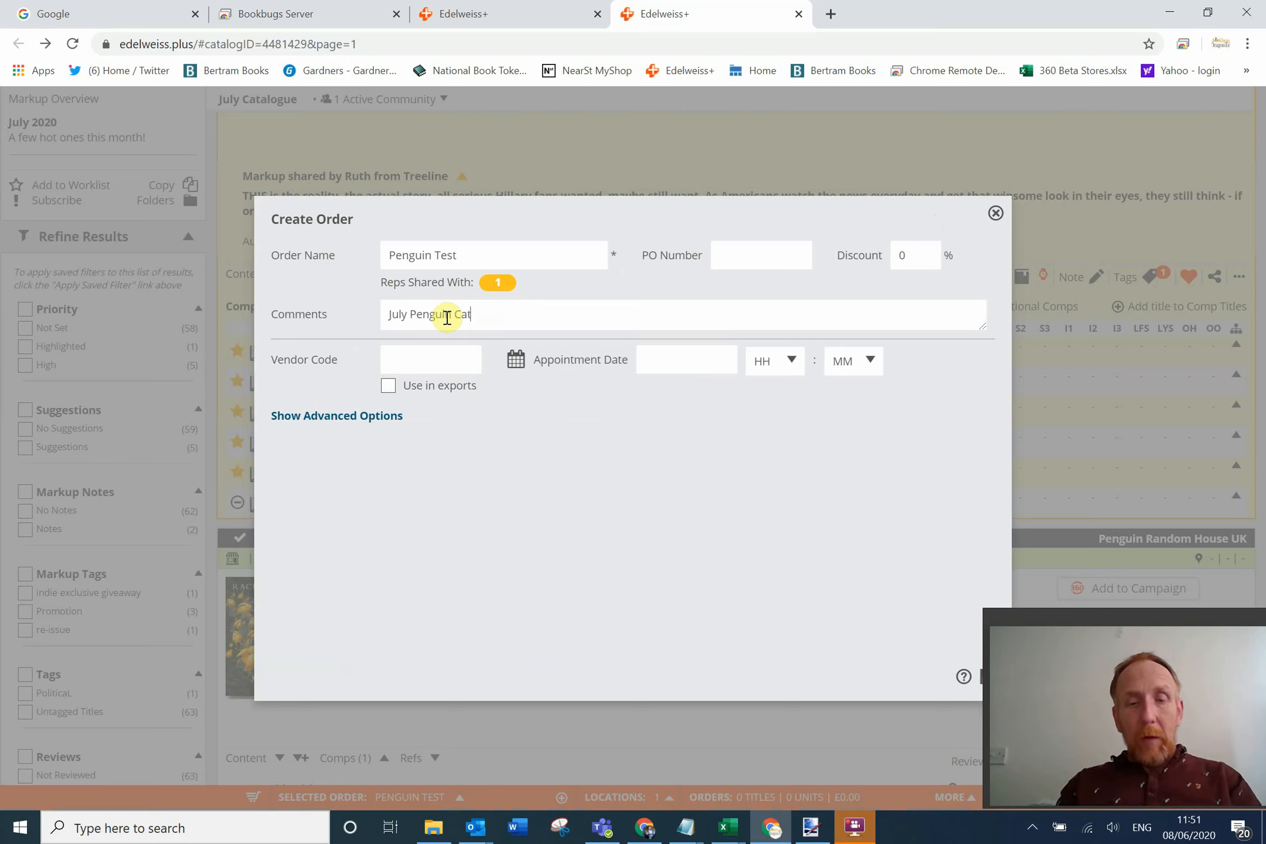
pyautogui.moveTo(644, 255)
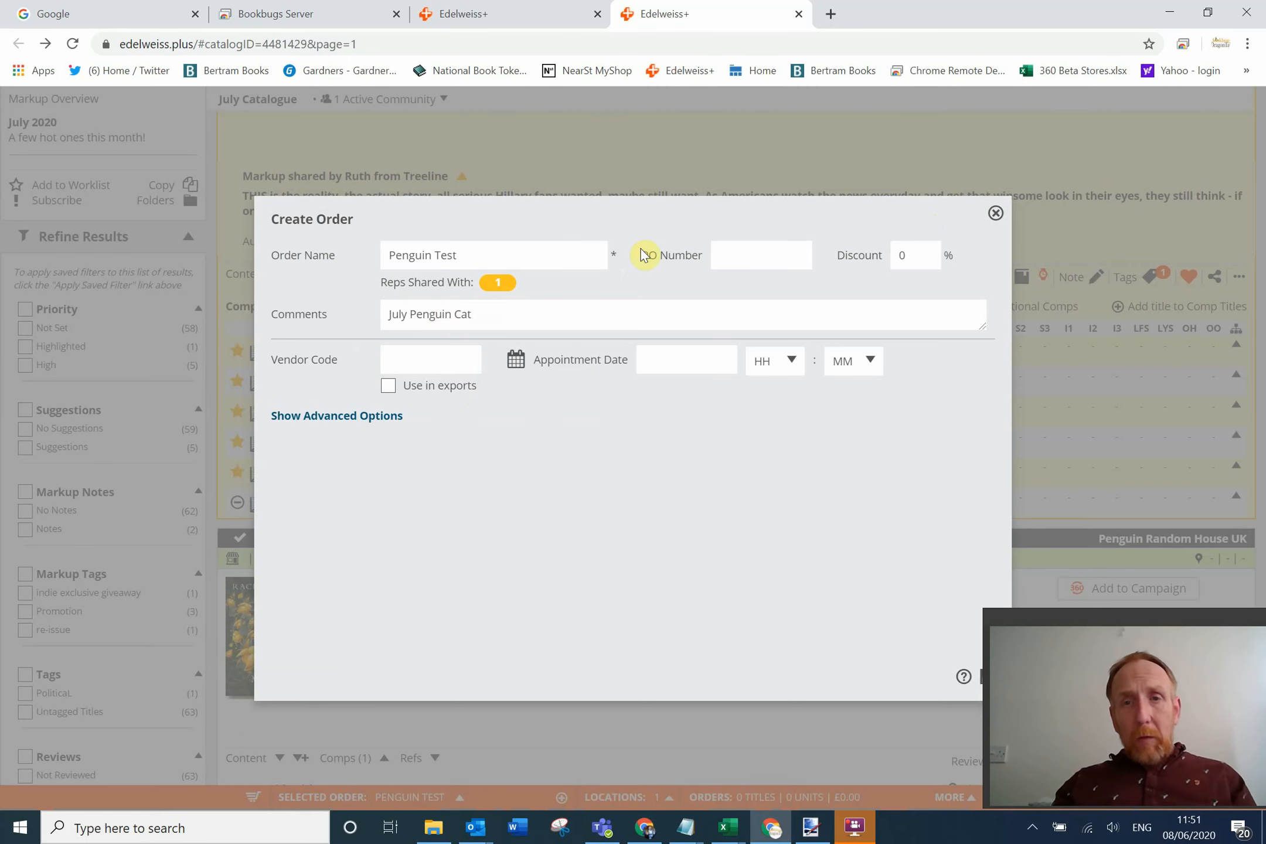
pyautogui.moveTo(730, 370)
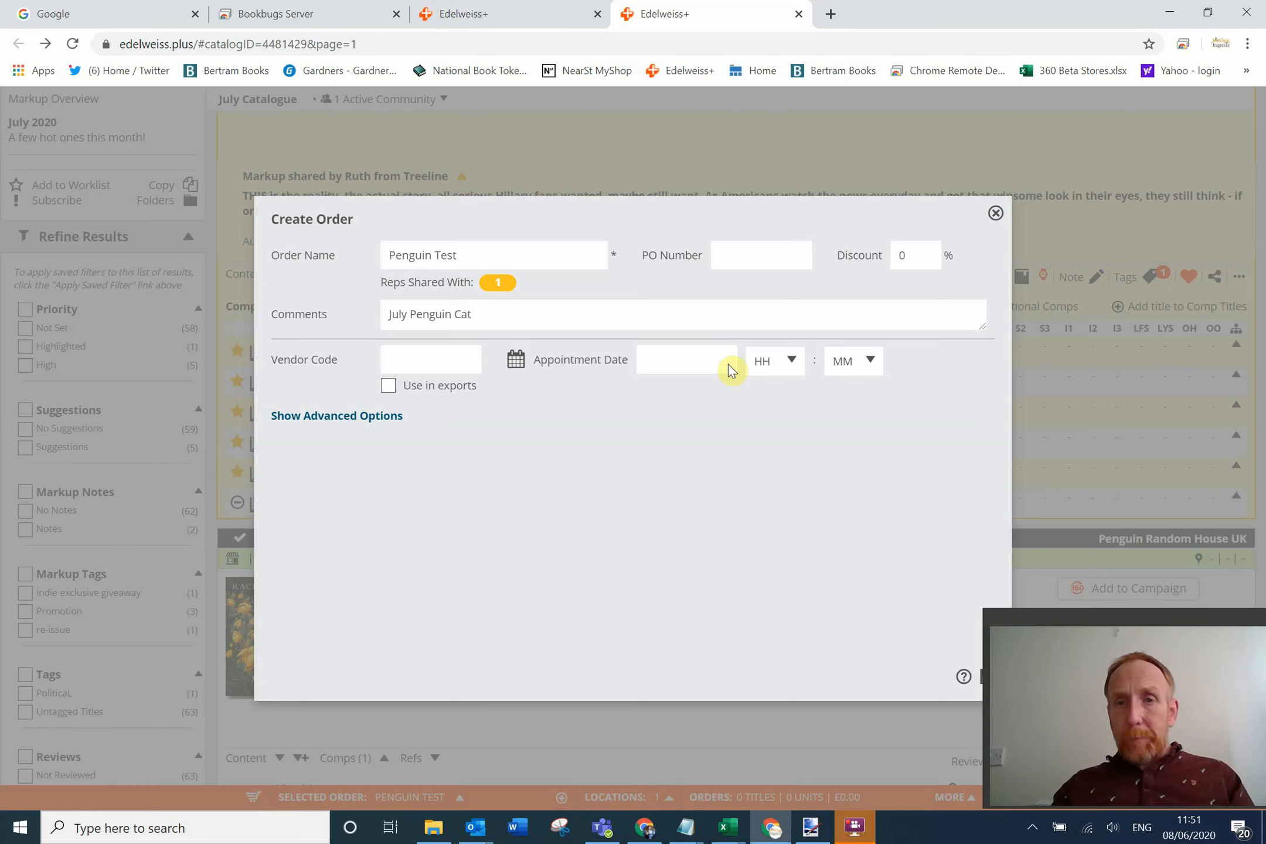
pyautogui.moveTo(680, 382)
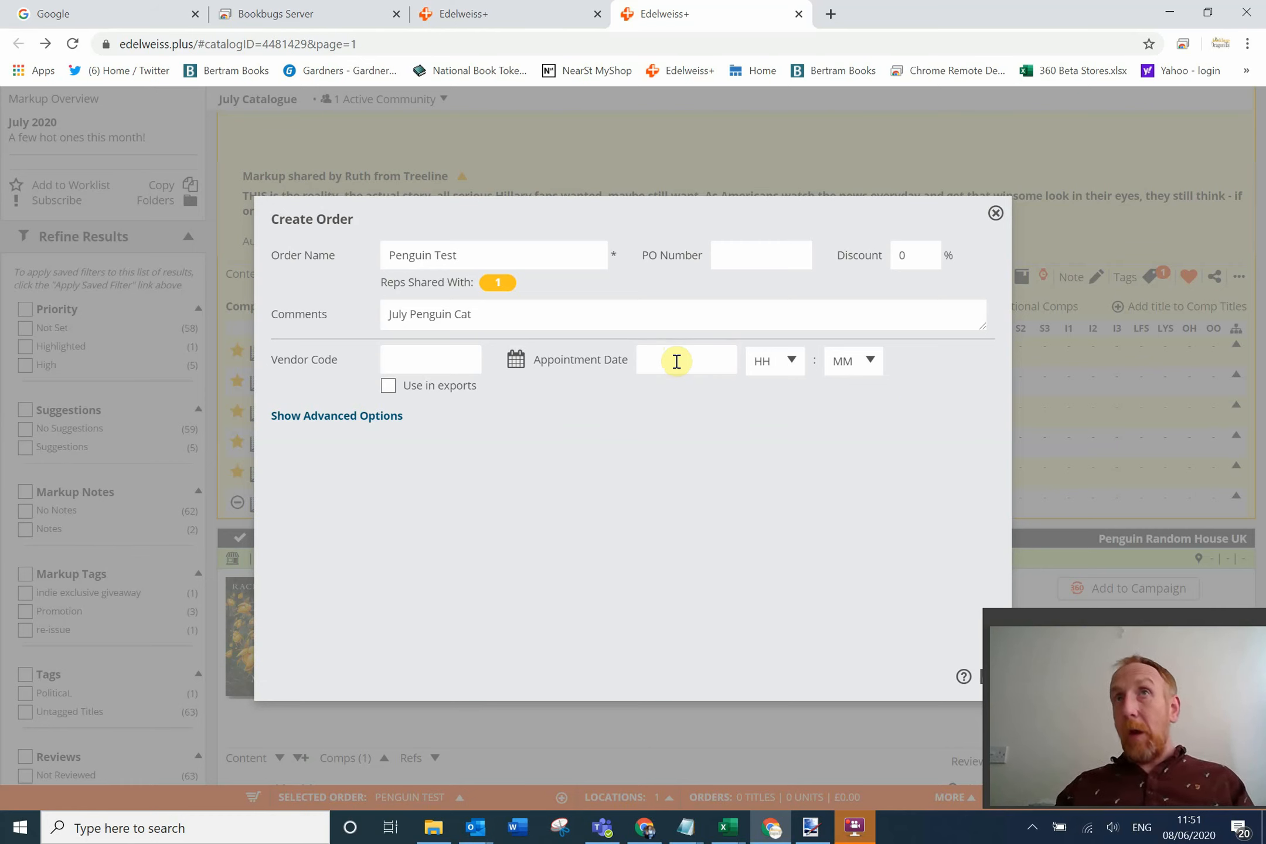
pyautogui.click(685, 360)
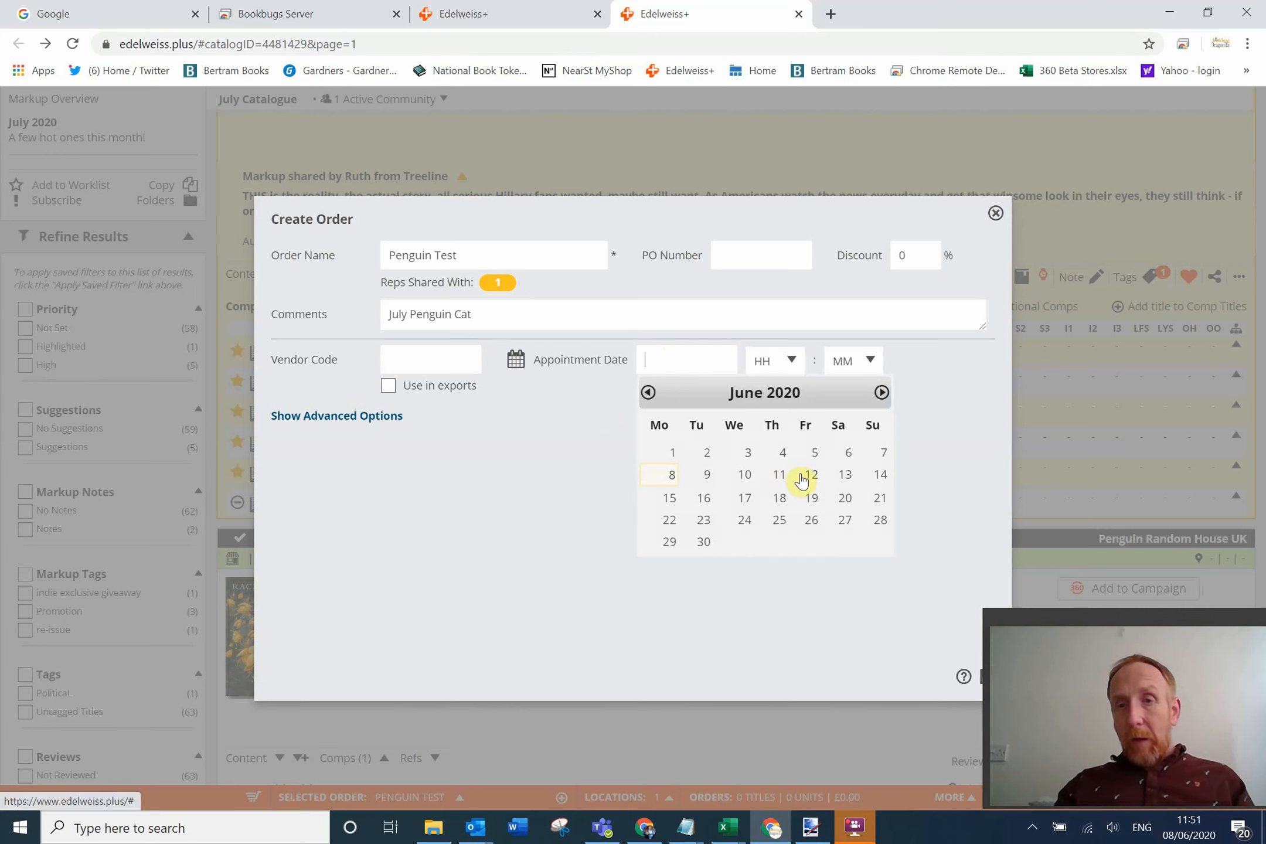
pyautogui.click(811, 475)
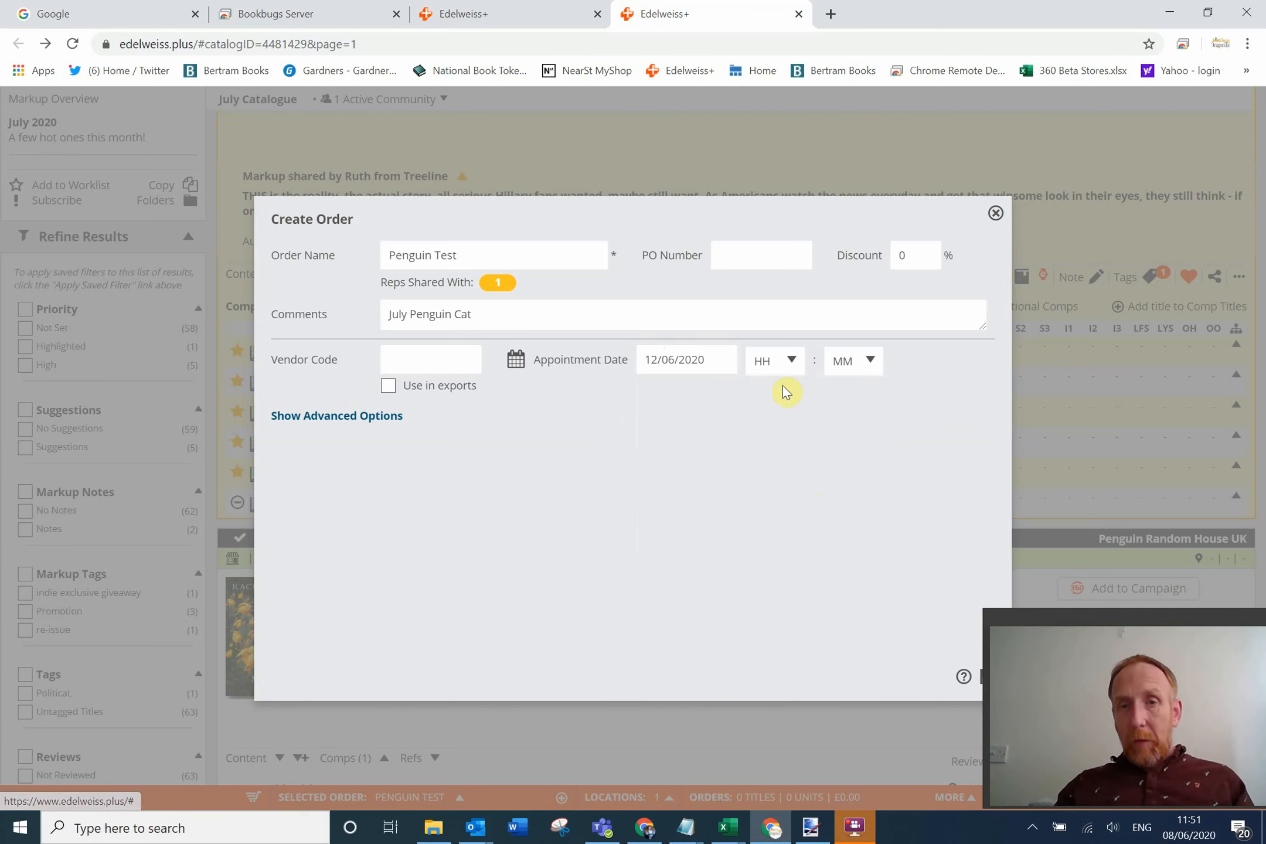
pyautogui.click(772, 361)
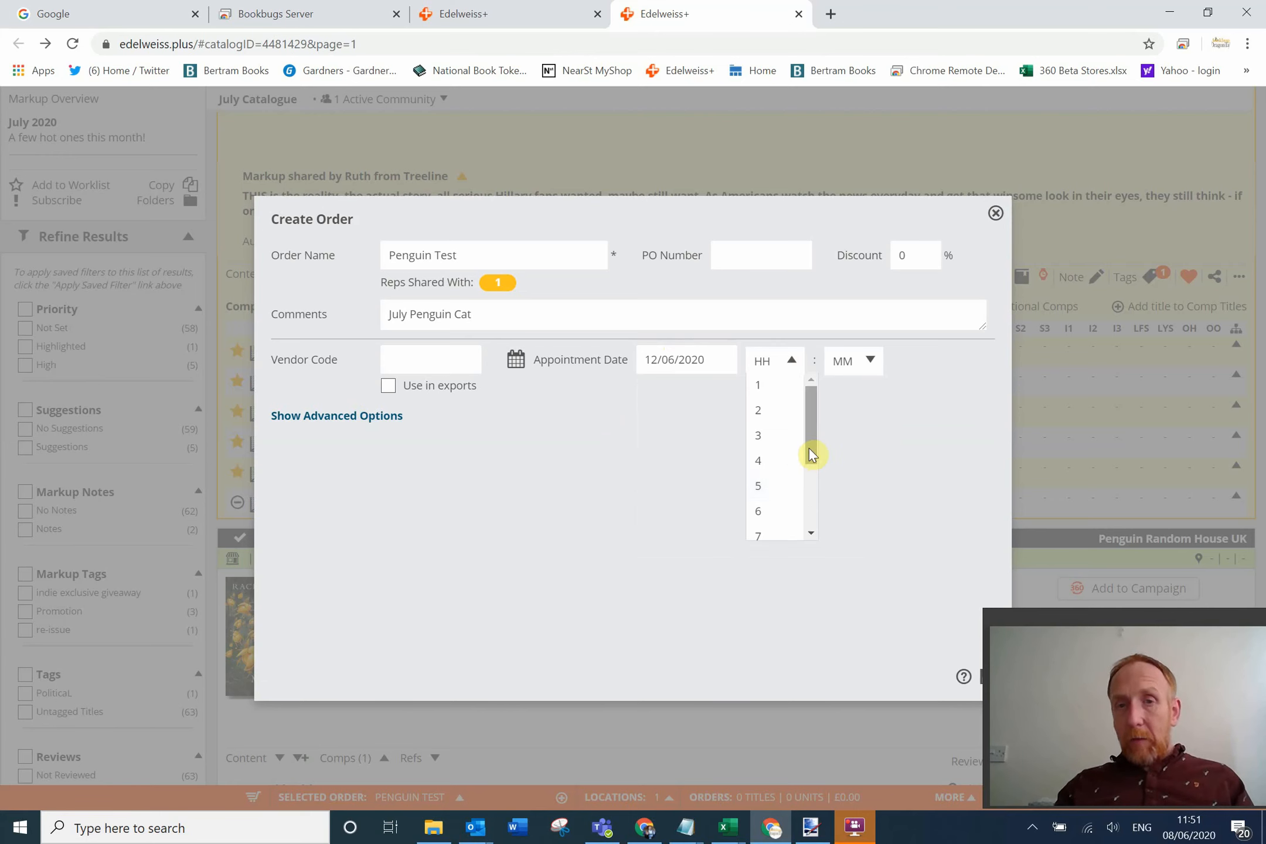
pyautogui.scroll(-3)
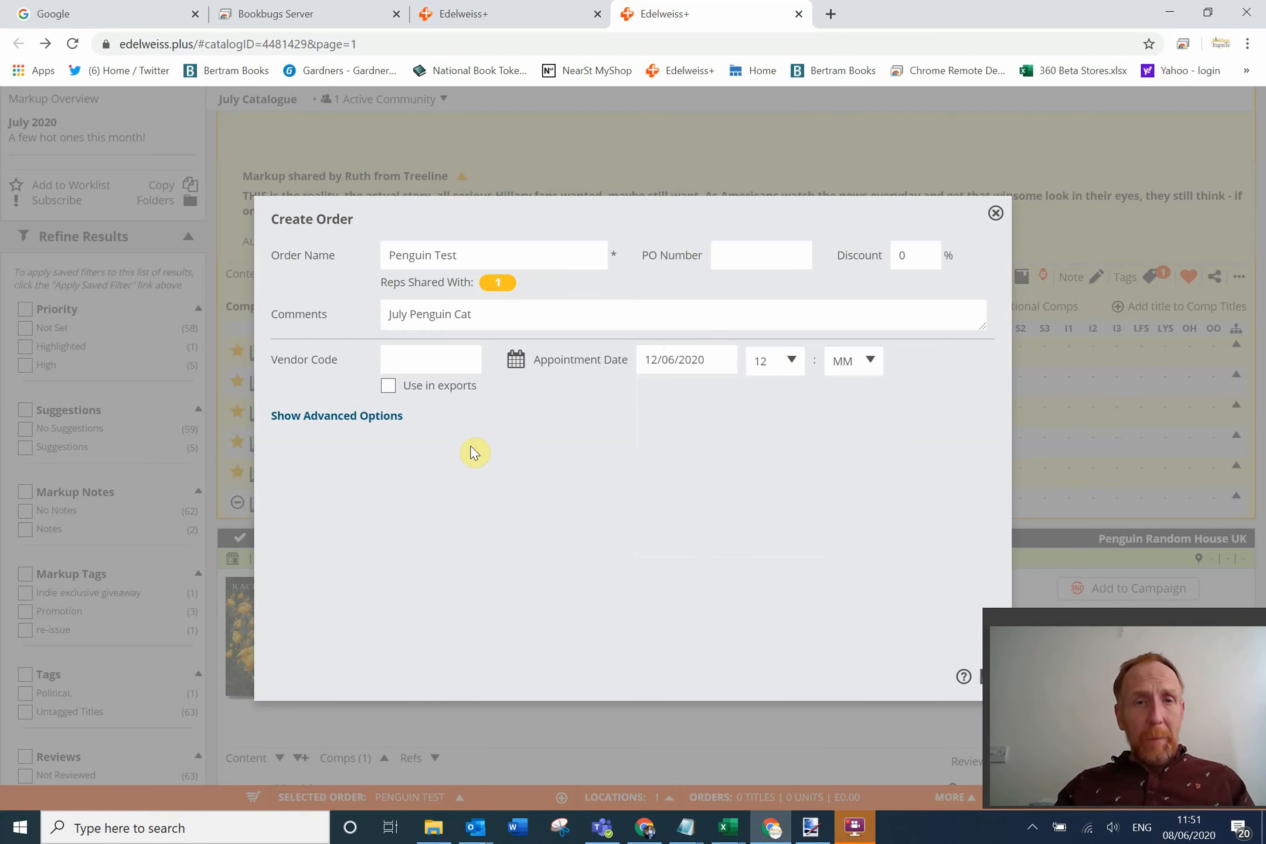
pyautogui.moveTo(842, 564)
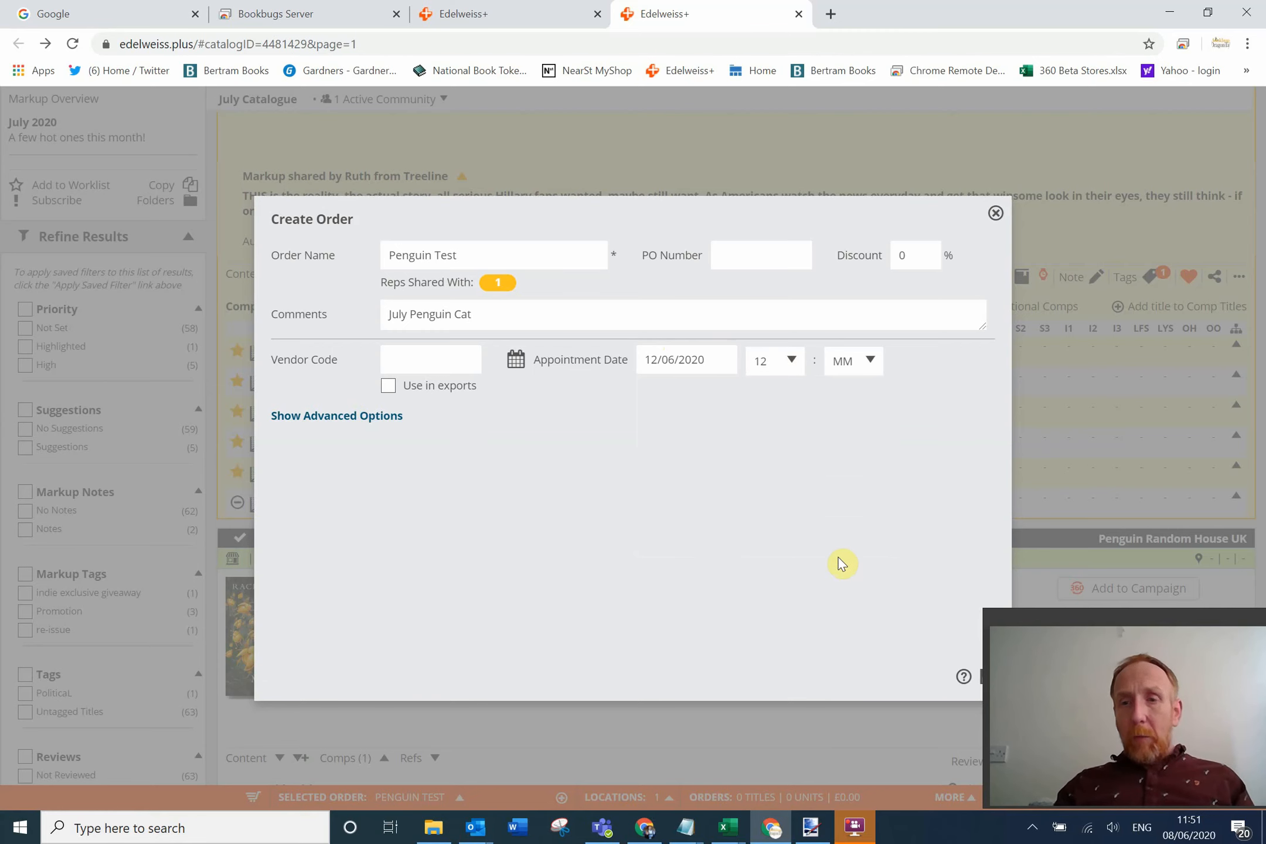
pyautogui.moveTo(1052, 626)
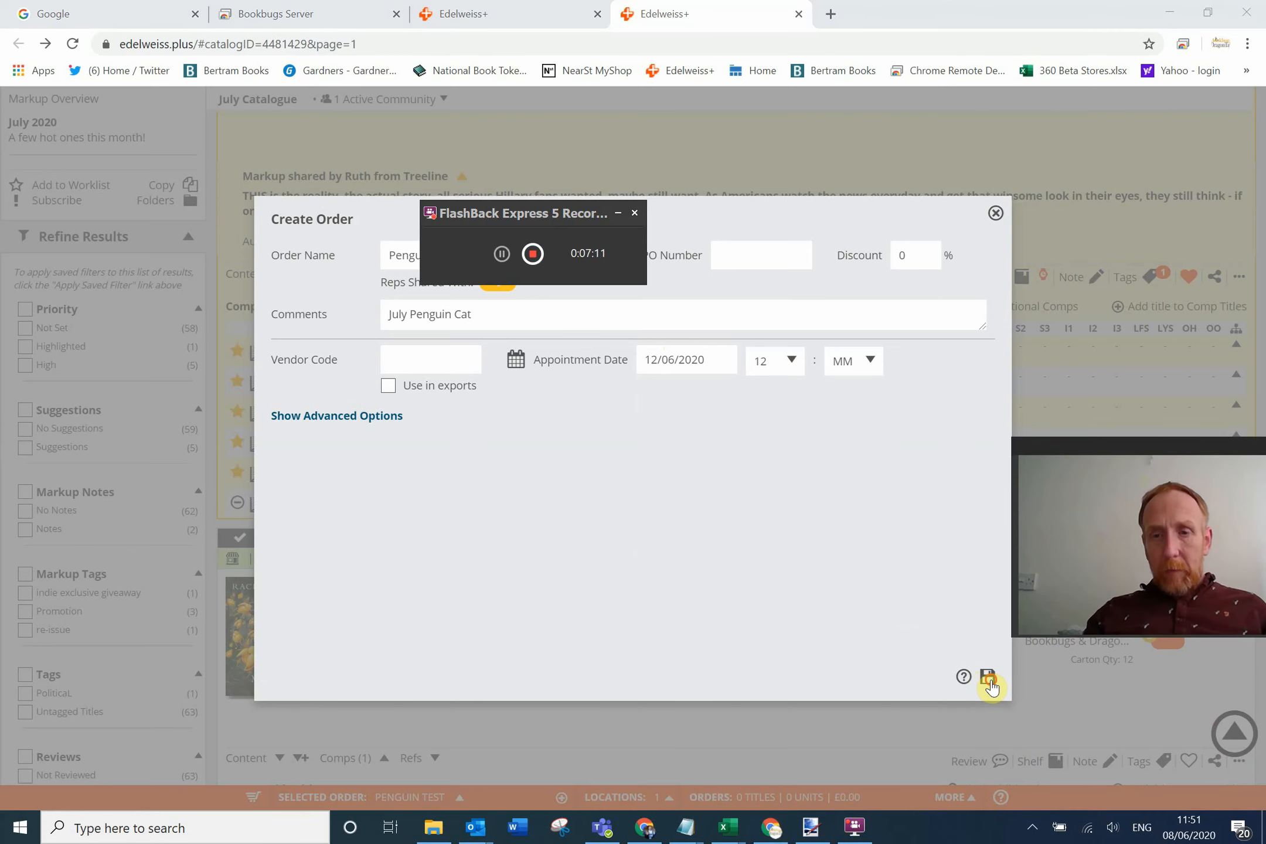
# Save the order, dismiss the bad date/time alert, set minutes to 0 and save again.
pyautogui.click(986, 678)
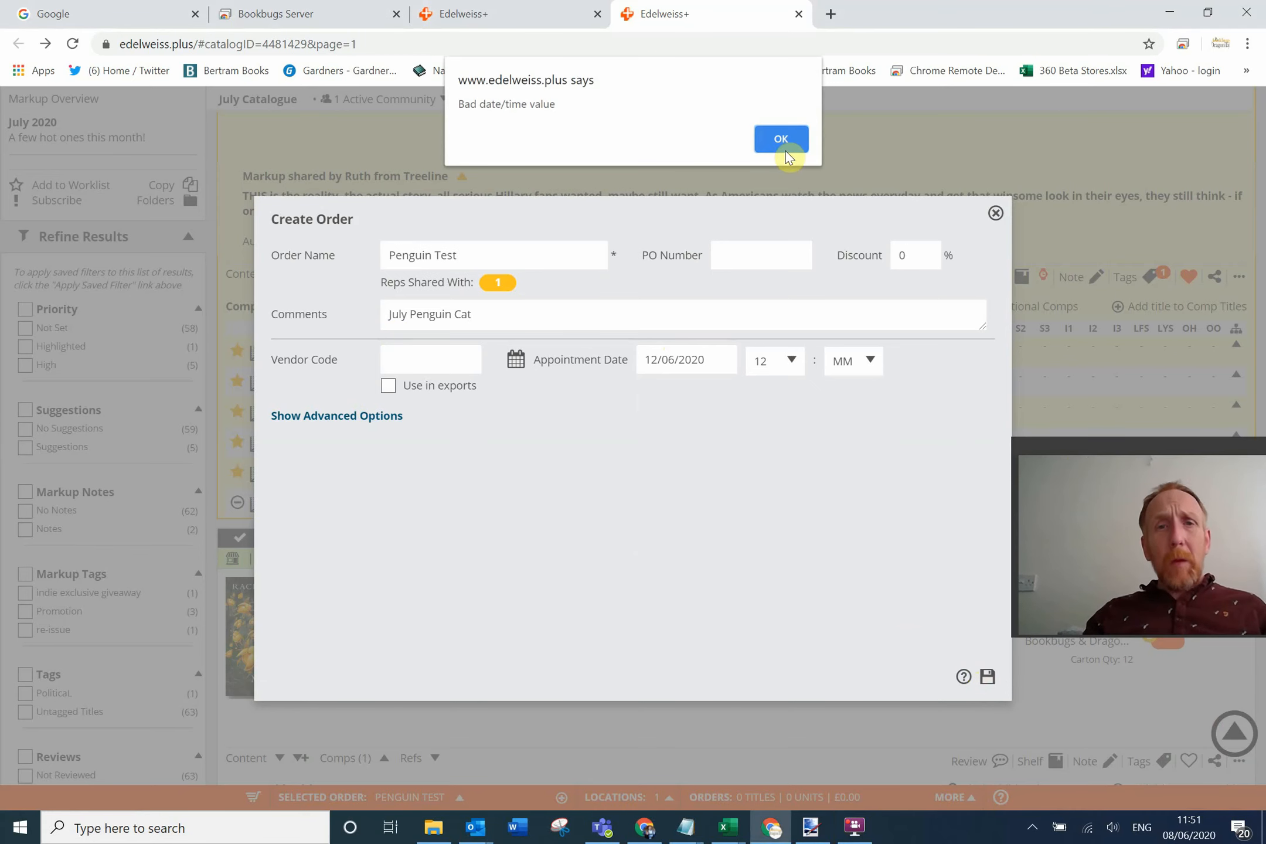
pyautogui.click(780, 138)
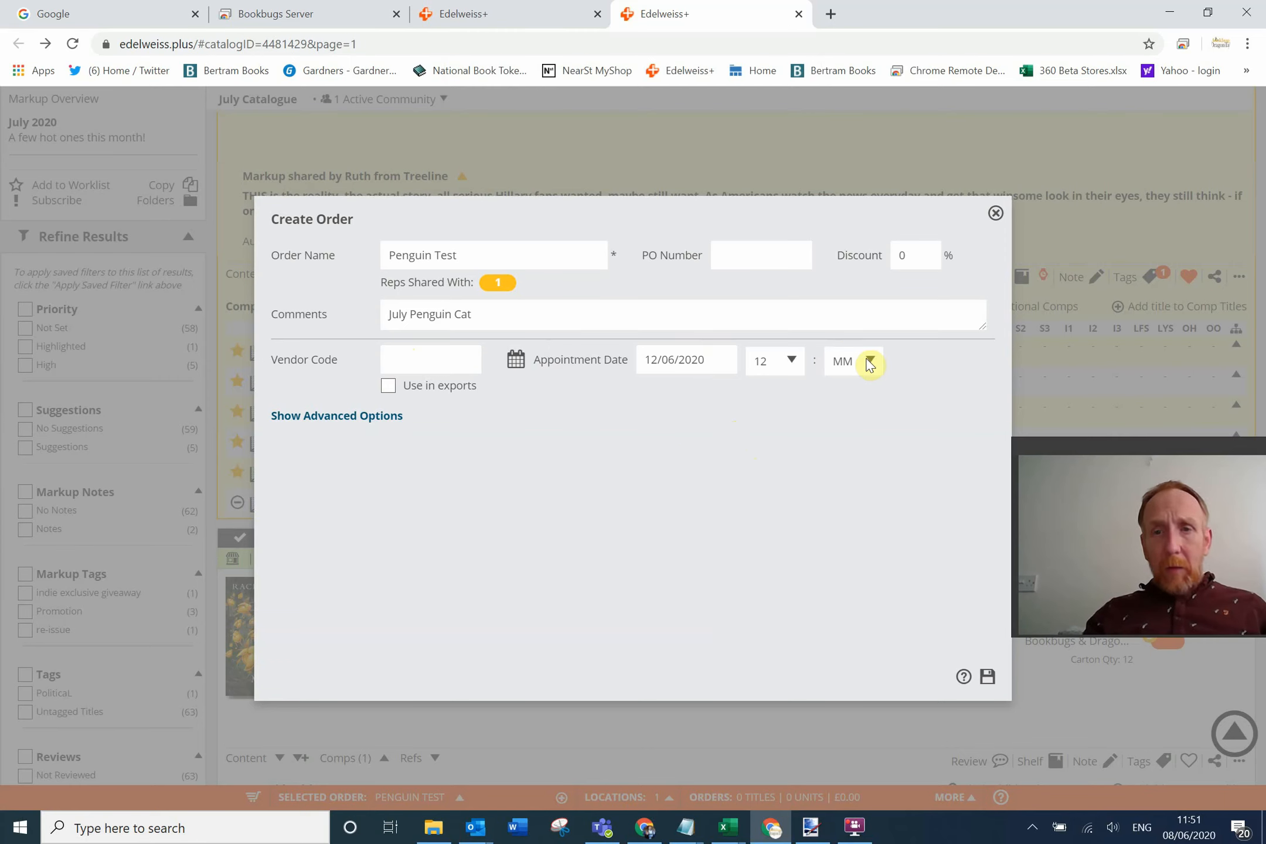
pyautogui.click(871, 361)
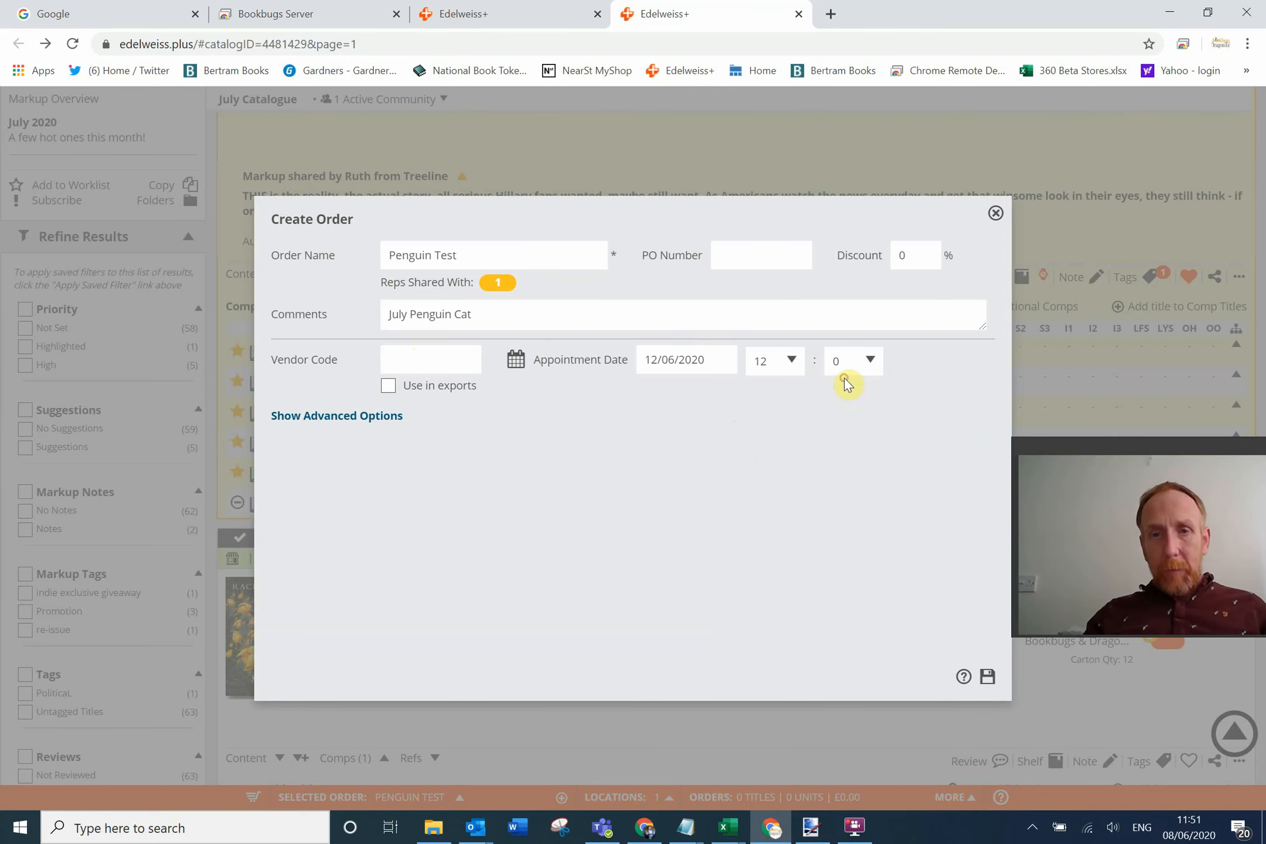
pyautogui.click(987, 677)
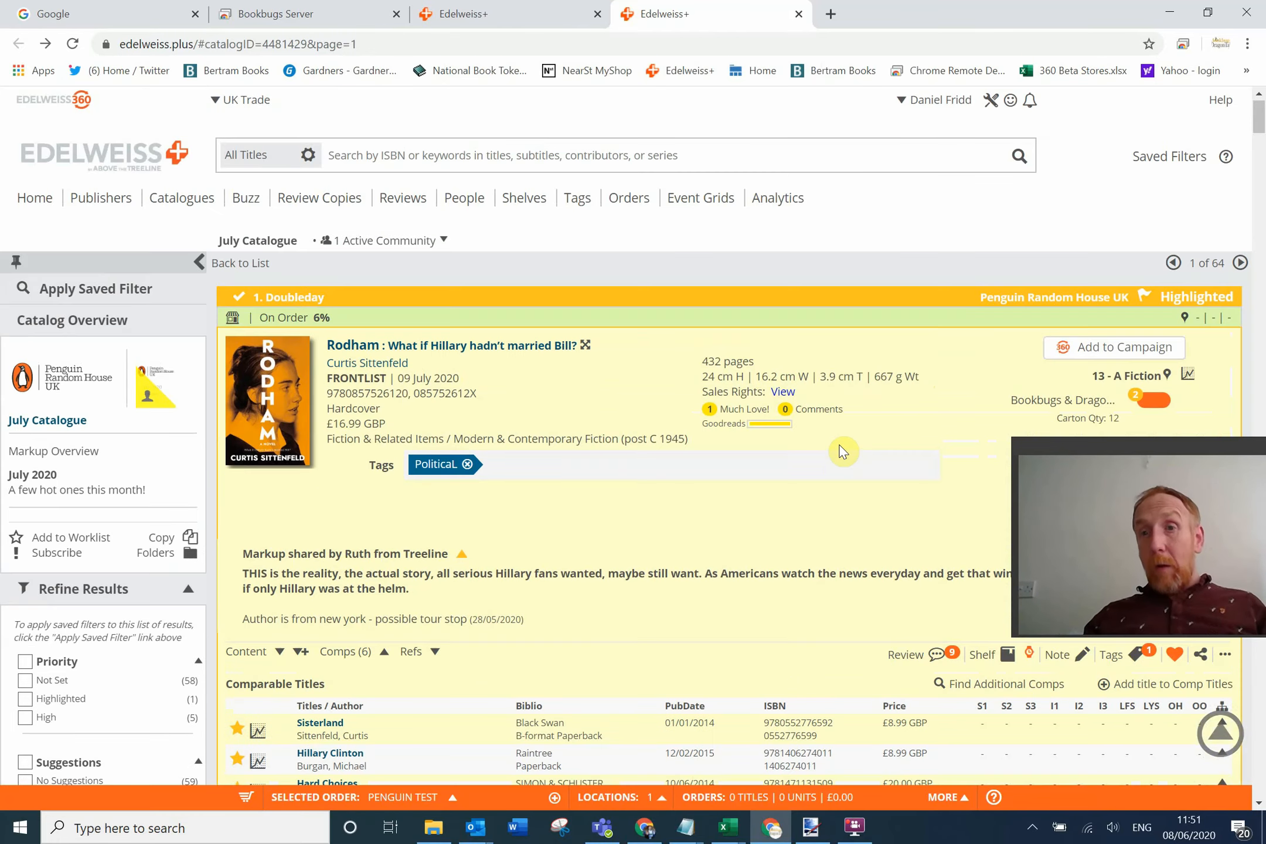
pyautogui.scroll(-3)
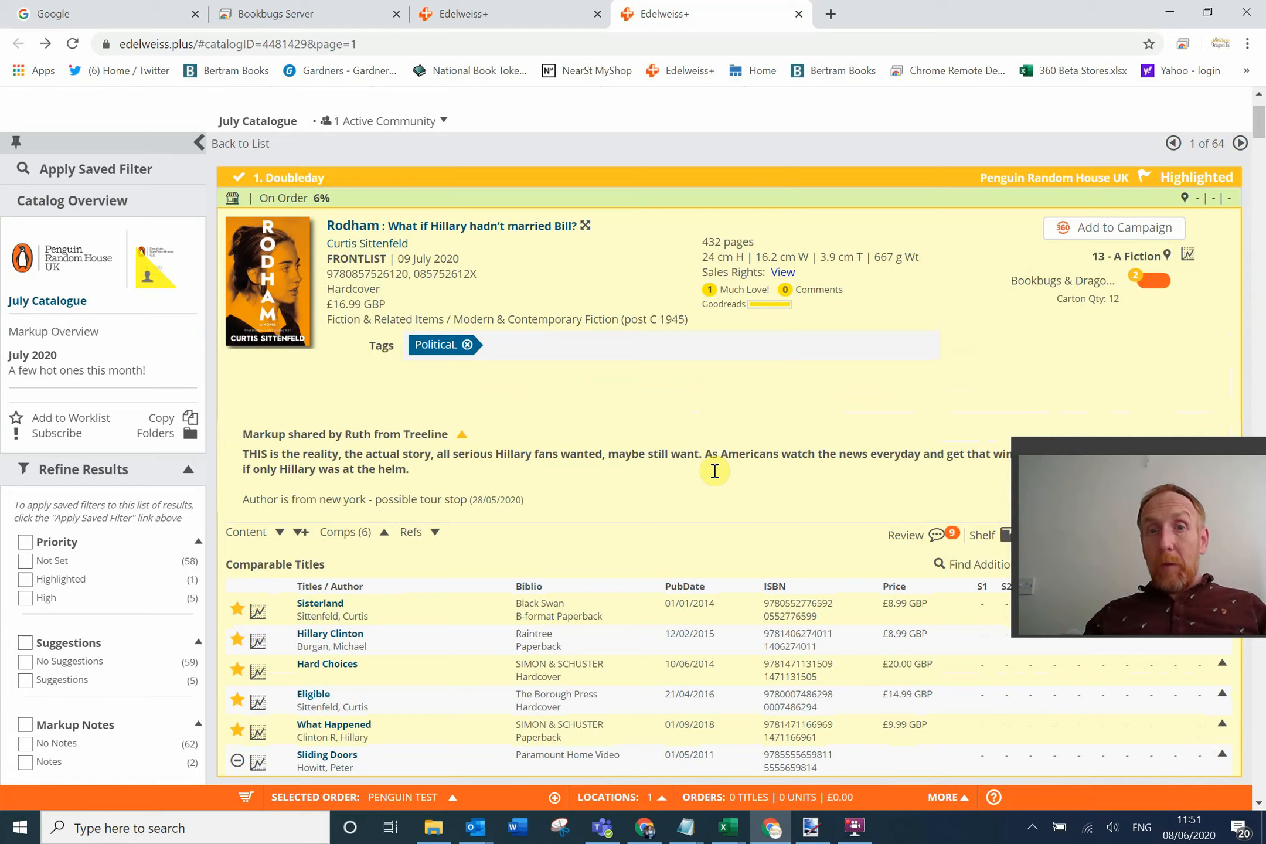
pyautogui.scroll(-3)
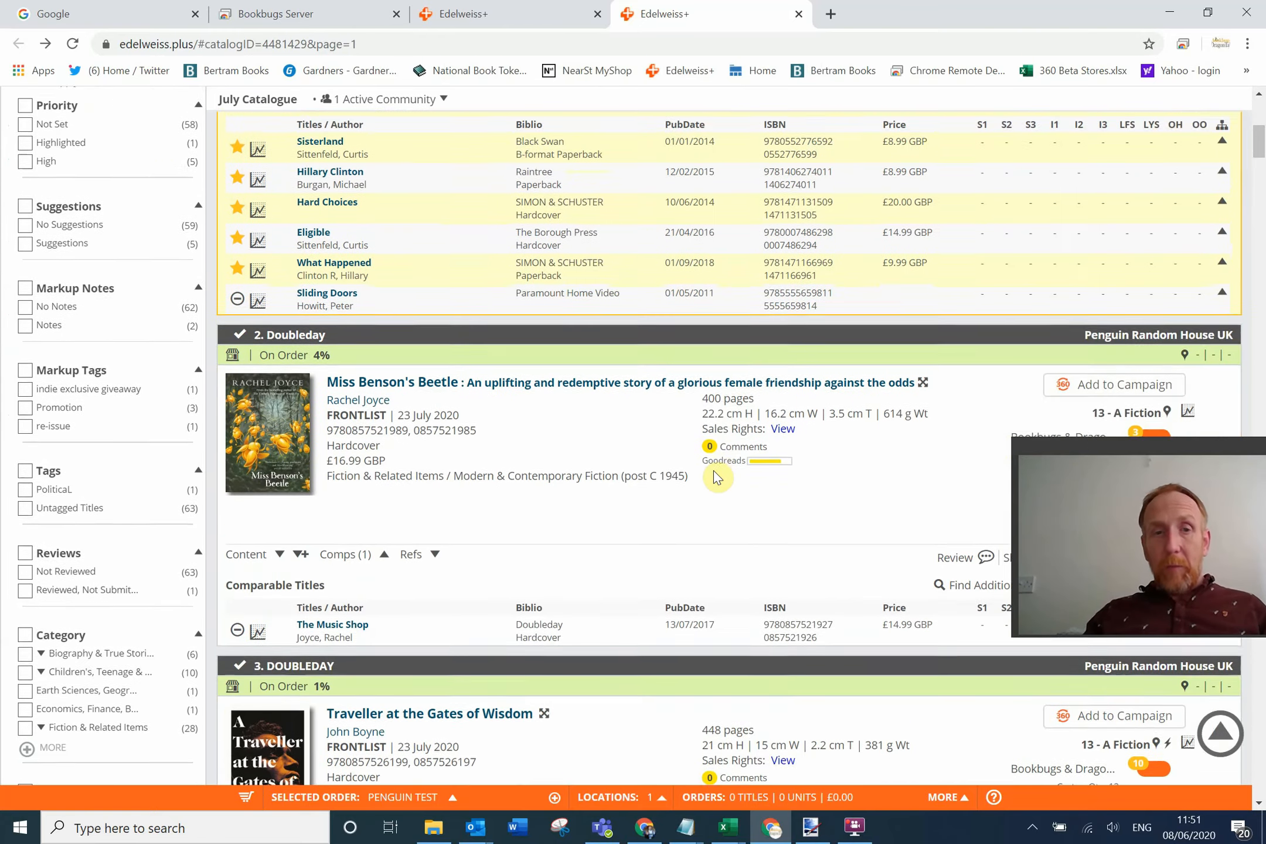
pyautogui.scroll(3)
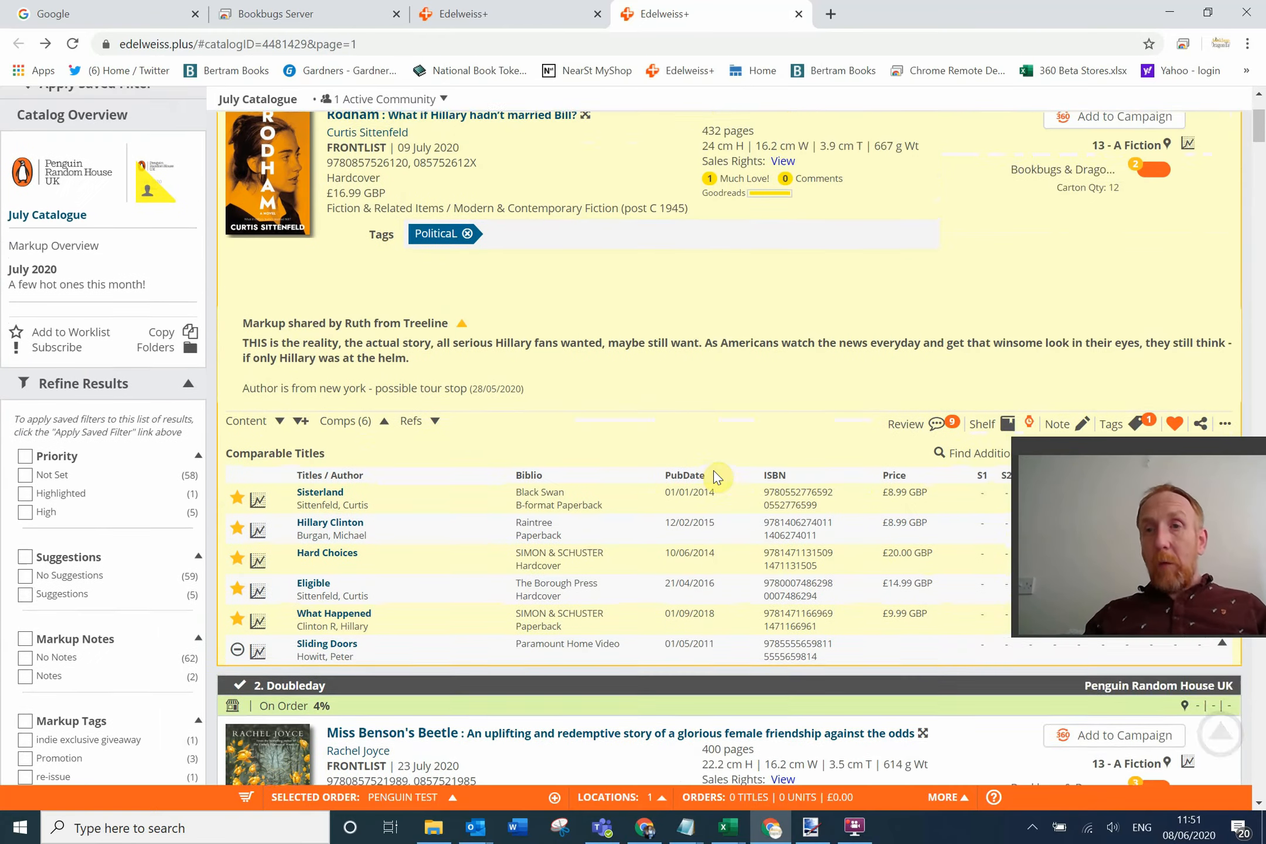
pyautogui.scroll(3)
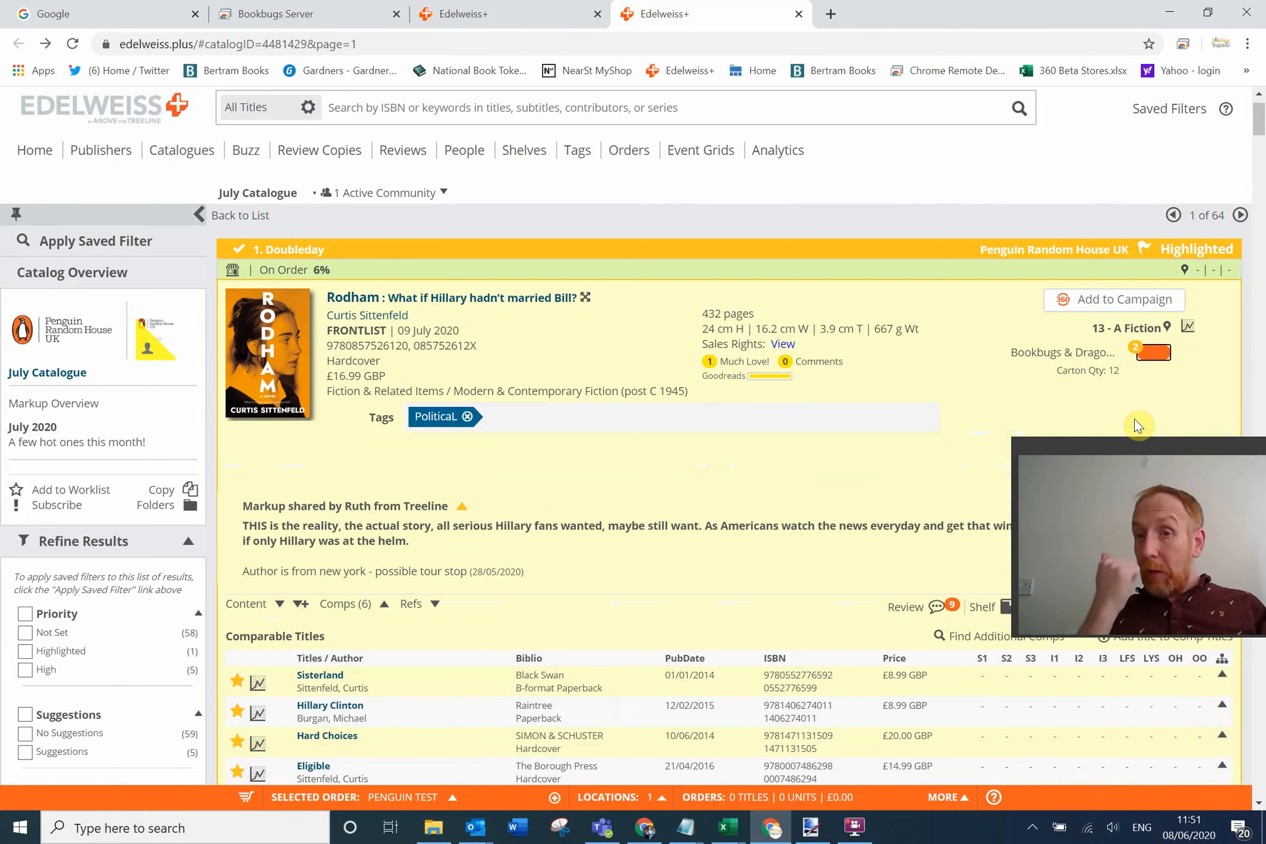
pyautogui.moveTo(1216, 361)
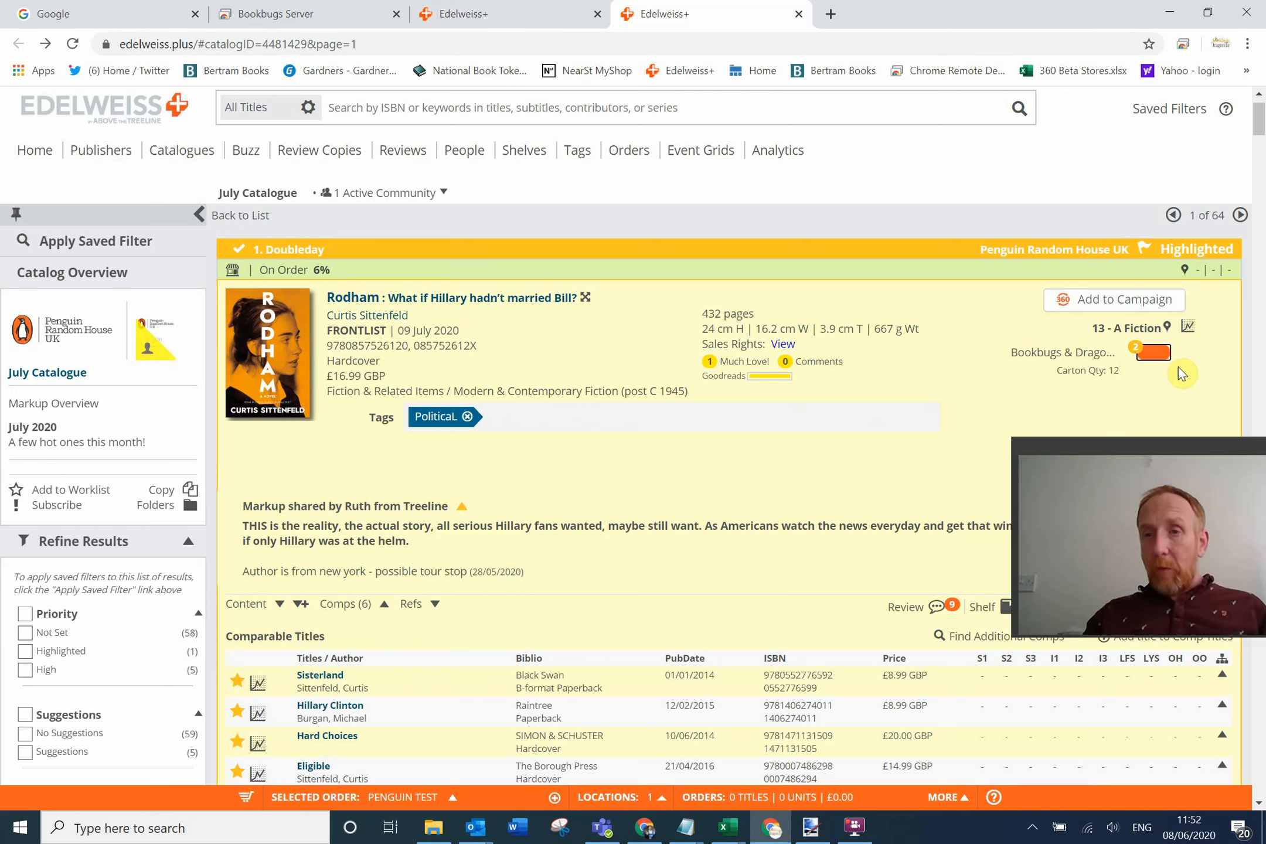
pyautogui.moveTo(1148, 378)
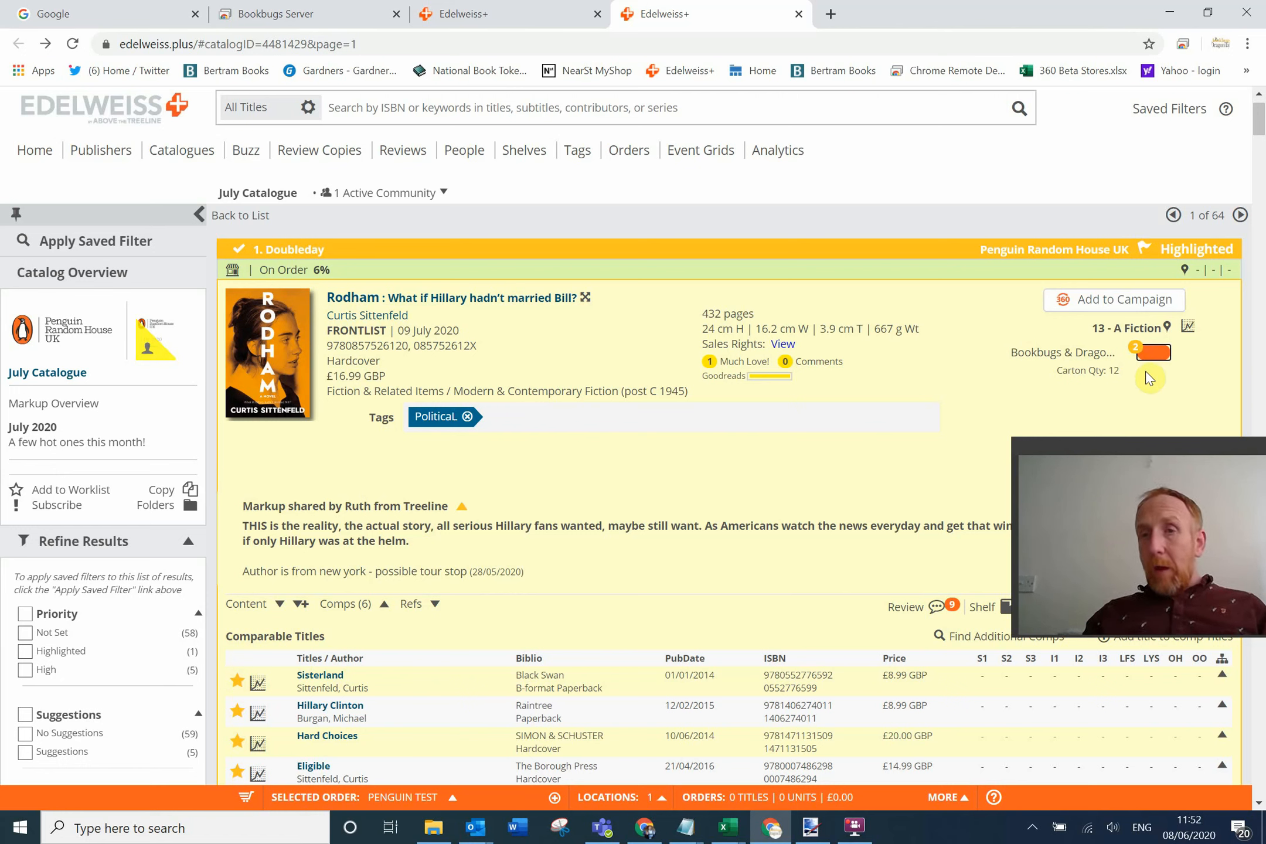
pyautogui.moveTo(1137, 355)
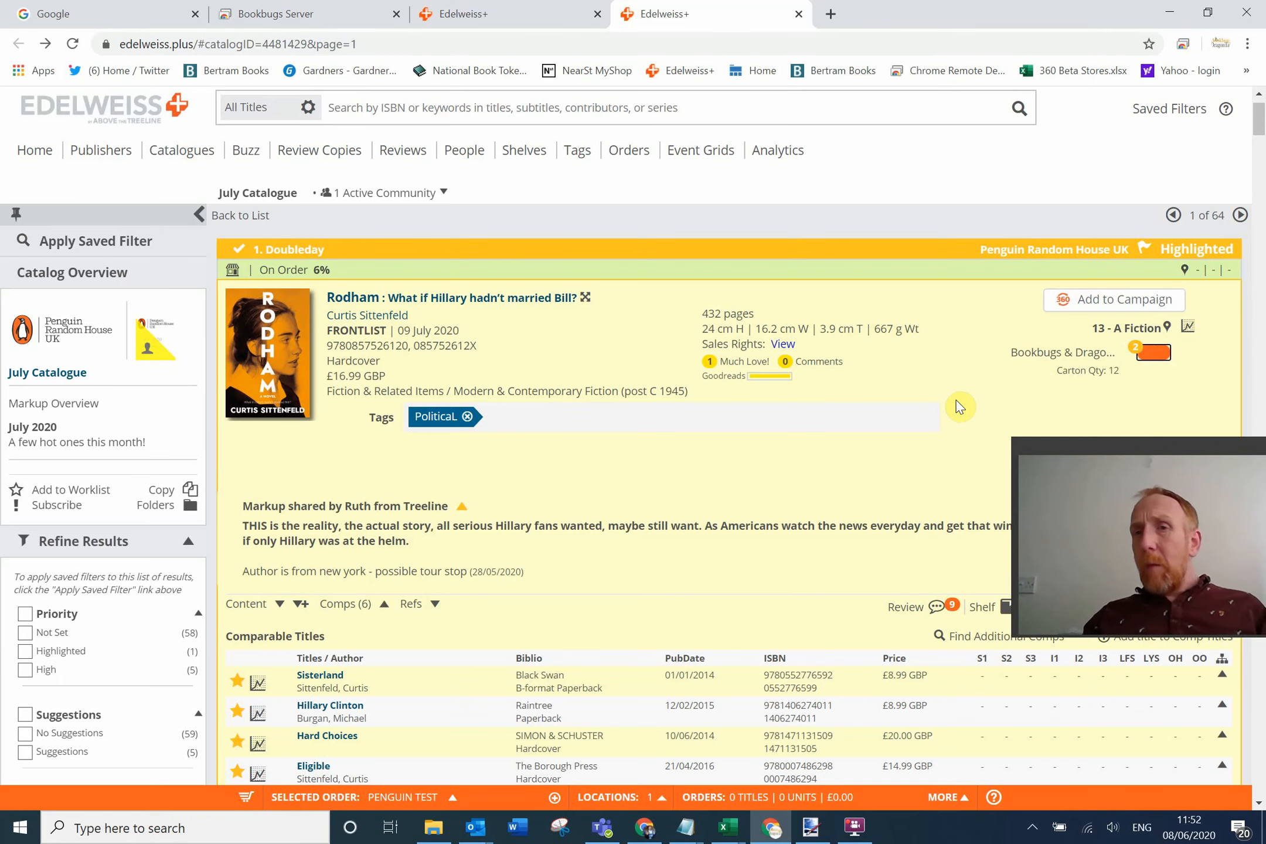
pyautogui.scroll(3)
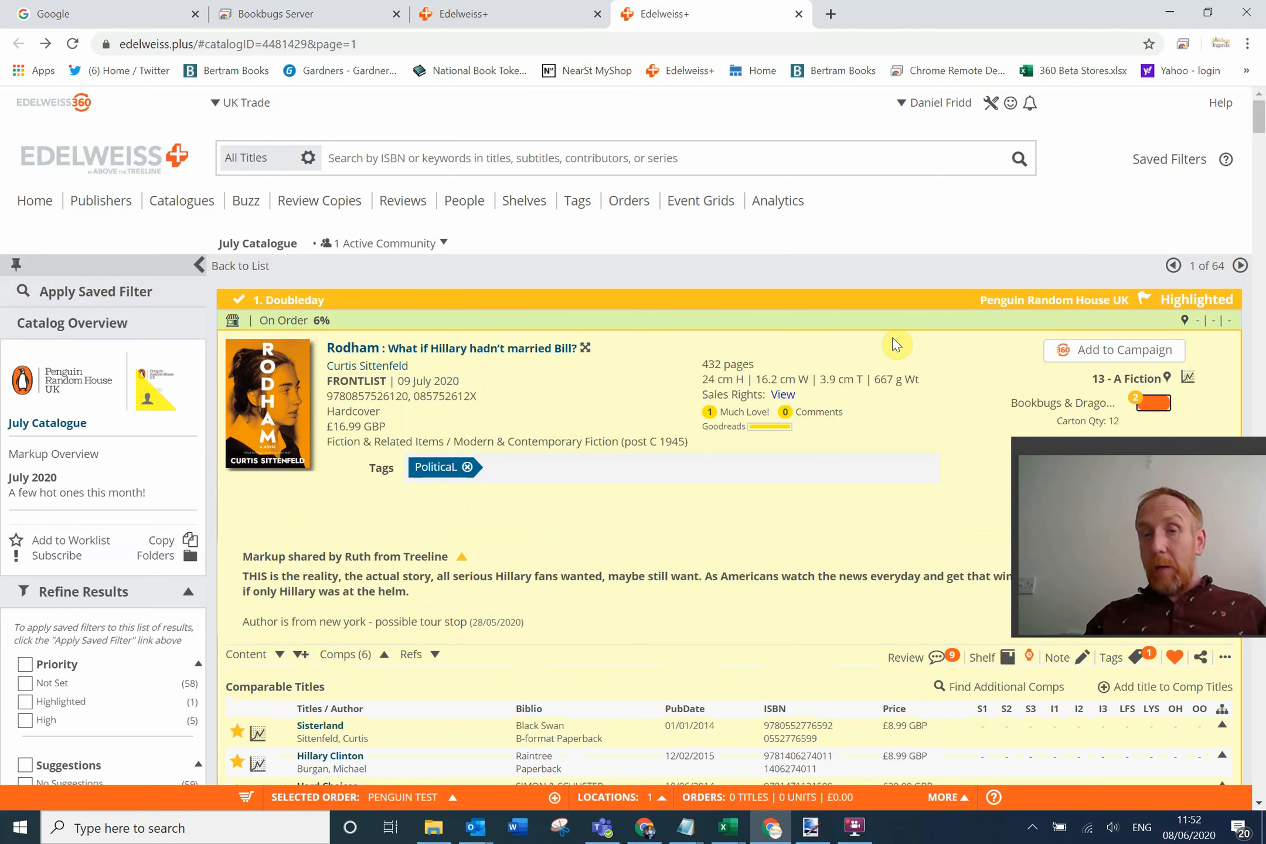
pyautogui.moveTo(854, 448)
pyautogui.write('1')
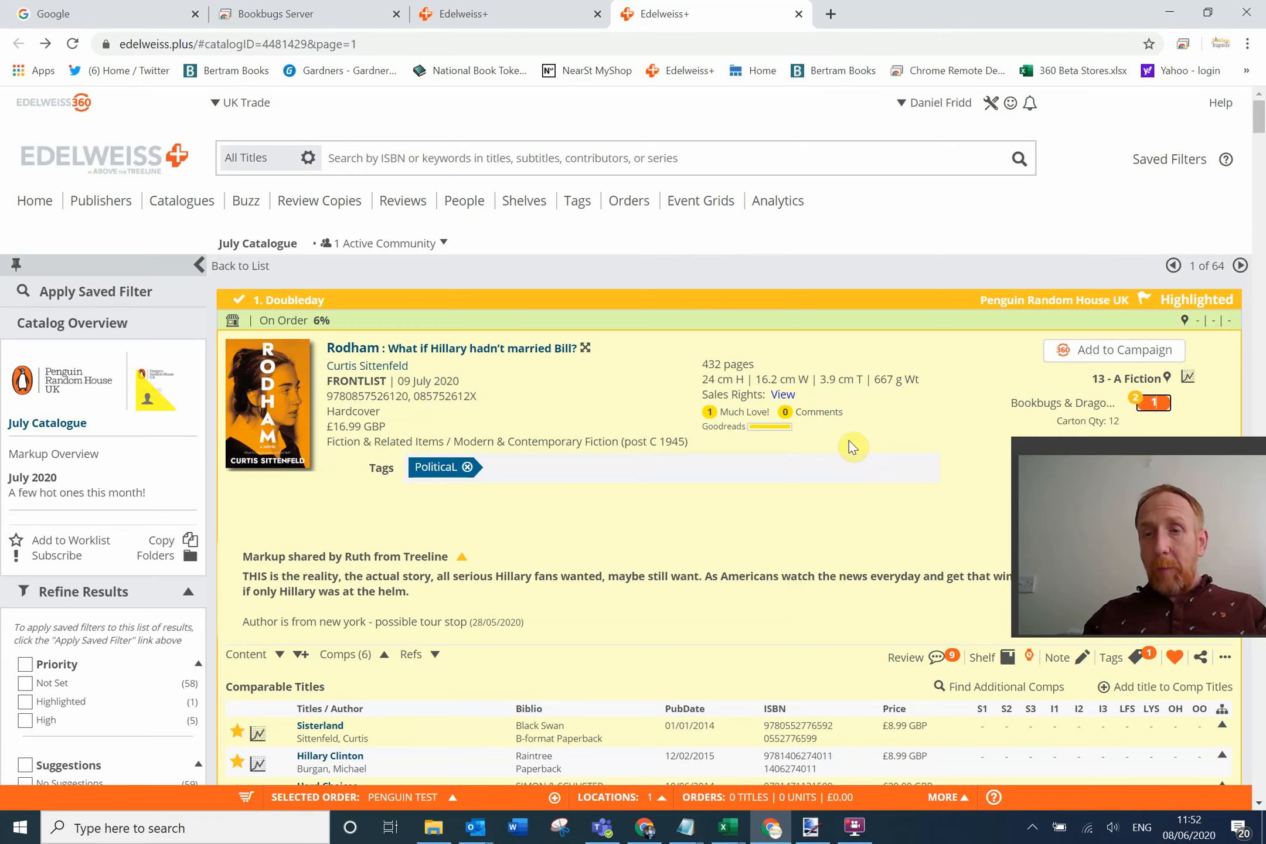
# Order one copy of Miss Benson's Beetle and scroll down through the catalogue towards Burnt Sugar.
pyautogui.scroll(-3)
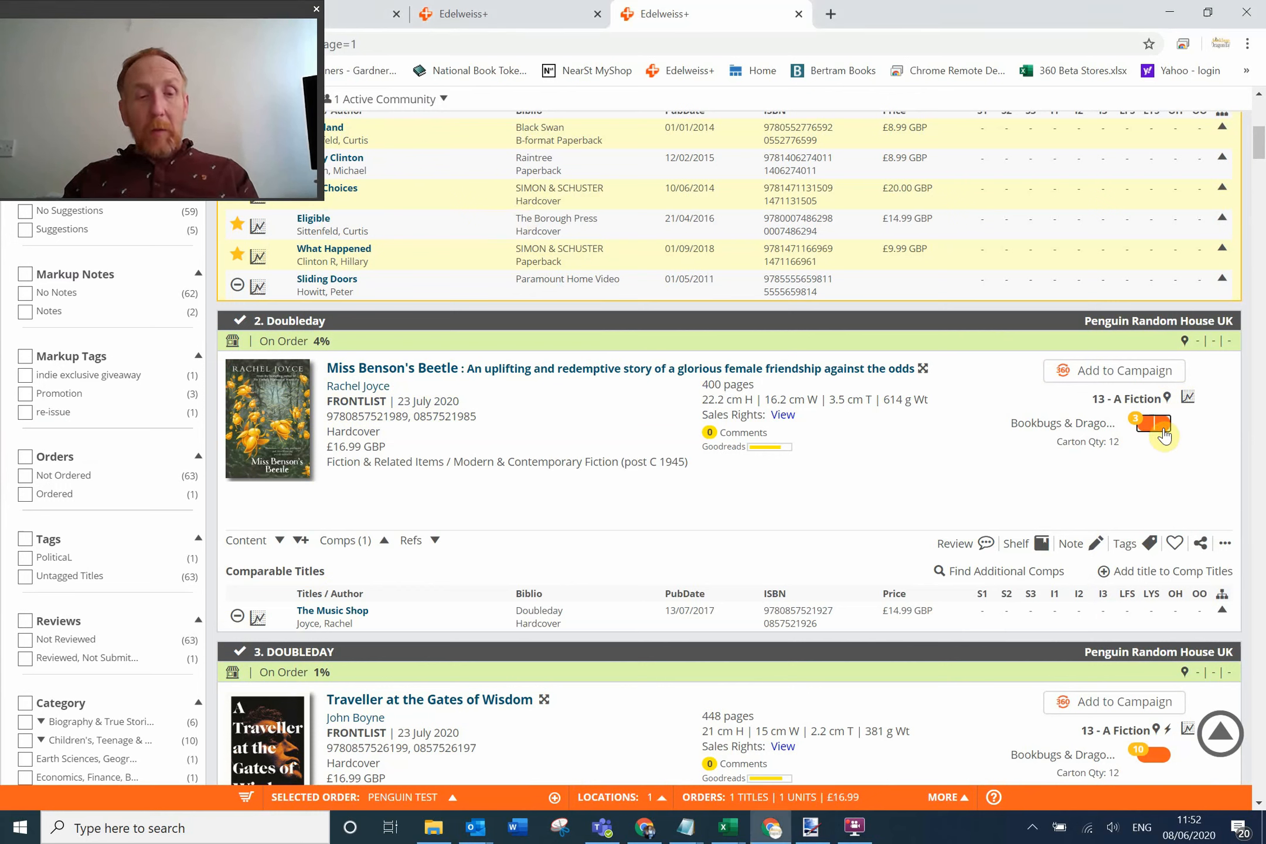
pyautogui.click(1163, 422)
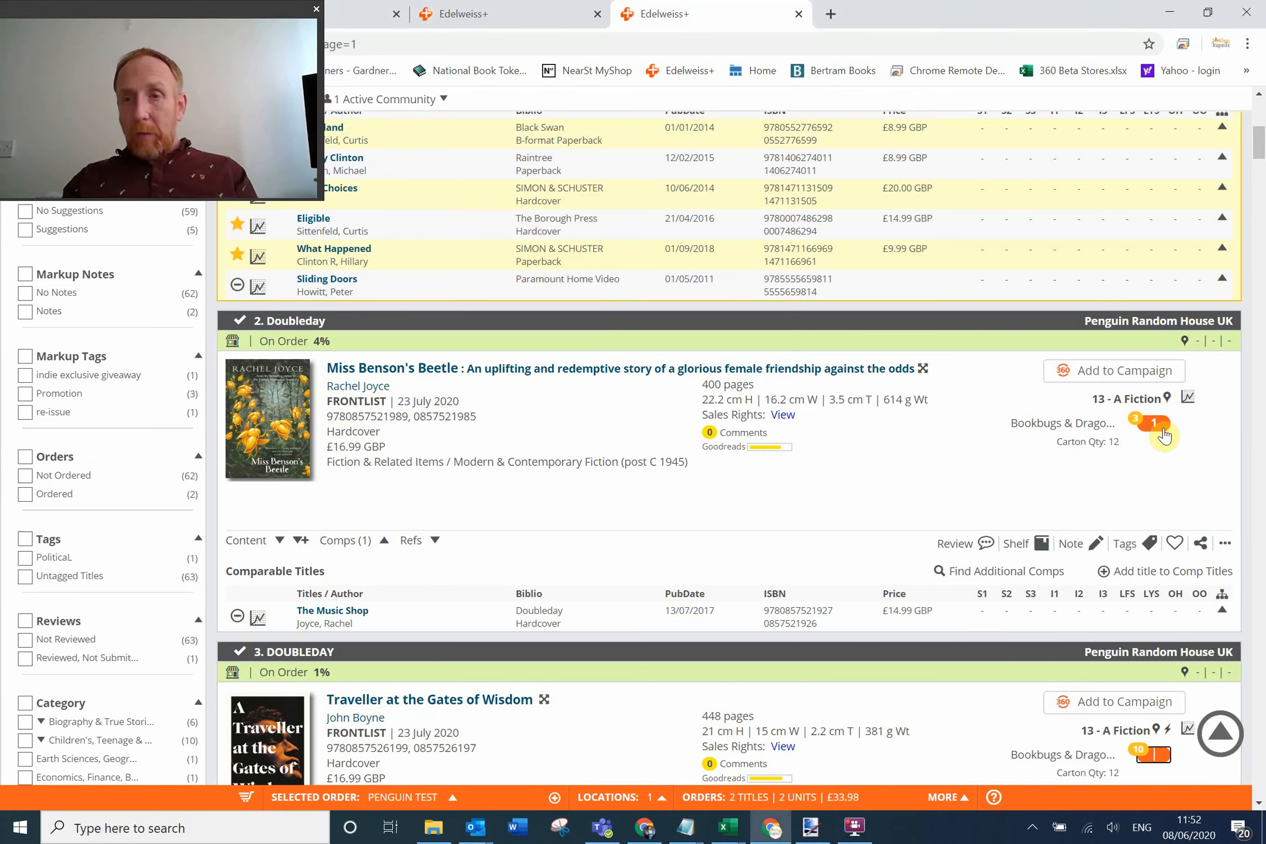
pyautogui.scroll(-3)
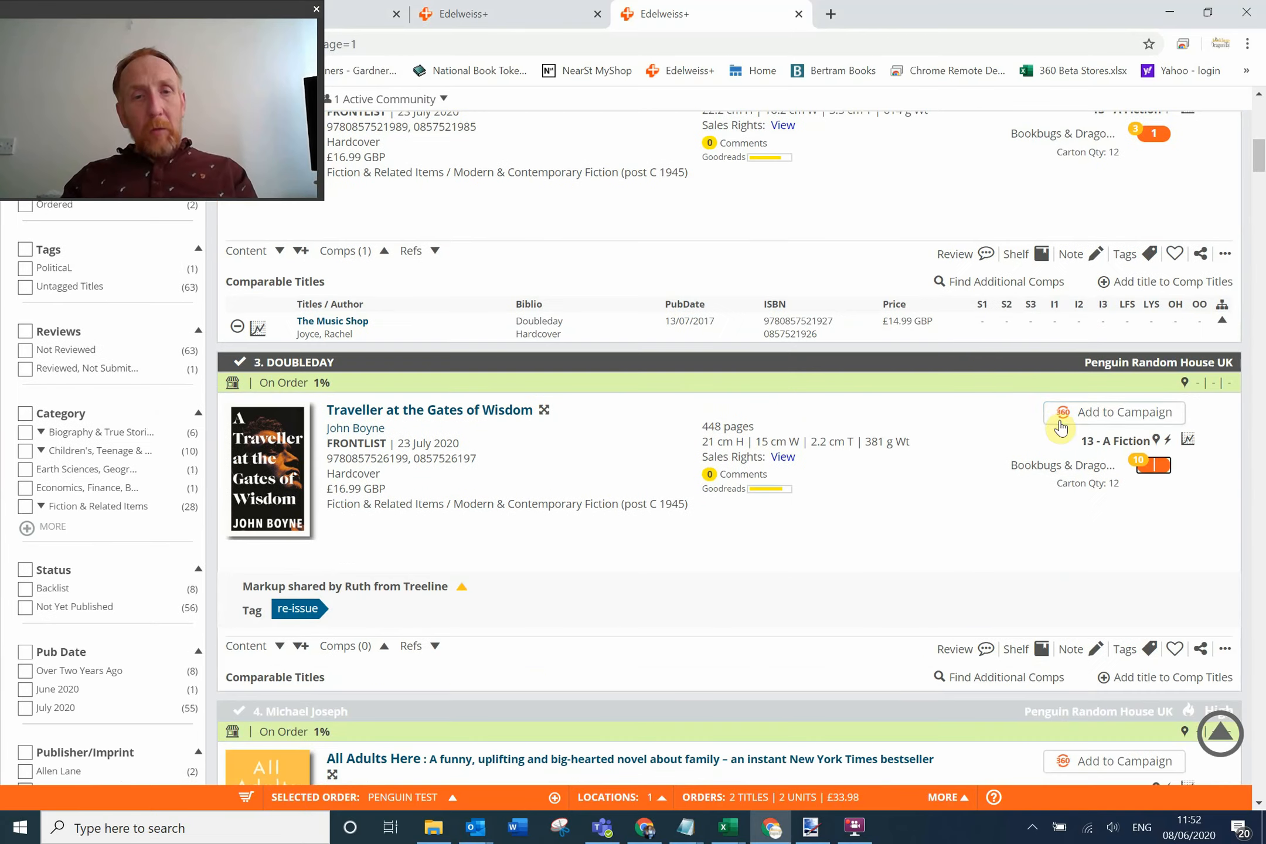
pyautogui.moveTo(870, 483)
pyautogui.write('1')
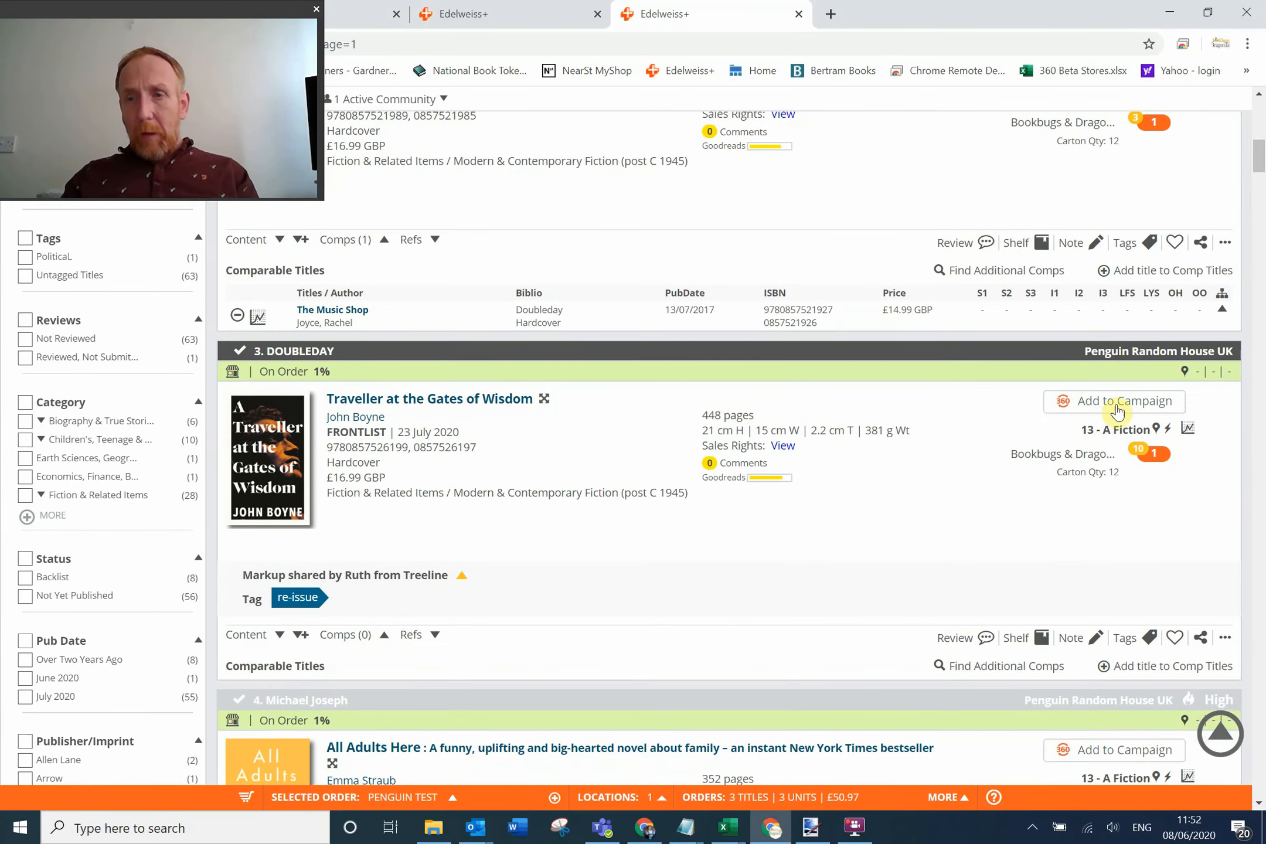
pyautogui.scroll(-3)
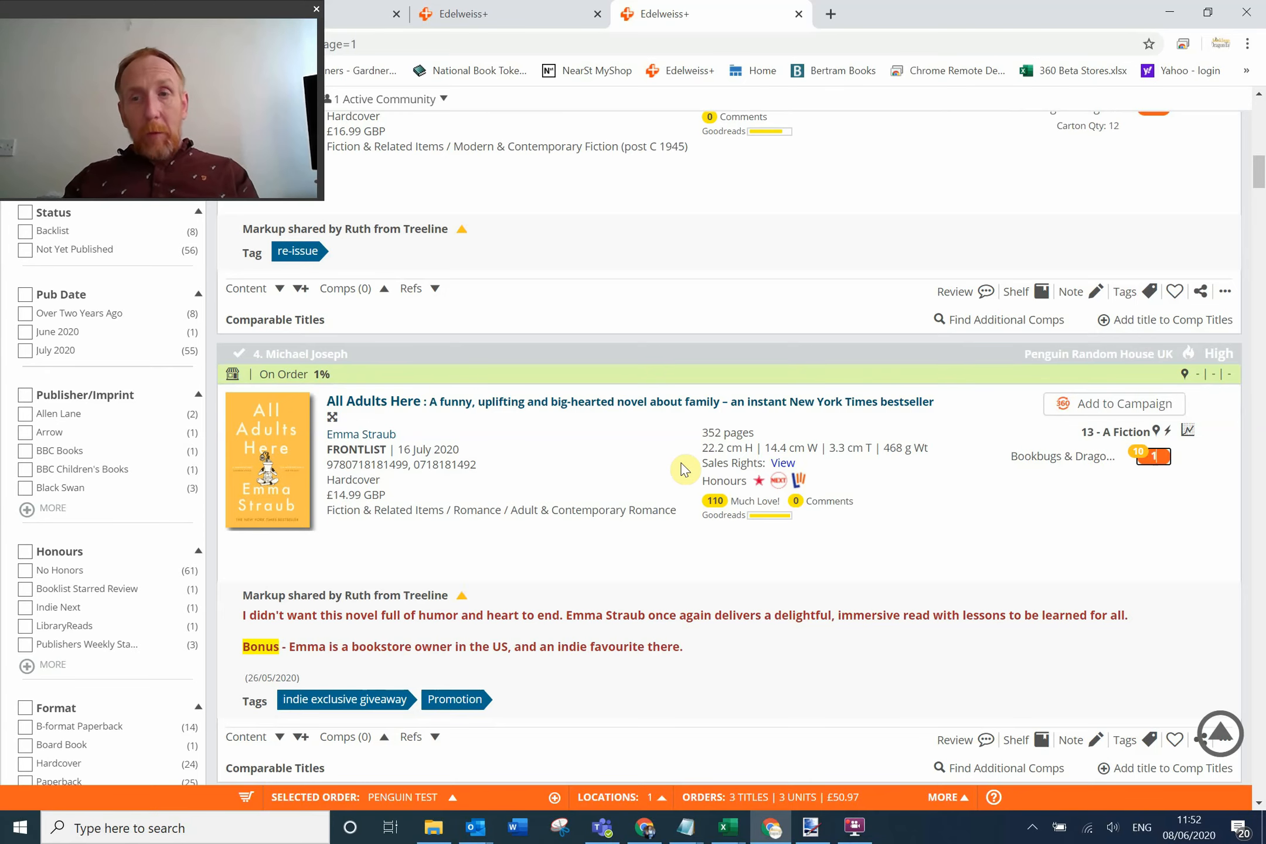
pyautogui.scroll(-3)
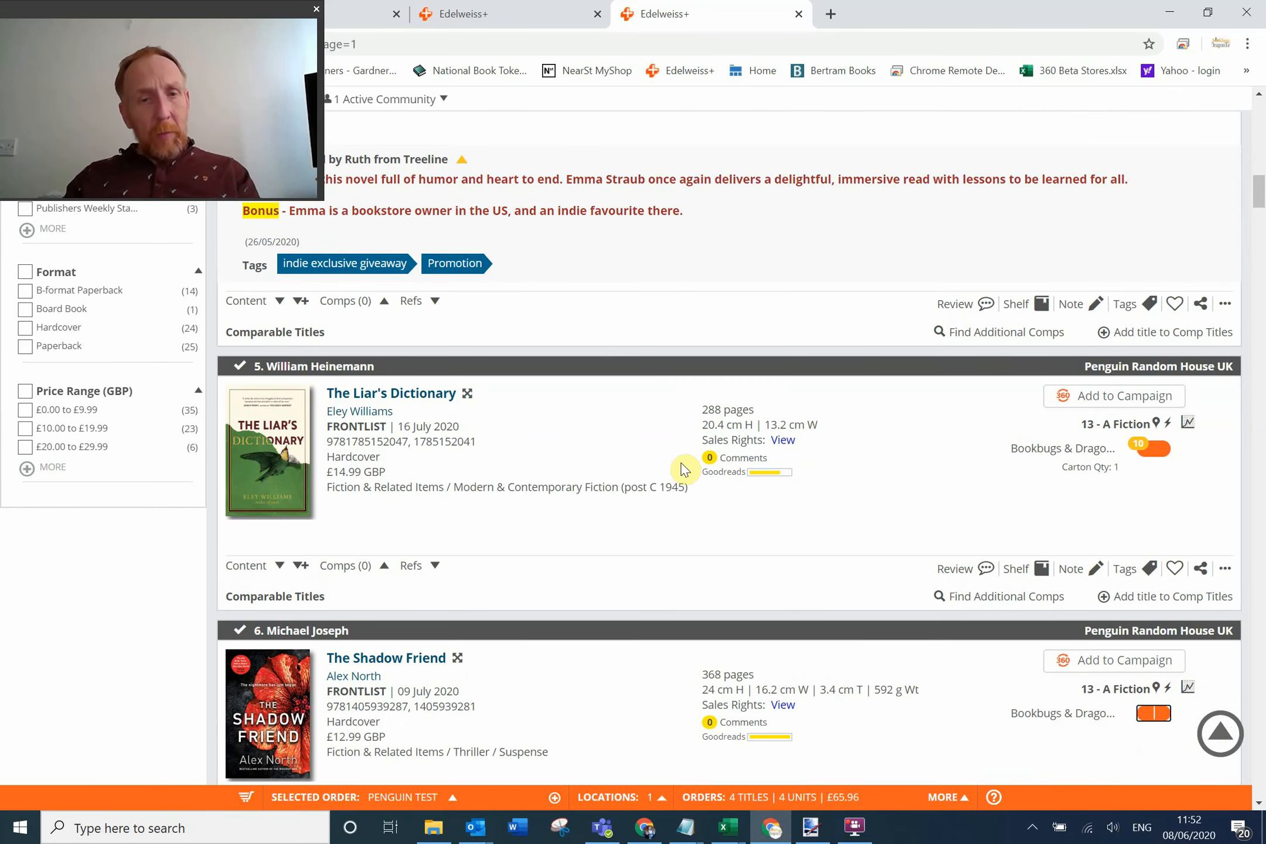
pyautogui.scroll(-3)
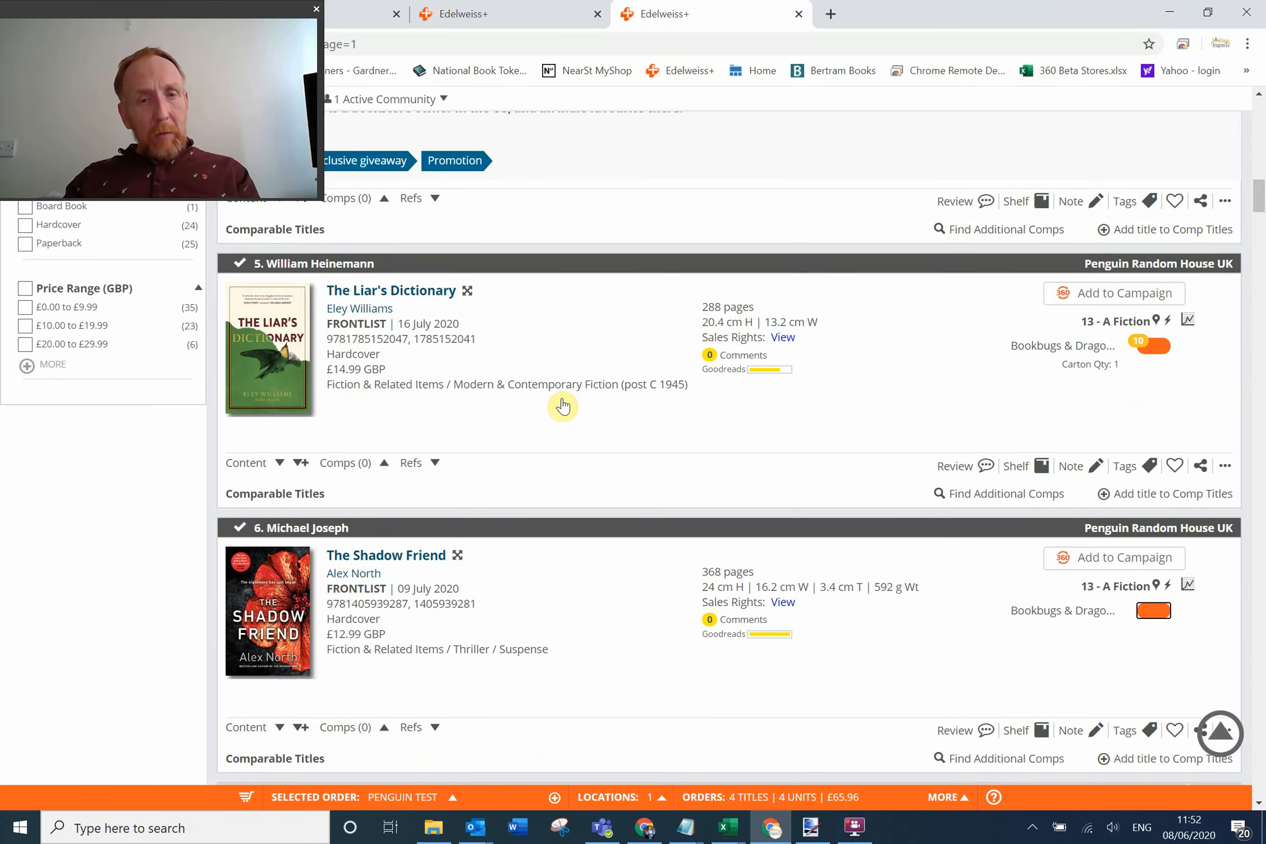
pyautogui.scroll(-3)
pyautogui.write('1')
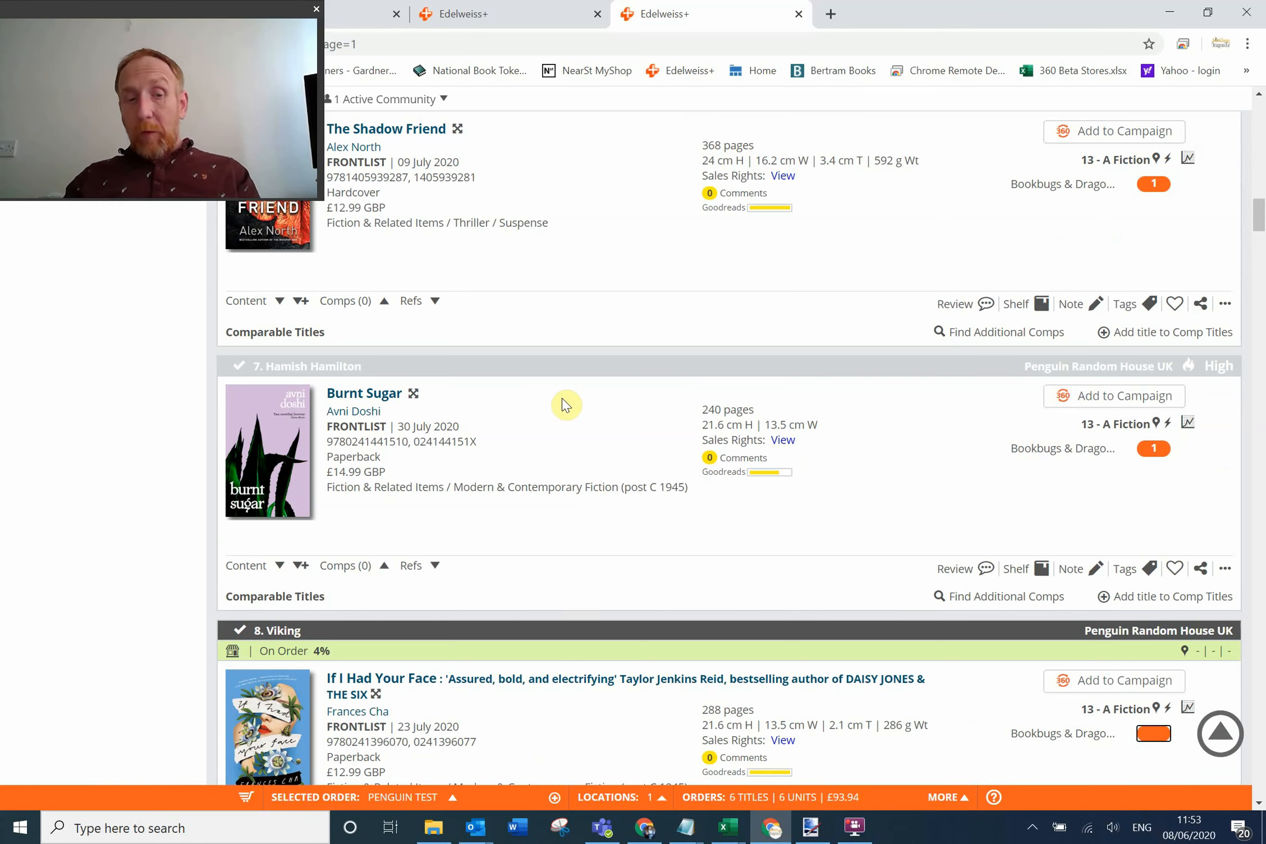
pyautogui.moveTo(656, 658)
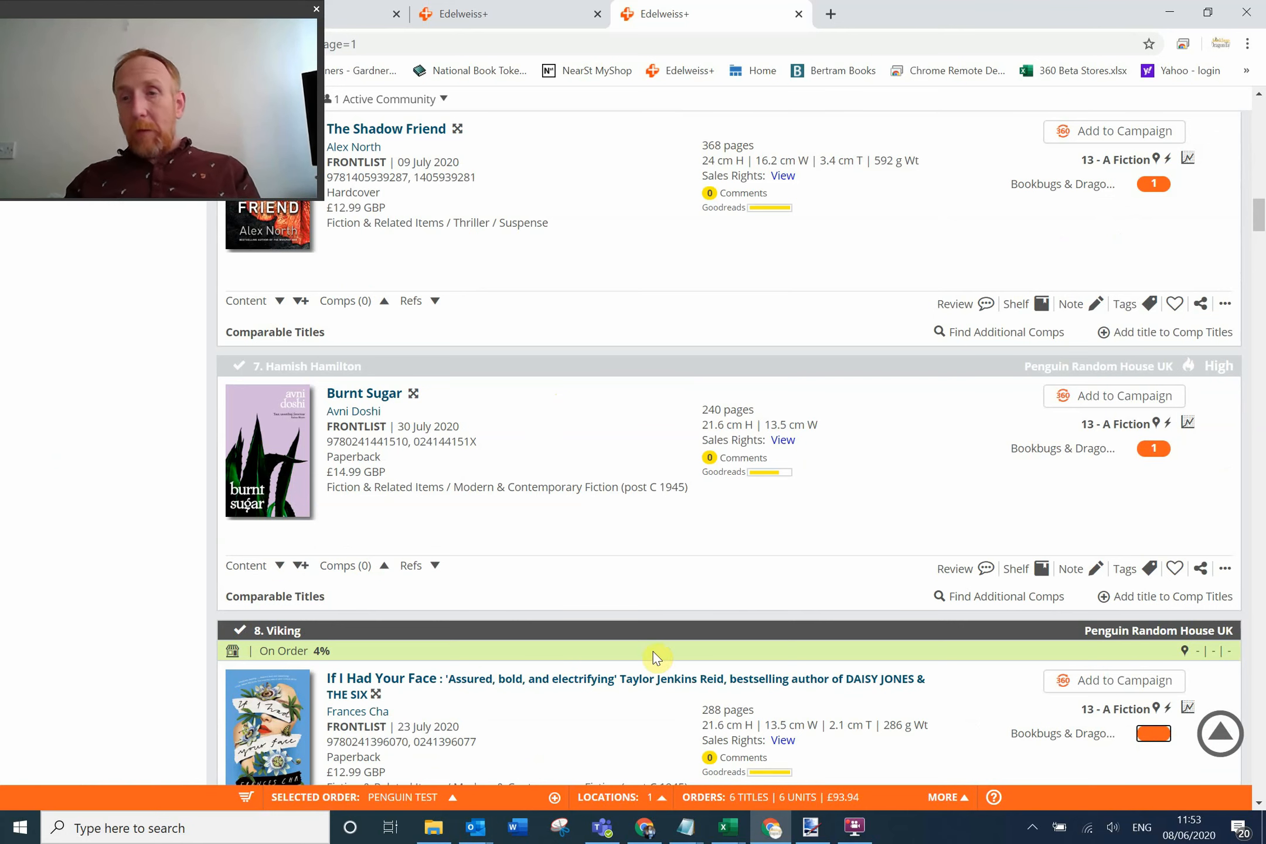
pyautogui.moveTo(910, 781)
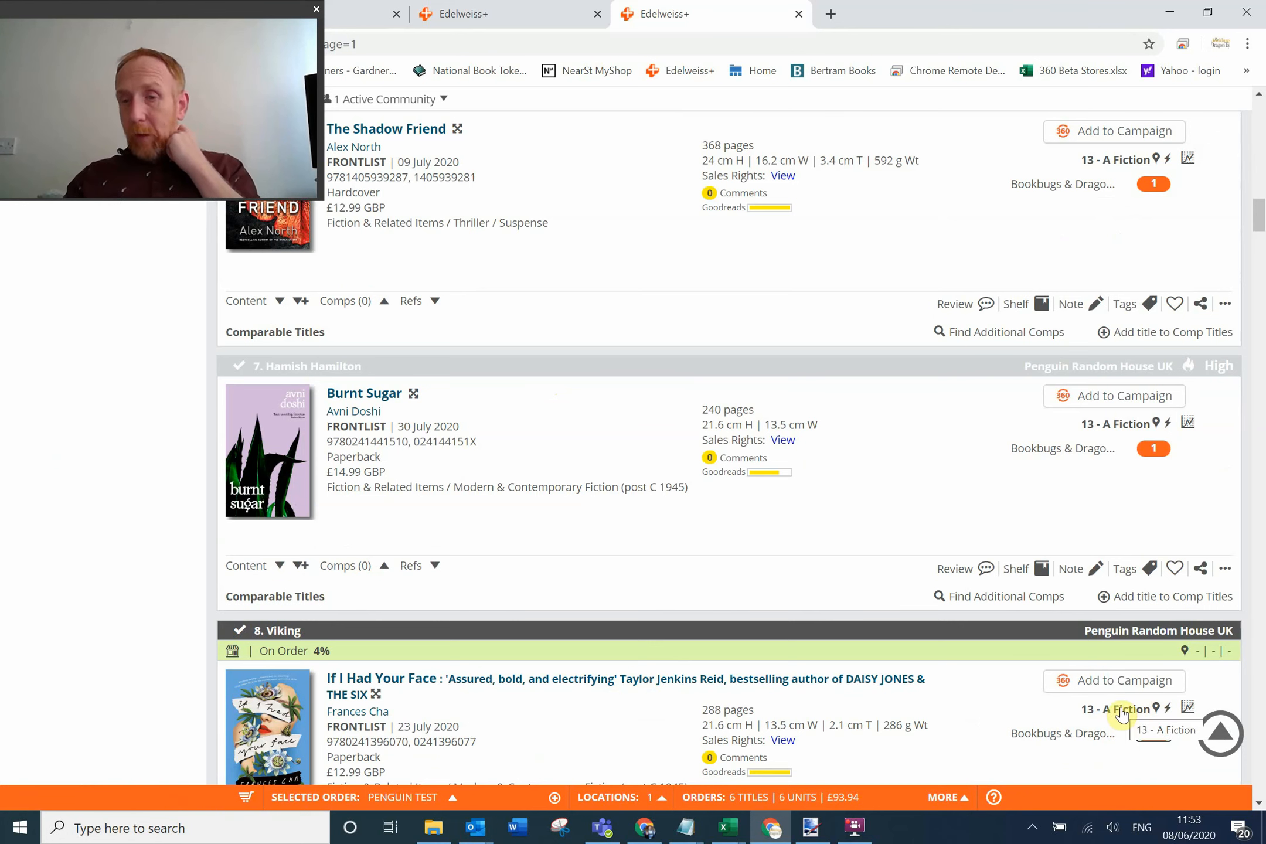
pyautogui.moveTo(1029, 477)
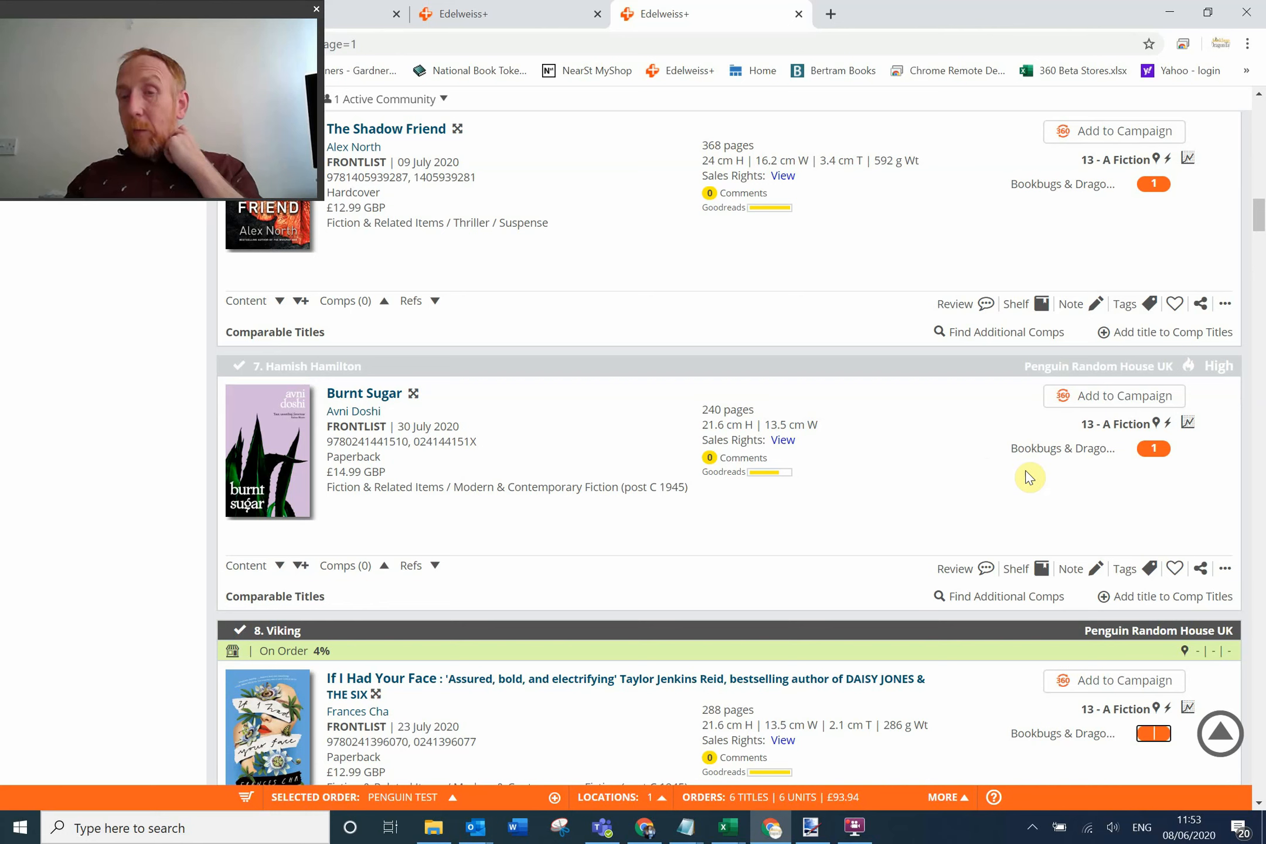
pyautogui.moveTo(910, 408)
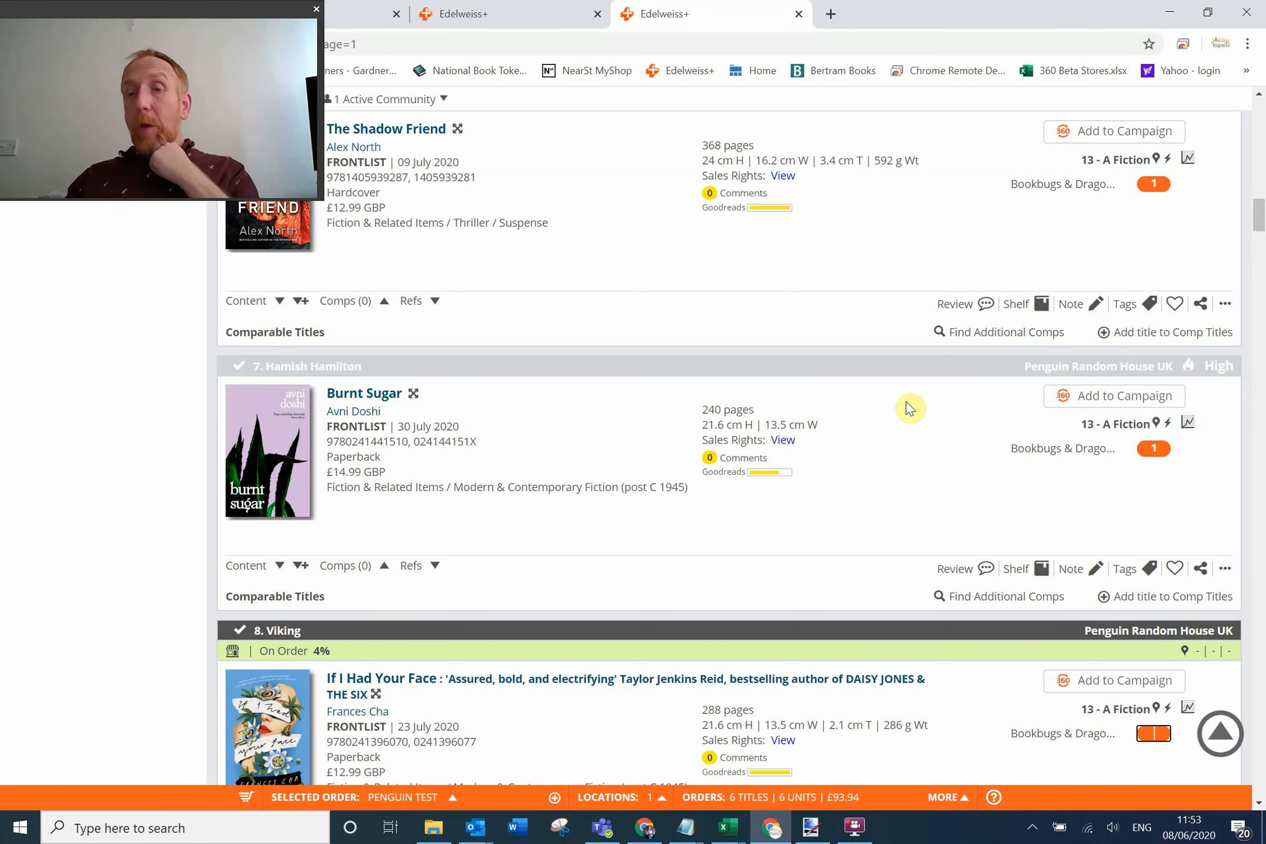
pyautogui.moveTo(883, 485)
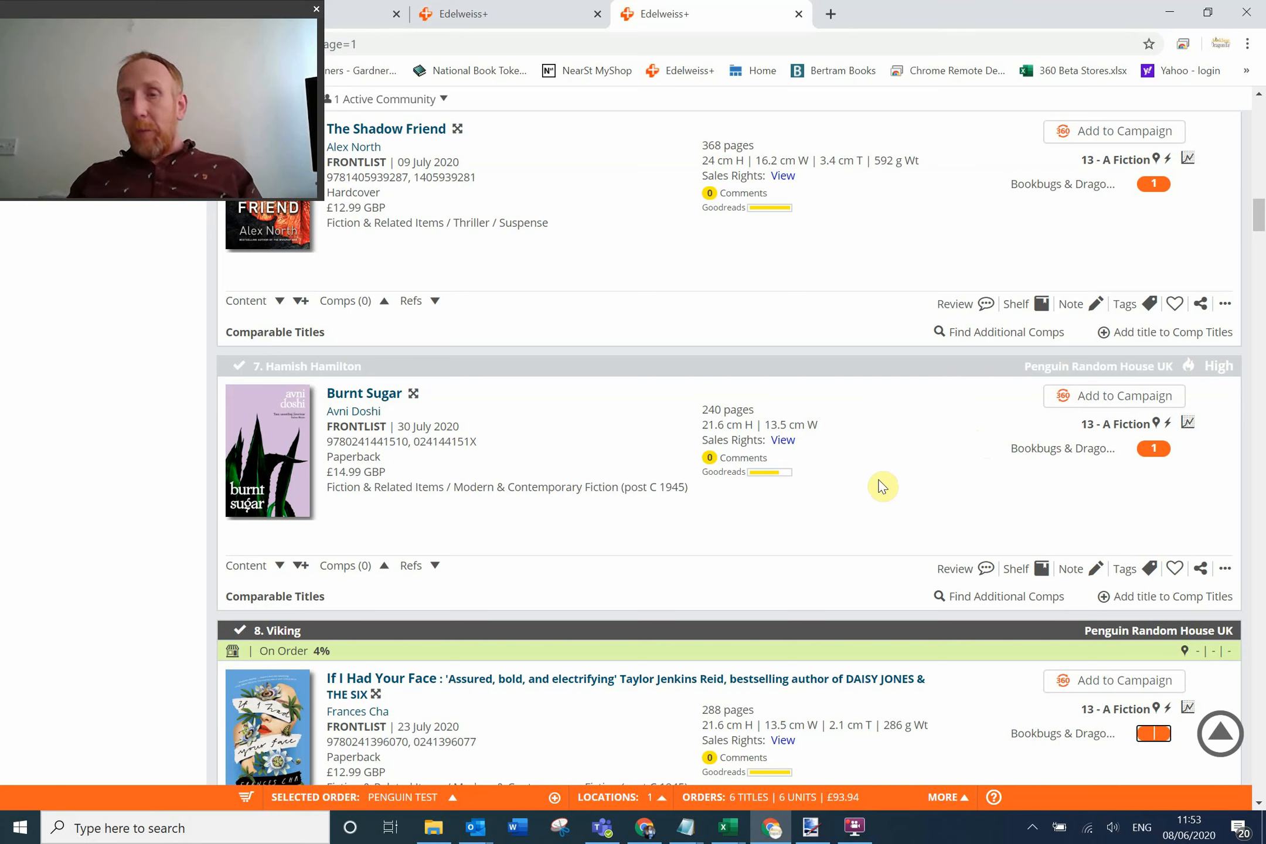
pyautogui.moveTo(723, 404)
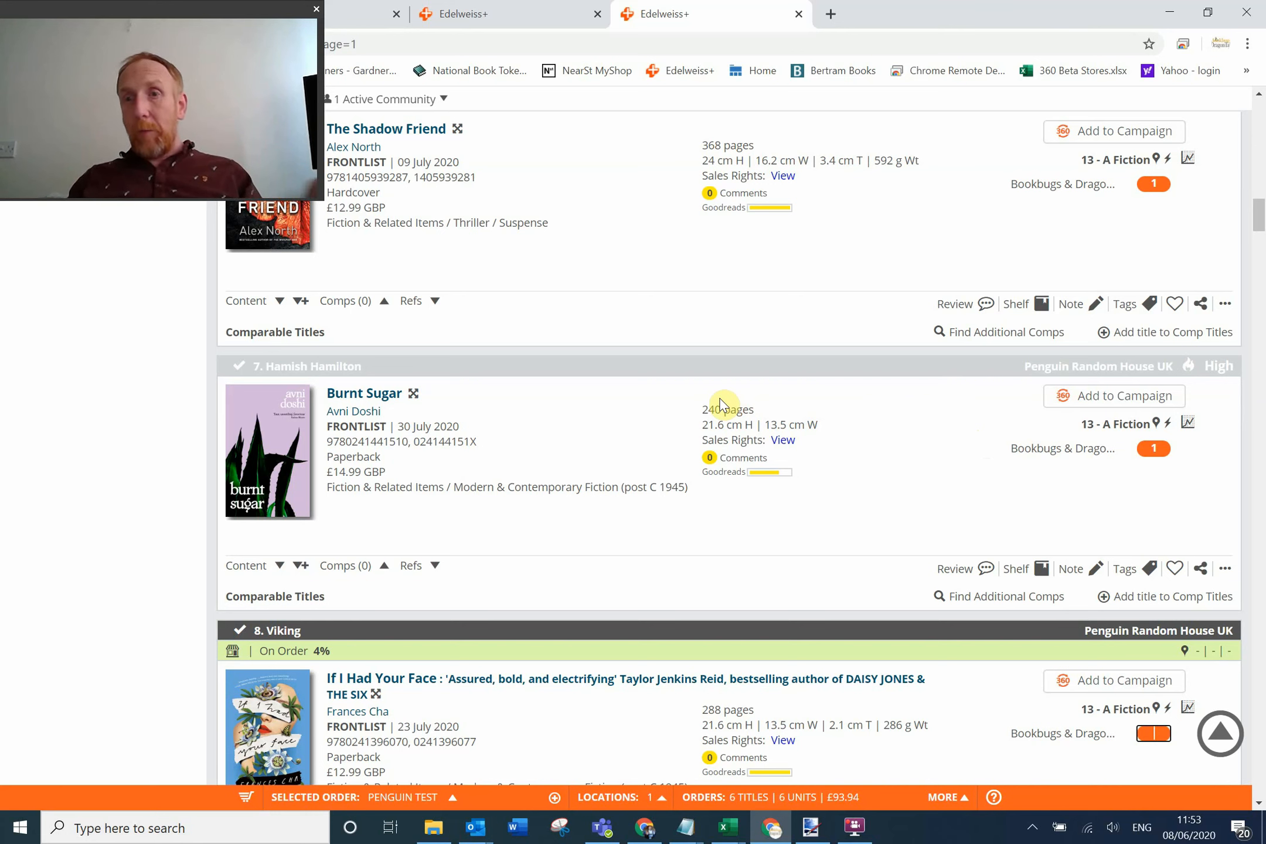
pyautogui.moveTo(909, 513)
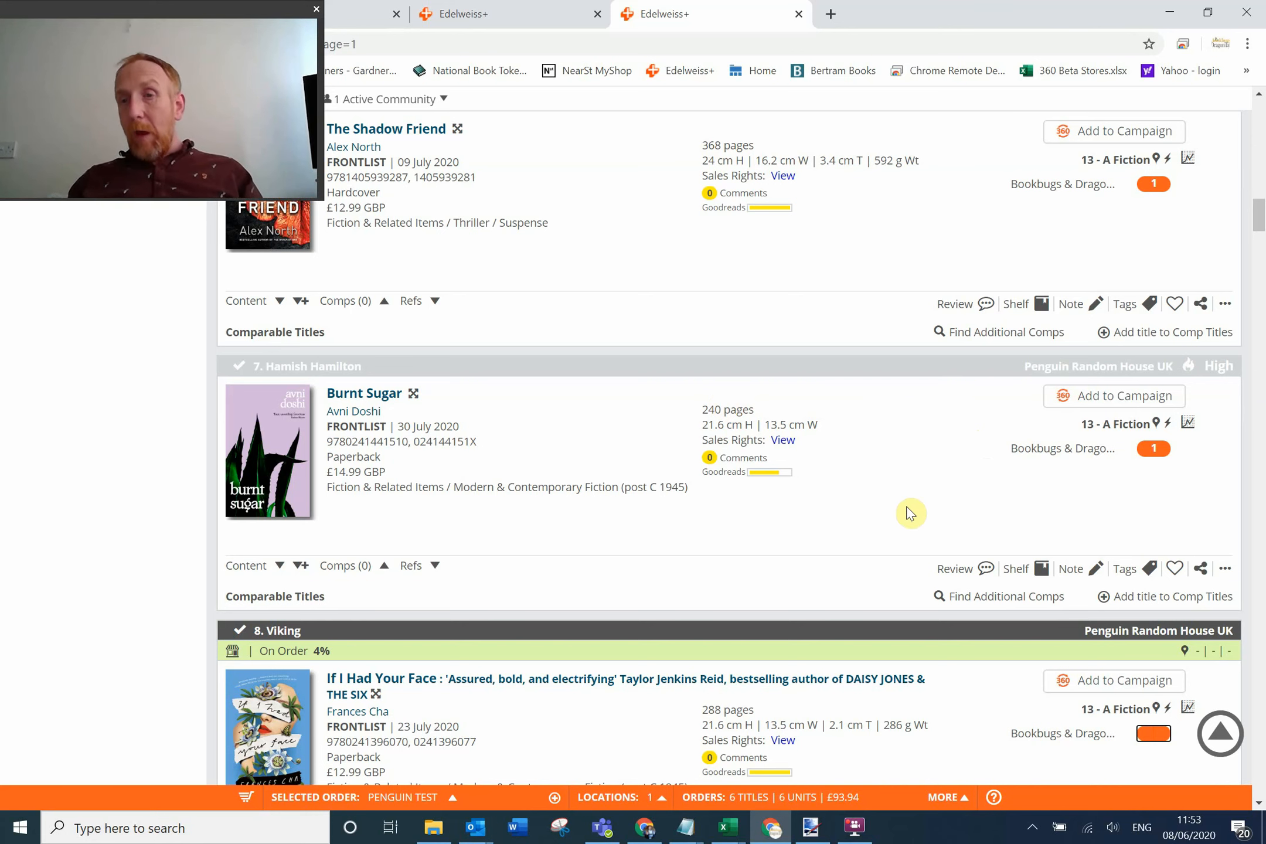
pyautogui.moveTo(889, 496)
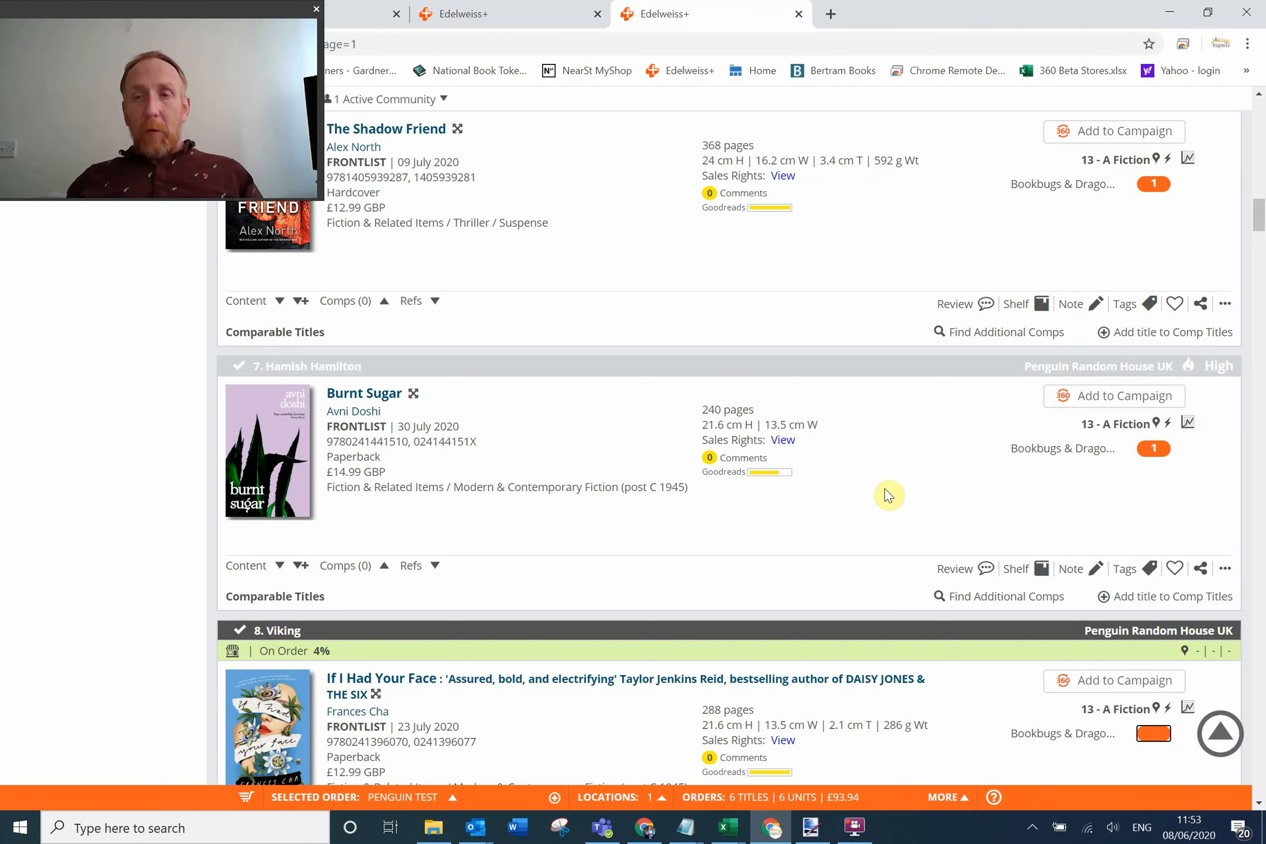
pyautogui.moveTo(986, 529)
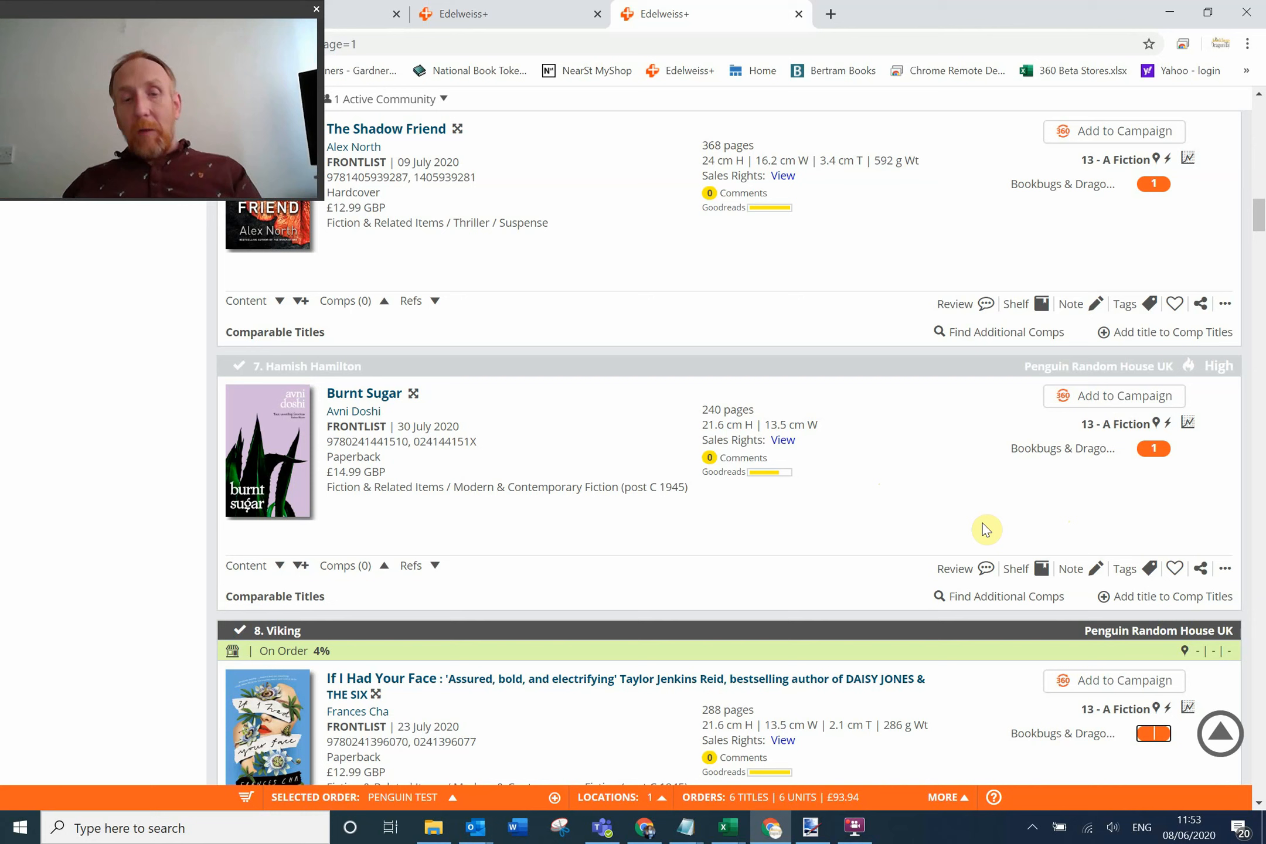
pyautogui.moveTo(1037, 615)
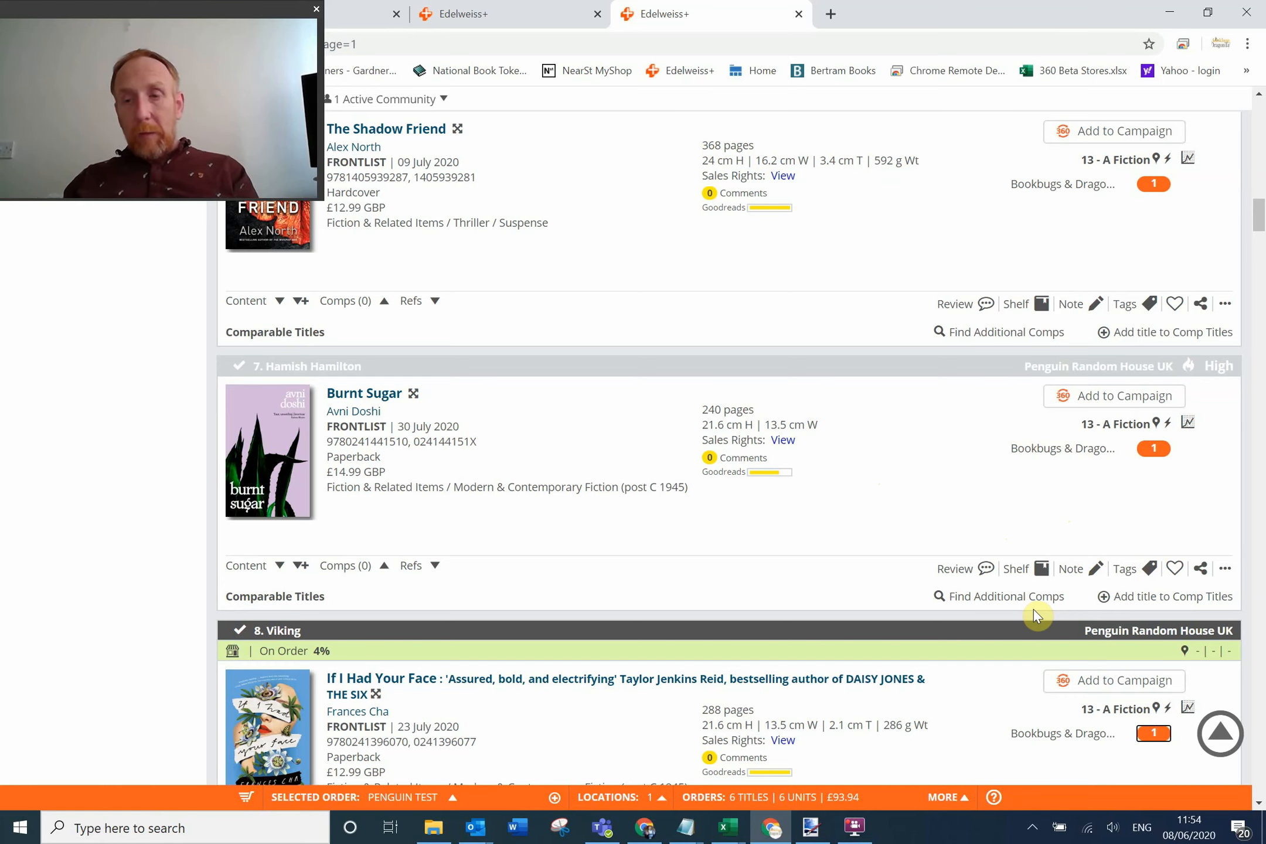
# Enter a quantity of 1 for Fat Cow, Fat Chance in the Bookbugs & Dragons column.
pyautogui.scroll(-3)
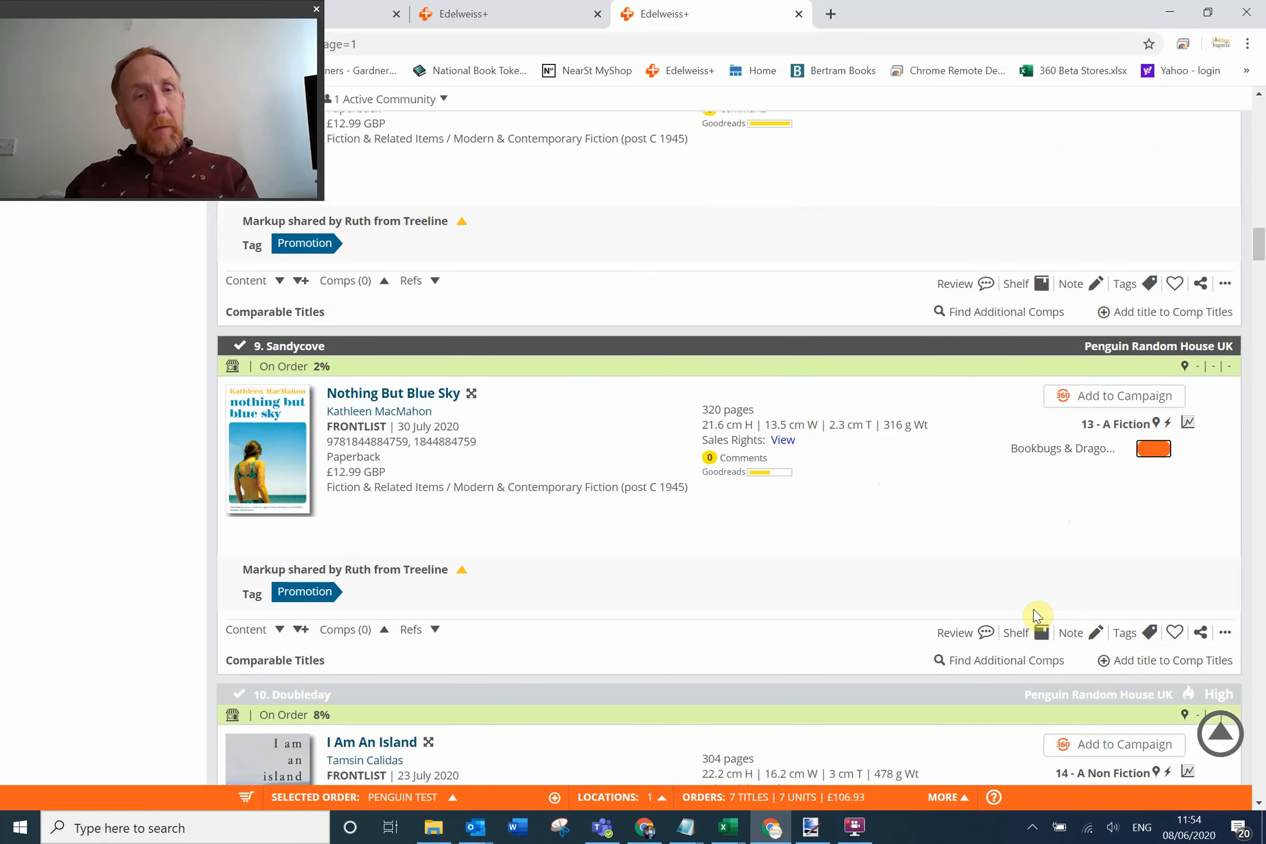
pyautogui.moveTo(892, 582)
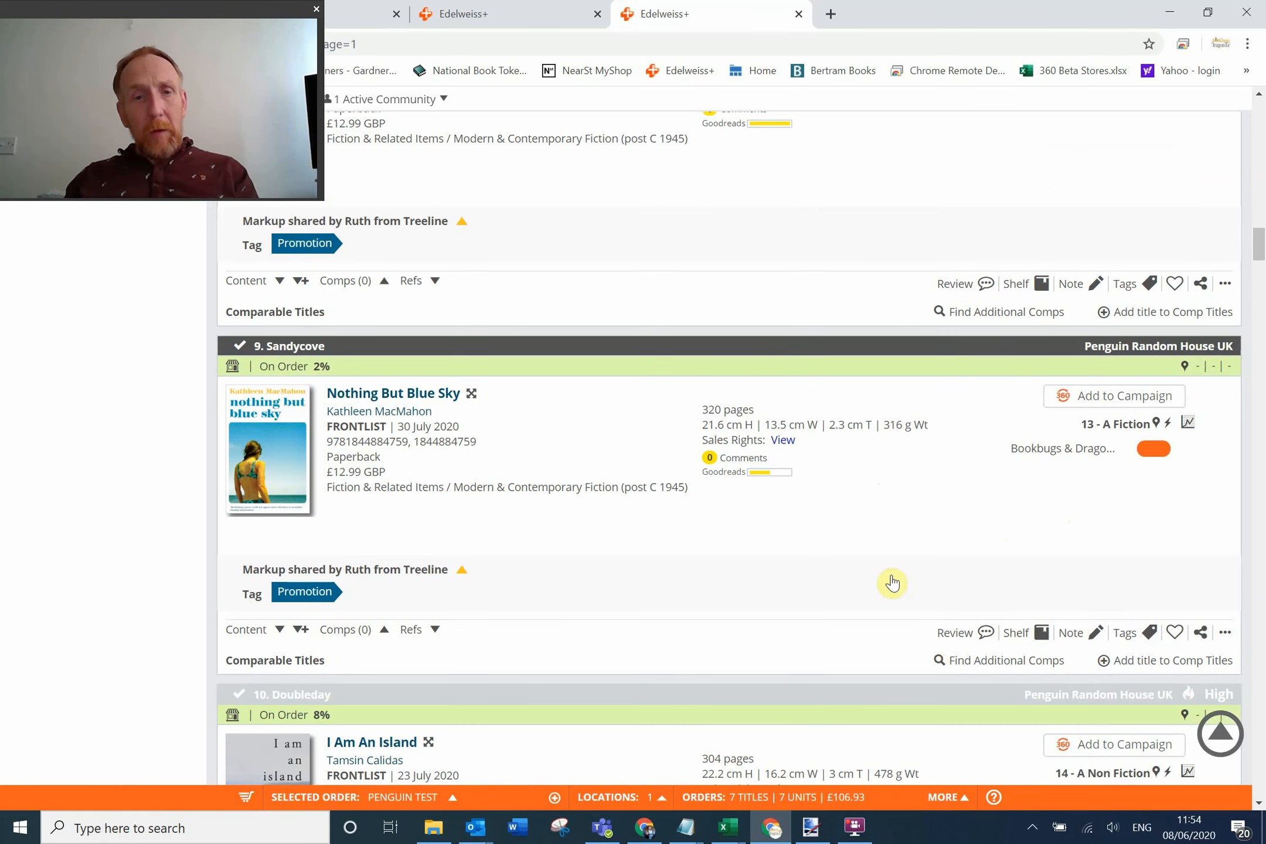
pyautogui.scroll(-3)
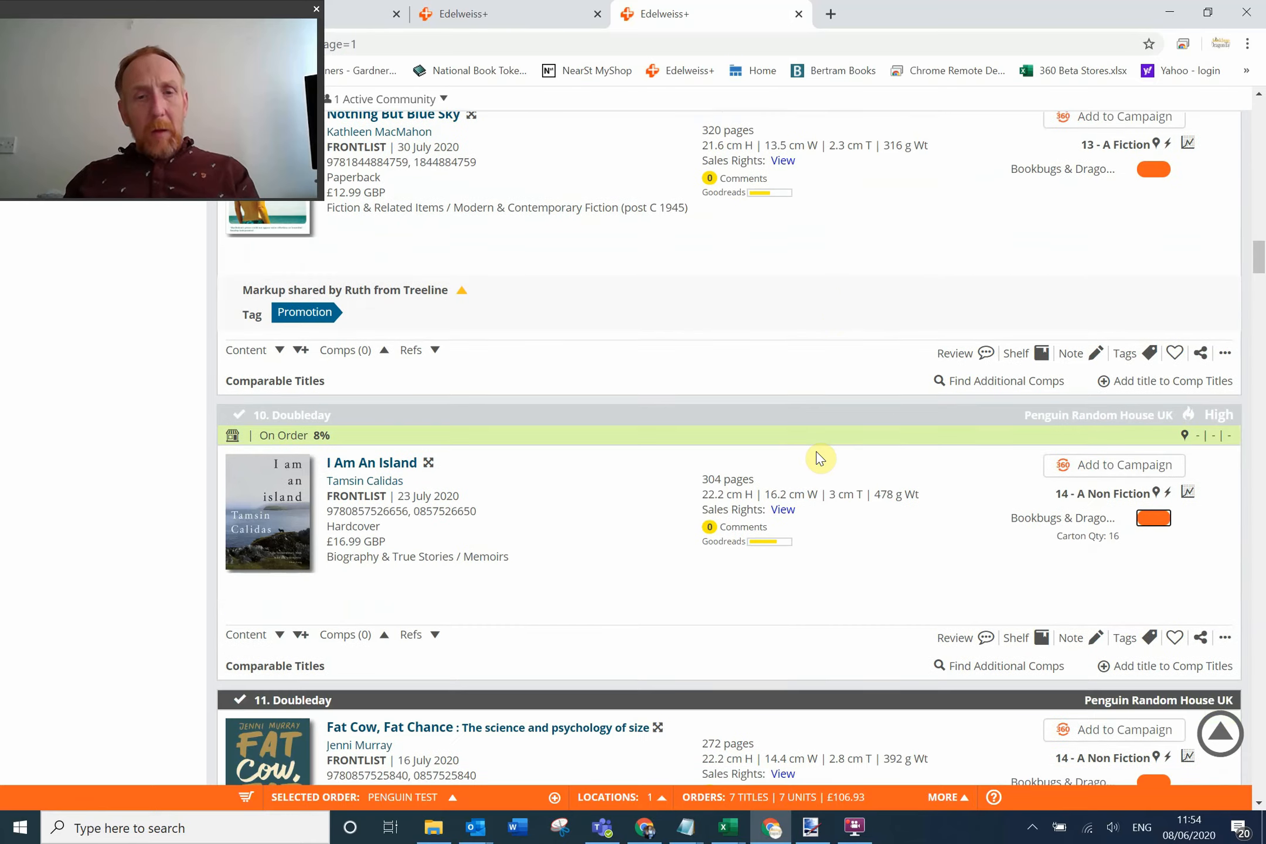
pyautogui.scroll(-3)
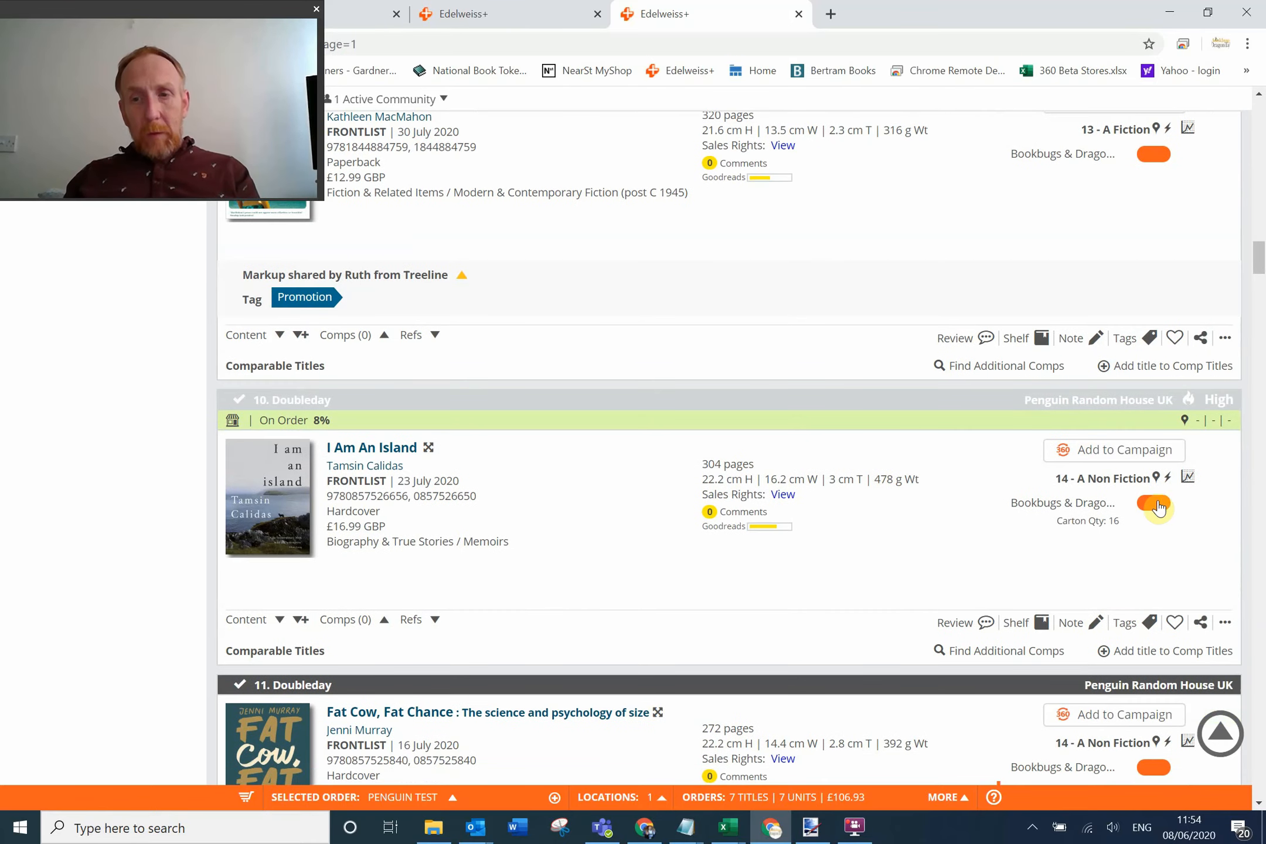
pyautogui.click(1154, 507)
pyautogui.write('1')
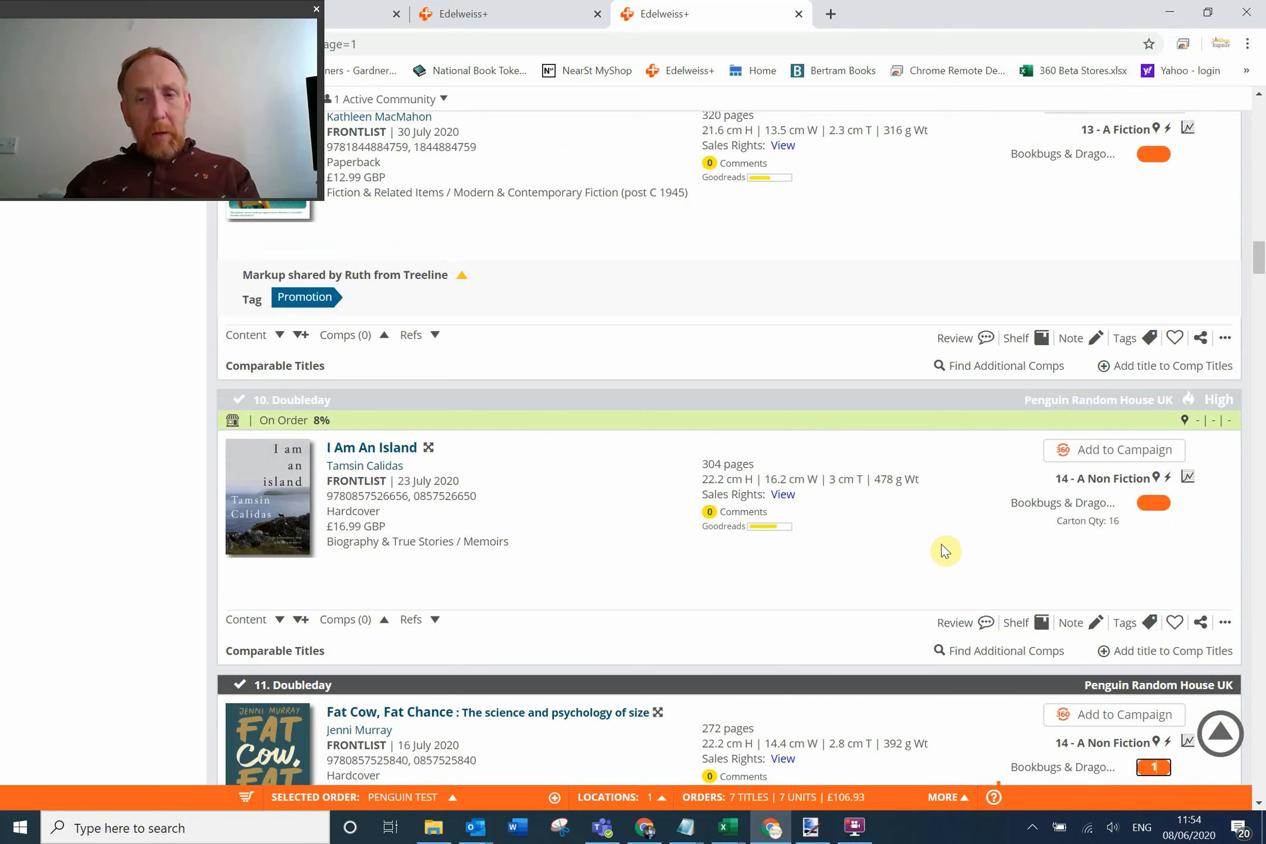
pyautogui.scroll(-3)
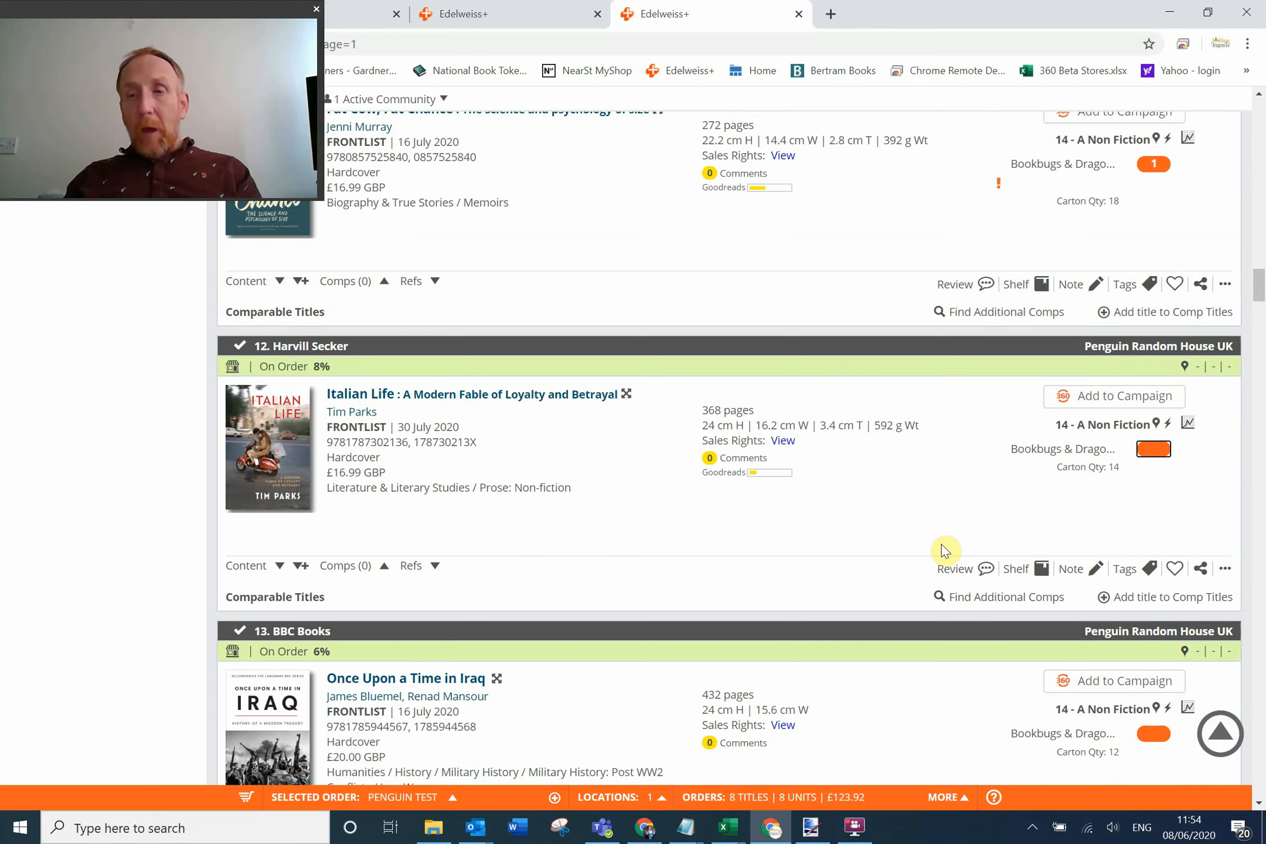
pyautogui.moveTo(821, 564)
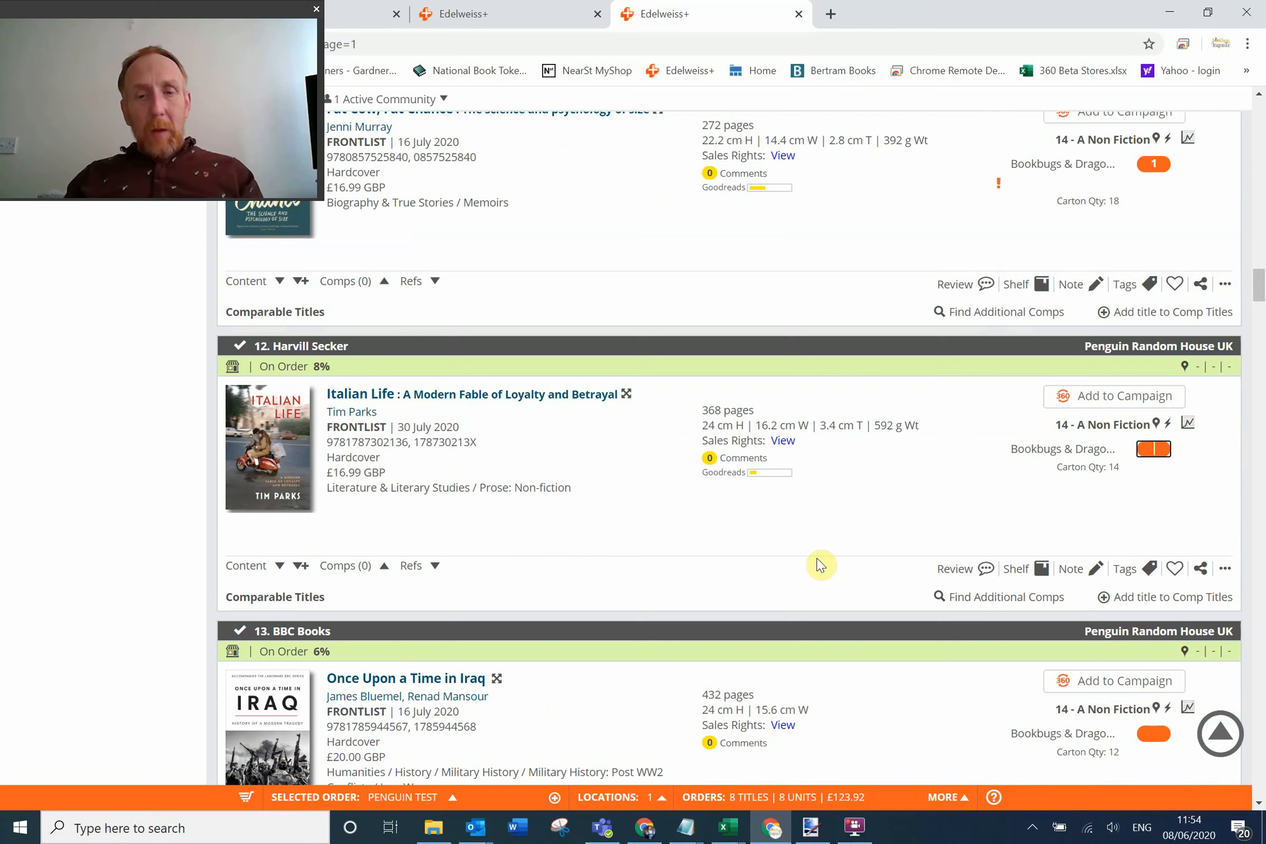
pyautogui.moveTo(624, 646)
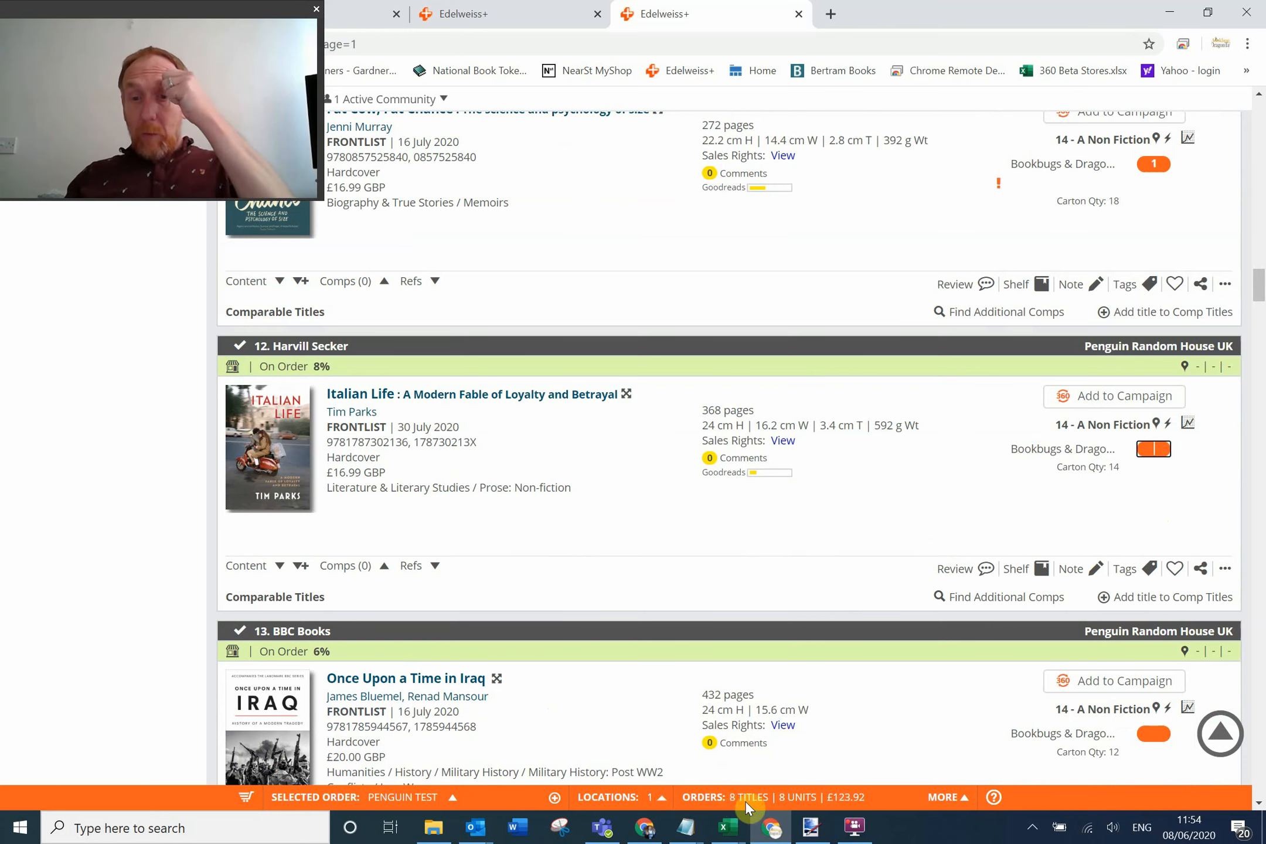
pyautogui.moveTo(810, 827)
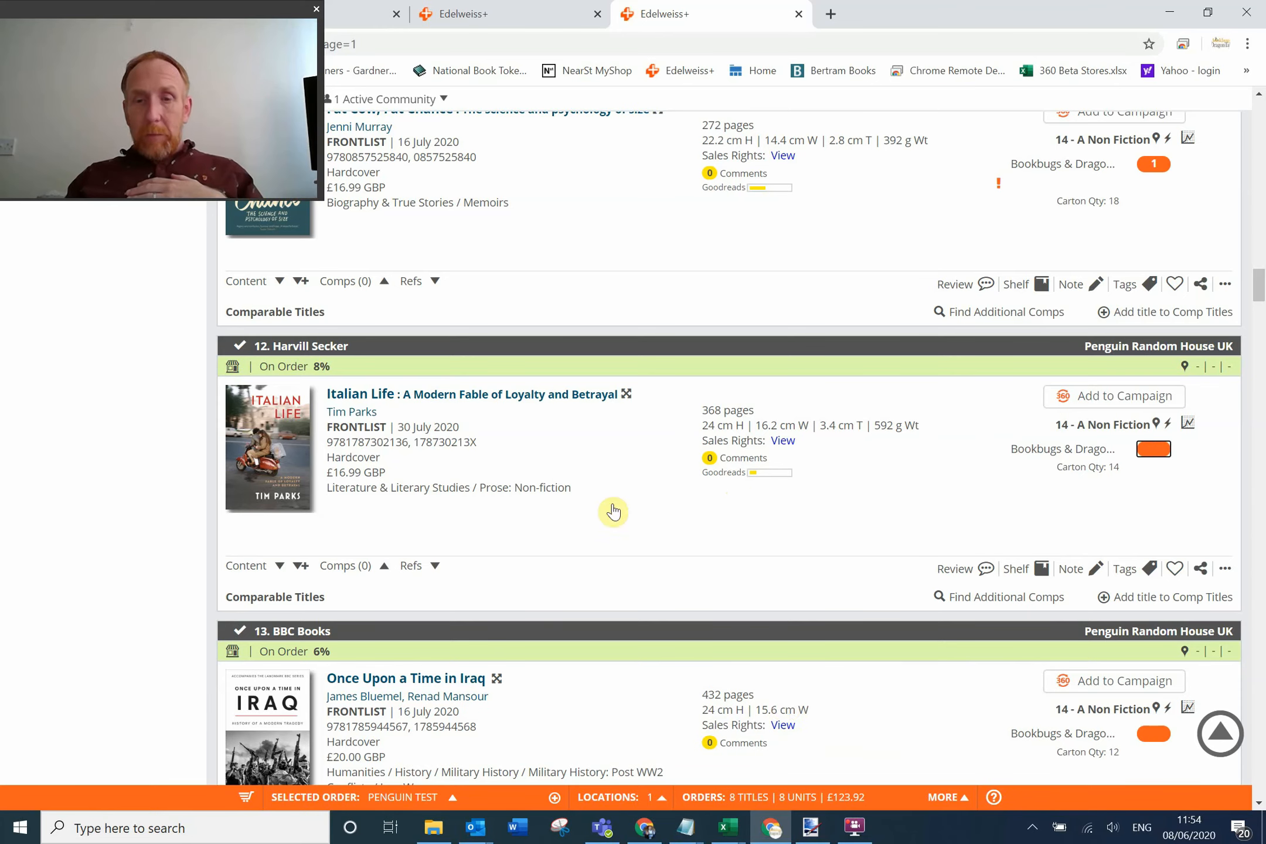
pyautogui.moveTo(850, 797)
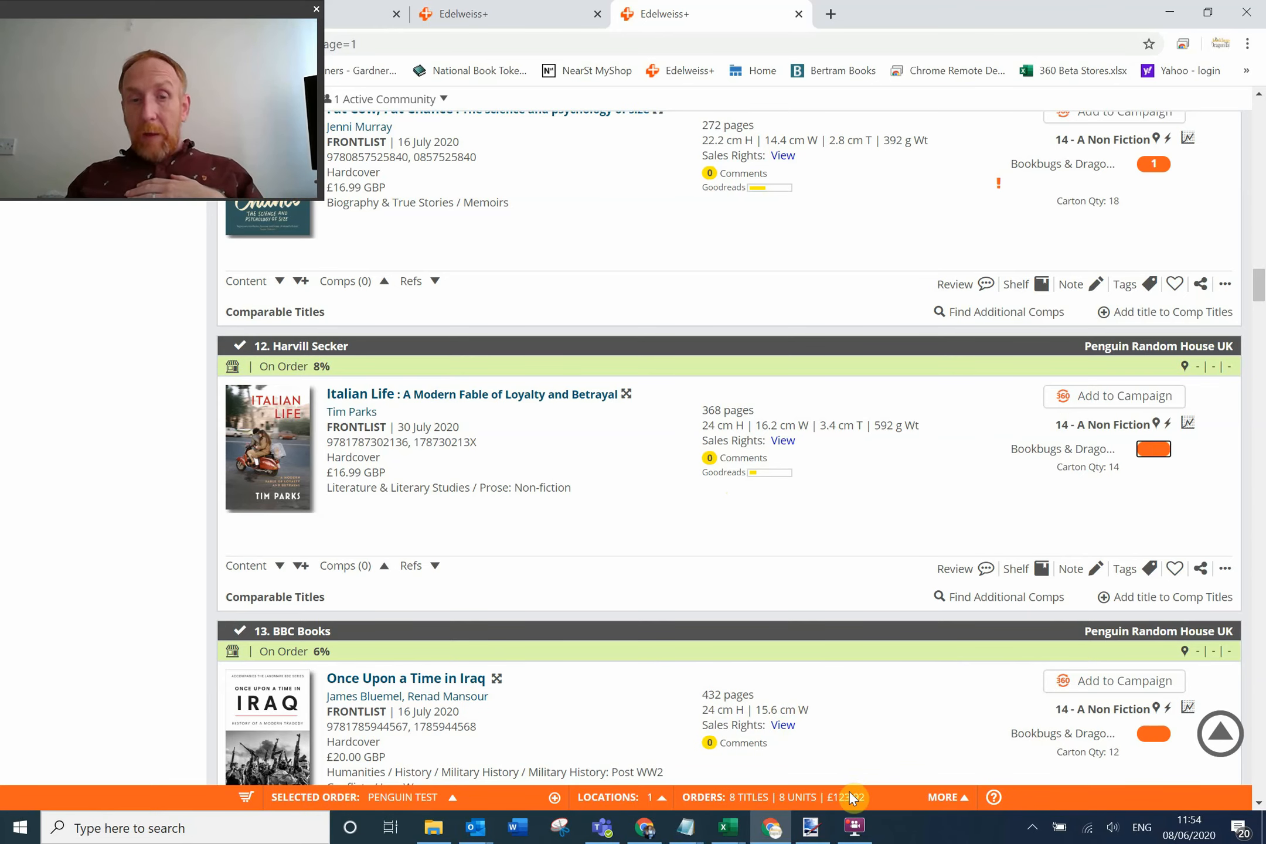
pyautogui.scroll(-3)
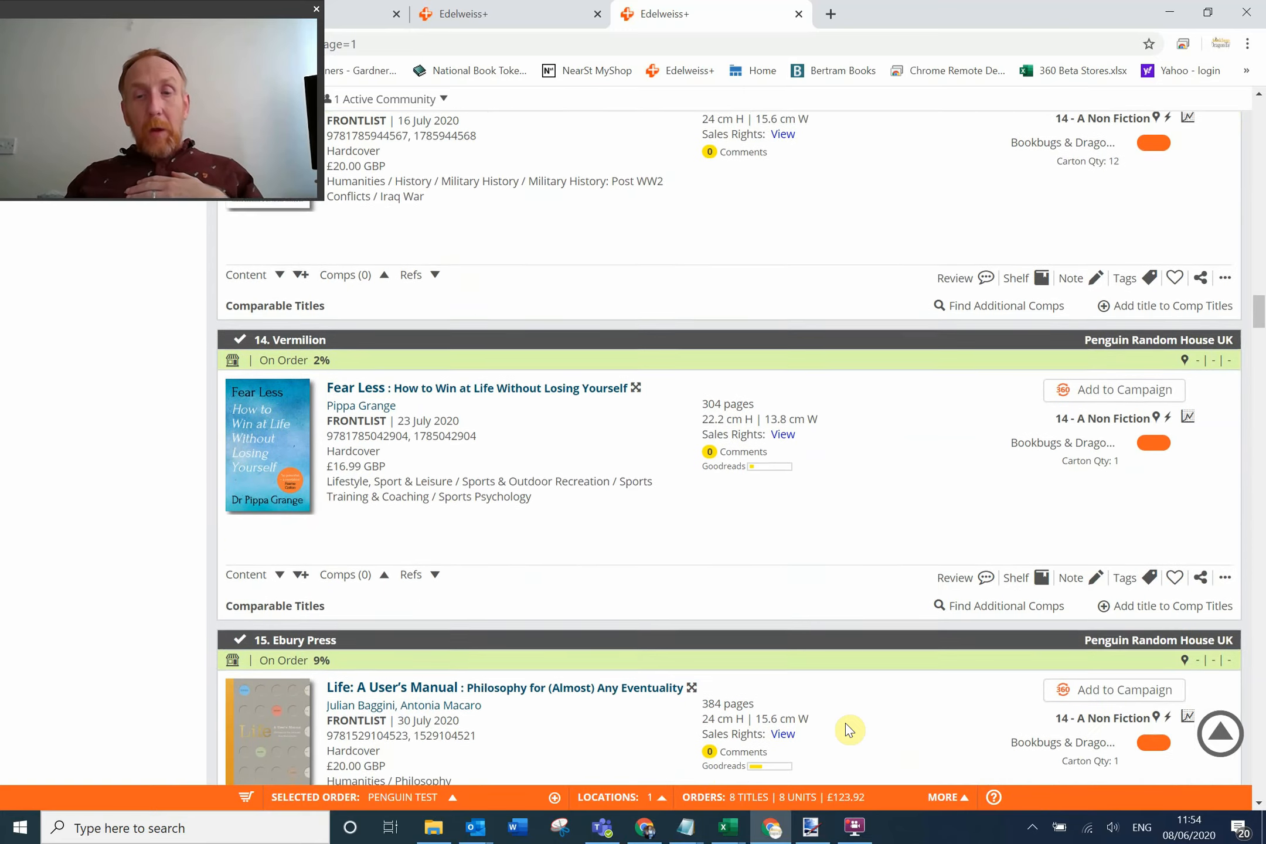
pyautogui.scroll(3)
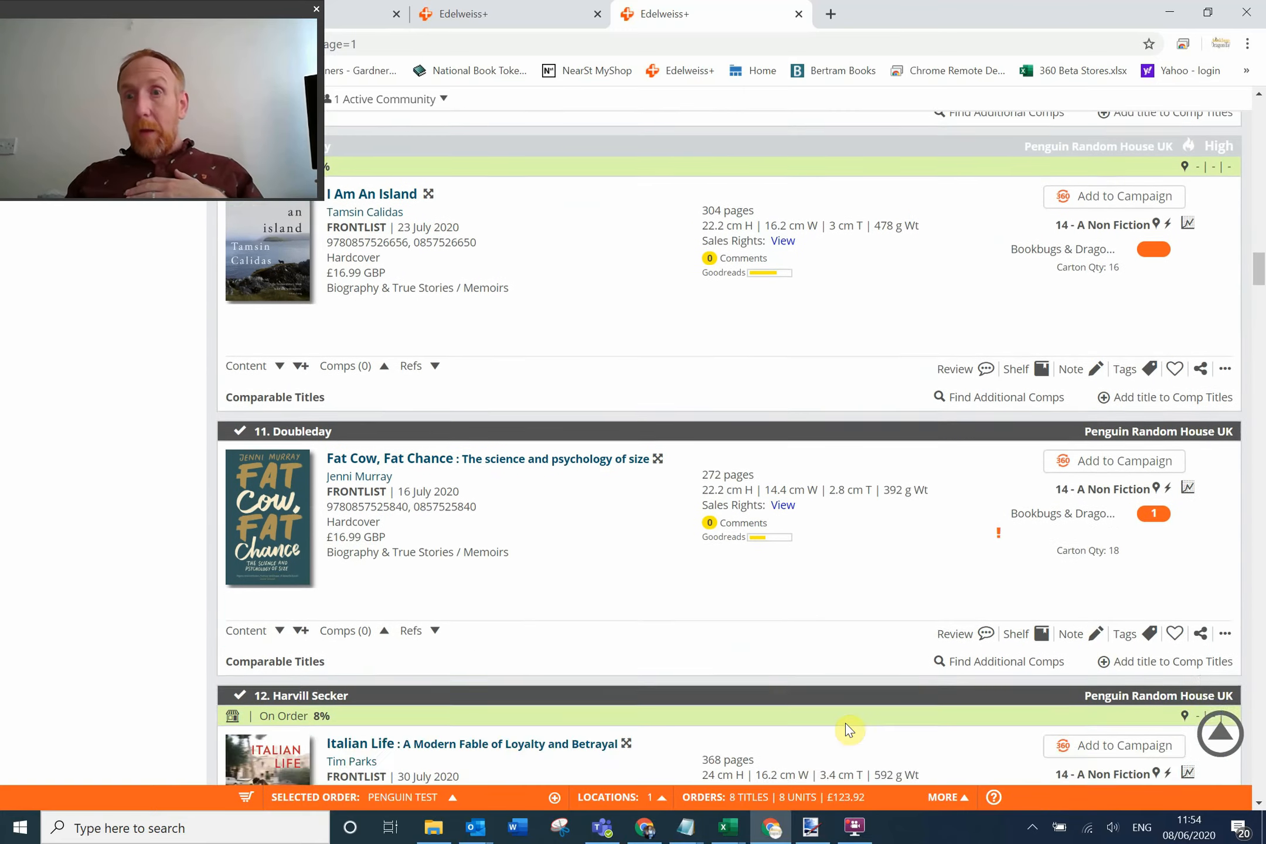
pyautogui.scroll(3)
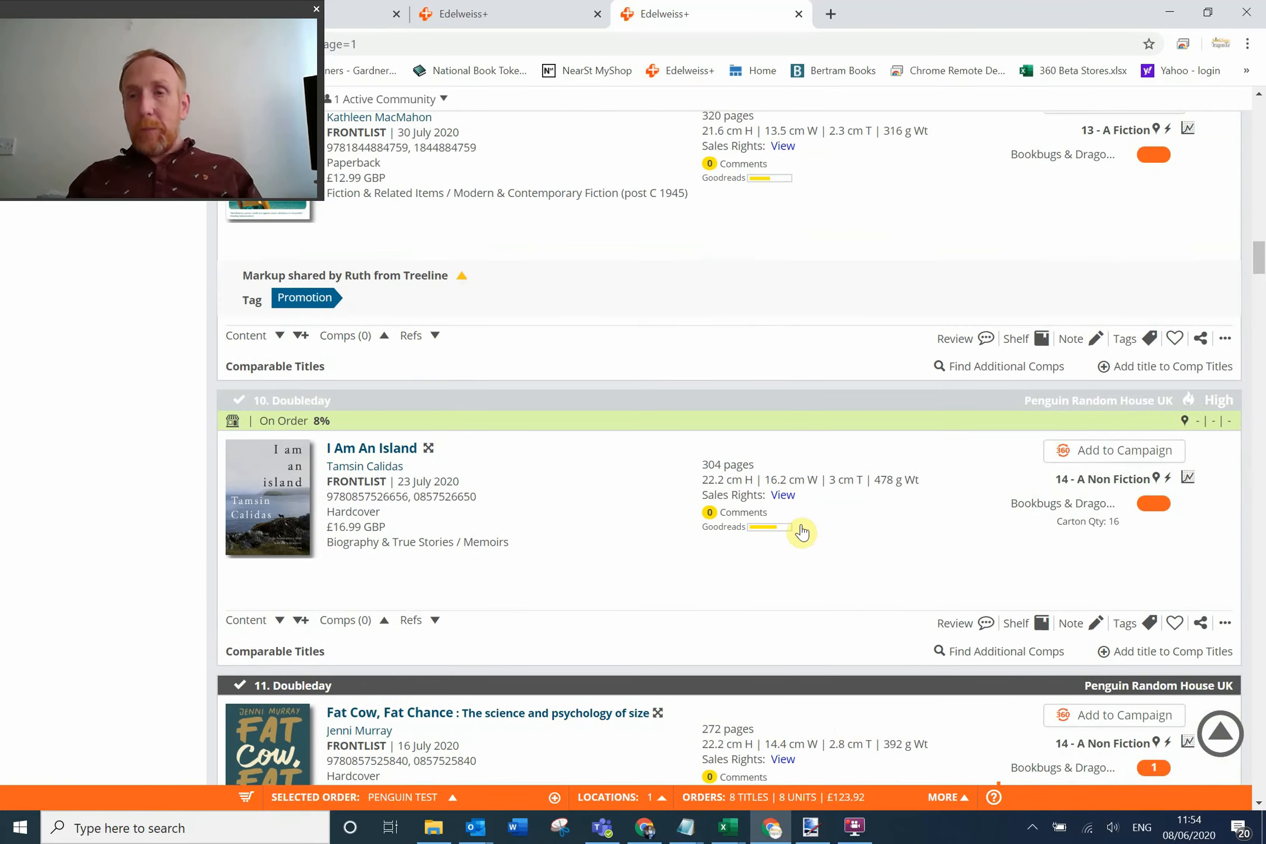
pyautogui.moveTo(710, 455)
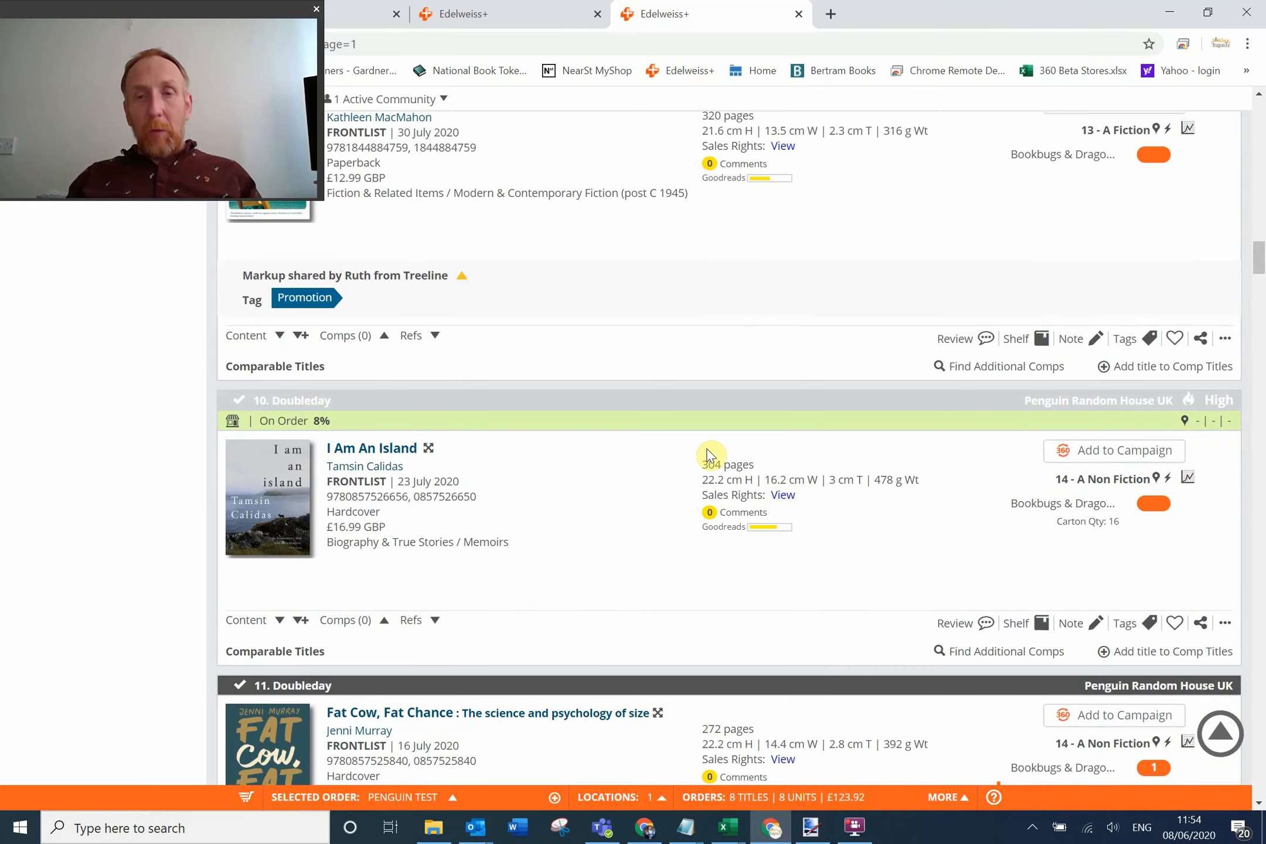
pyautogui.scroll(-3)
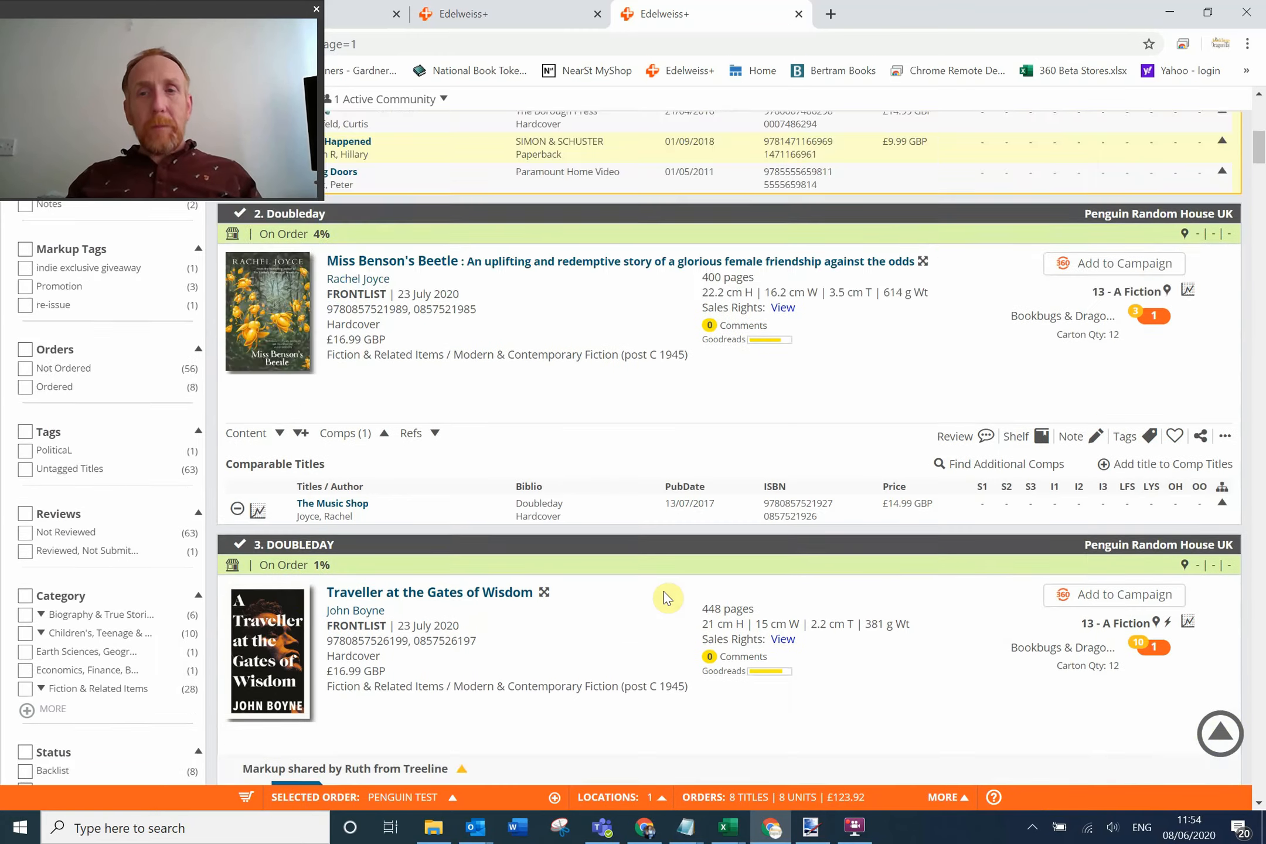
pyautogui.scroll(3)
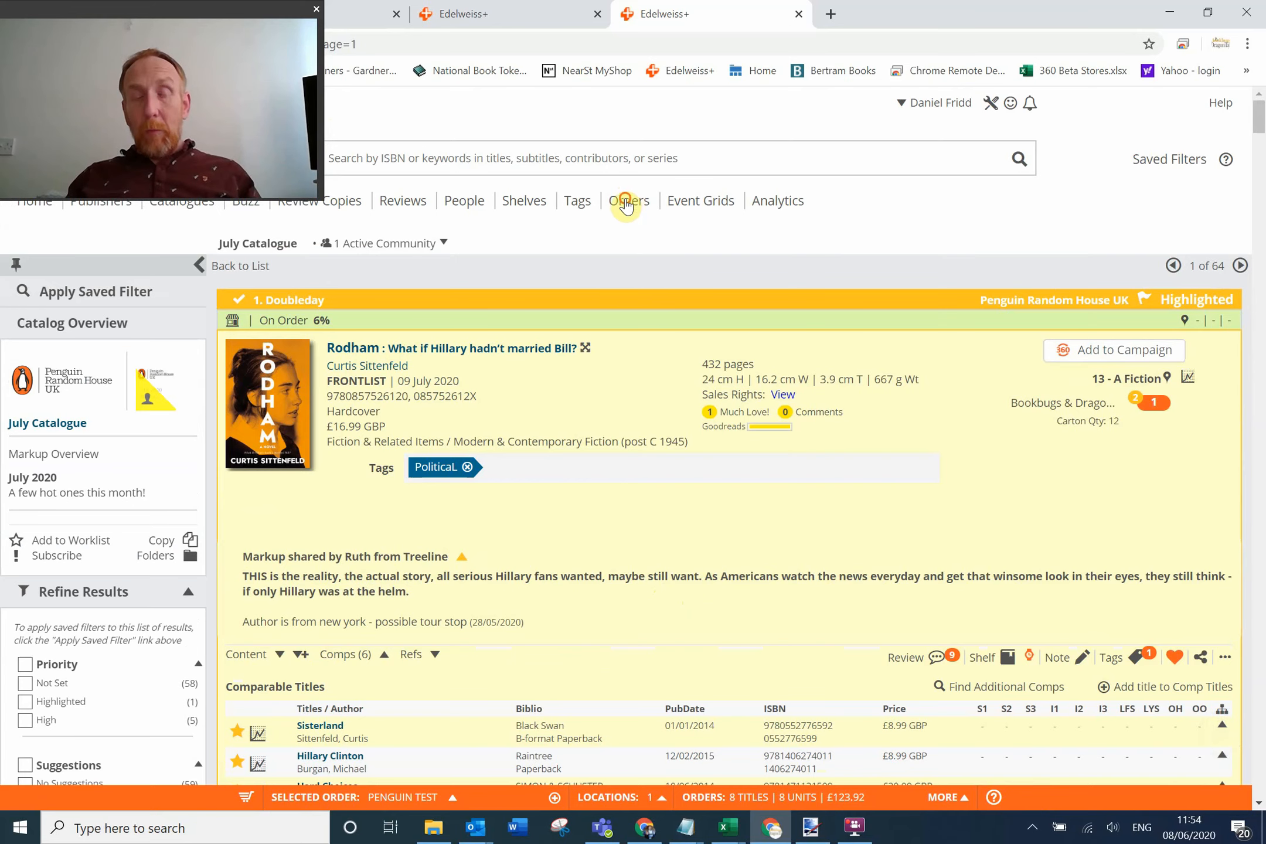
# View the active orders and open Penguin Test's list of eight titles.
pyautogui.click(628, 200)
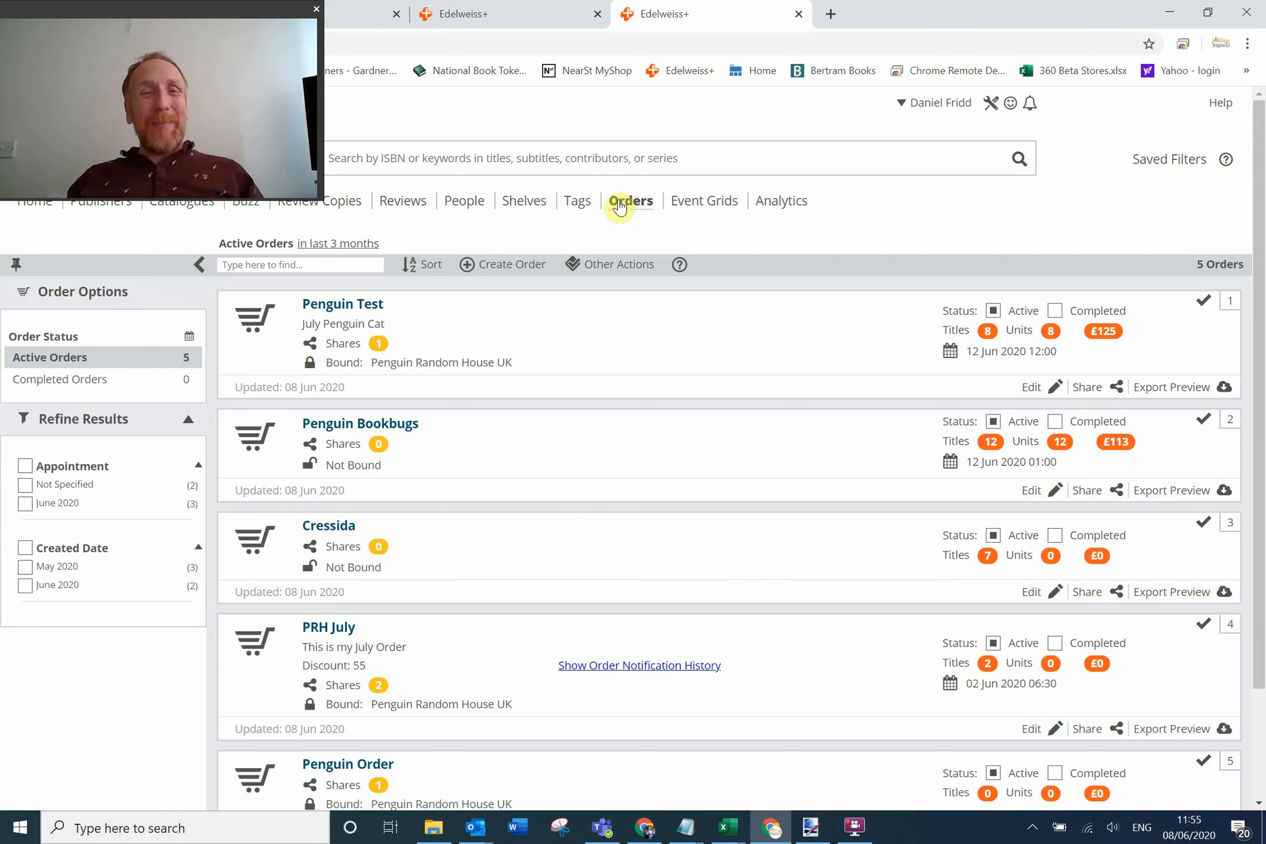
pyautogui.moveTo(340, 314)
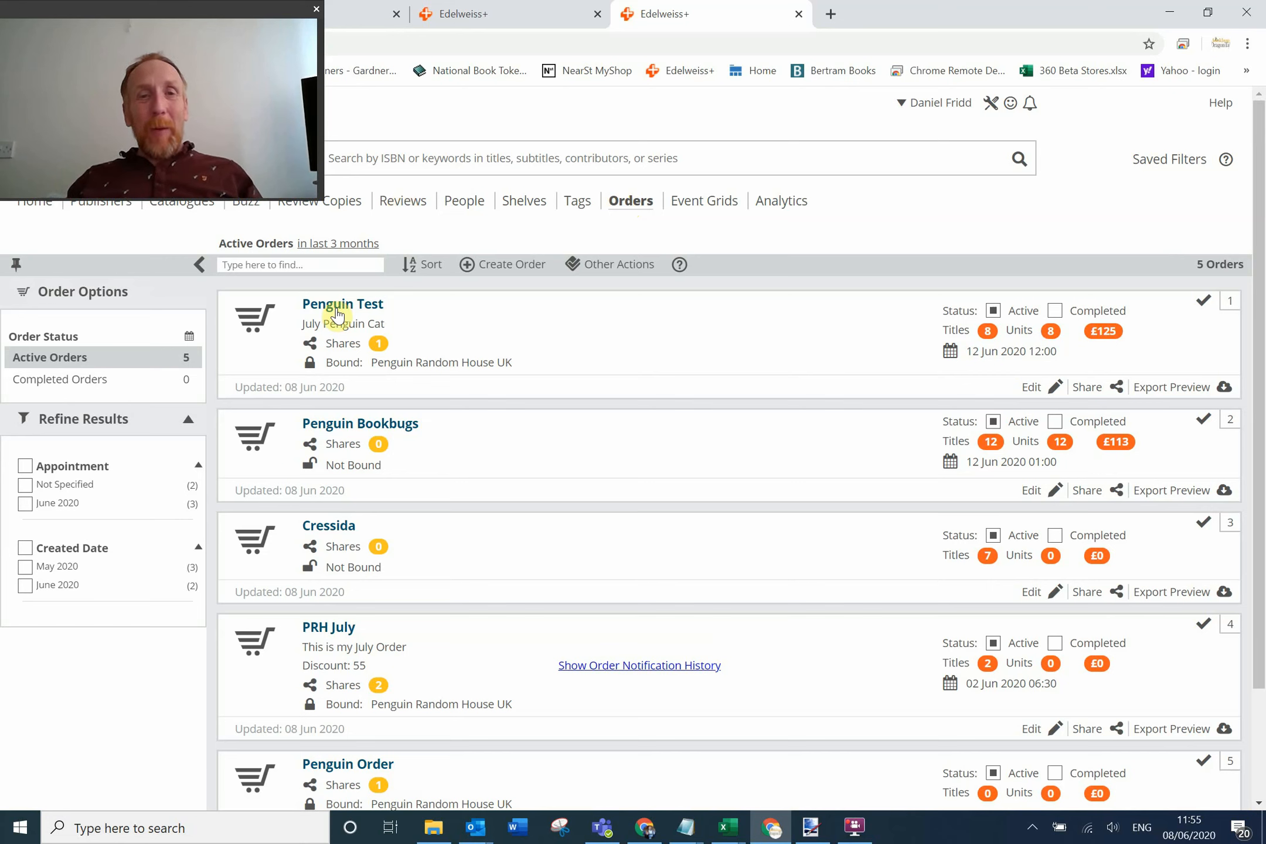
pyautogui.moveTo(401, 318)
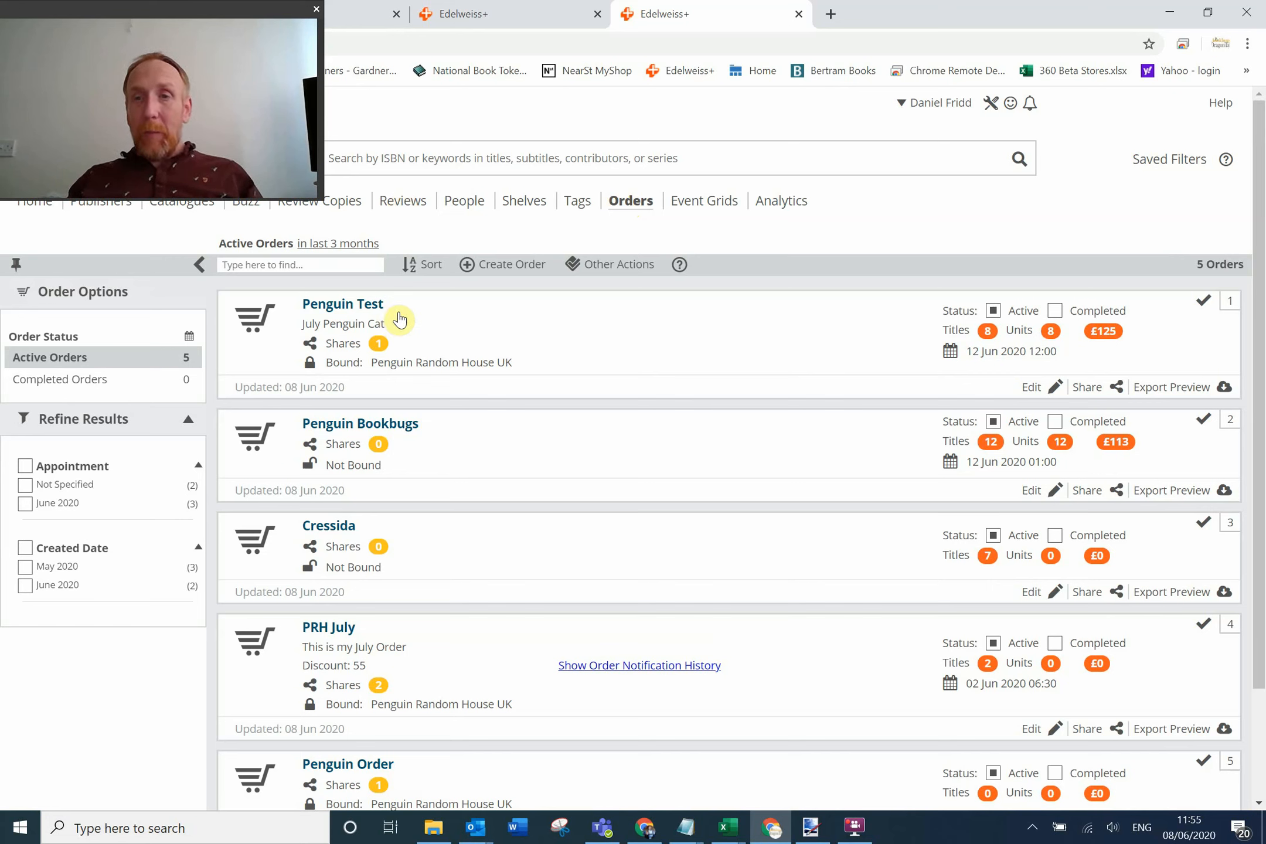
pyautogui.moveTo(1073, 346)
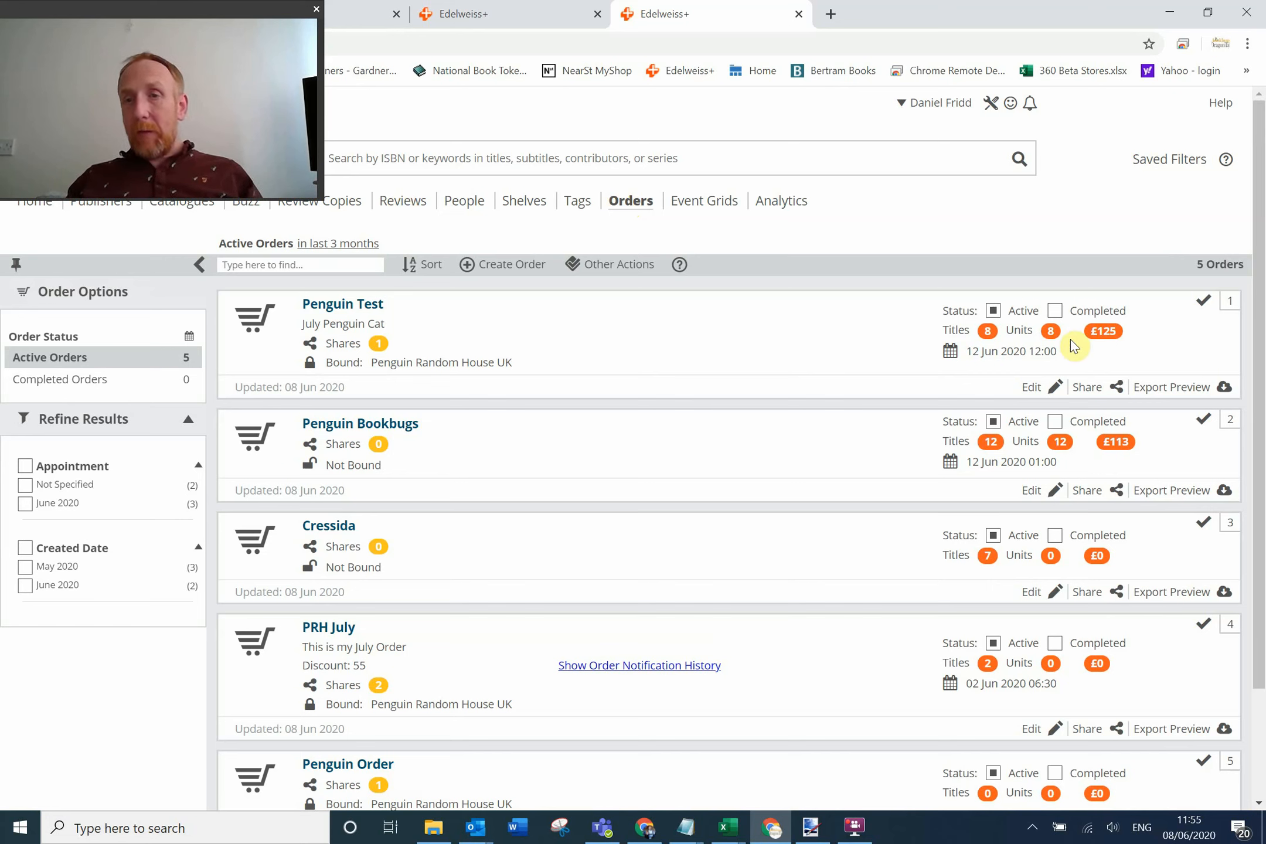
pyautogui.moveTo(545, 331)
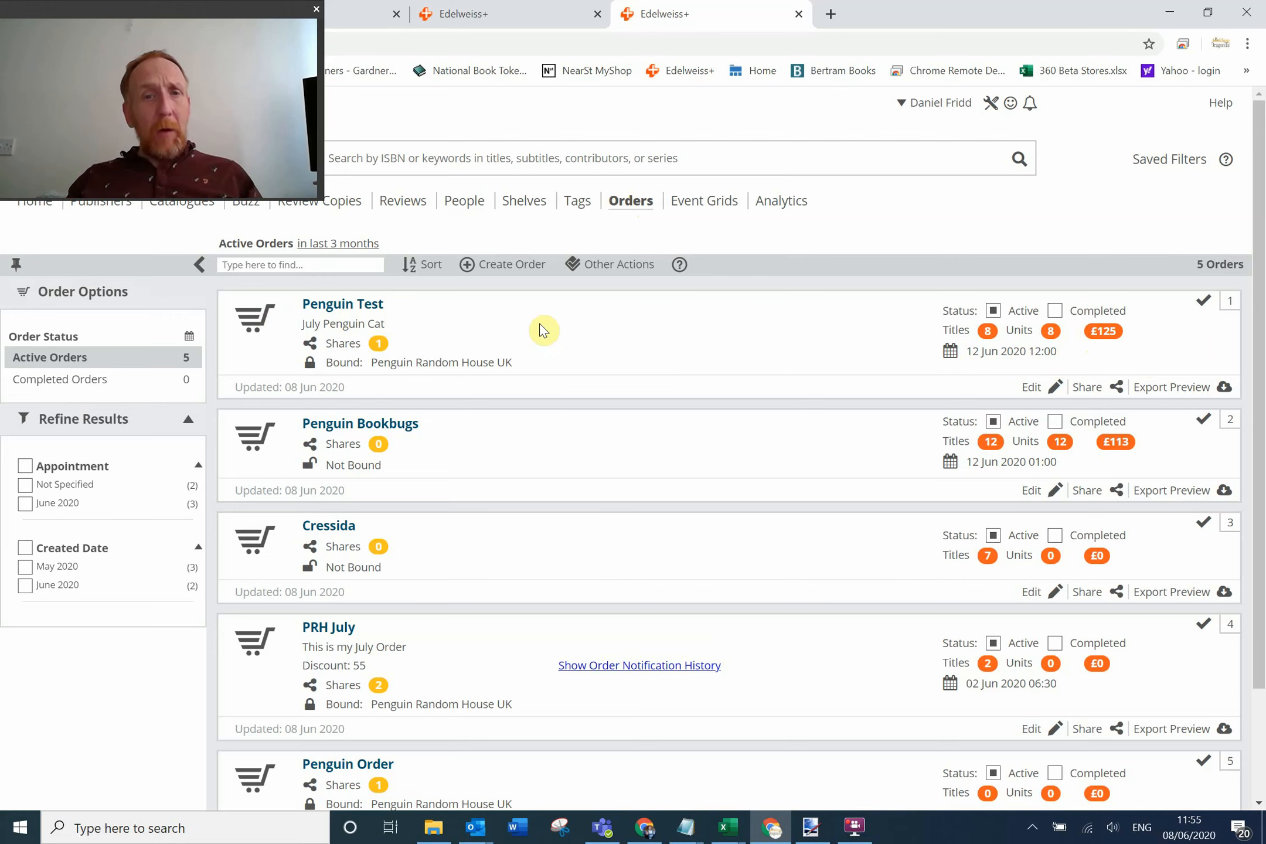
pyautogui.moveTo(342, 311)
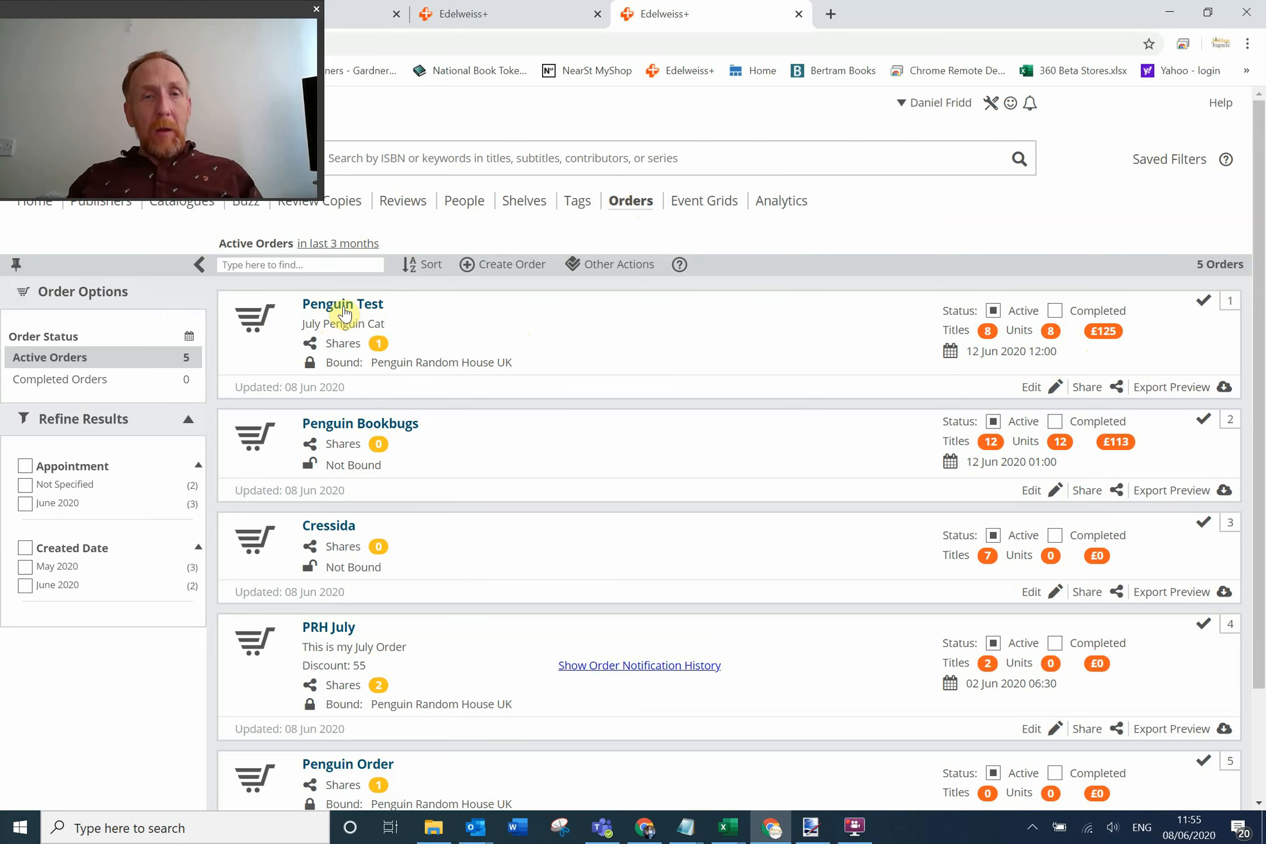
pyautogui.click(341, 304)
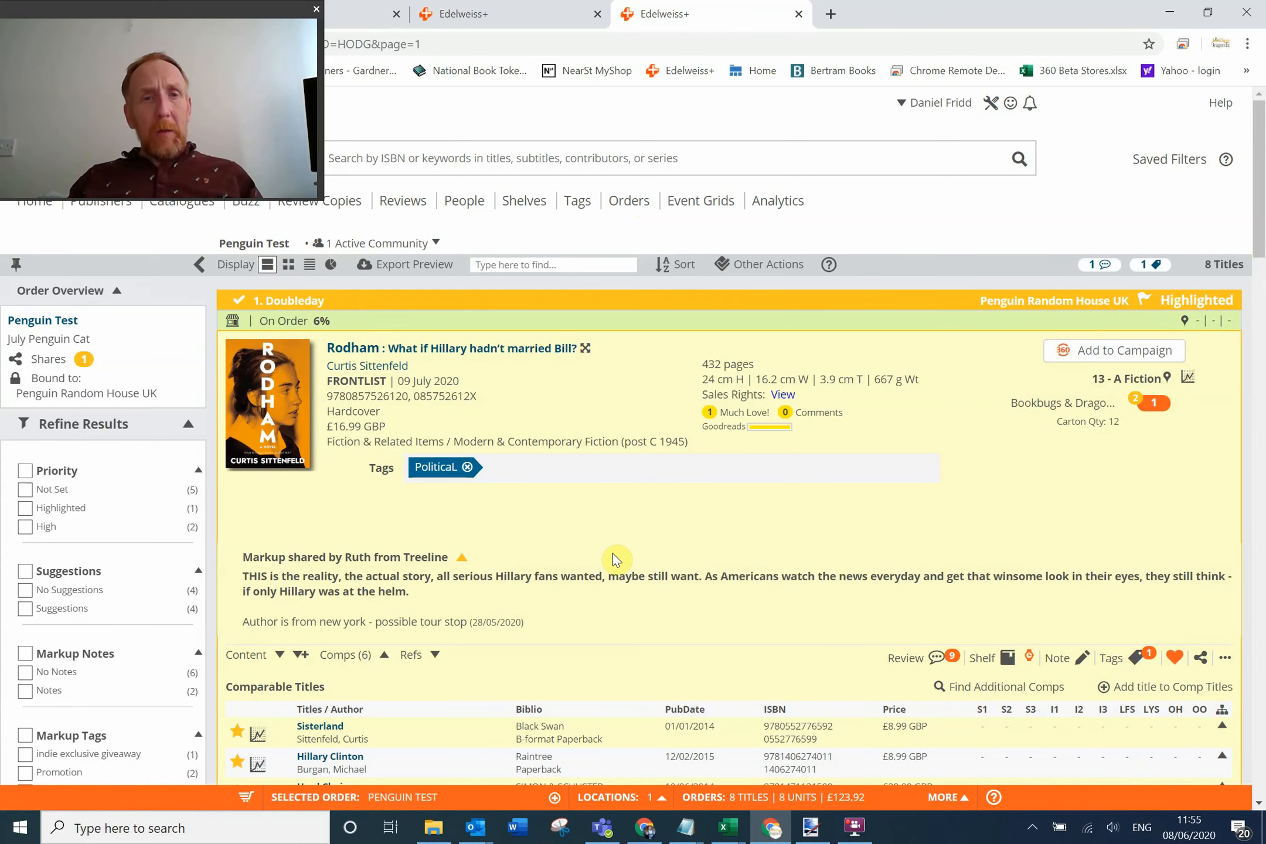
pyautogui.moveTo(326, 283)
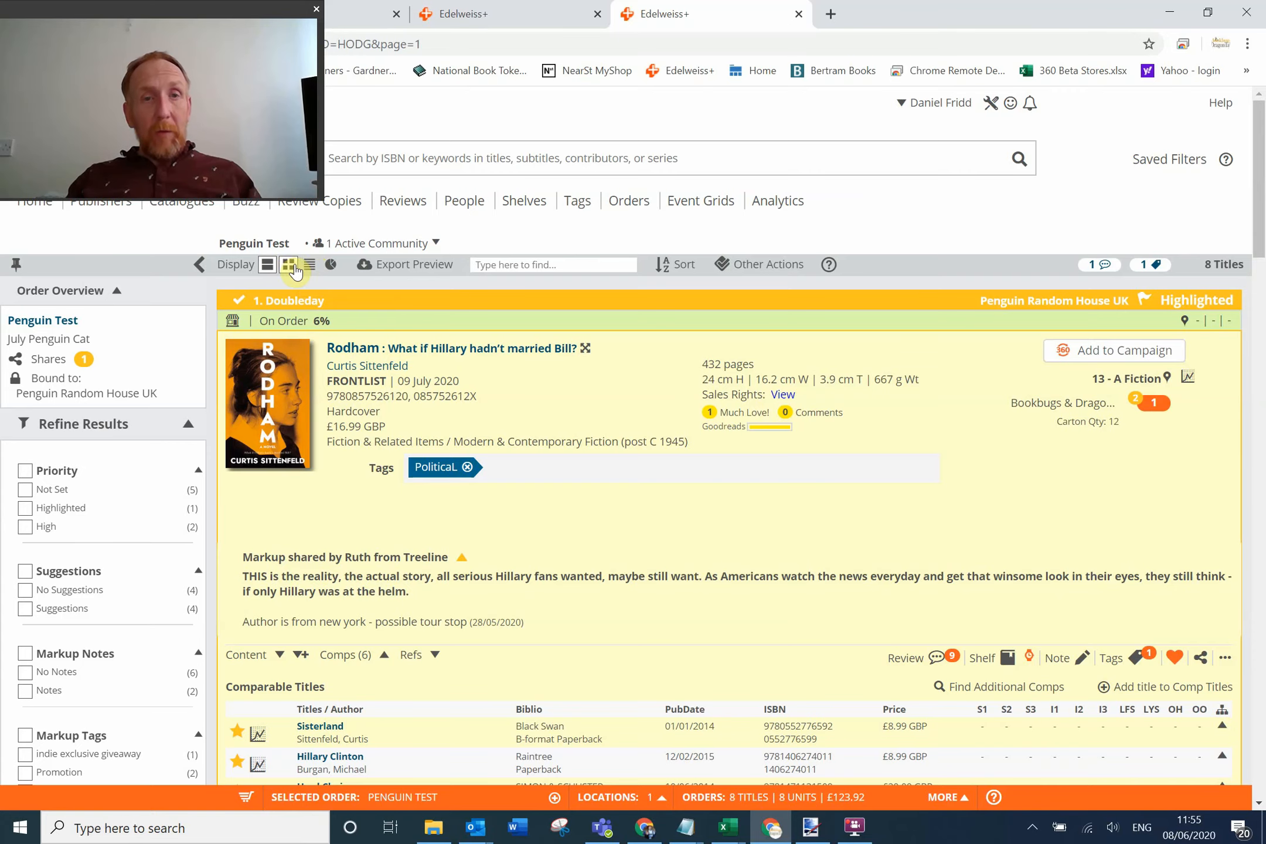
pyautogui.click(288, 264)
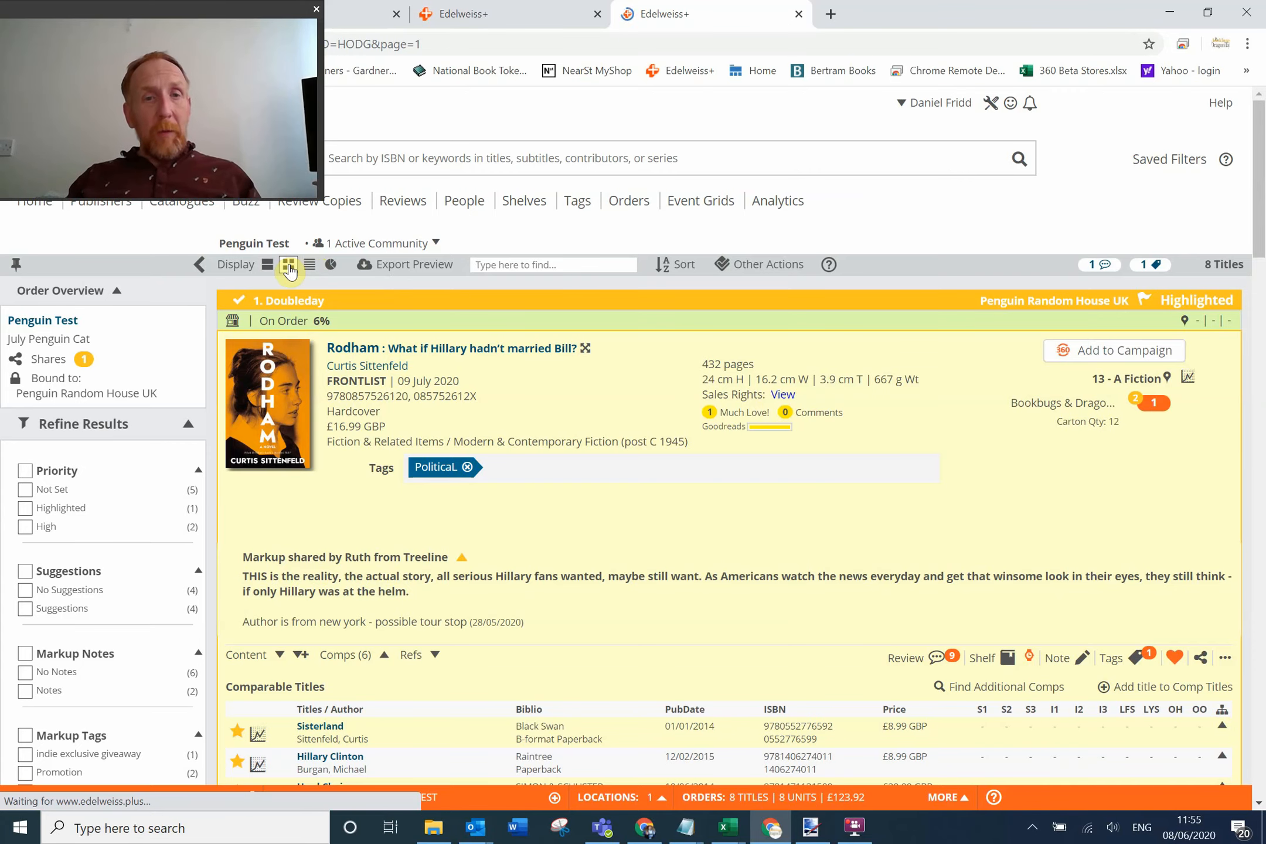
pyautogui.click(289, 265)
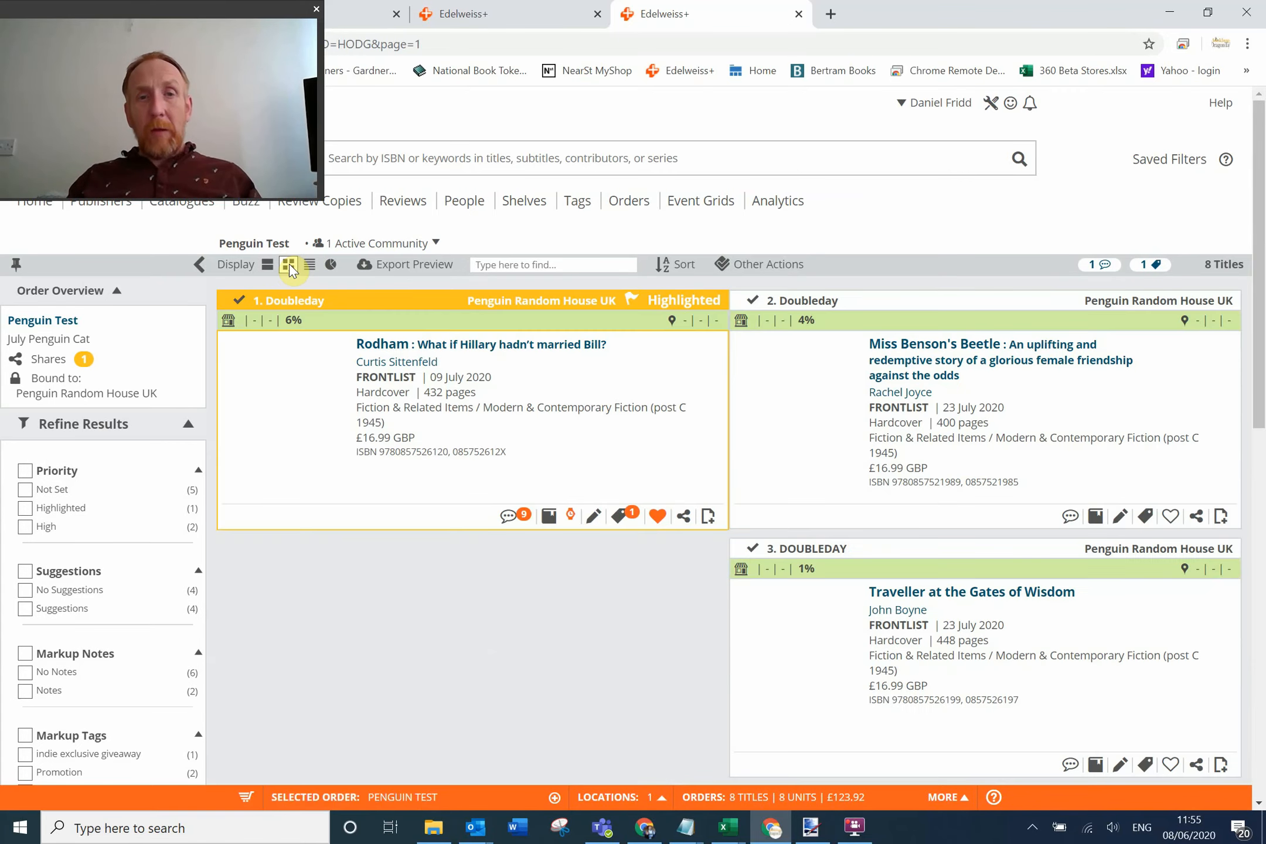
pyautogui.click(288, 264)
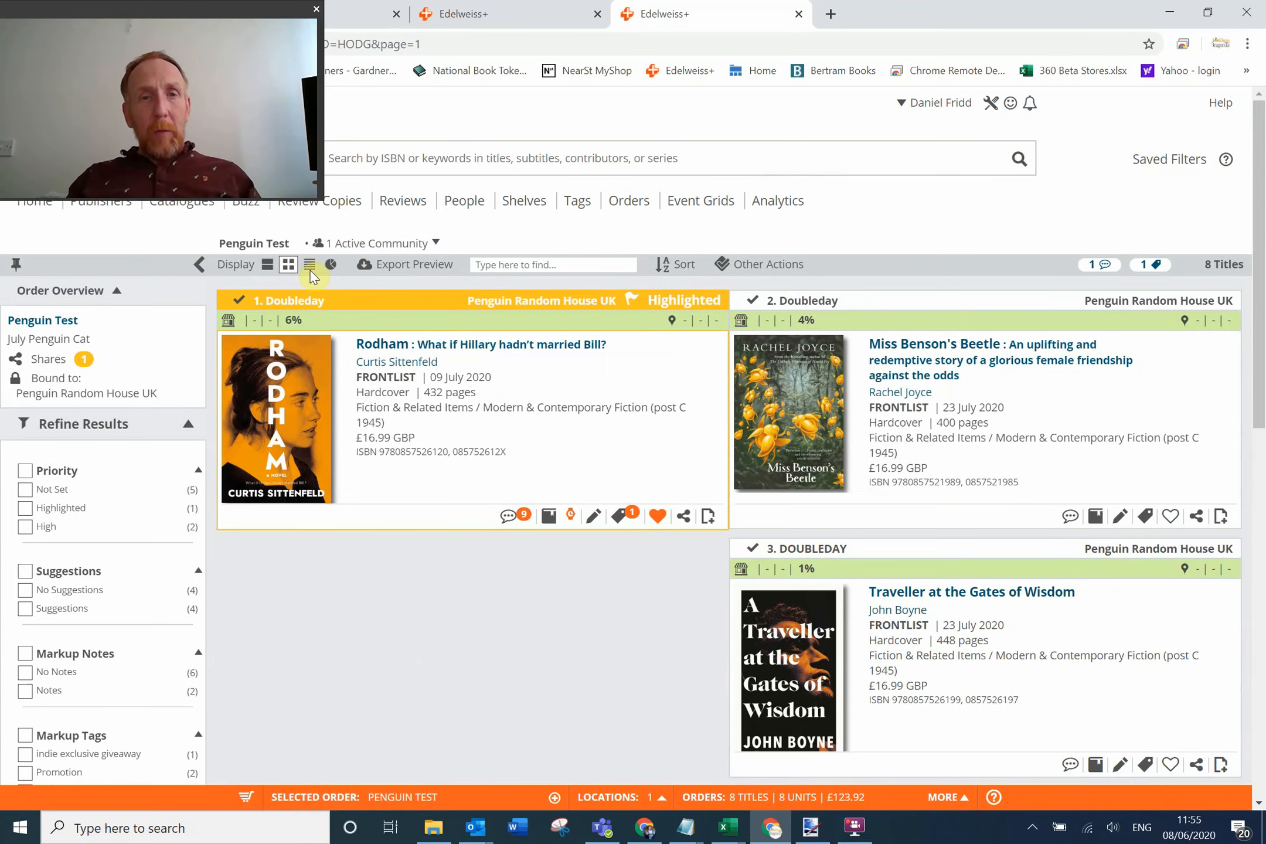
pyautogui.click(308, 264)
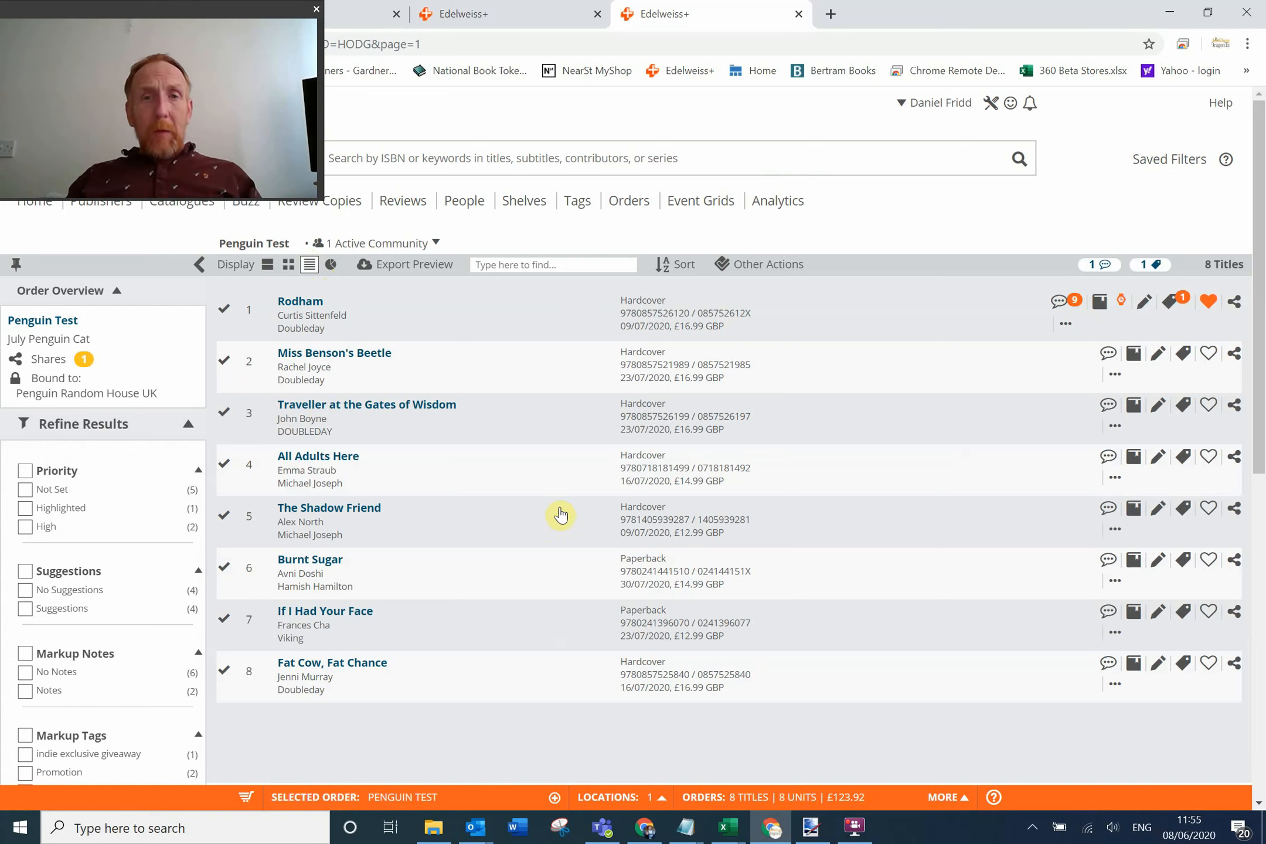
pyautogui.moveTo(1114, 318)
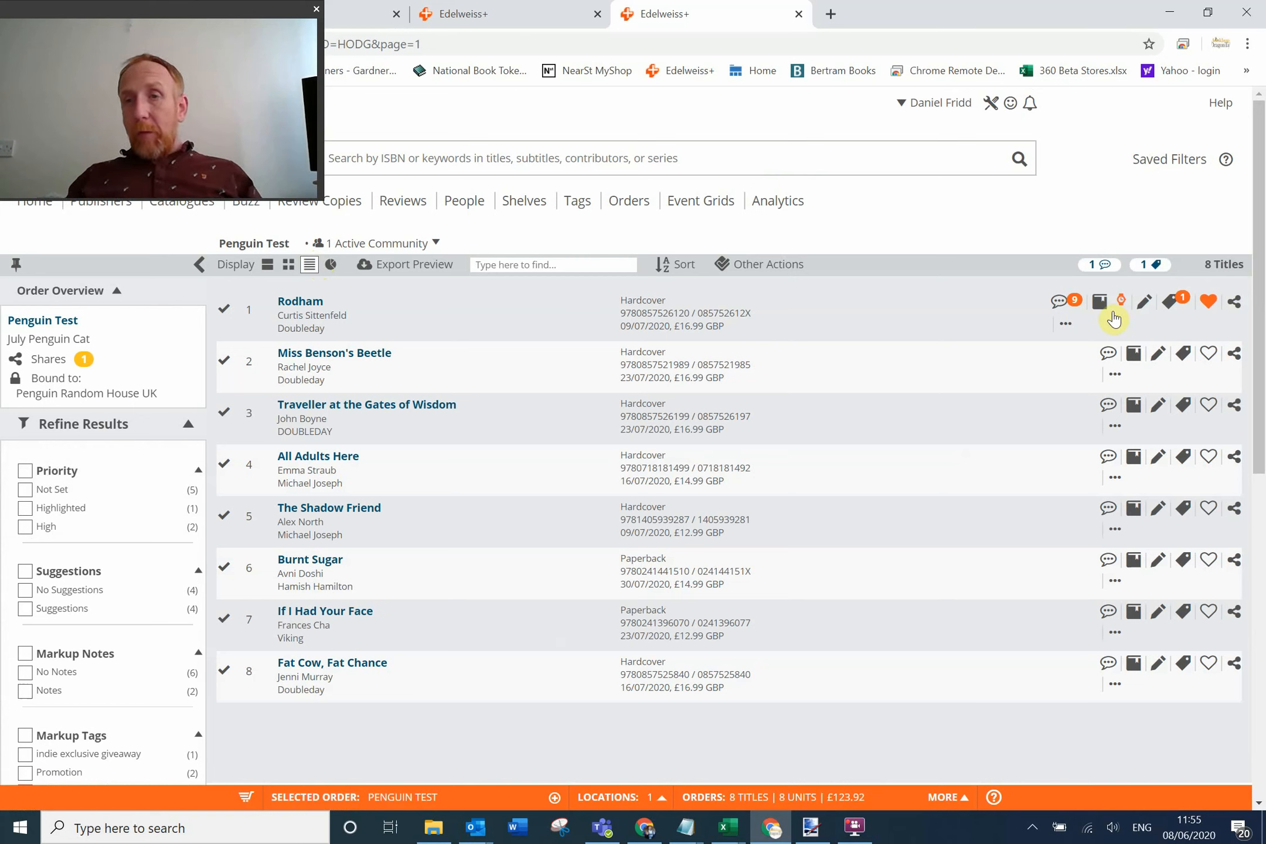
pyautogui.moveTo(846, 395)
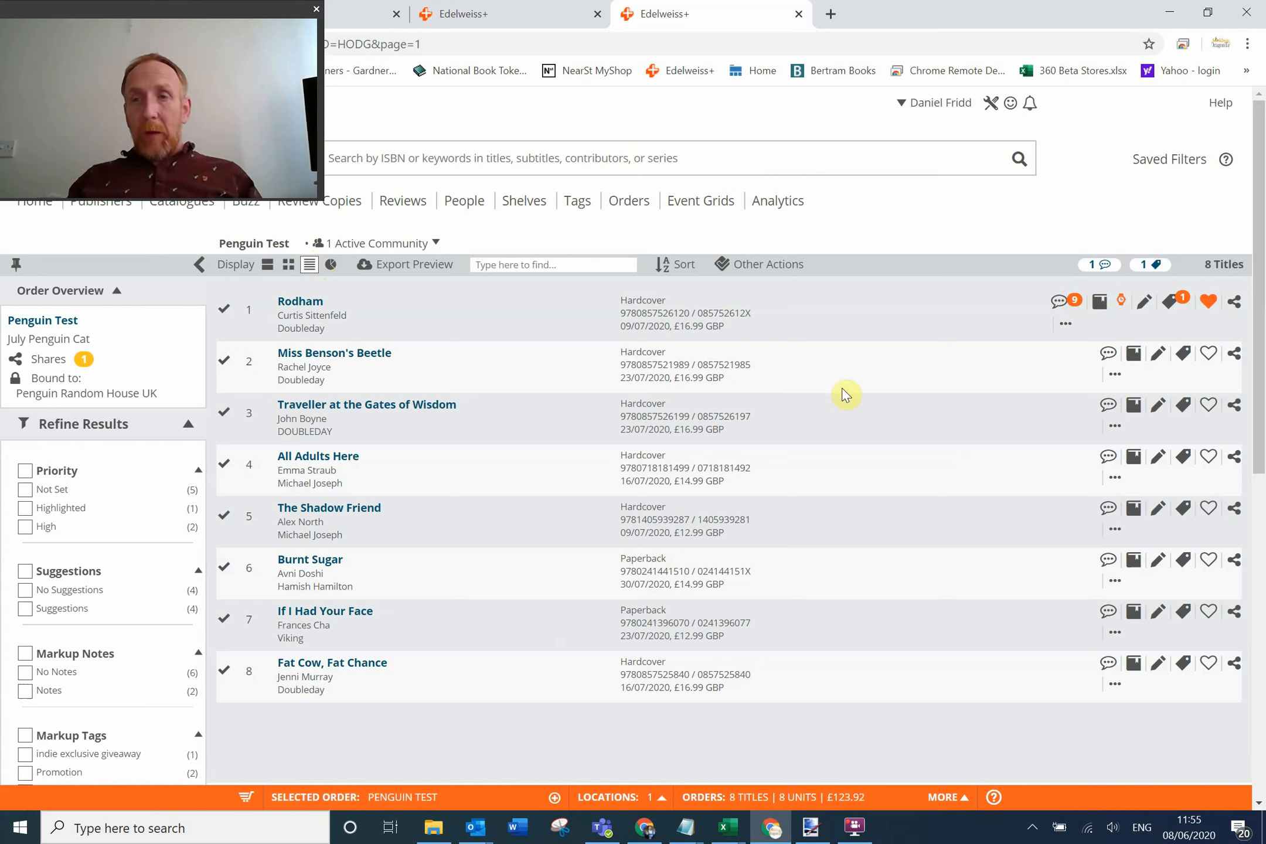
pyautogui.moveTo(437, 337)
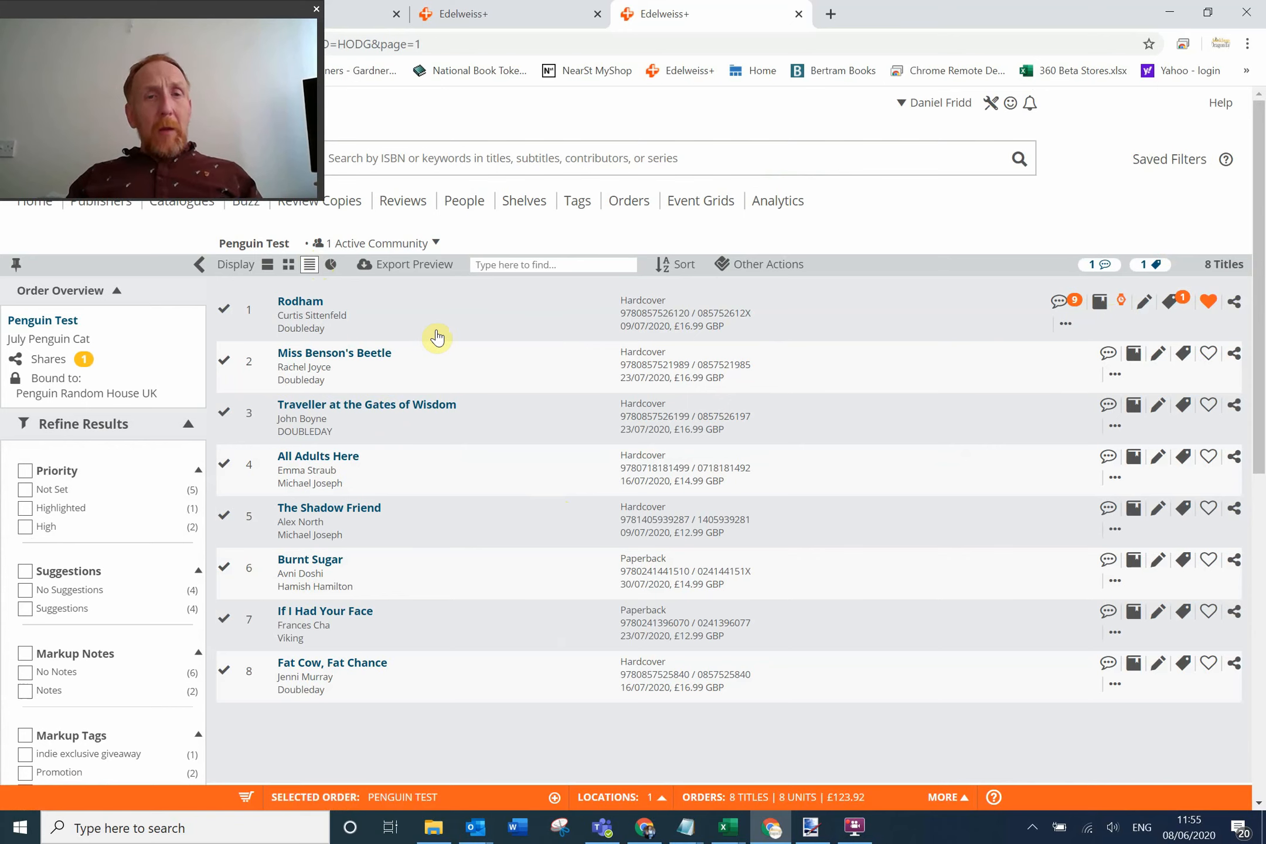
pyautogui.moveTo(414, 264)
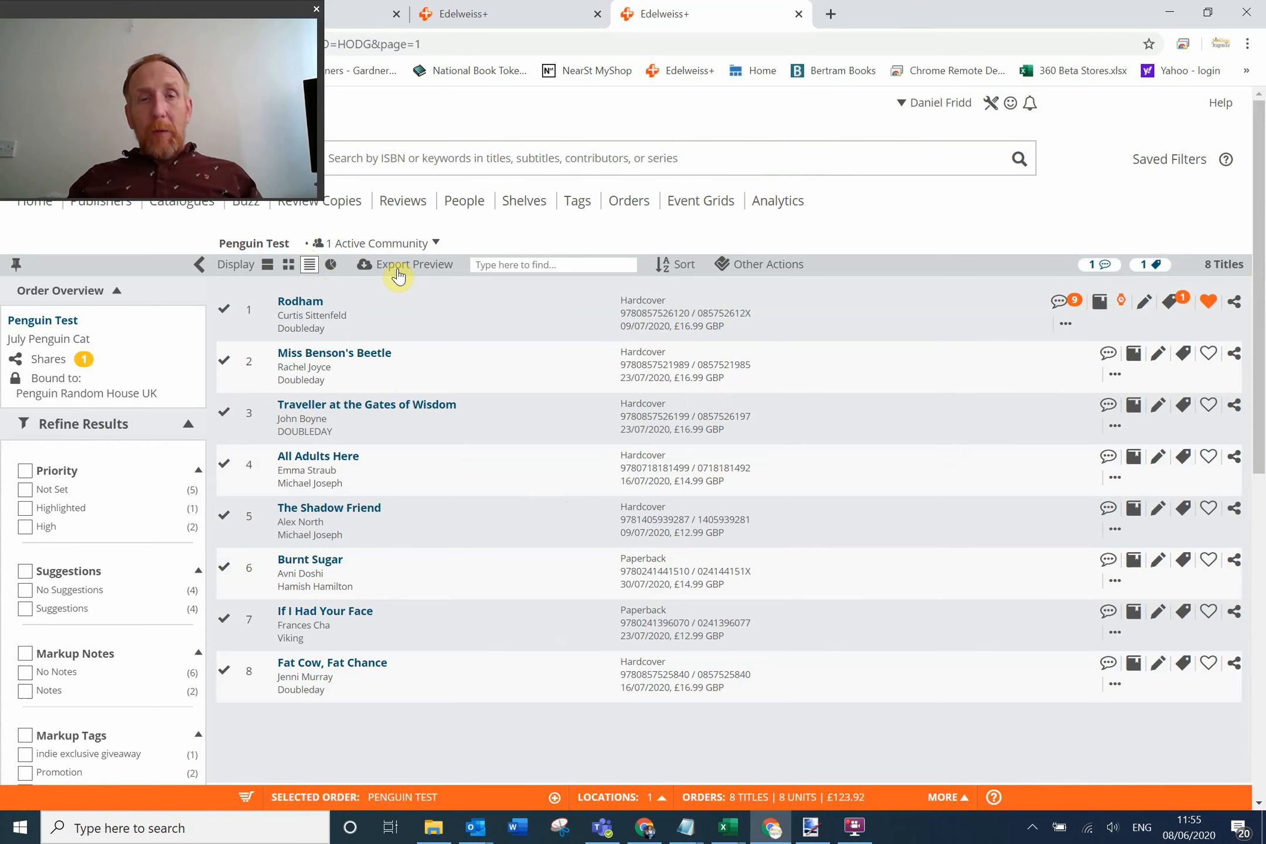
# Preview the order export and download it as a Bertline Manual Order CSV.
pyautogui.click(414, 264)
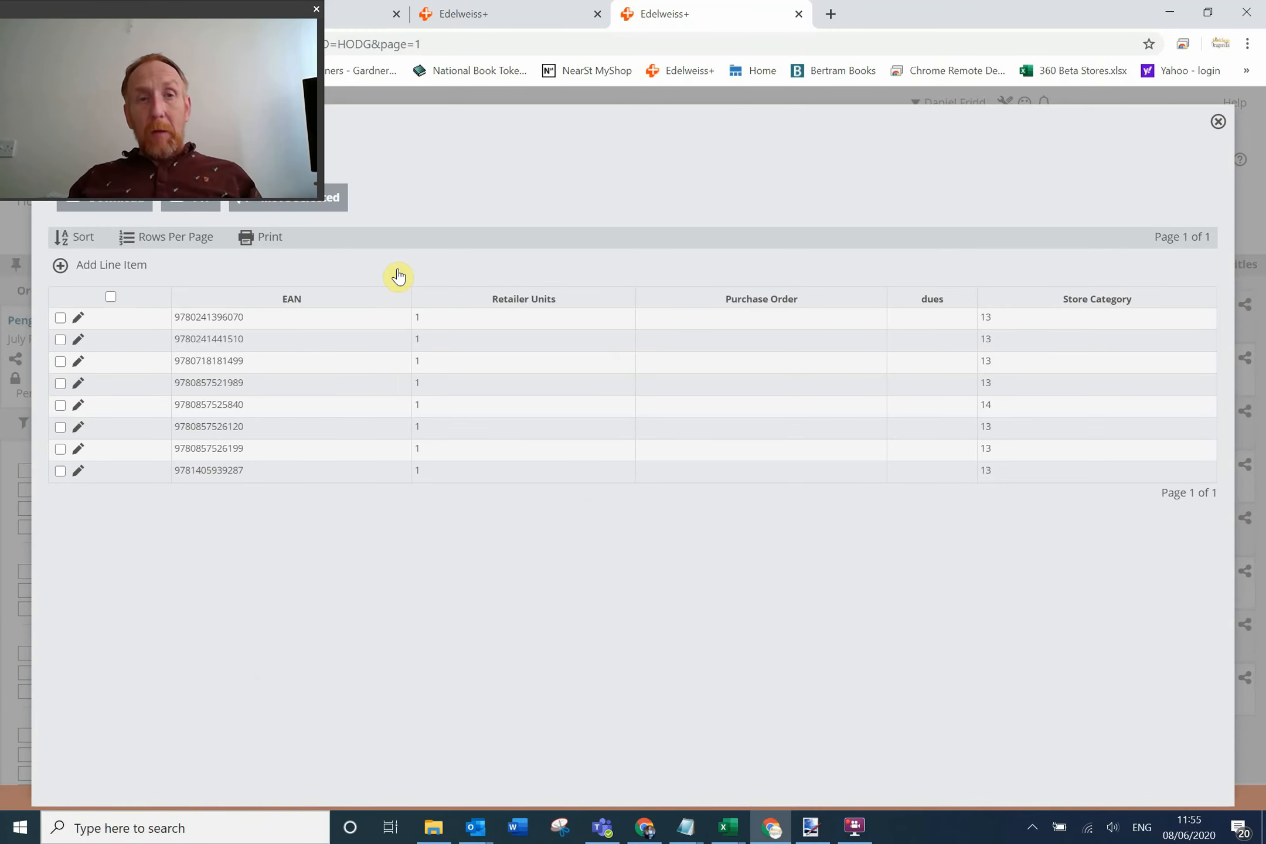
pyautogui.moveTo(352, 212)
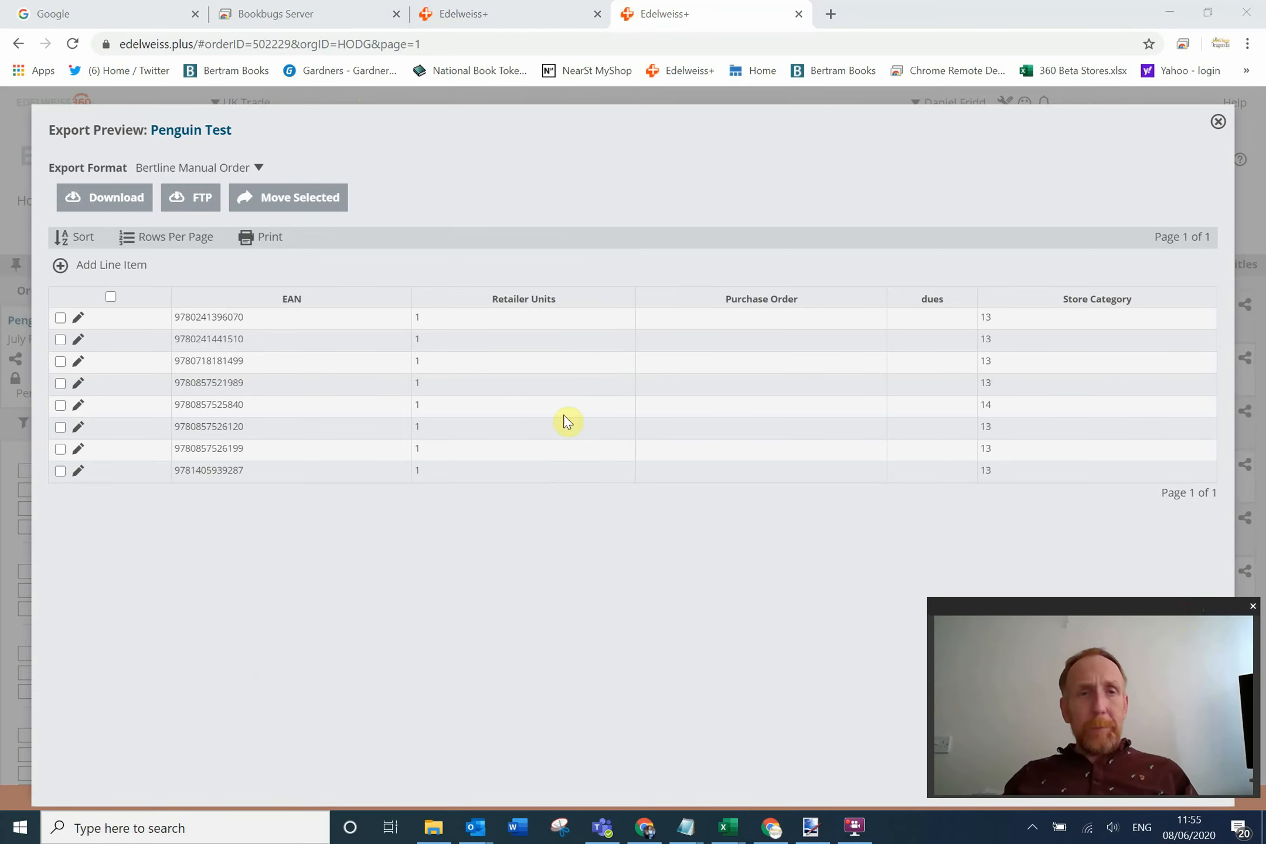
pyautogui.moveTo(145, 175)
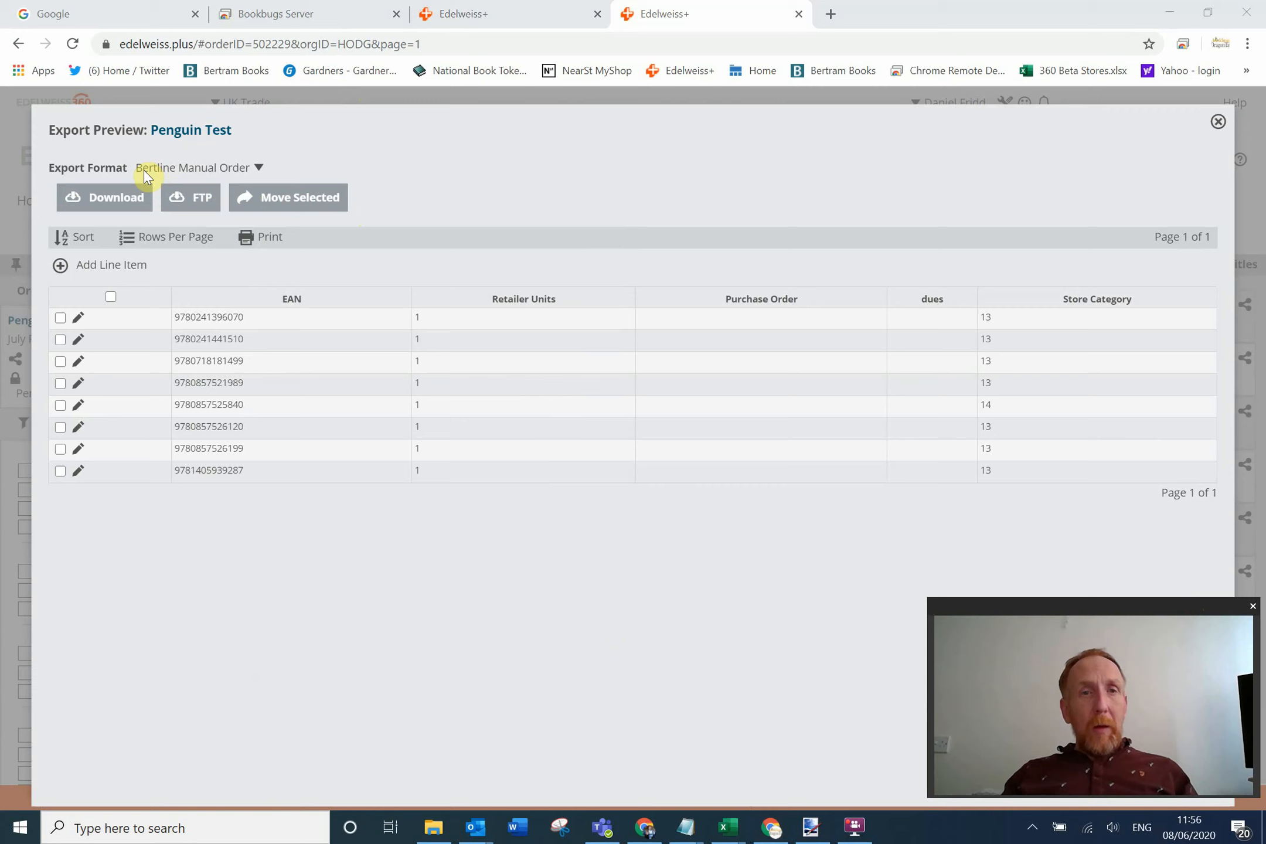
pyautogui.moveTo(263, 161)
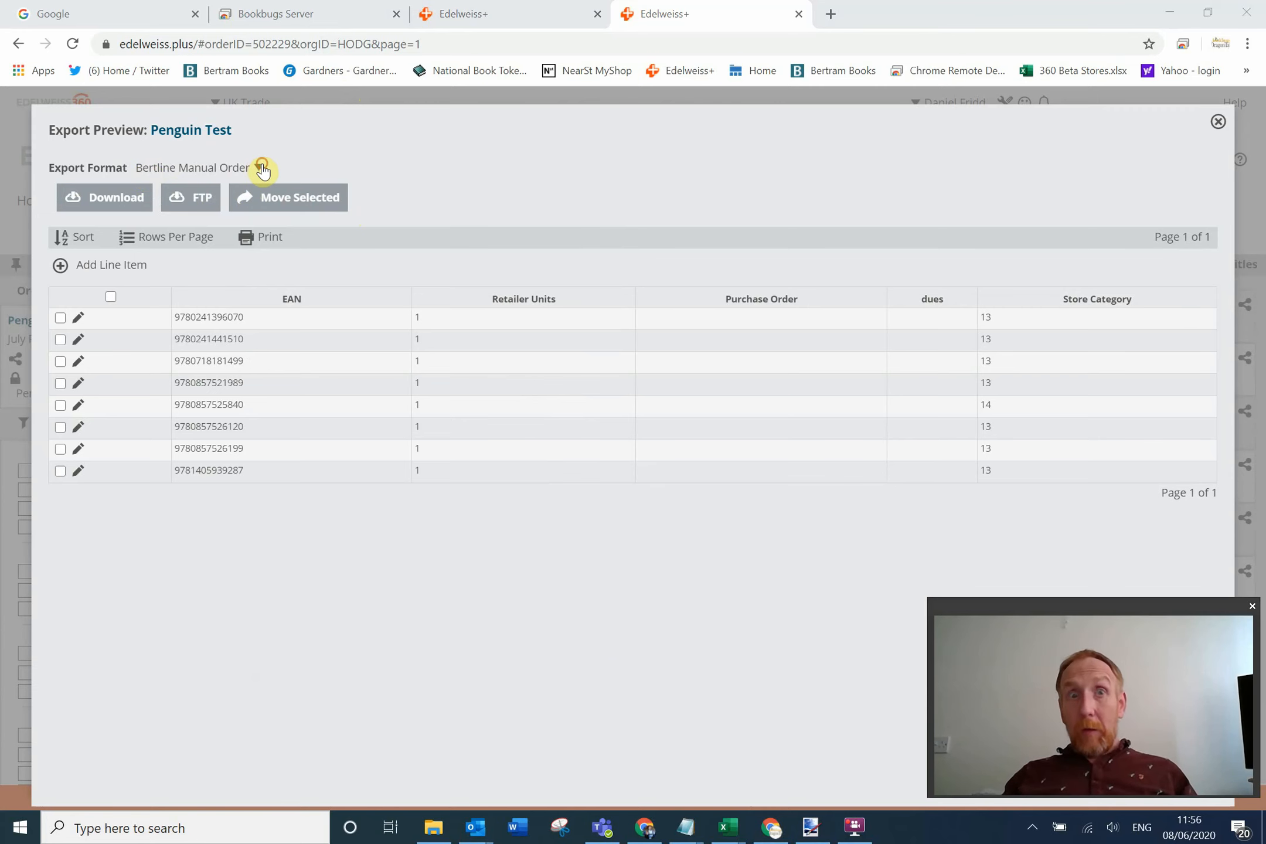
pyautogui.click(261, 167)
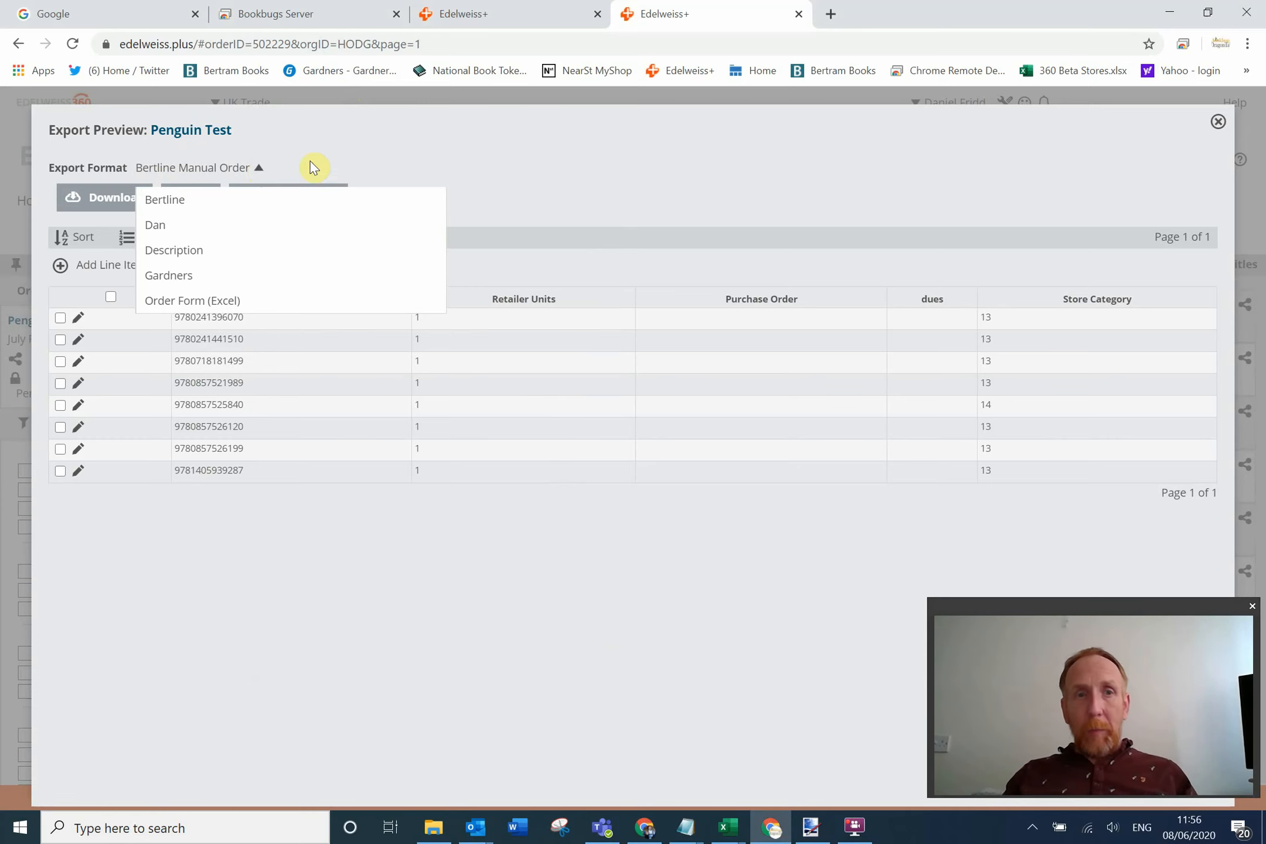
pyautogui.moveTo(336, 192)
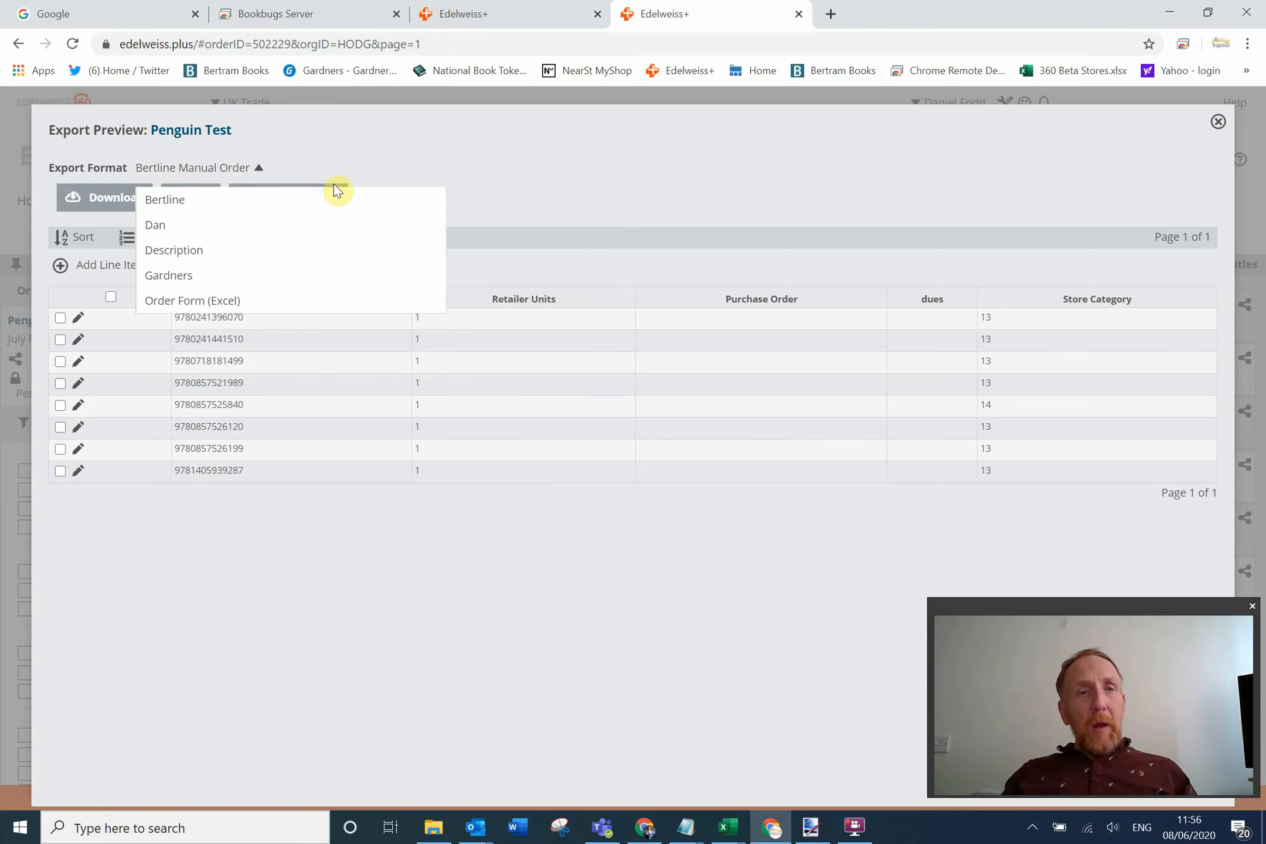
pyautogui.moveTo(94, 205)
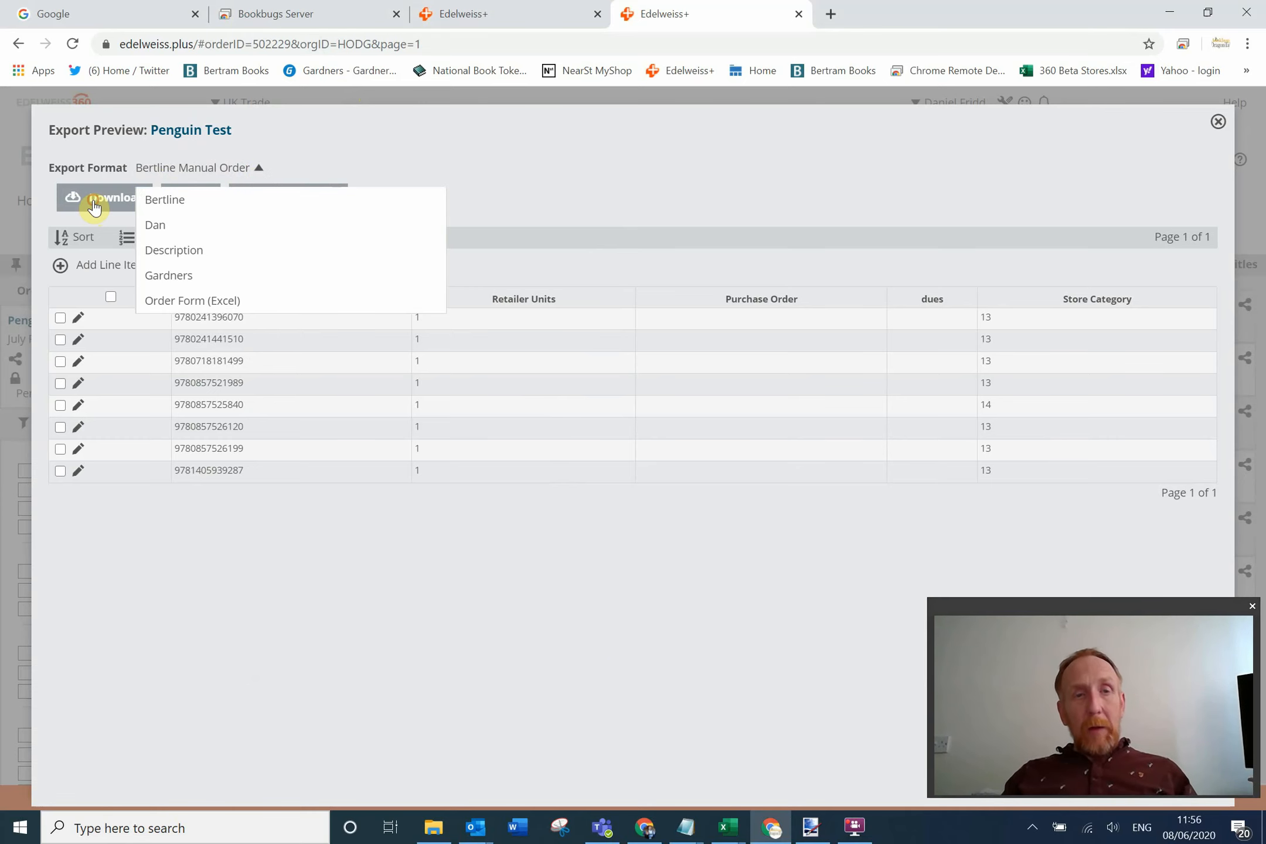
pyautogui.click(103, 198)
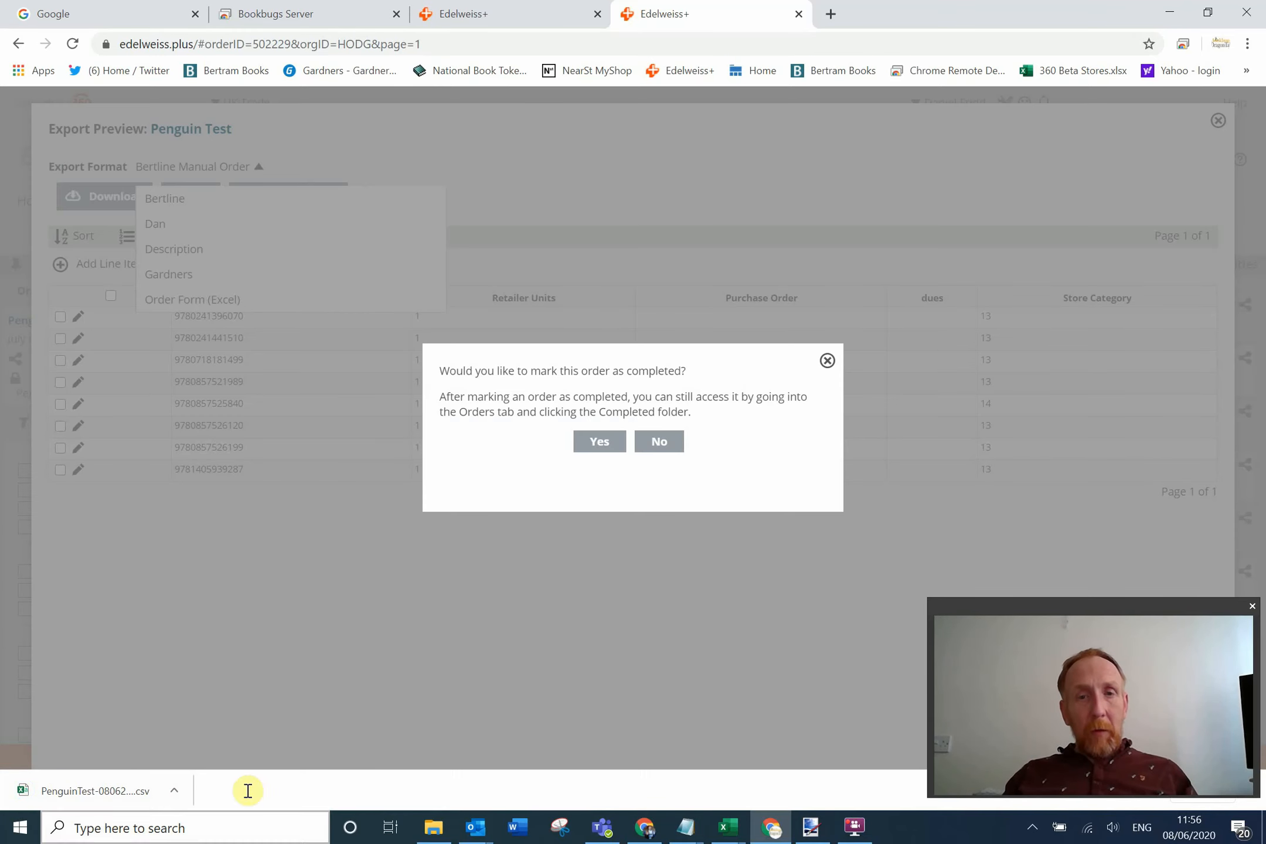
pyautogui.moveTo(609, 592)
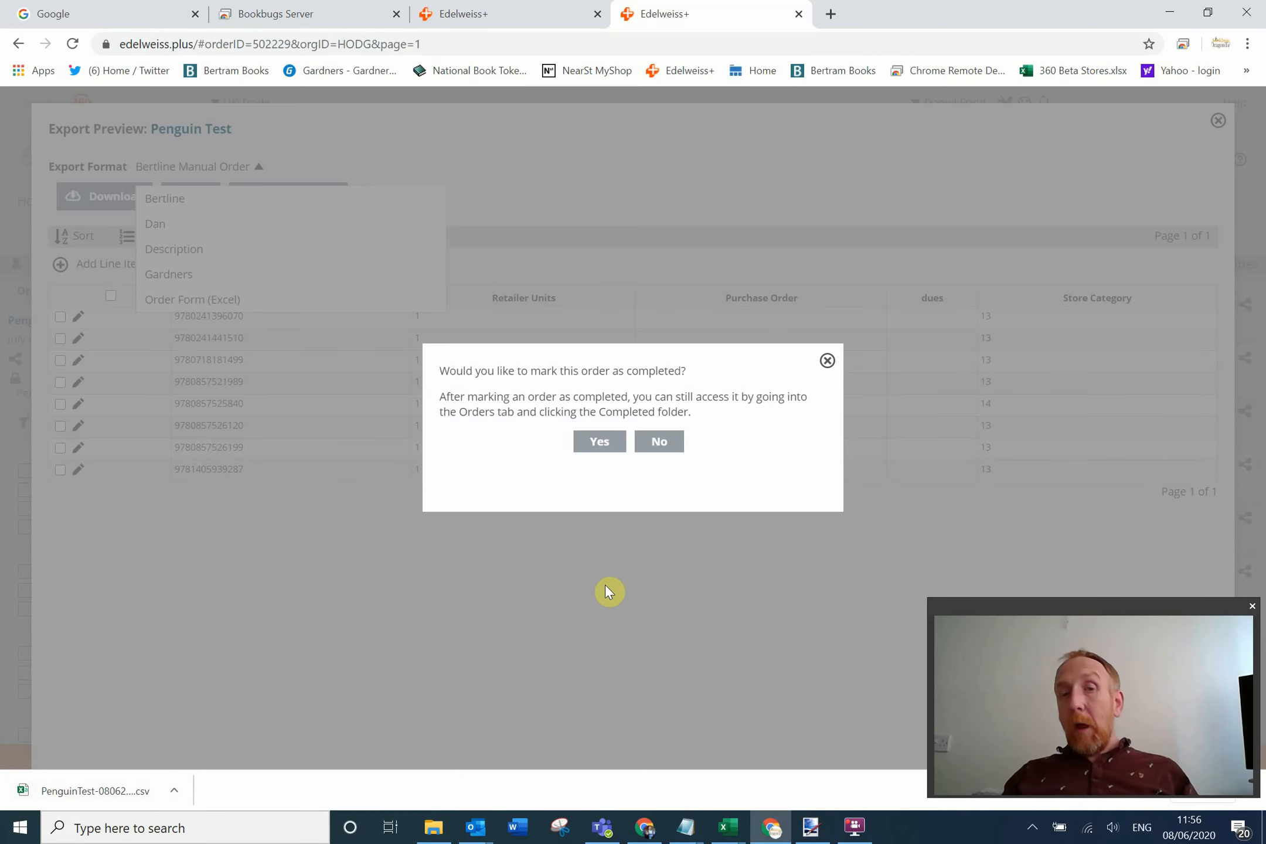
pyautogui.moveTo(733, 576)
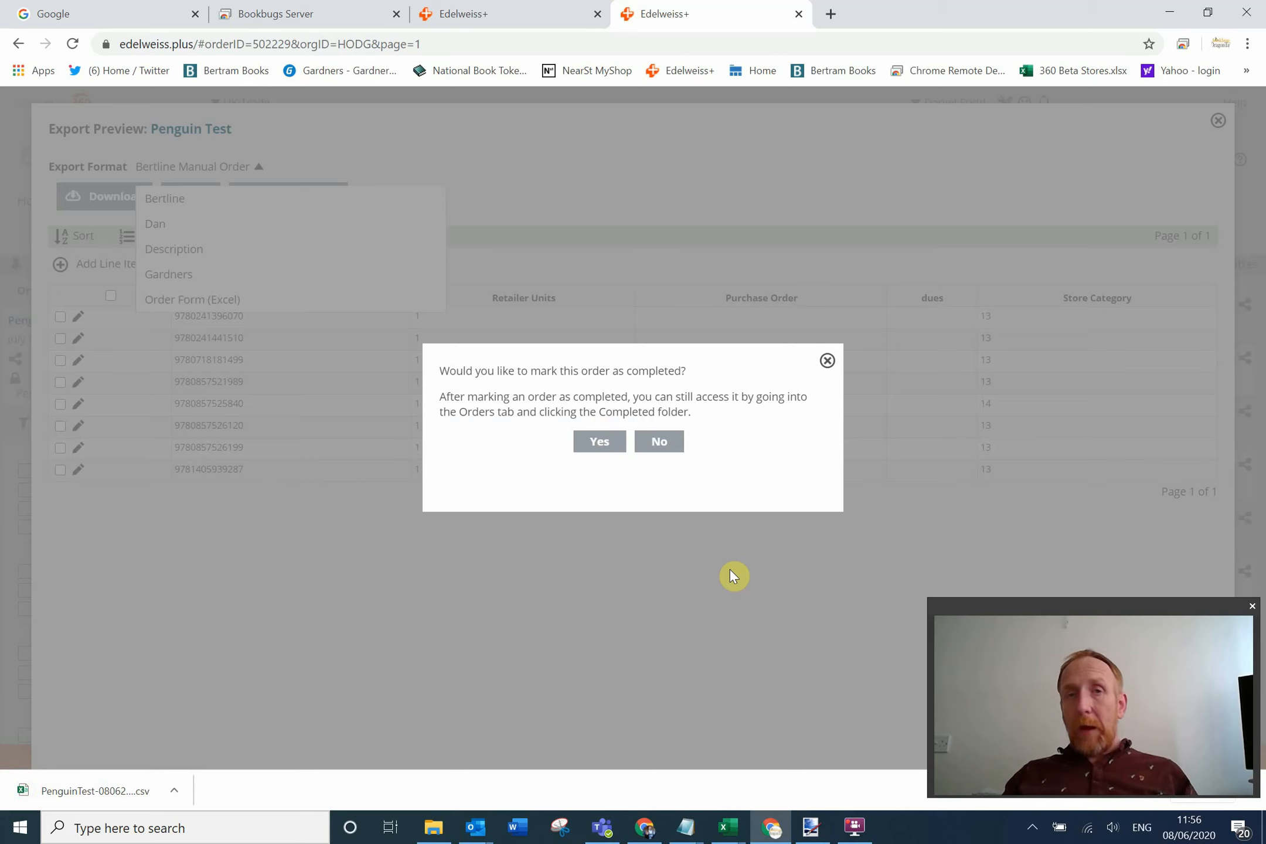
pyautogui.moveTo(659, 390)
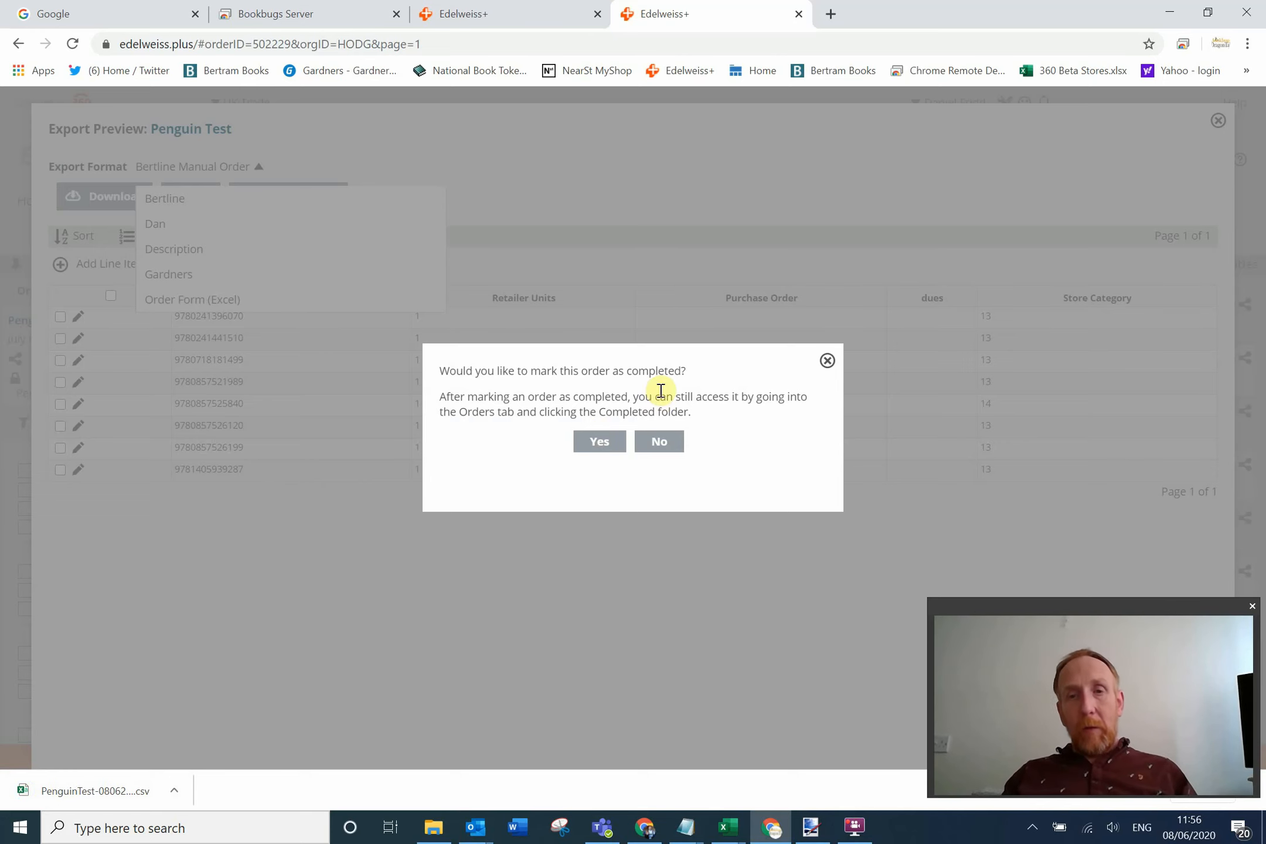
pyautogui.moveTo(682, 387)
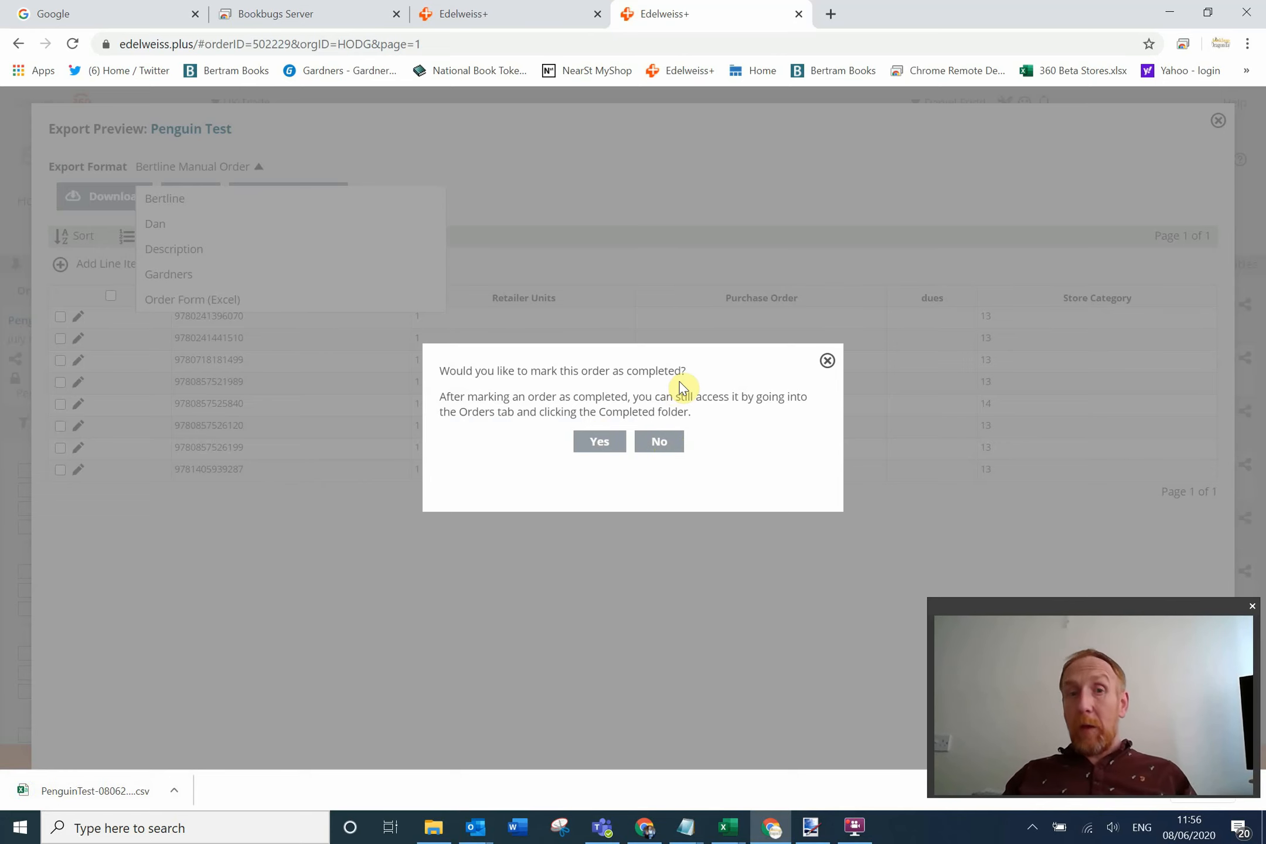
pyautogui.moveTo(676, 432)
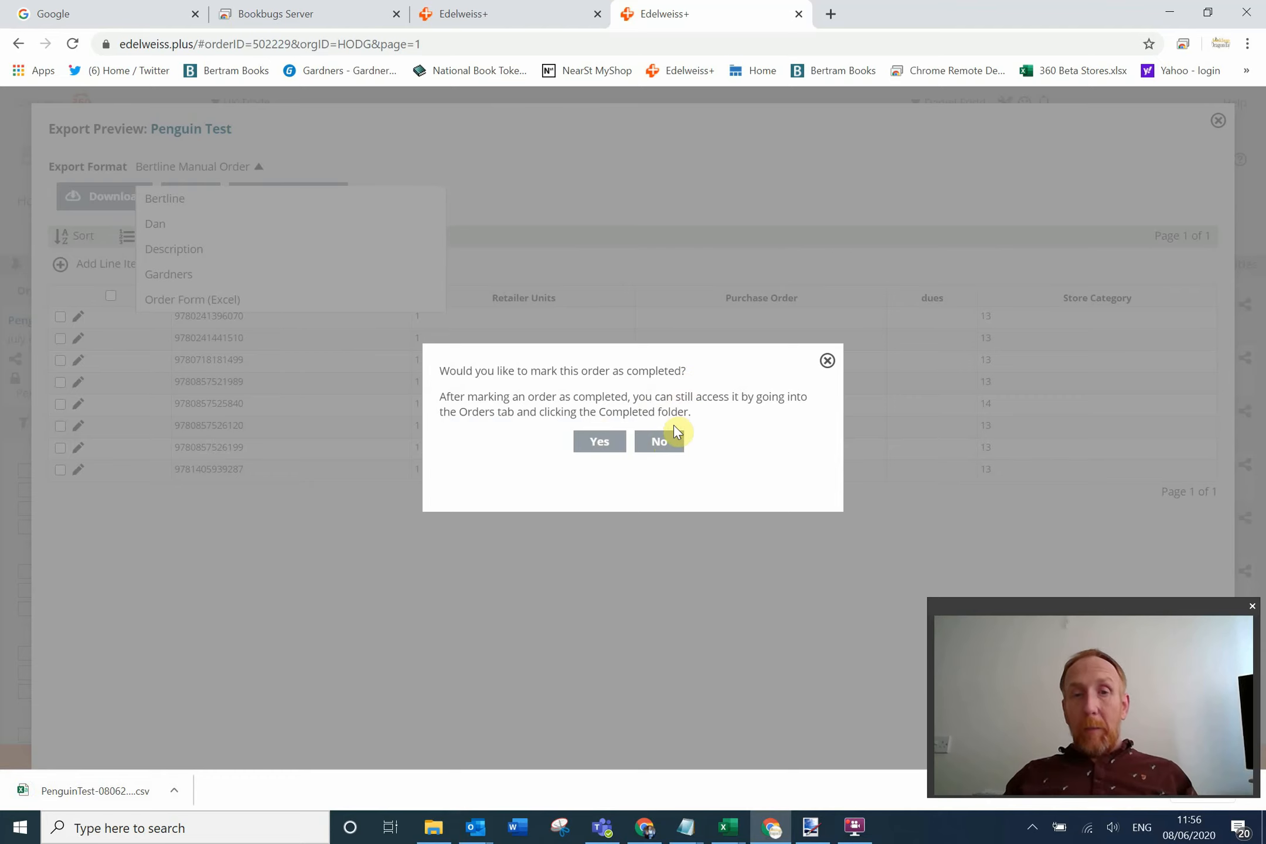
# Answer No so the Penguin Test order stays uncompleted after the CSV download.
pyautogui.click(659, 440)
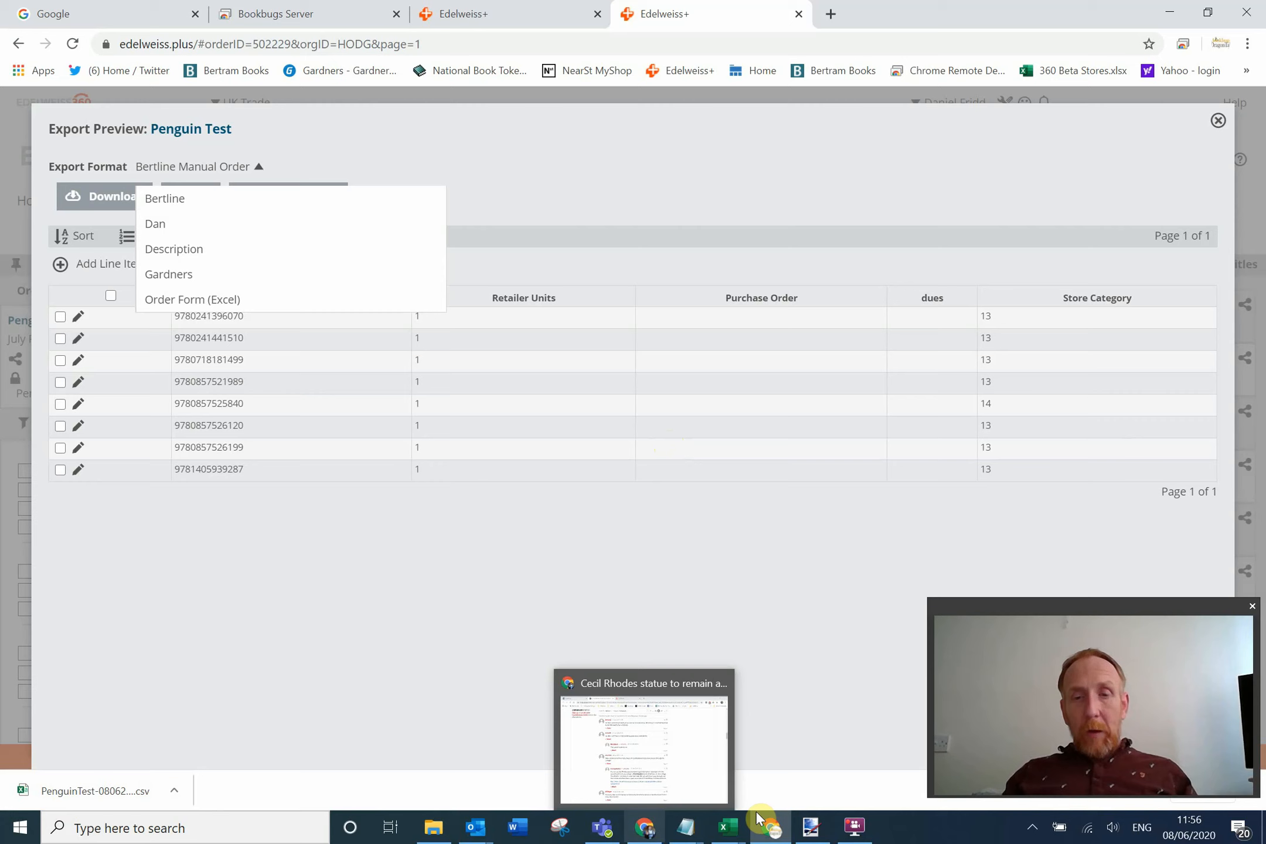
pyautogui.moveTo(547, 445)
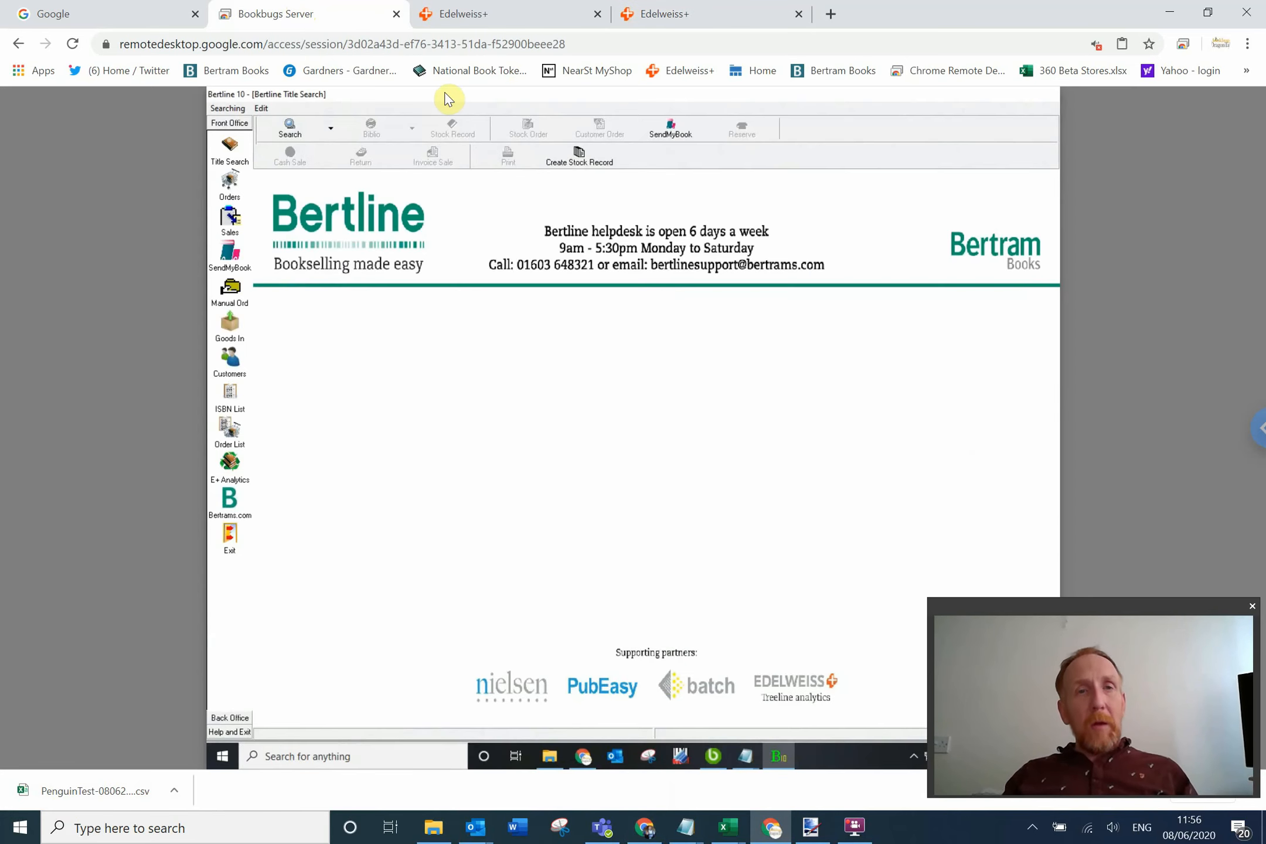
pyautogui.moveTo(729, 737)
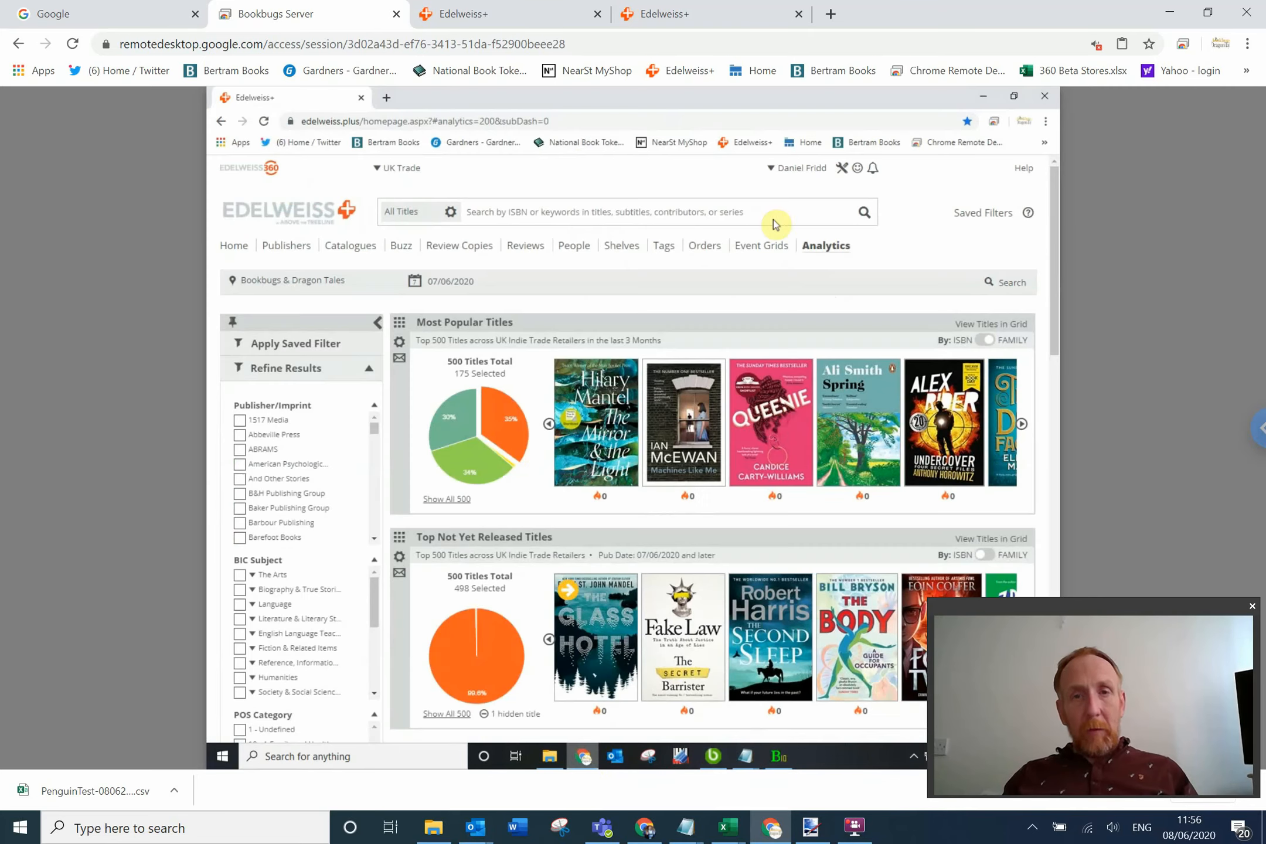
pyautogui.moveTo(692, 234)
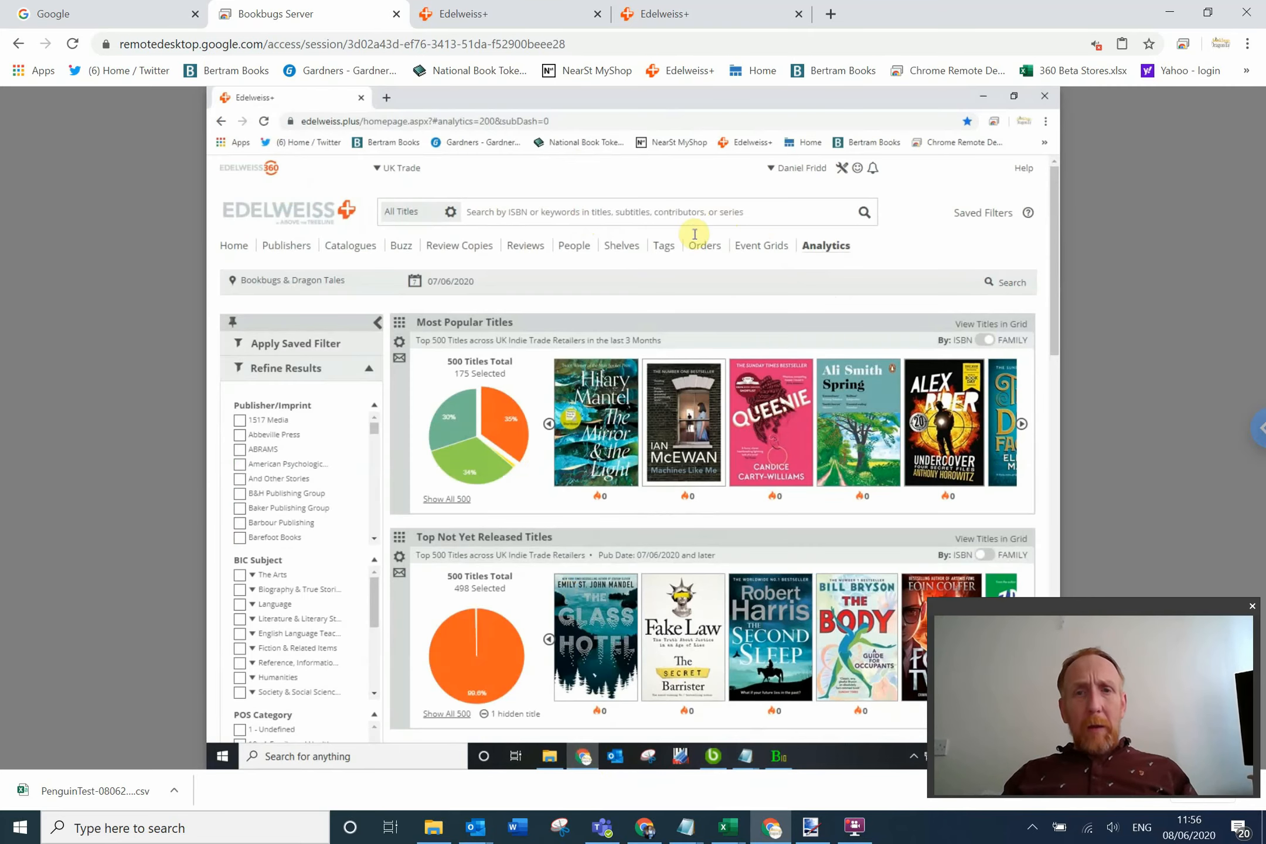
# On the Bookbugs Server session, show active orders and bring up Penguin Test's export preview.
pyautogui.click(704, 246)
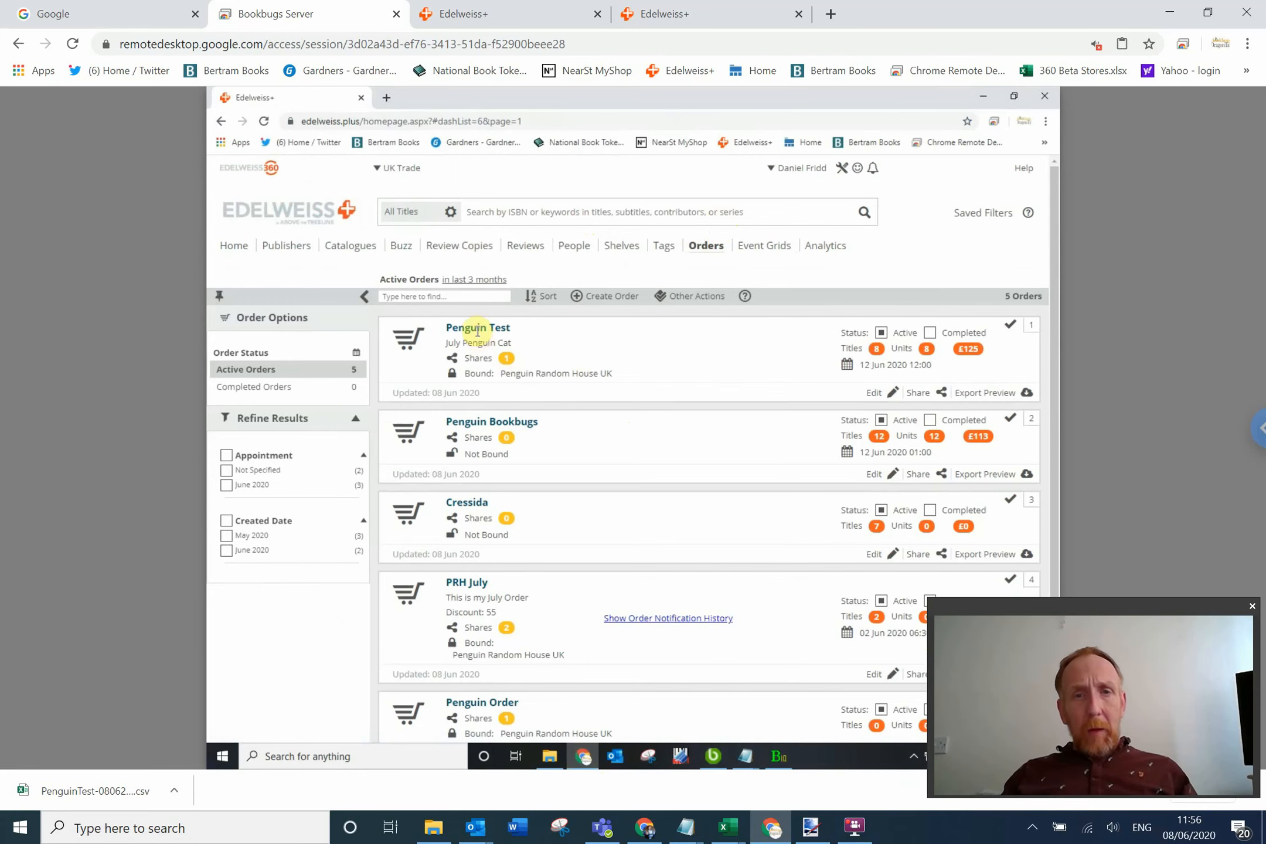
pyautogui.click(477, 327)
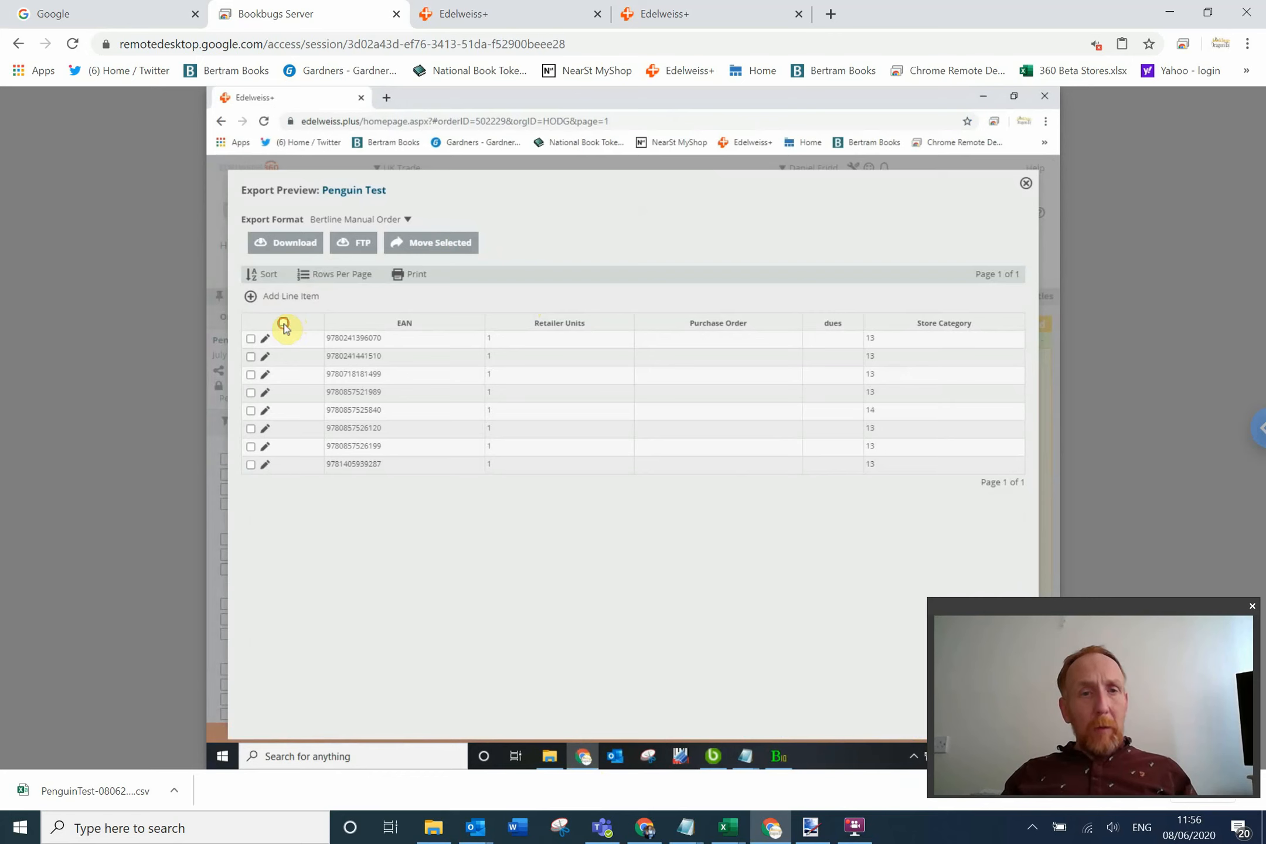
# Select all eight lines, download them as CSV, answer No to completion, and return to Bertline.
pyautogui.click(251, 323)
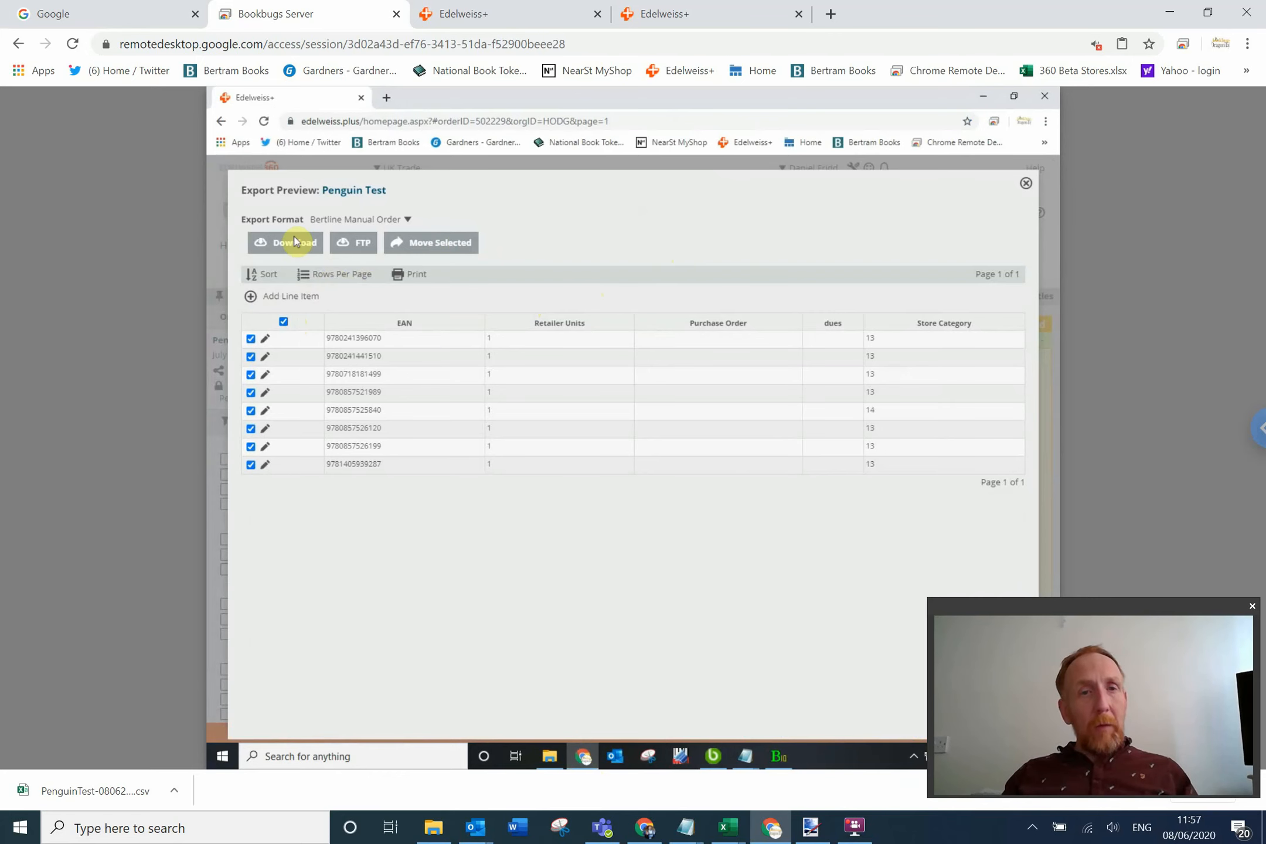
pyautogui.click(284, 242)
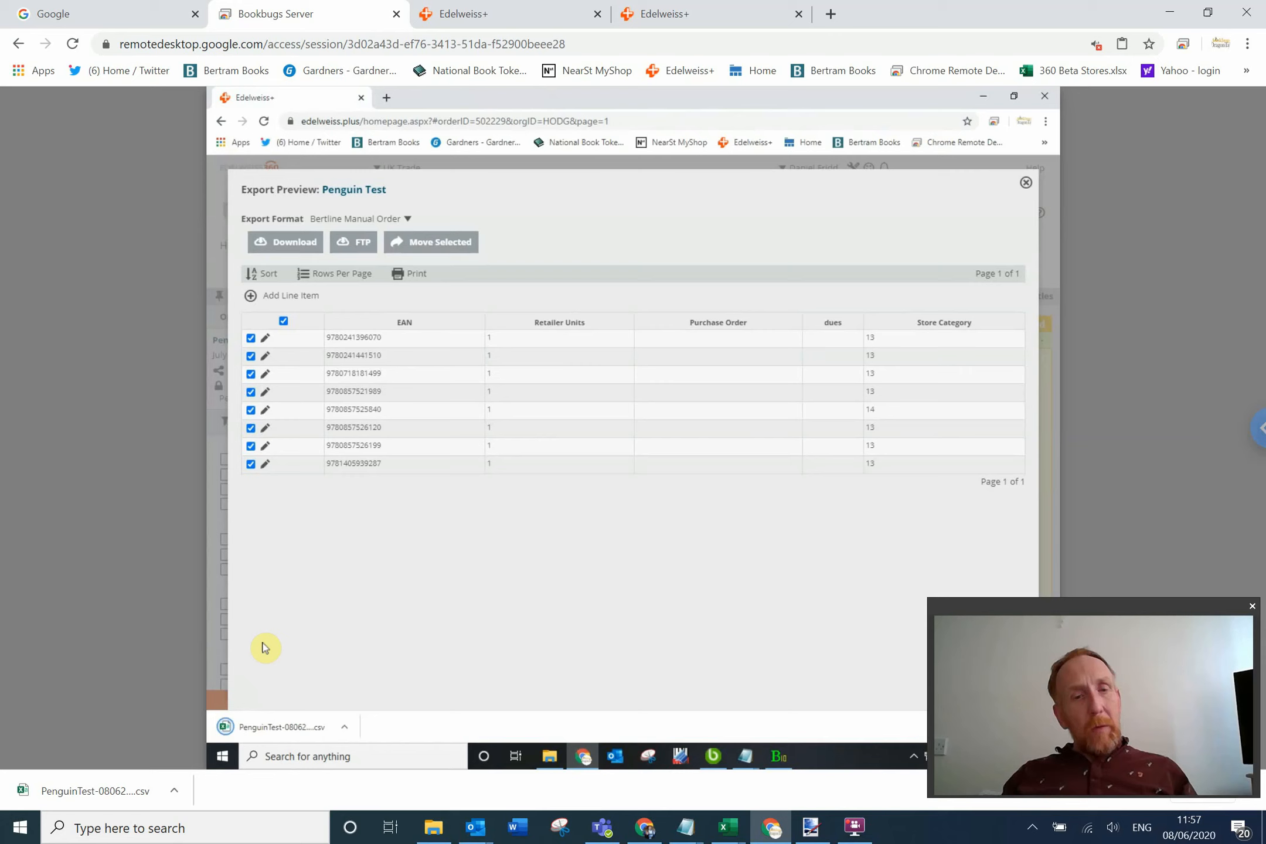
pyautogui.click(285, 241)
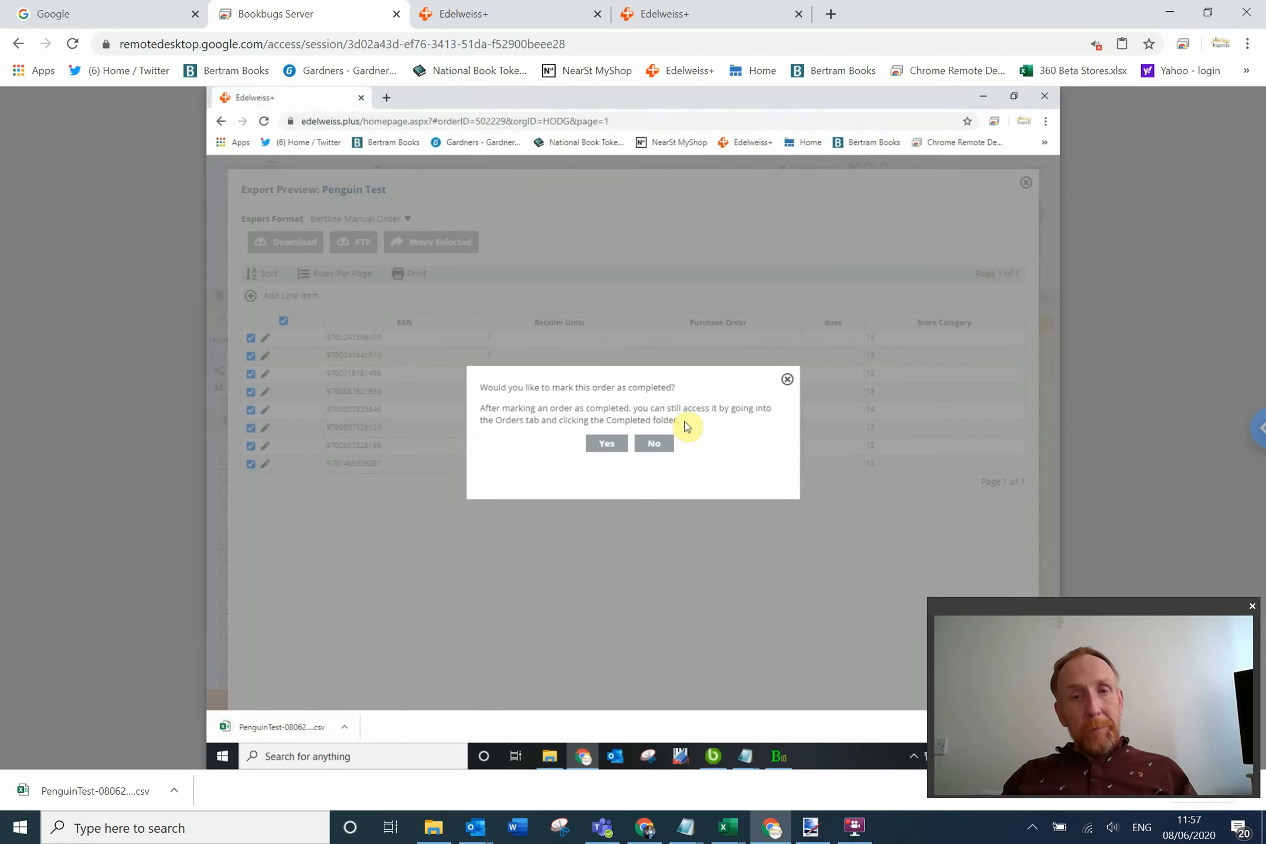
pyautogui.click(653, 444)
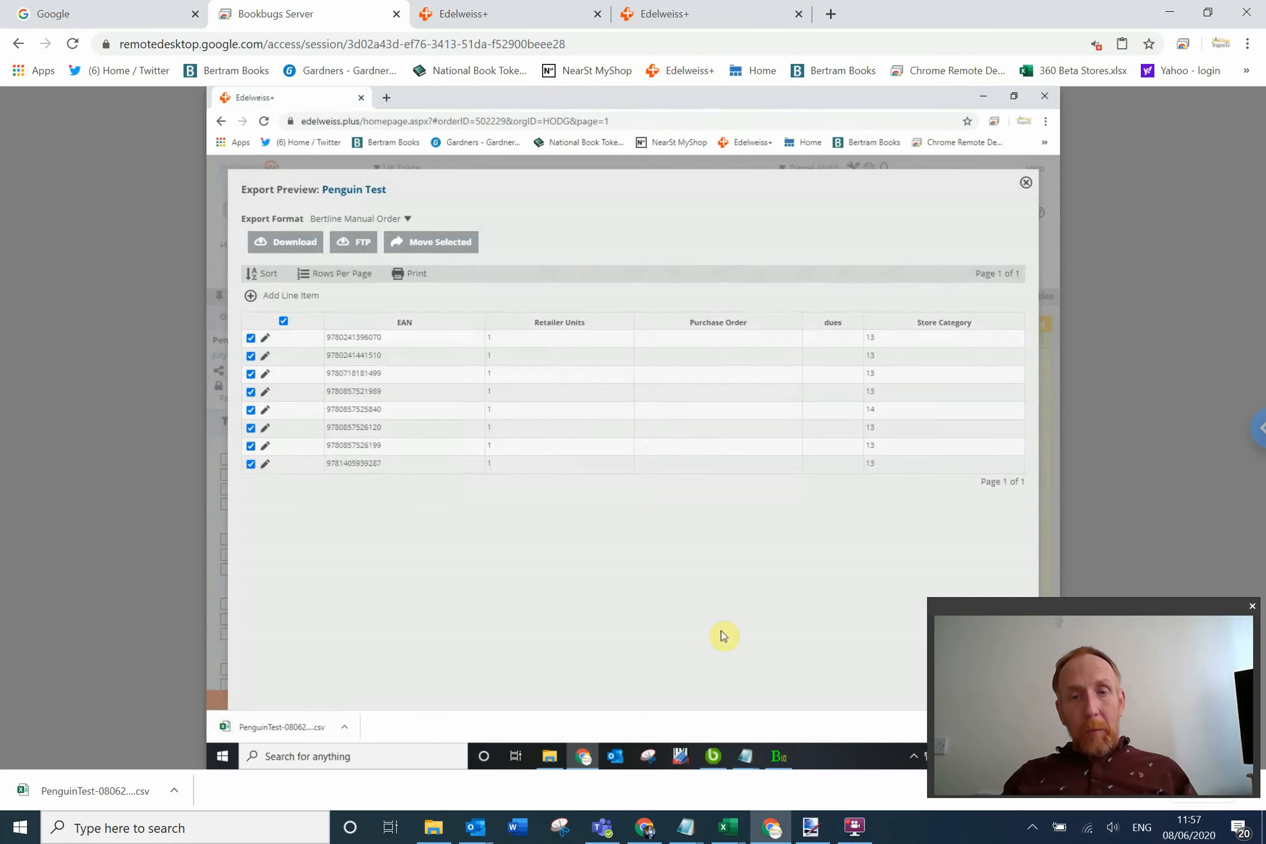
pyautogui.click(779, 759)
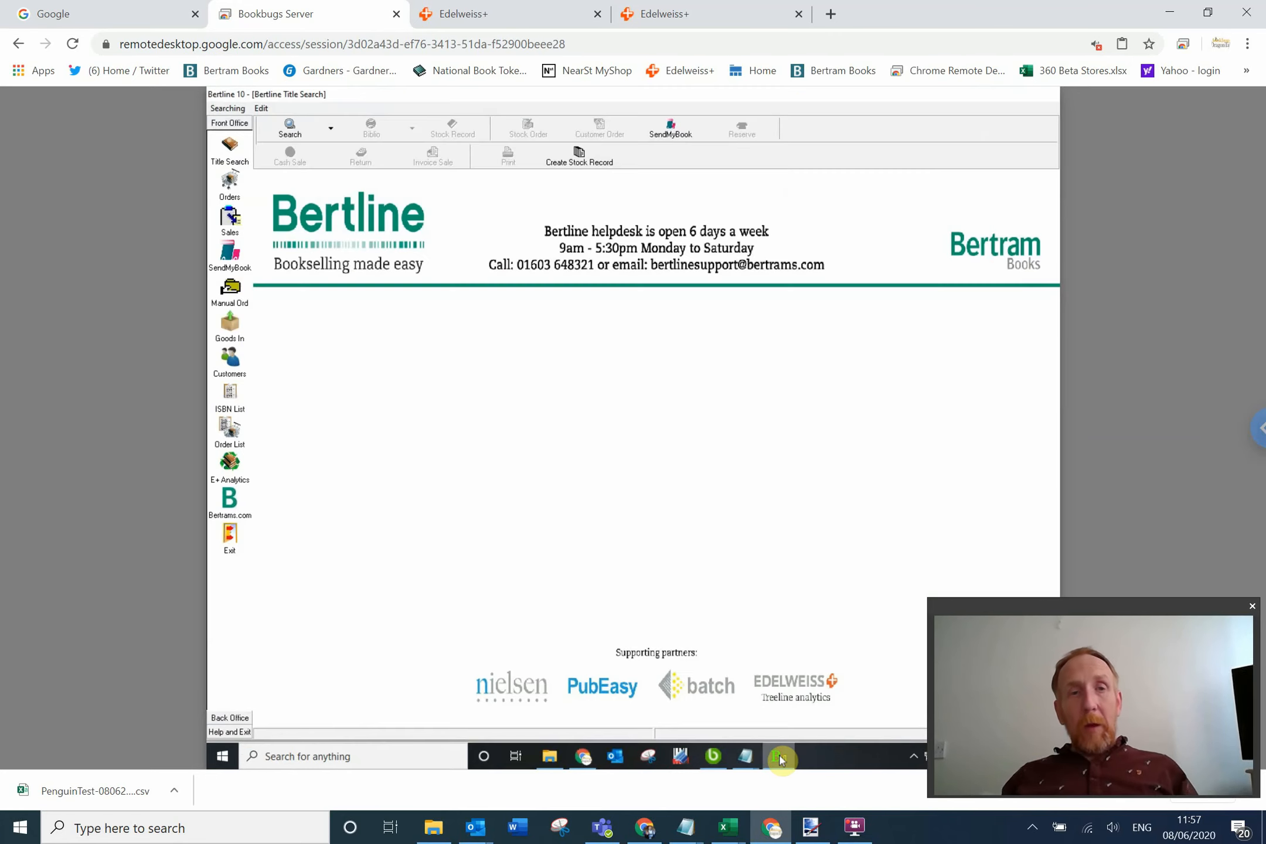
pyautogui.moveTo(519, 418)
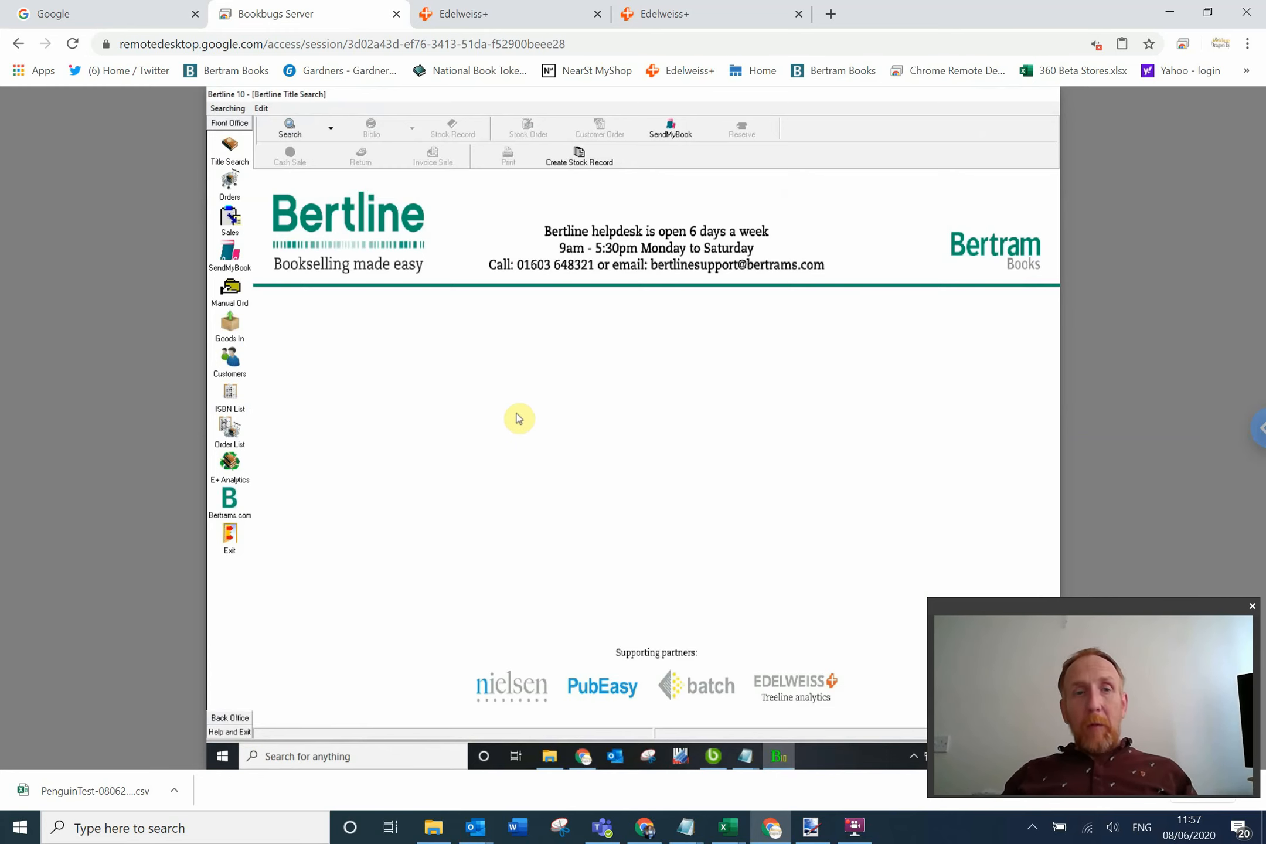
pyautogui.moveTo(387, 404)
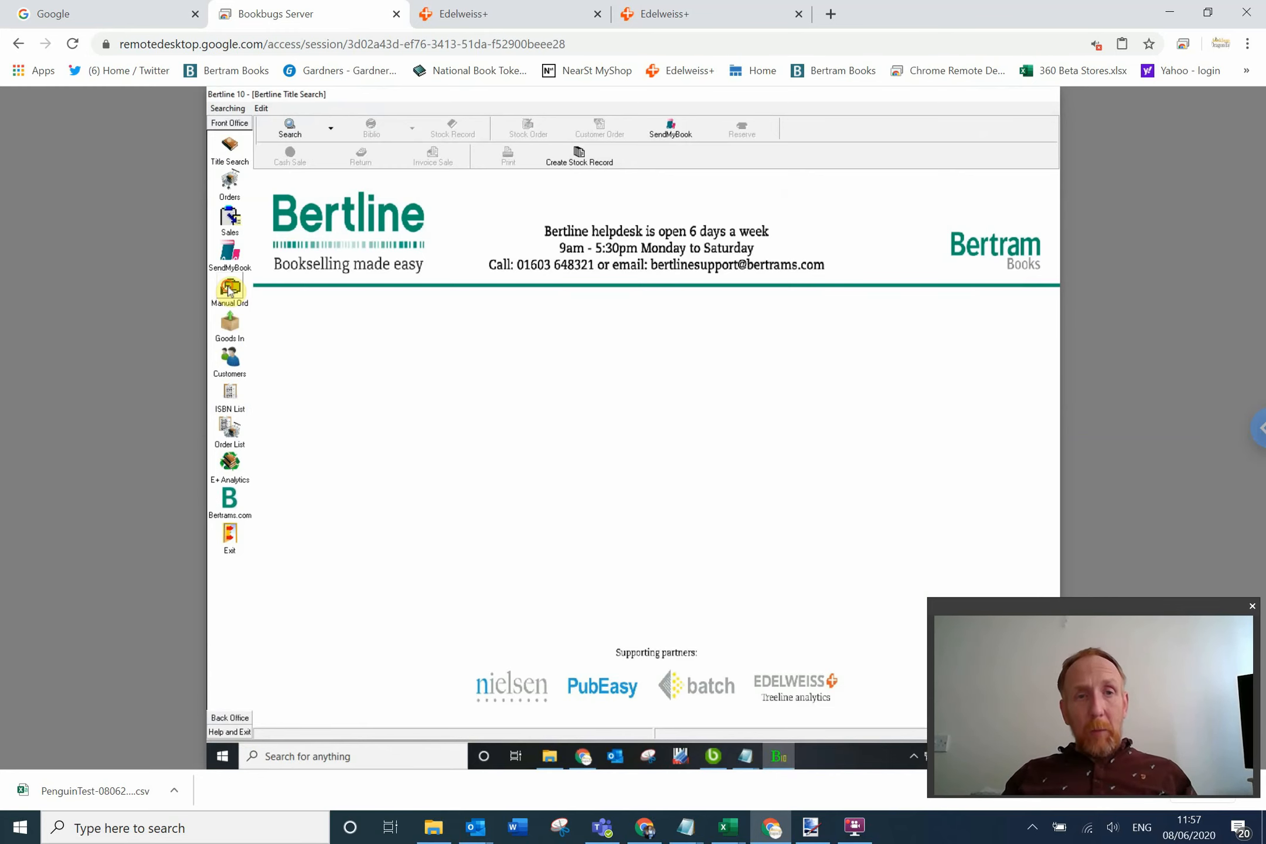
# Start a Manual Stock Order in Batch Entry Mode, revealing the leftover old items.
pyautogui.click(230, 287)
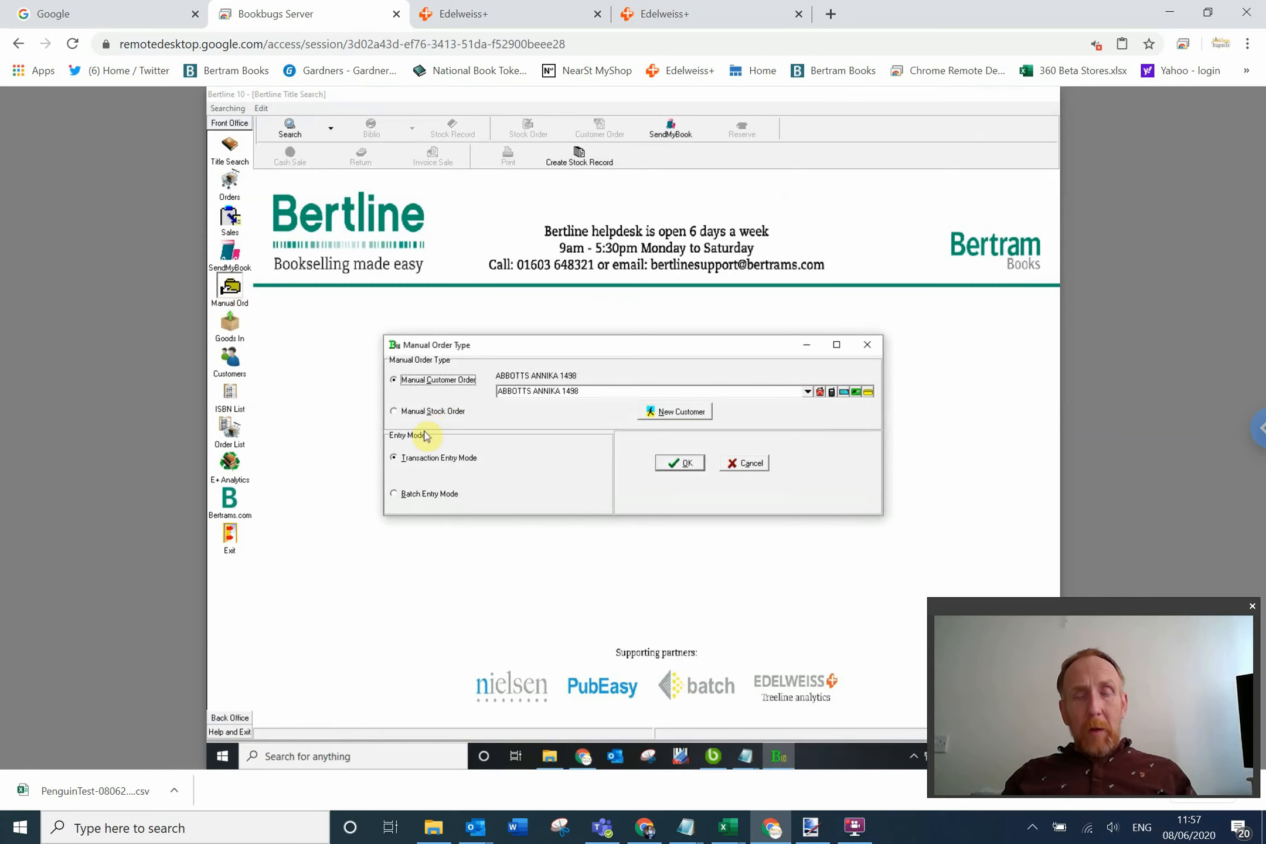
pyautogui.click(395, 412)
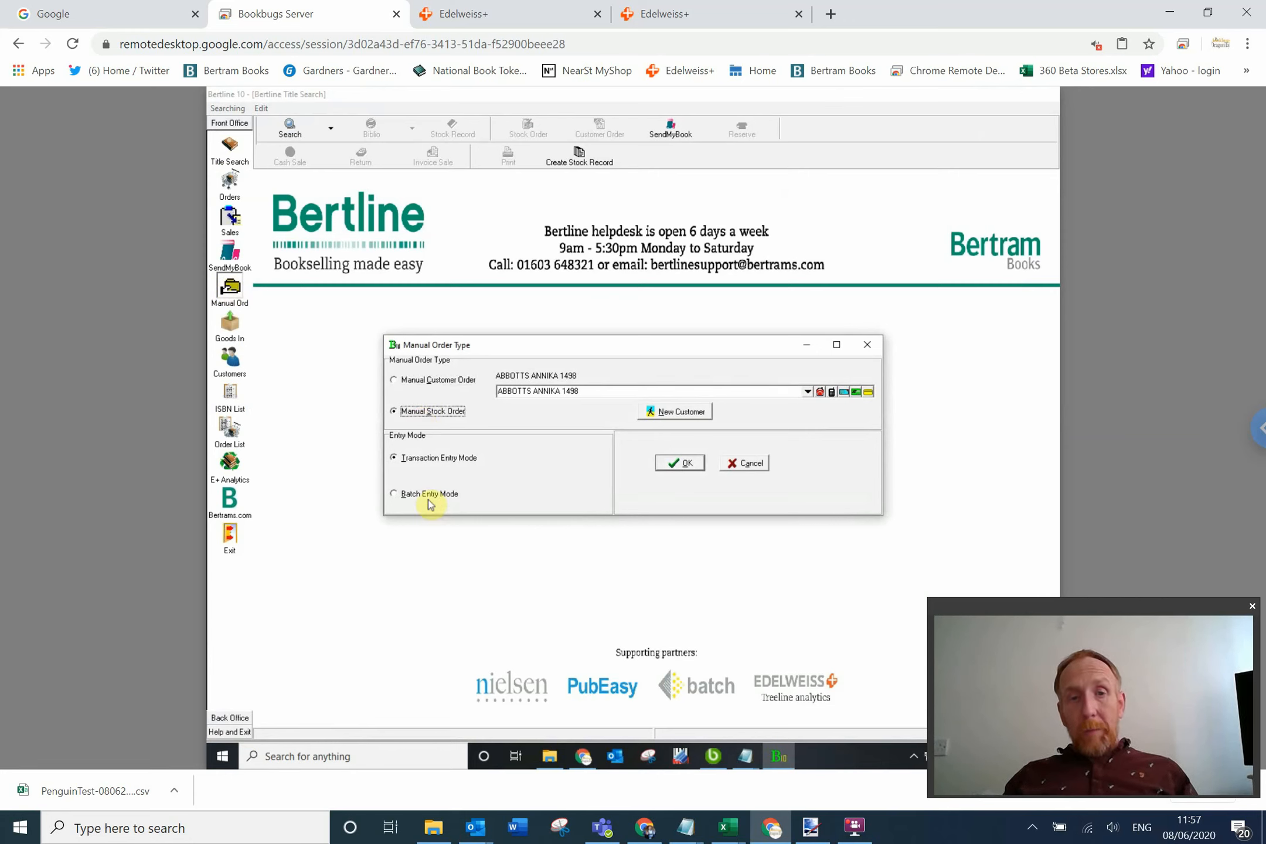
pyautogui.click(393, 494)
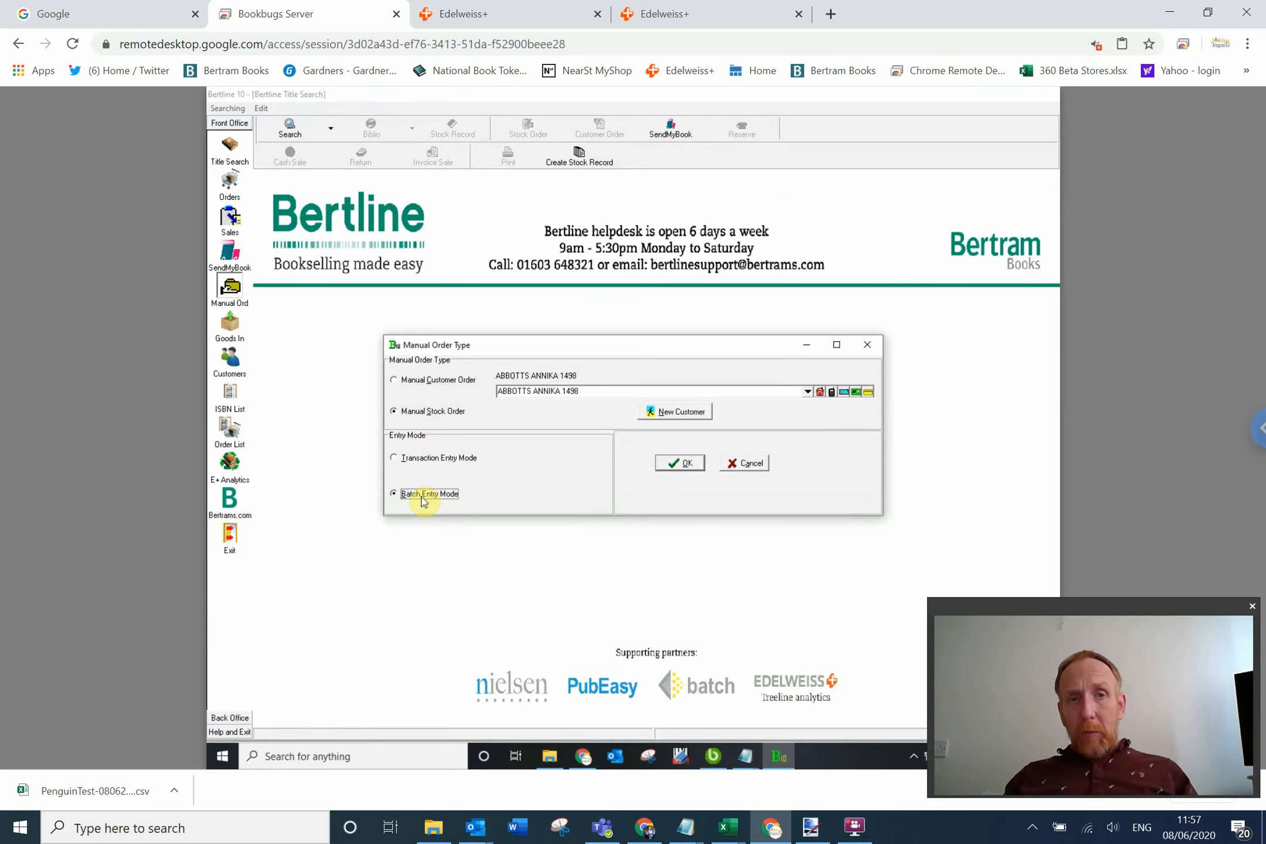
pyautogui.click(679, 463)
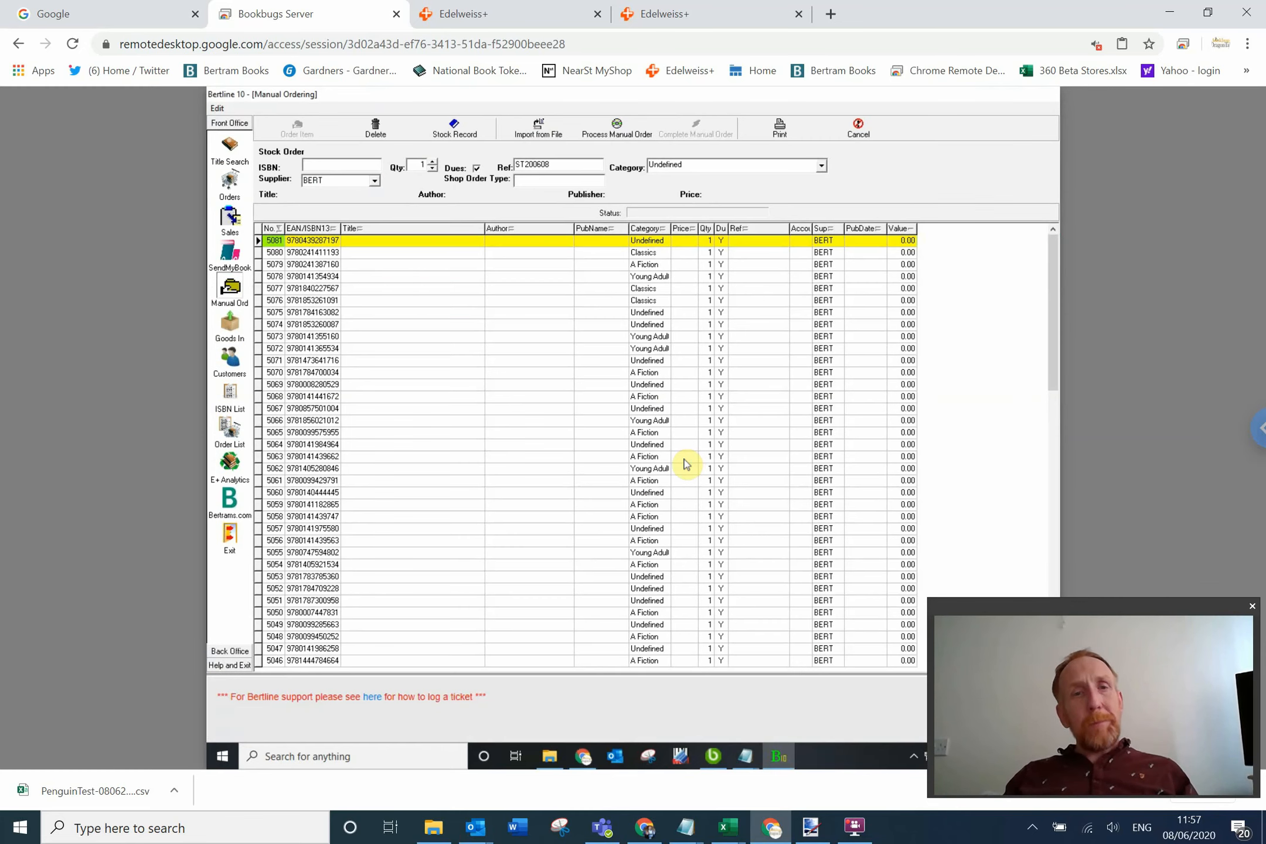
pyautogui.moveTo(858, 152)
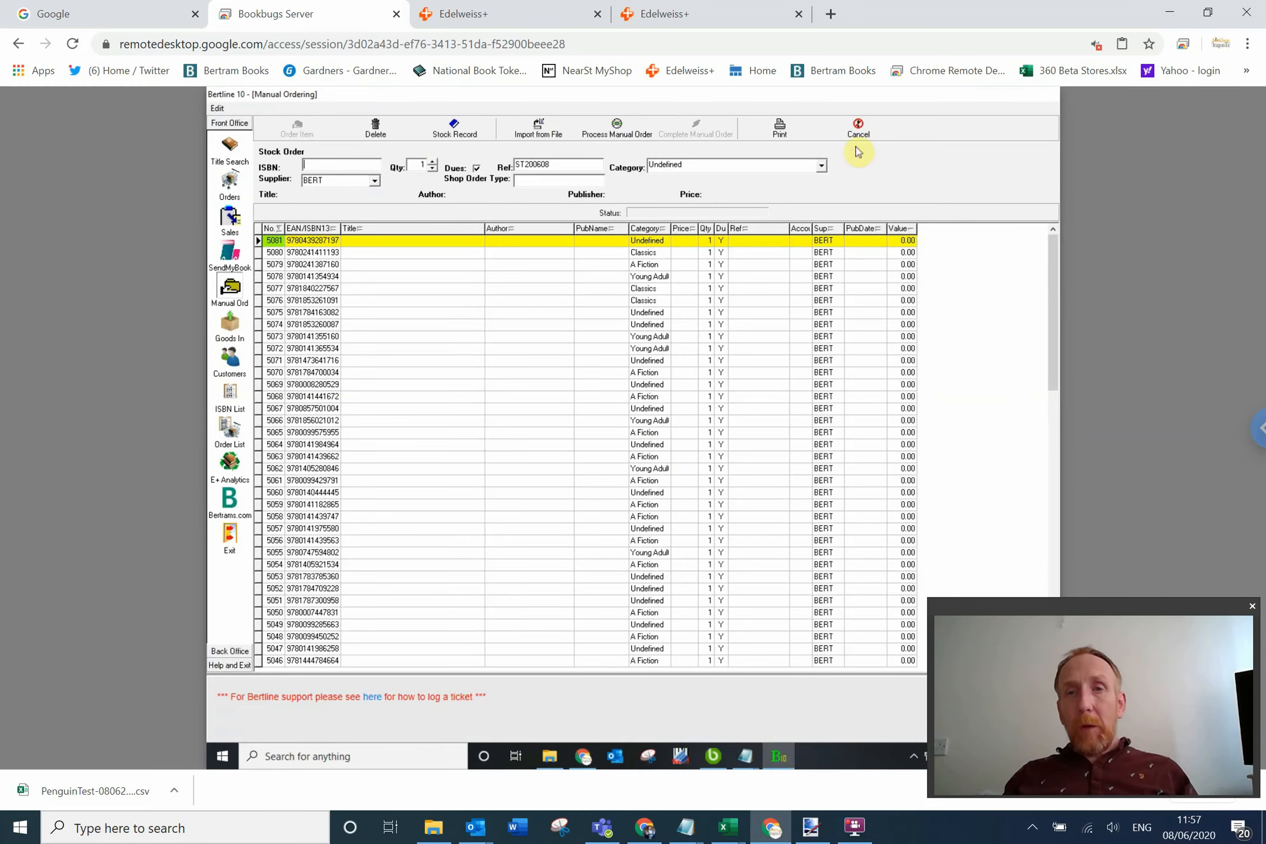
# Cancel and discard the leftover manual order, then begin setting up a new one.
pyautogui.click(857, 127)
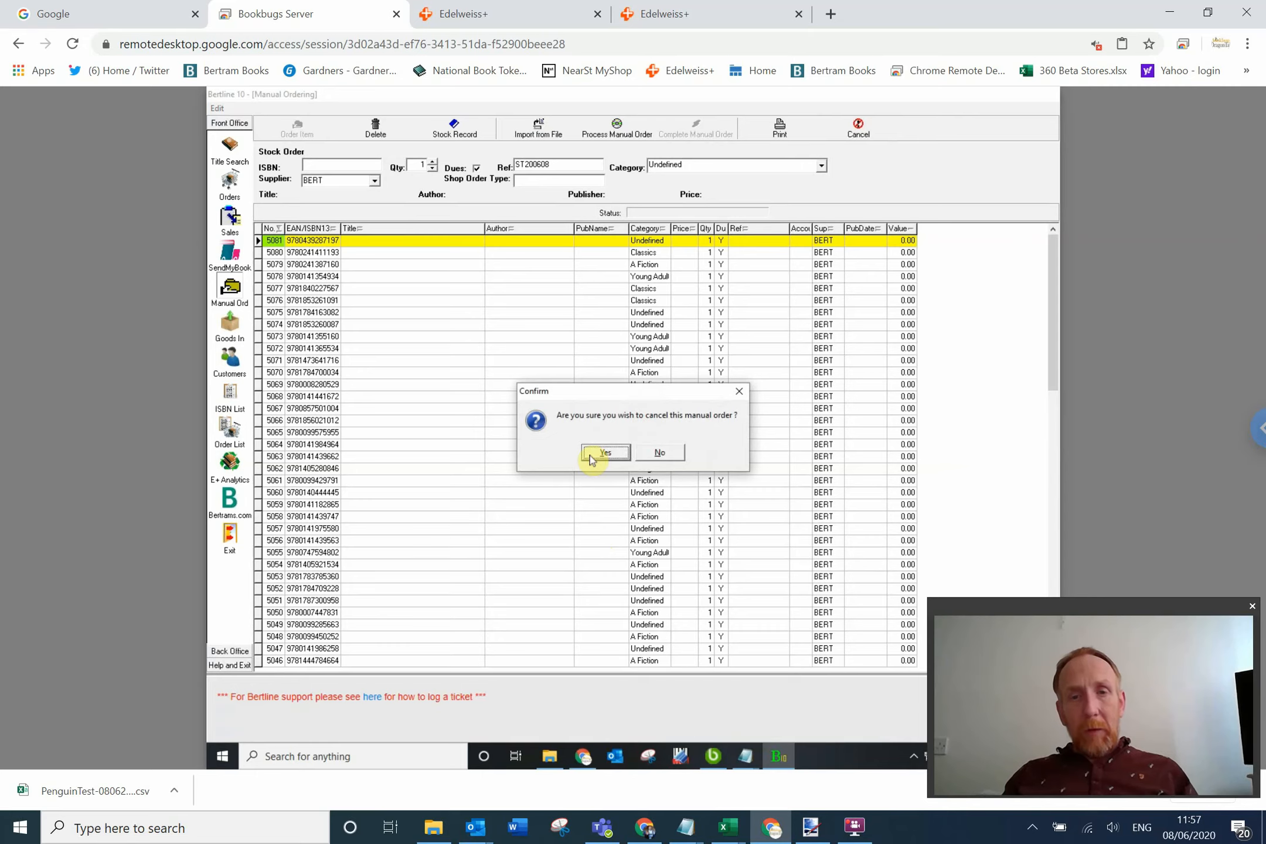
pyautogui.click(604, 453)
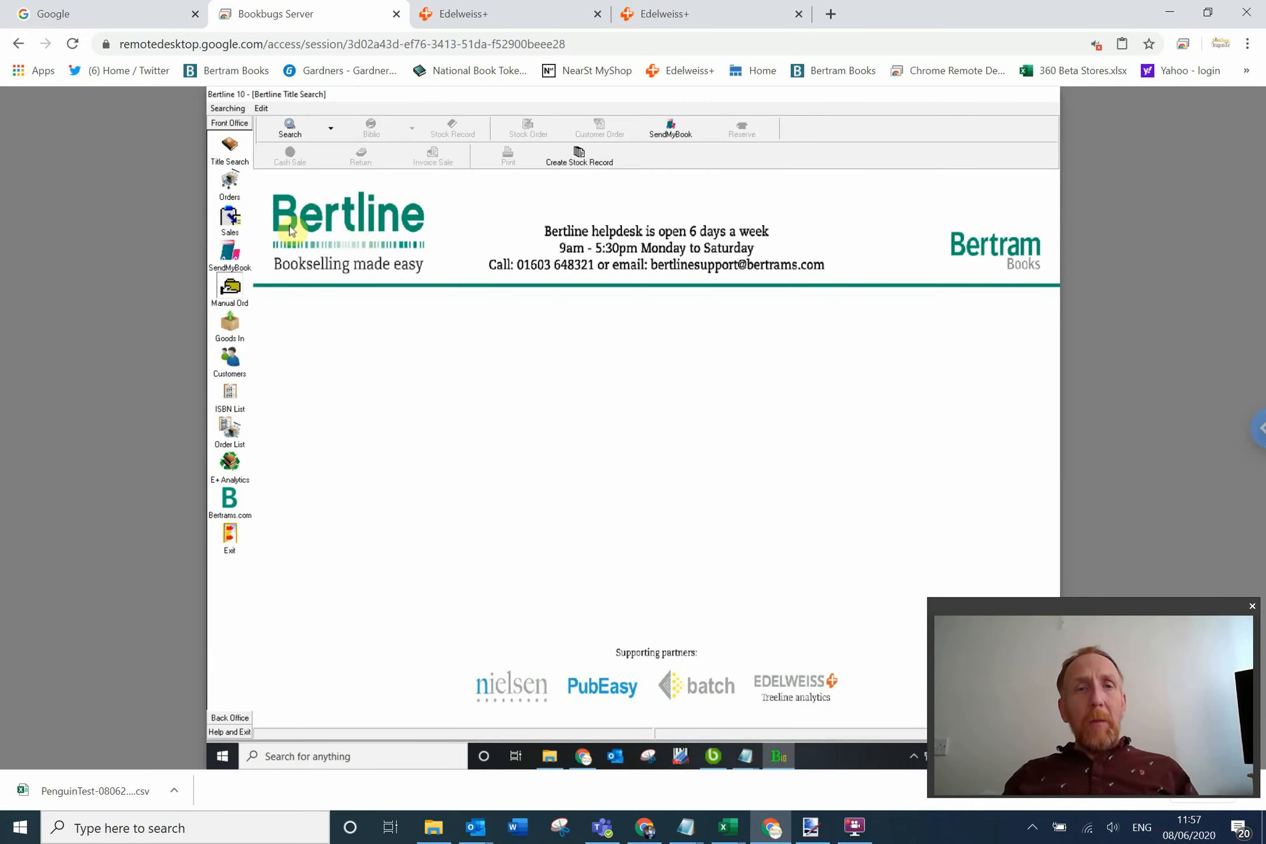
pyautogui.click(229, 288)
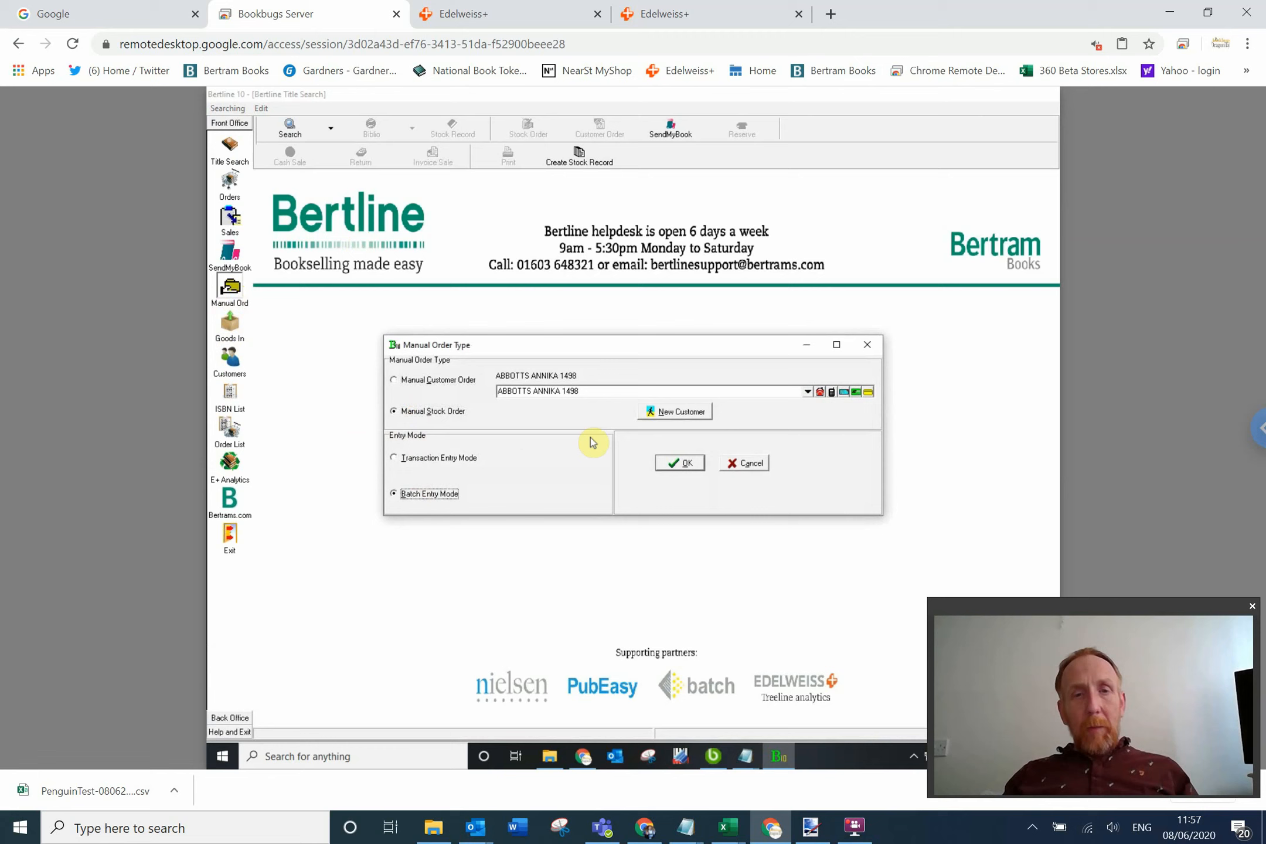
# Confirm the batch stock order and import PenguinTest-08062020.csv from Downloads into it.
pyautogui.click(679, 463)
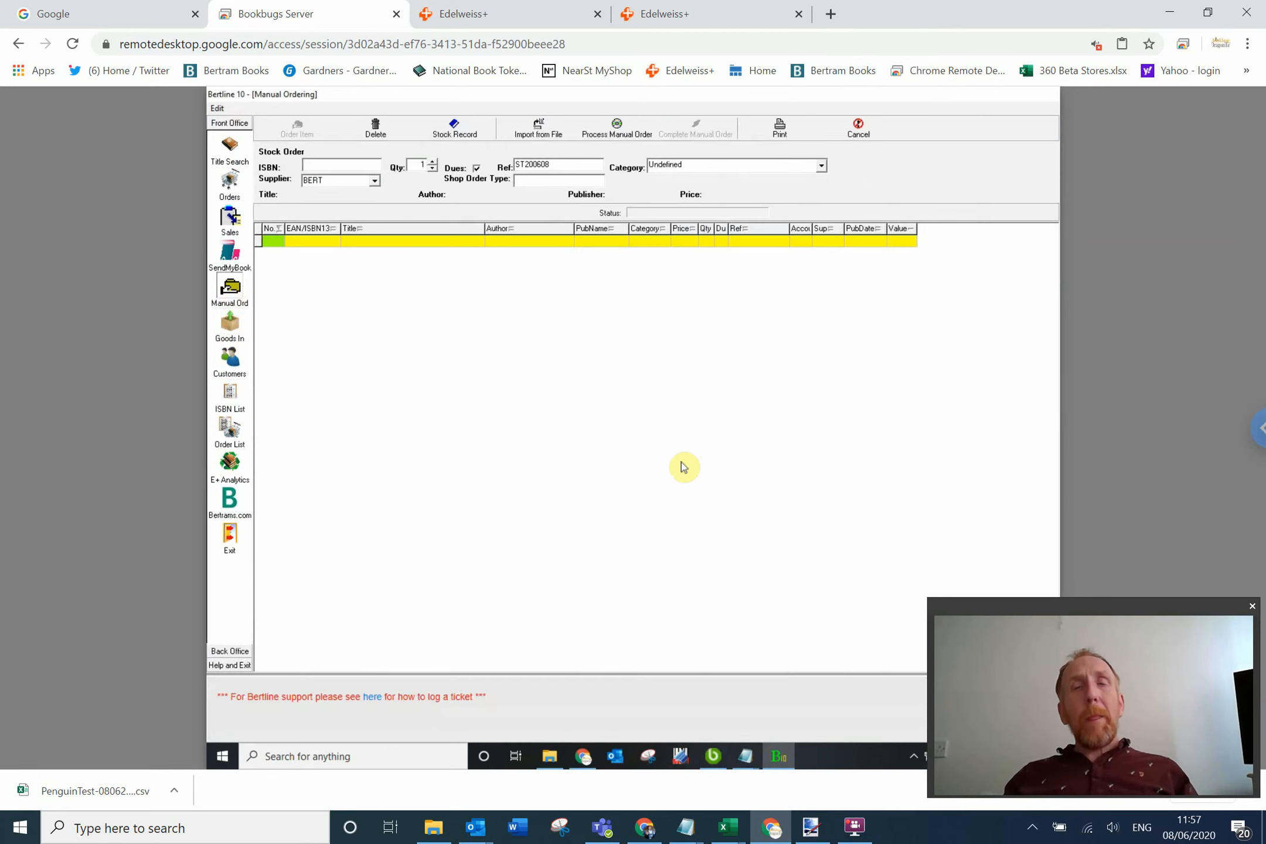
pyautogui.moveTo(560, 162)
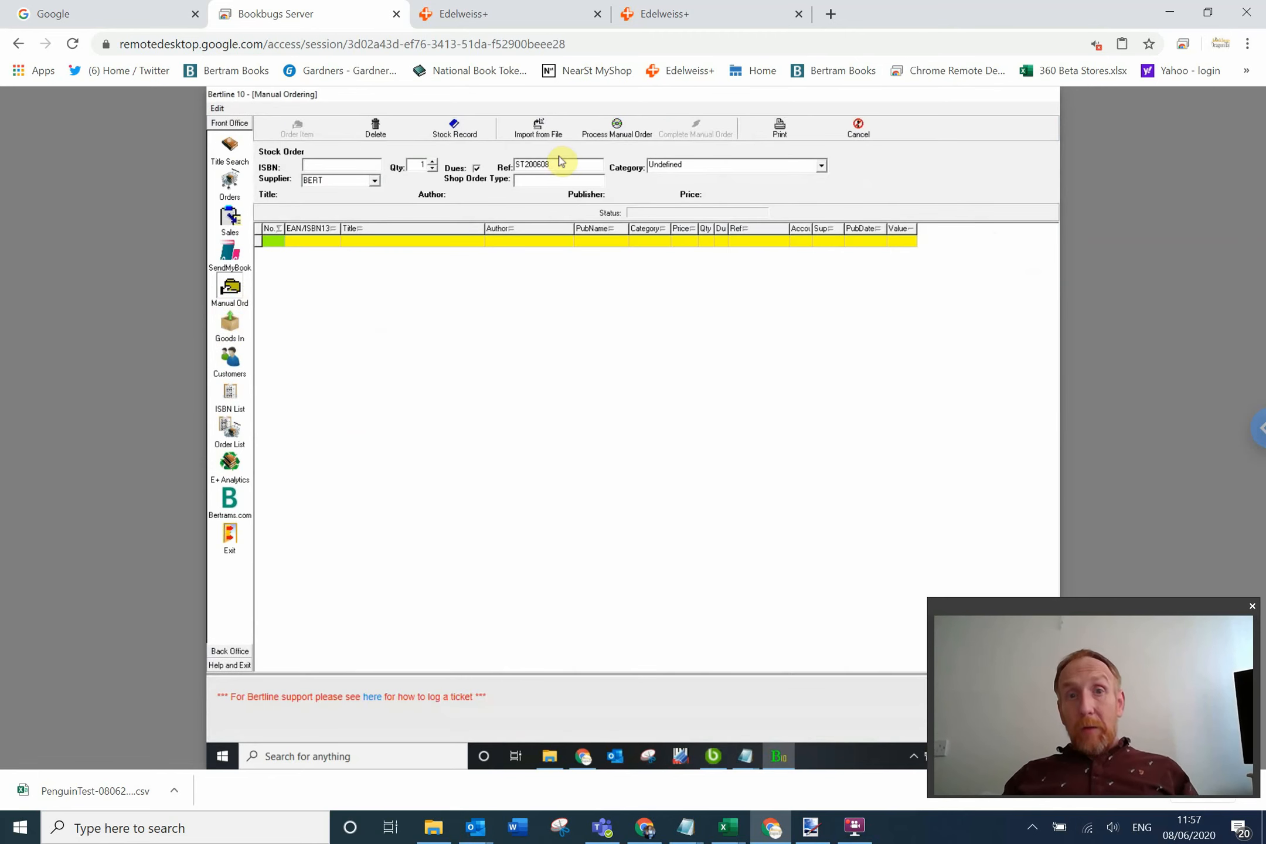
pyautogui.moveTo(535, 129)
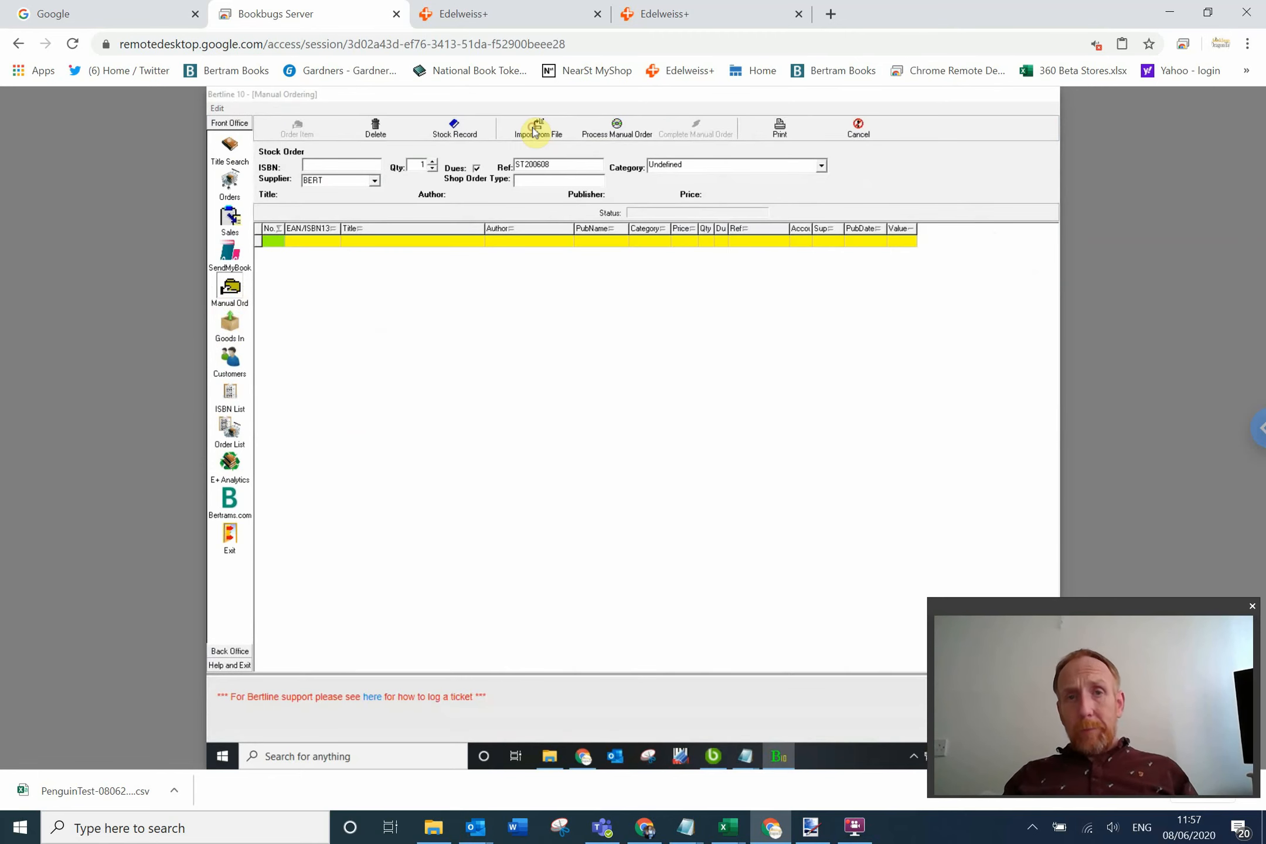
pyautogui.click(535, 126)
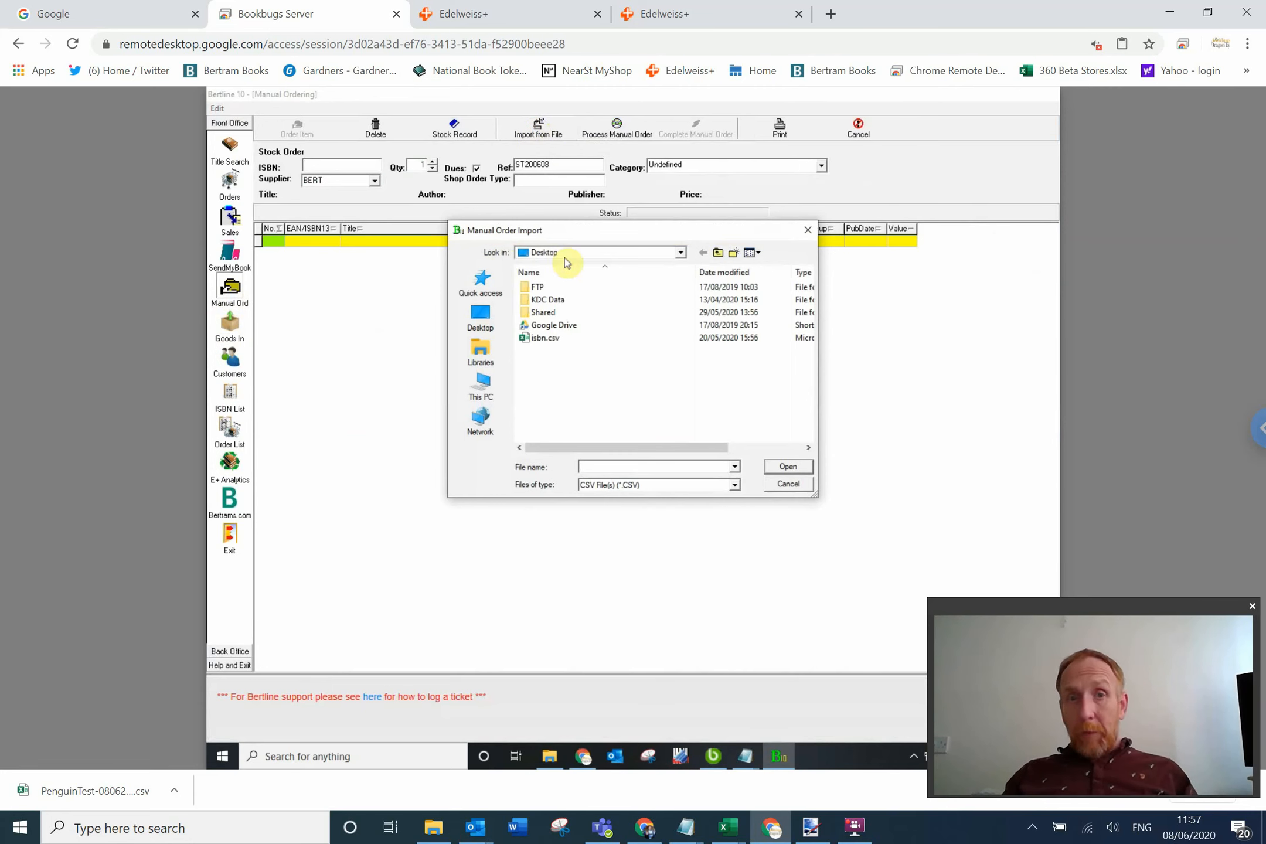
pyautogui.click(680, 252)
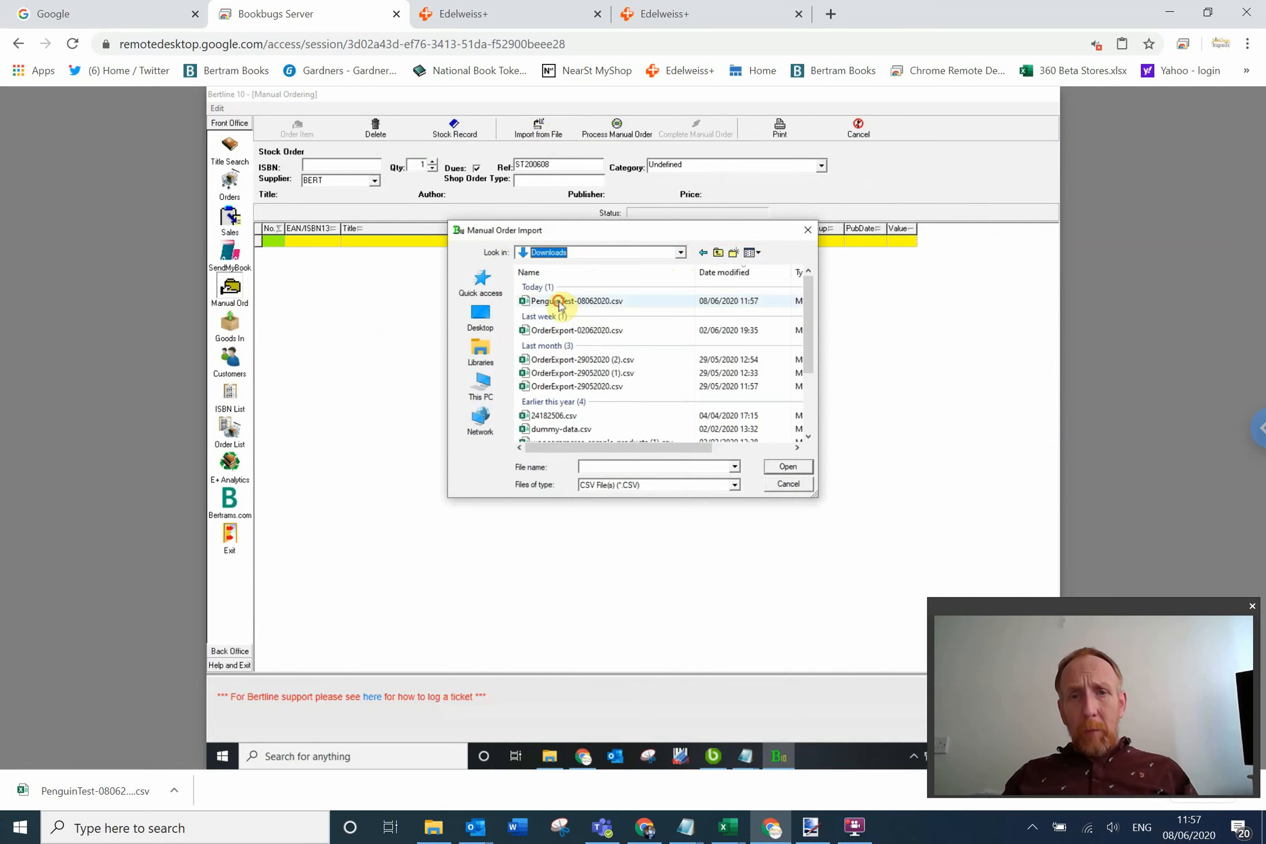
pyautogui.click(577, 301)
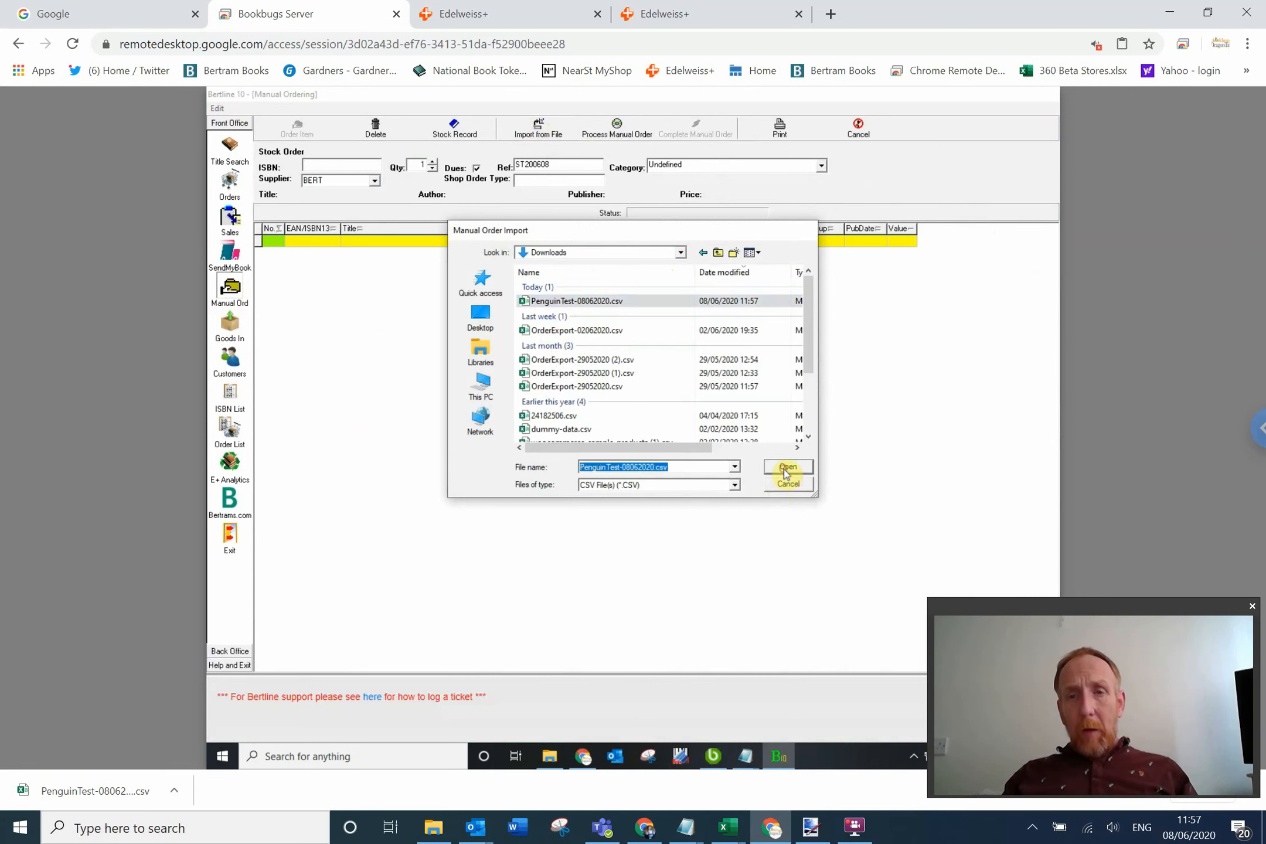
pyautogui.click(787, 470)
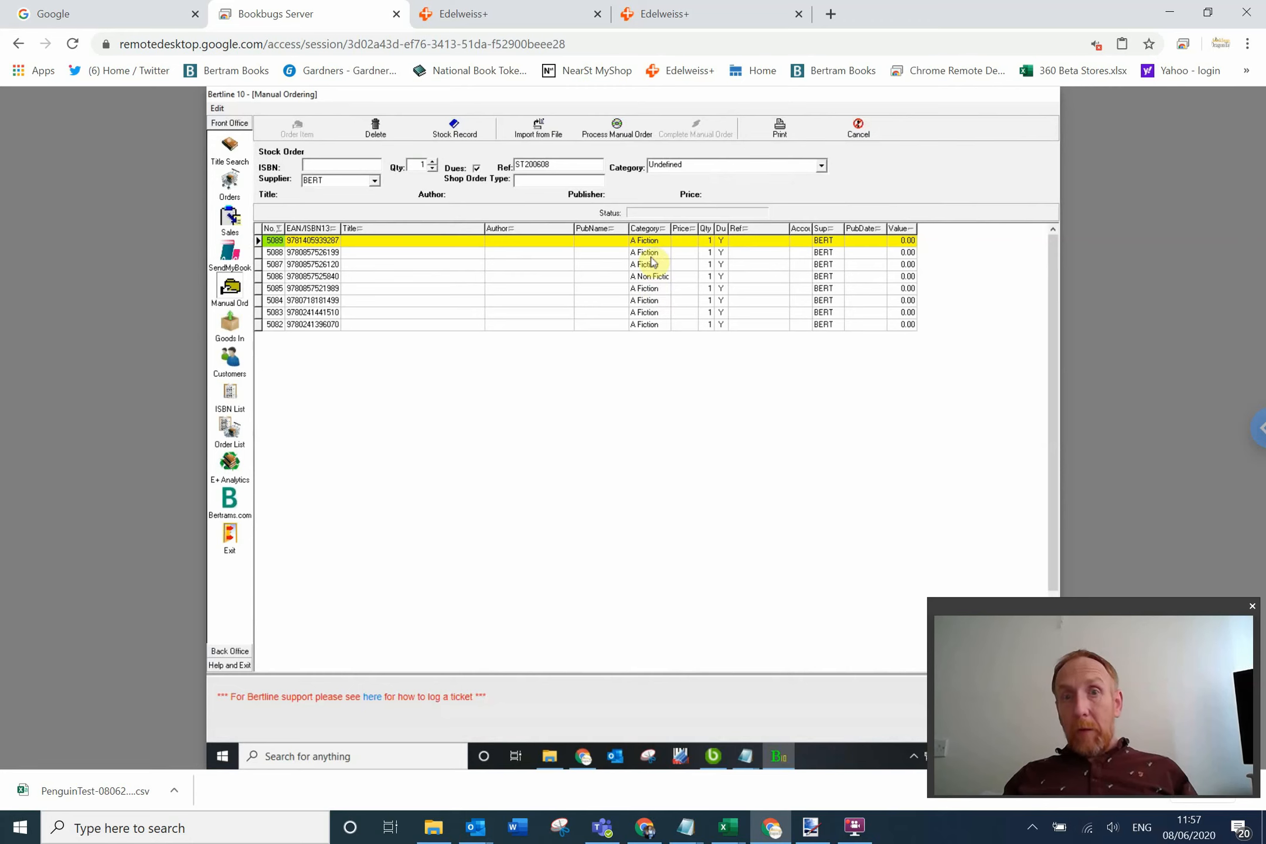
pyautogui.moveTo(641, 365)
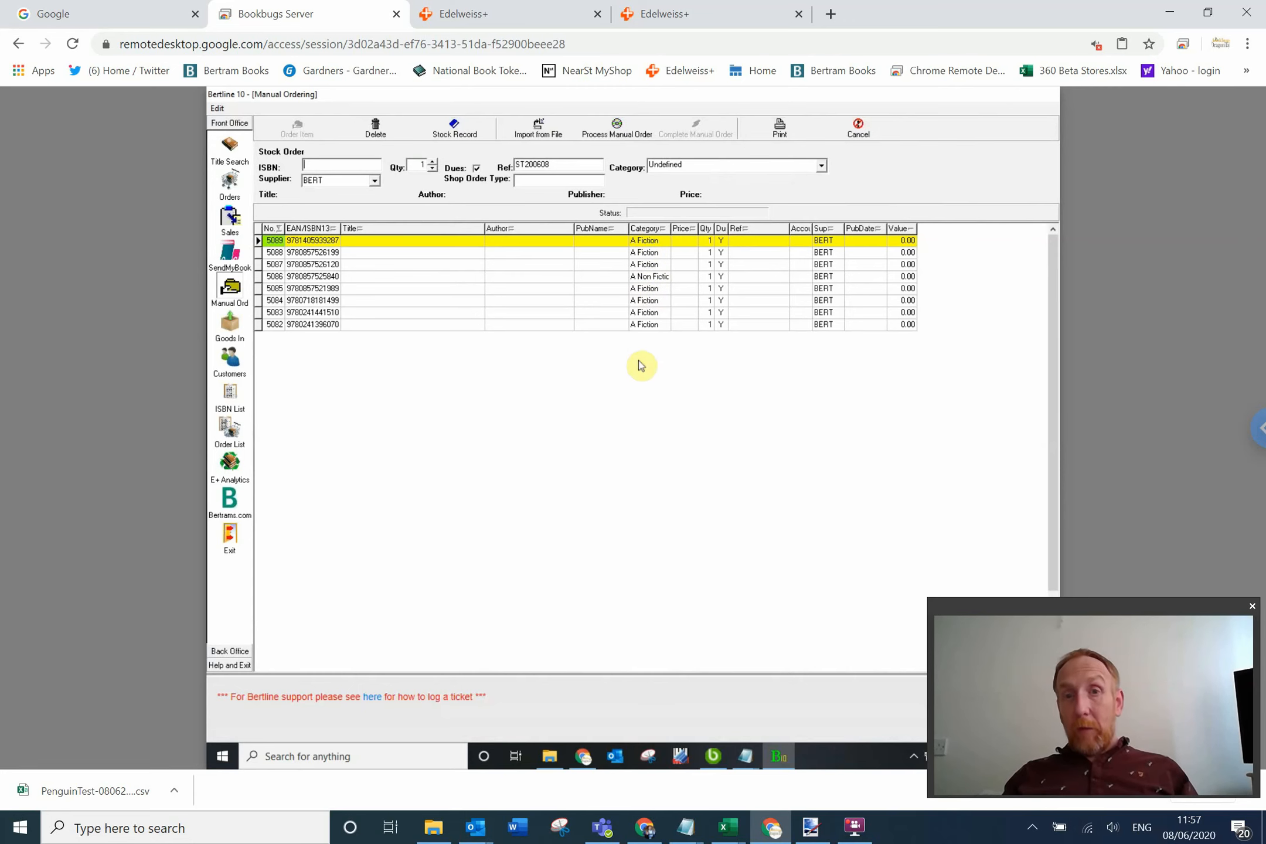
pyautogui.moveTo(394, 239)
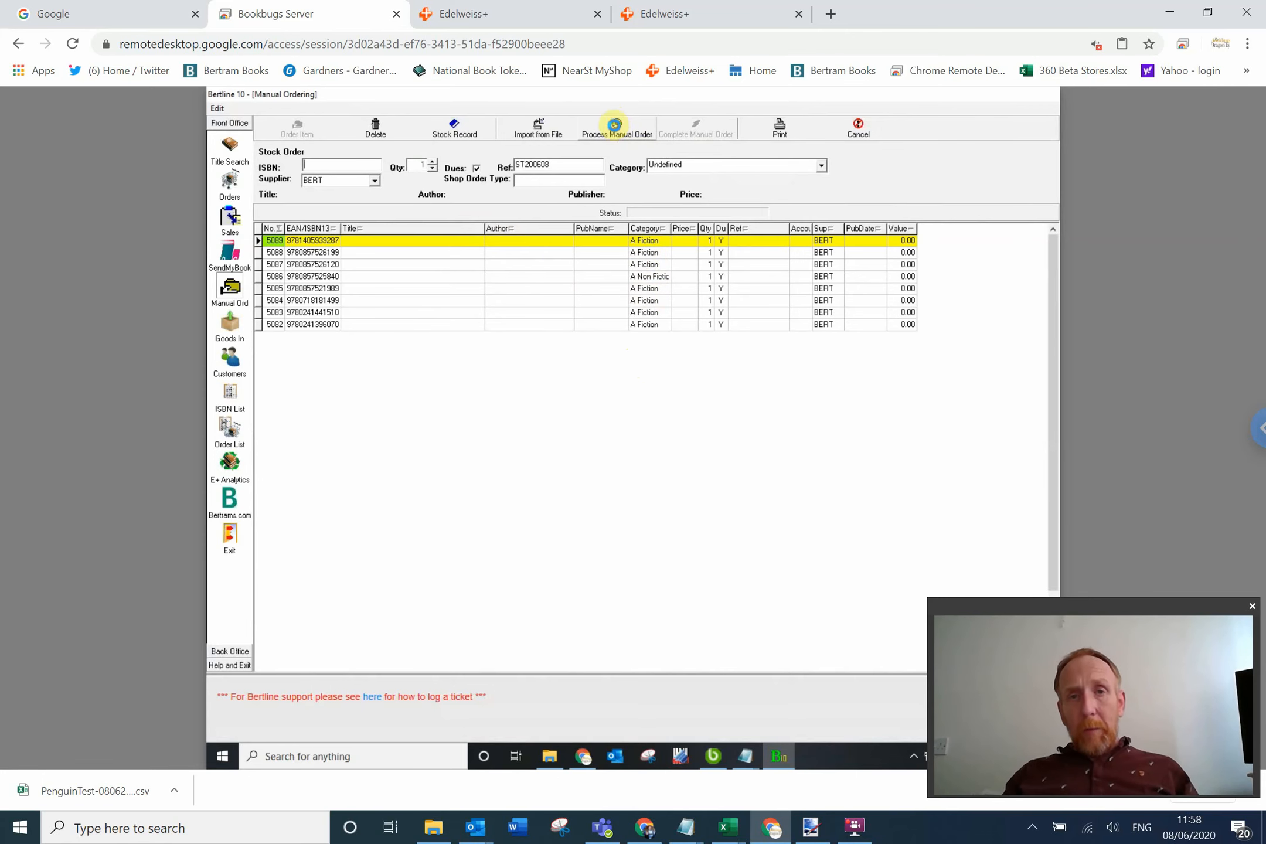
pyautogui.moveTo(358, 245)
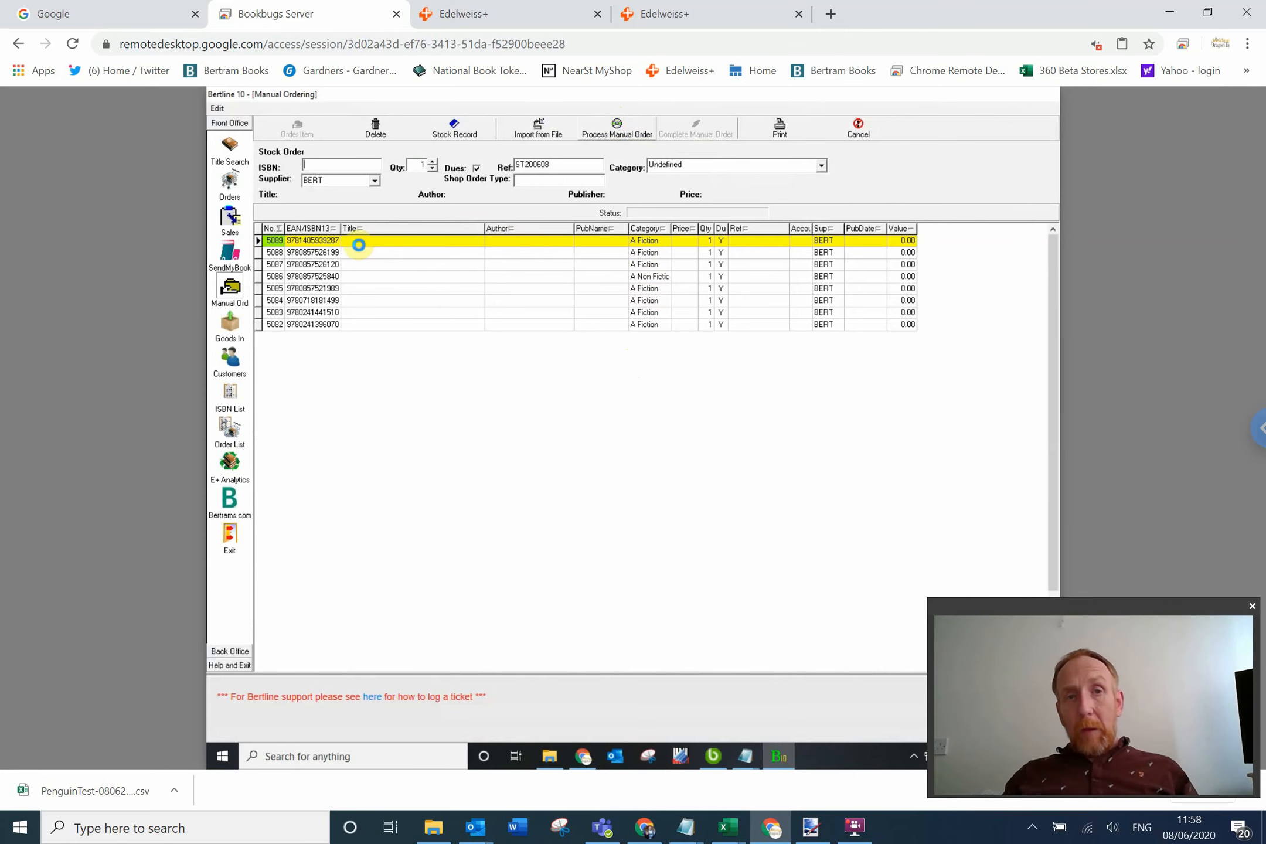
# Process the manual order so Bertline looks up titles, authors, publishers and prices for the eight ISBNs.
pyautogui.click(383, 252)
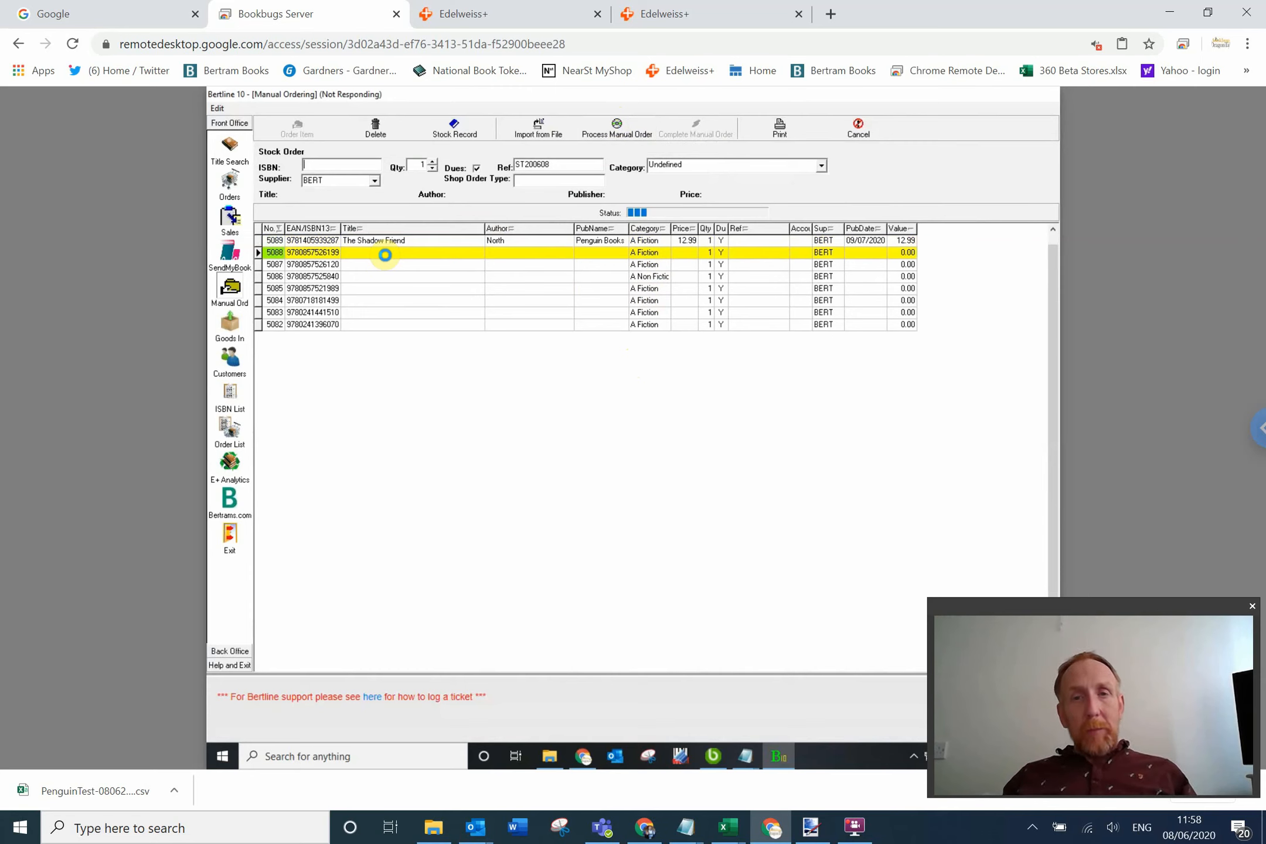
pyautogui.moveTo(441, 256)
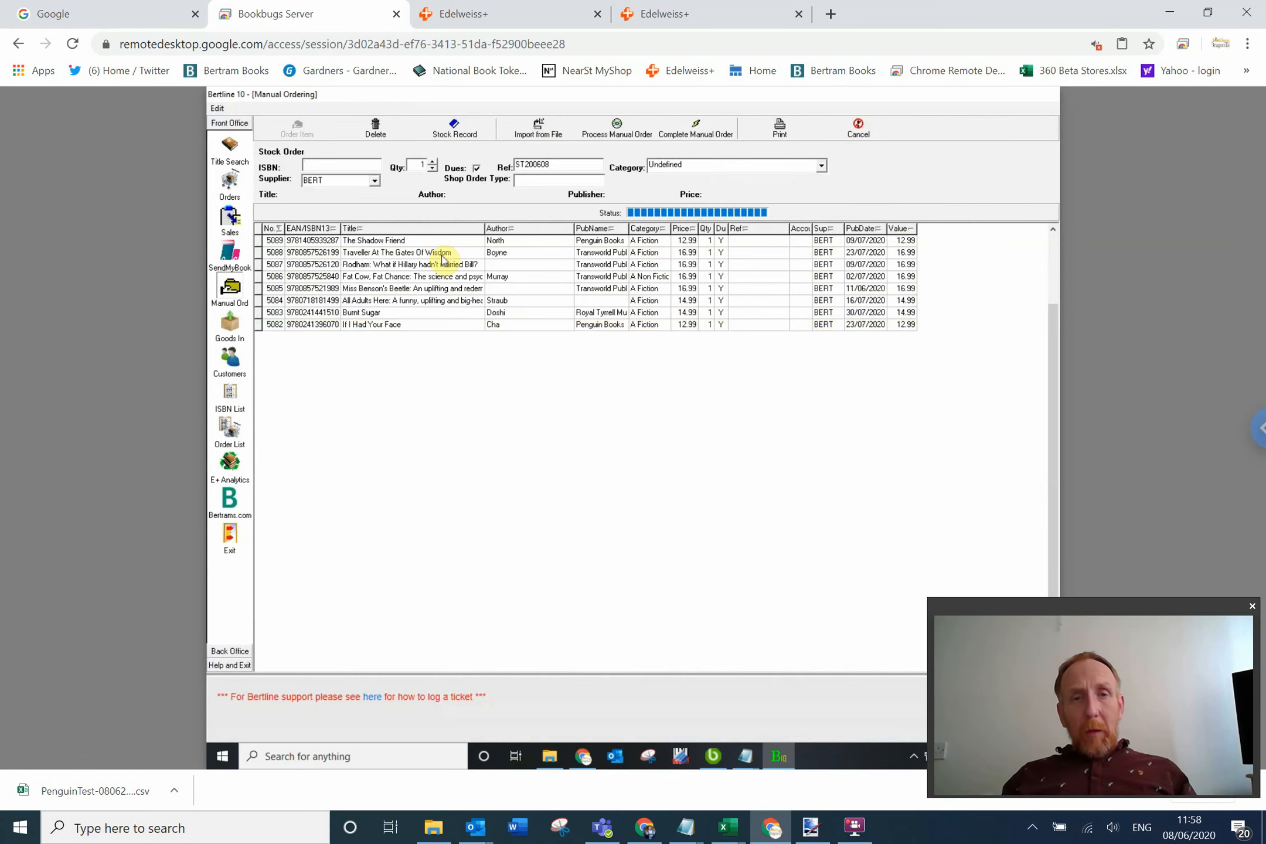
pyautogui.moveTo(609, 350)
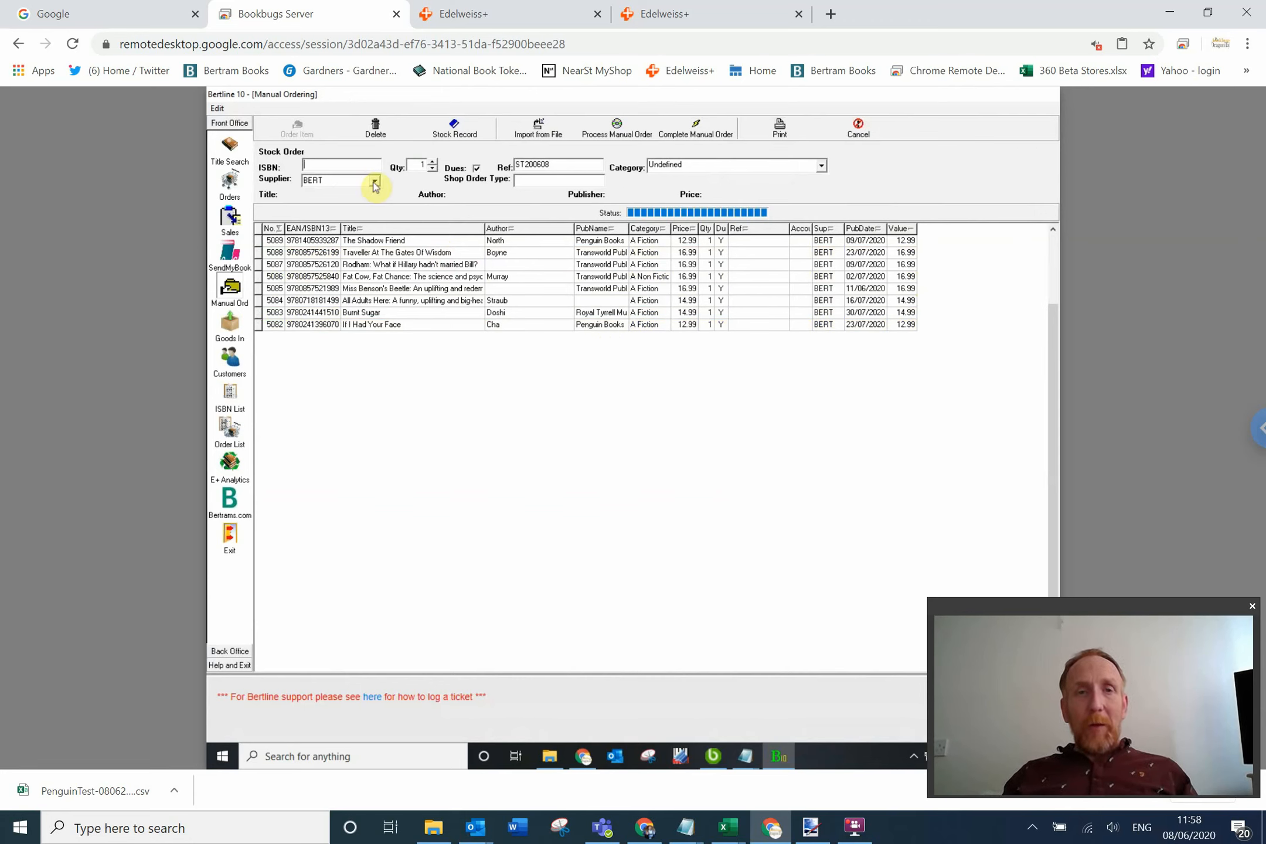
pyautogui.moveTo(850, 164)
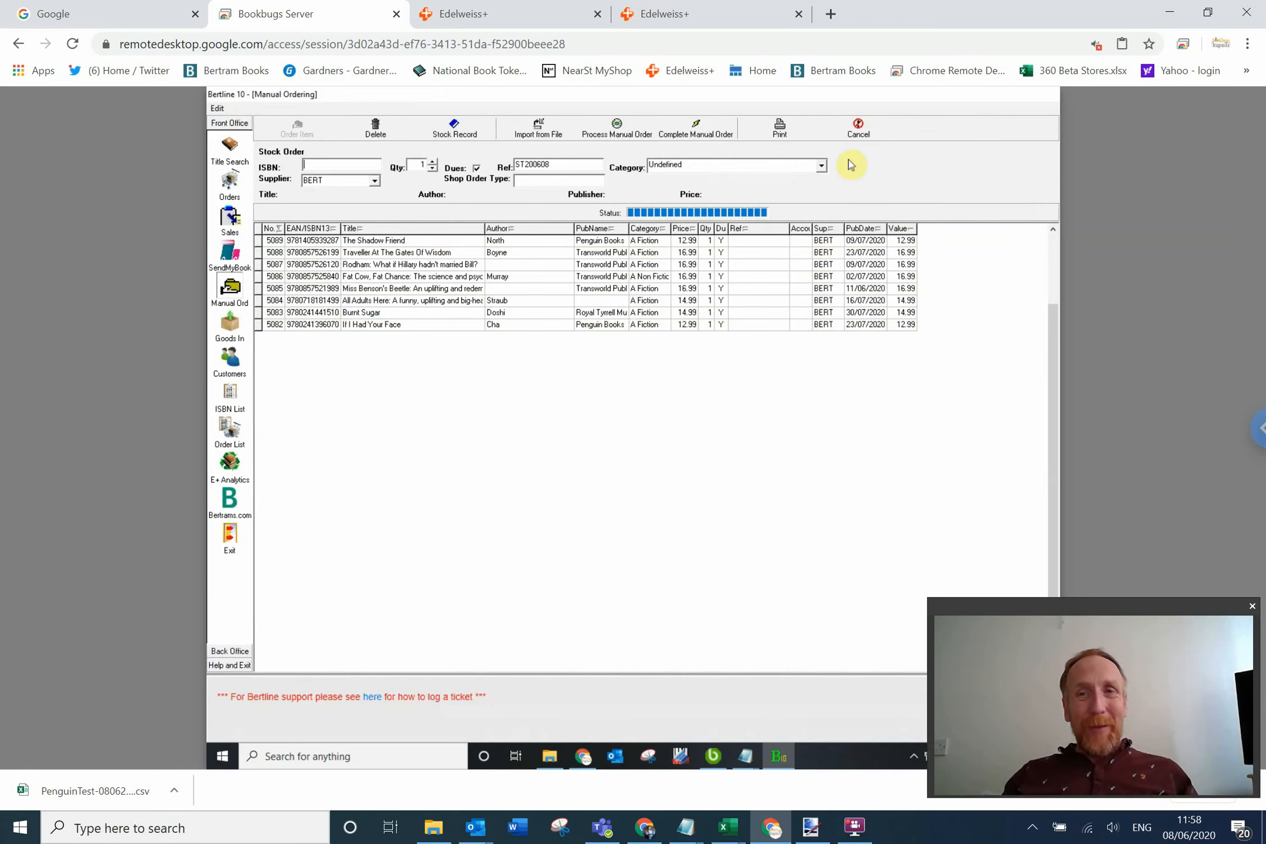
# Discard the processed order and open a fresh batch stock order.
pyautogui.click(858, 127)
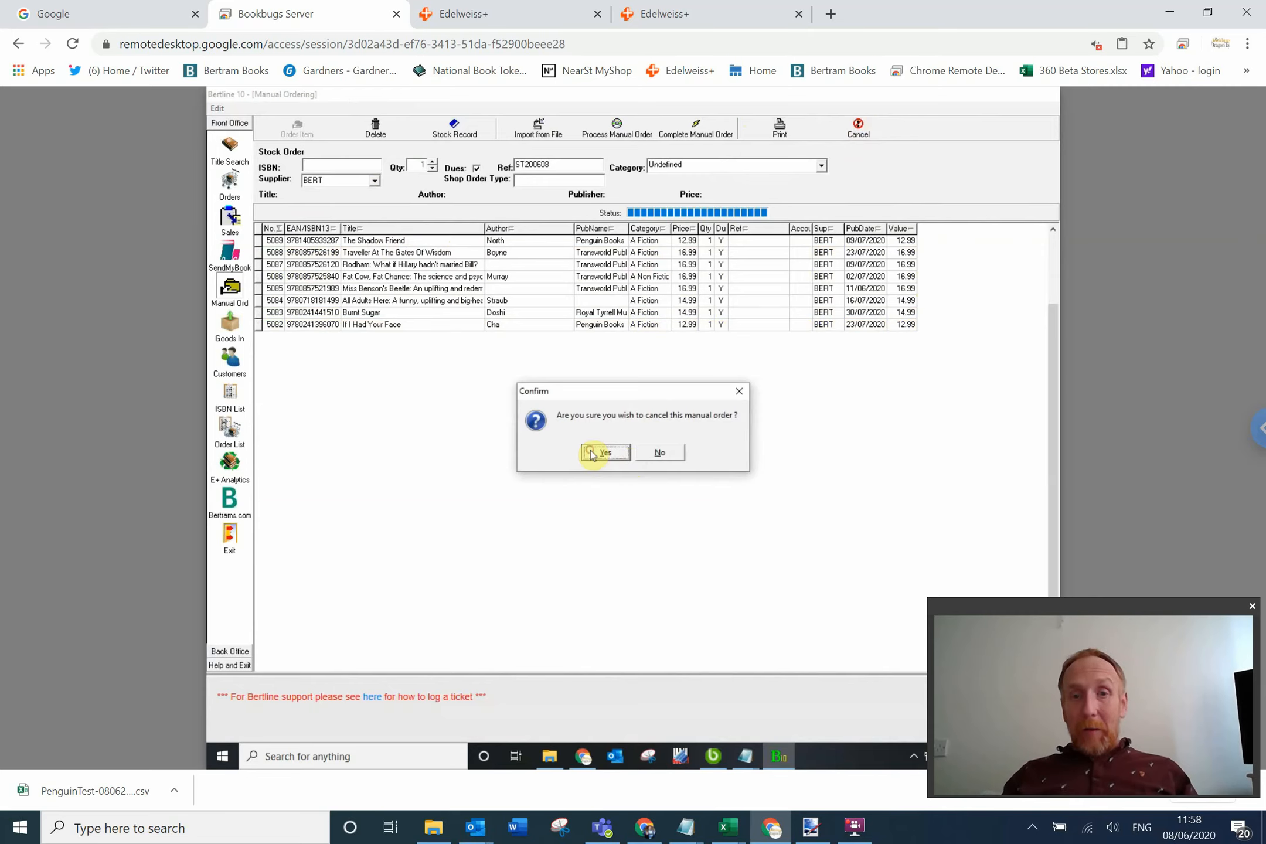
pyautogui.click(604, 452)
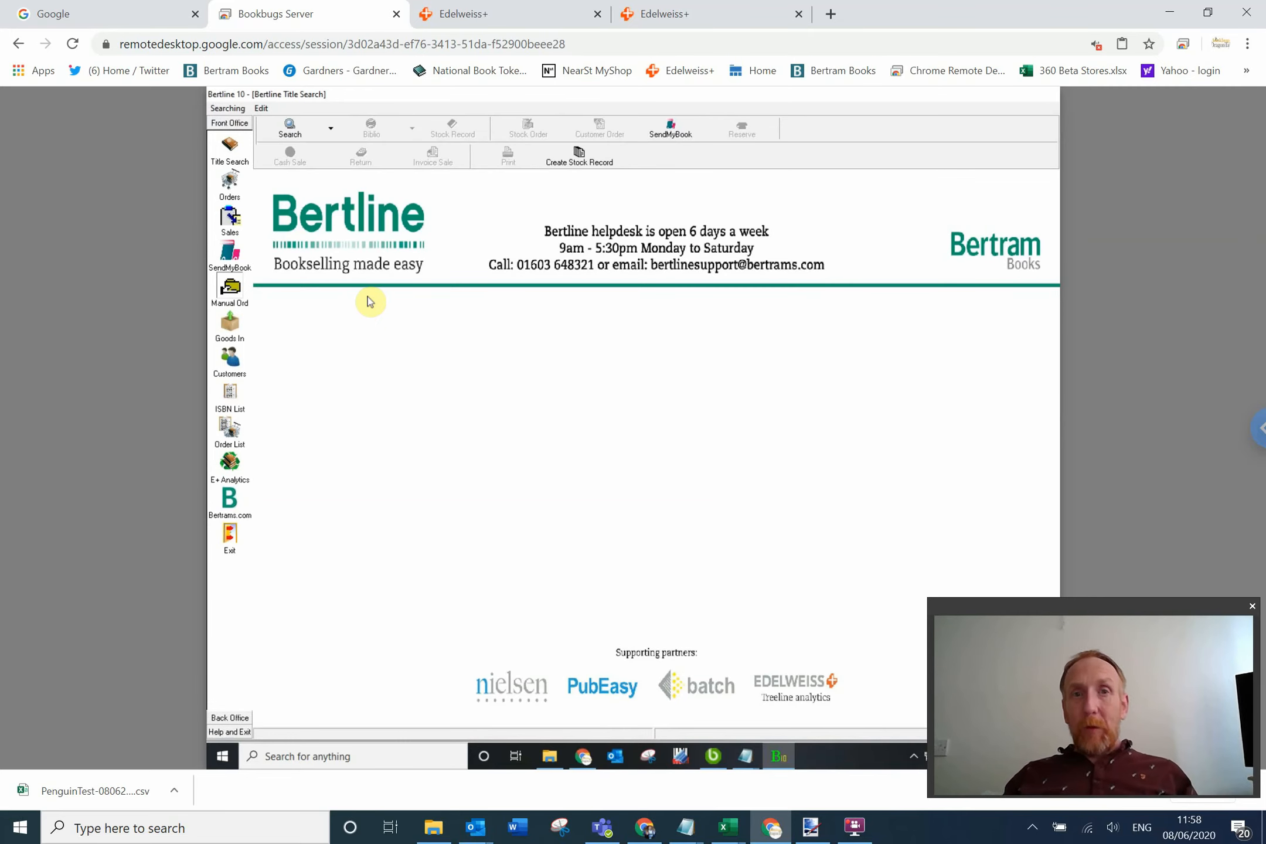
pyautogui.moveTo(423, 429)
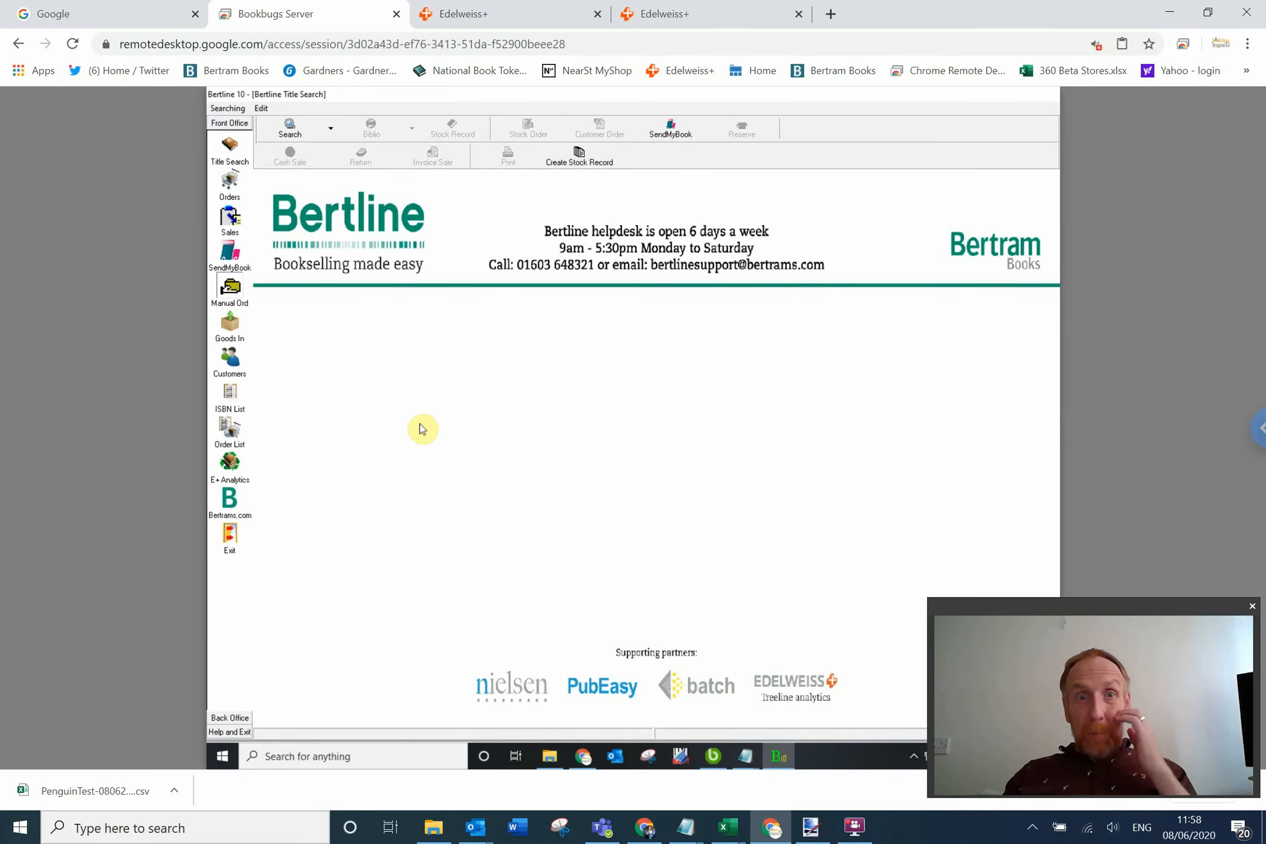
pyautogui.moveTo(272, 298)
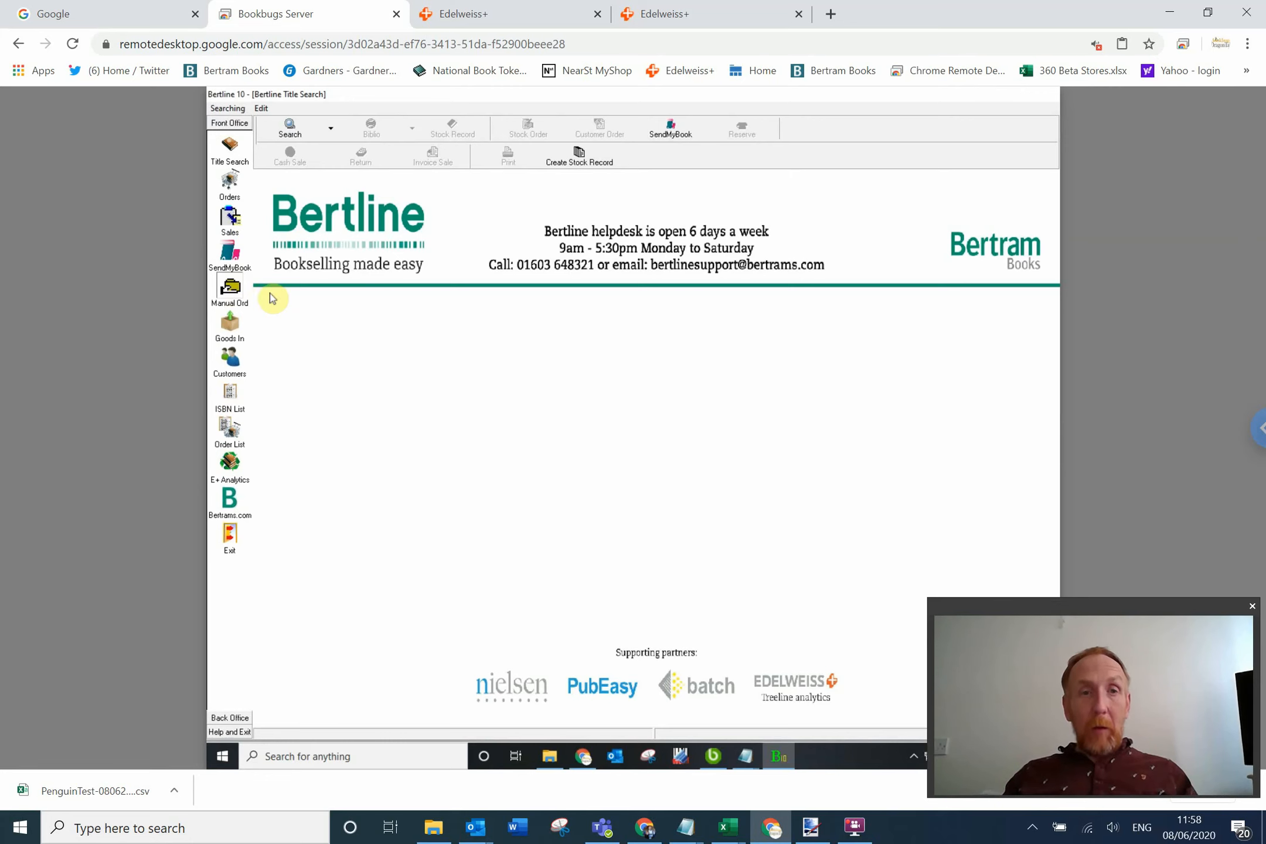
pyautogui.click(229, 289)
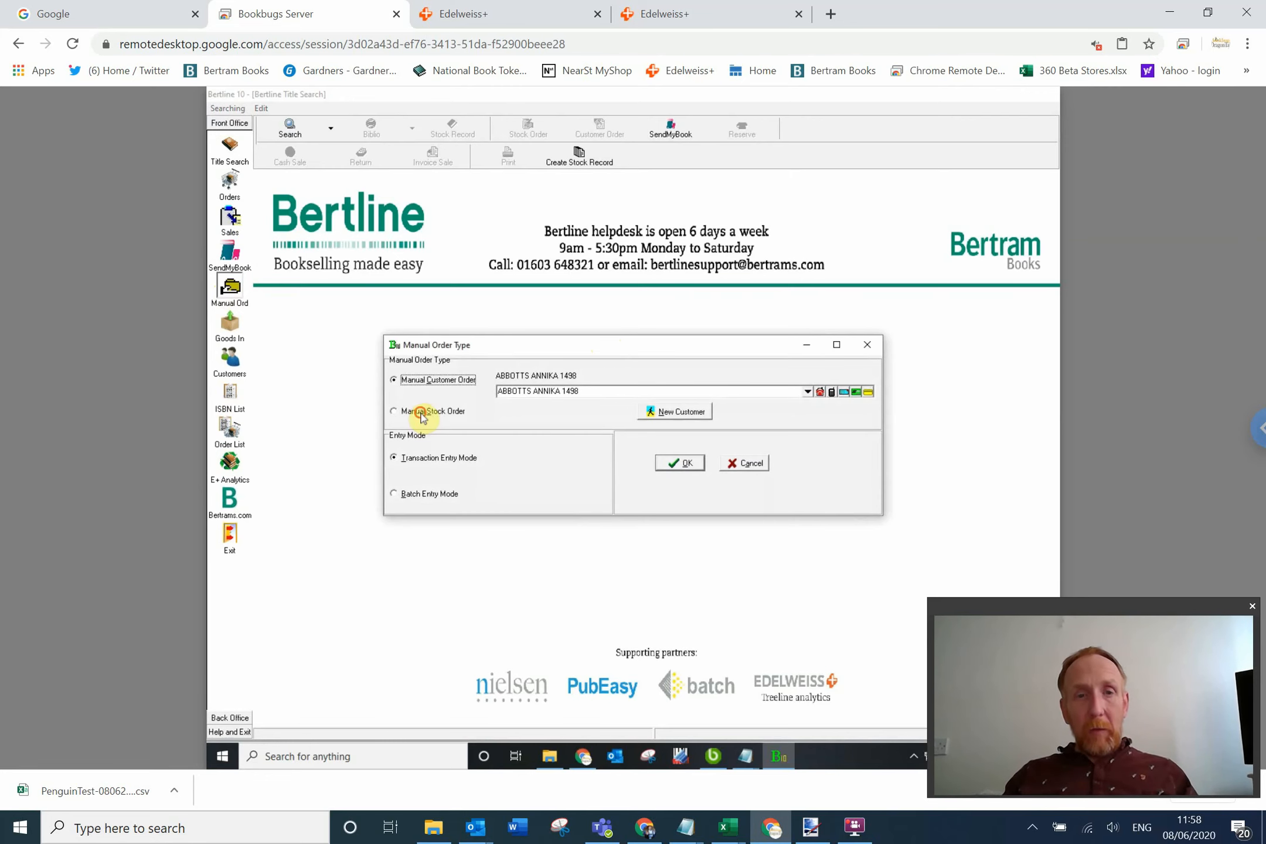
pyautogui.click(395, 494)
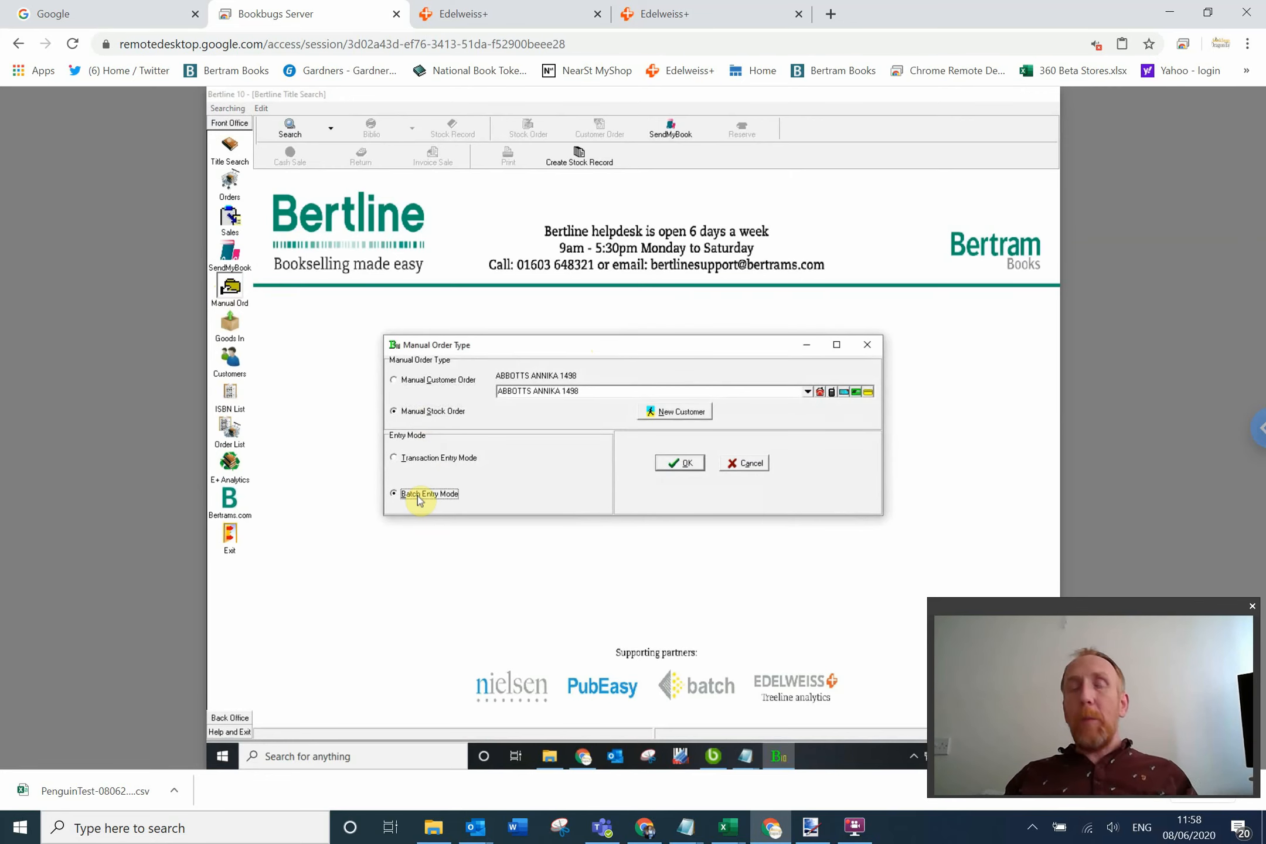
pyautogui.moveTo(681, 463)
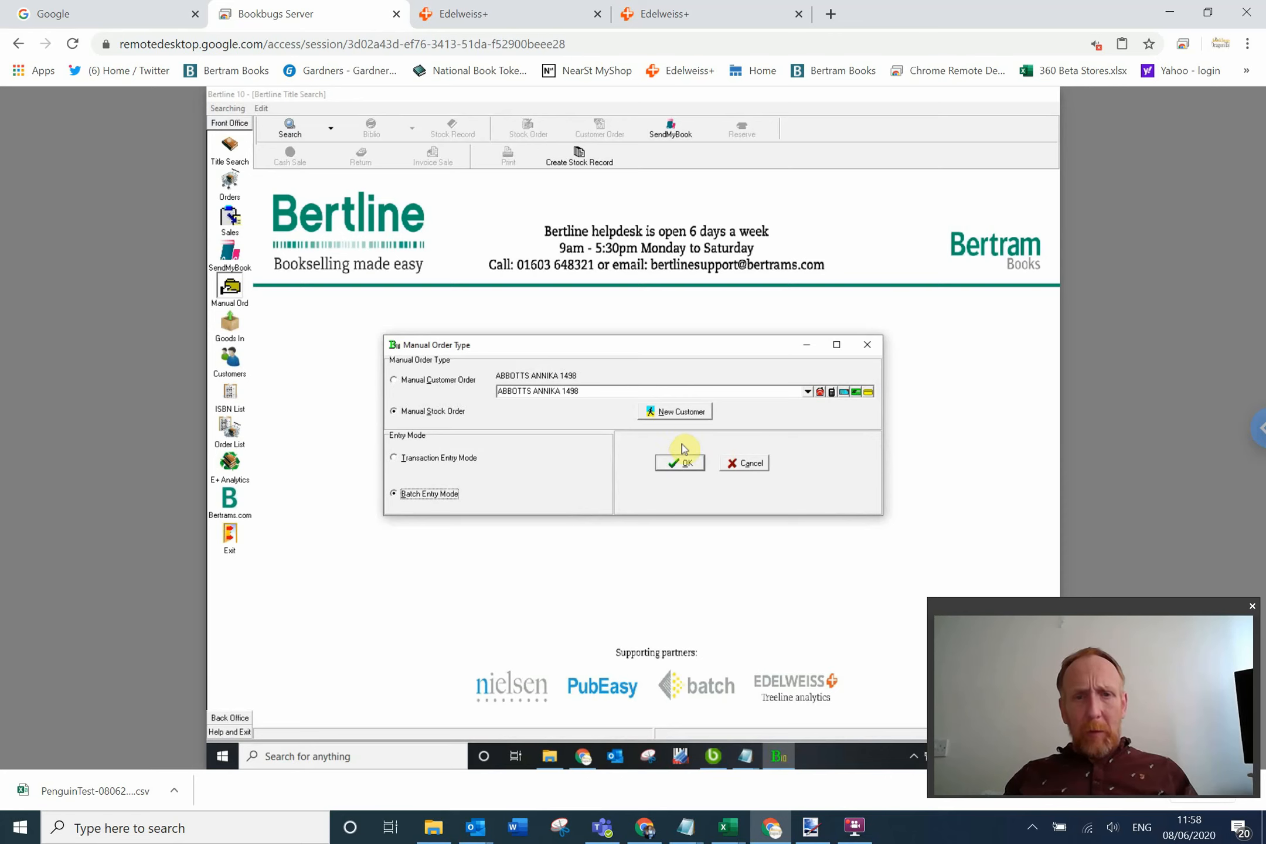
pyautogui.click(678, 463)
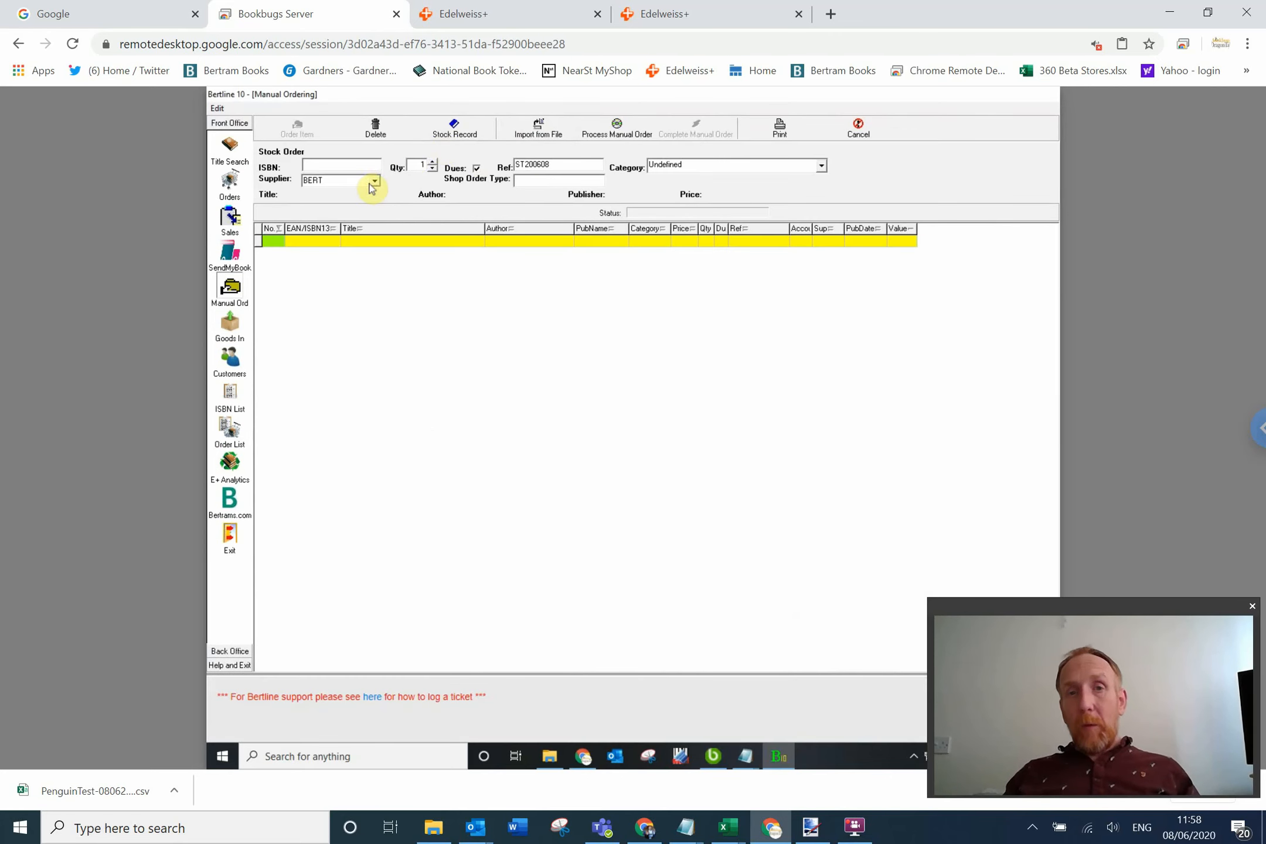
# Change the order's supplier from BERT to GARD.
pyautogui.click(374, 180)
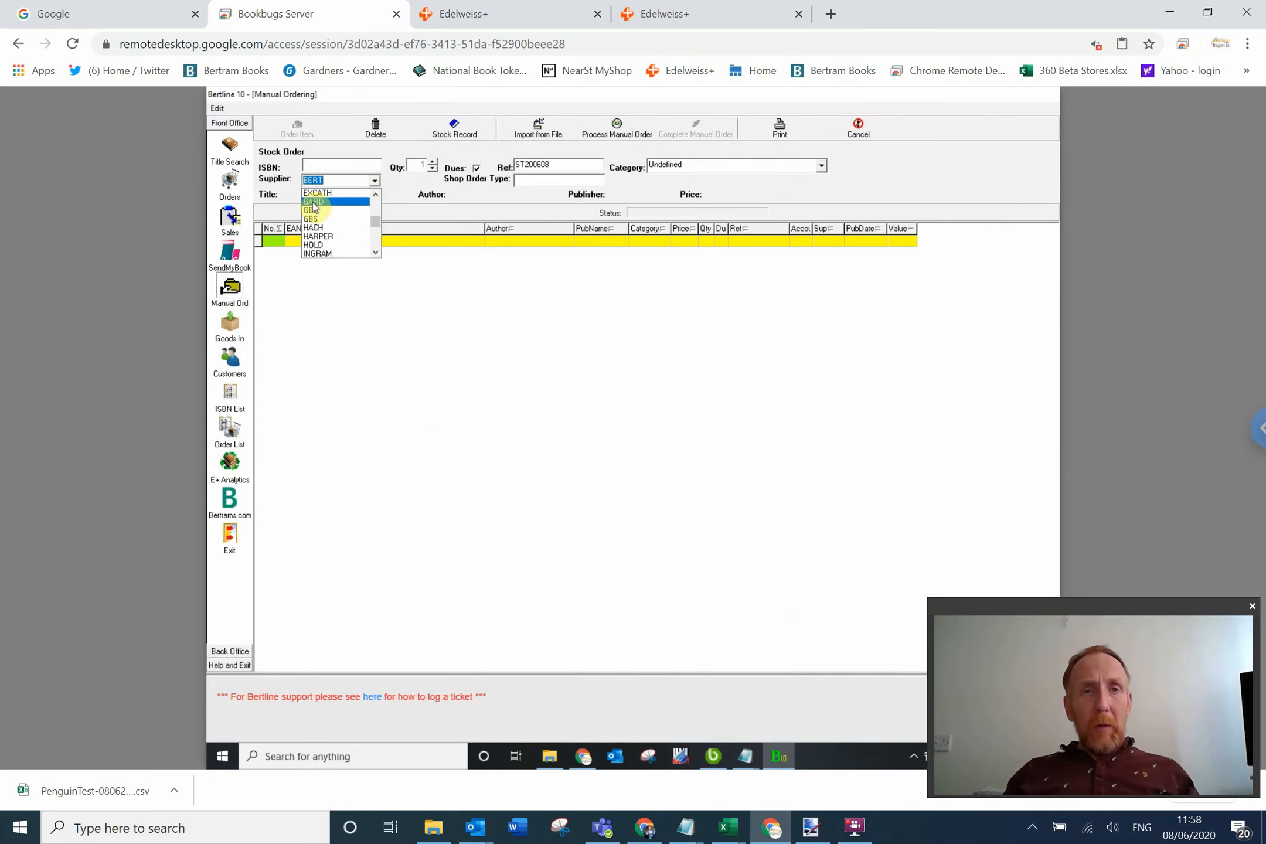
pyautogui.click(313, 201)
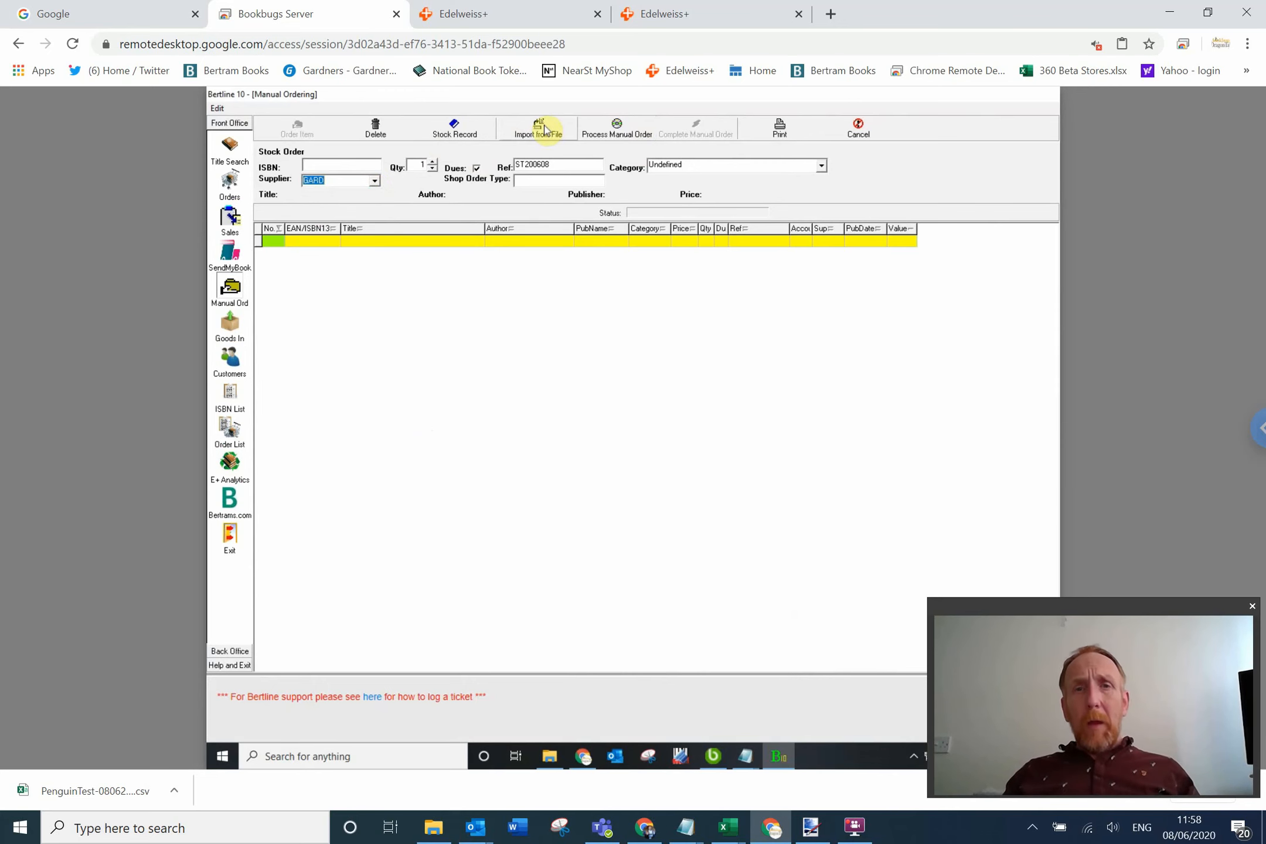
# Import the PenguinTest CSV from Downloads under GARD and process it, totalling £123.92.
pyautogui.click(536, 128)
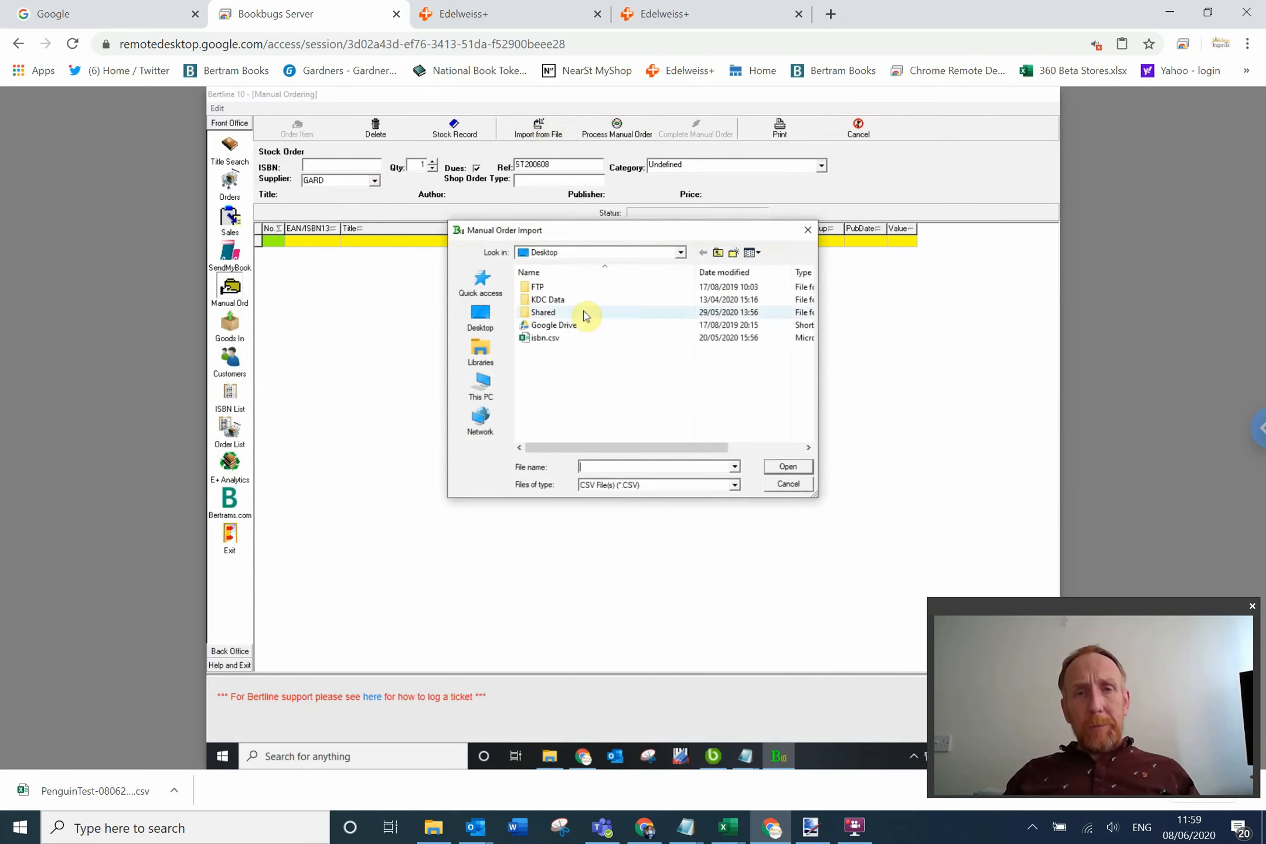
pyautogui.click(679, 252)
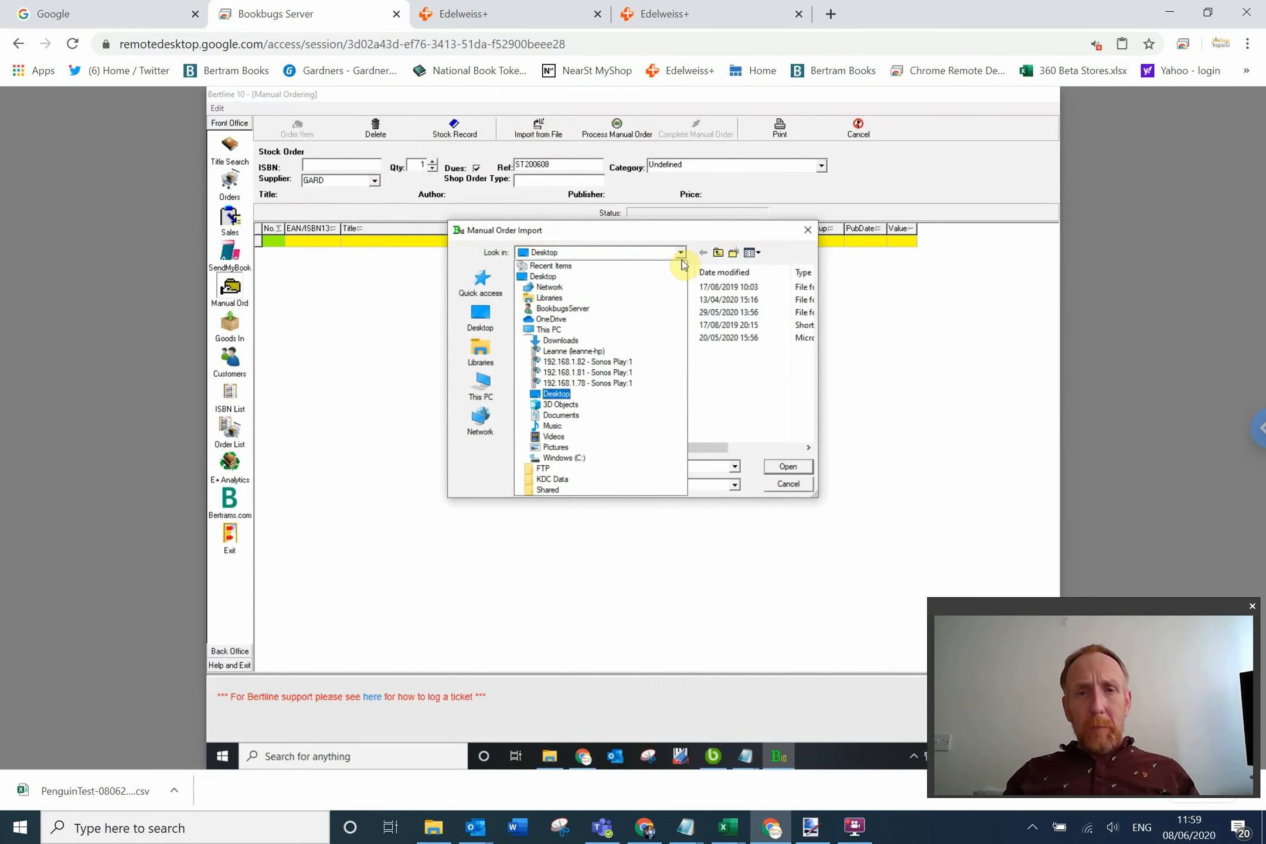
pyautogui.click(559, 340)
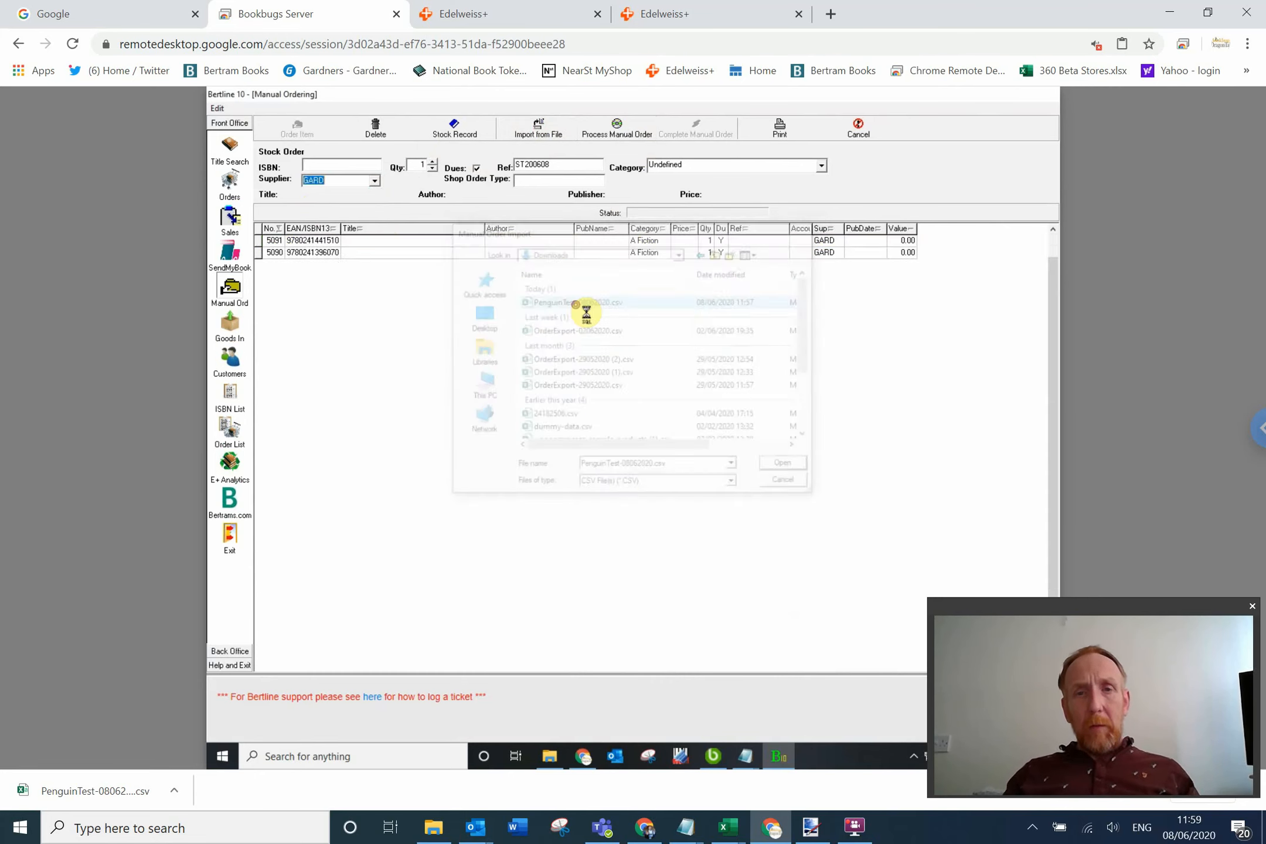
pyautogui.click(781, 462)
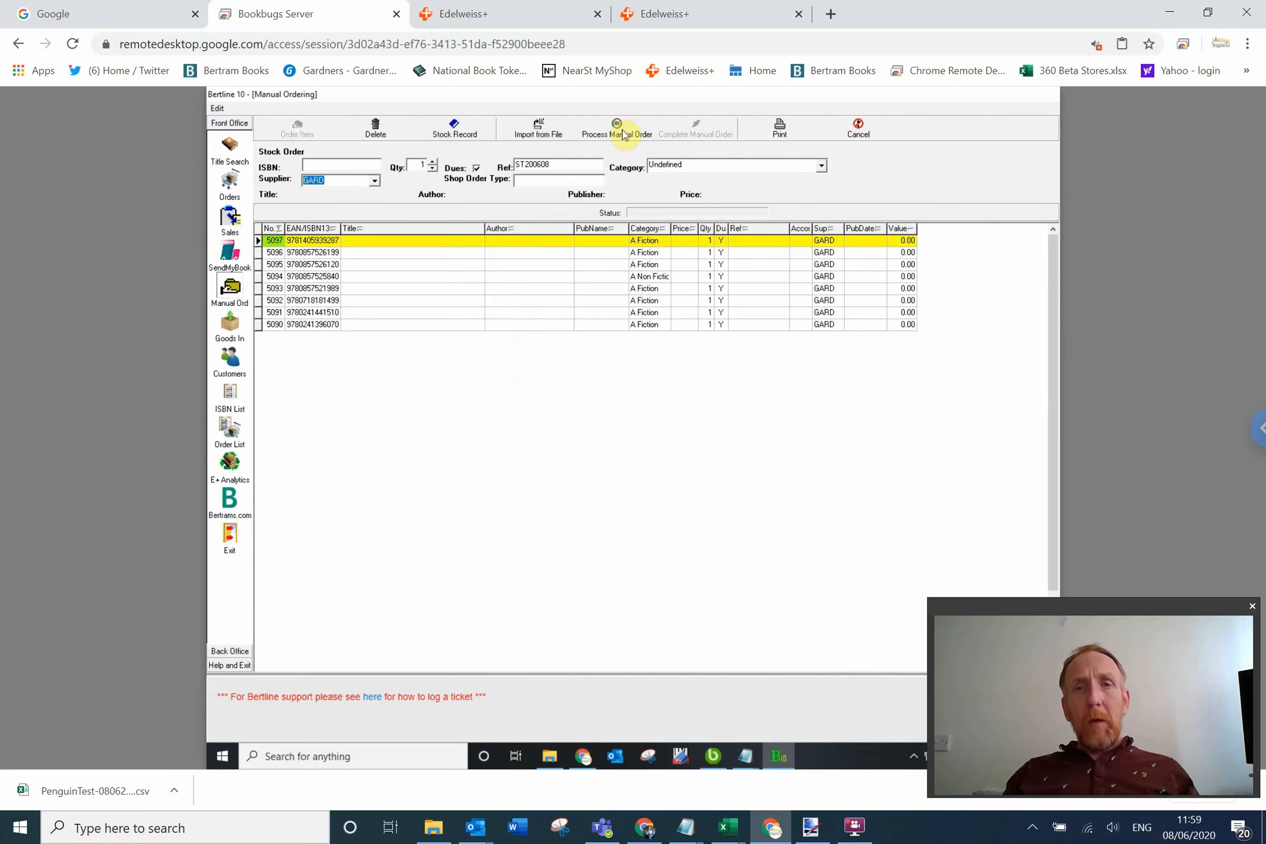
pyautogui.click(618, 129)
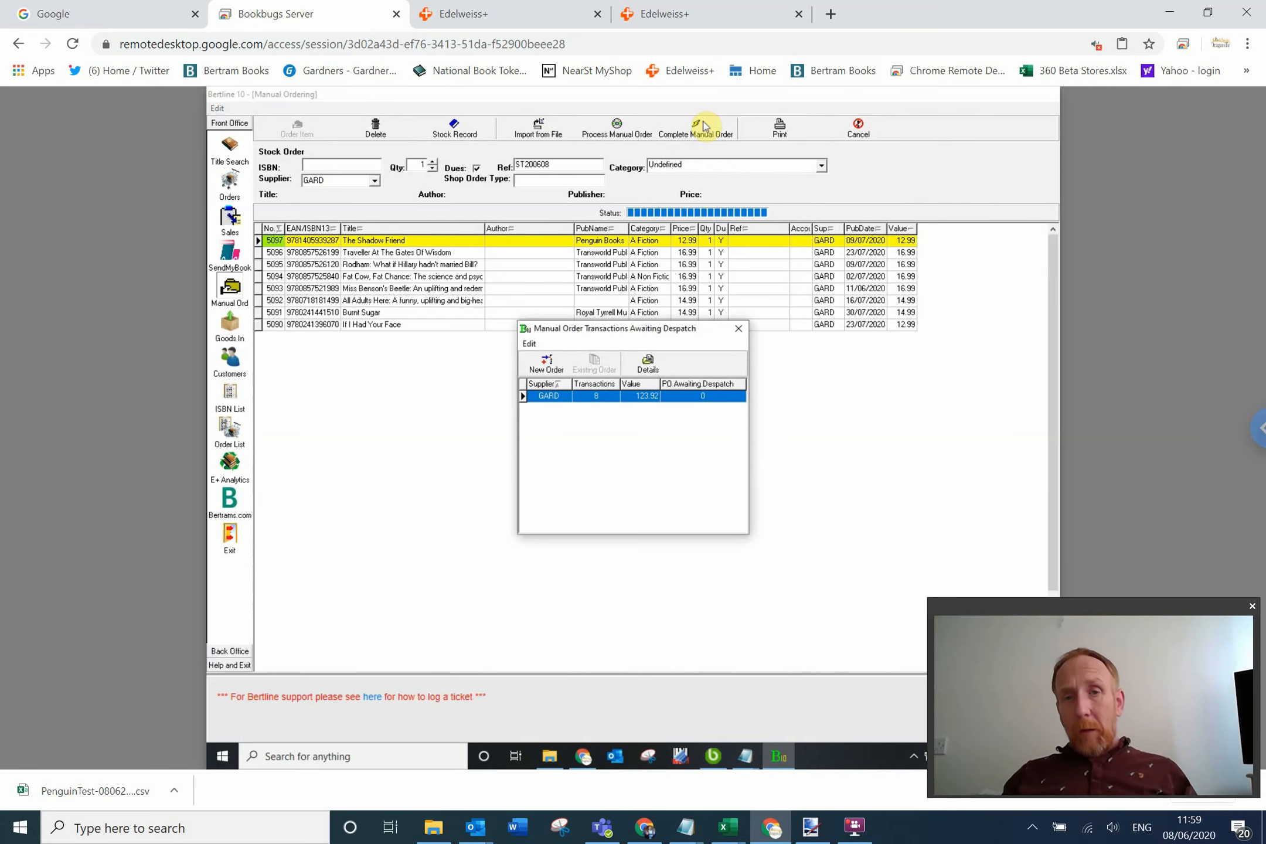
pyautogui.moveTo(551, 383)
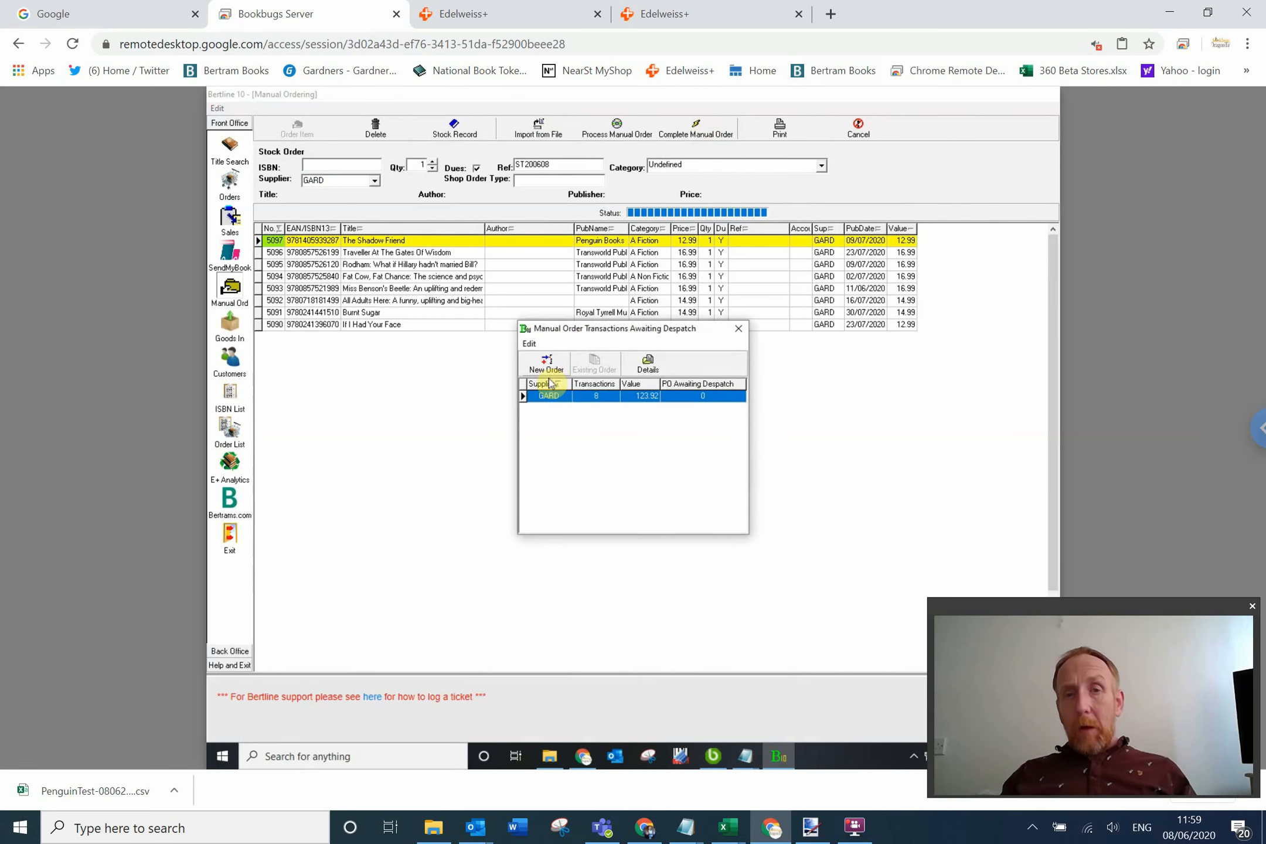
# Turn the eight awaiting GARD transactions into a new purchase order and close the list.
pyautogui.click(544, 364)
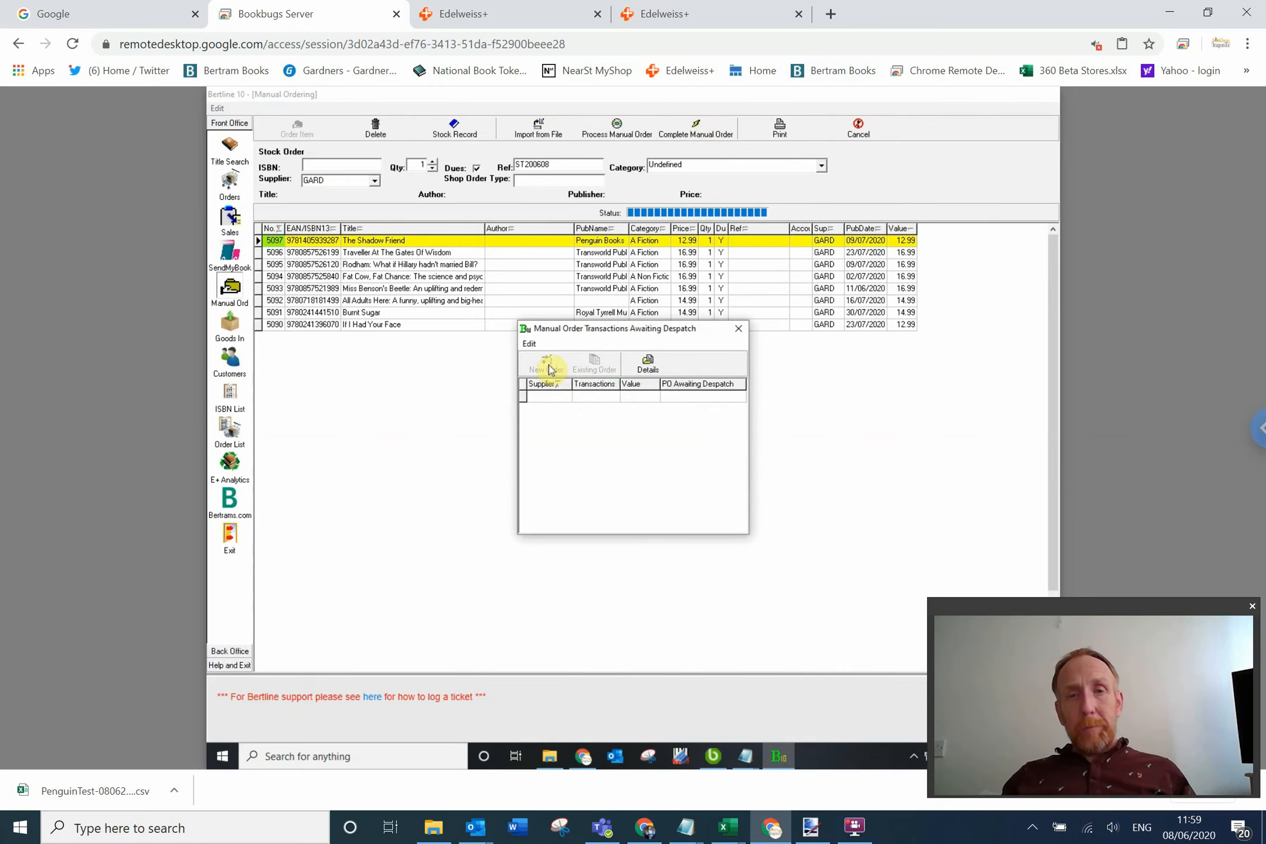
pyautogui.moveTo(736, 331)
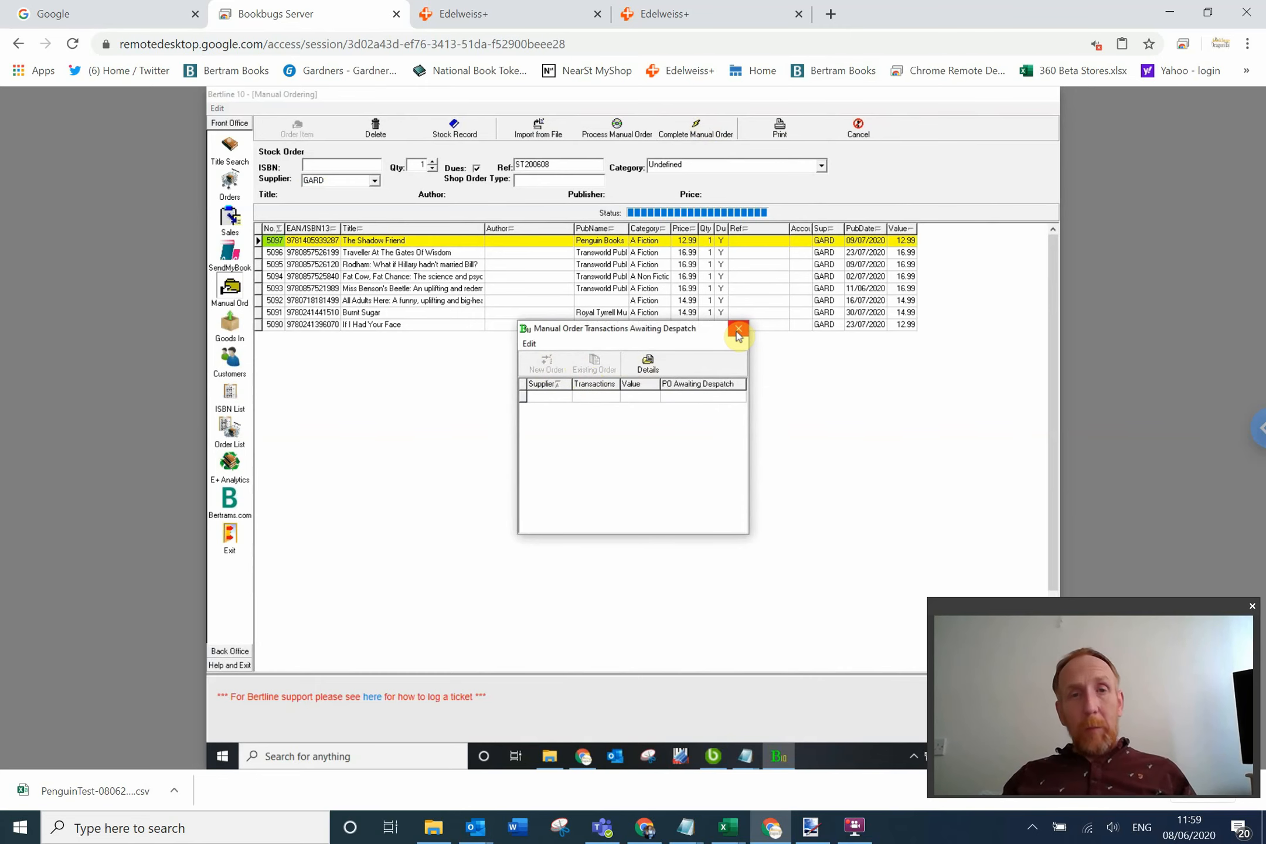
pyautogui.click(735, 330)
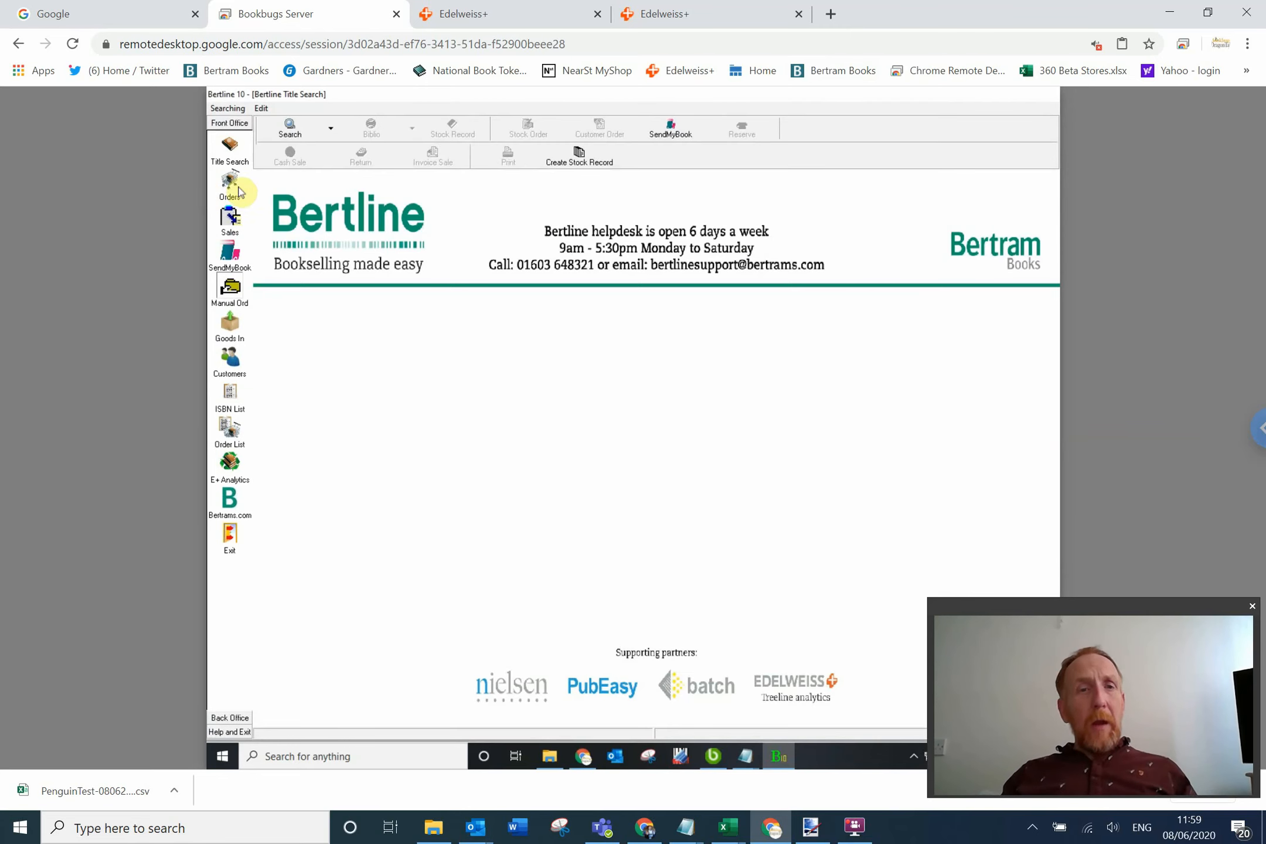
# View Orders, preview transmission of GARD order BOOBUG2007, and close without sending.
pyautogui.click(230, 190)
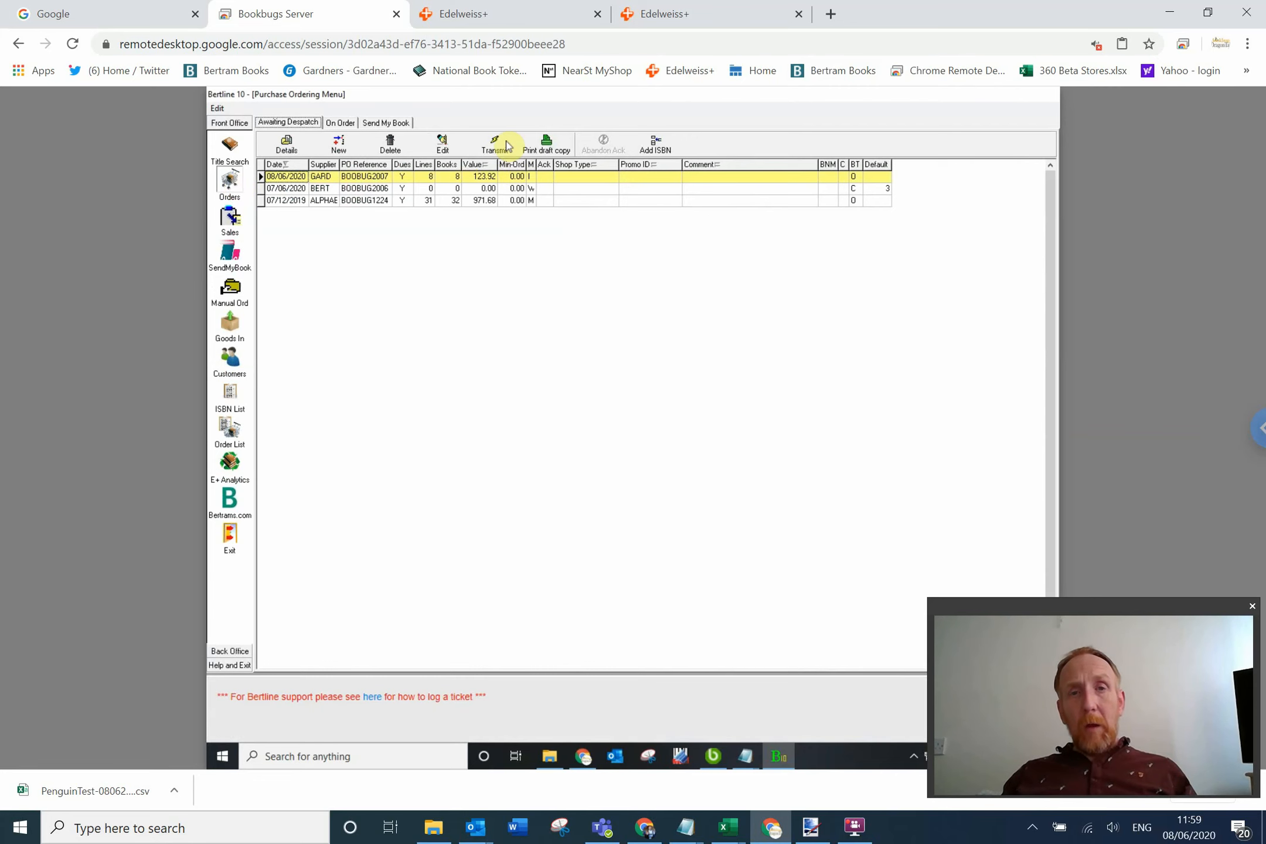
pyautogui.click(493, 144)
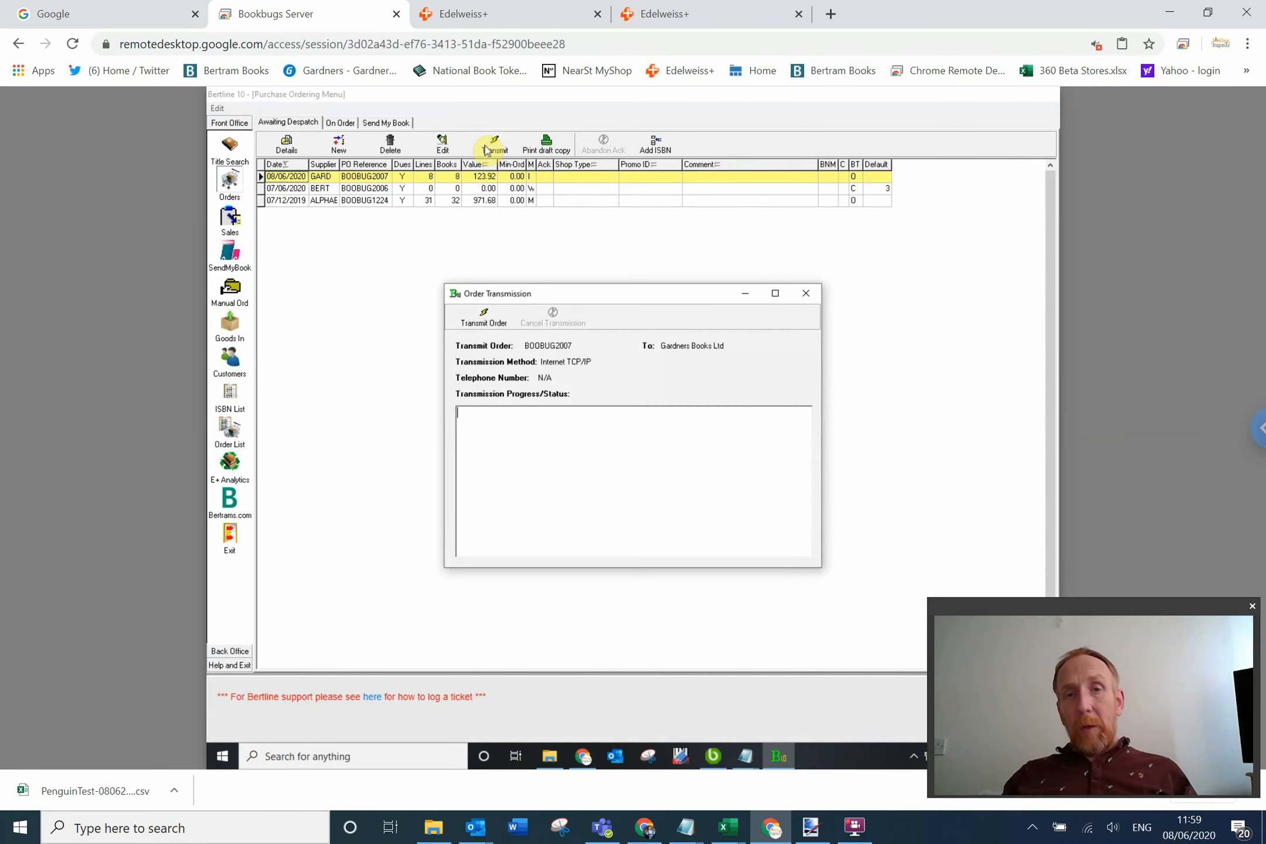
pyautogui.moveTo(669, 442)
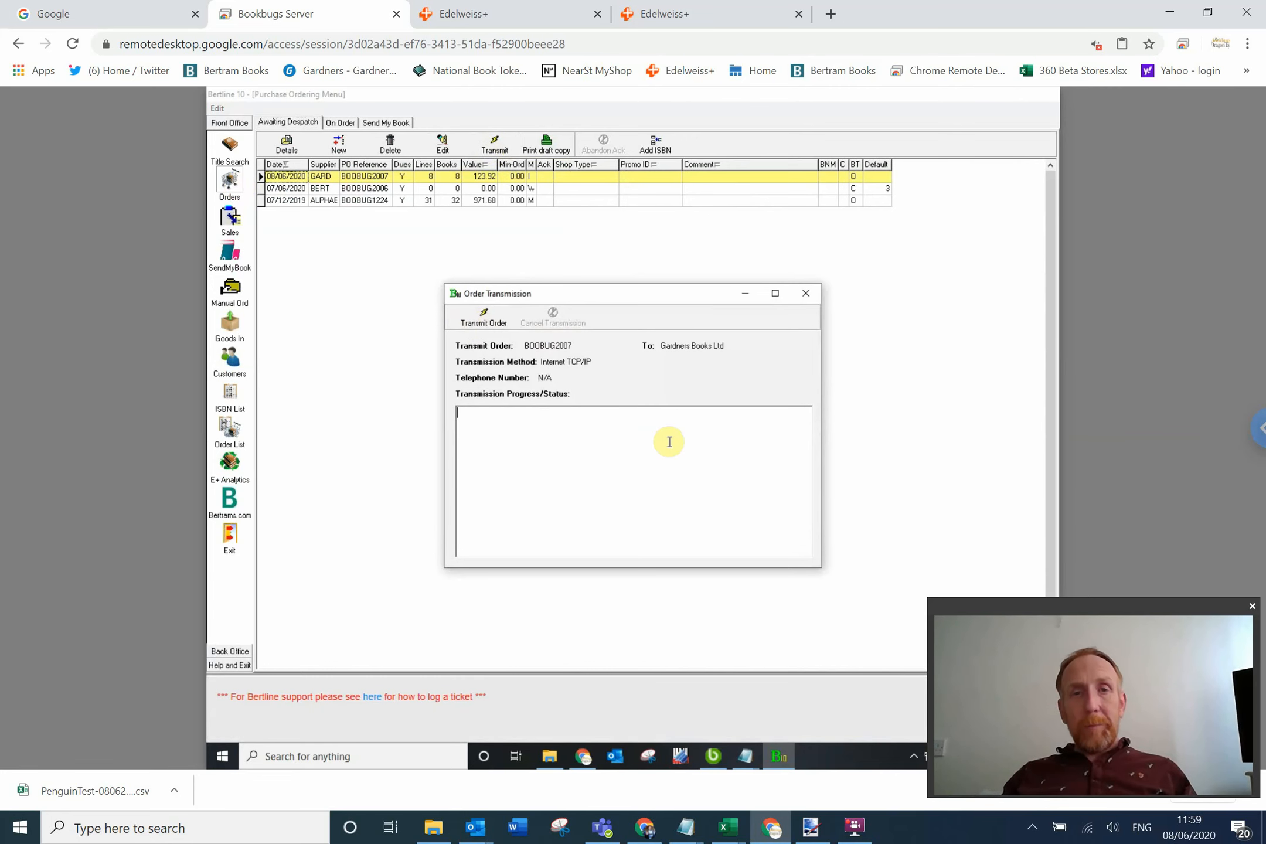
pyautogui.moveTo(677, 412)
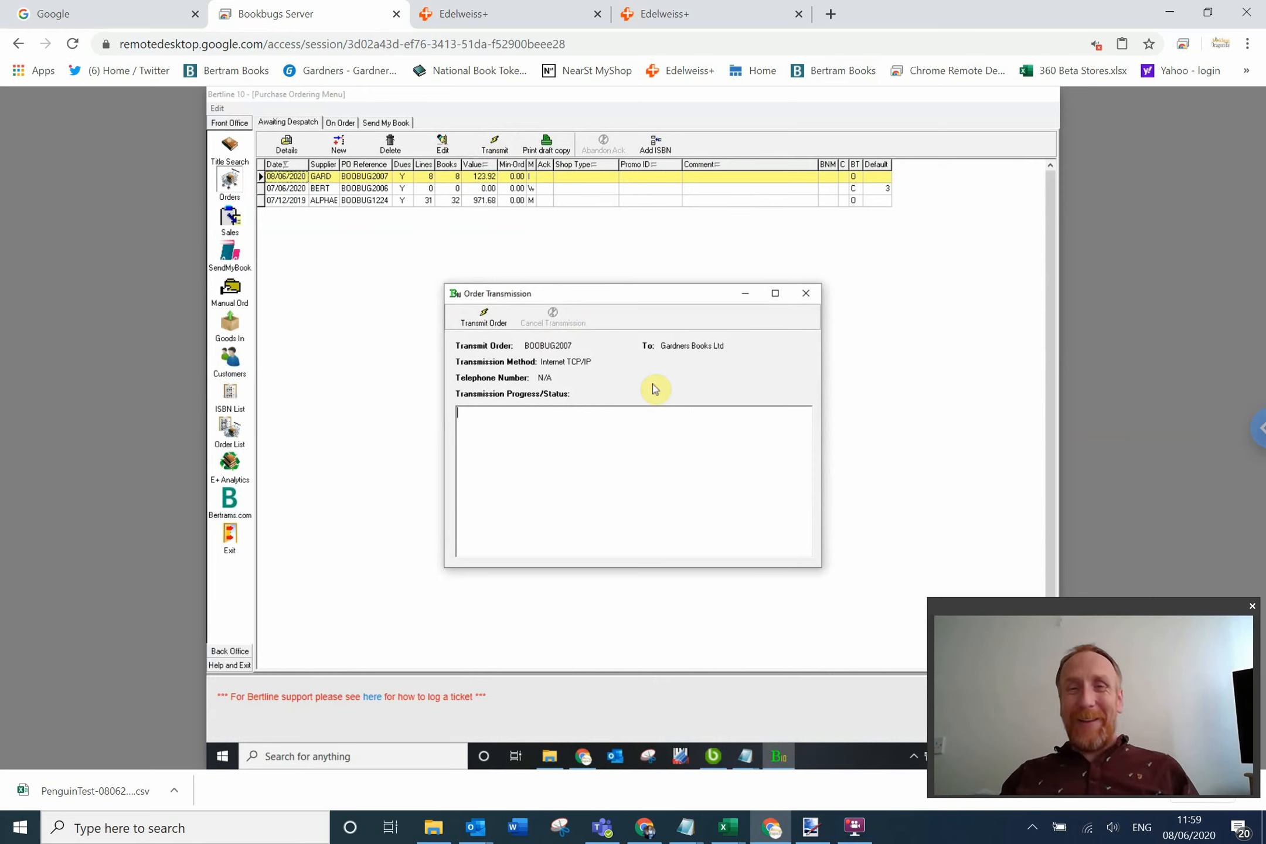
pyautogui.click(805, 293)
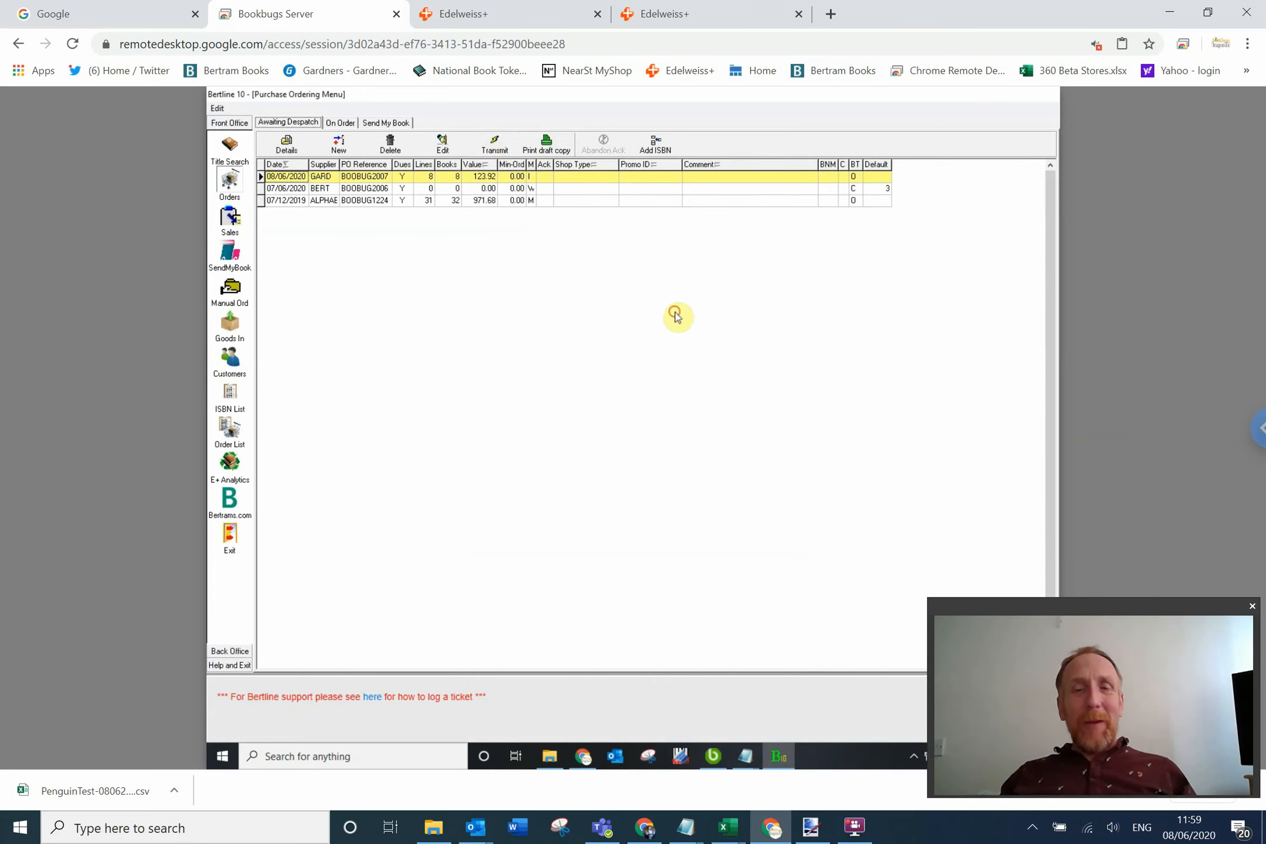
pyautogui.moveTo(652, 355)
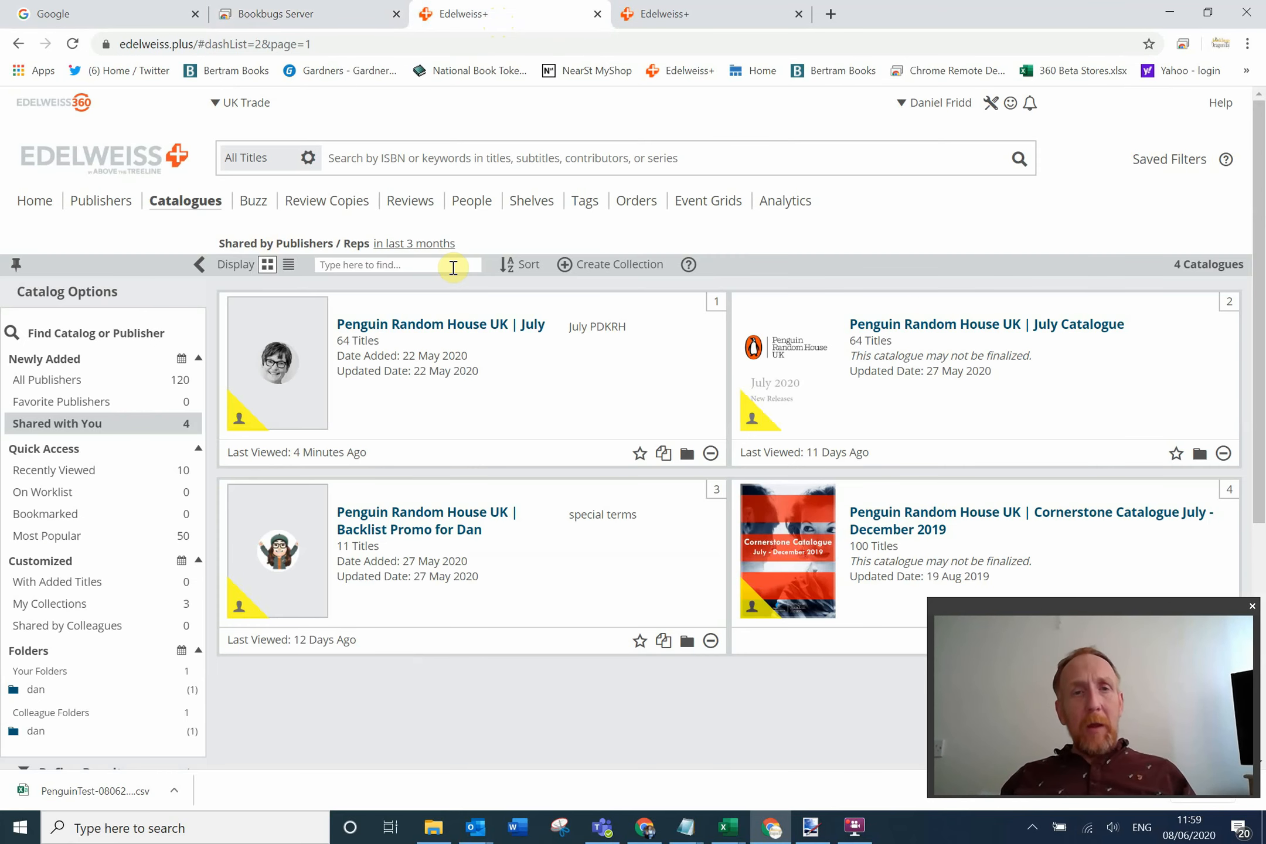
pyautogui.moveTo(216, 372)
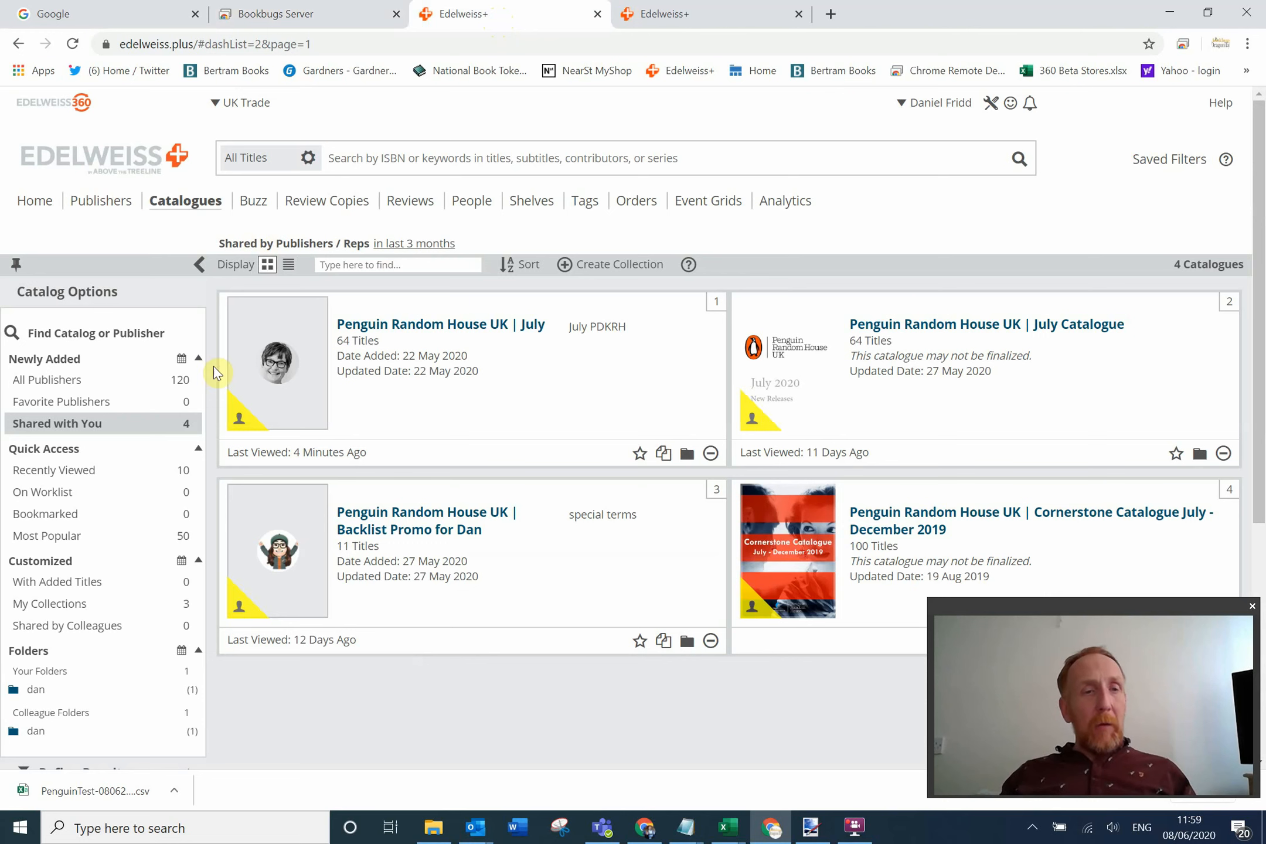
pyautogui.moveTo(116, 342)
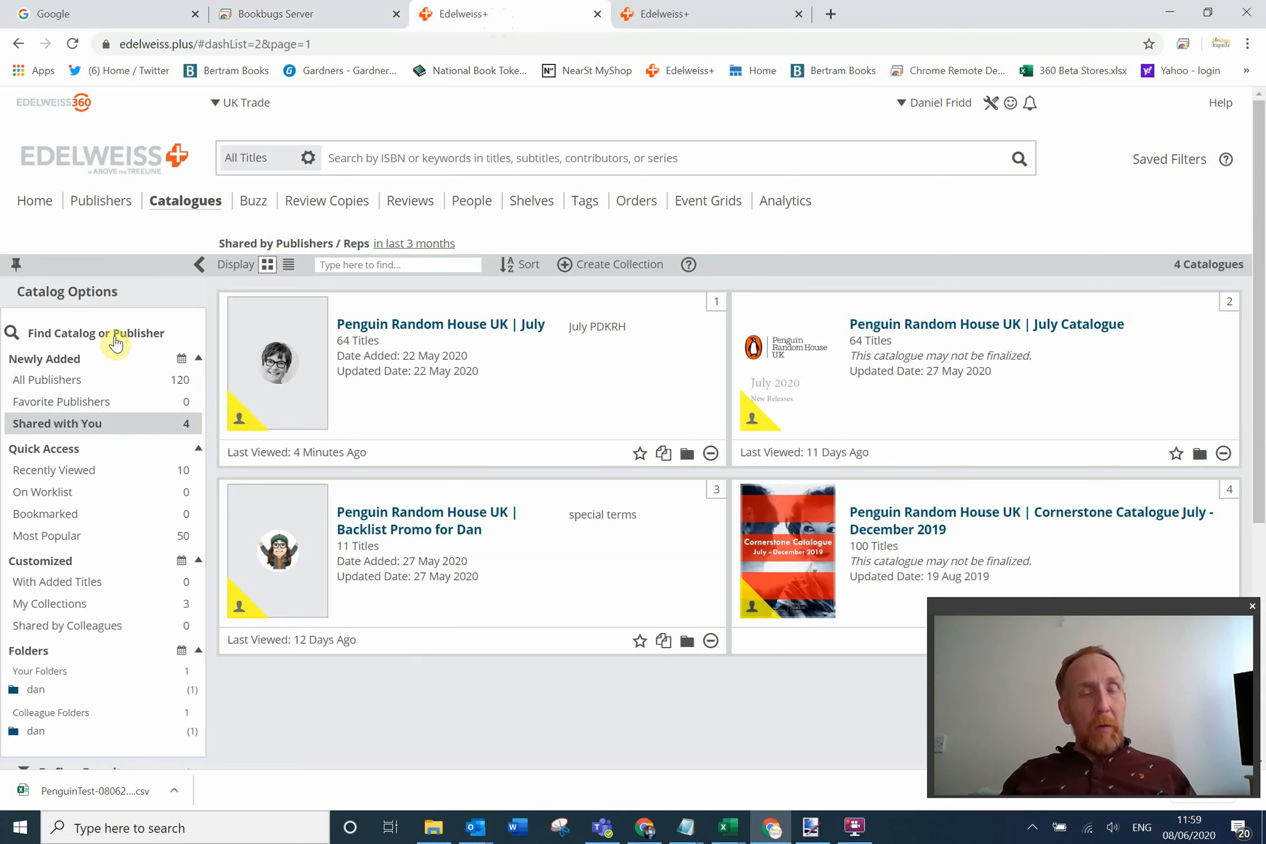
pyautogui.moveTo(265, 596)
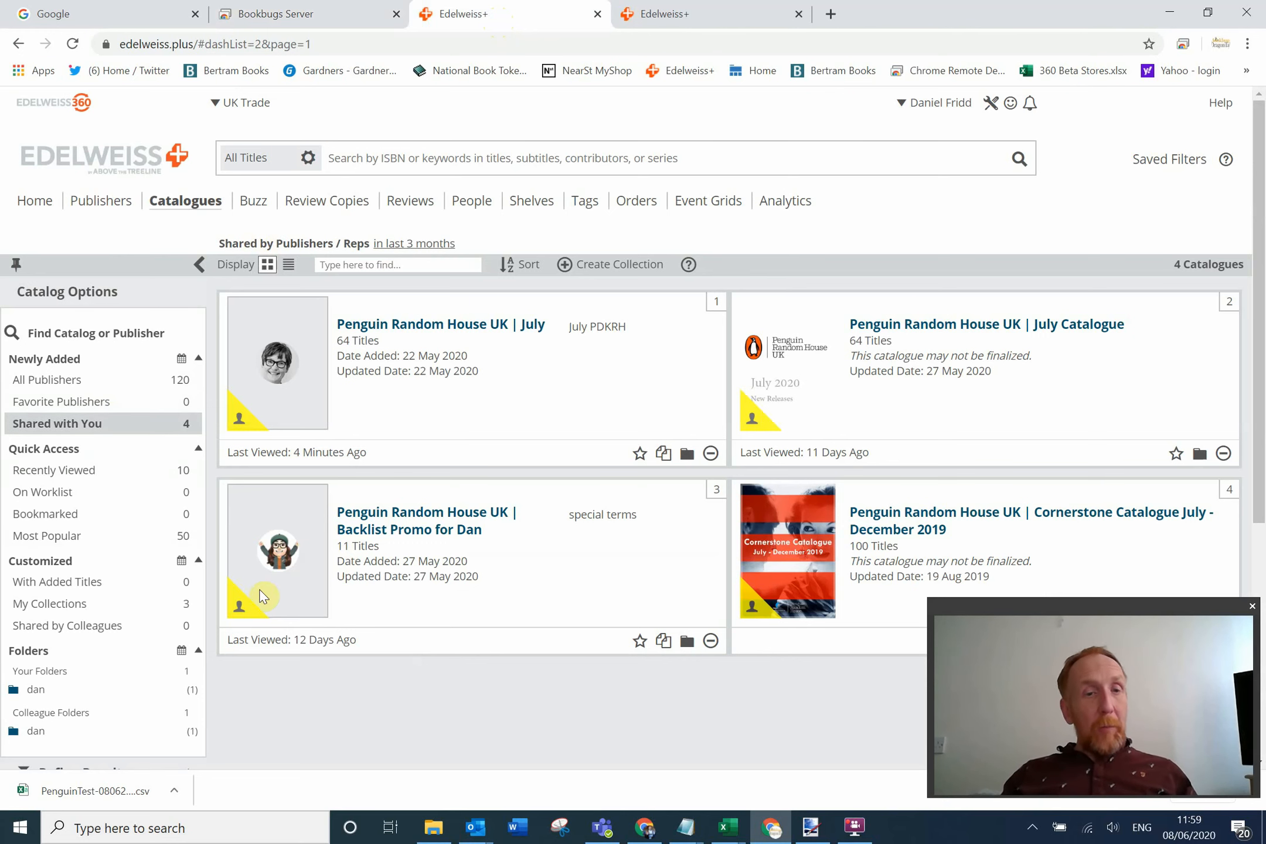
pyautogui.moveTo(283, 628)
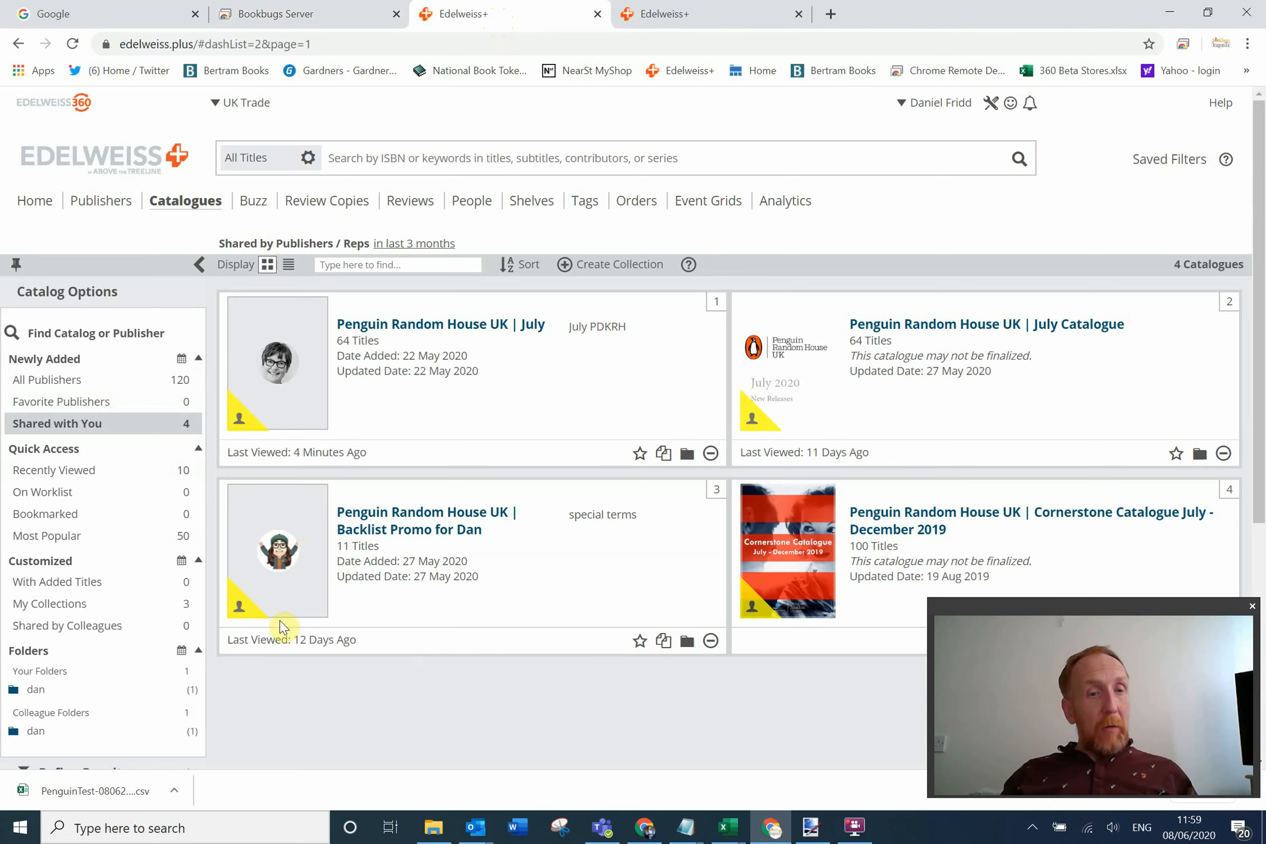
pyautogui.moveTo(303, 566)
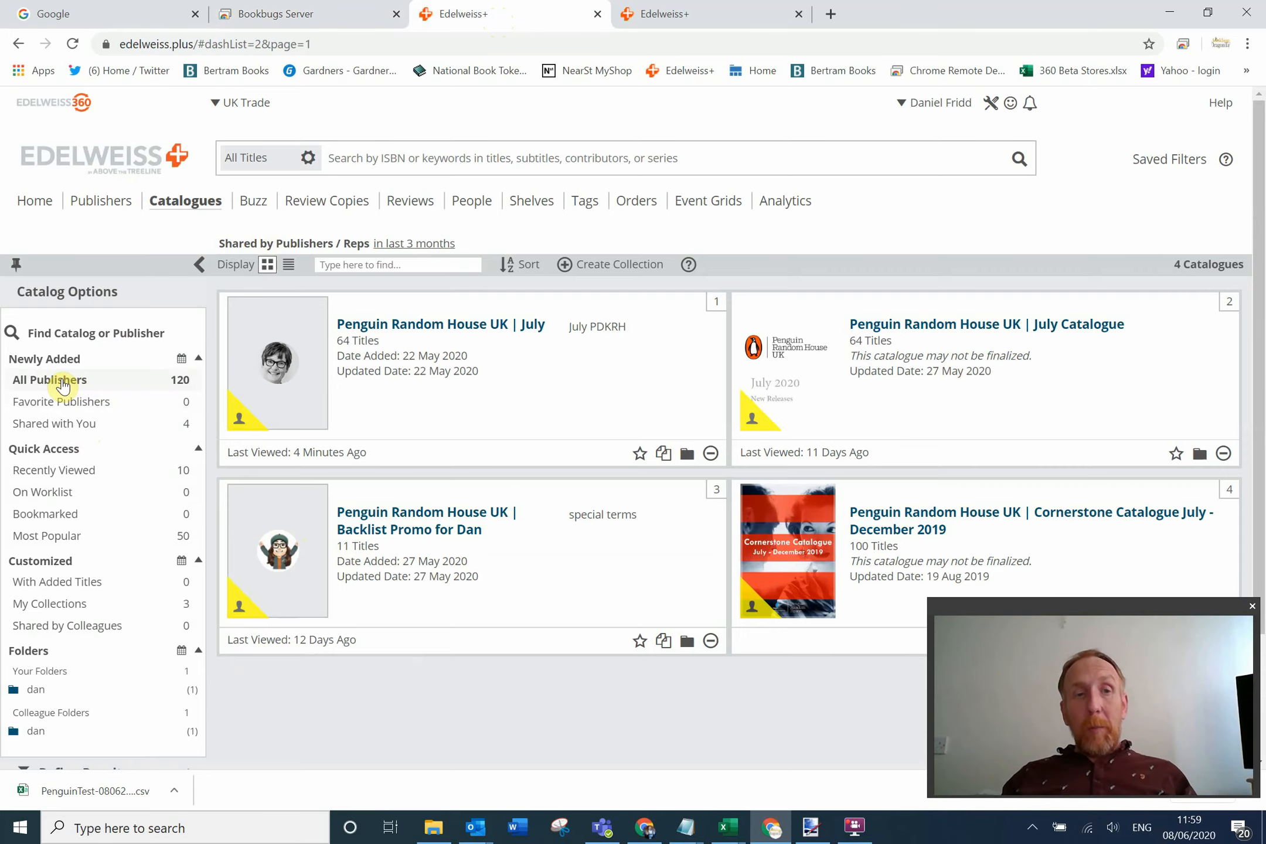
# List the 120 newly added catalogues from All Publishers and skim through the list.
pyautogui.click(50, 379)
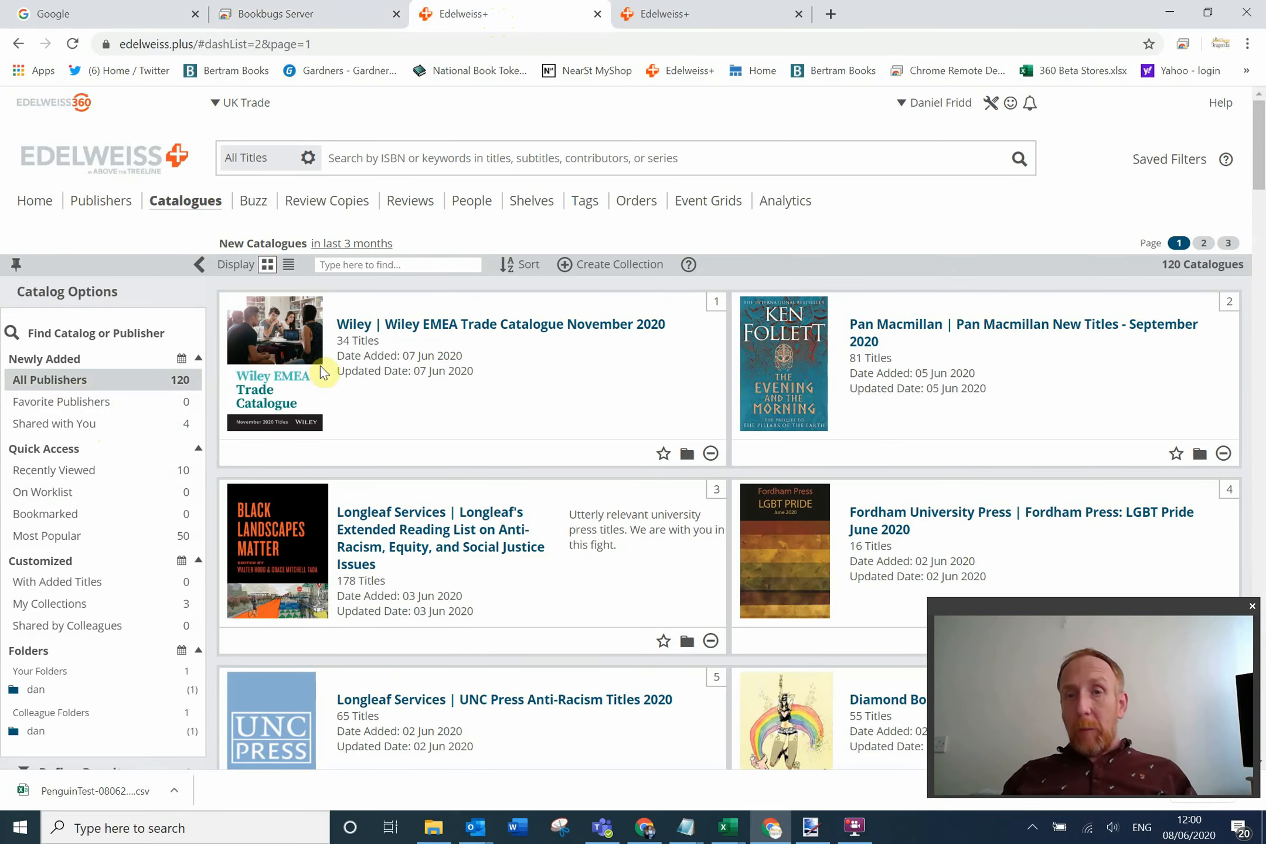
pyautogui.moveTo(670, 377)
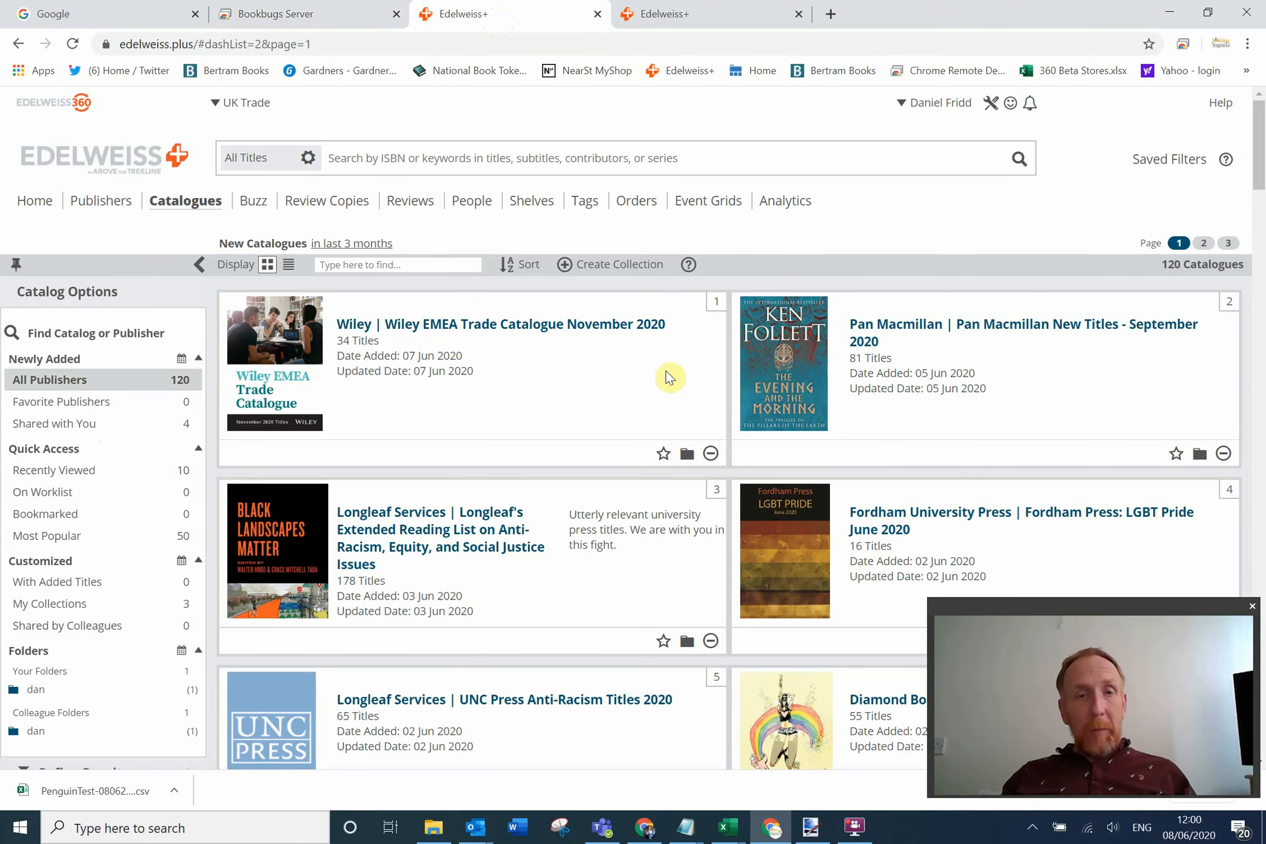
pyautogui.moveTo(855, 487)
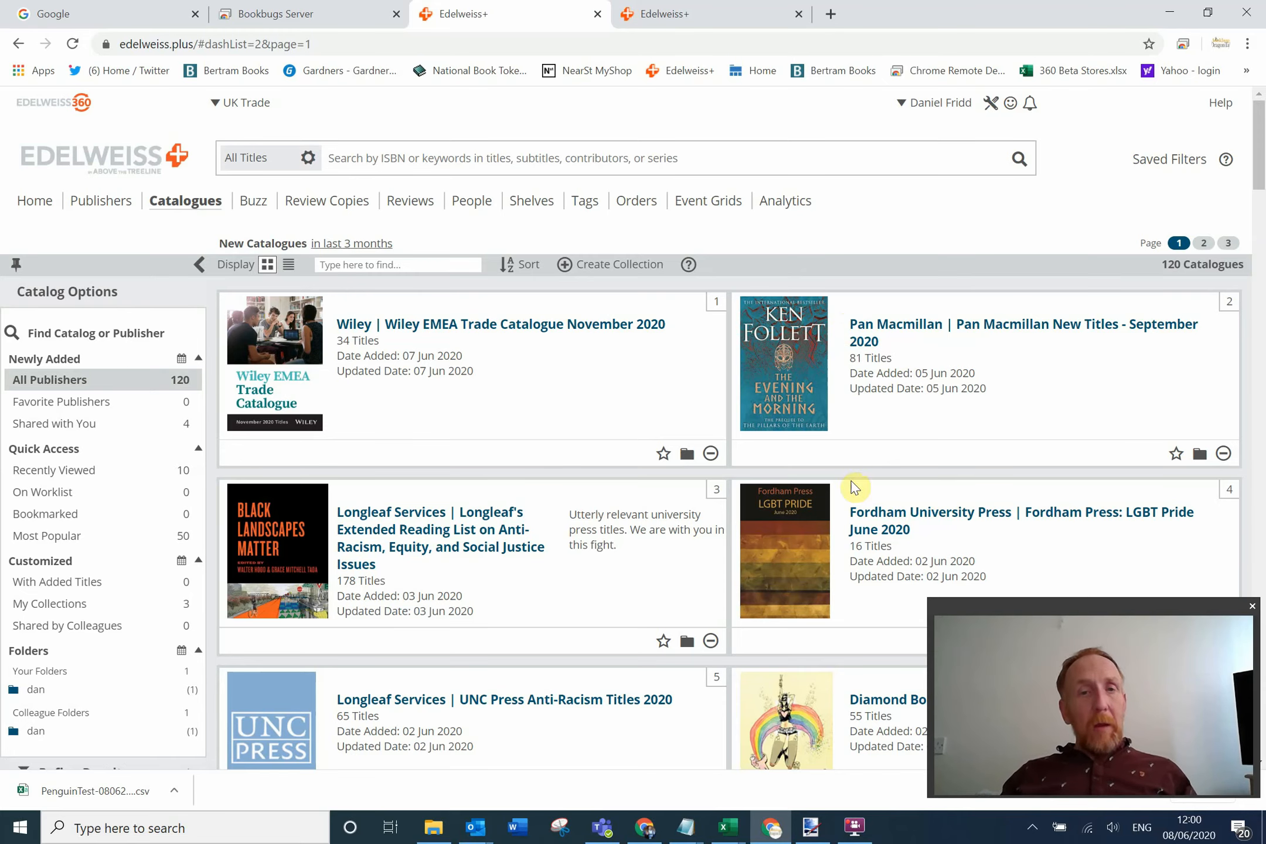
pyautogui.scroll(-3)
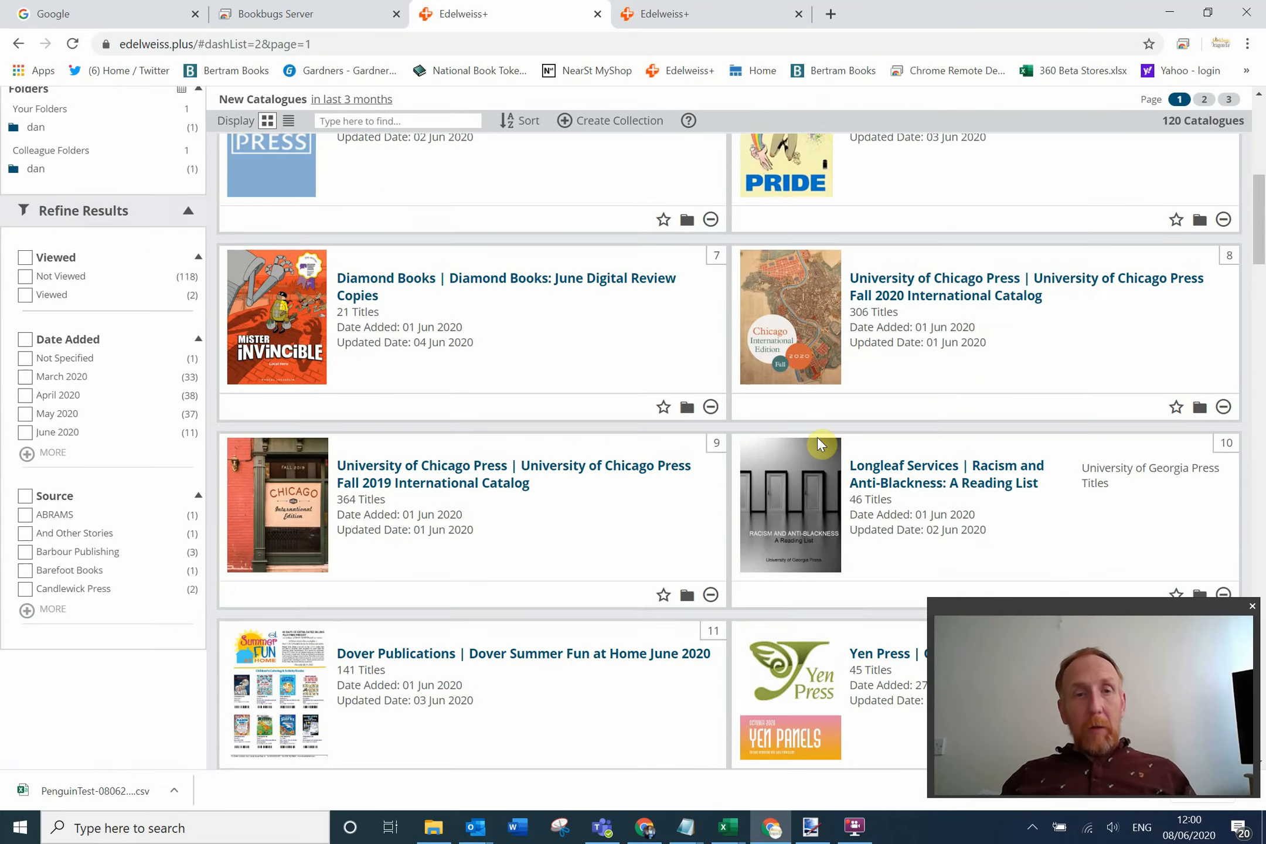
pyautogui.scroll(3)
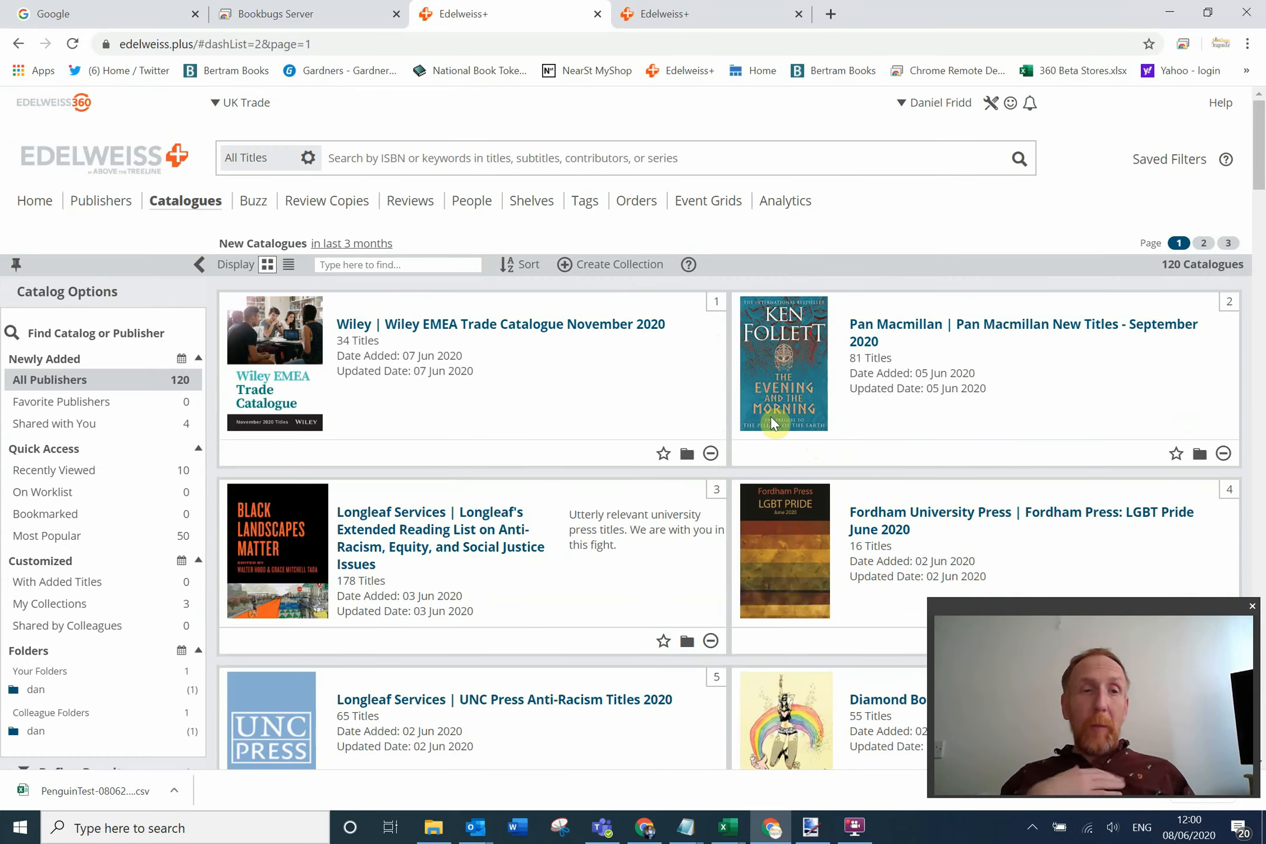
pyautogui.moveTo(630, 367)
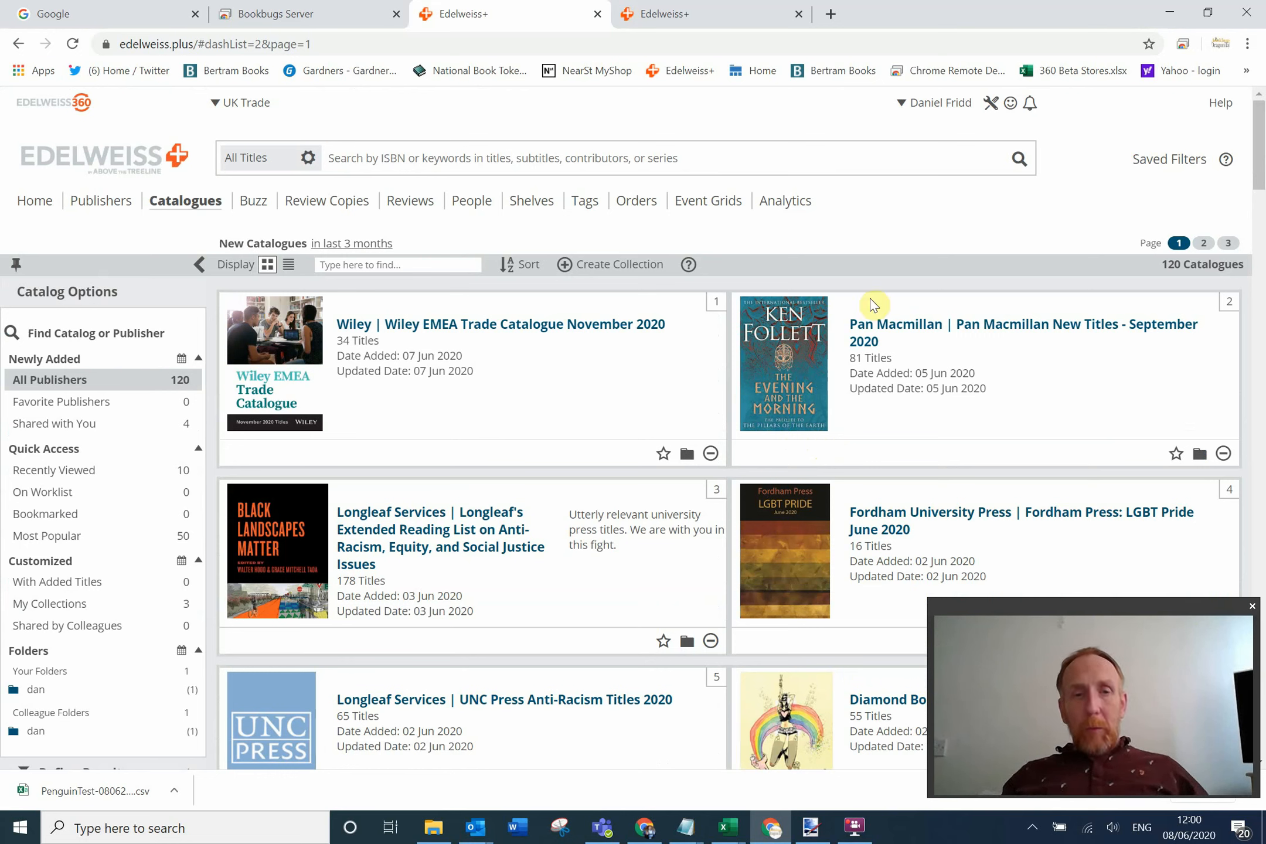
pyautogui.moveTo(622, 294)
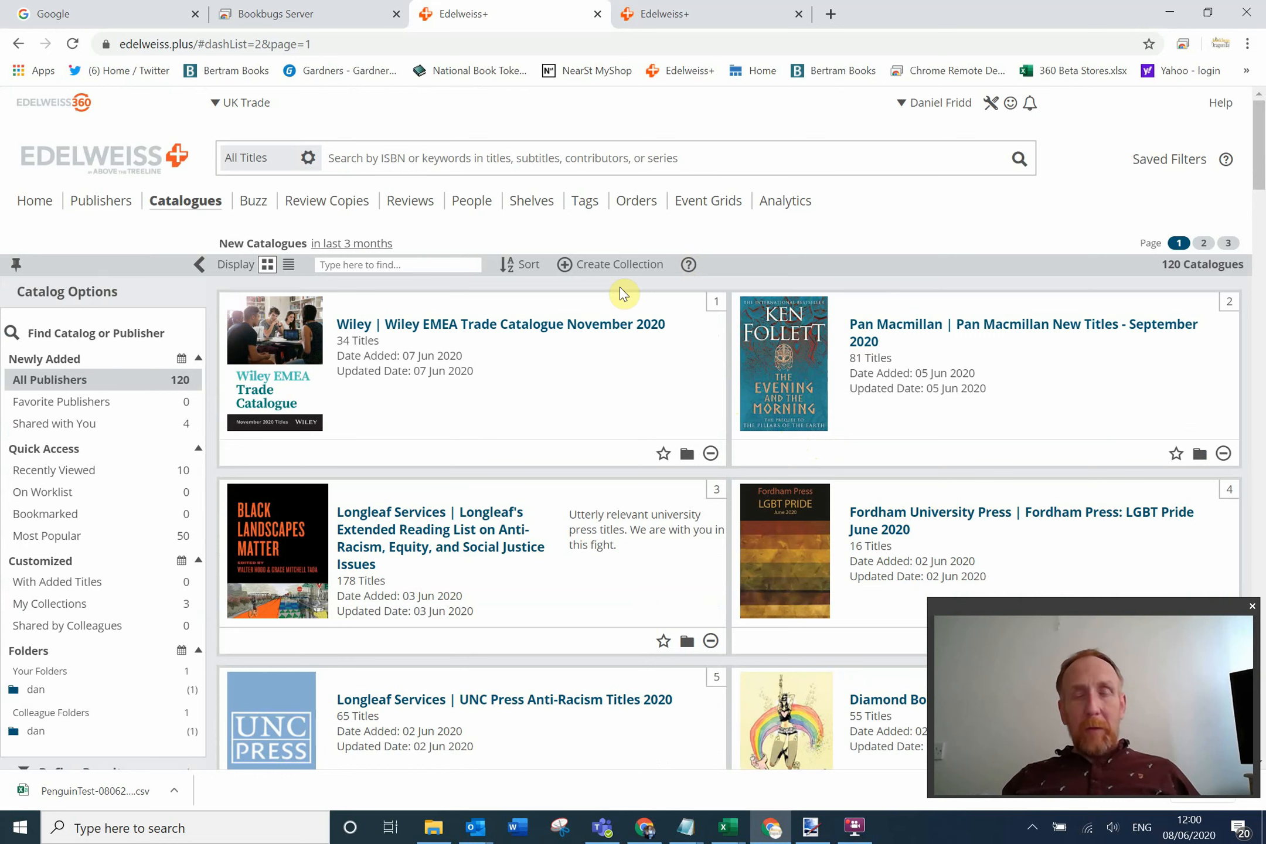
pyautogui.moveTo(592, 391)
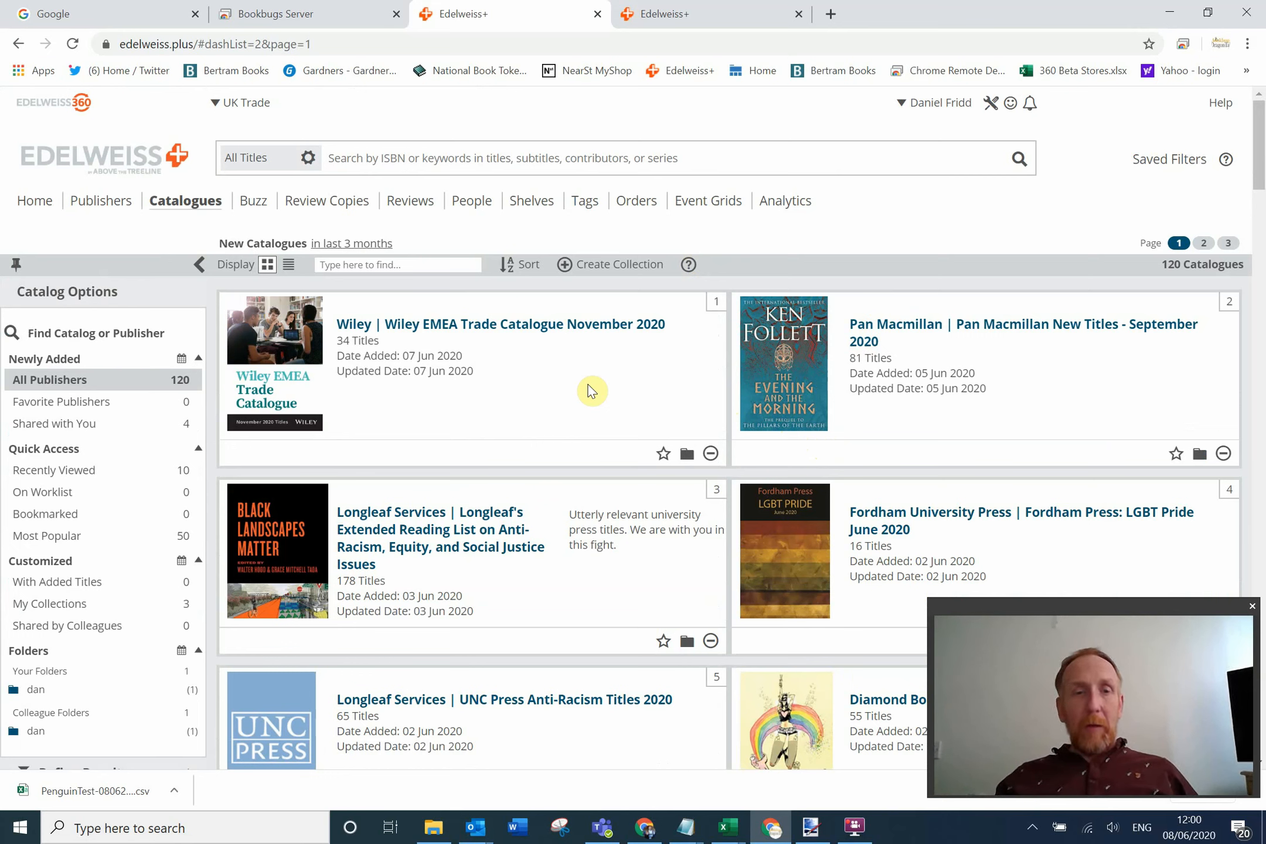
pyautogui.moveTo(854, 779)
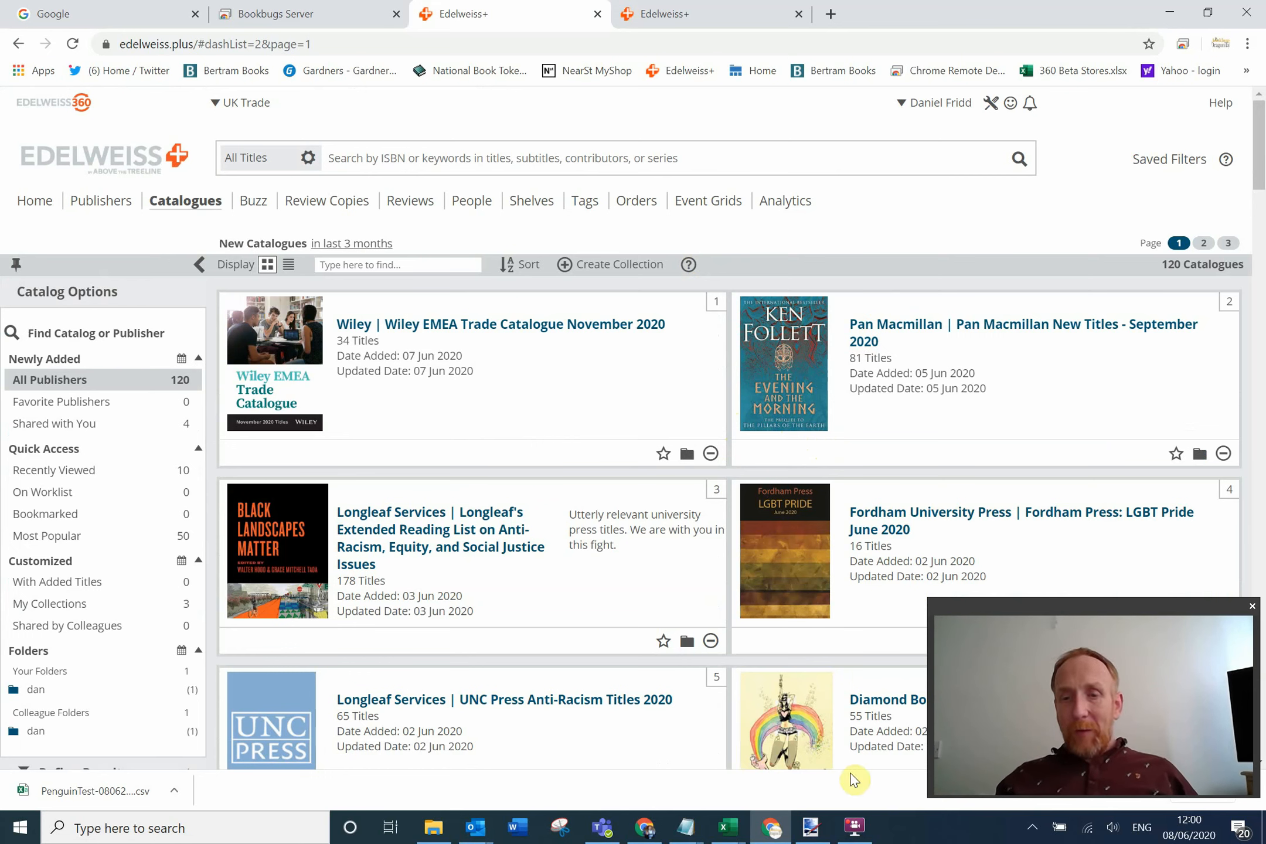